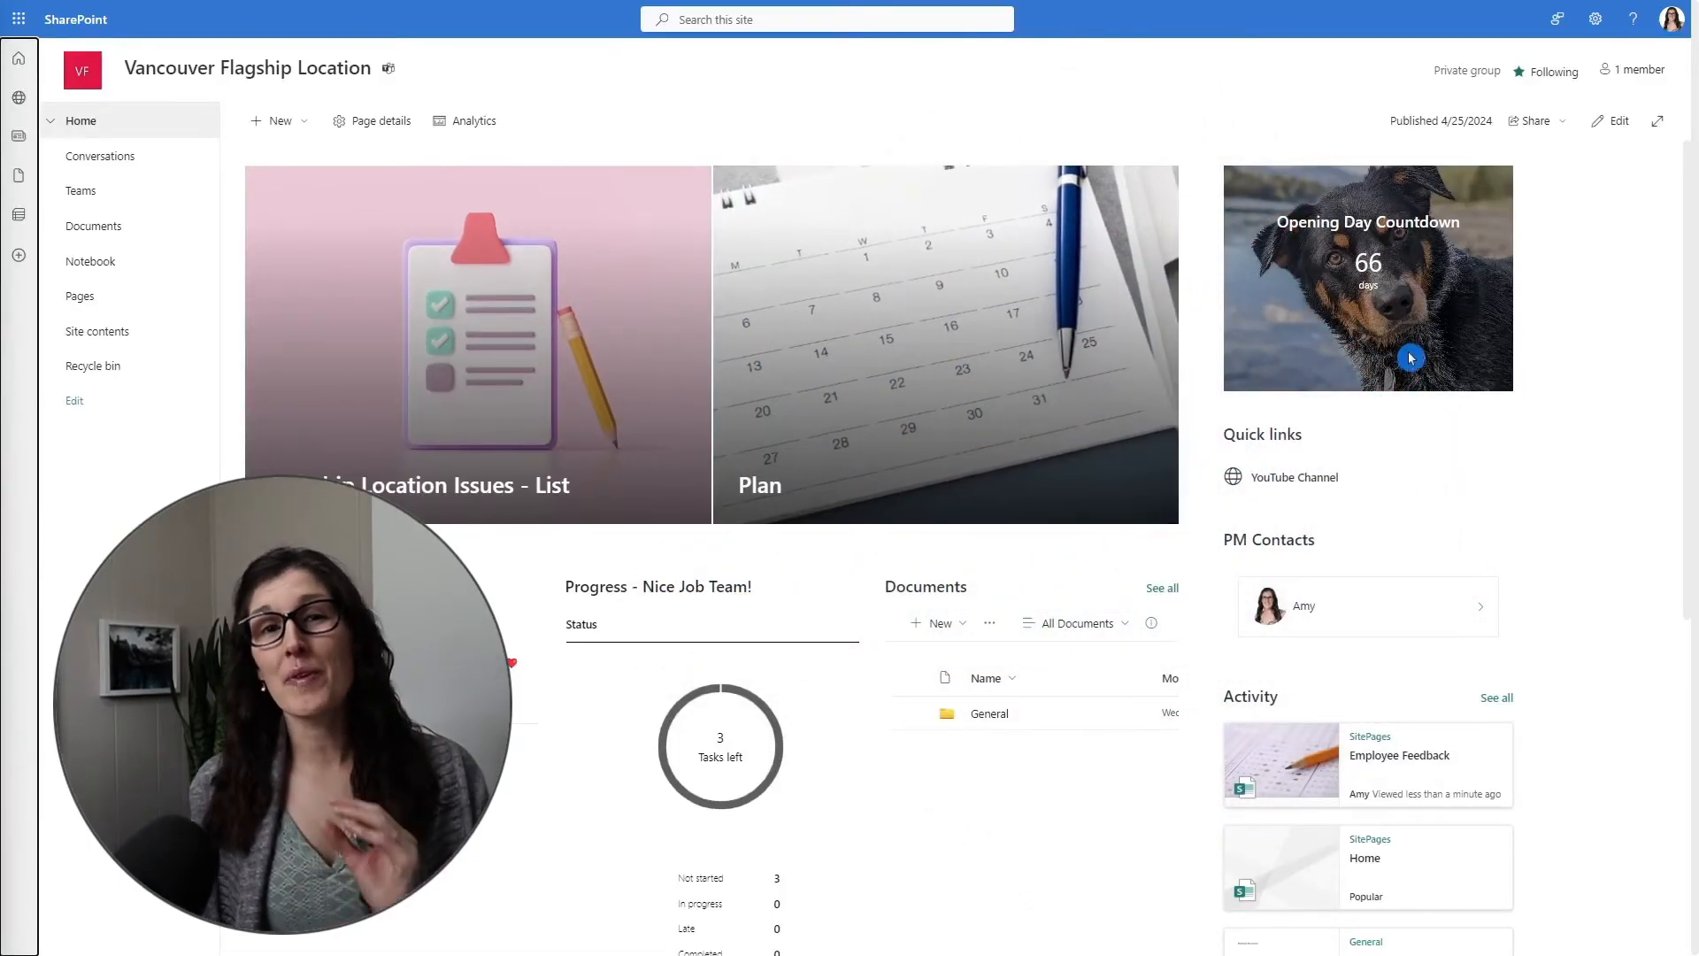
Scroll the Vancouver Flagship Location home page, then return to the SharePoint start page
scroll(down, 3)
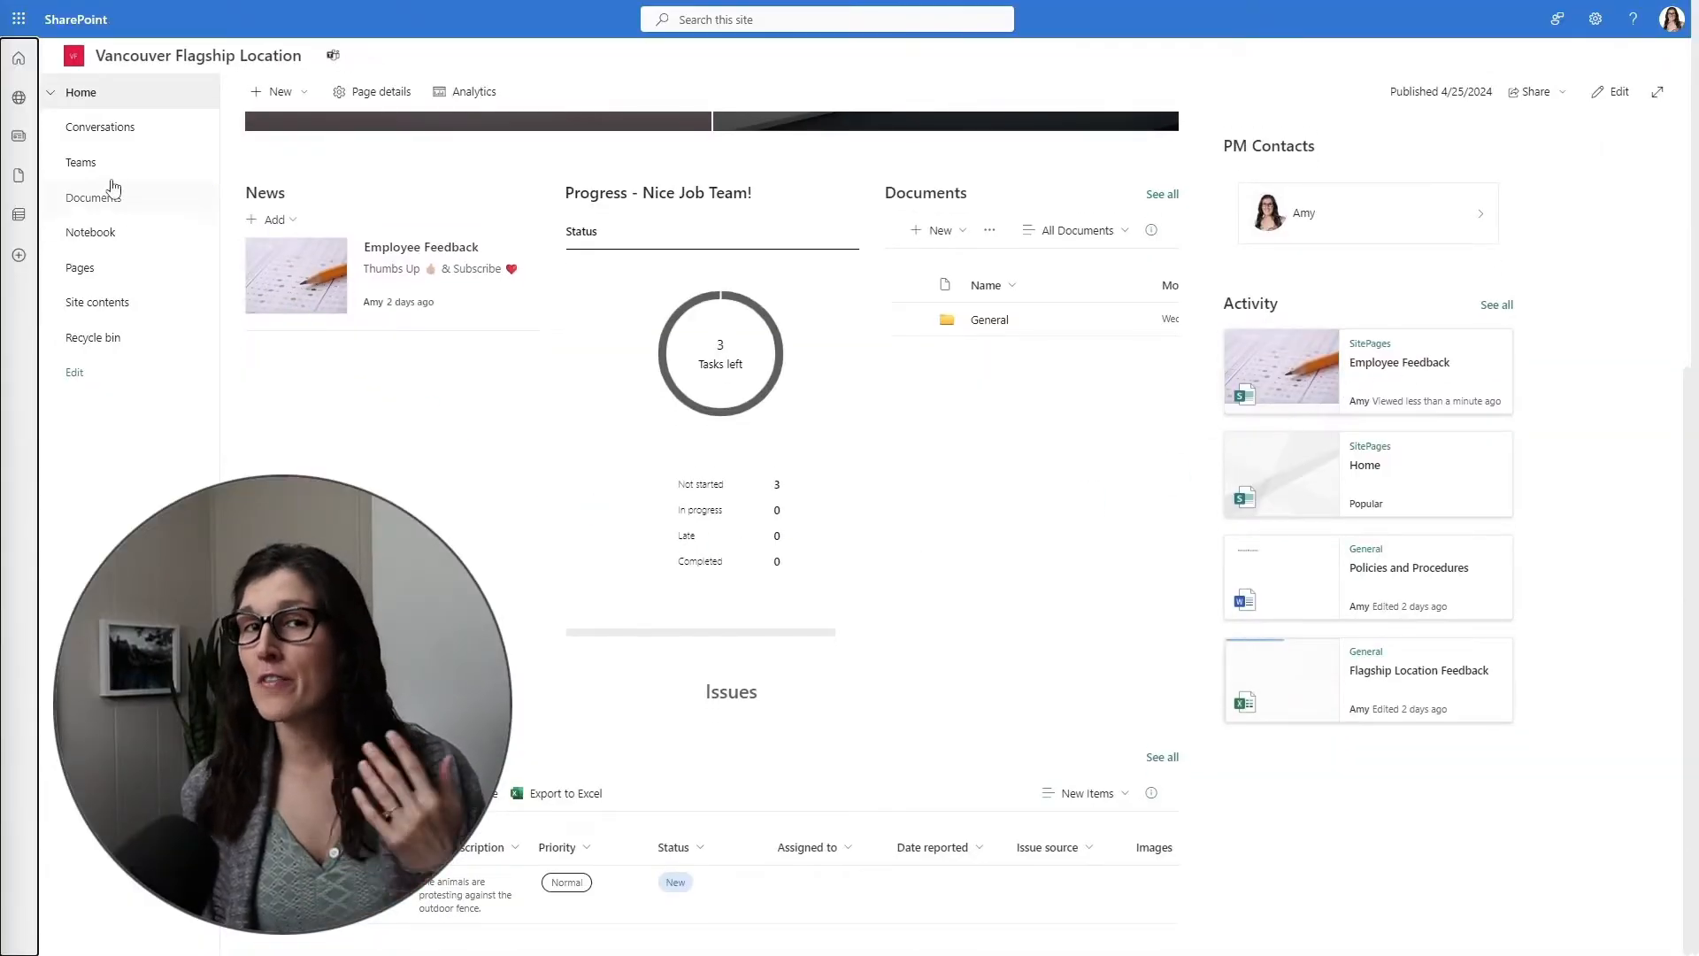
click(1616, 92)
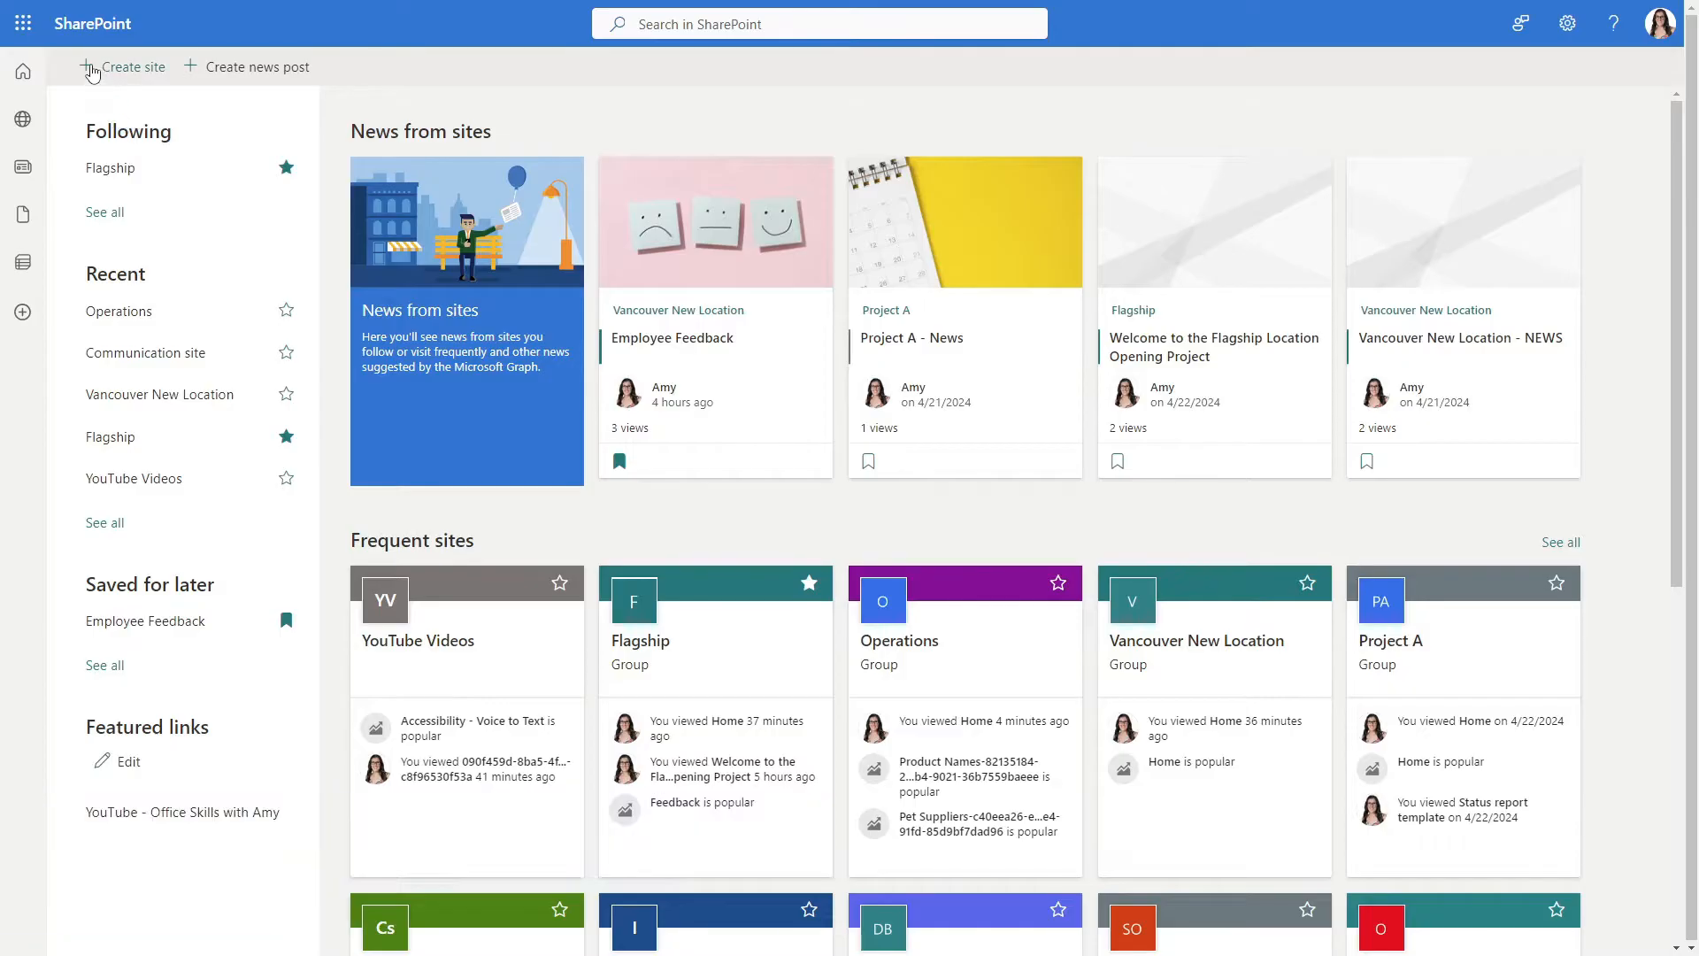
Begin creating a new site with + Create site
click(124, 68)
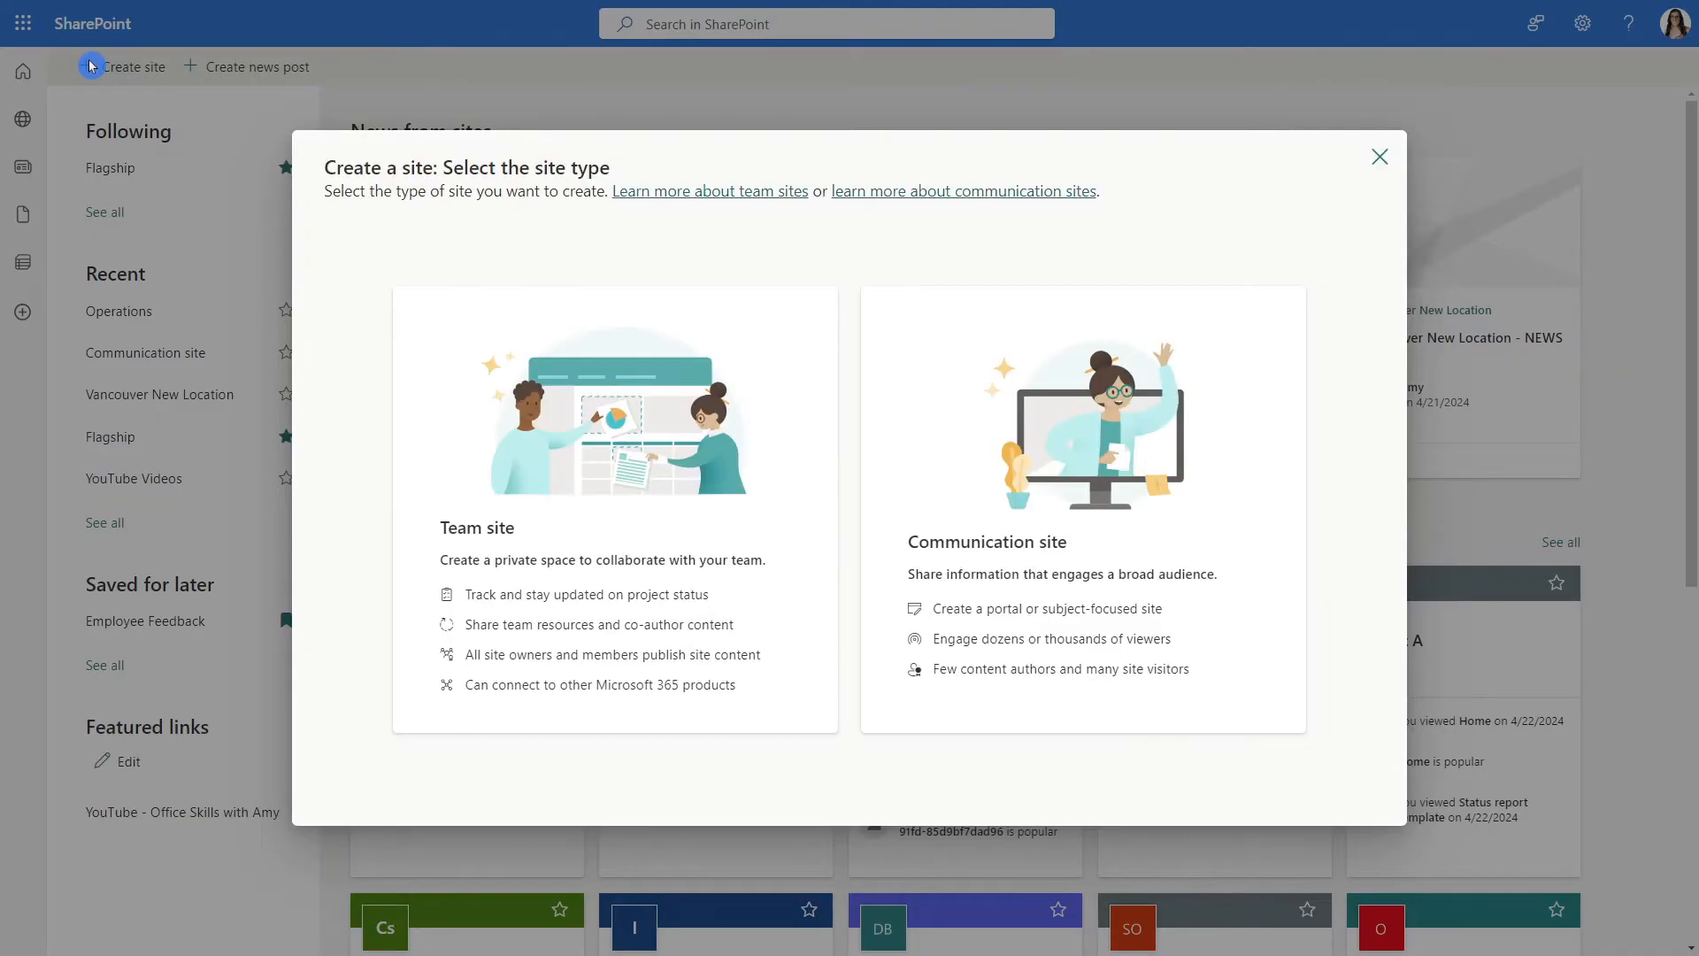
mouse_move(443, 342)
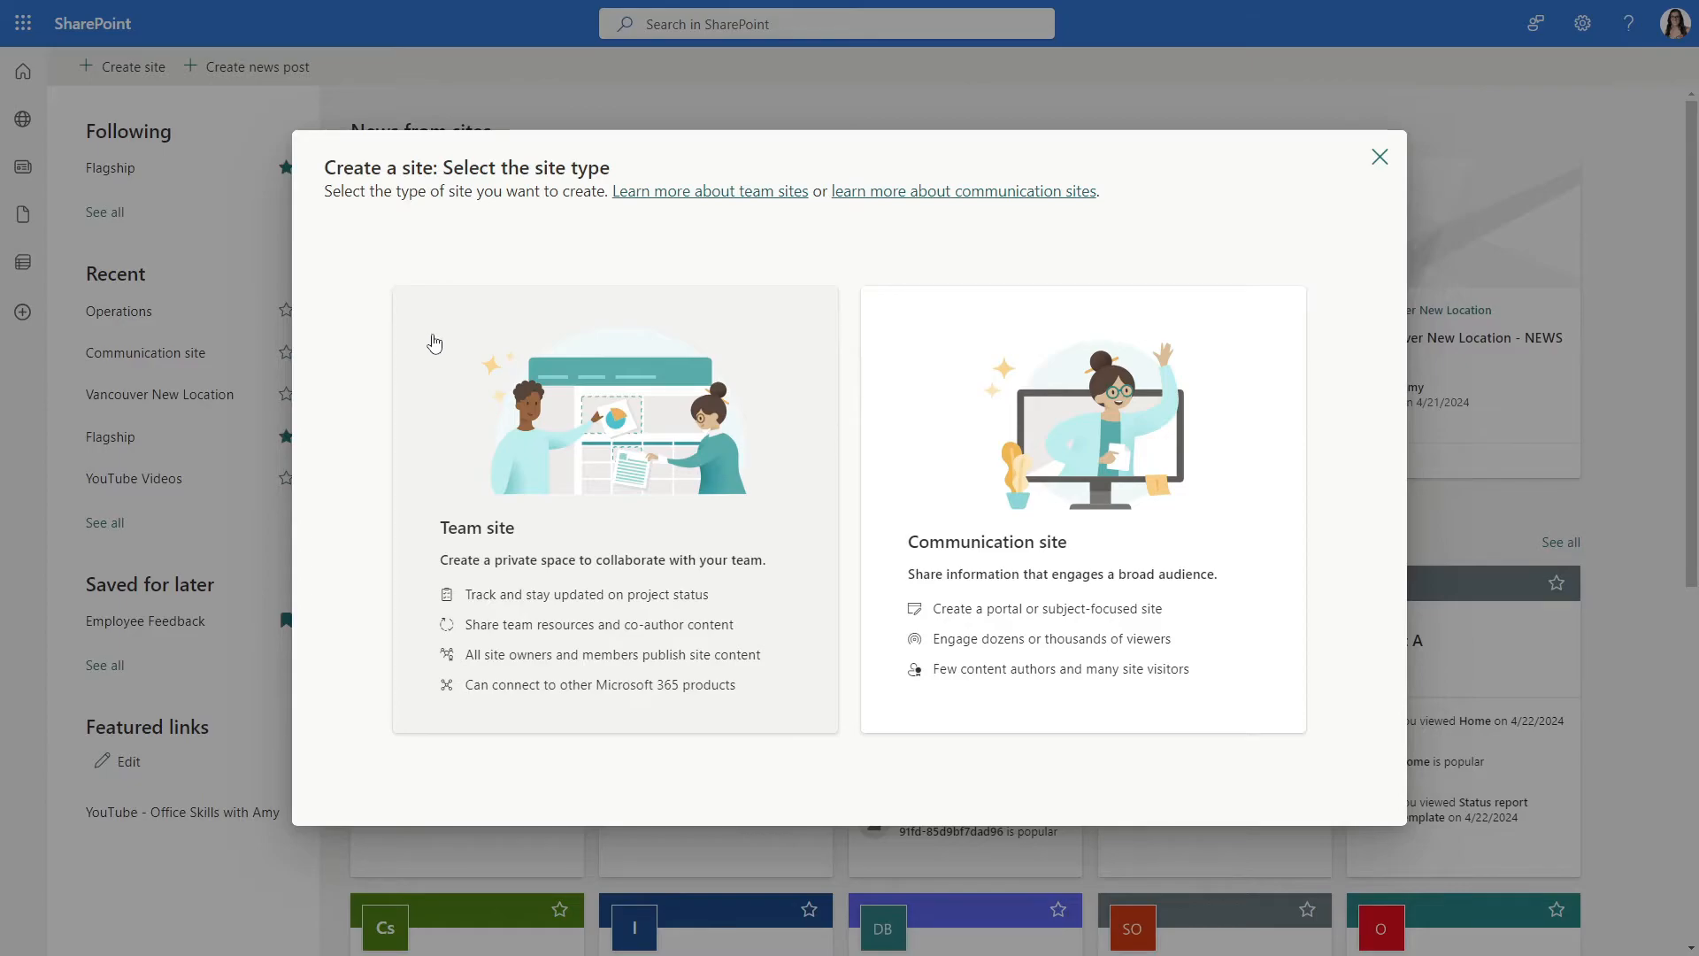
mouse_move(396, 557)
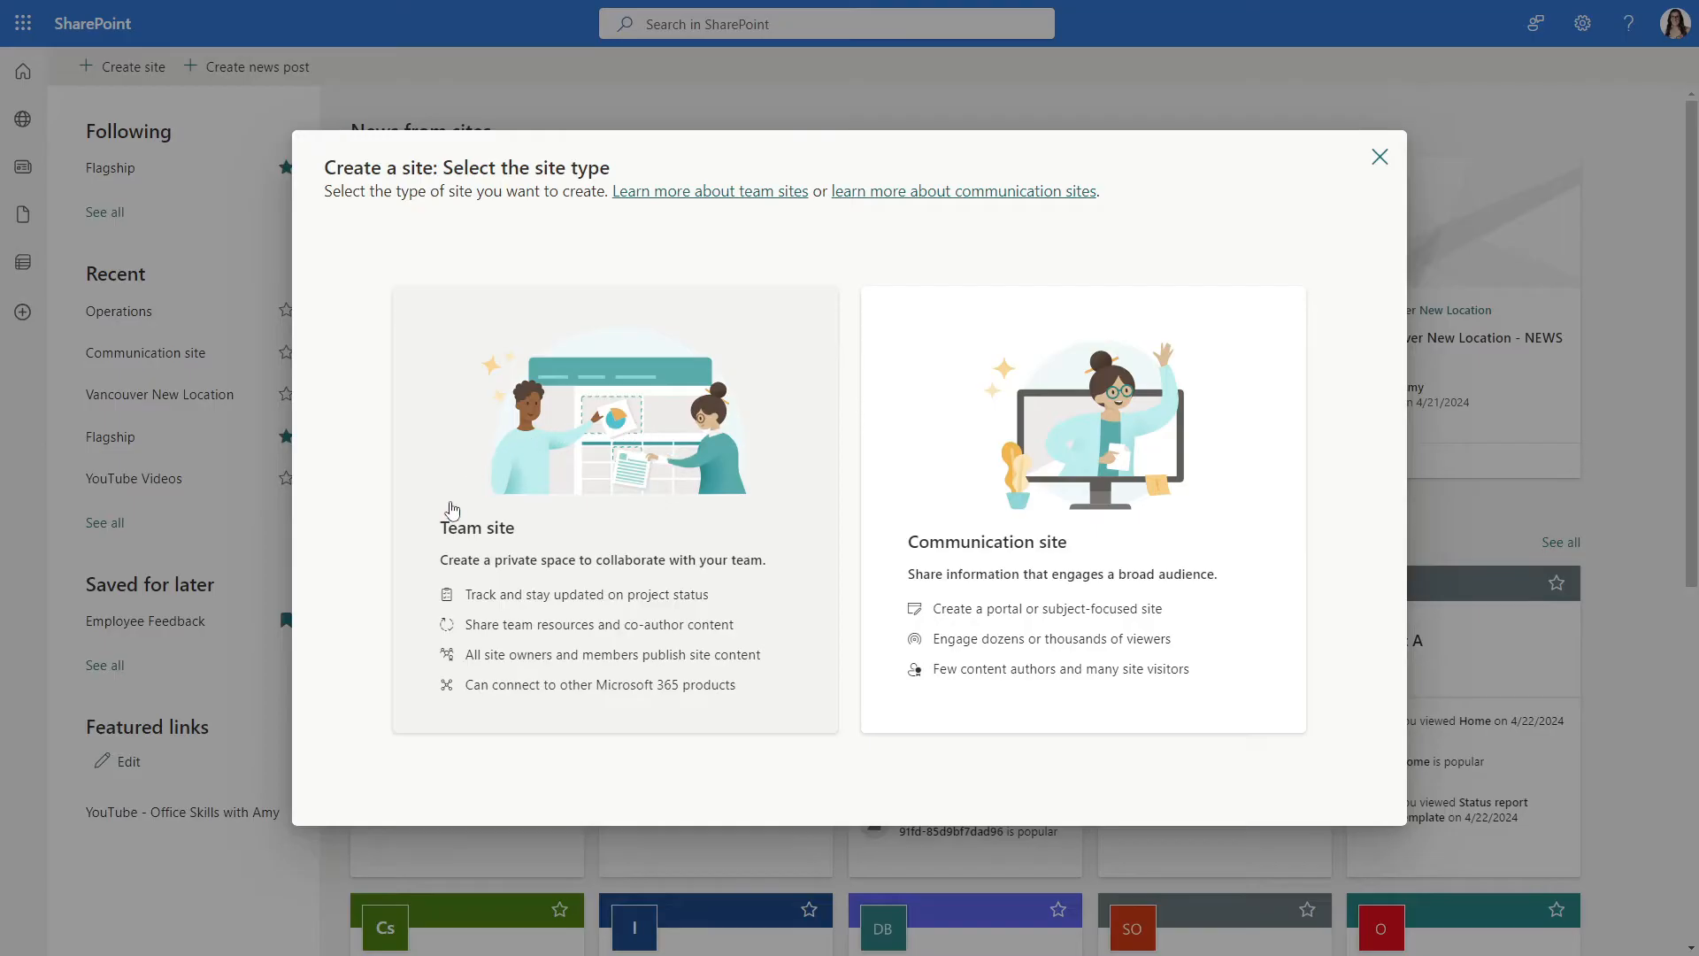
mouse_move(617, 609)
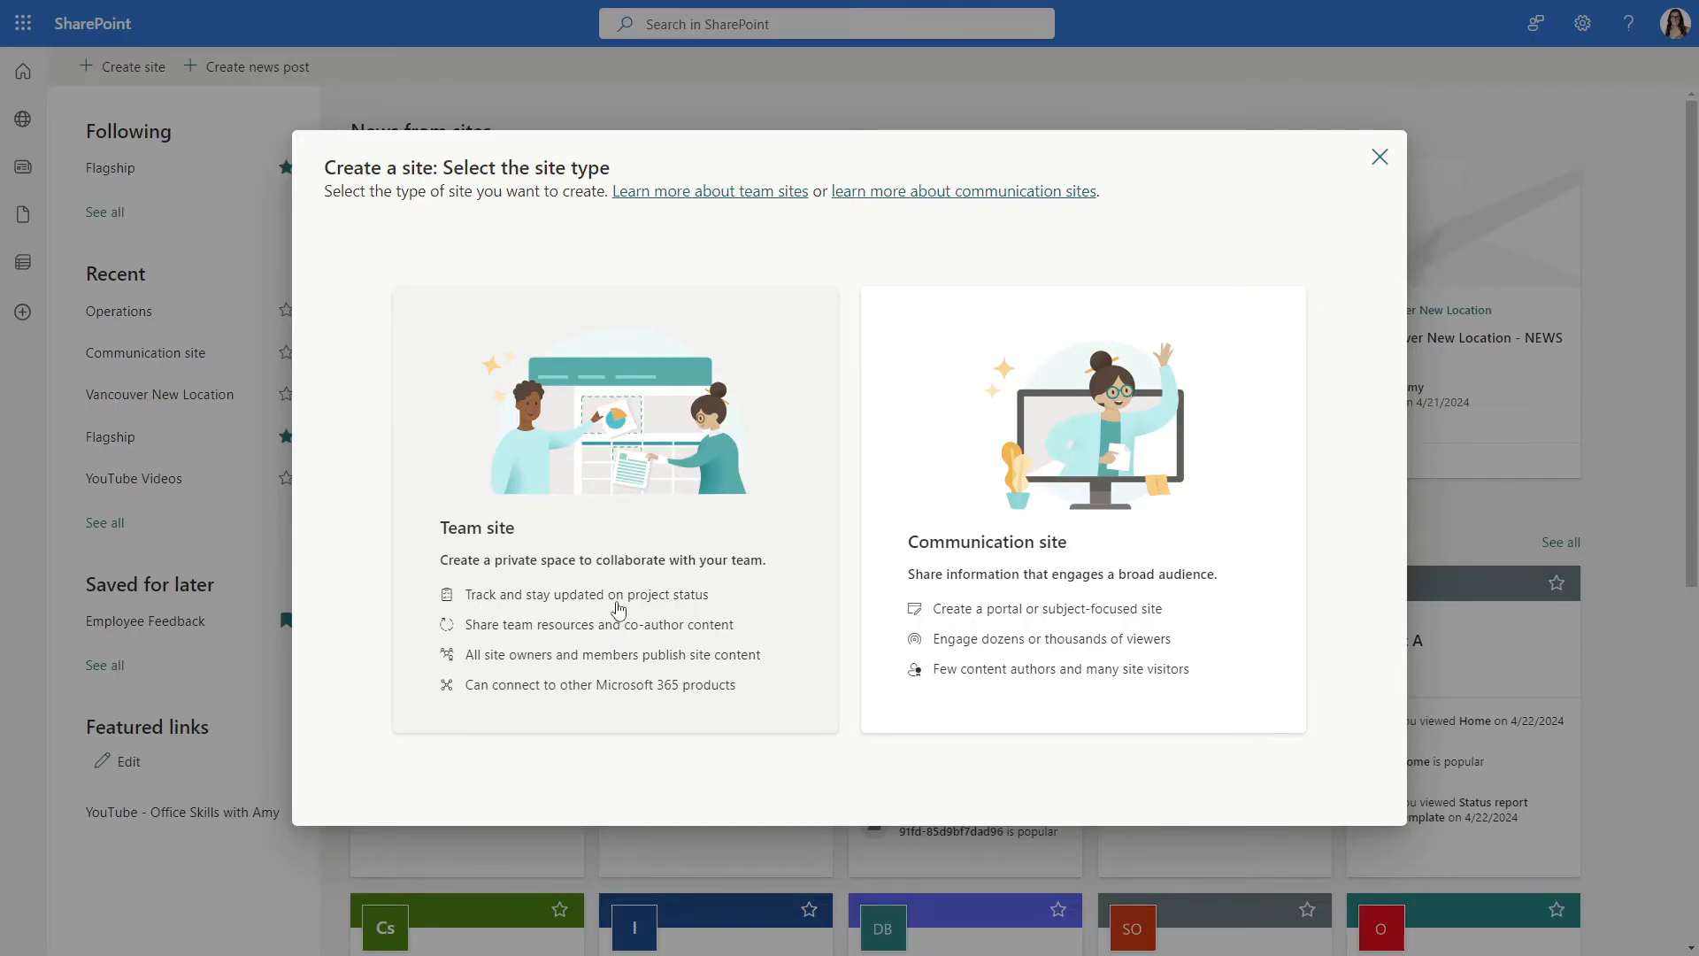
mouse_move(728, 566)
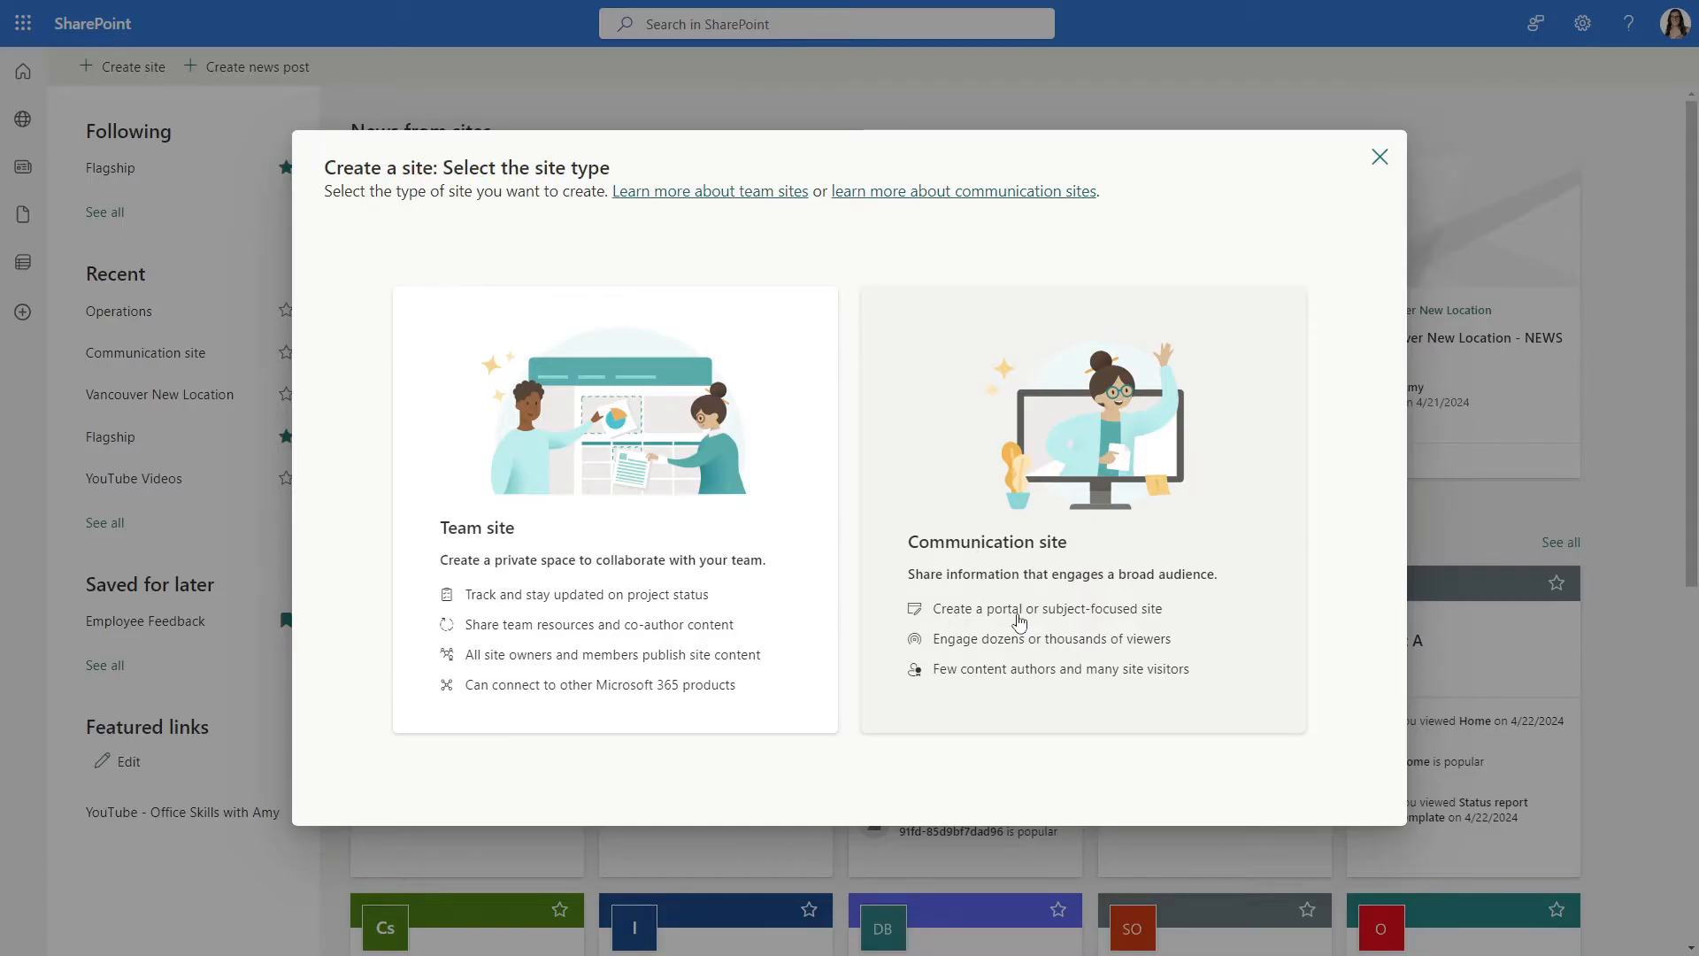
mouse_move(936, 510)
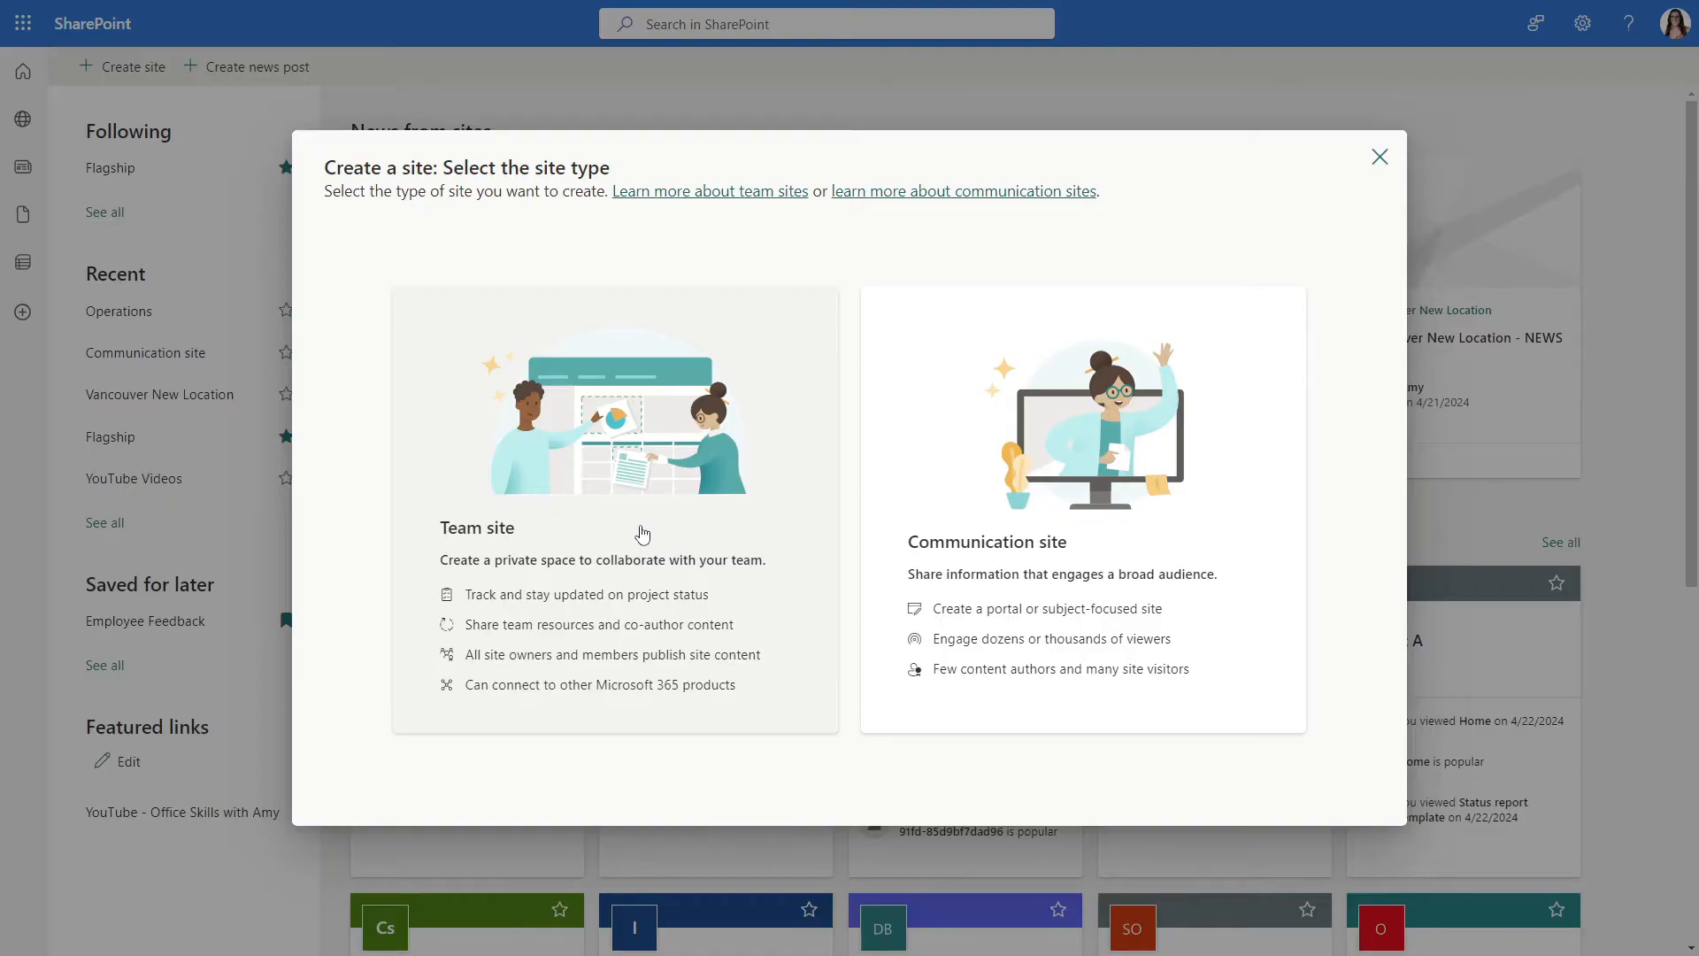
mouse_move(644, 535)
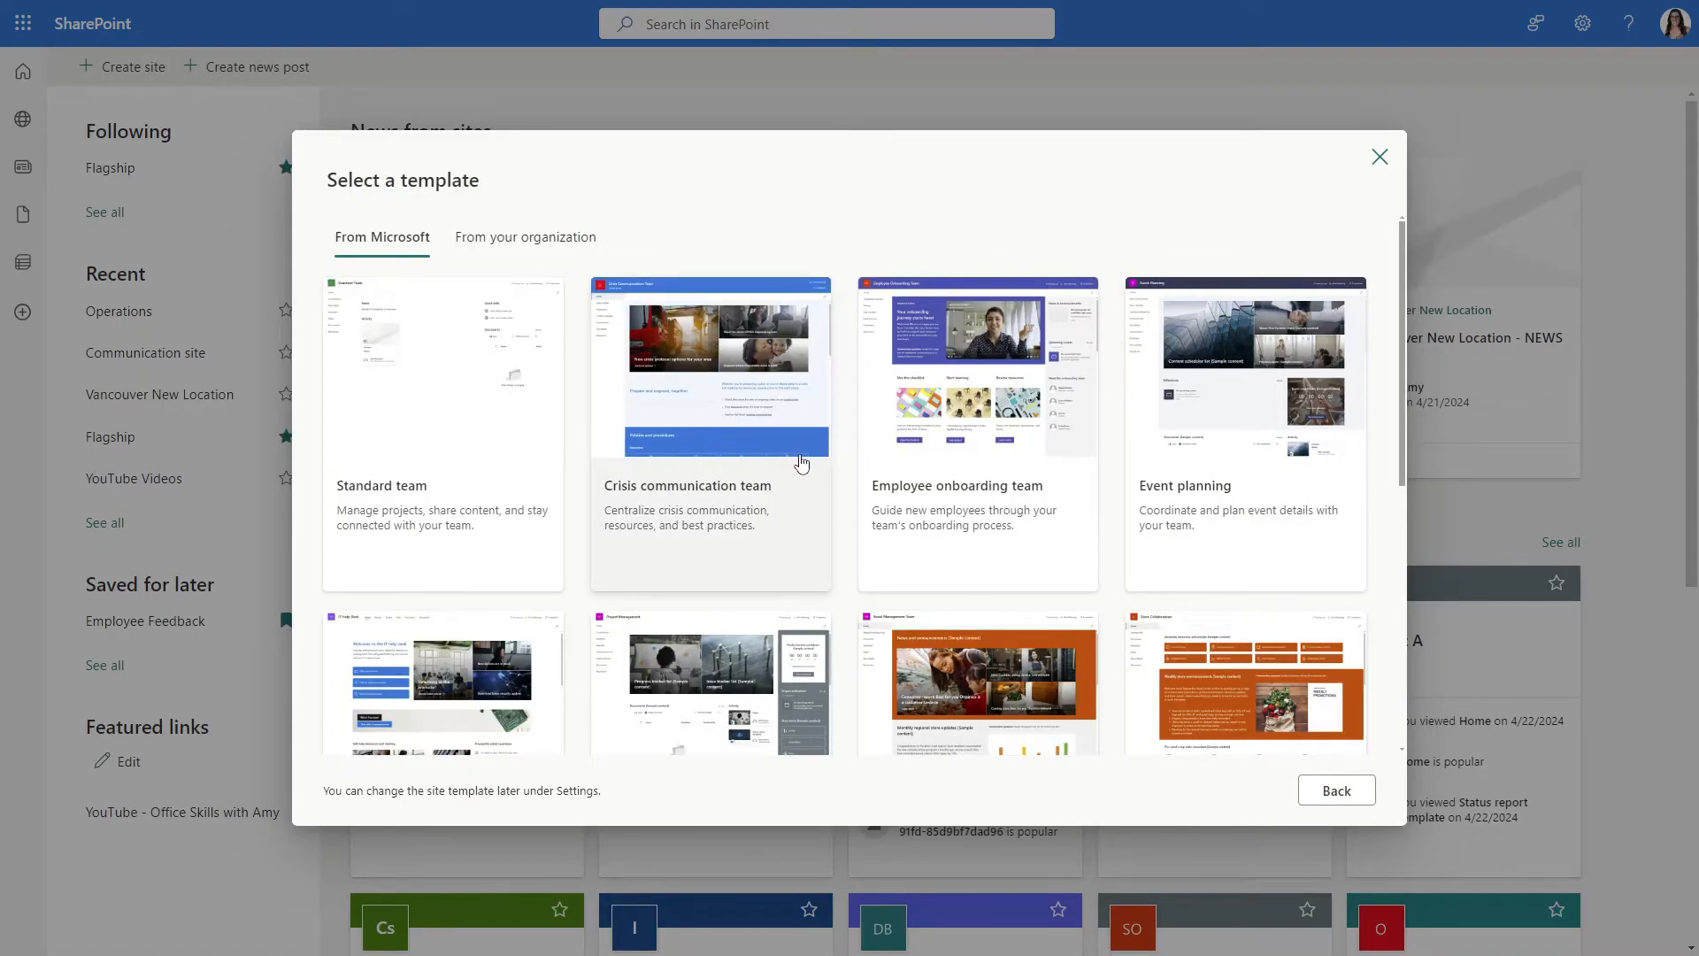
scroll(down, 3)
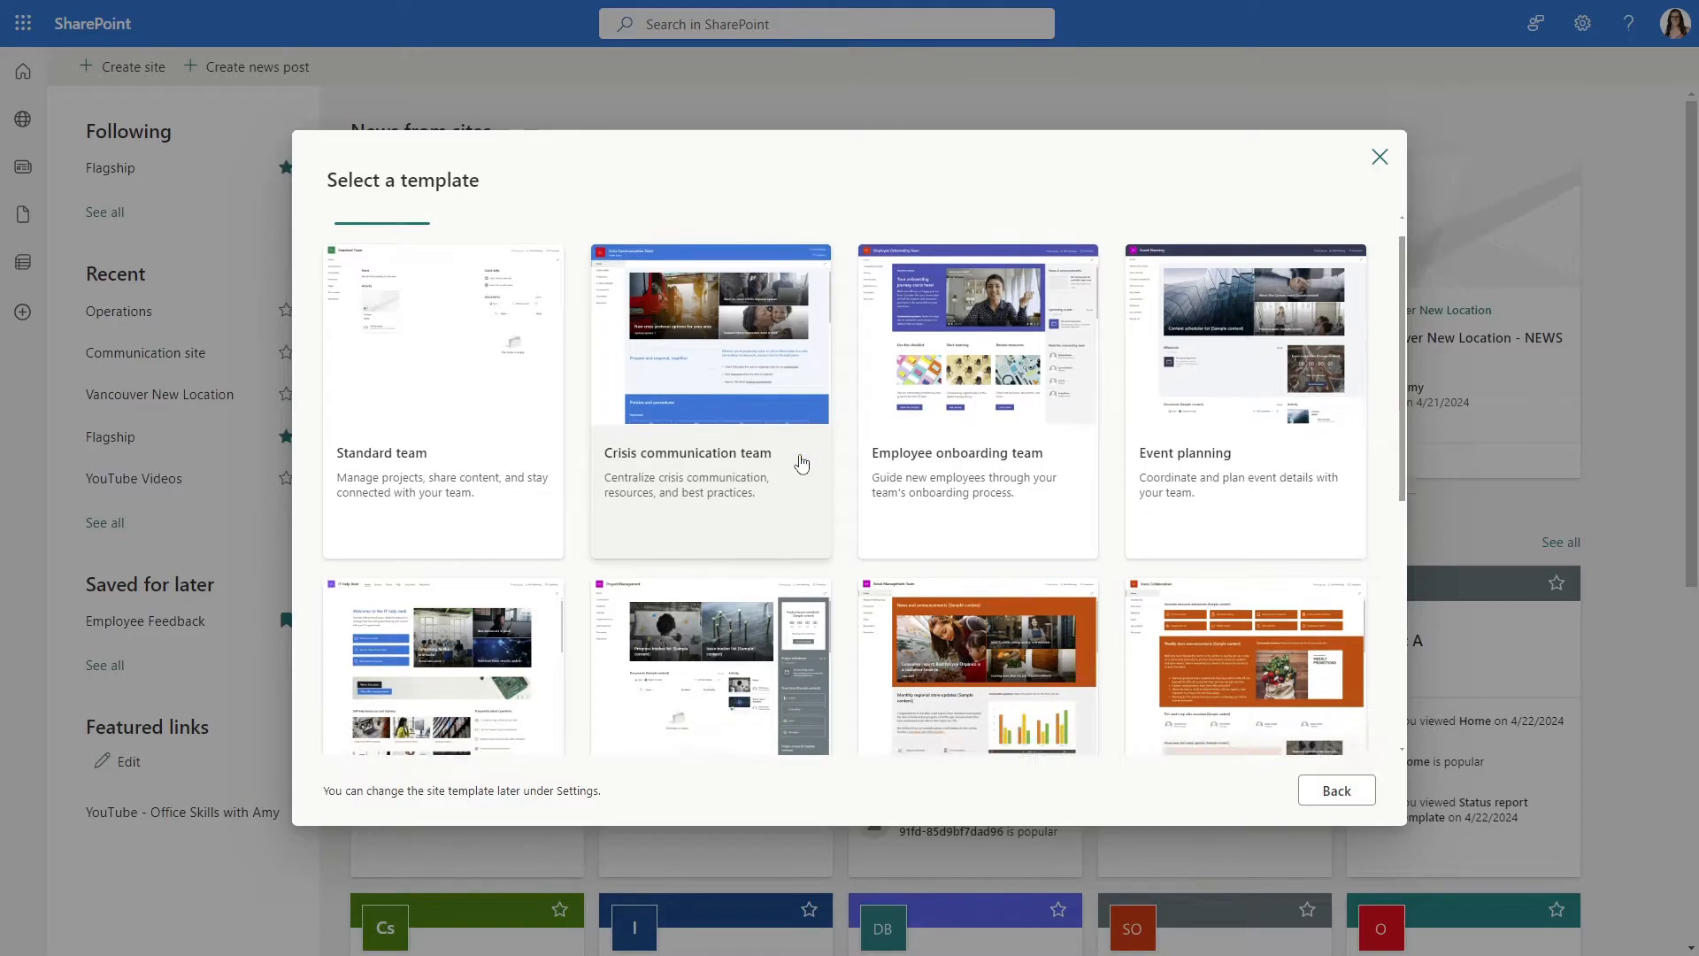
scroll(down, 3)
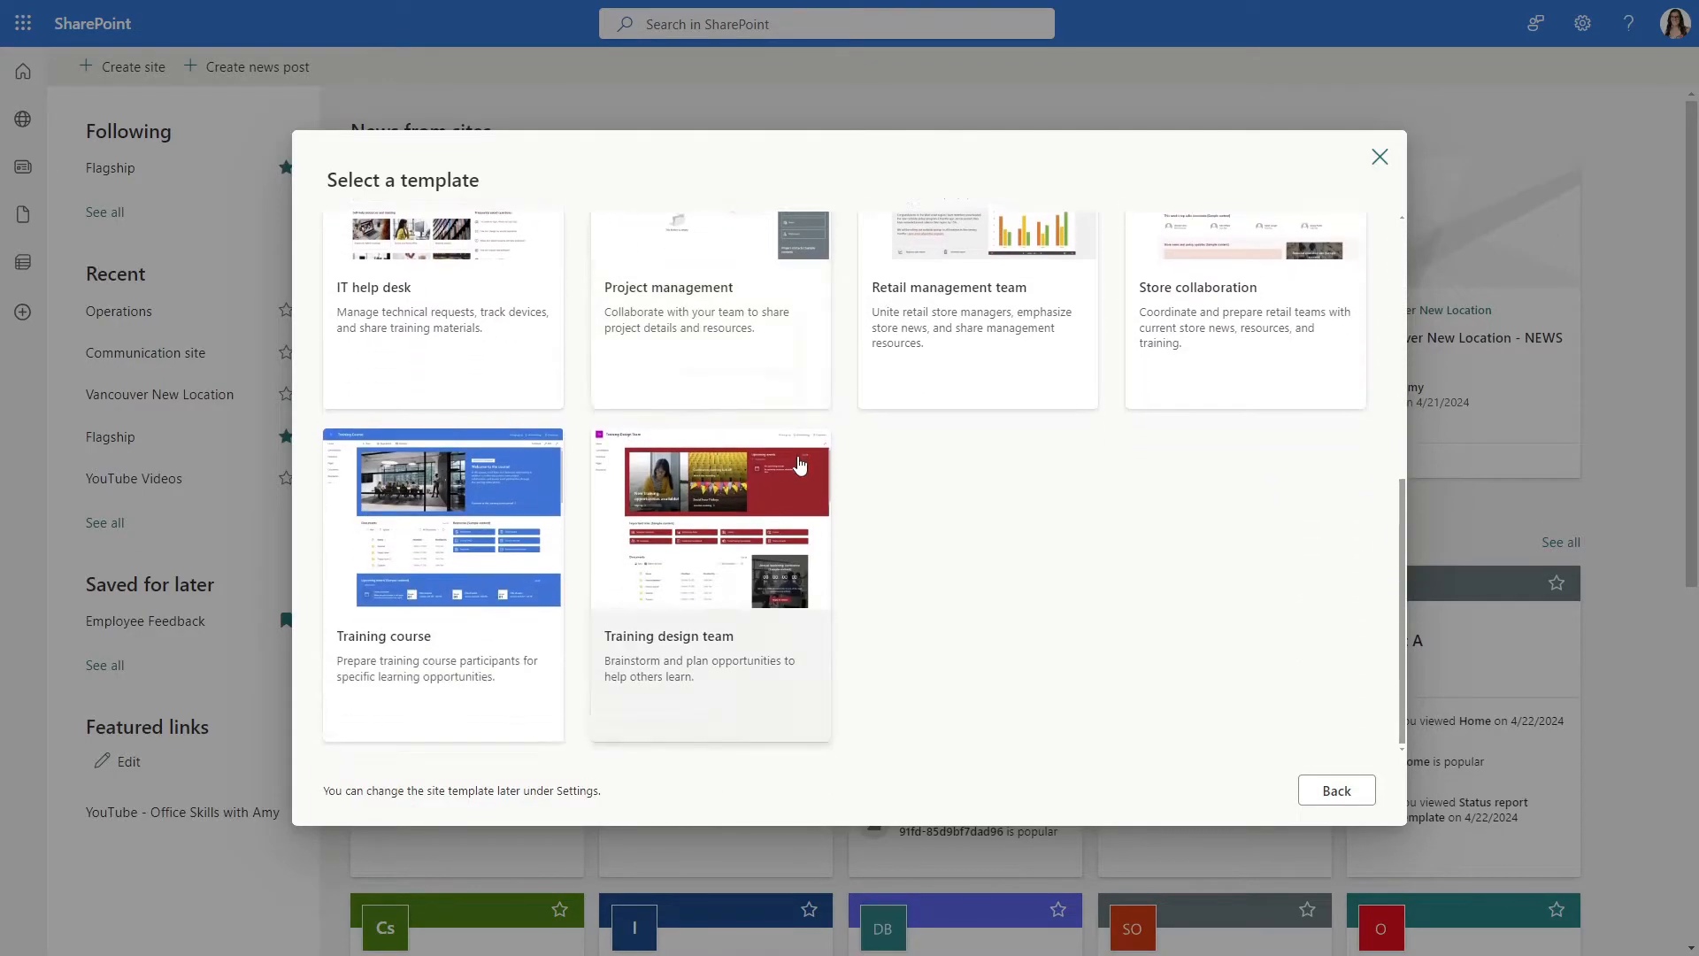
mouse_move(756, 665)
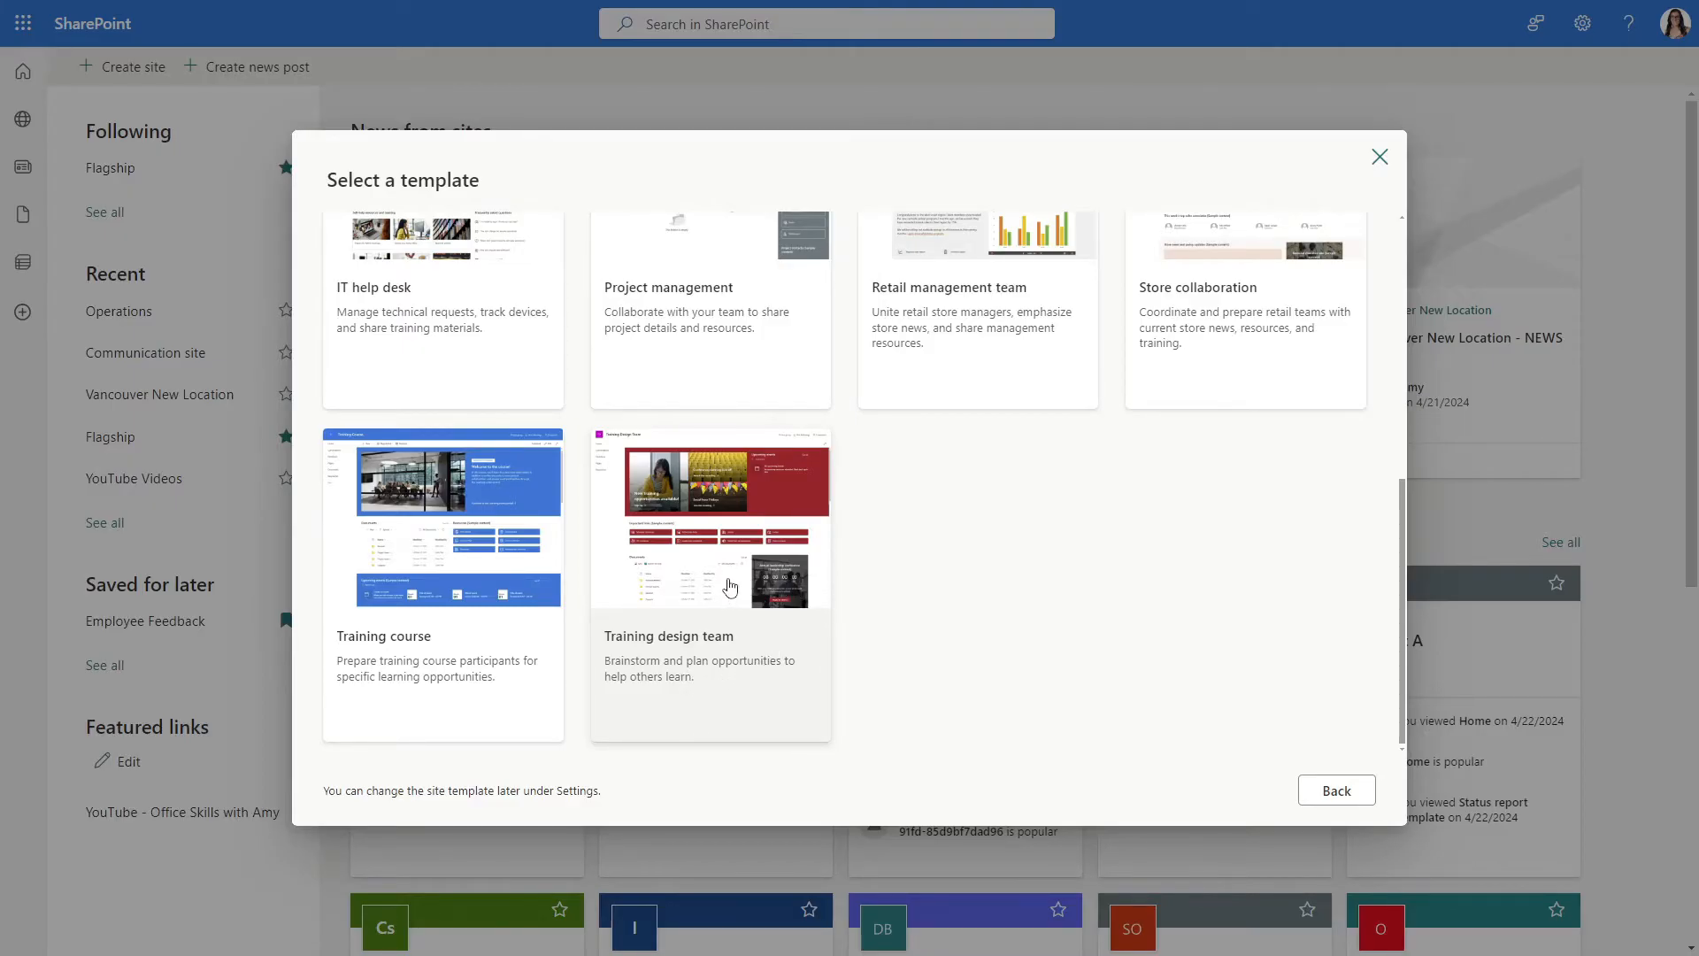
mouse_move(522, 561)
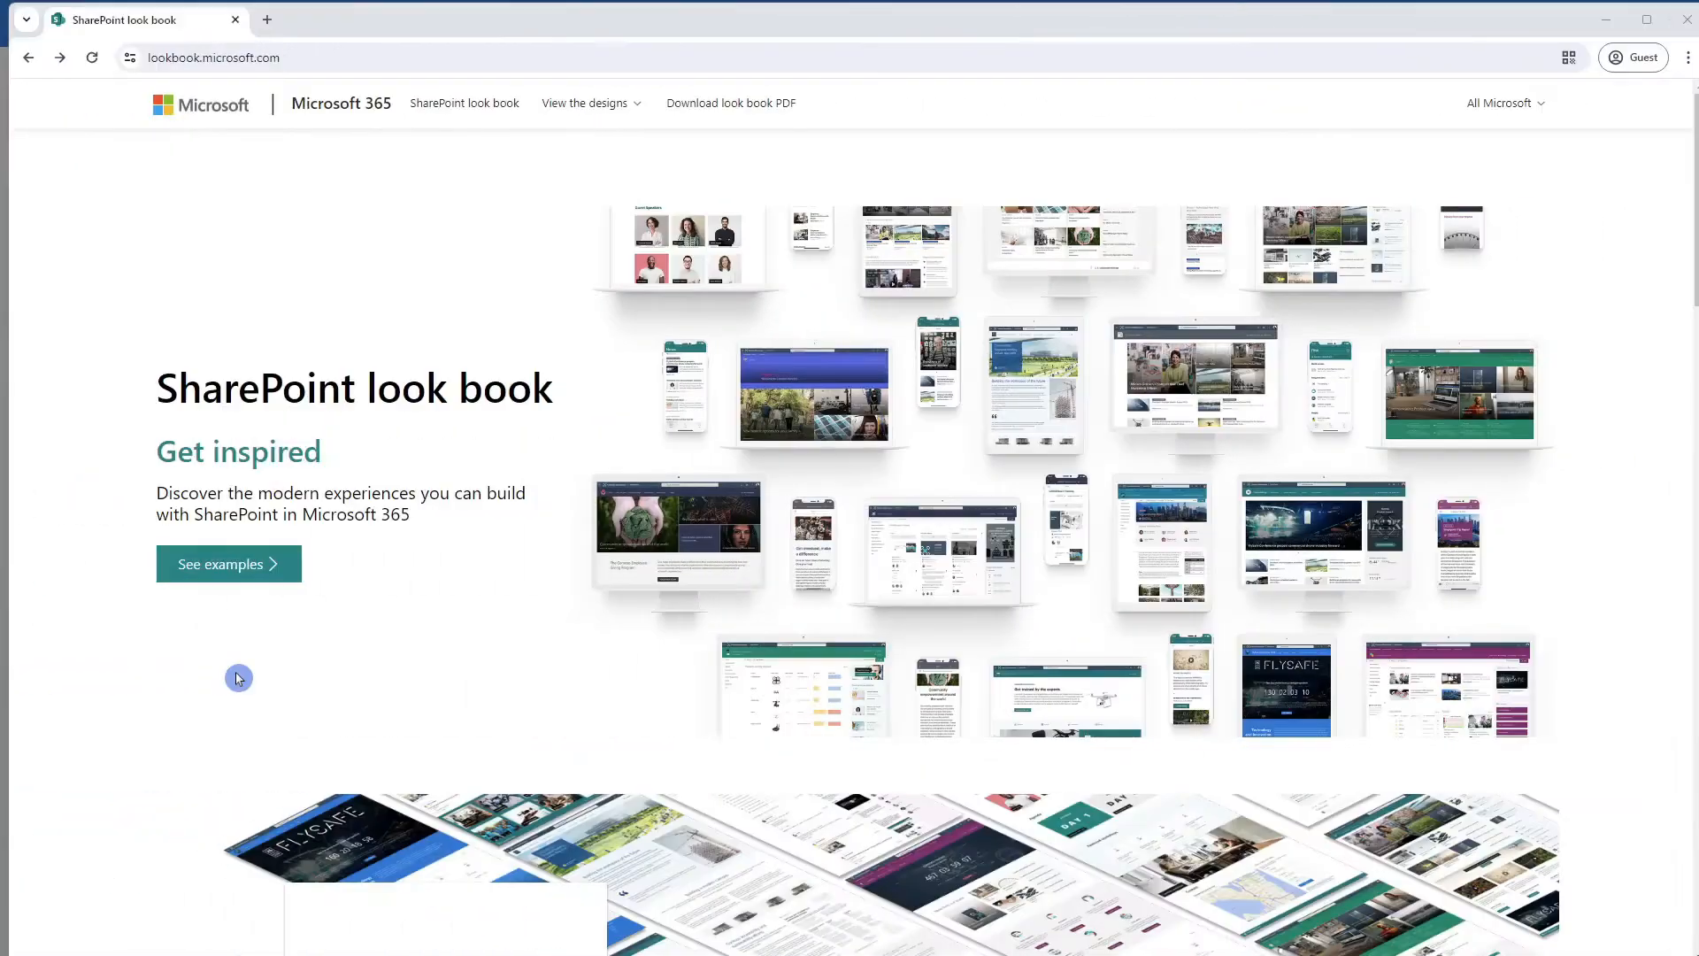
mouse_move(63, 502)
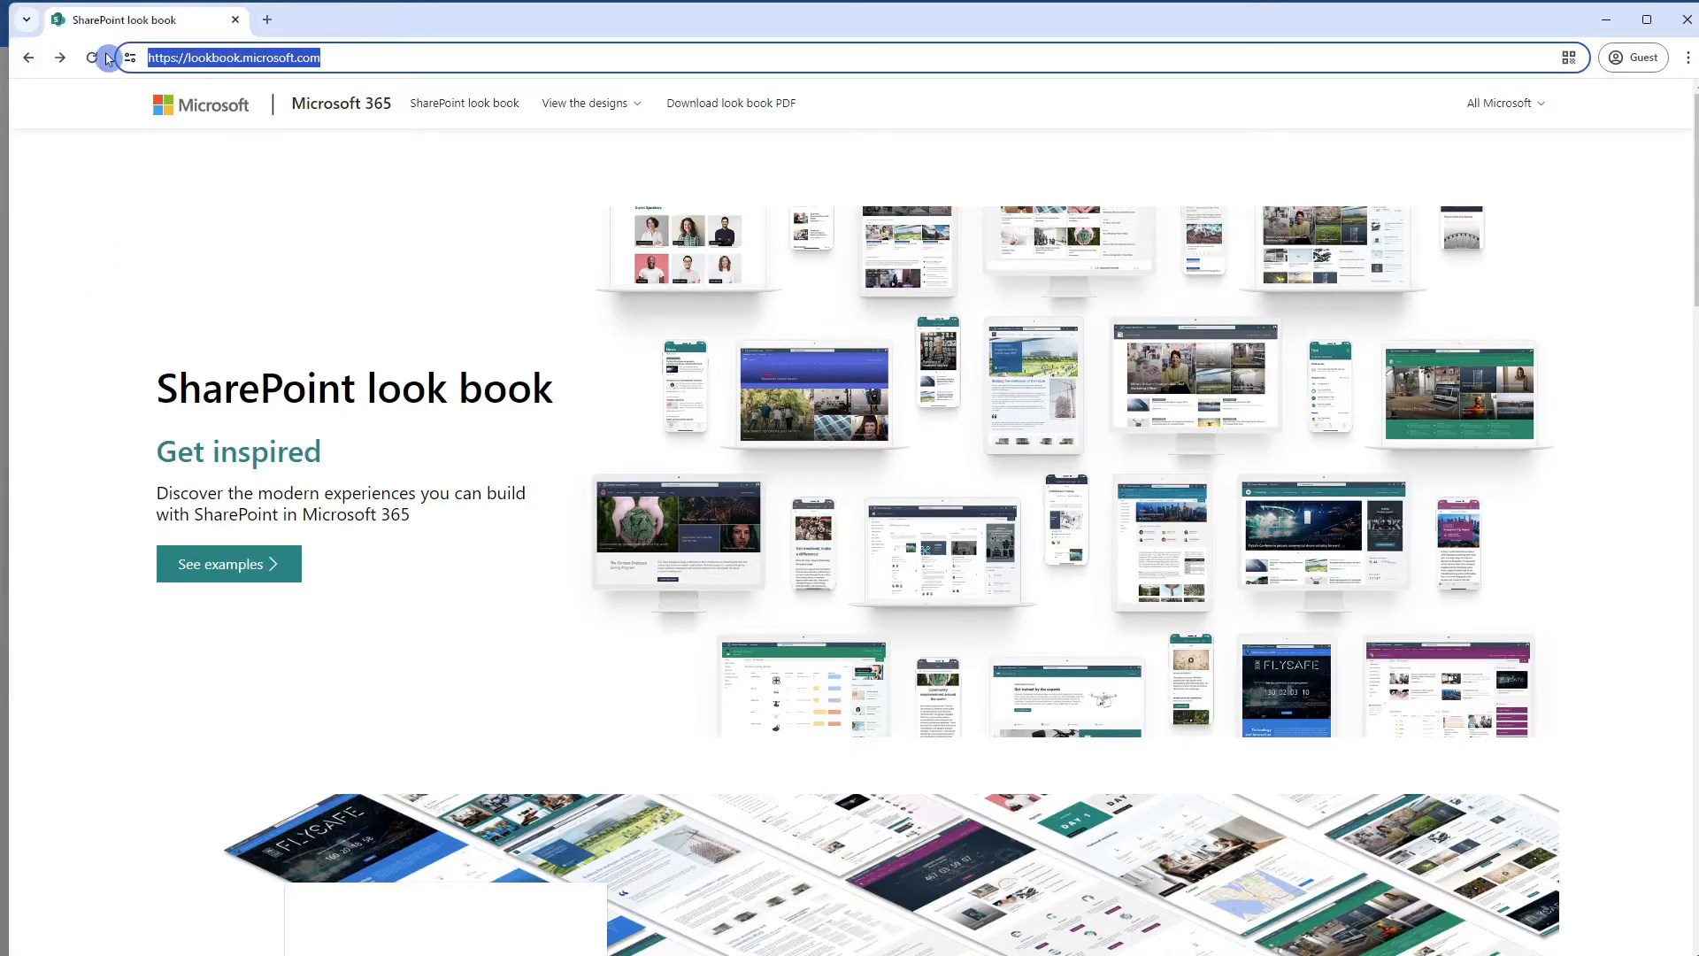
scroll(down, 3)
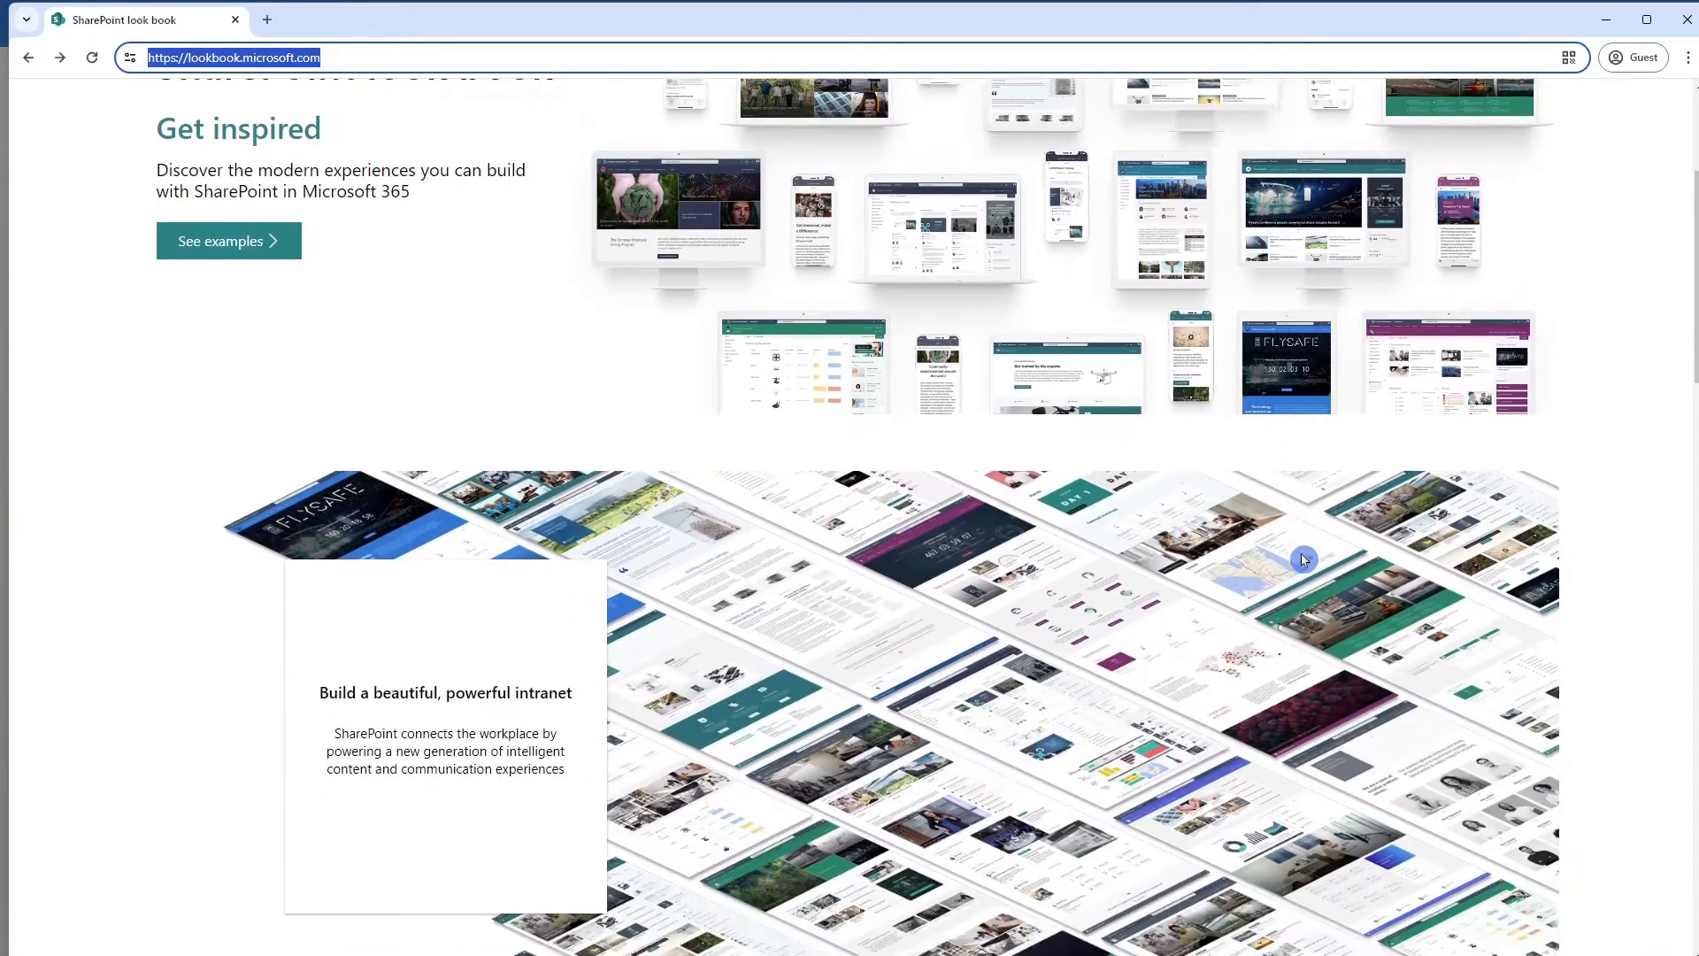
scroll(down, 3)
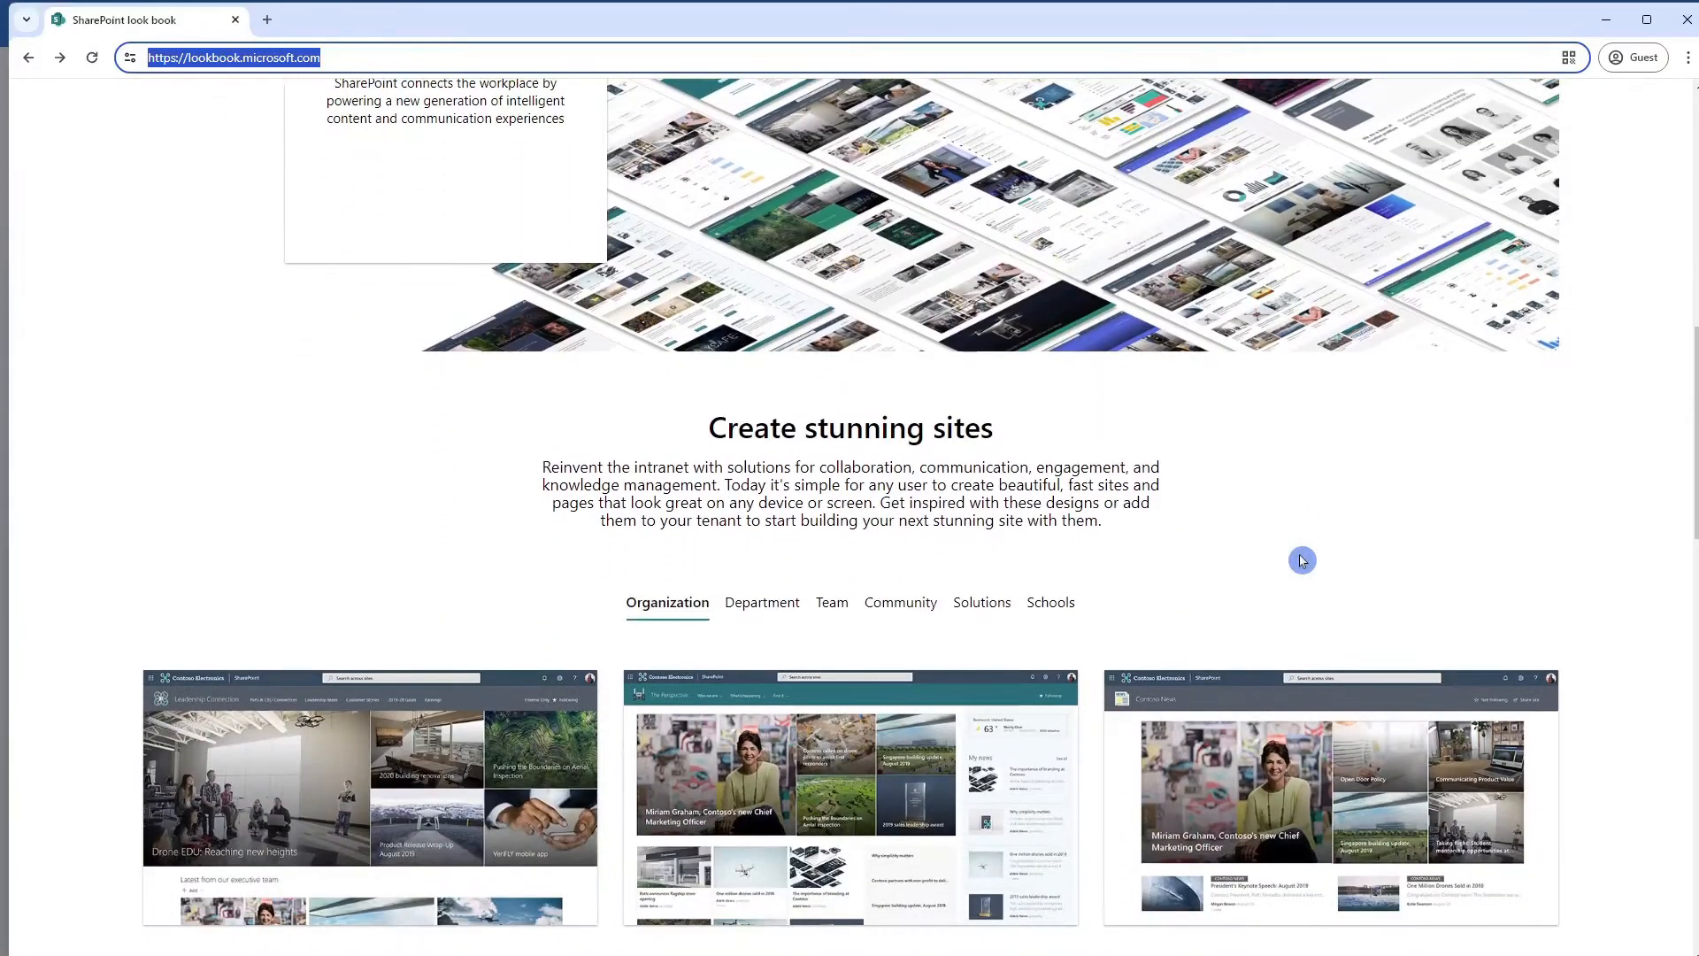
scroll(down, 3)
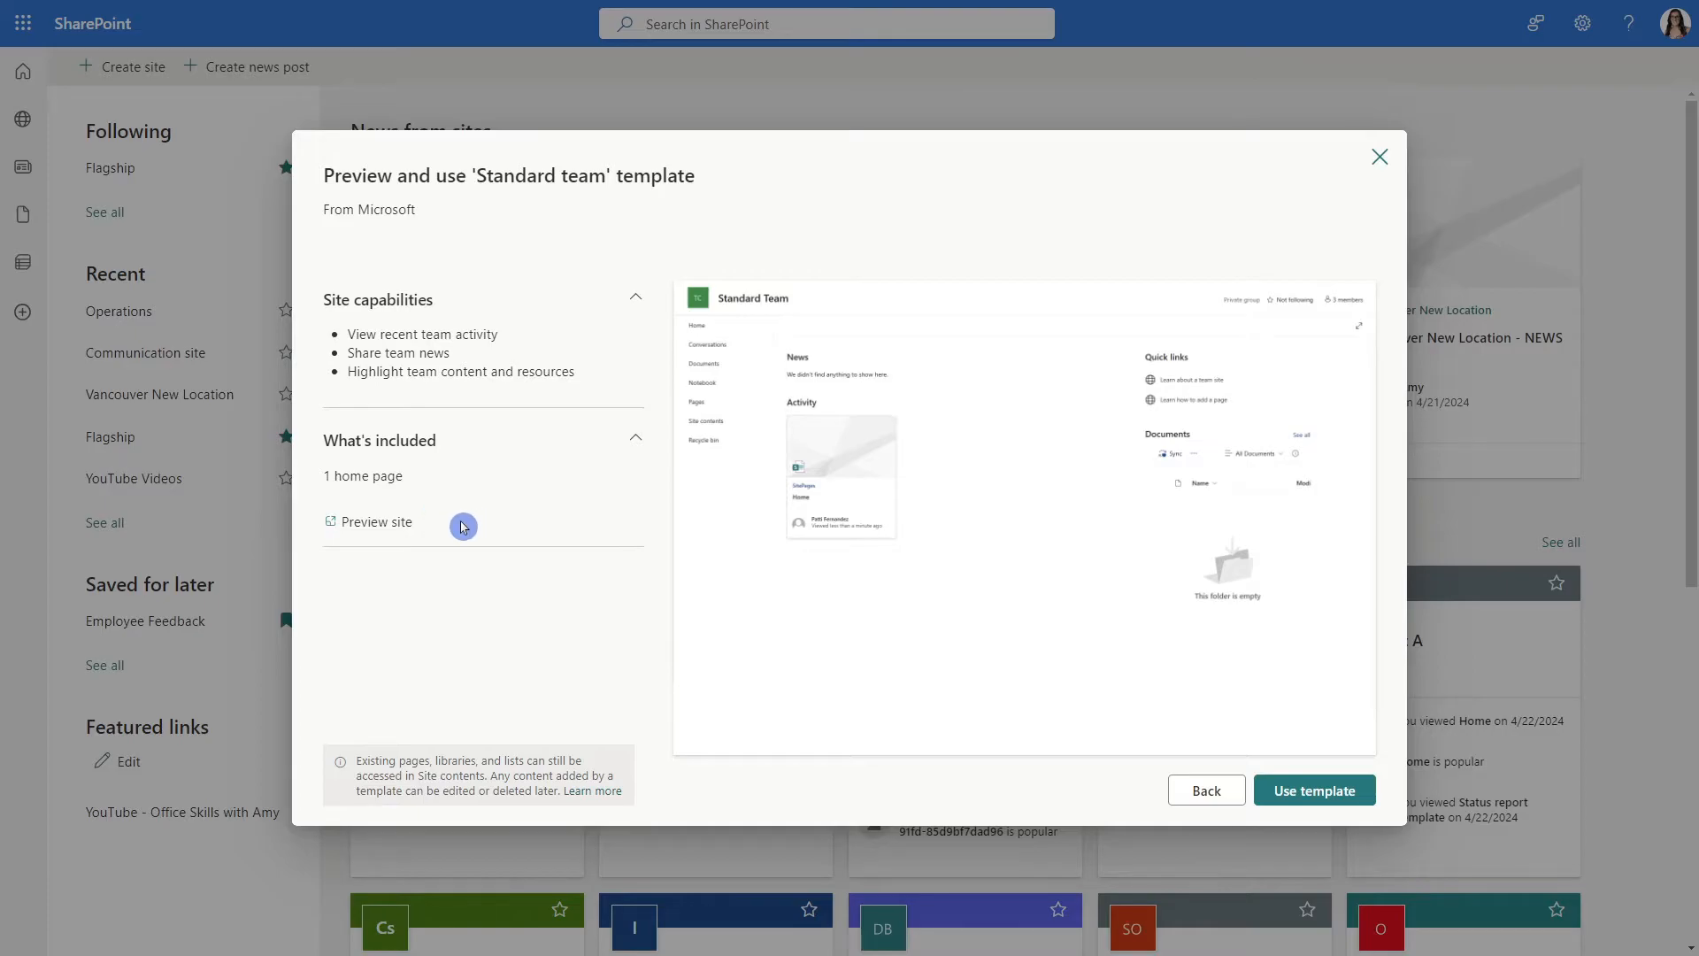
Use the Standard team template and name the site 'Vancouver Flagship Location'
click(1313, 788)
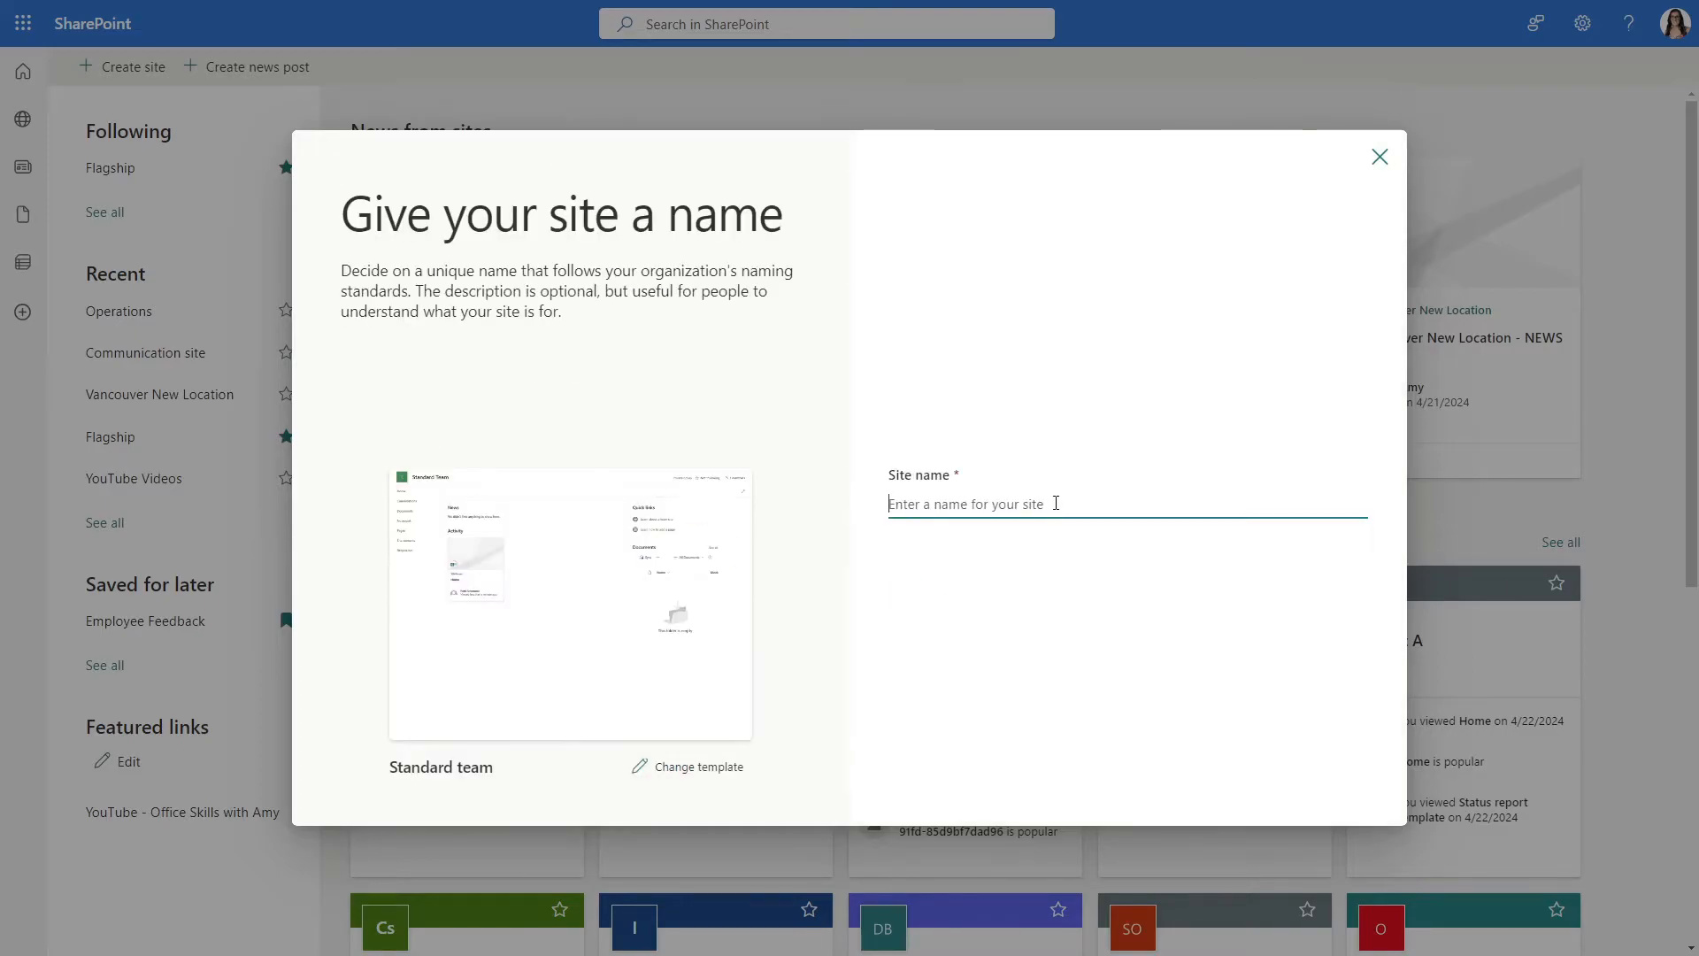
text(Vancouver Flagship Location)
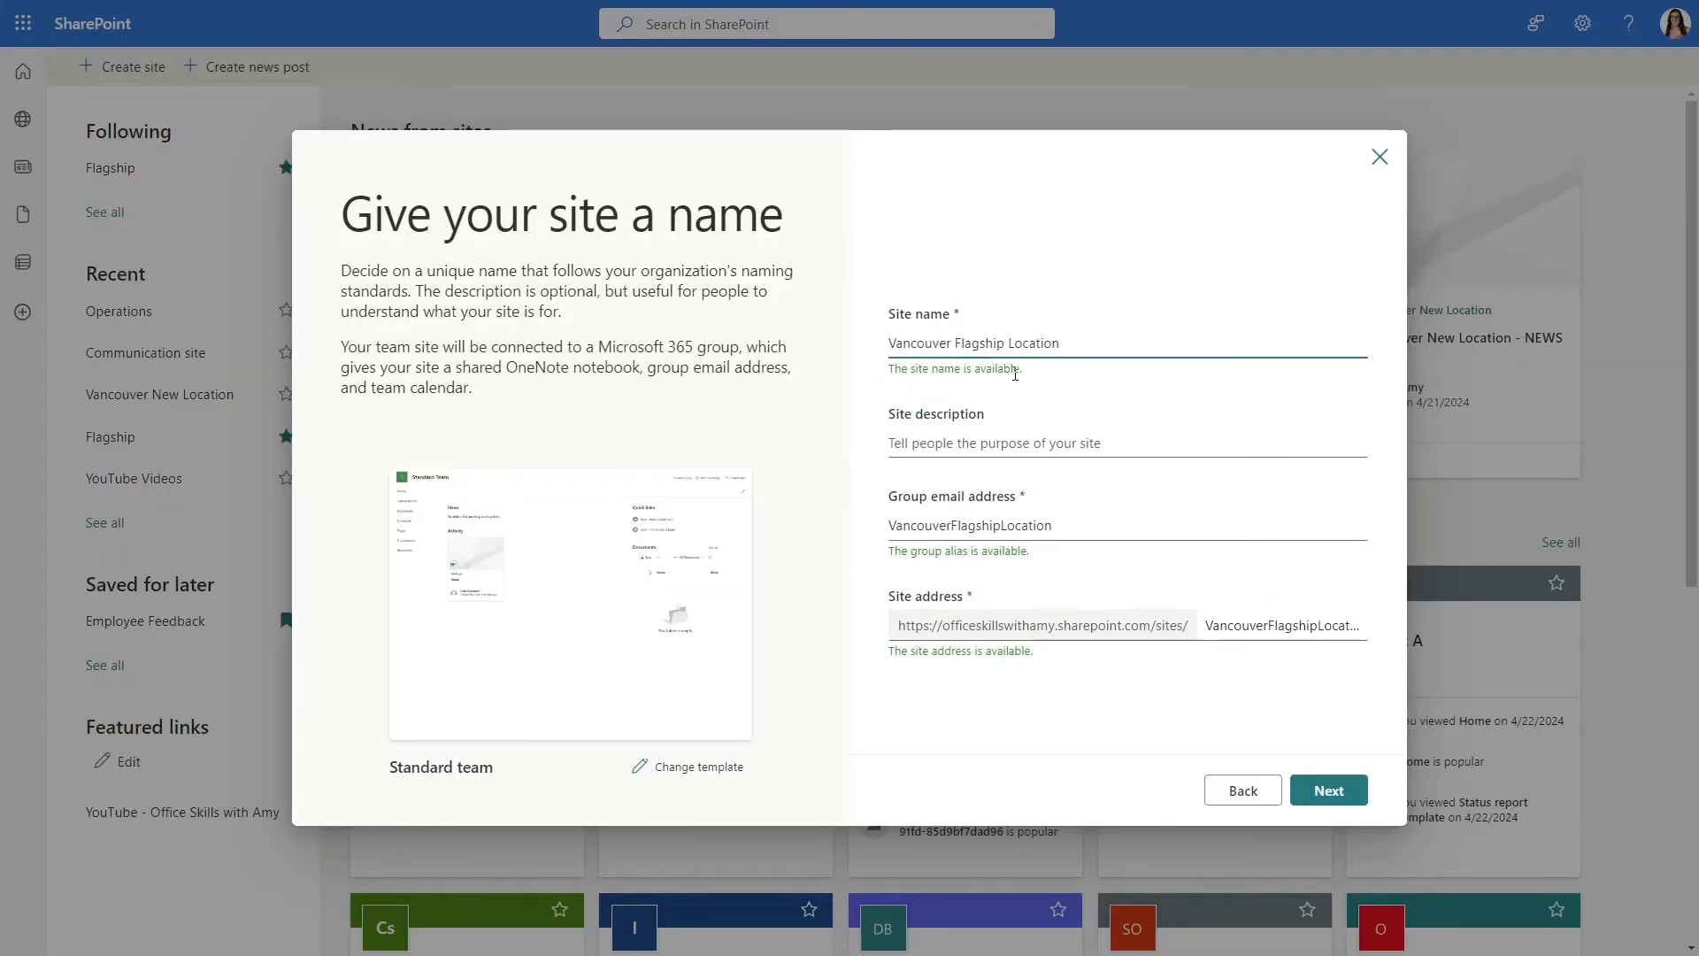
click(1126, 442)
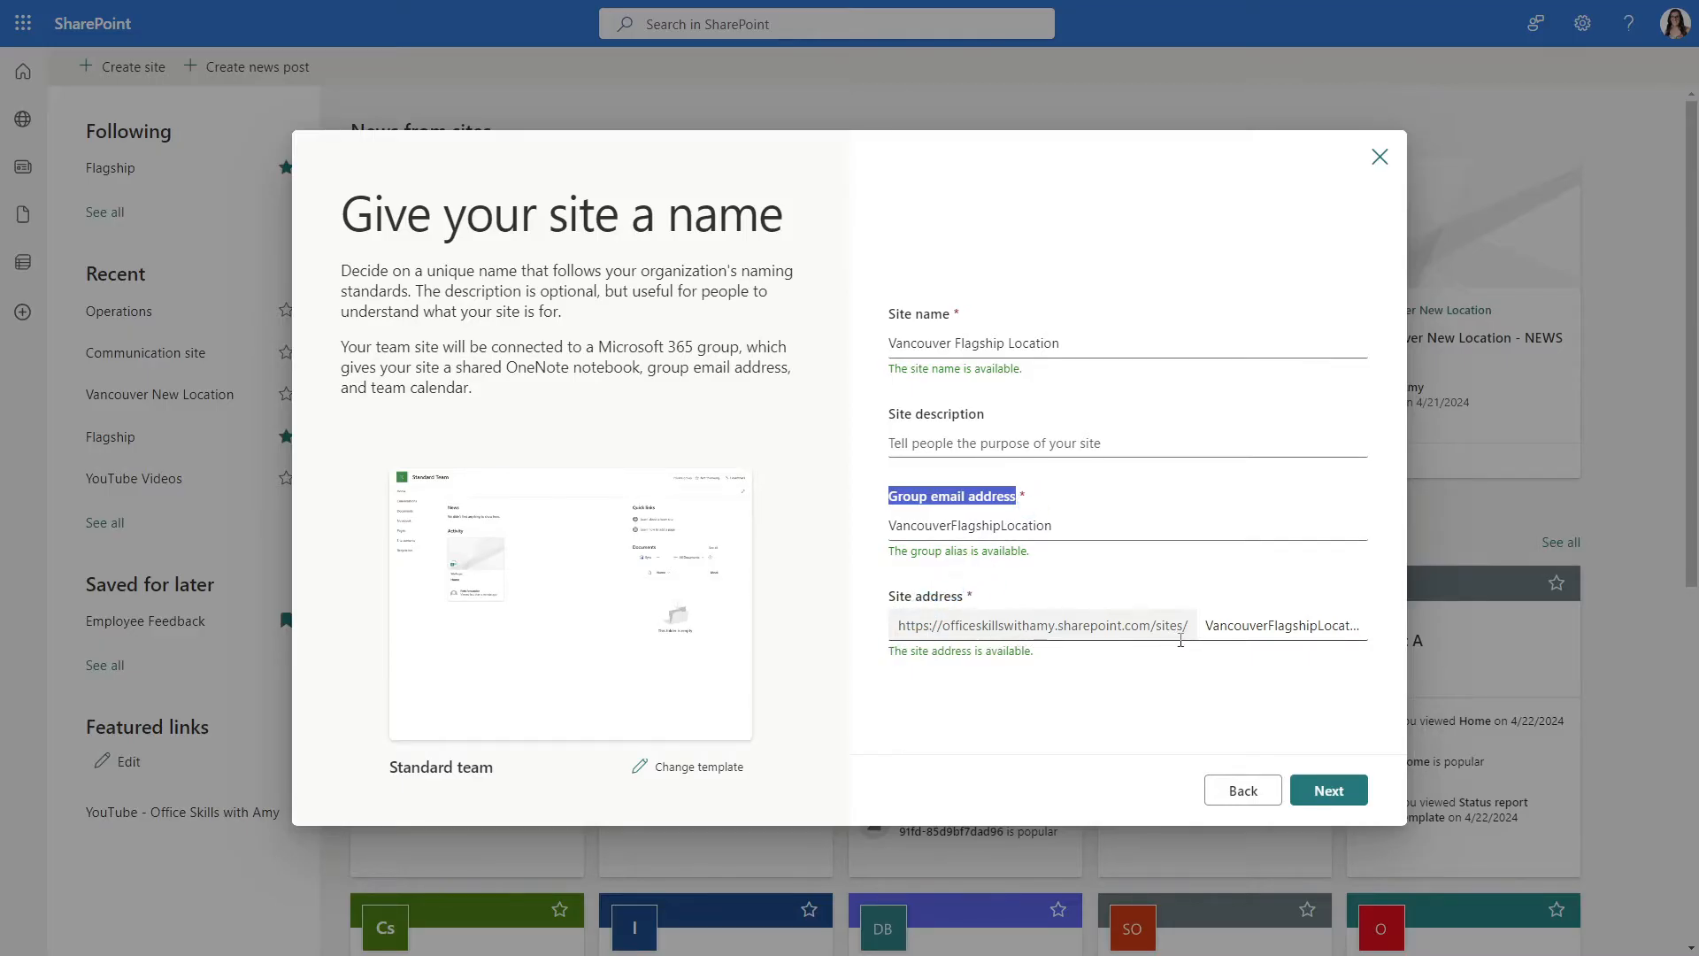
click(1328, 789)
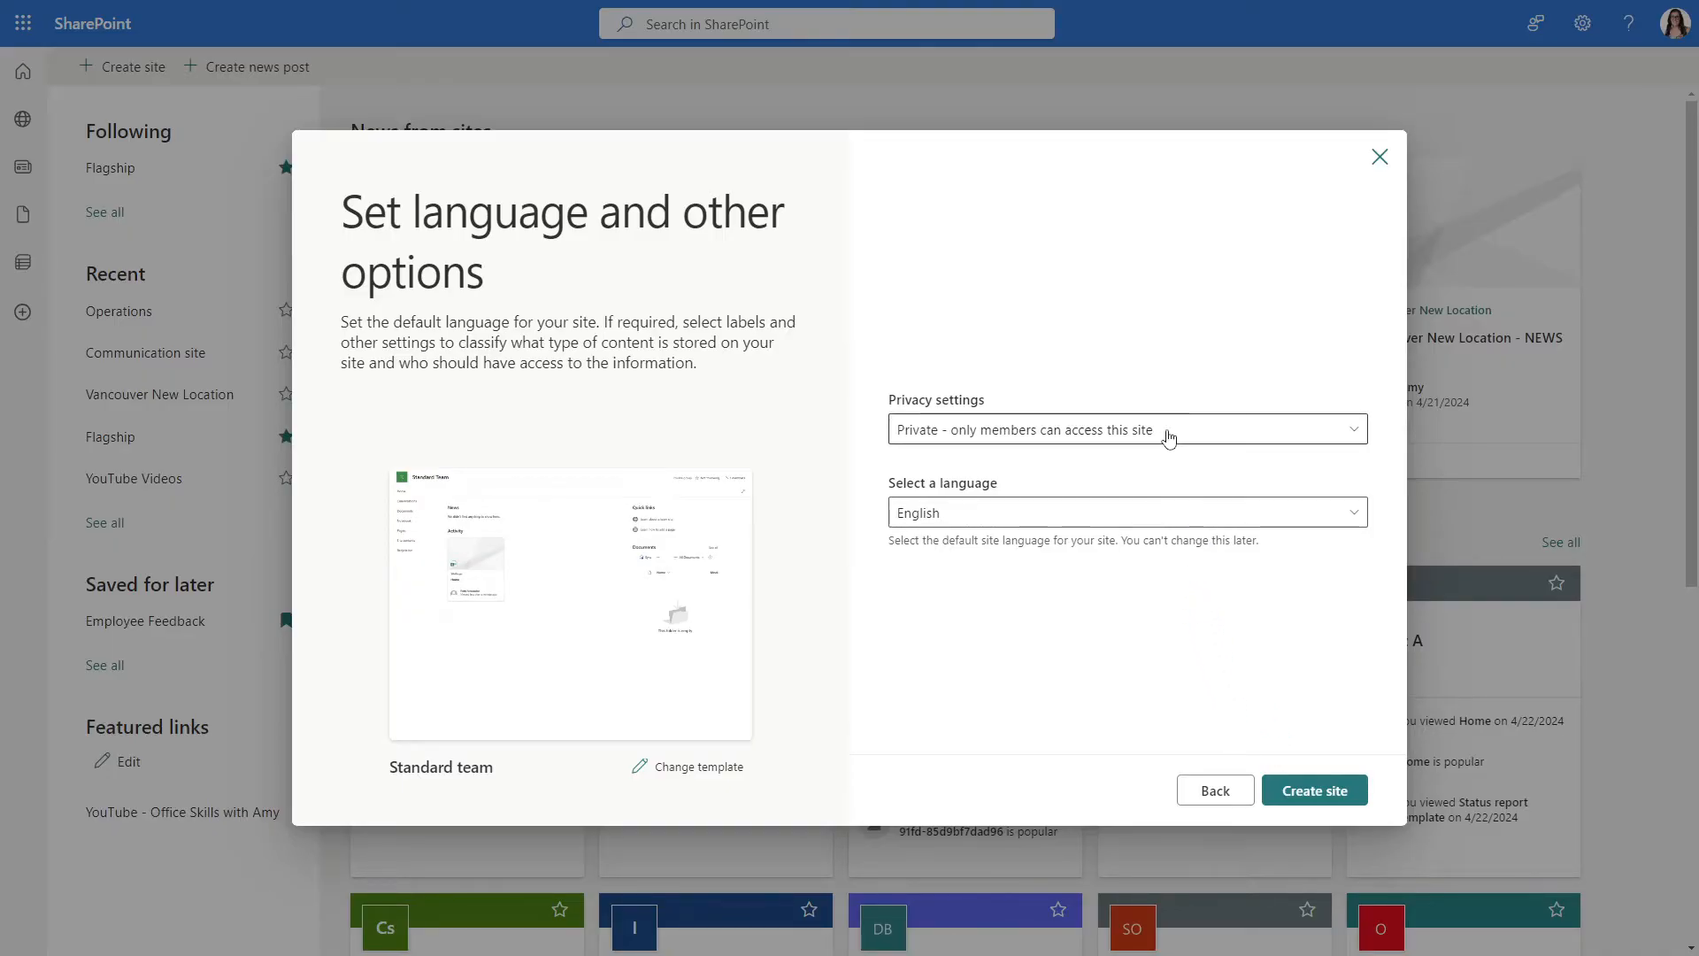
Create the private English-language site and add Amy as an owner
click(1126, 429)
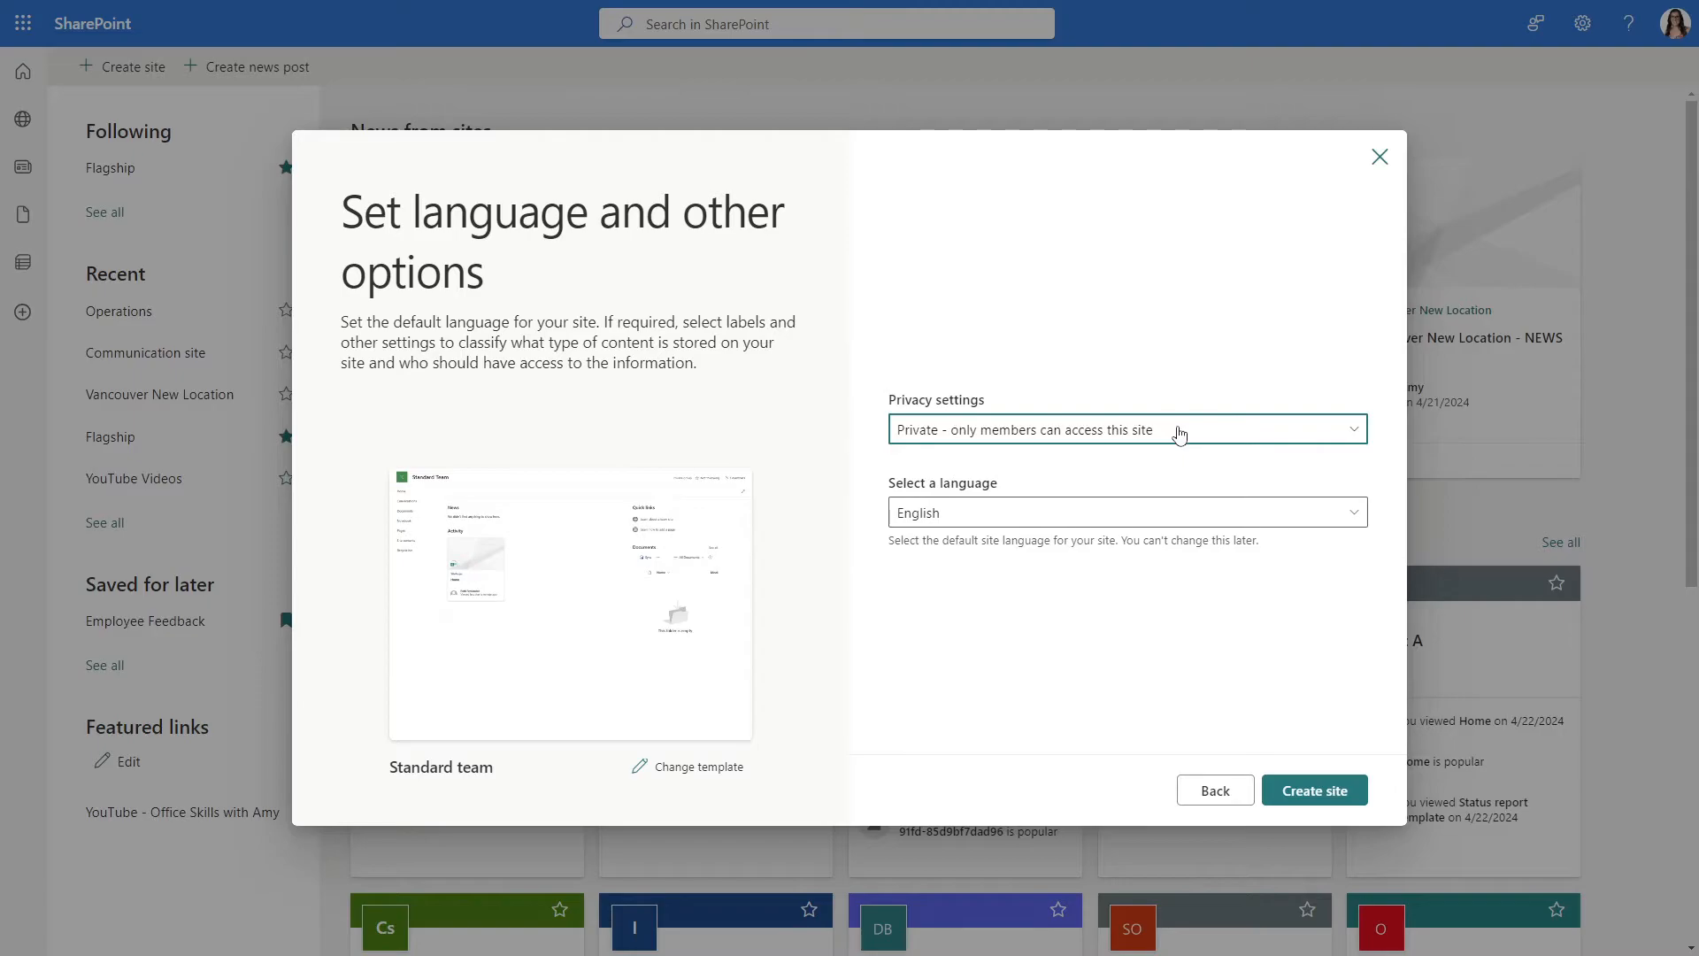
click(1312, 788)
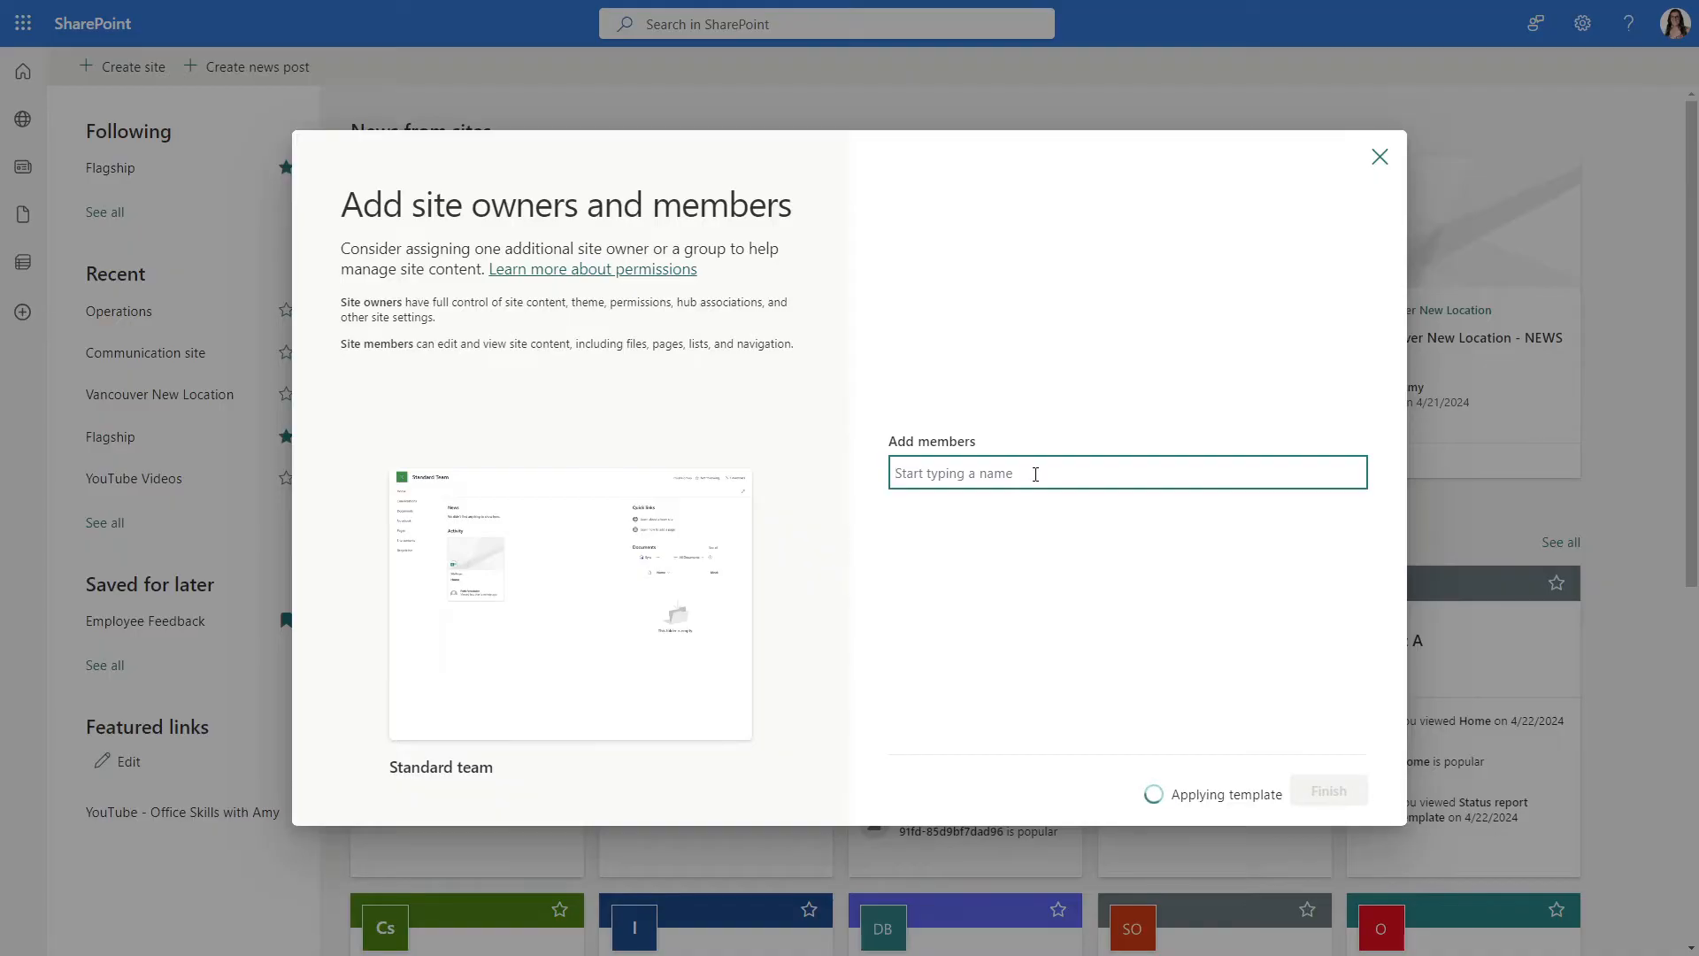
text(amy)
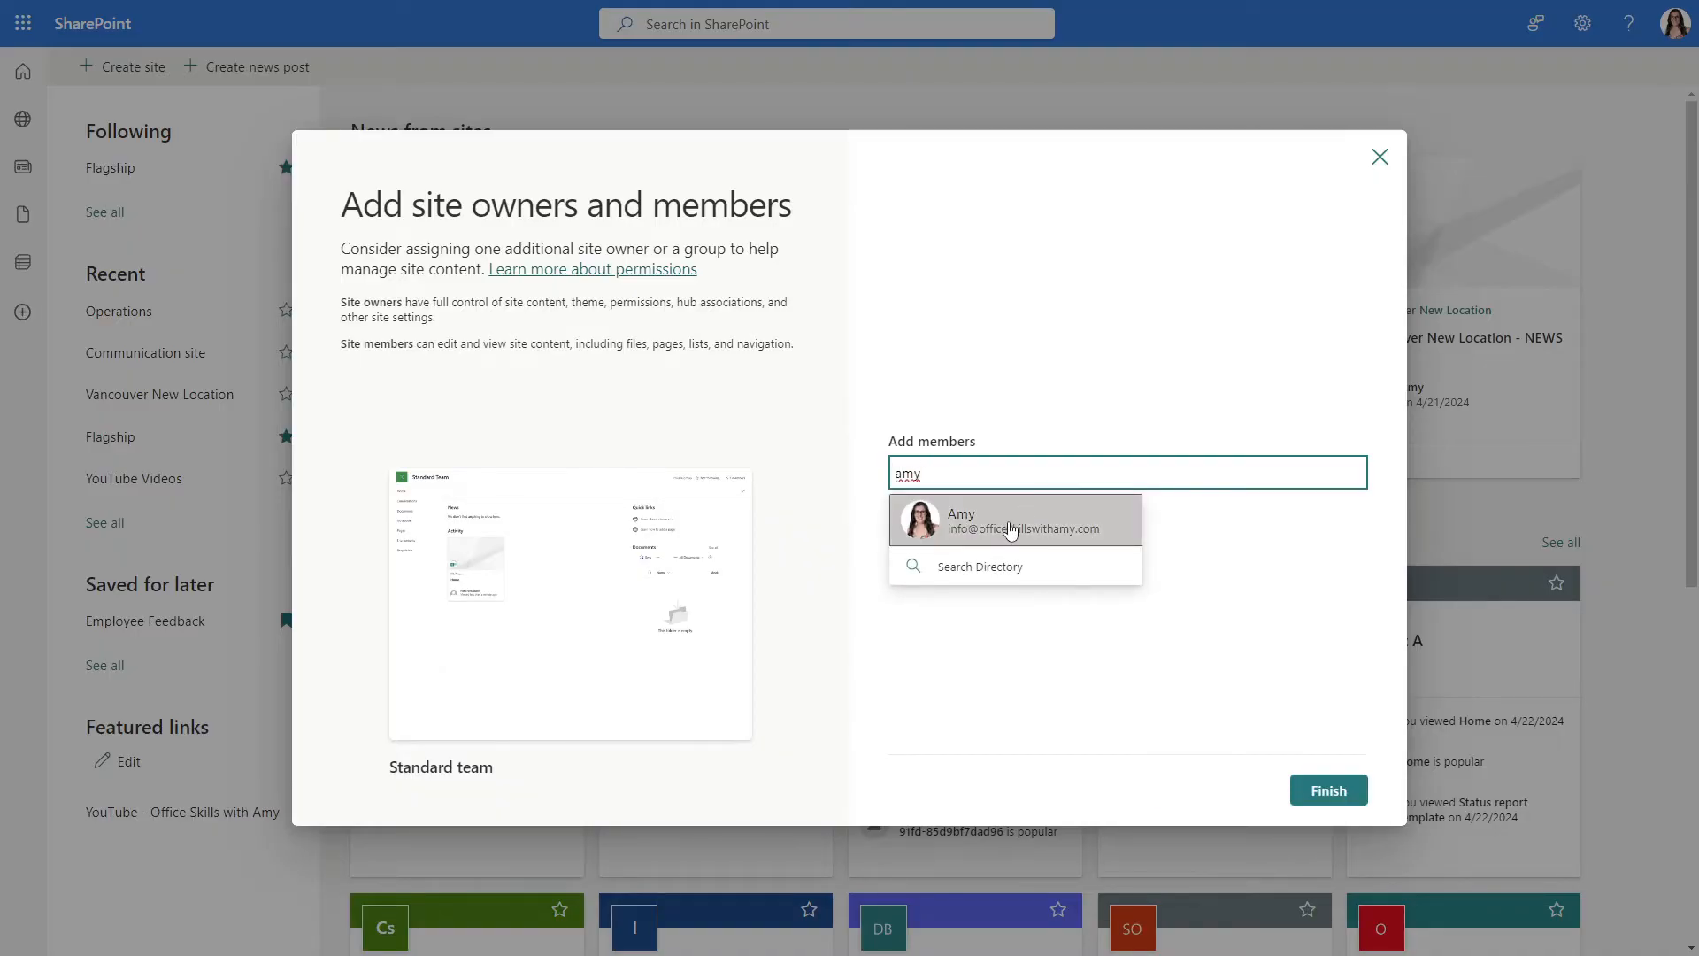
click(998, 521)
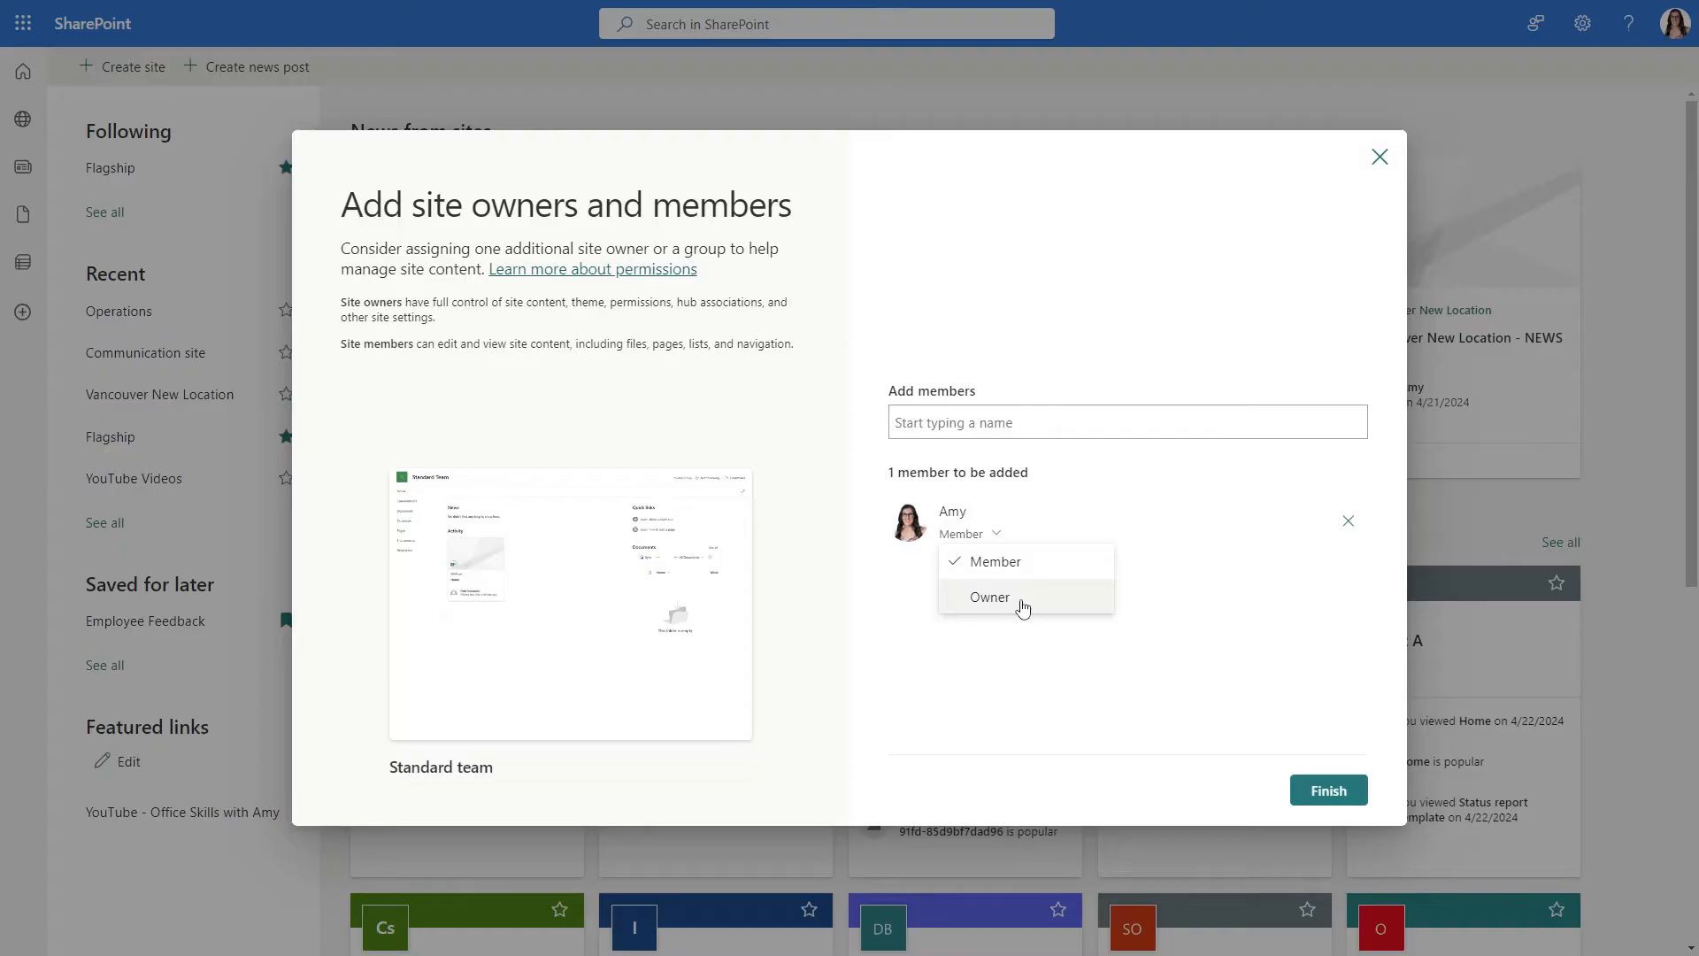
click(1326, 788)
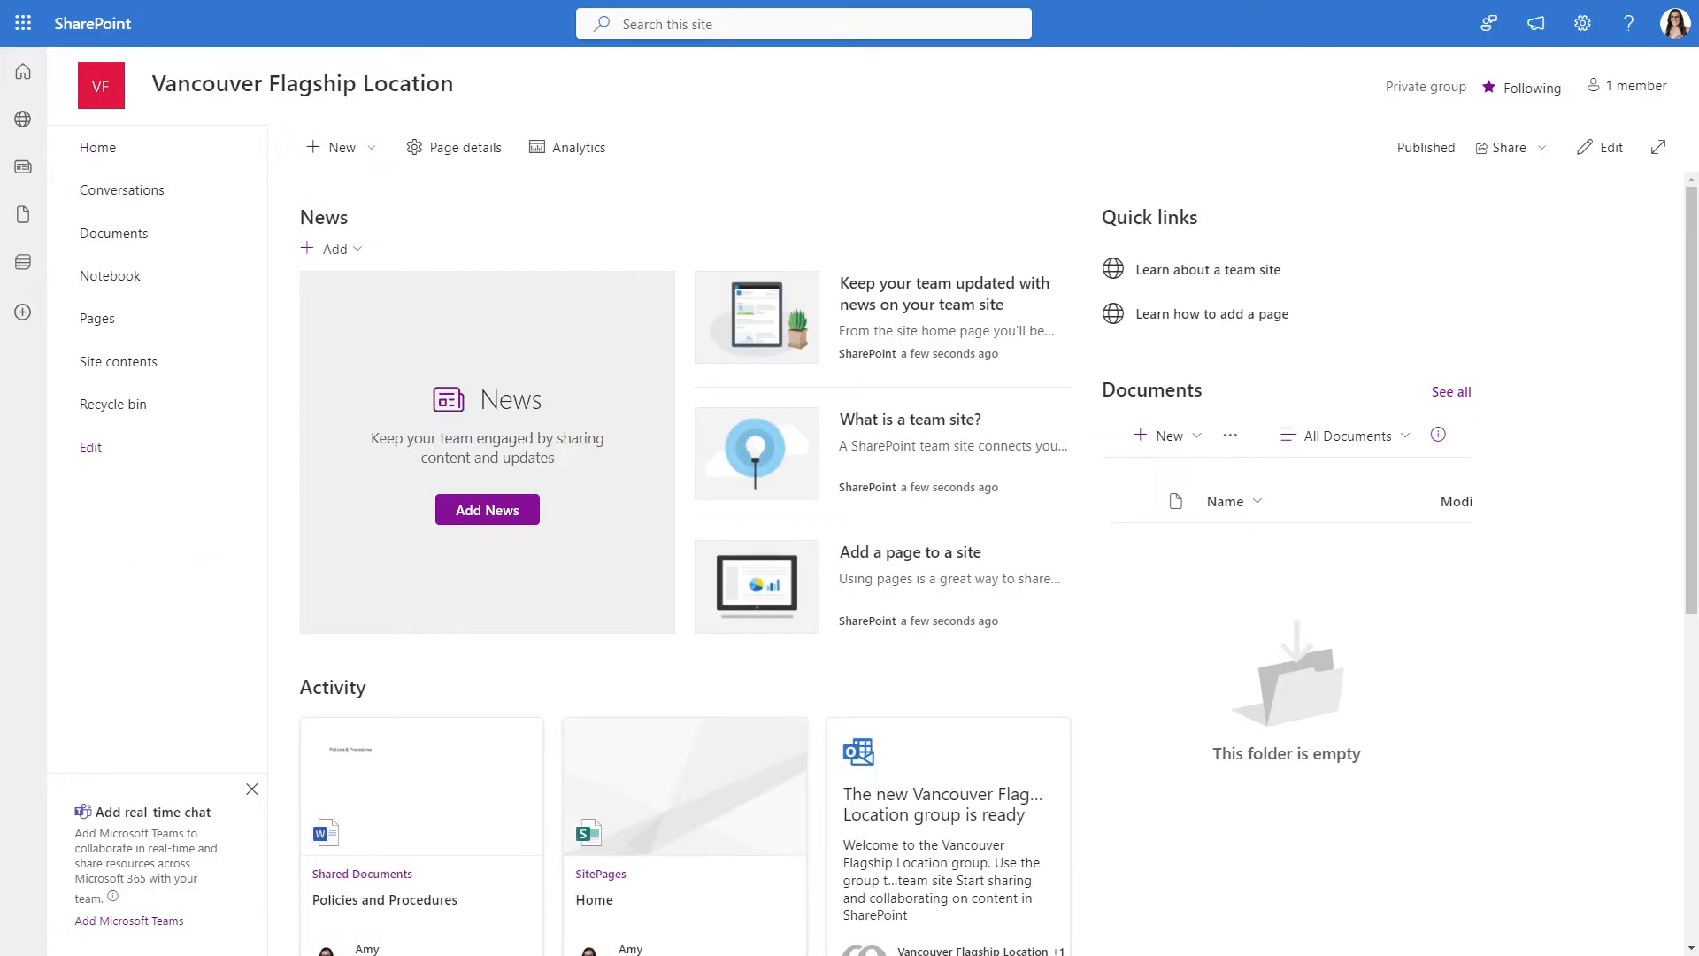
mouse_move(1169, 364)
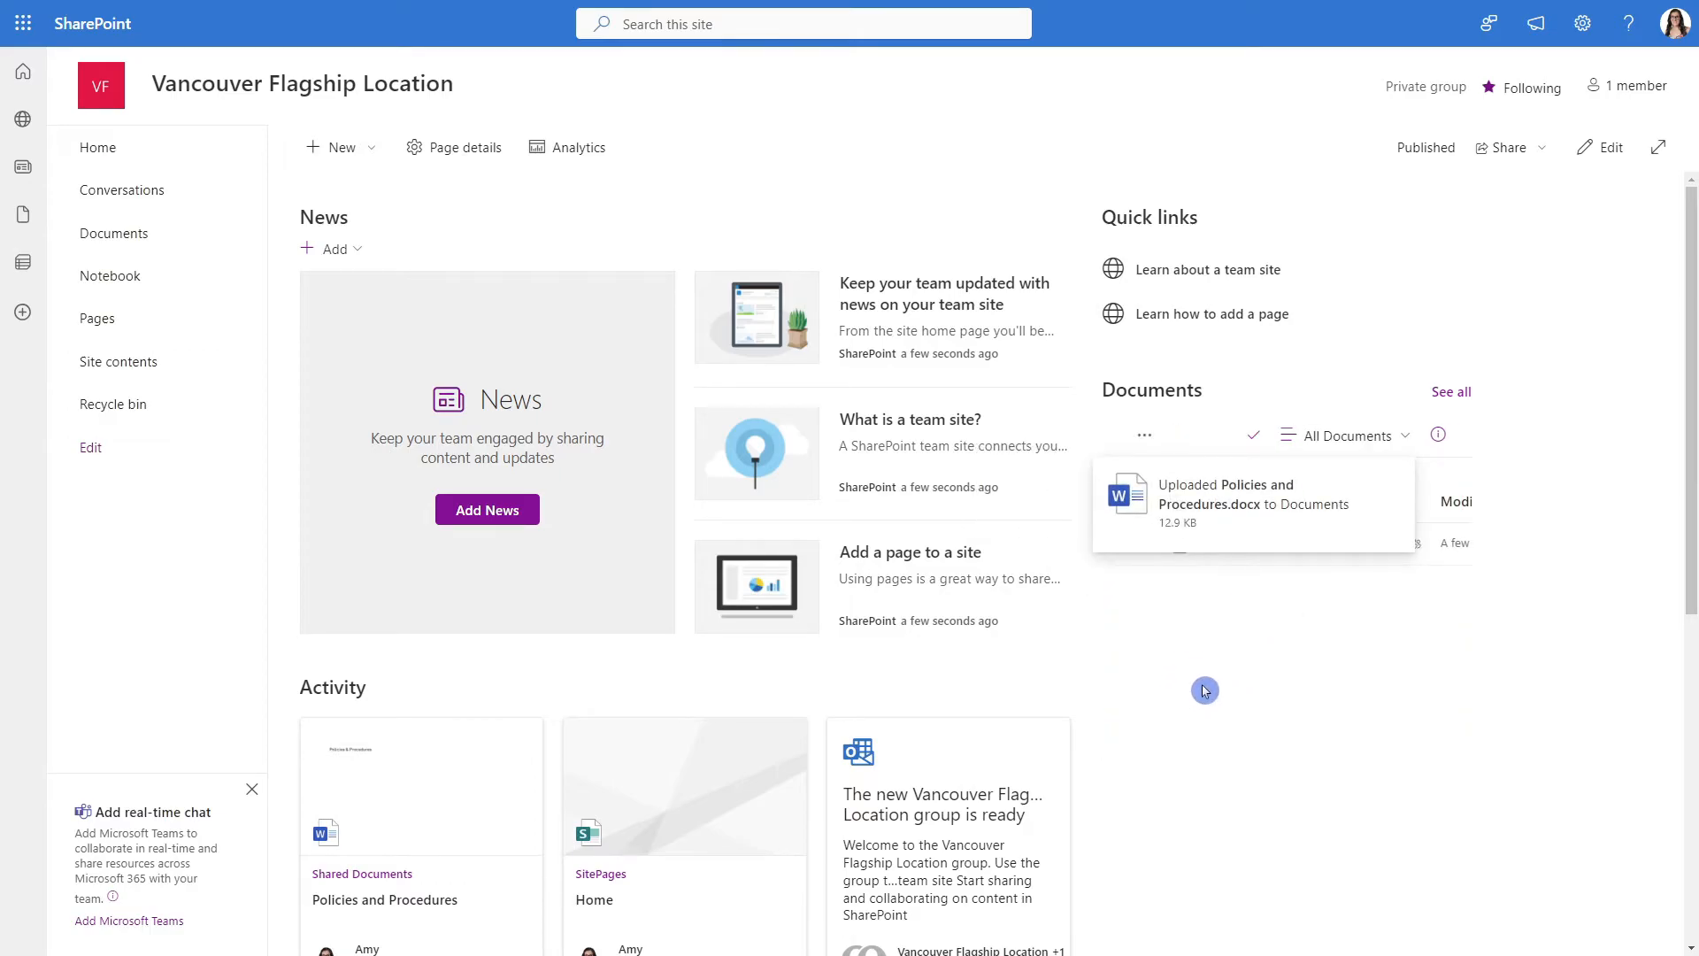
mouse_move(1451, 392)
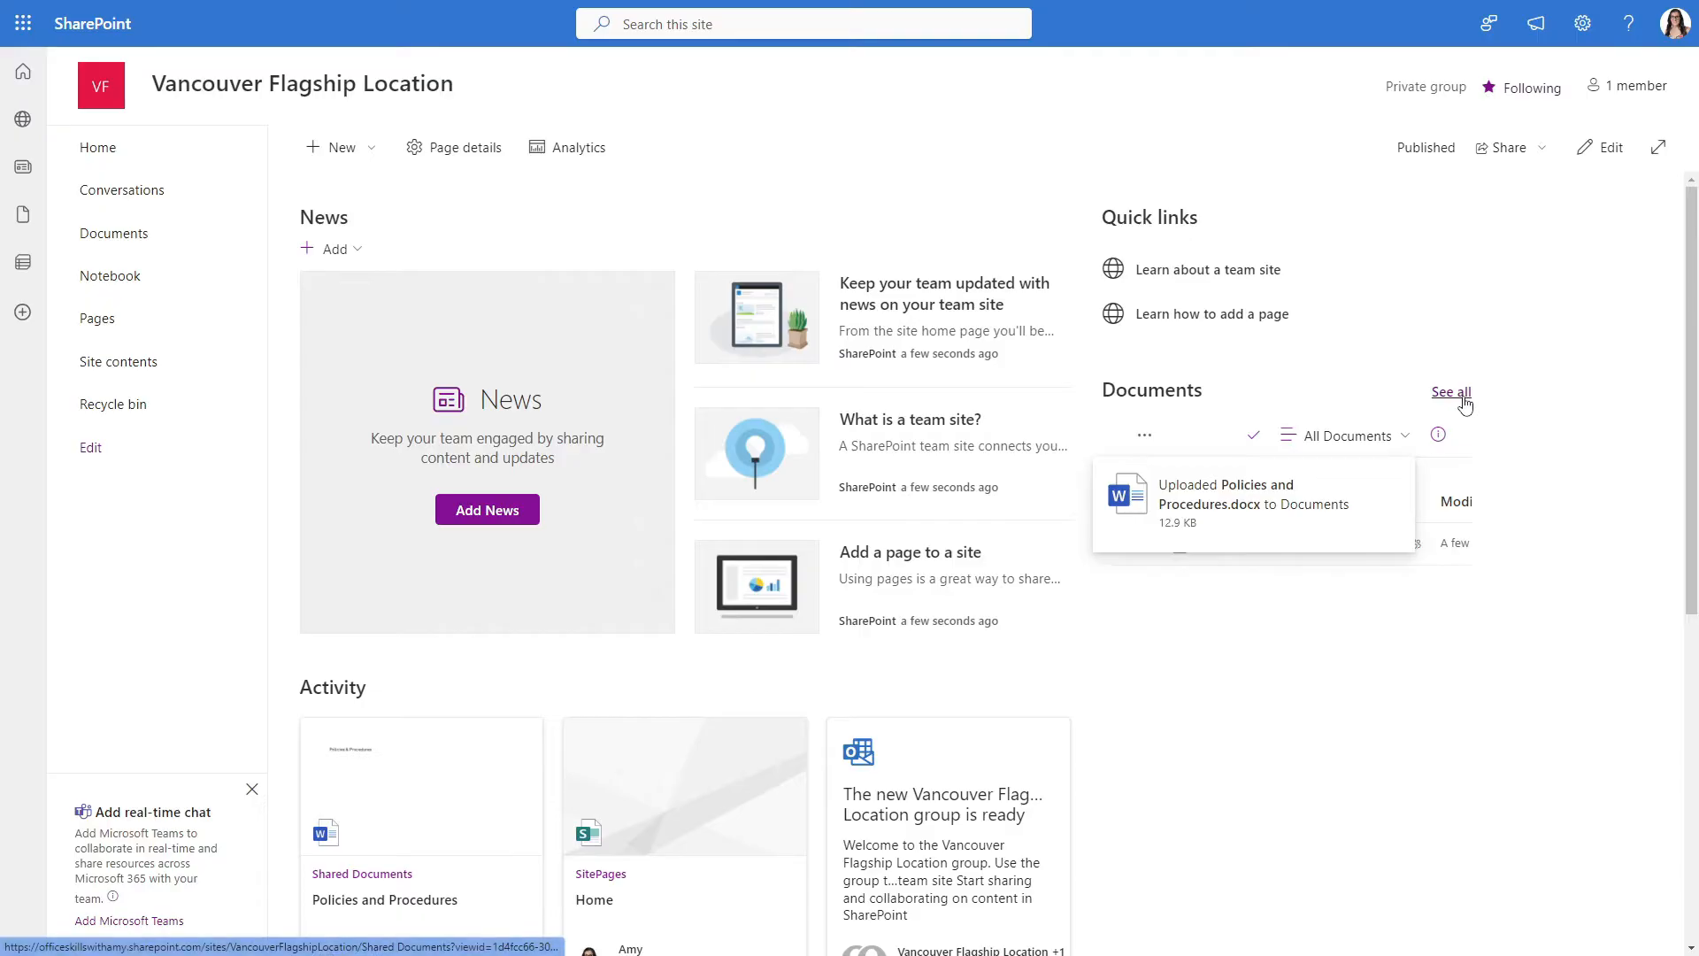
Upload Policies and Procedures.docx to Documents and open the full library
click(1450, 391)
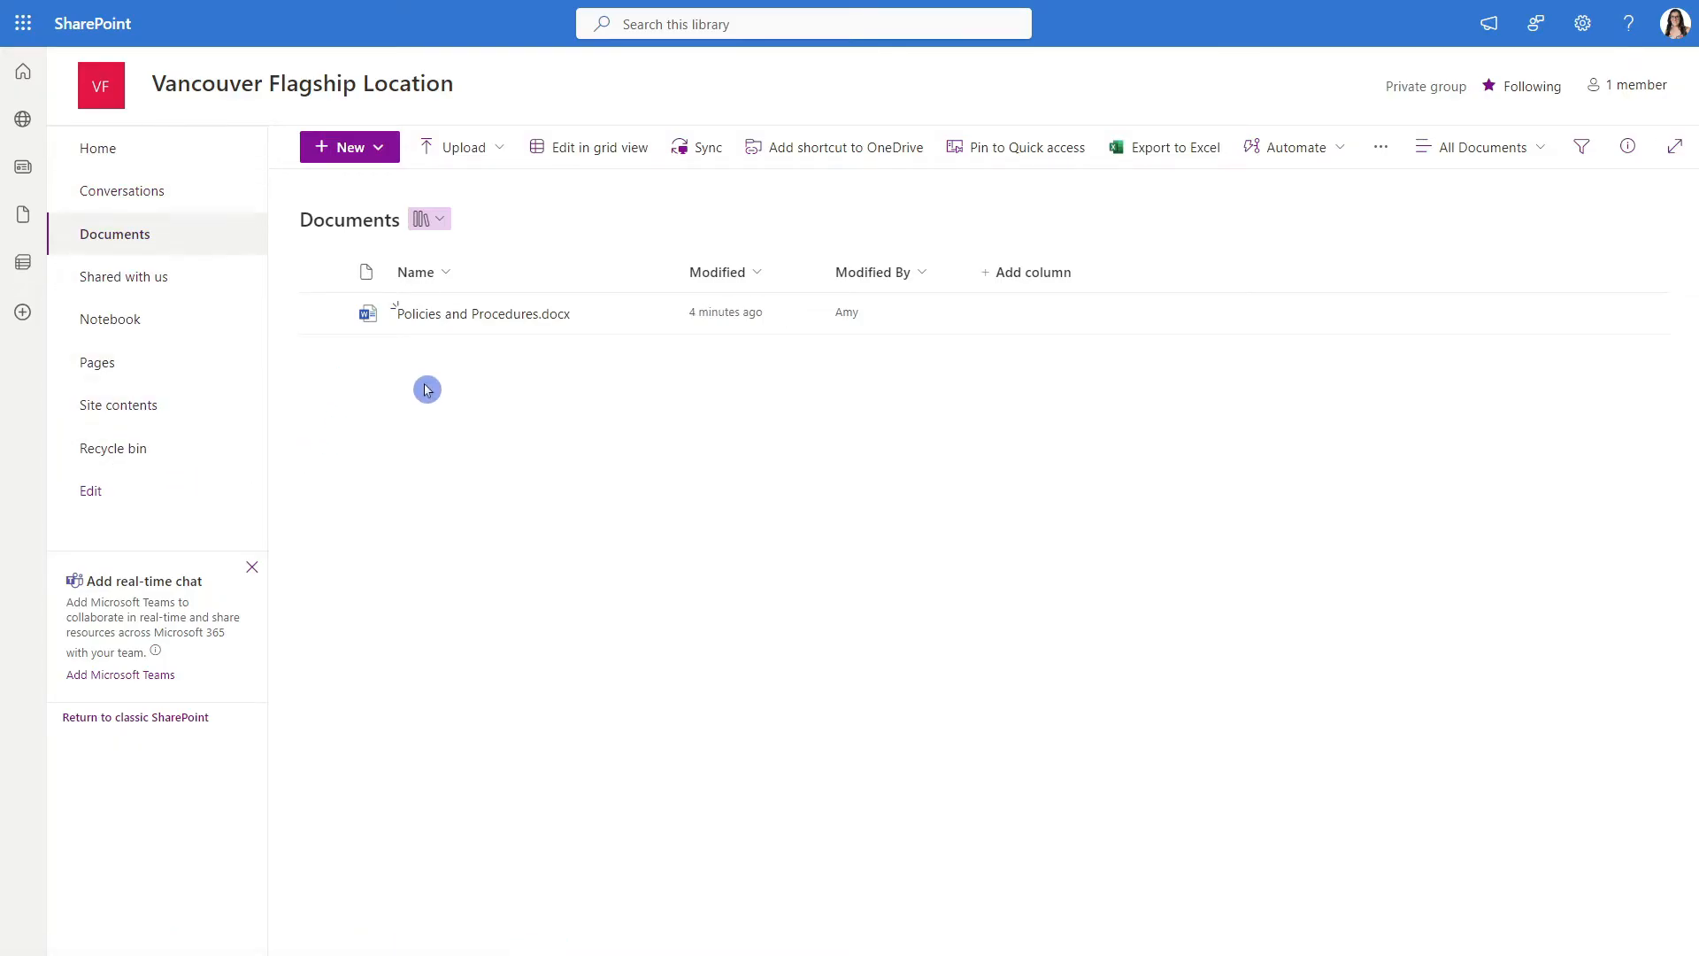
mouse_move(378, 156)
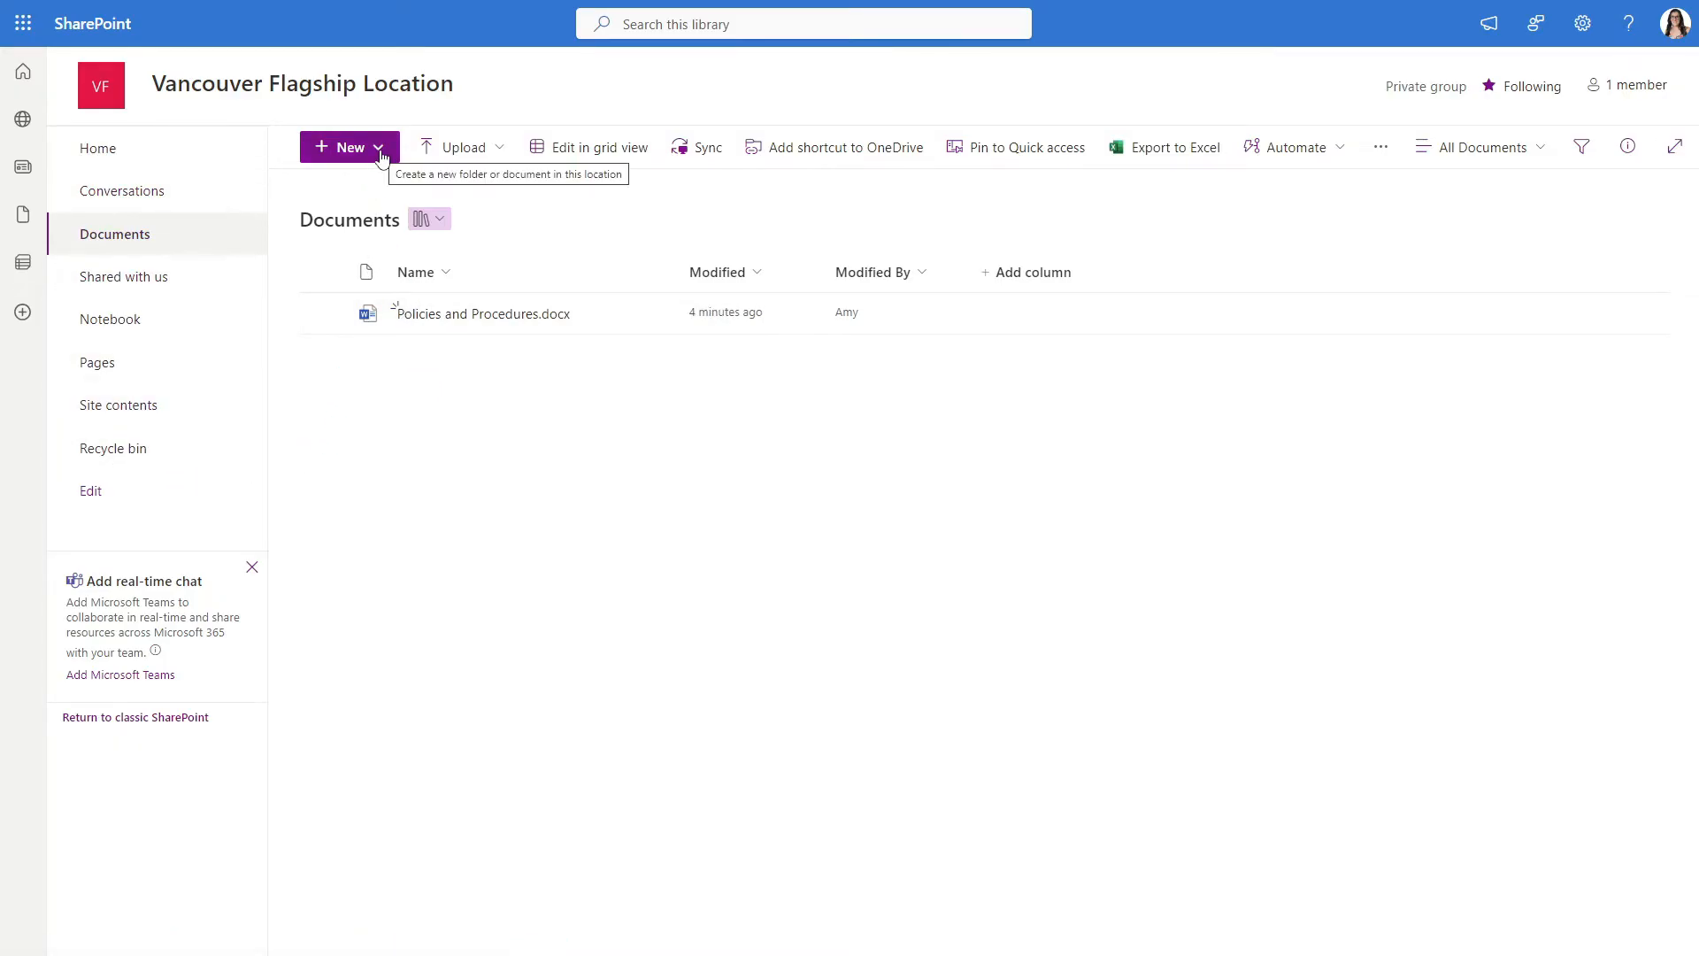
Create a light blue folder named 'SOP' in the Documents library
click(348, 146)
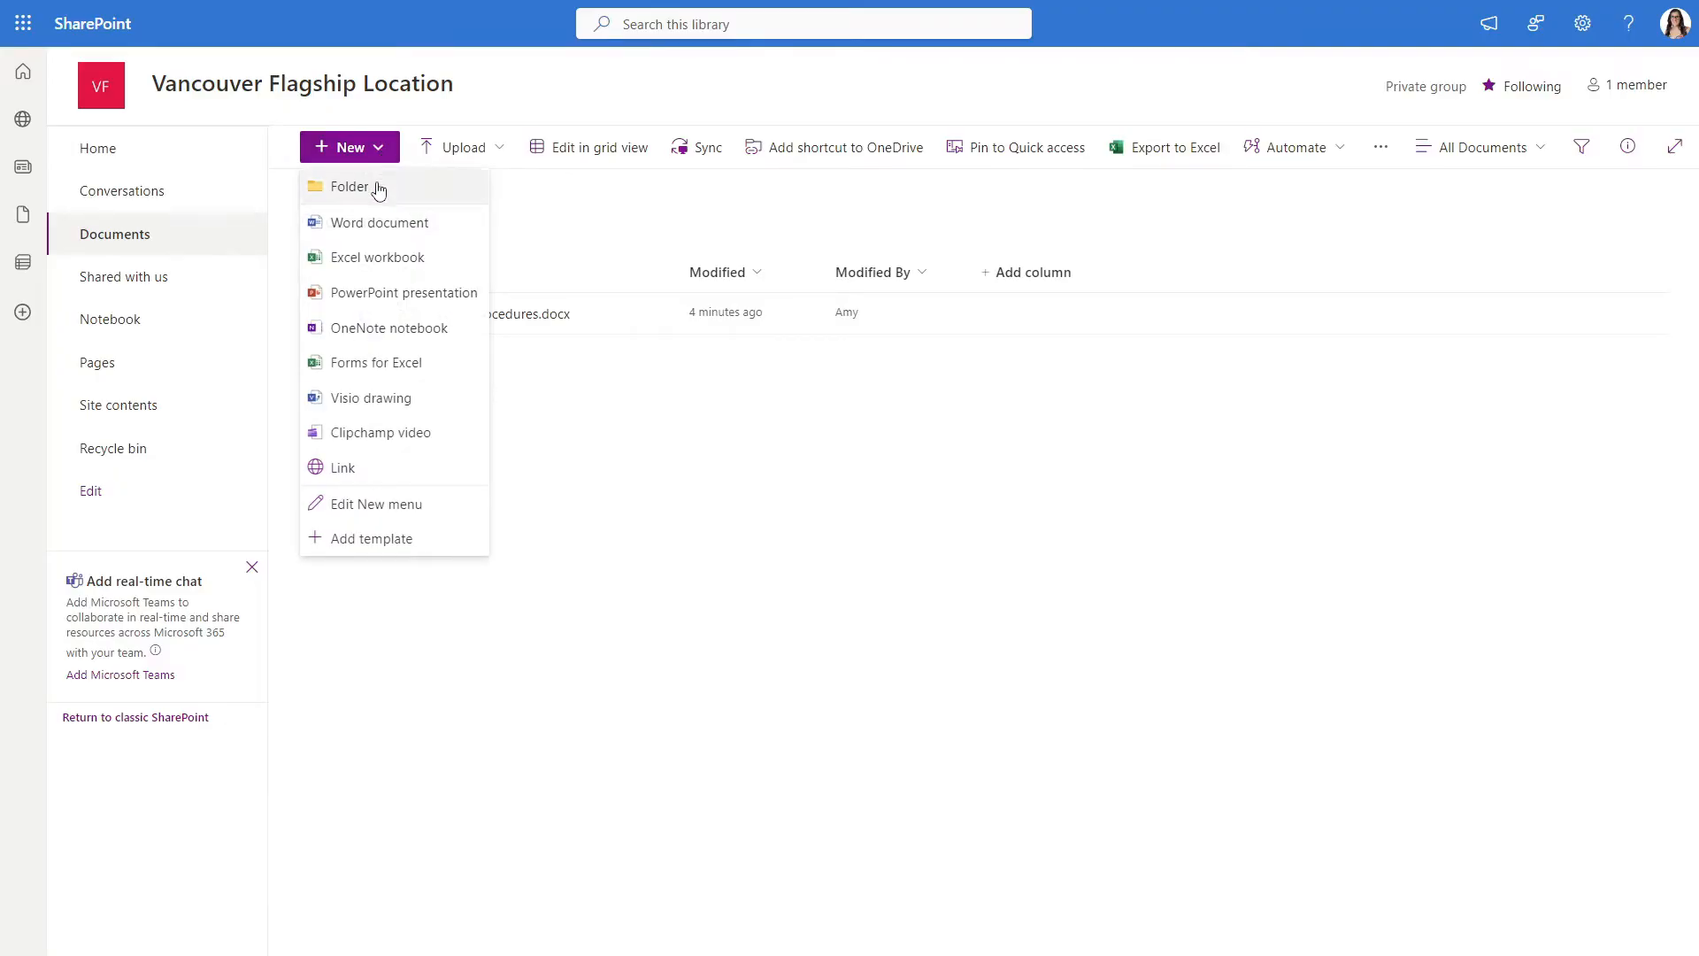
click(349, 187)
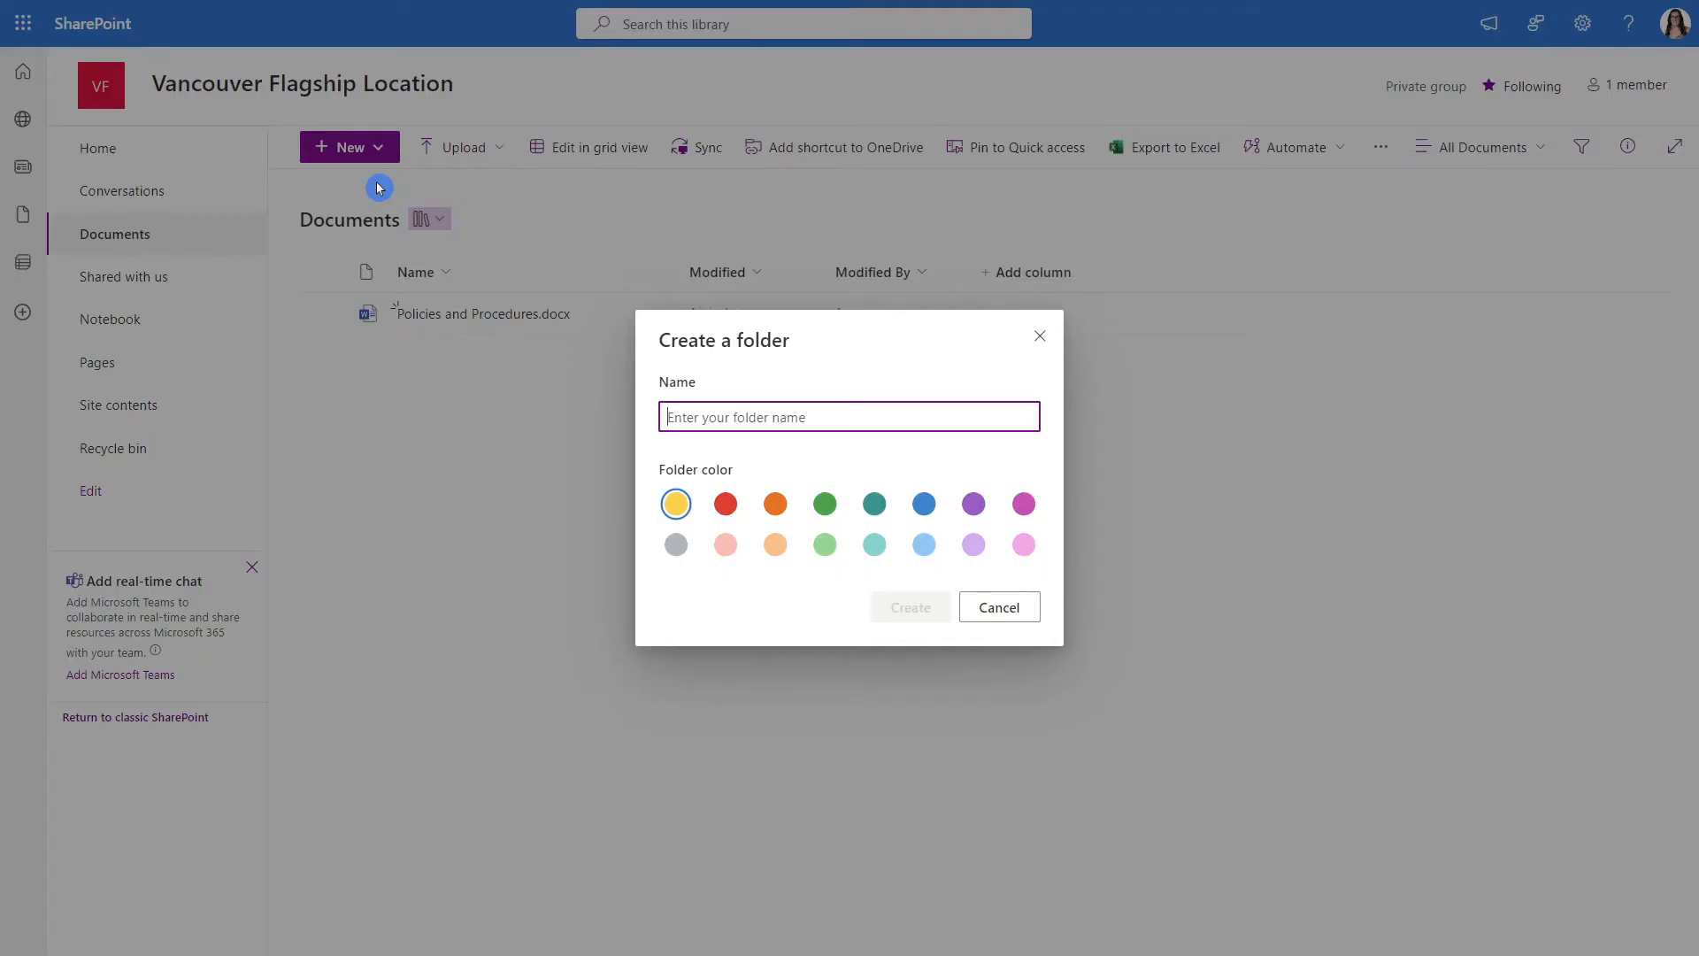
text(SOP)
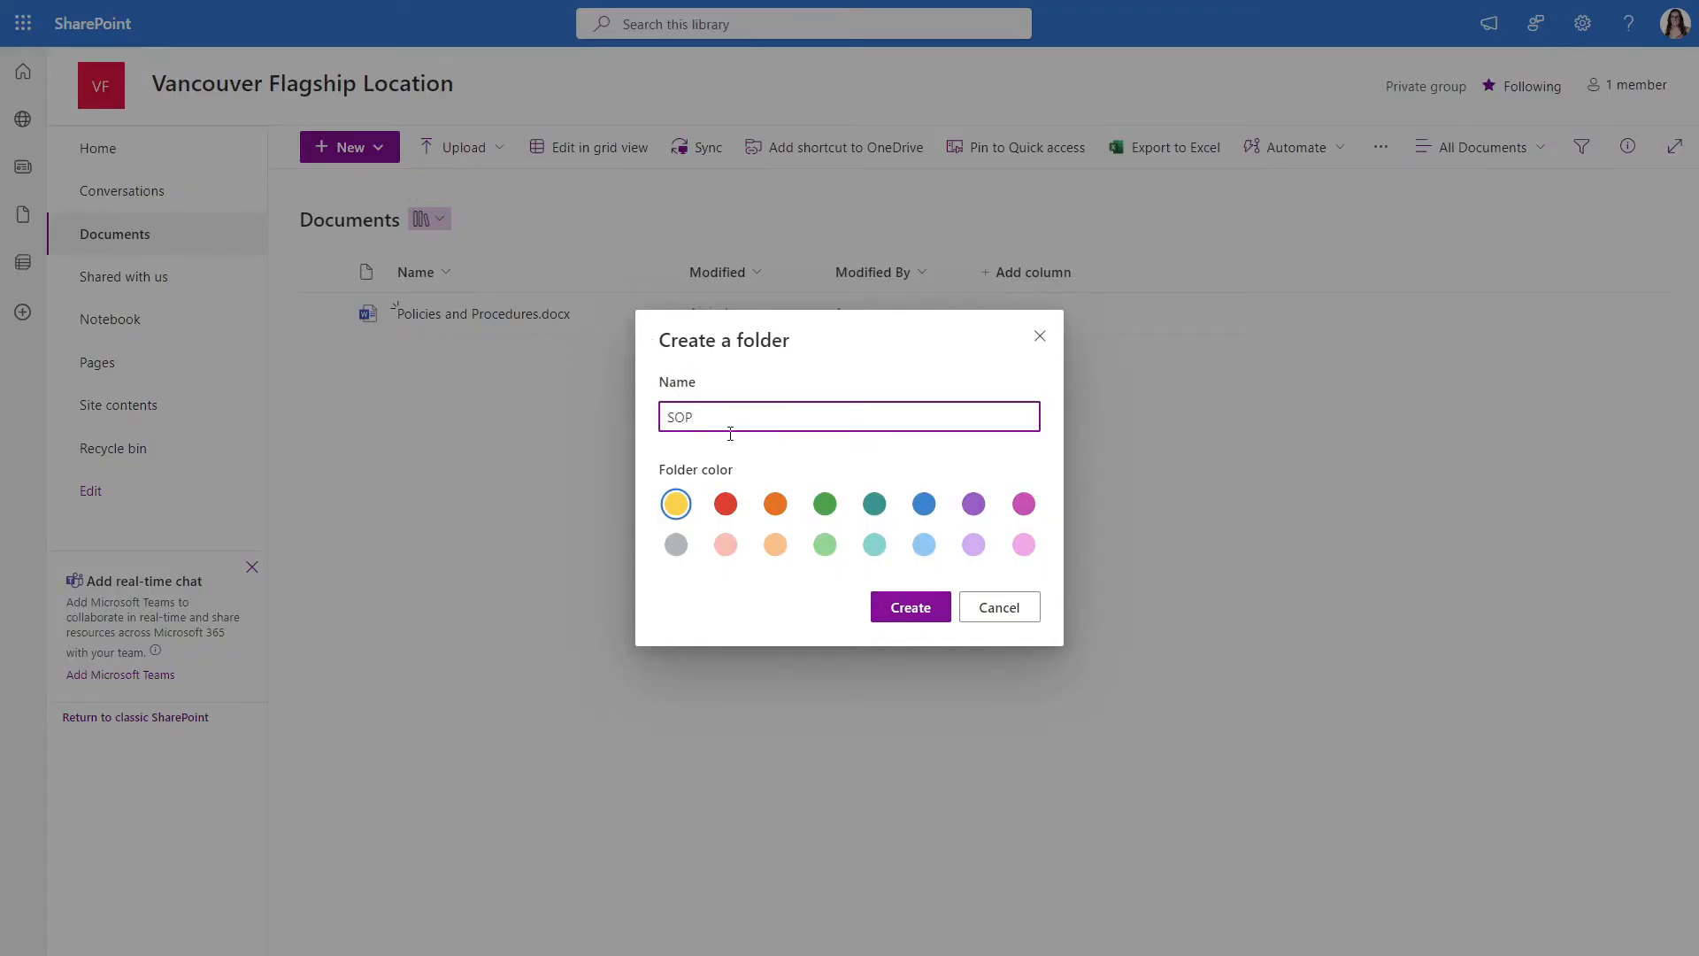
click(924, 544)
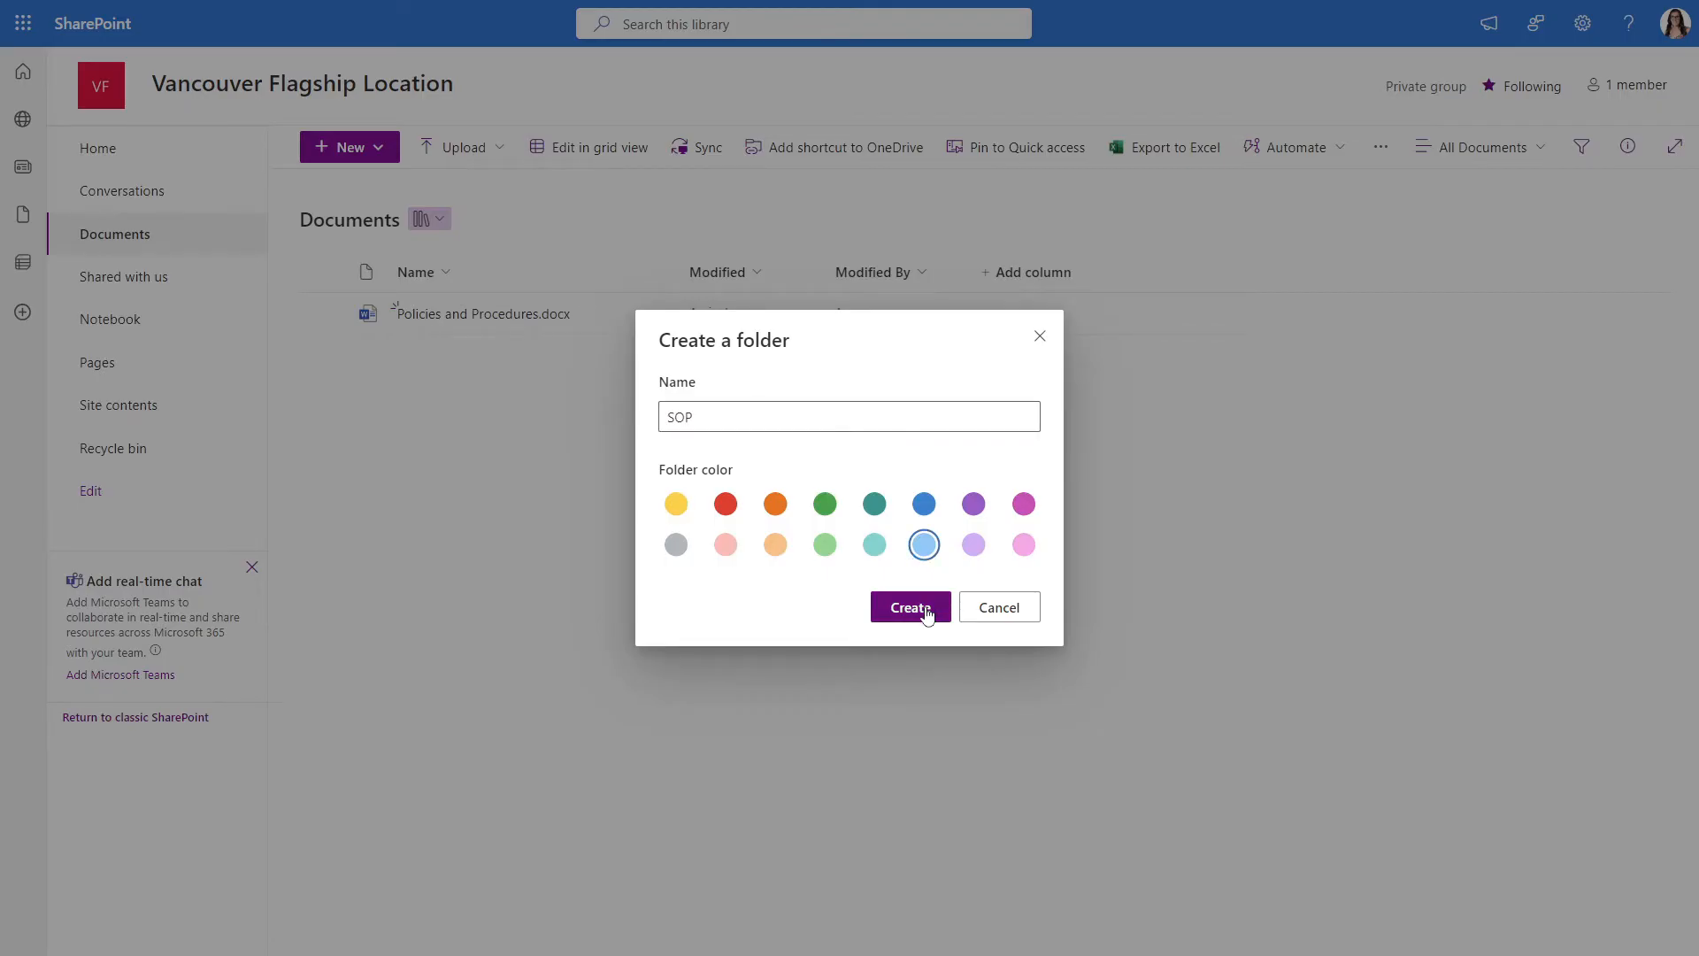
click(909, 607)
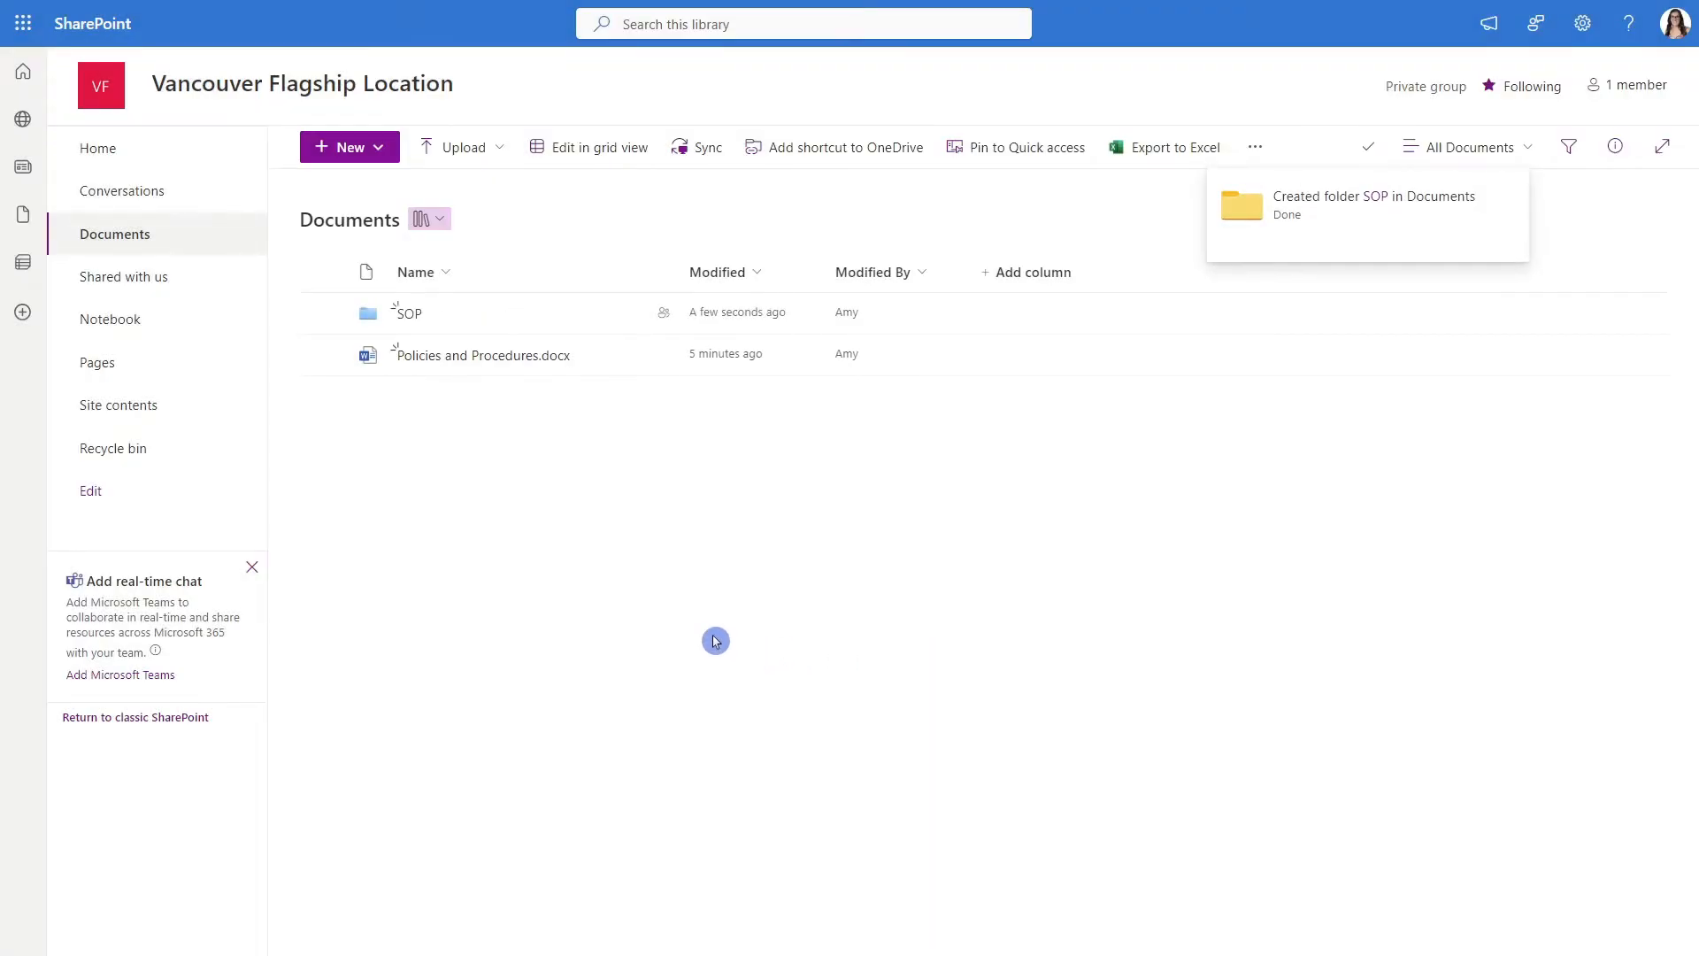
mouse_move(511, 559)
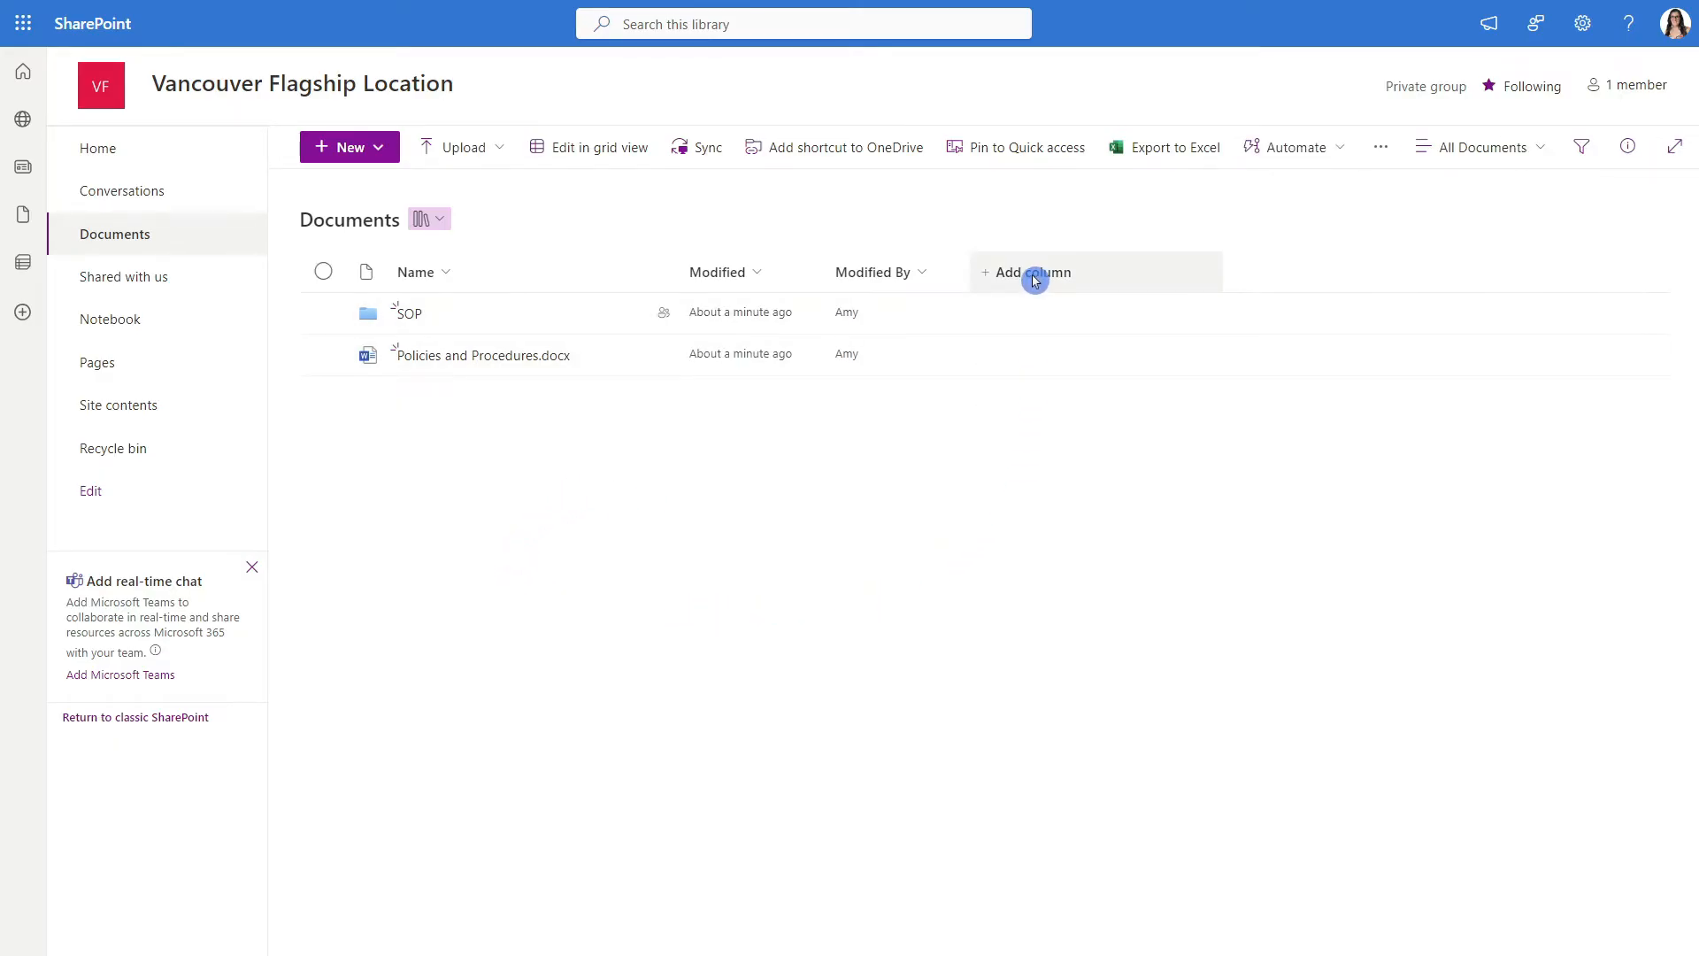
Add a 'Stage' choice column with Planning 1, Planning 2, Planning 3 and a fourth choice
click(1030, 272)
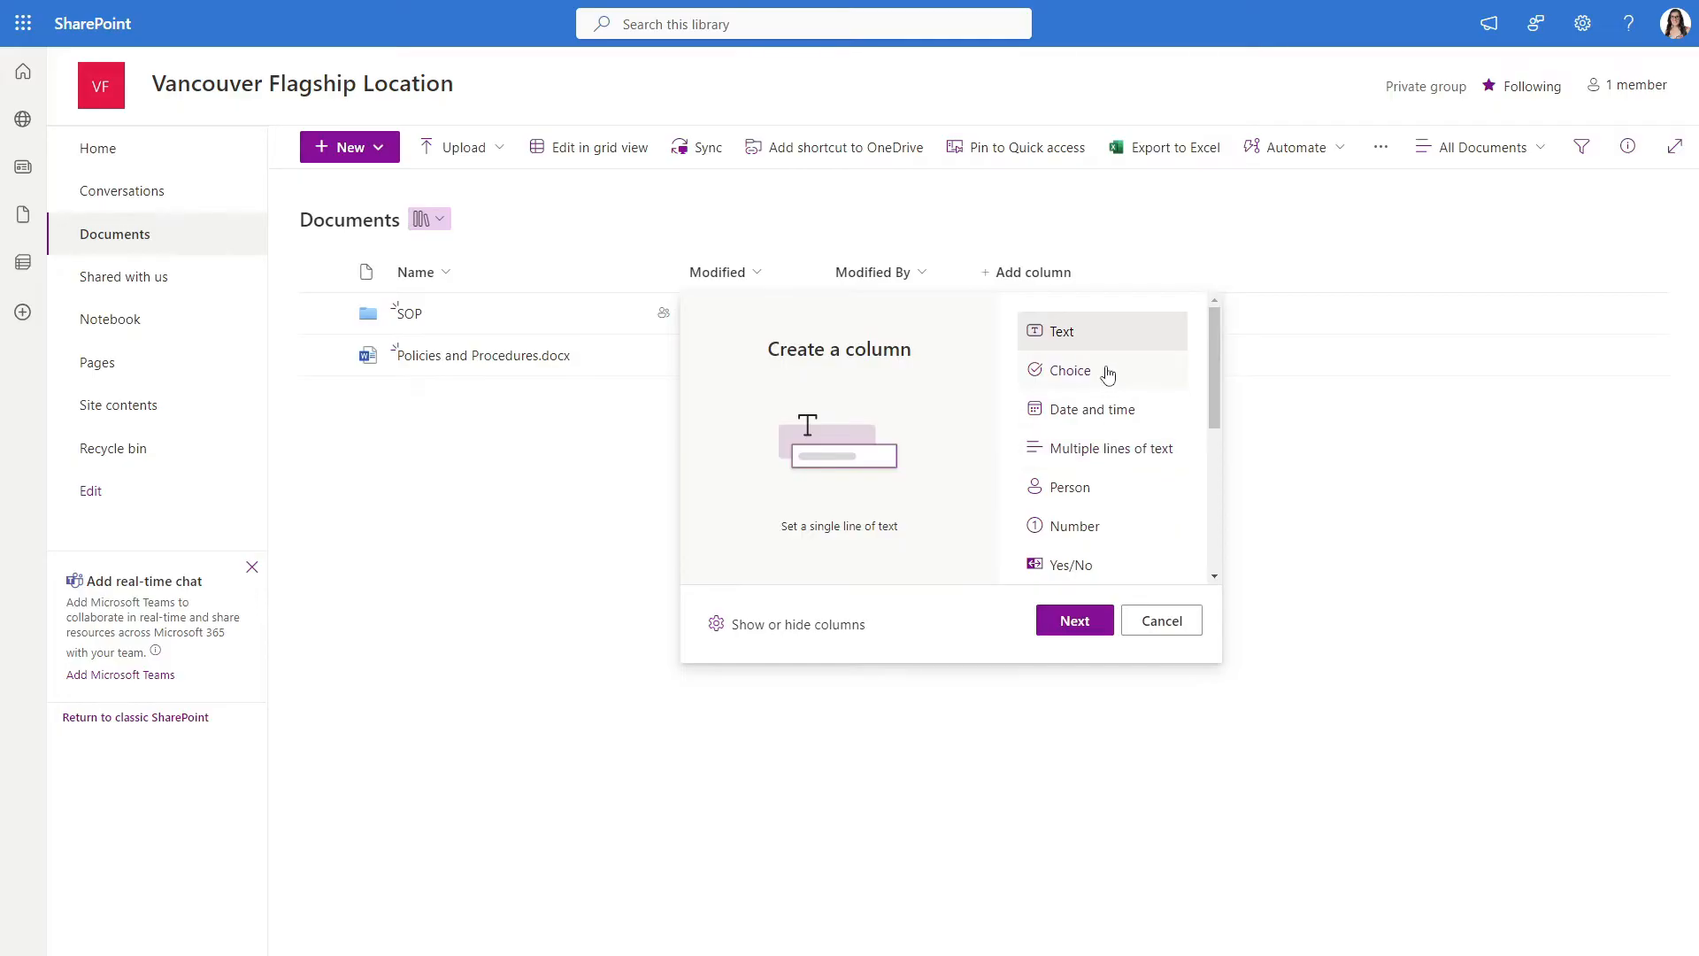
click(1070, 370)
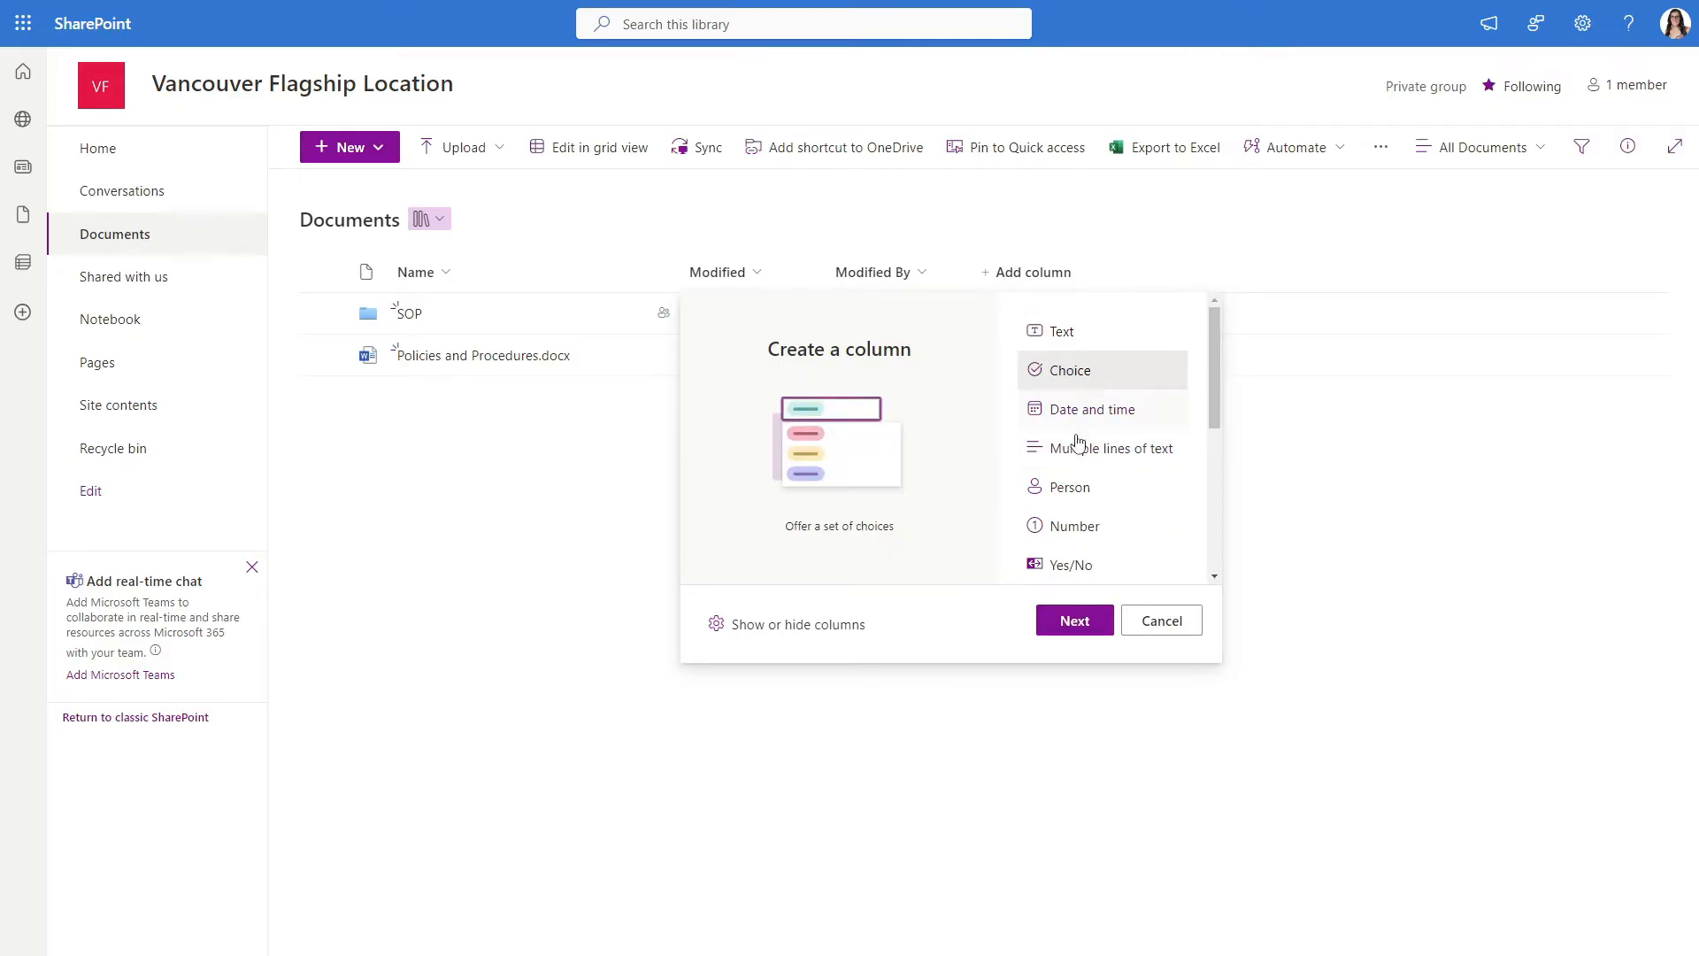
click(1072, 620)
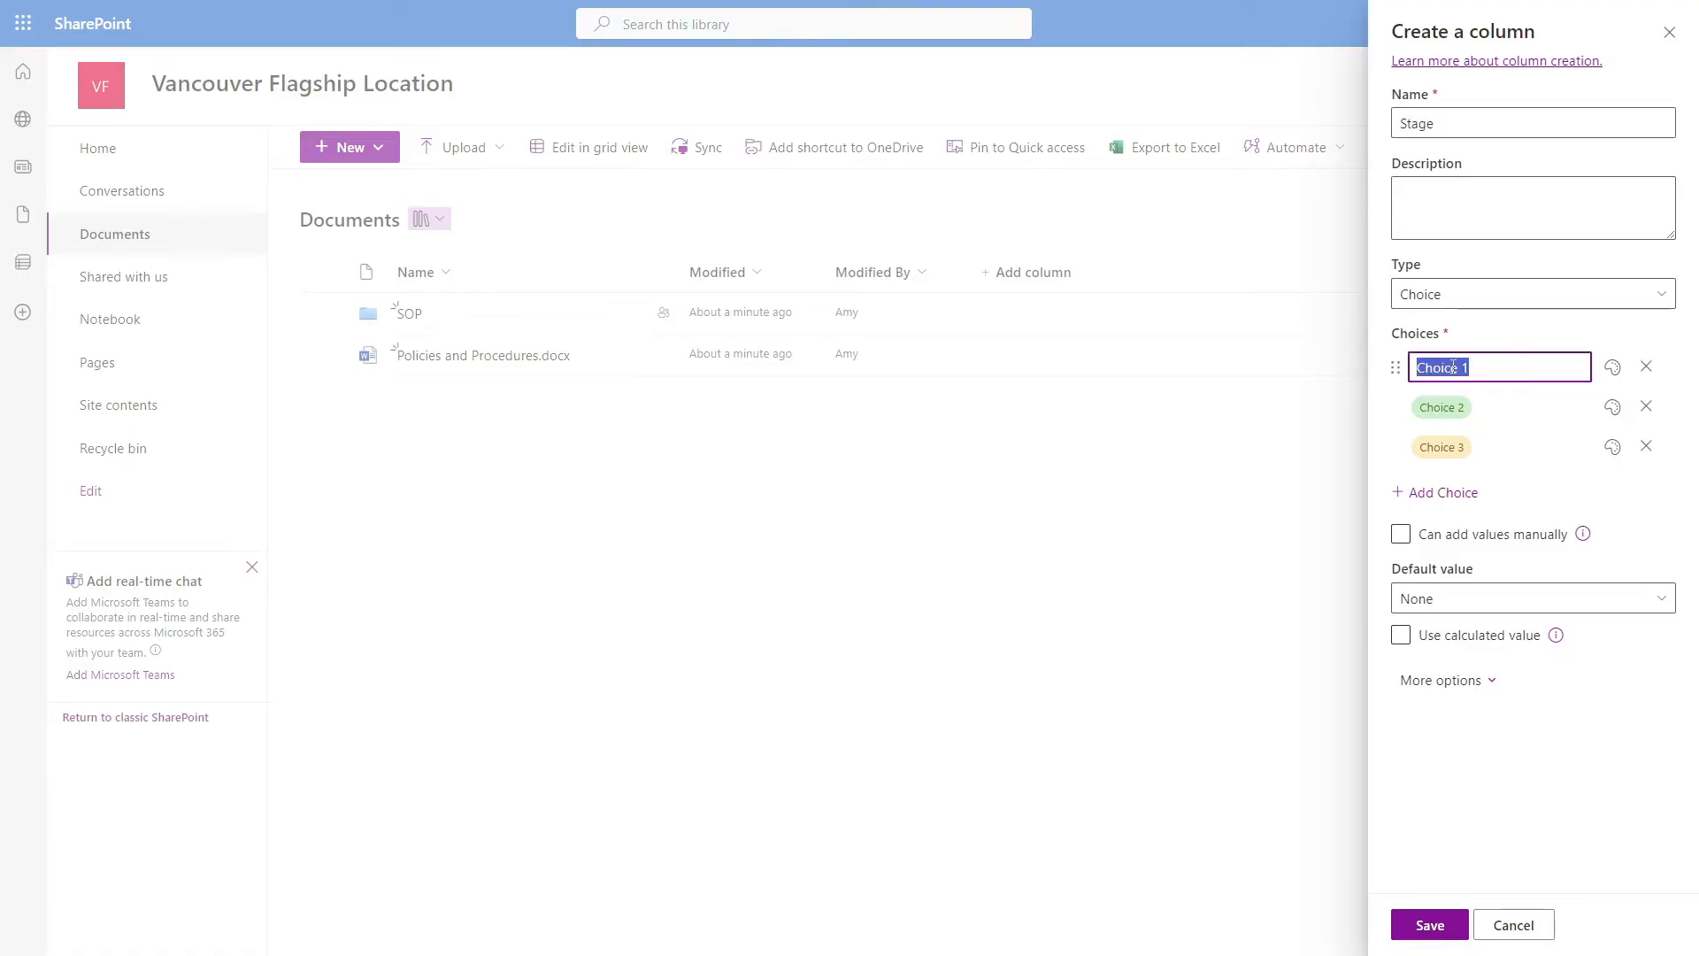
text(1)
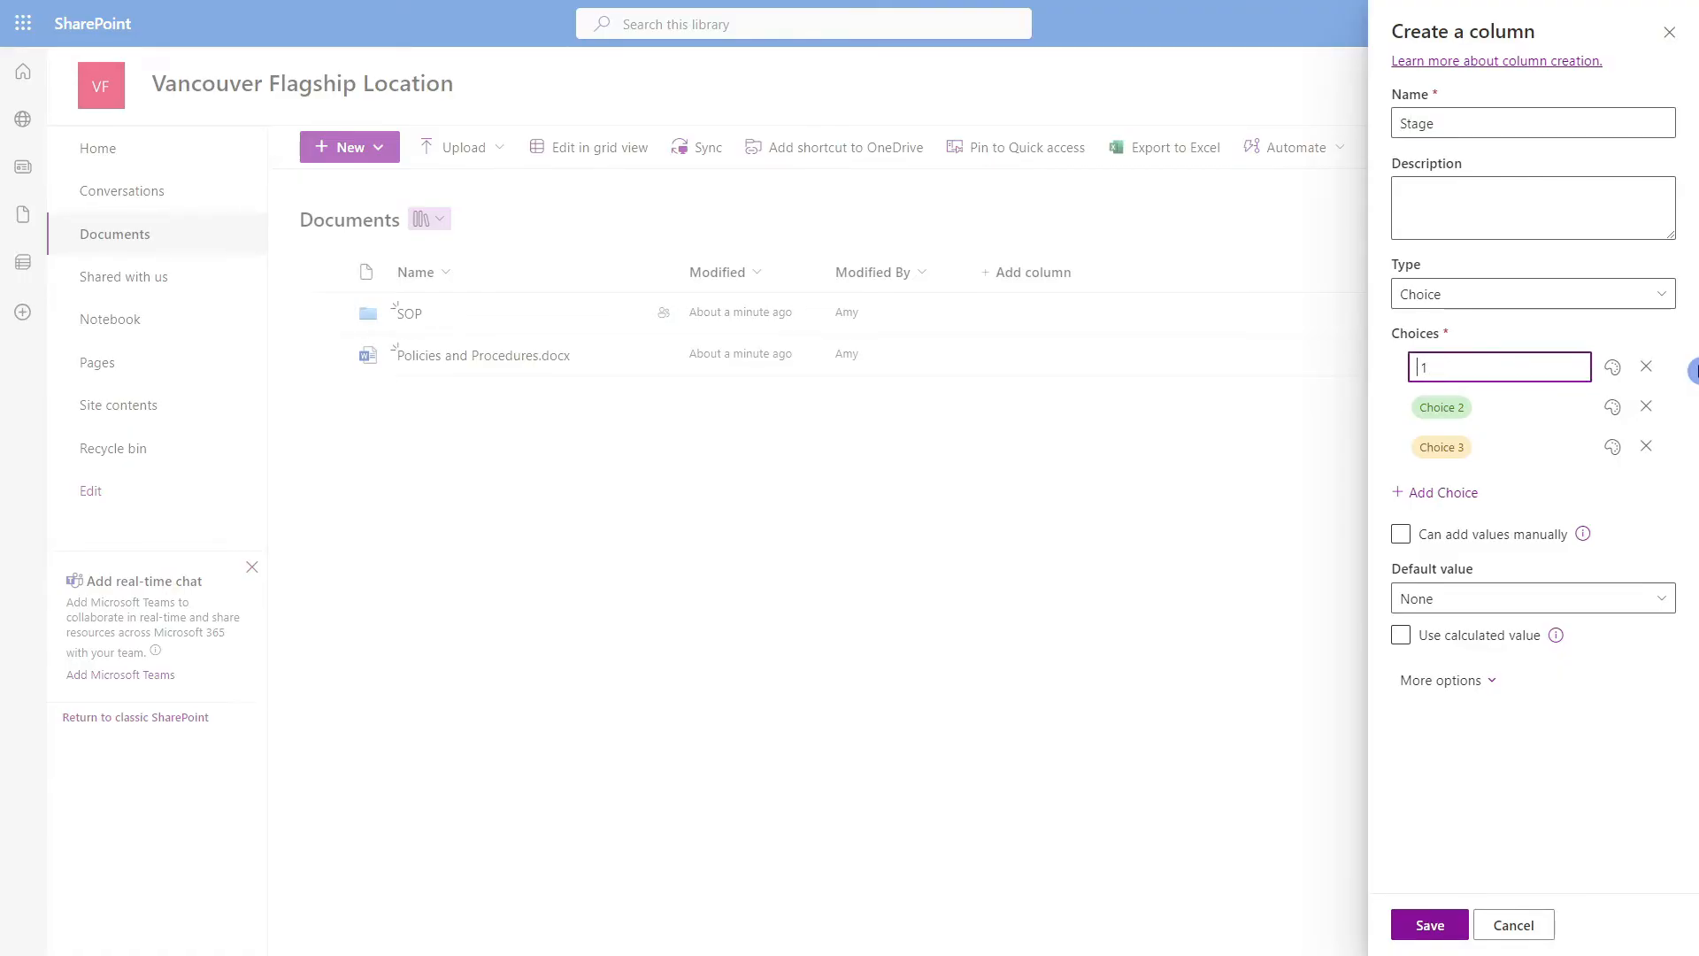
text(Planning 2)
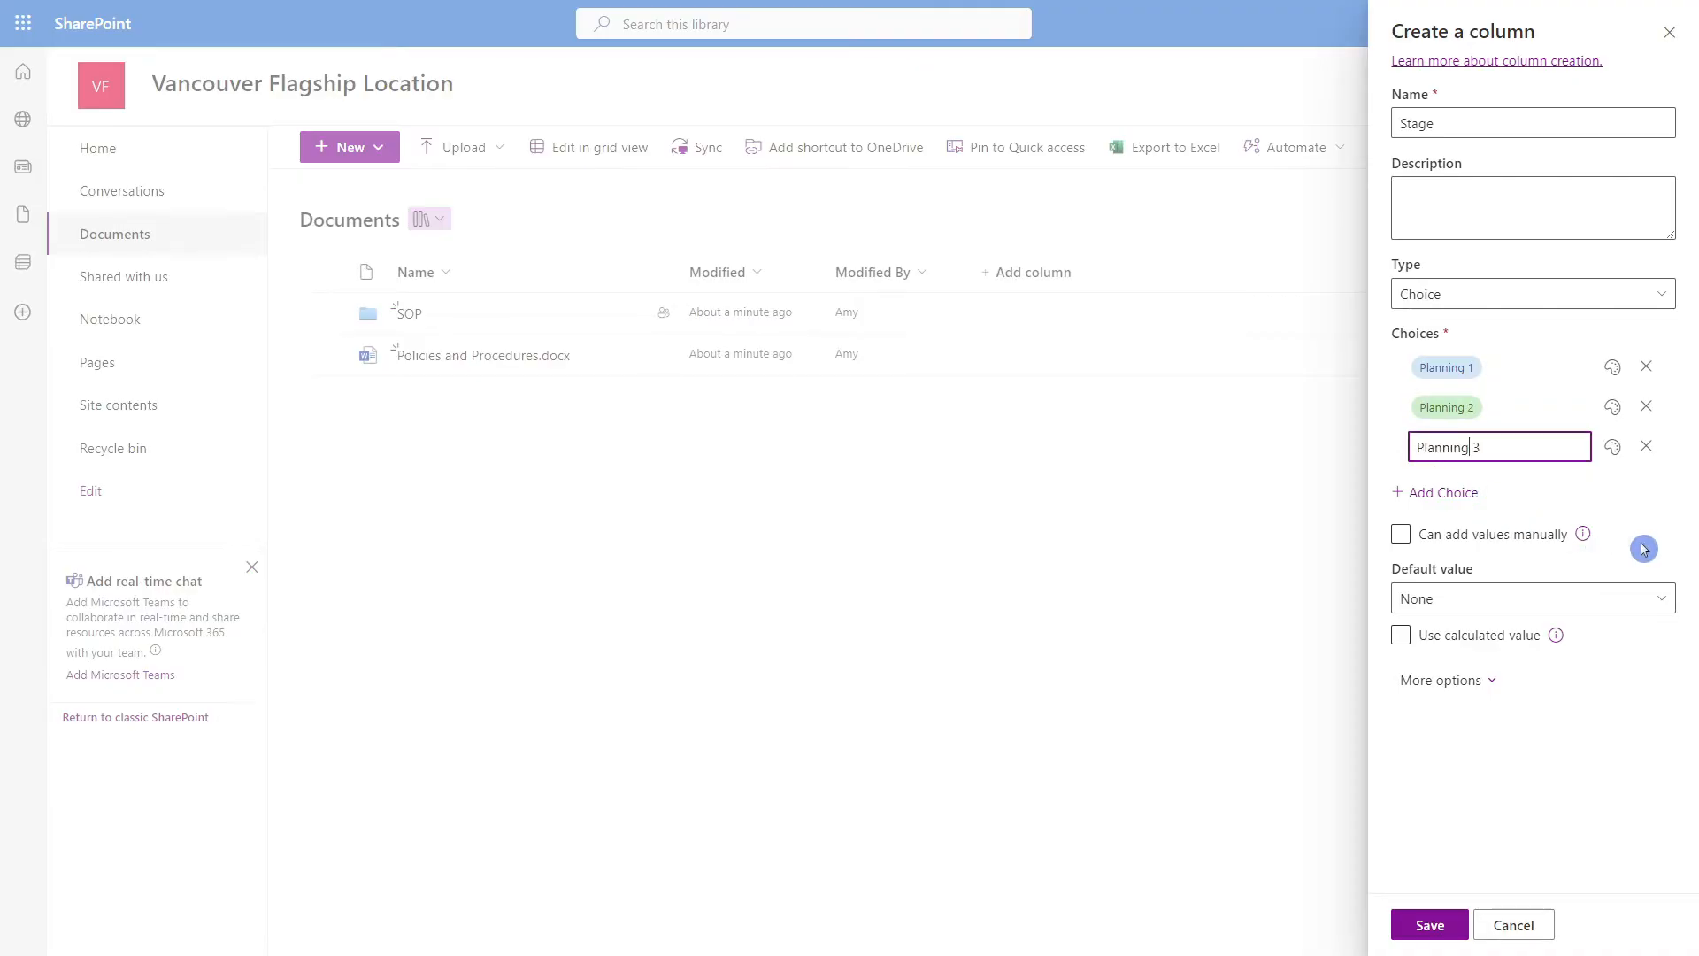
click(1434, 532)
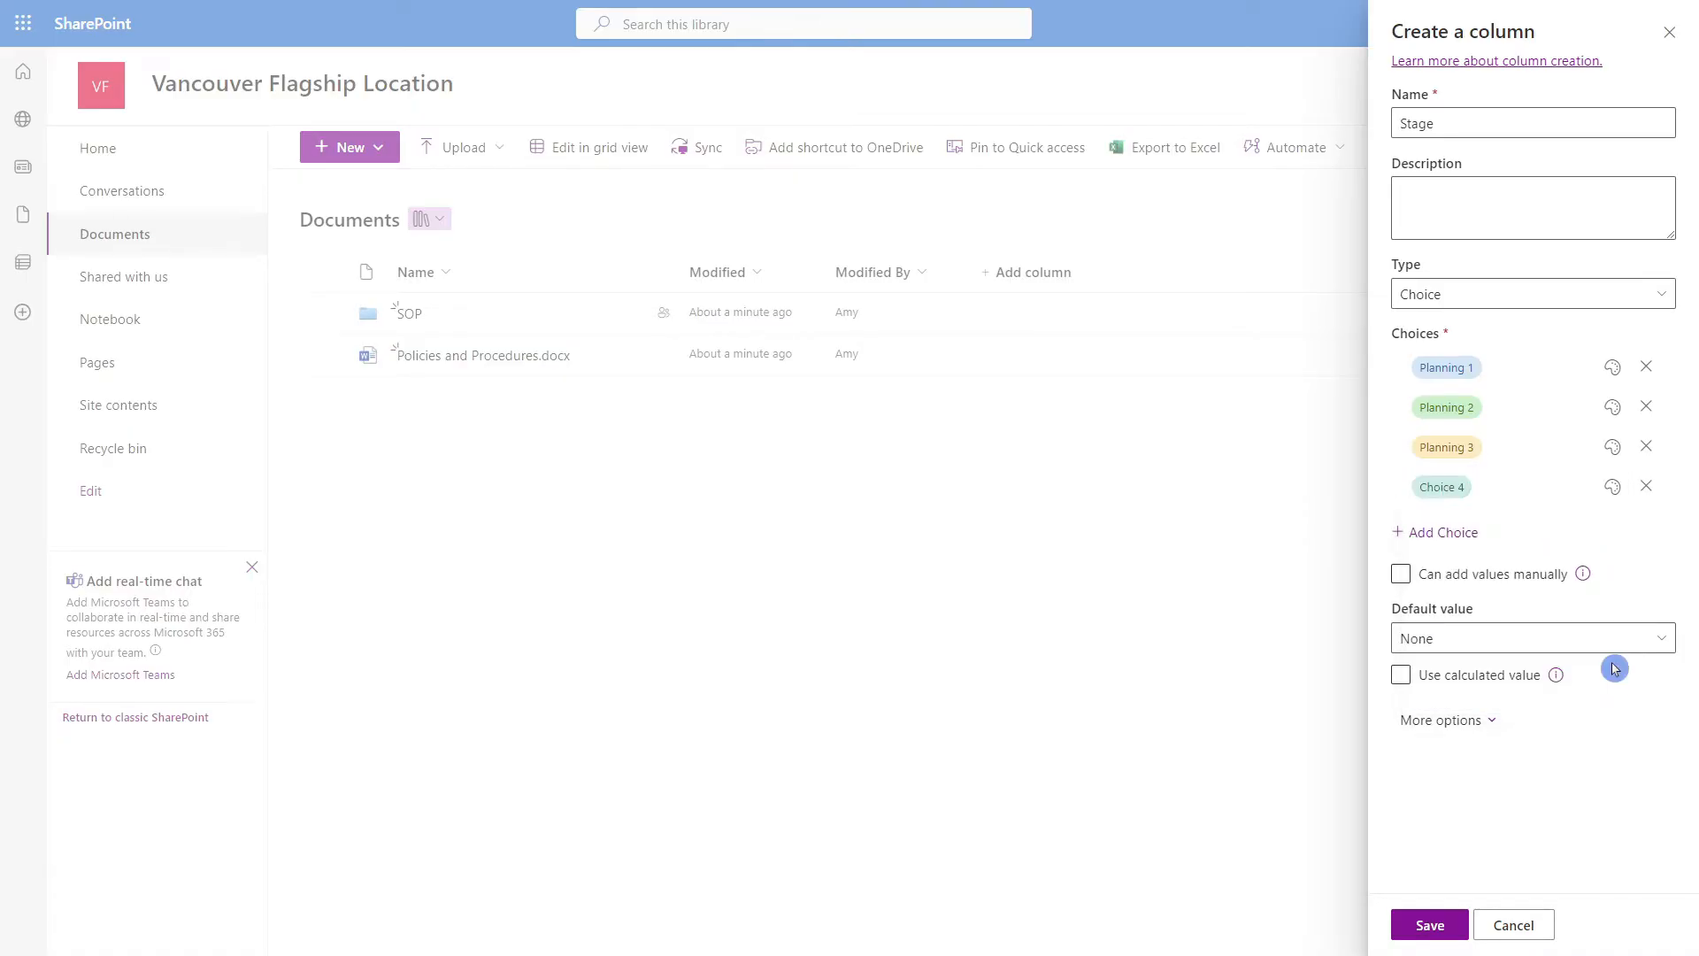
click(1428, 924)
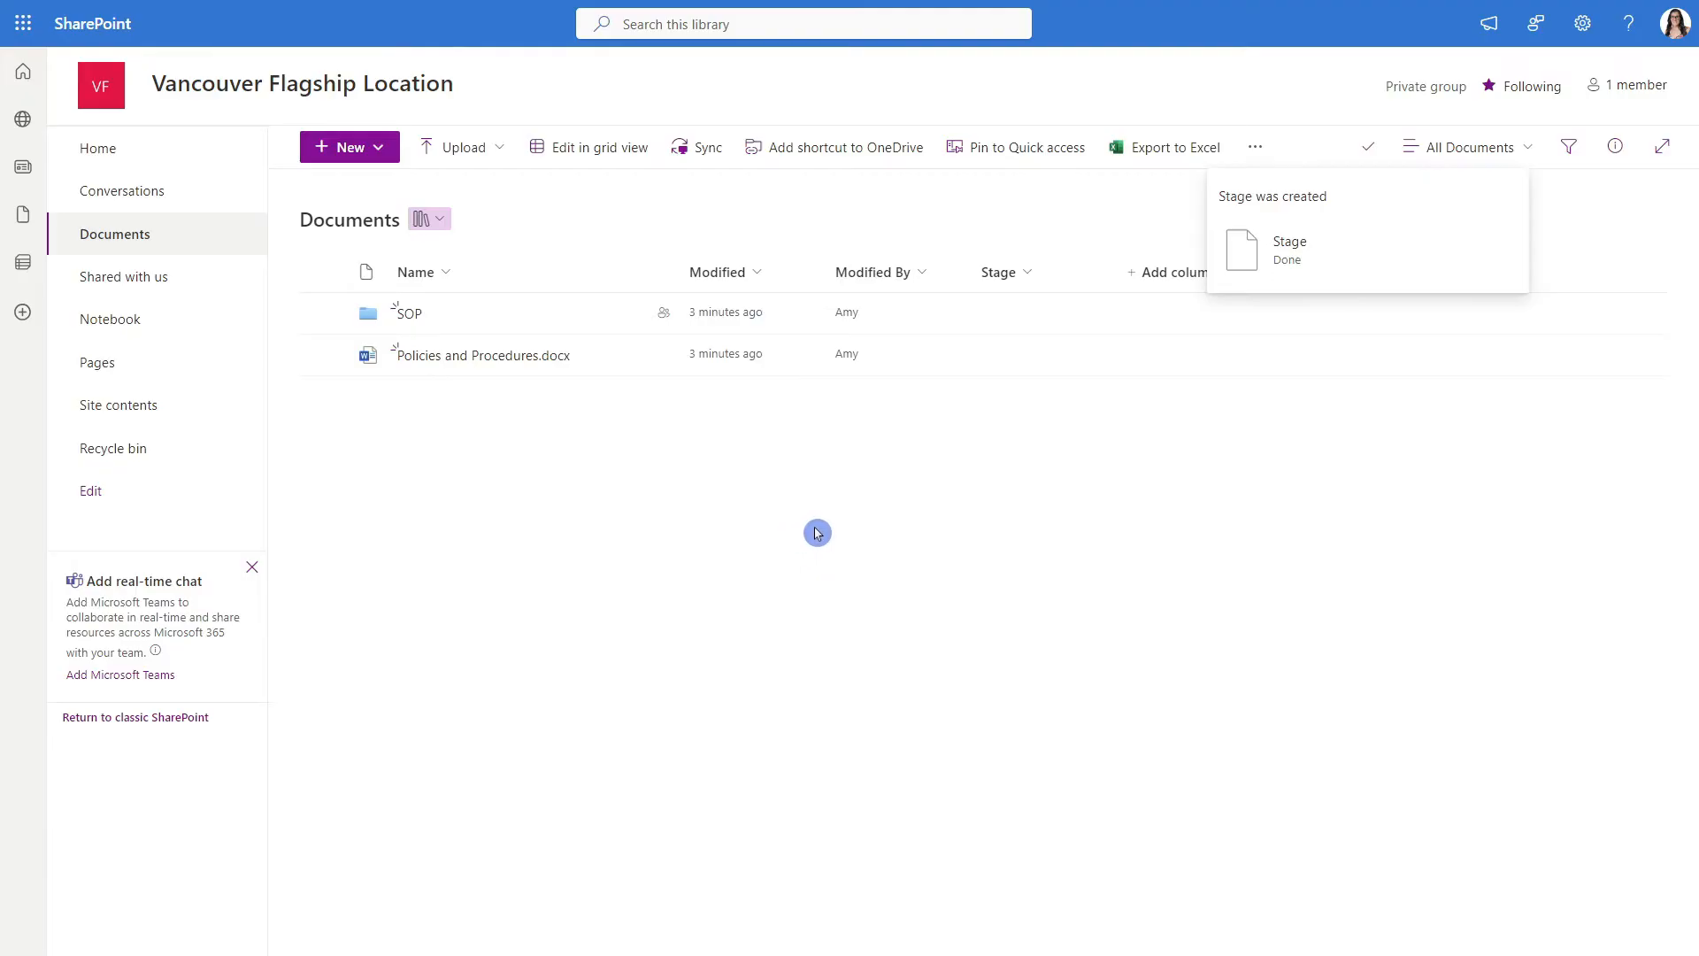
mouse_move(584, 155)
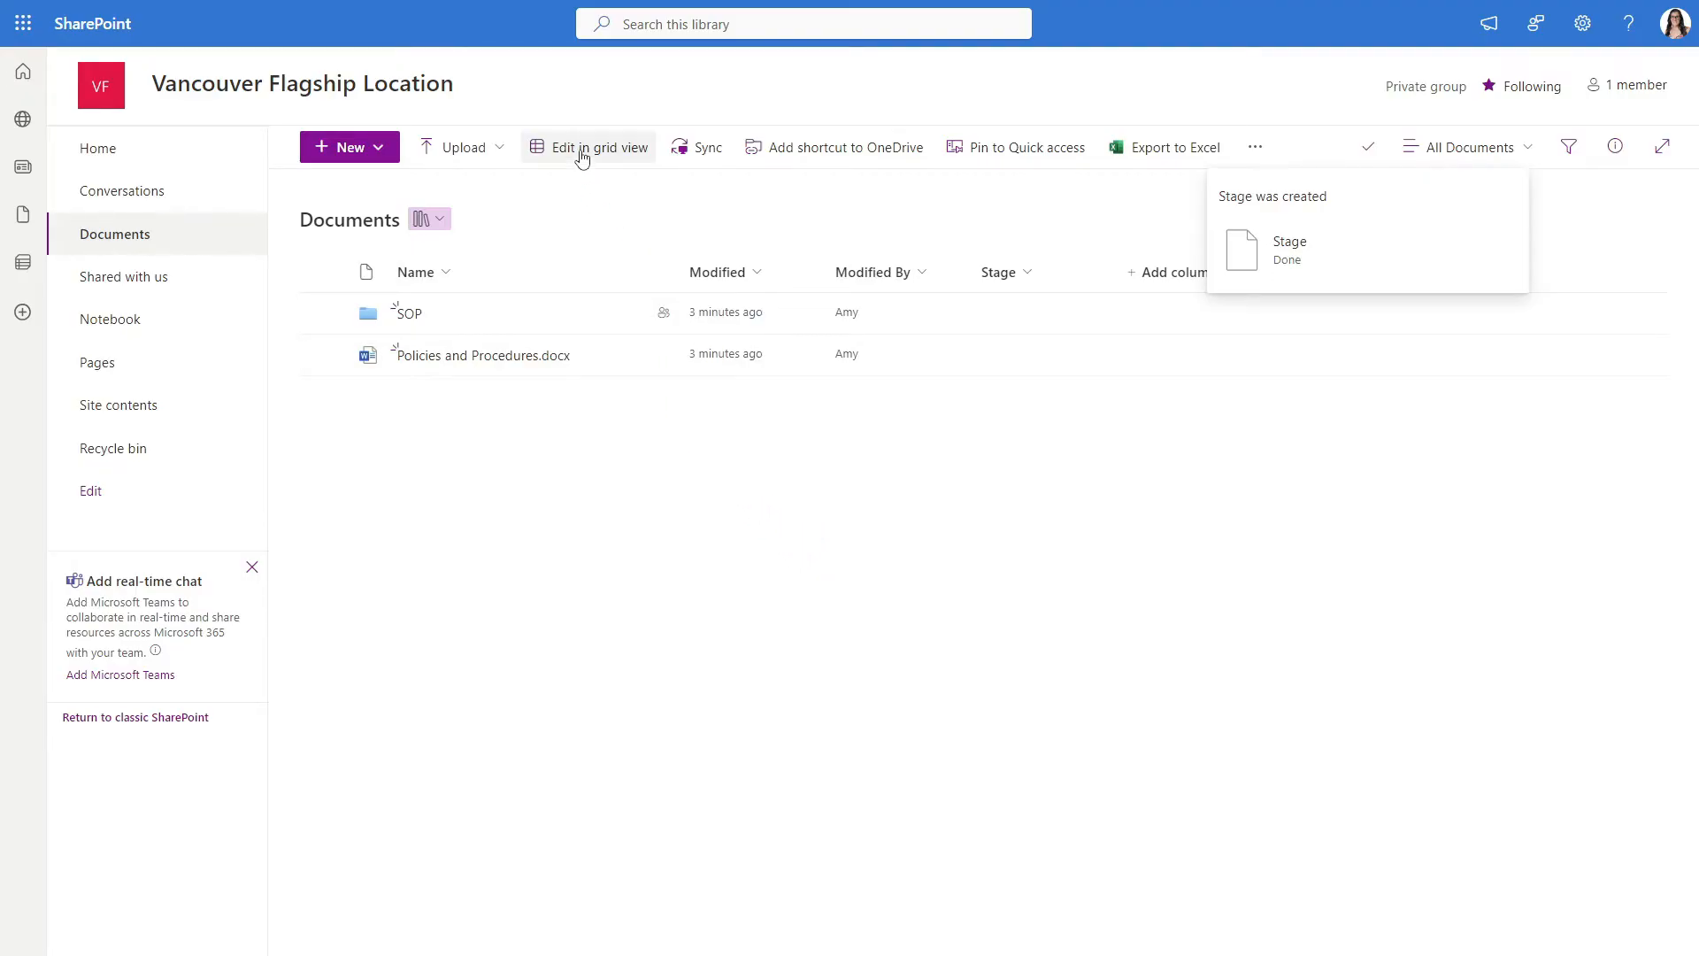
In grid view, set Stage to Planning 1 for Policies and Procedures.docx and Planning 2 for SOP
click(584, 146)
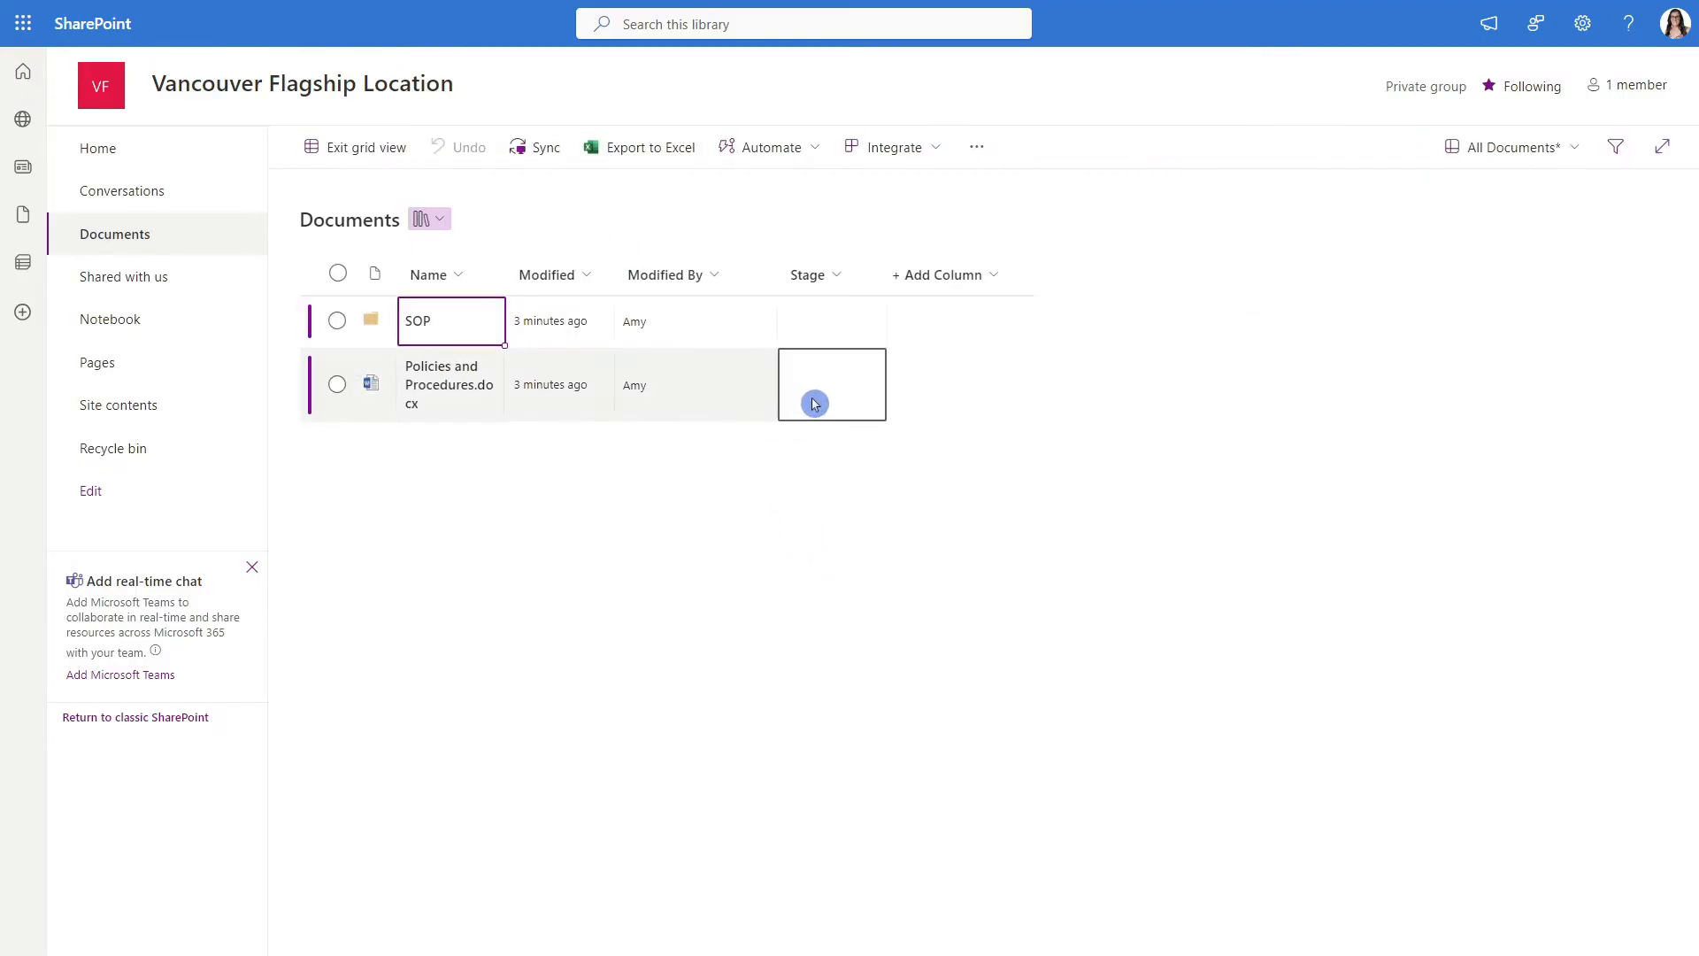
click(832, 383)
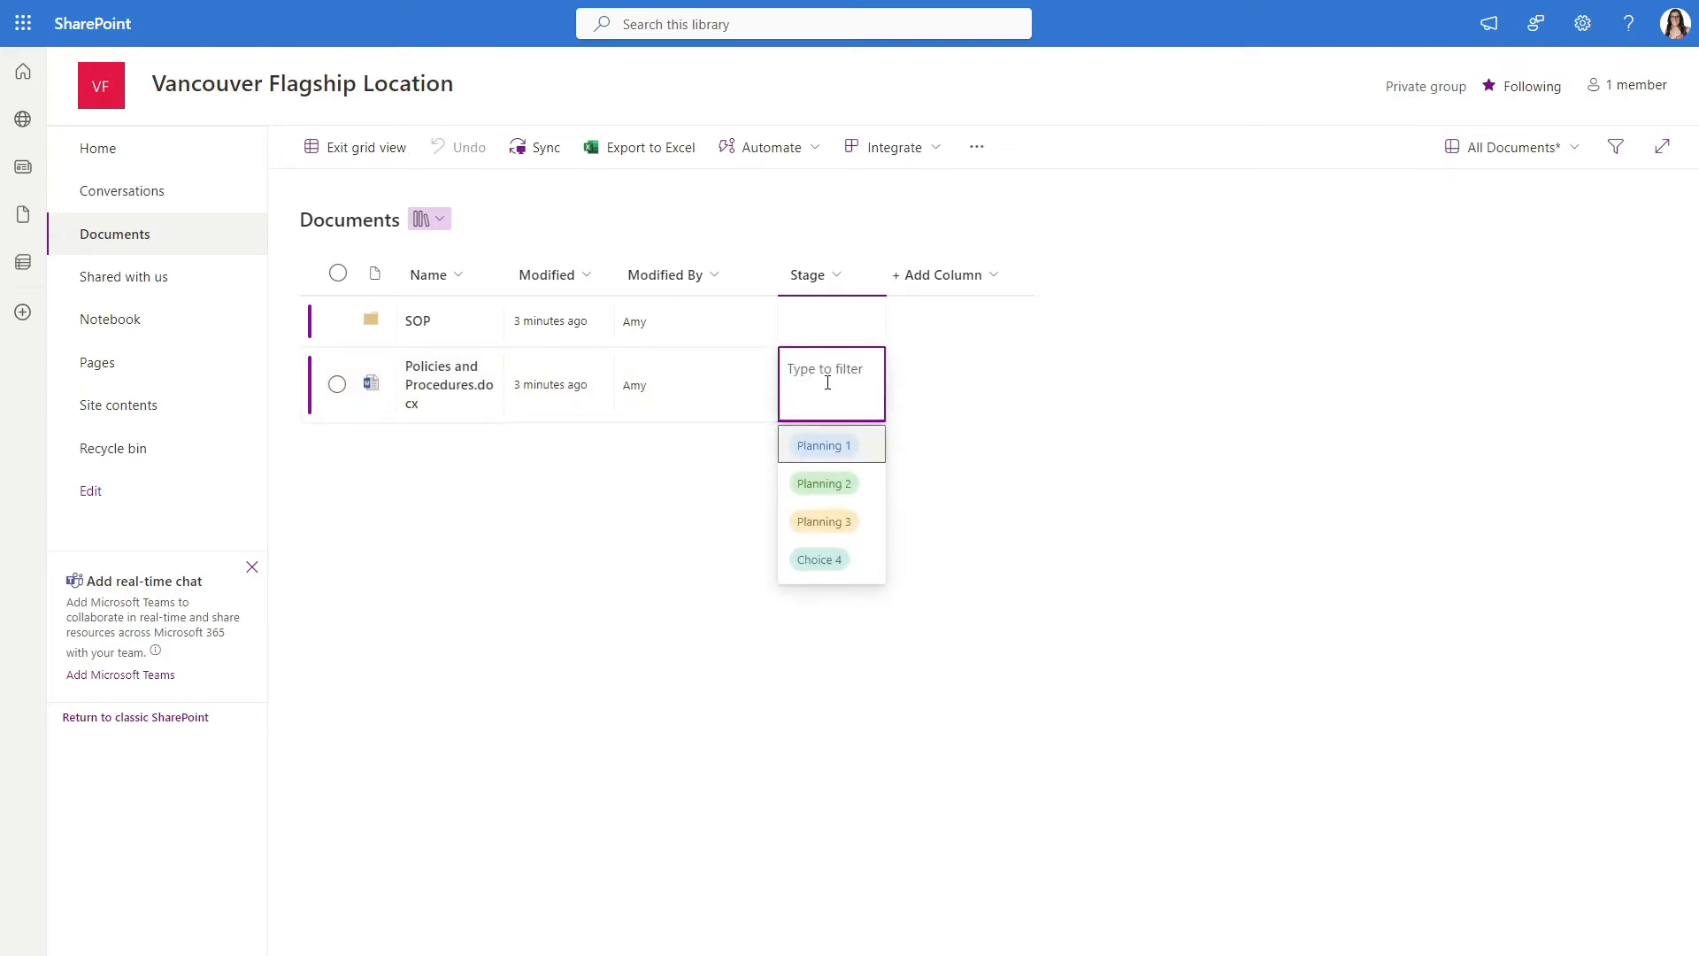
click(822, 445)
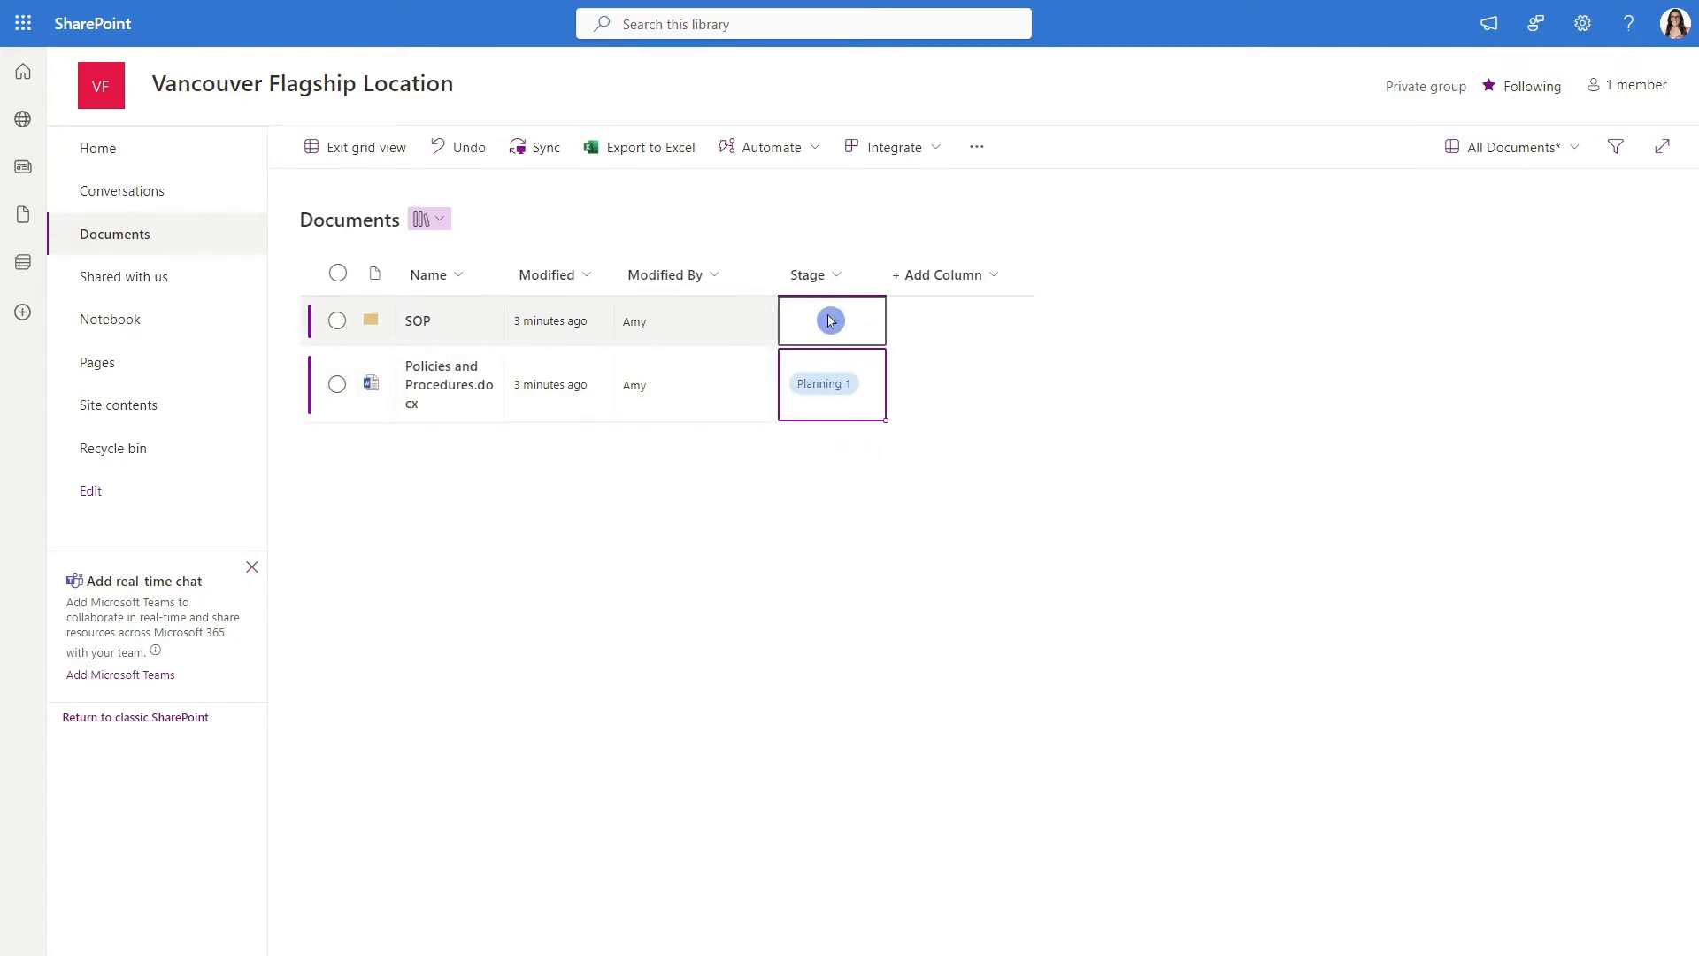
click(830, 320)
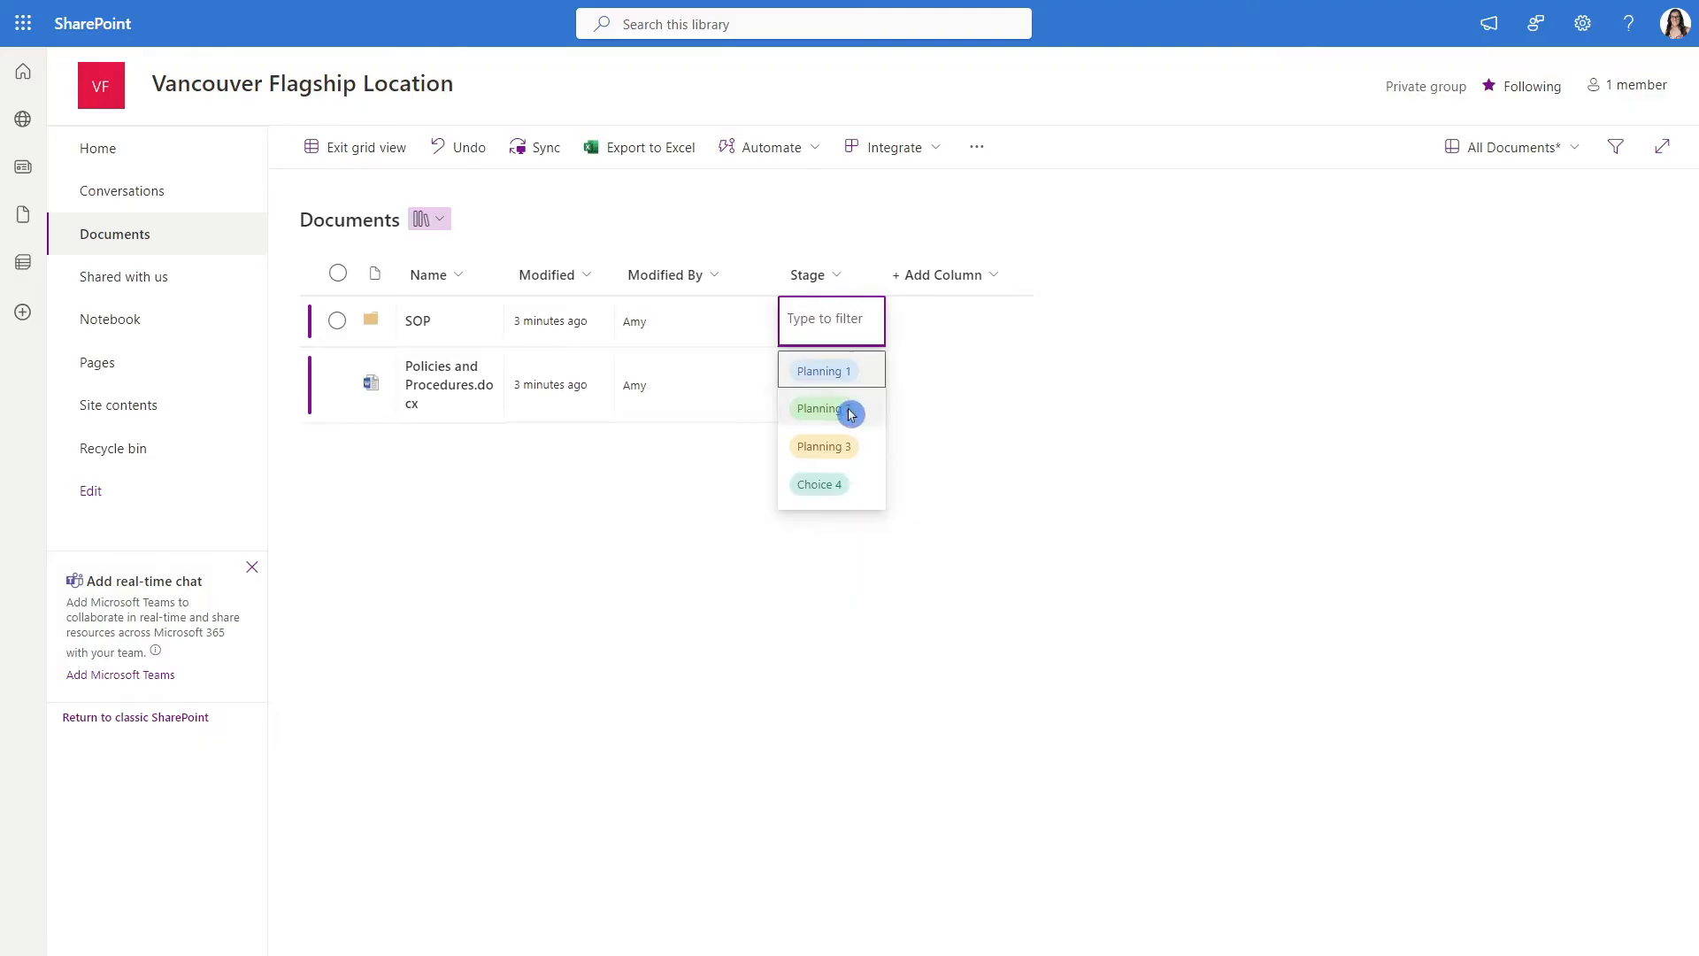
click(97, 148)
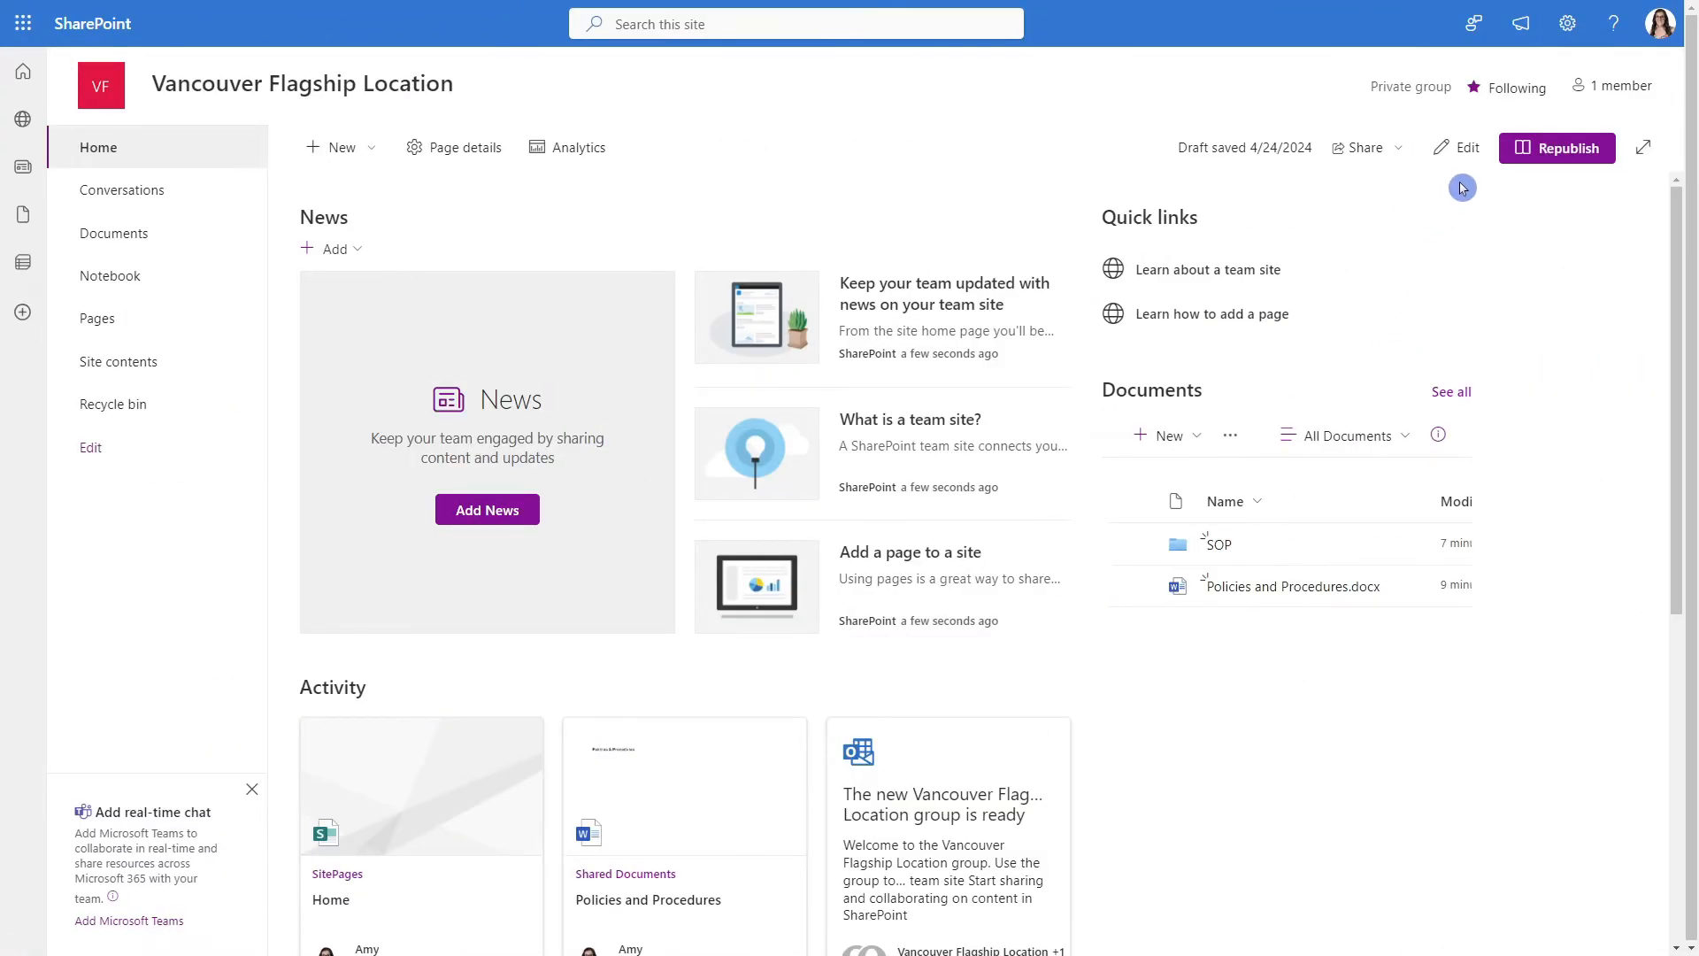
Edit the home page and insert a Countdown Timer web part above Quick links
click(1460, 148)
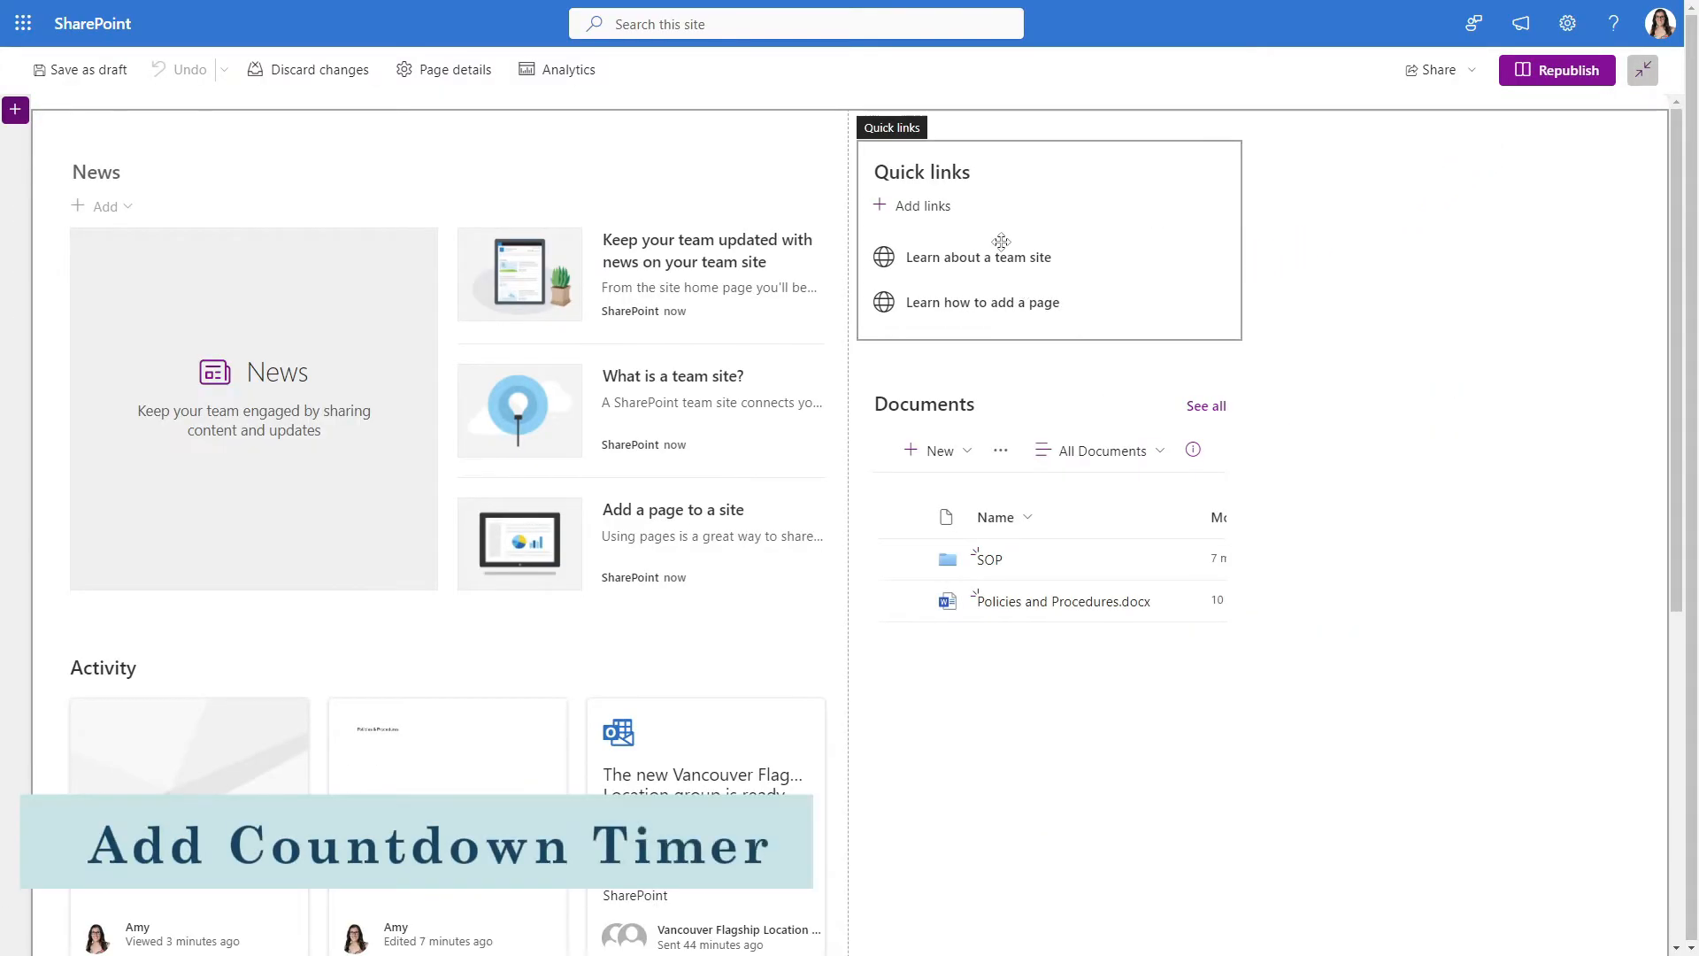
mouse_move(1048, 127)
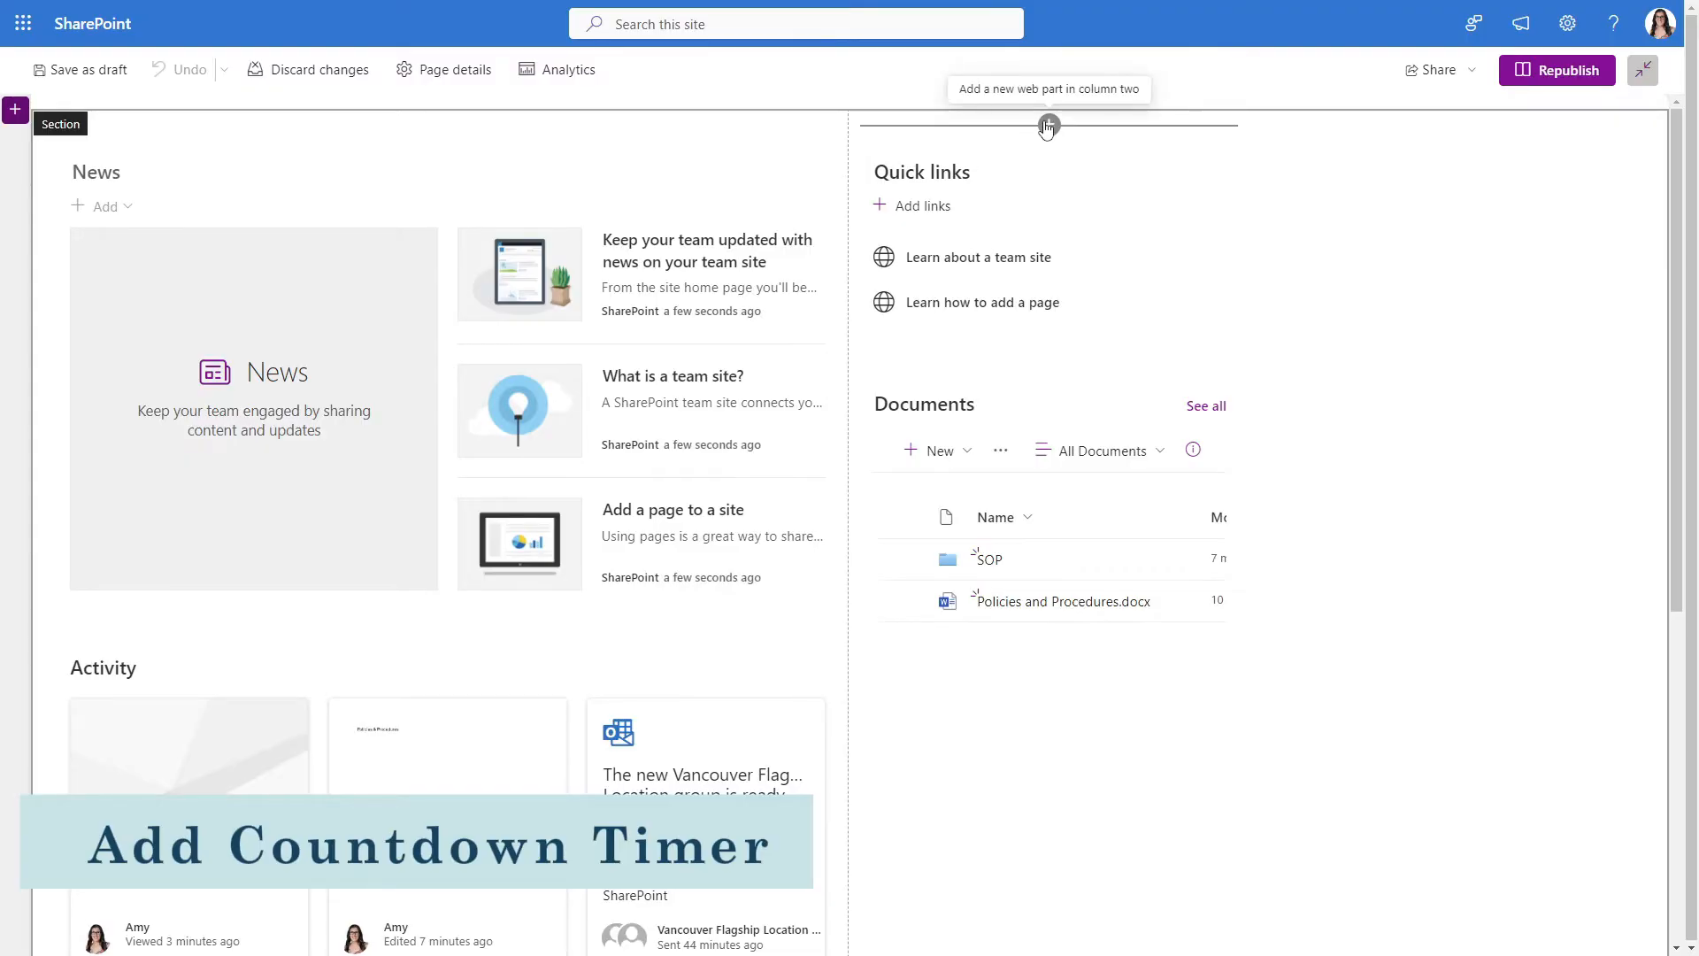
text(timer)
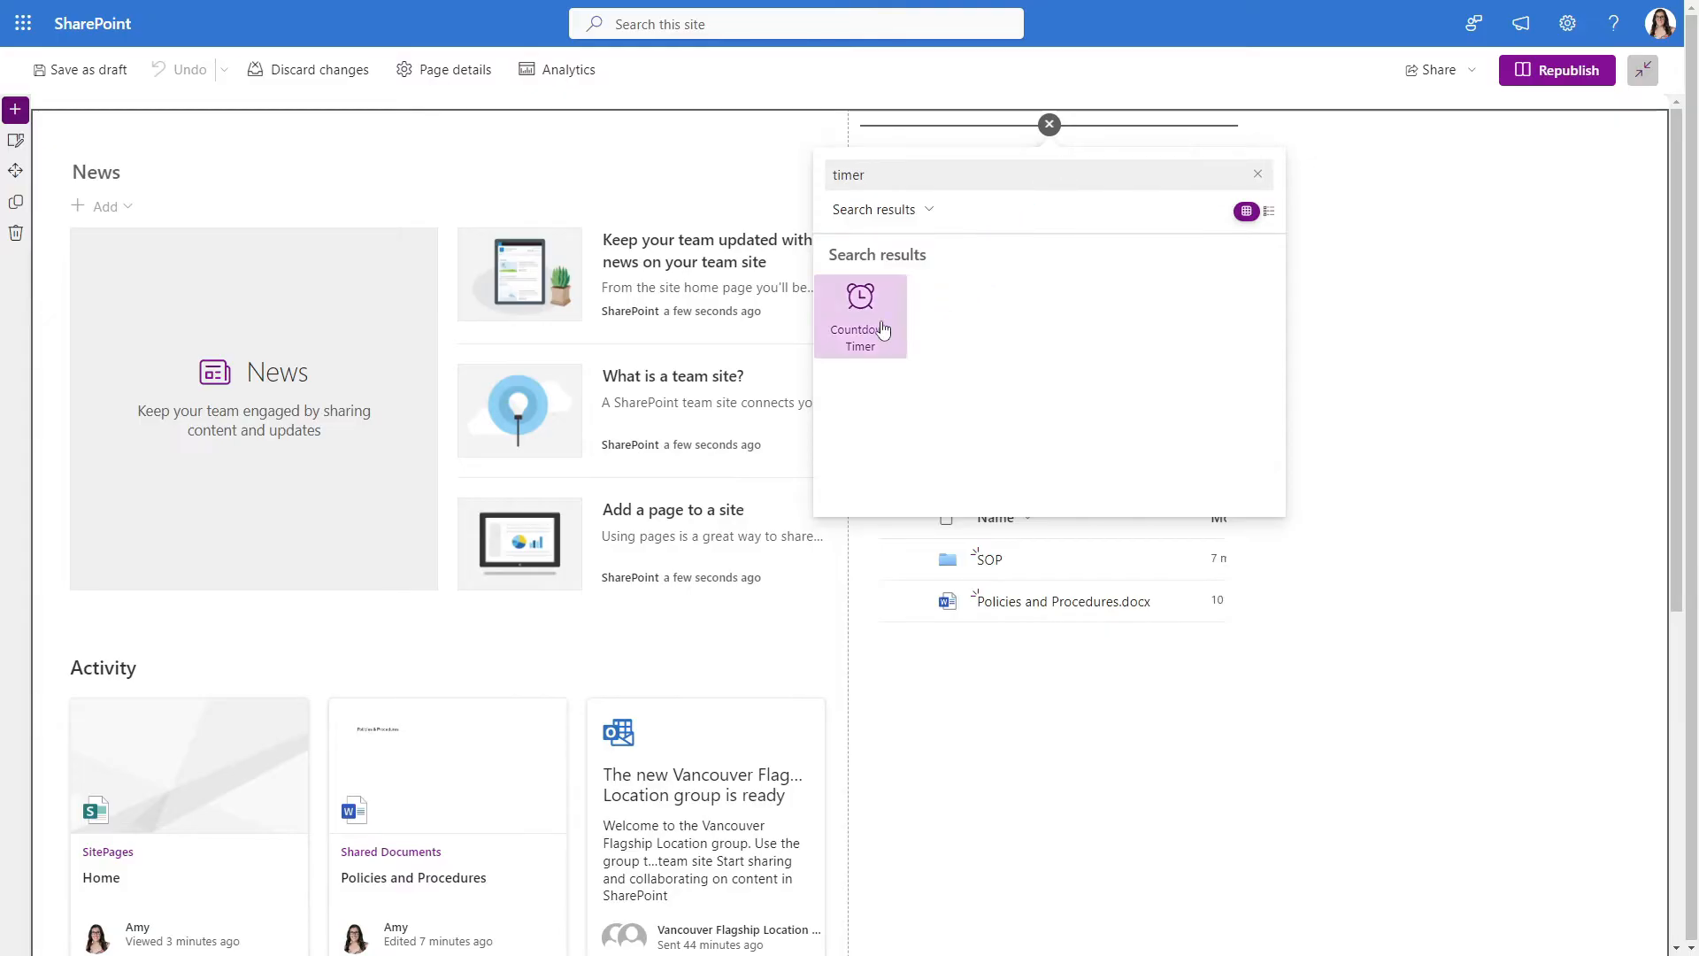
click(860, 315)
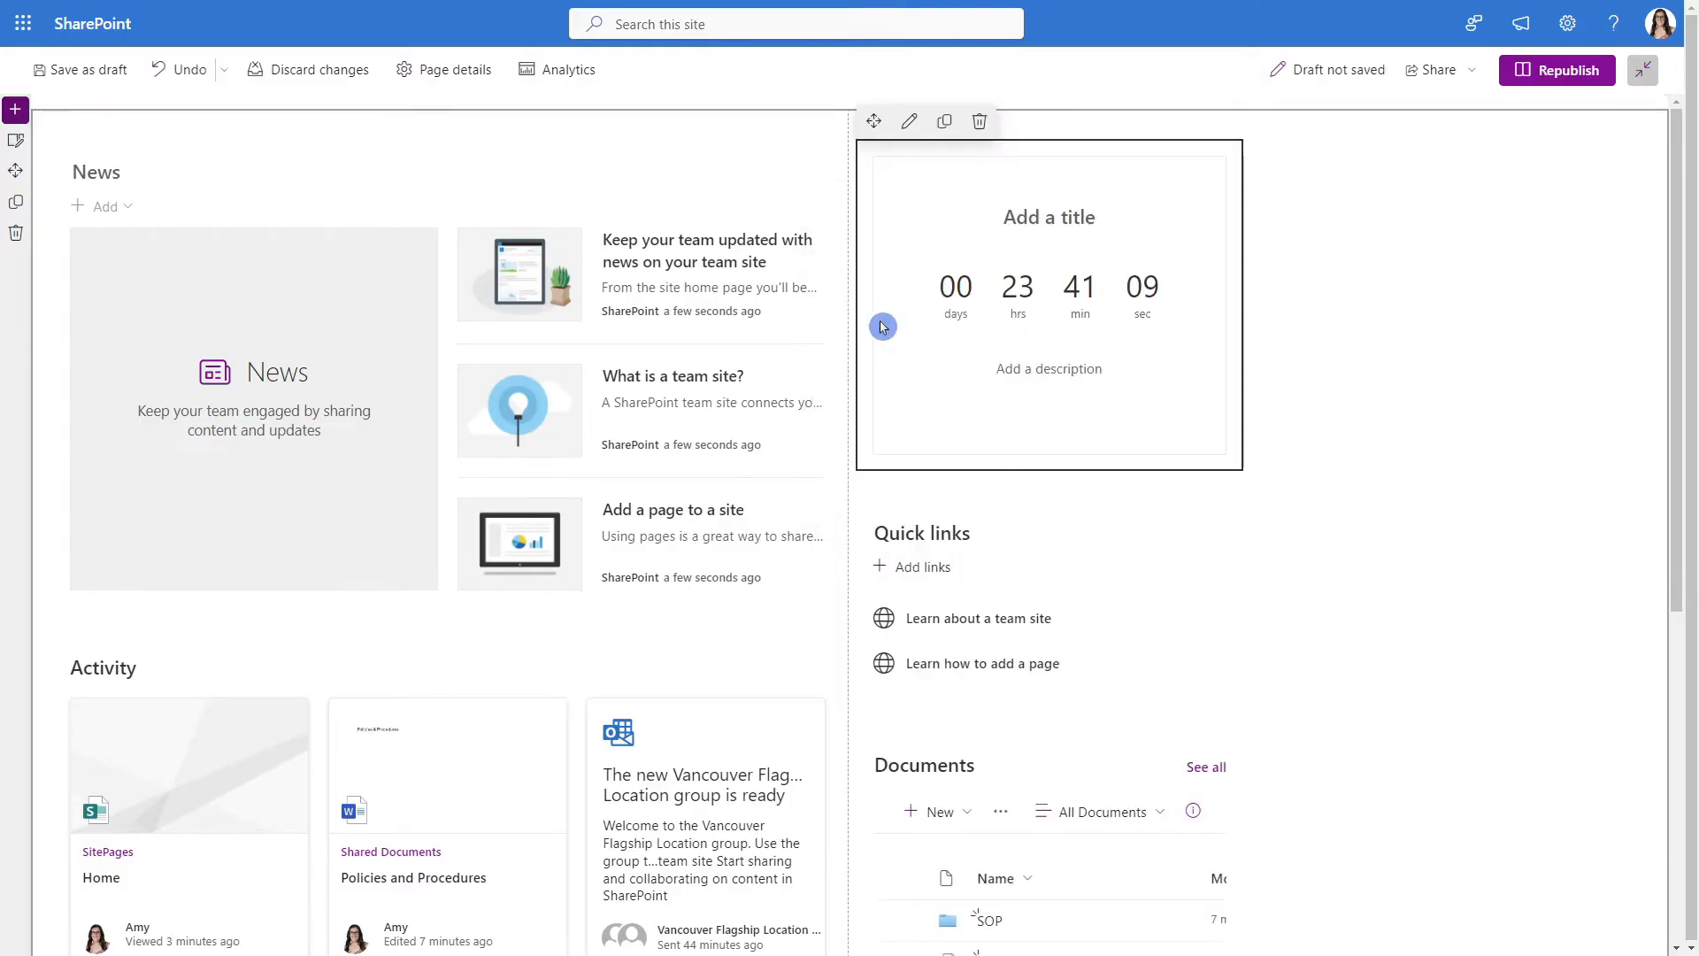
Title the countdown 'Opening Day Countdown', target July 1 2024, and display days only
text(Opening Day Countdown)
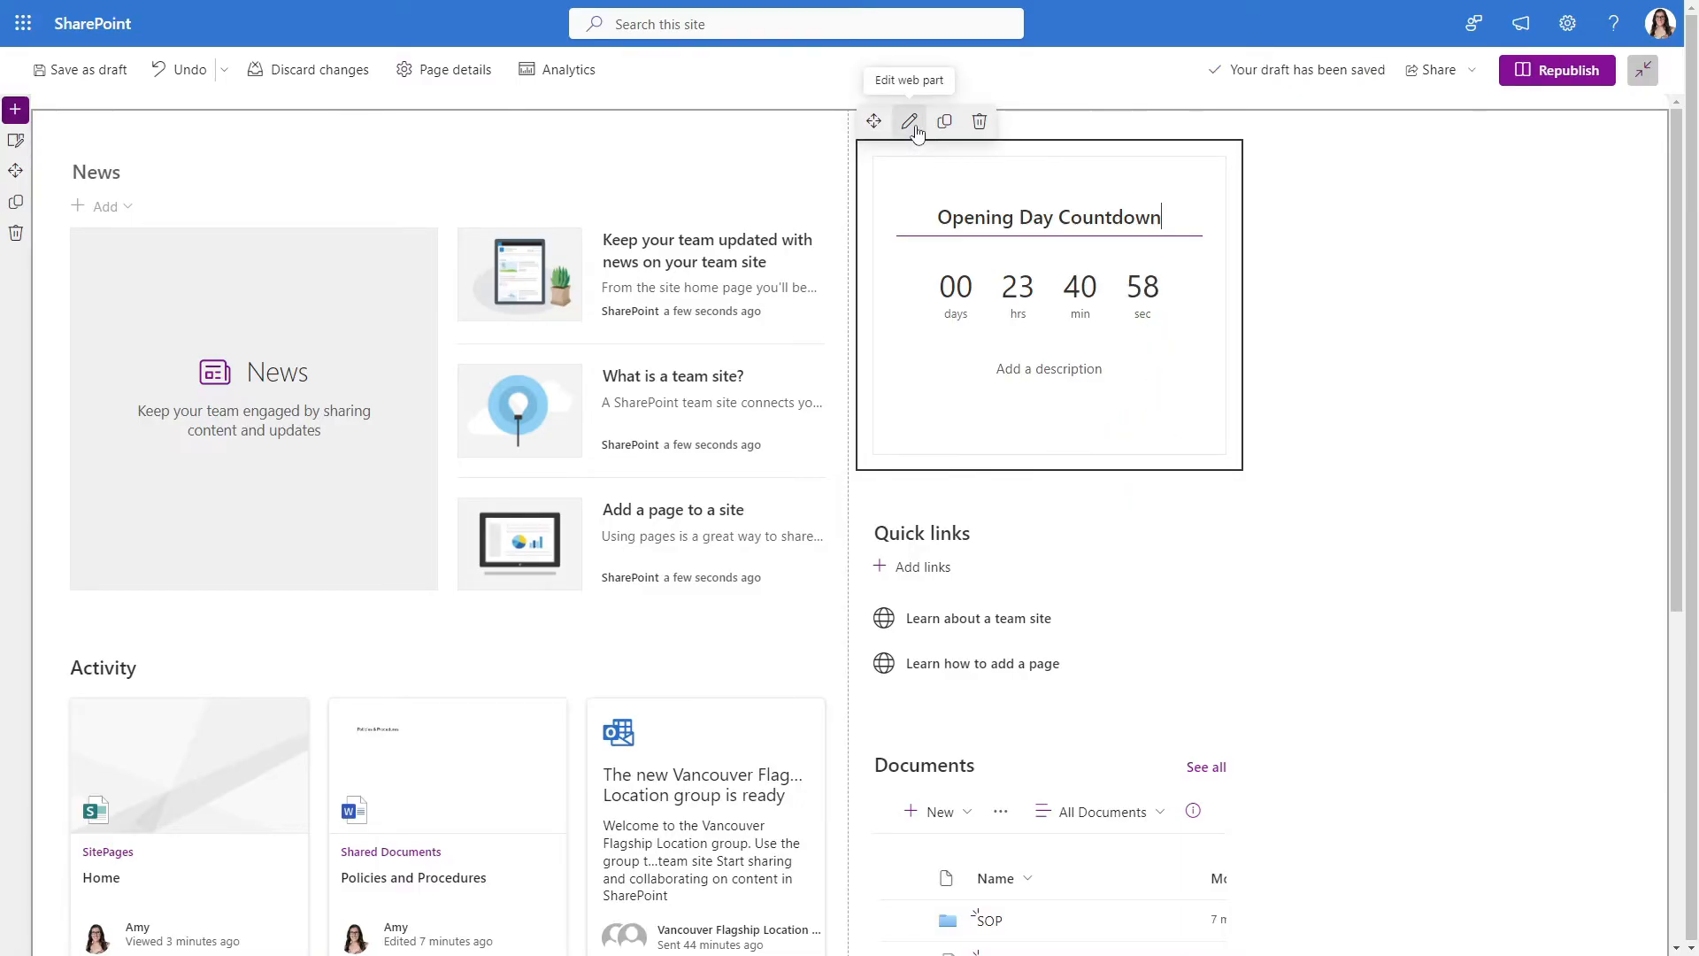
click(908, 120)
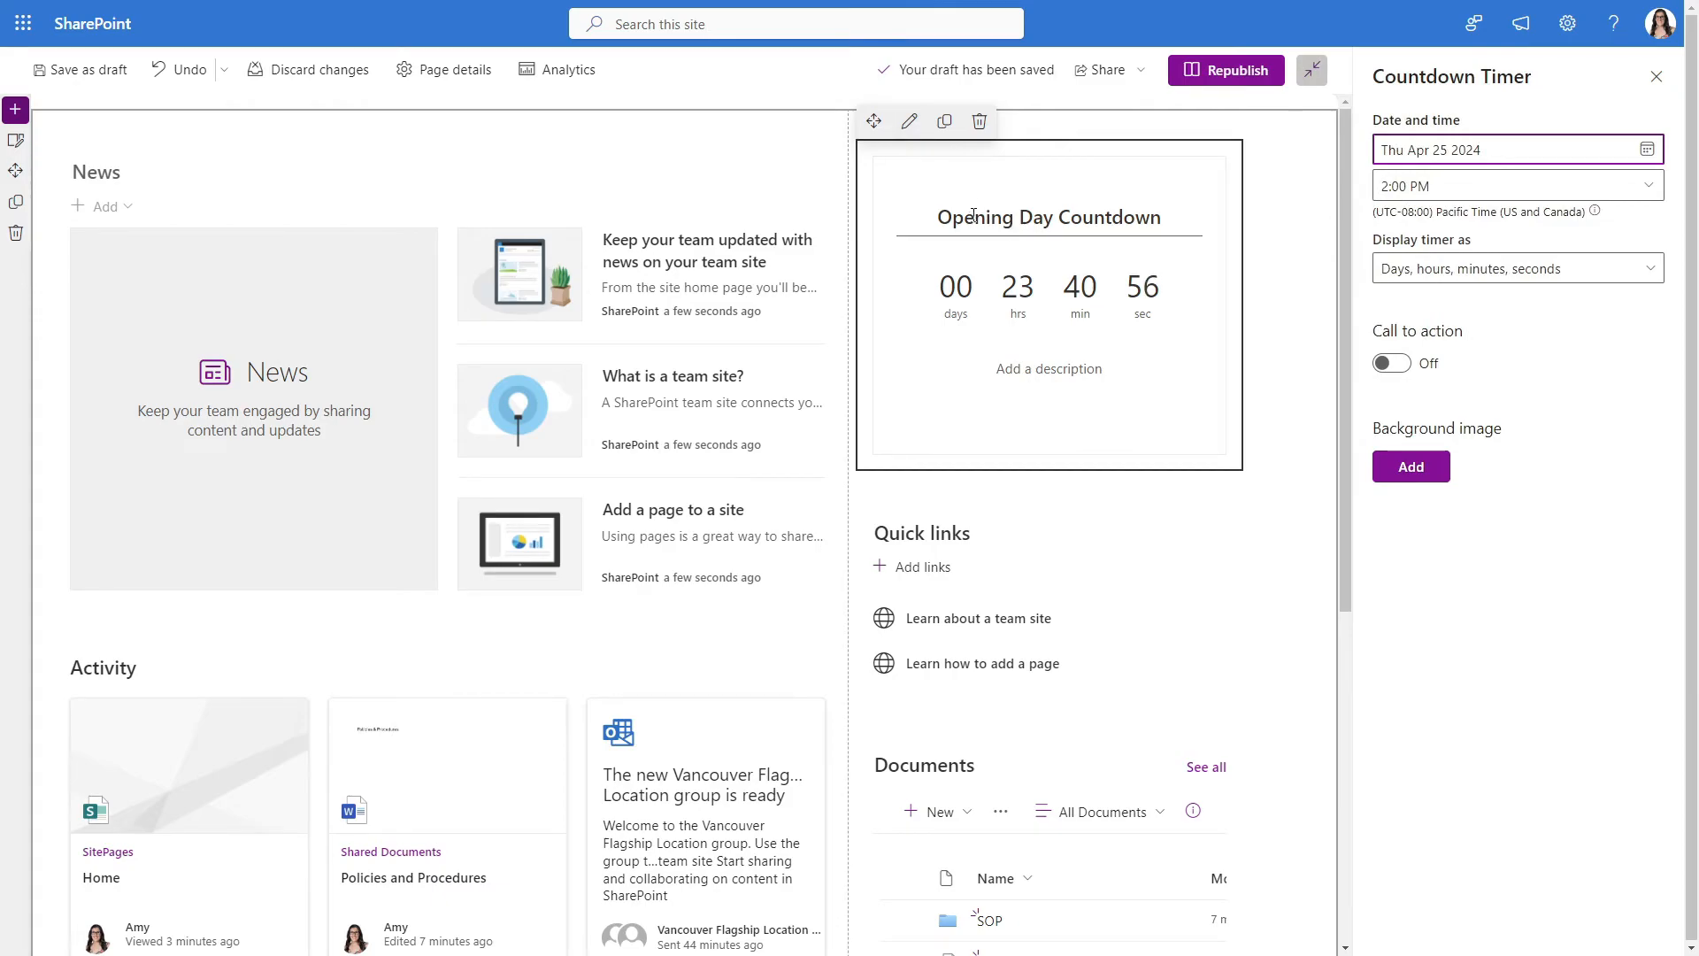
click(1512, 150)
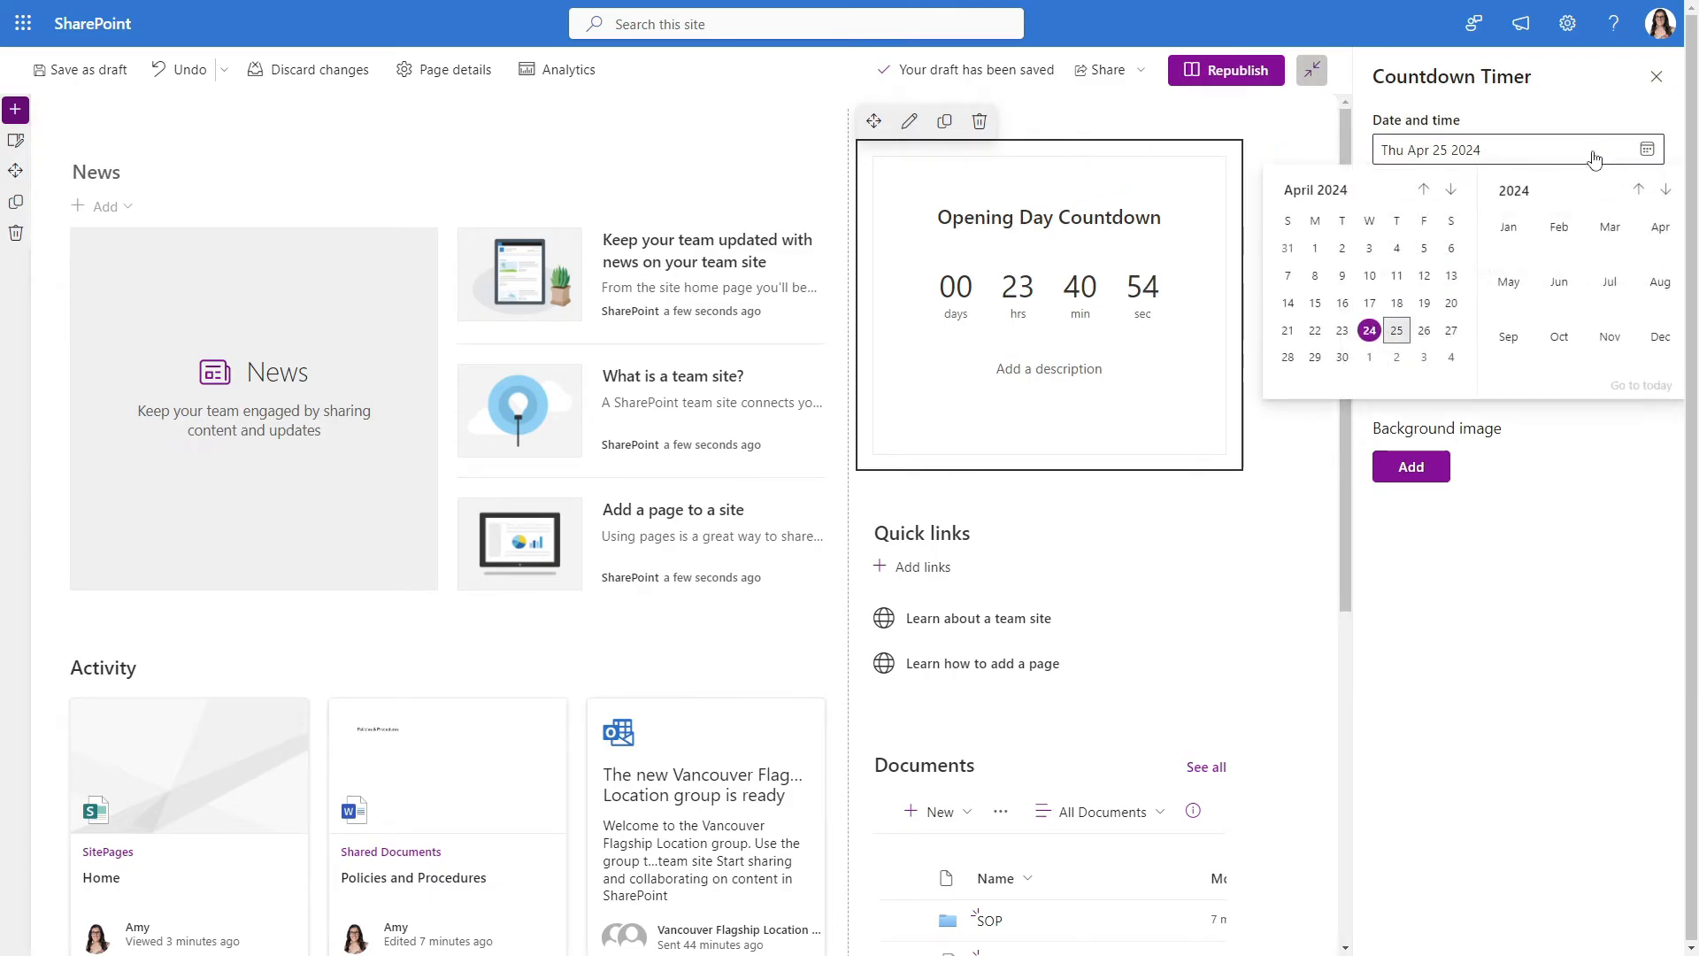
click(1449, 190)
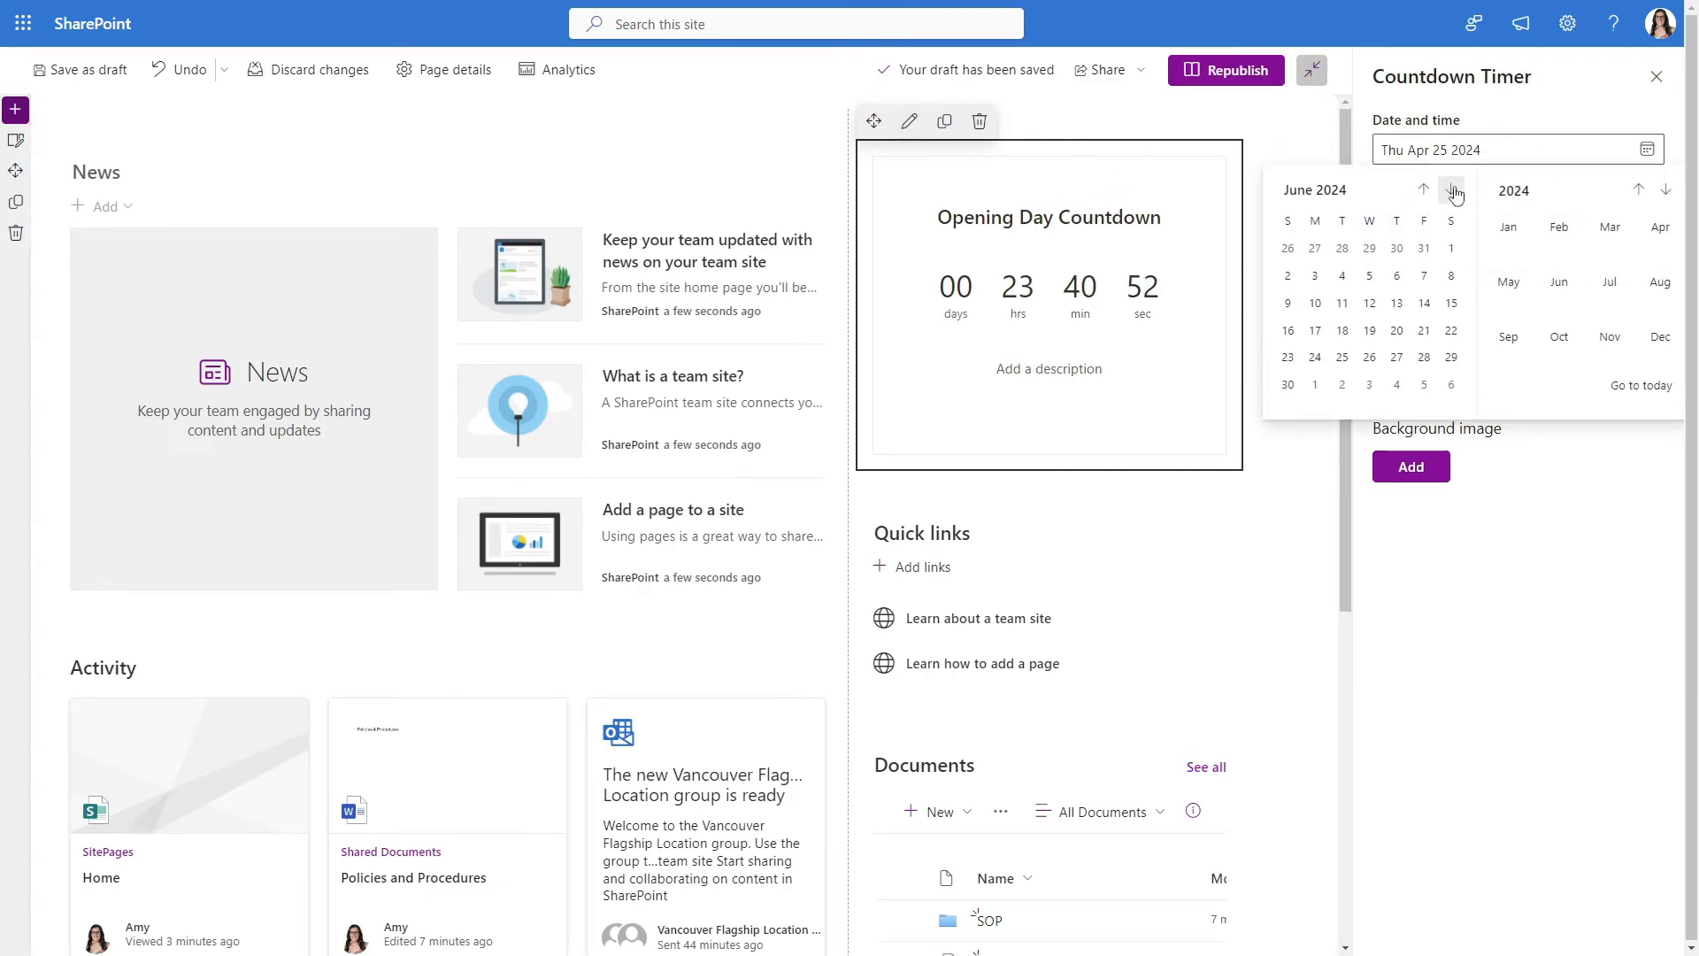
click(1453, 190)
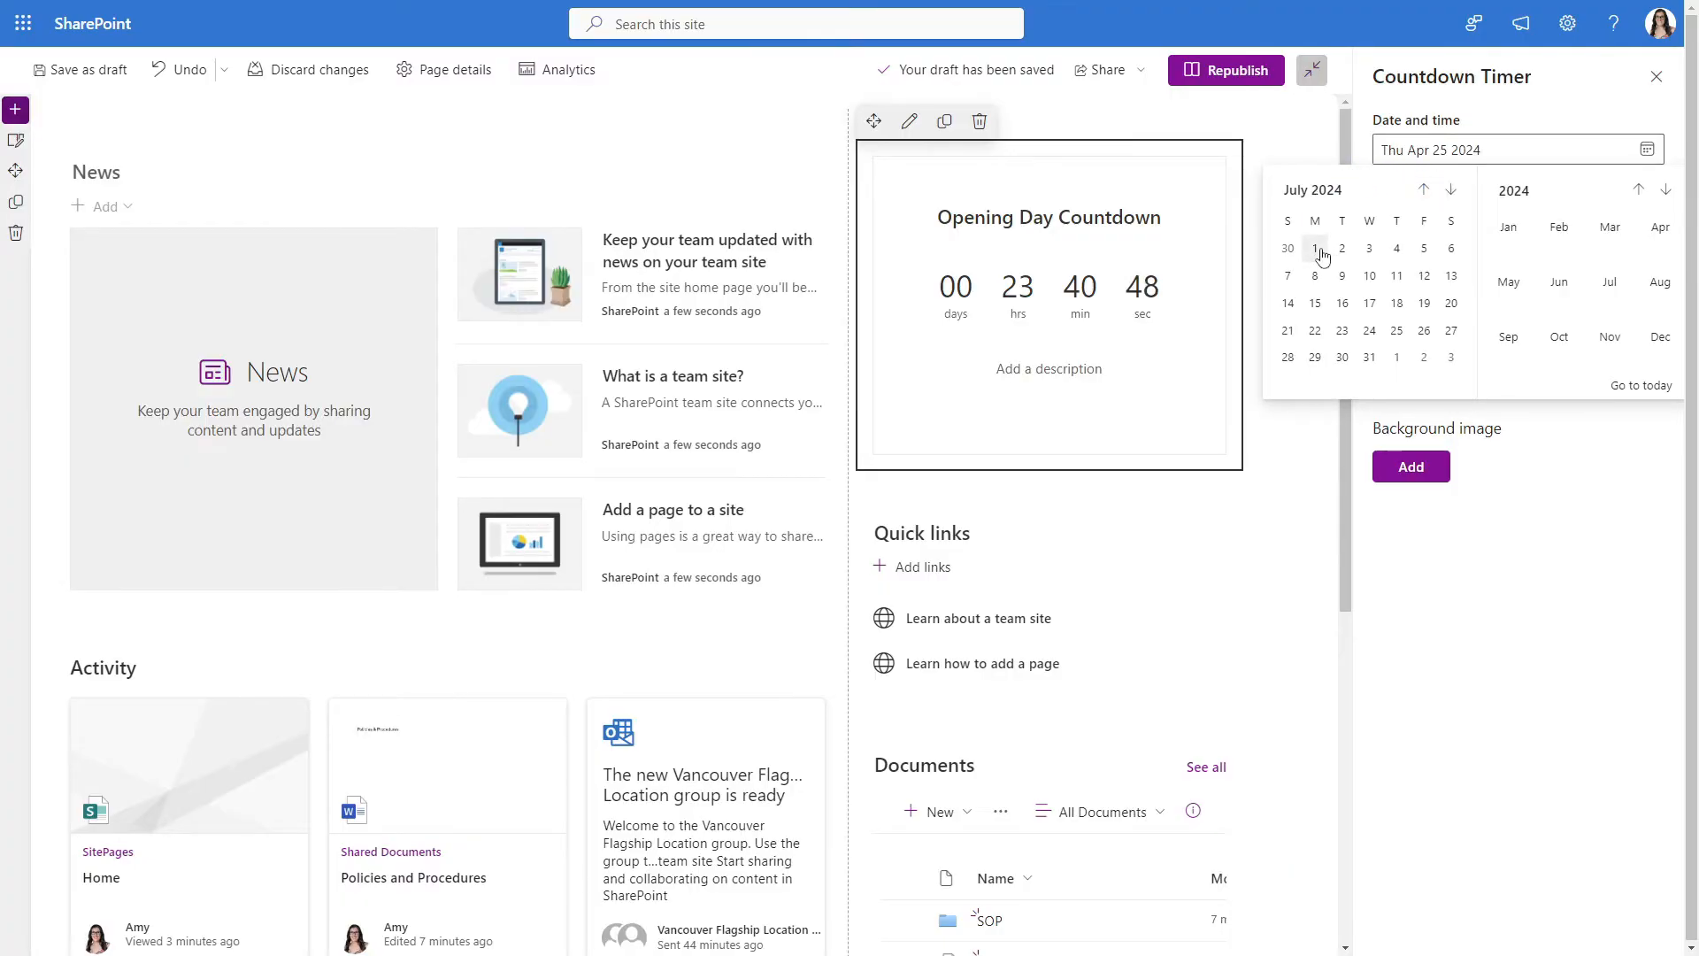
click(1315, 249)
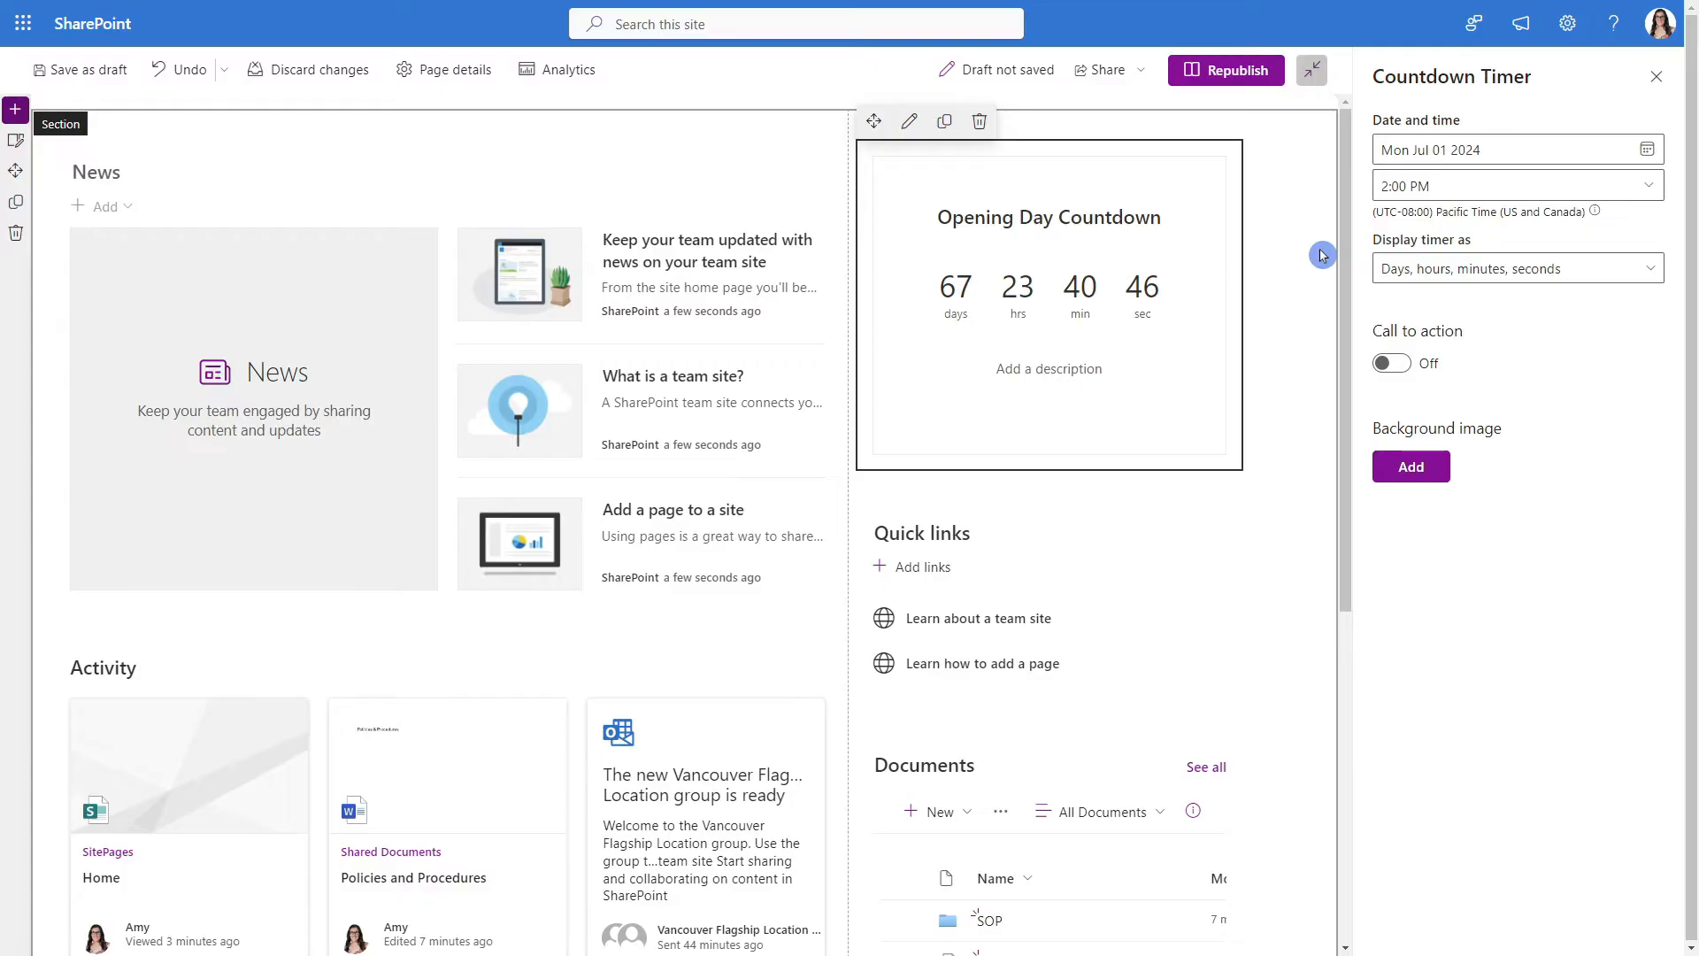
click(1516, 267)
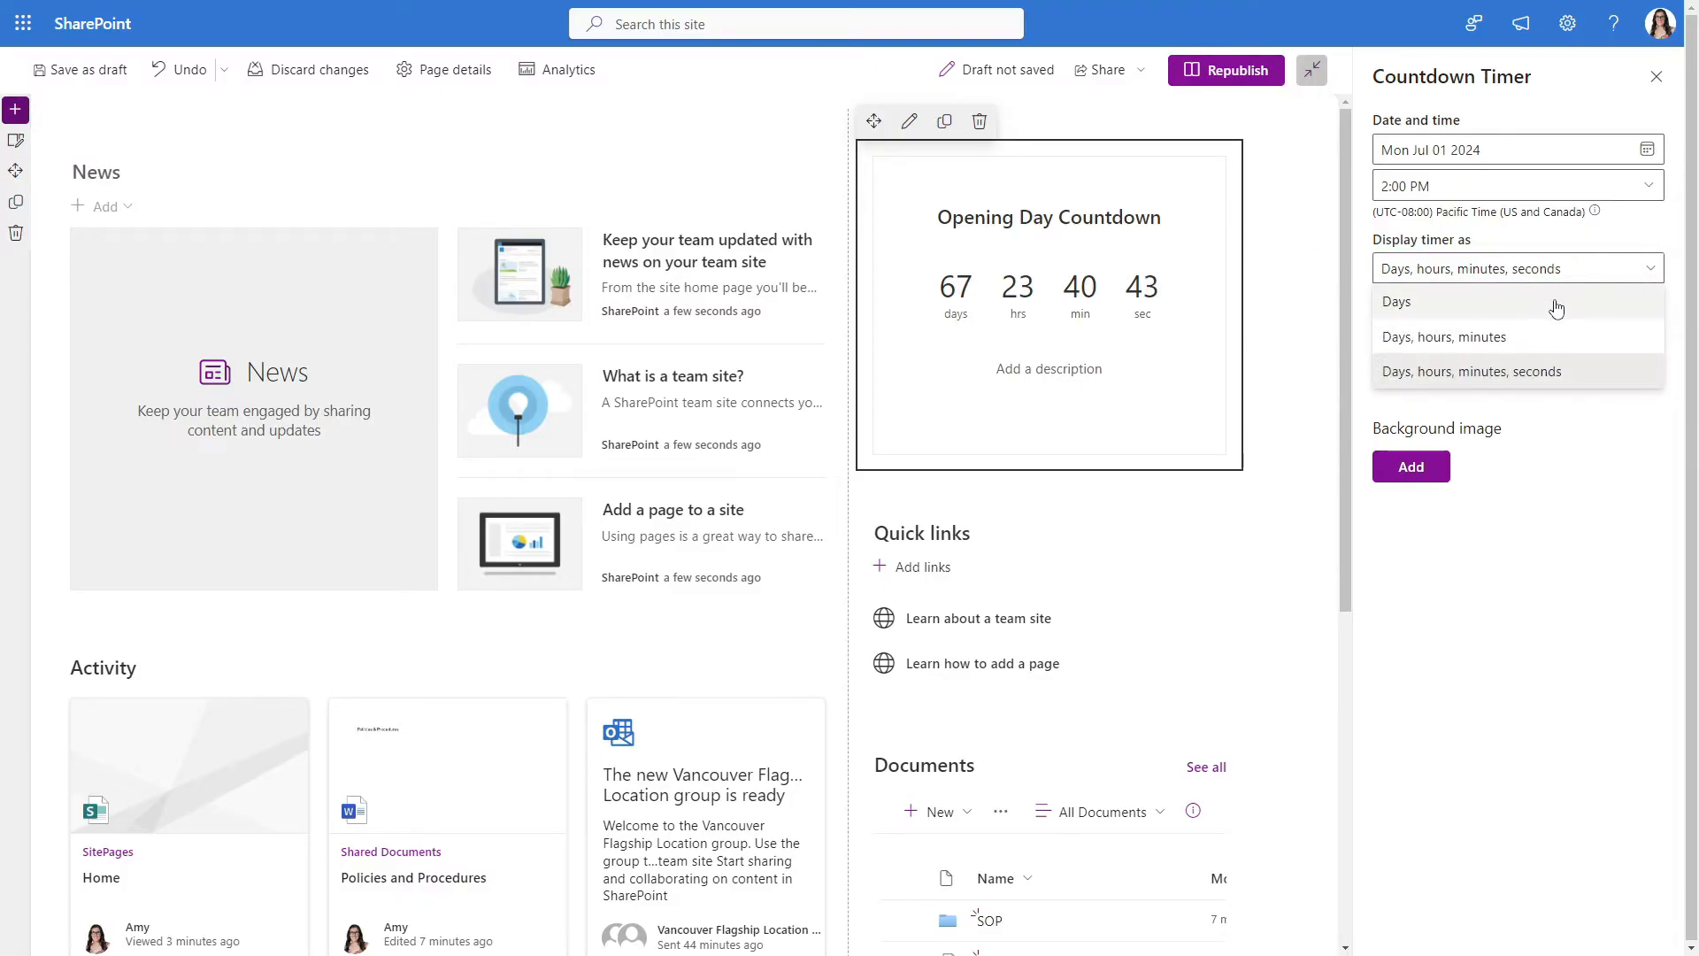
click(1396, 301)
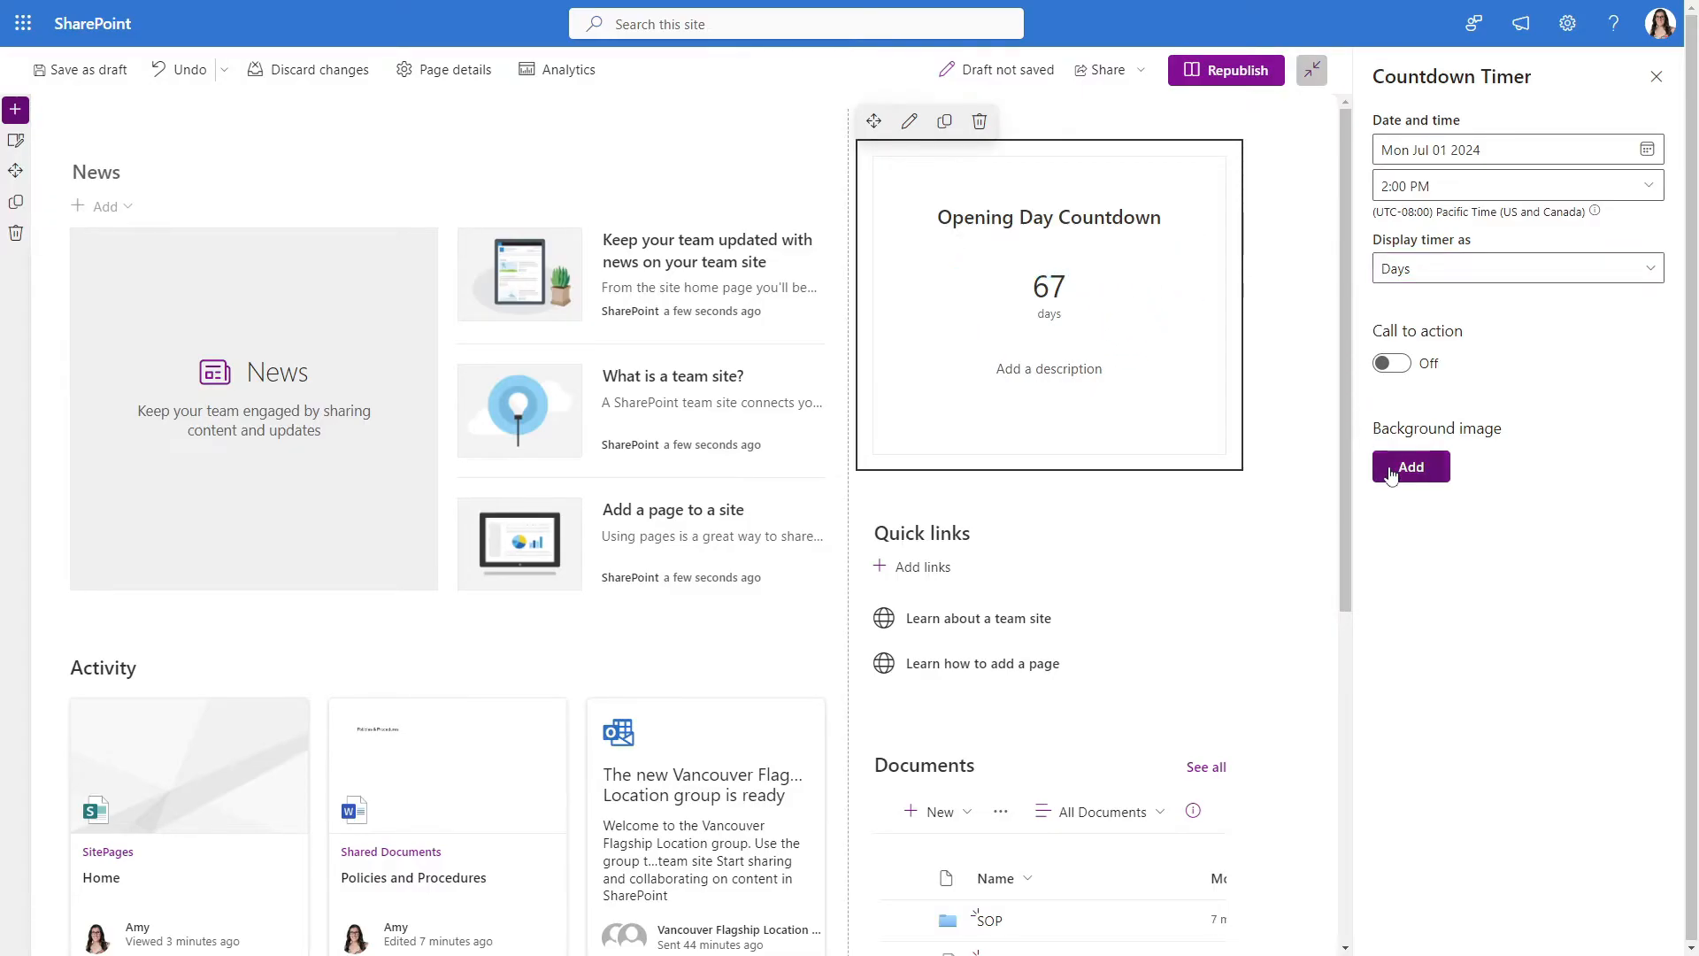
Upload the Roo dog photo and set it as the Opening Day Countdown background
click(1410, 467)
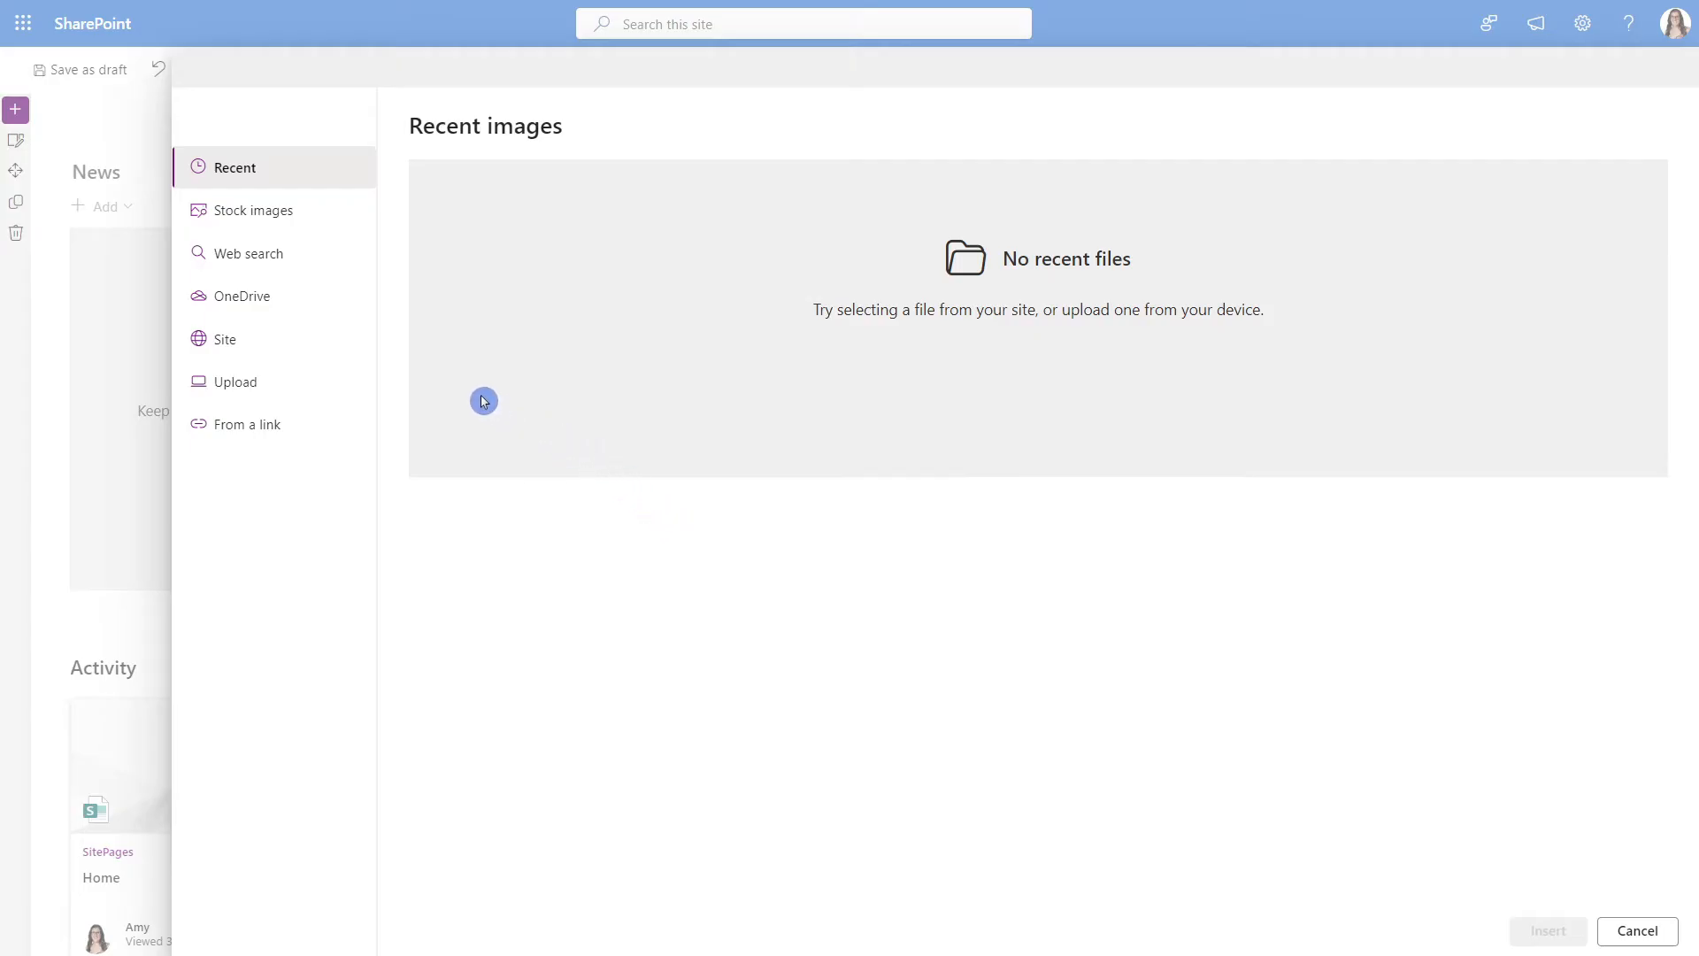
click(233, 382)
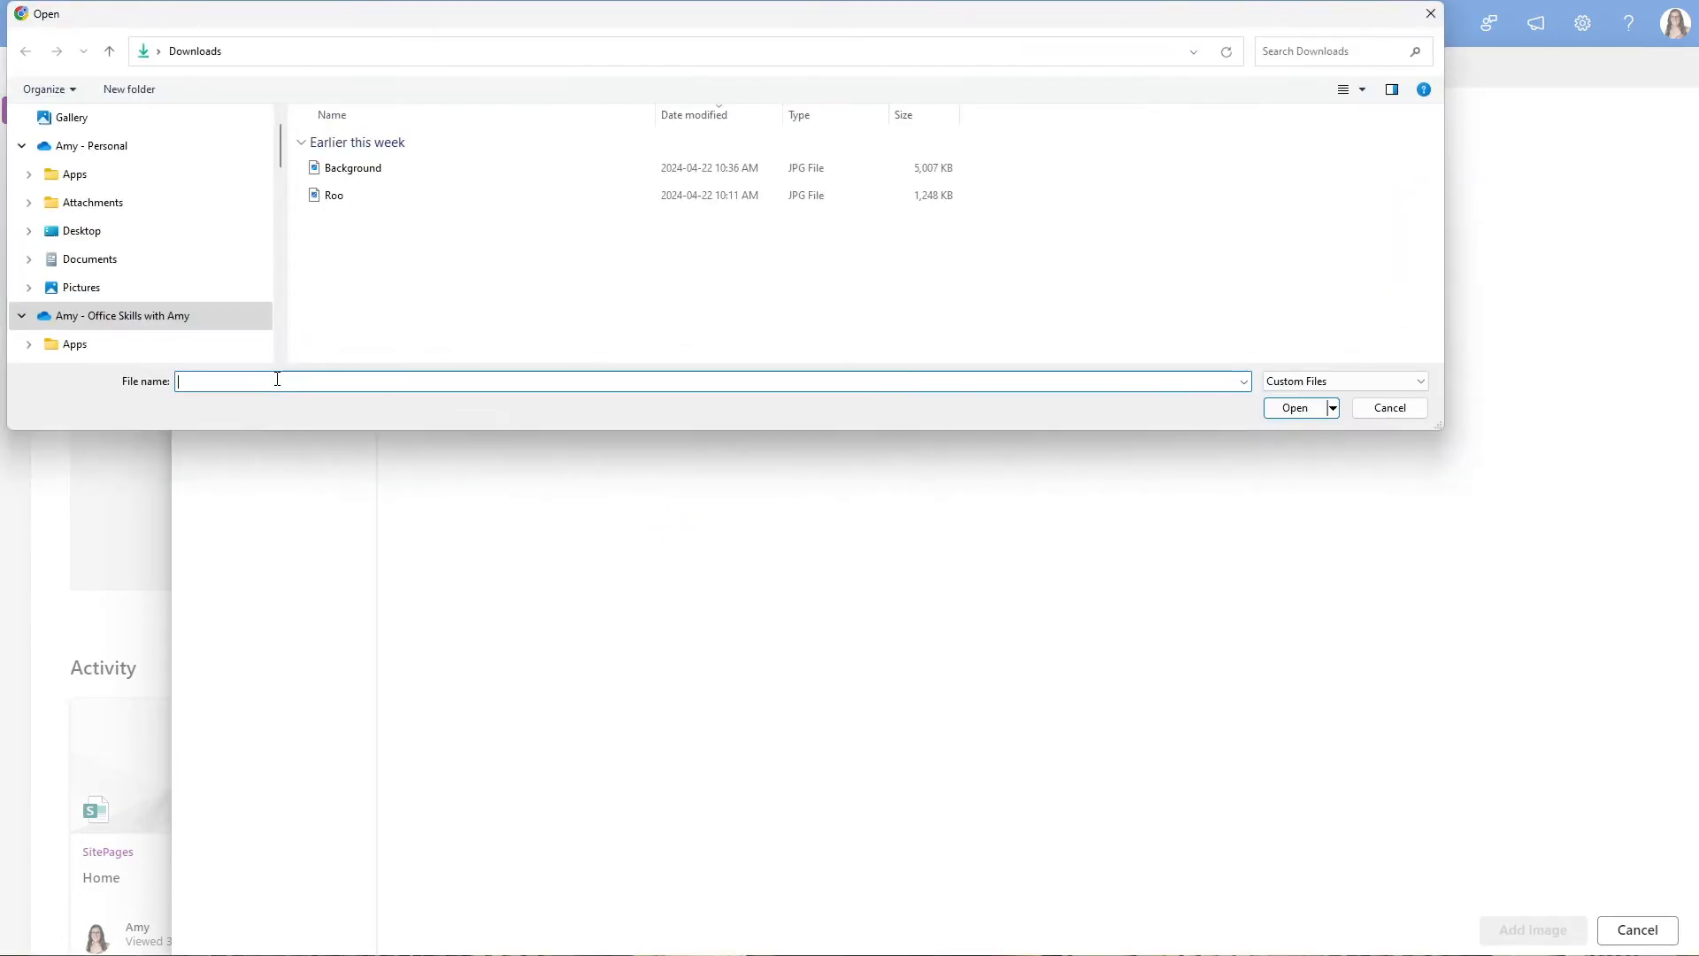
click(333, 195)
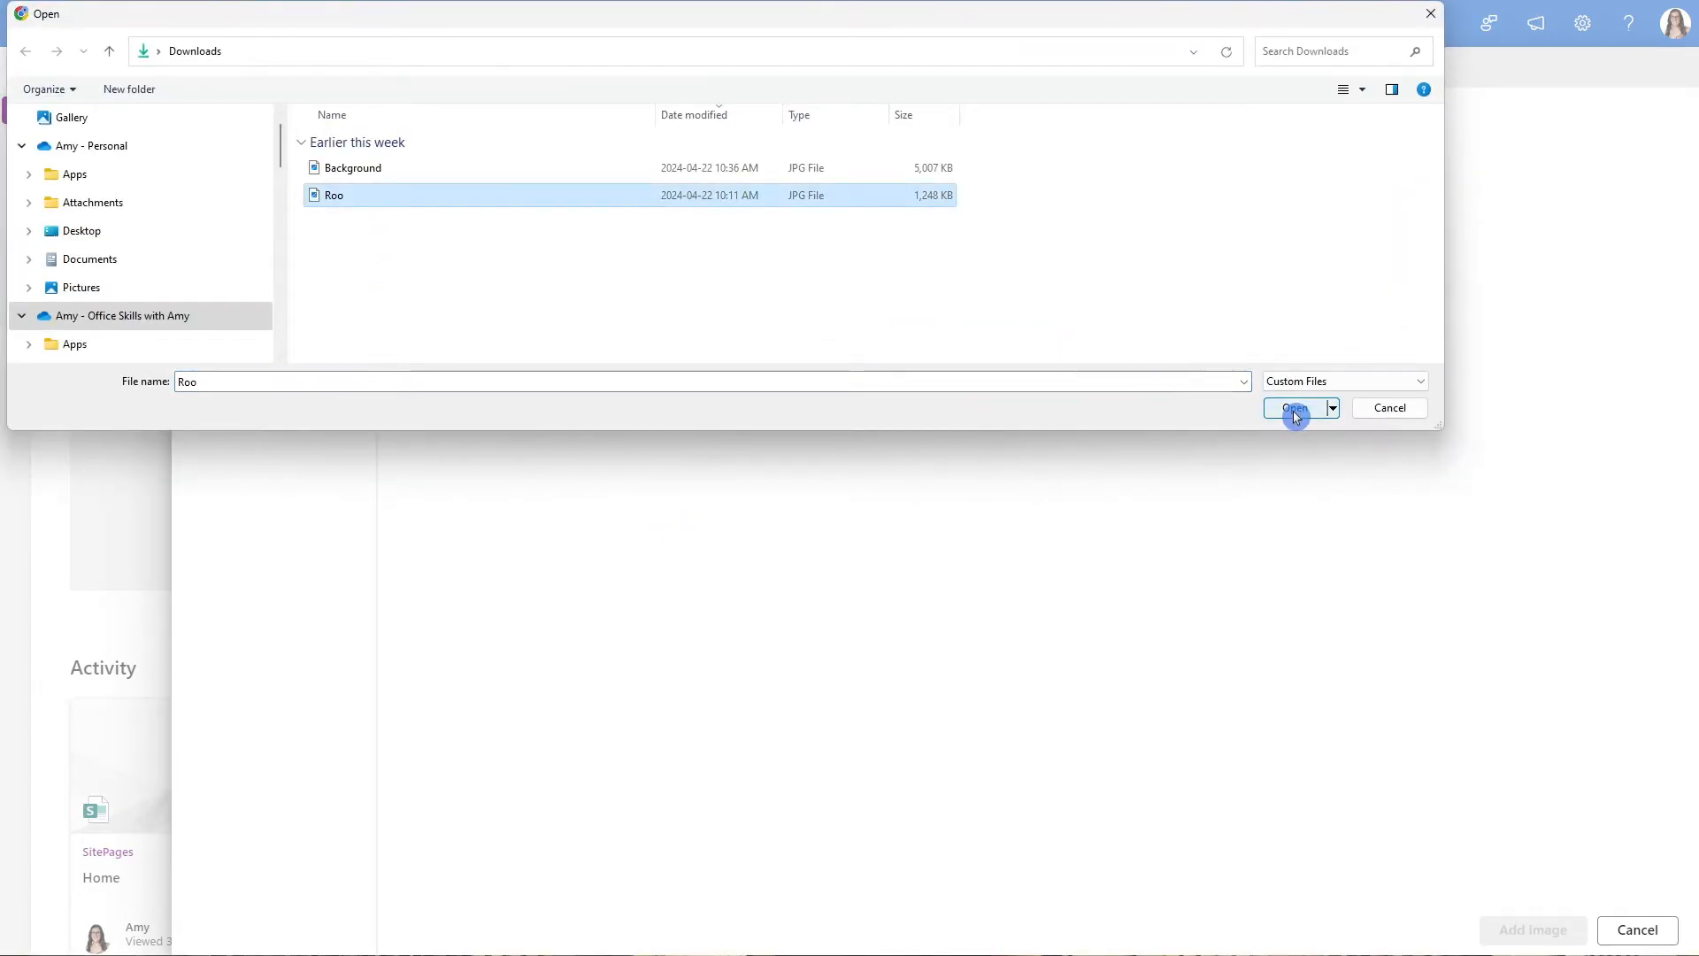
click(1293, 407)
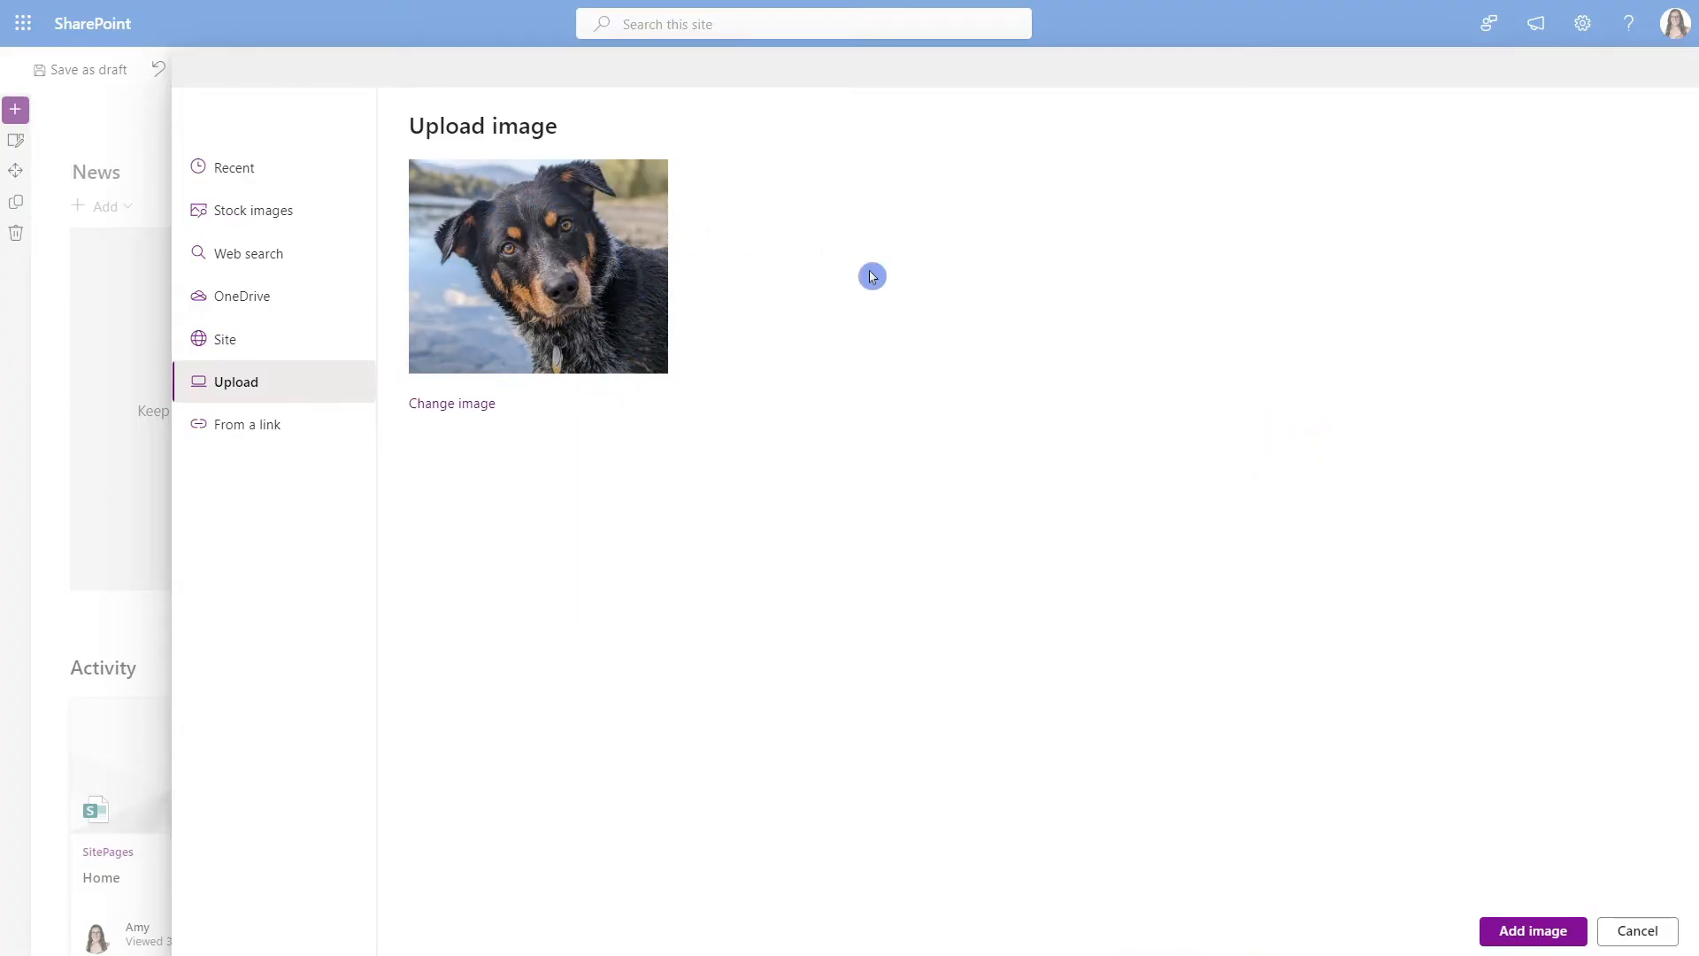
click(1530, 931)
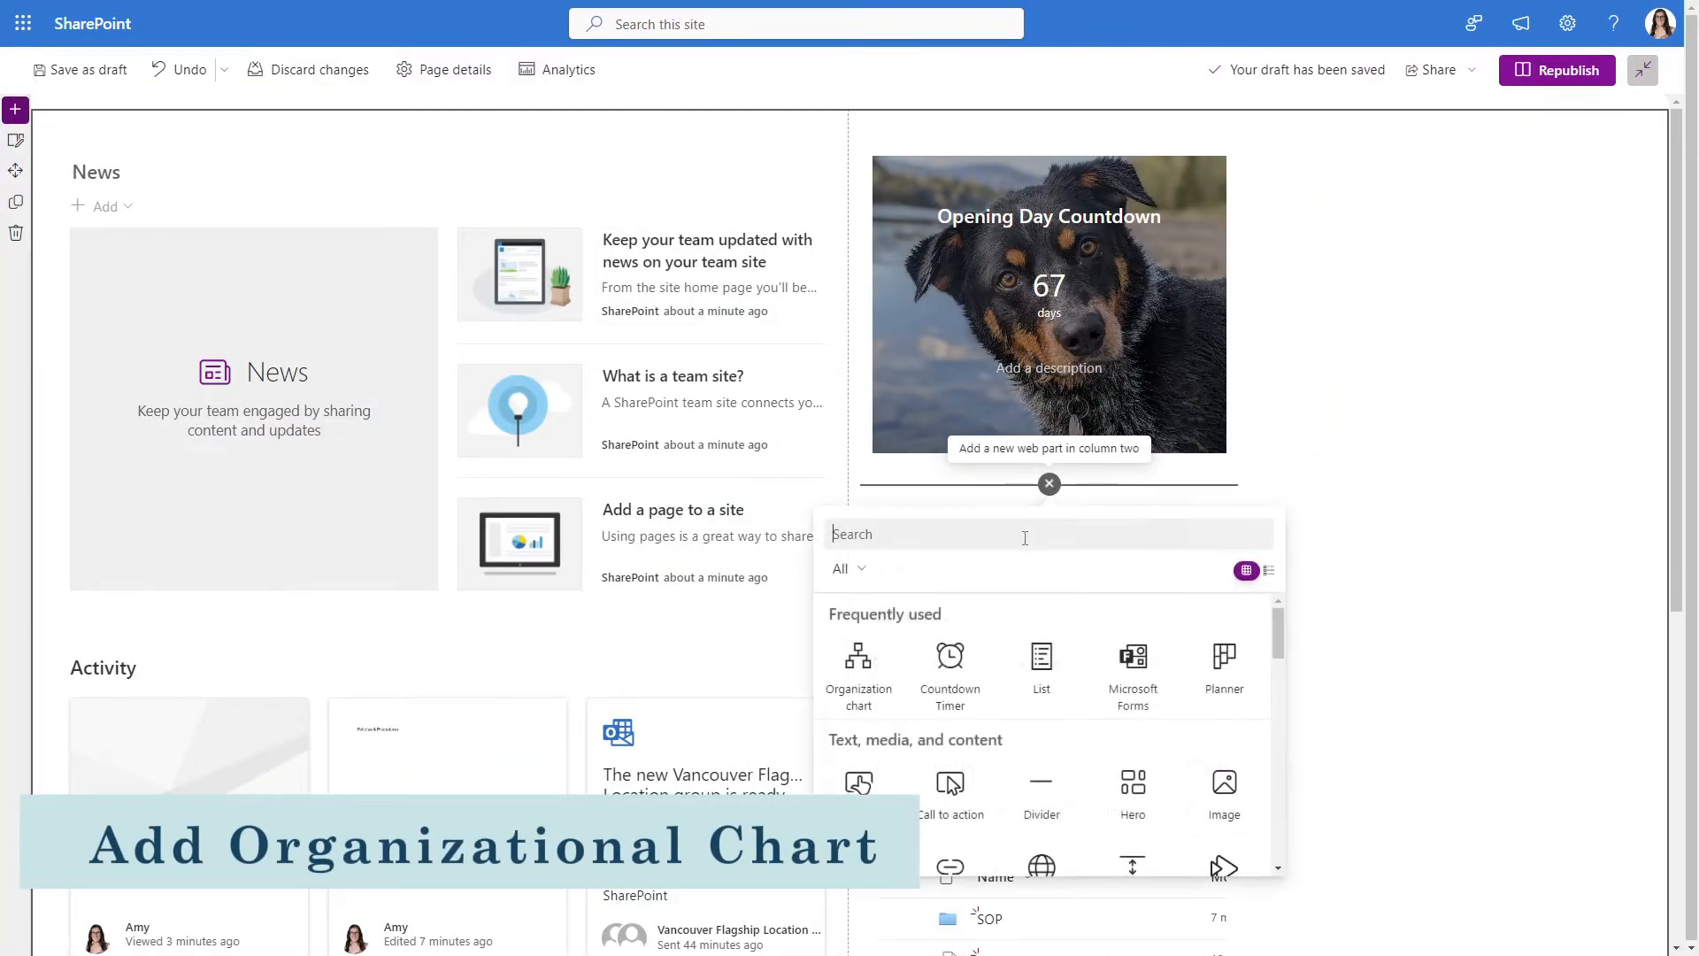
Insert an Organization chart web part with Amy added as the contact
text(orga)
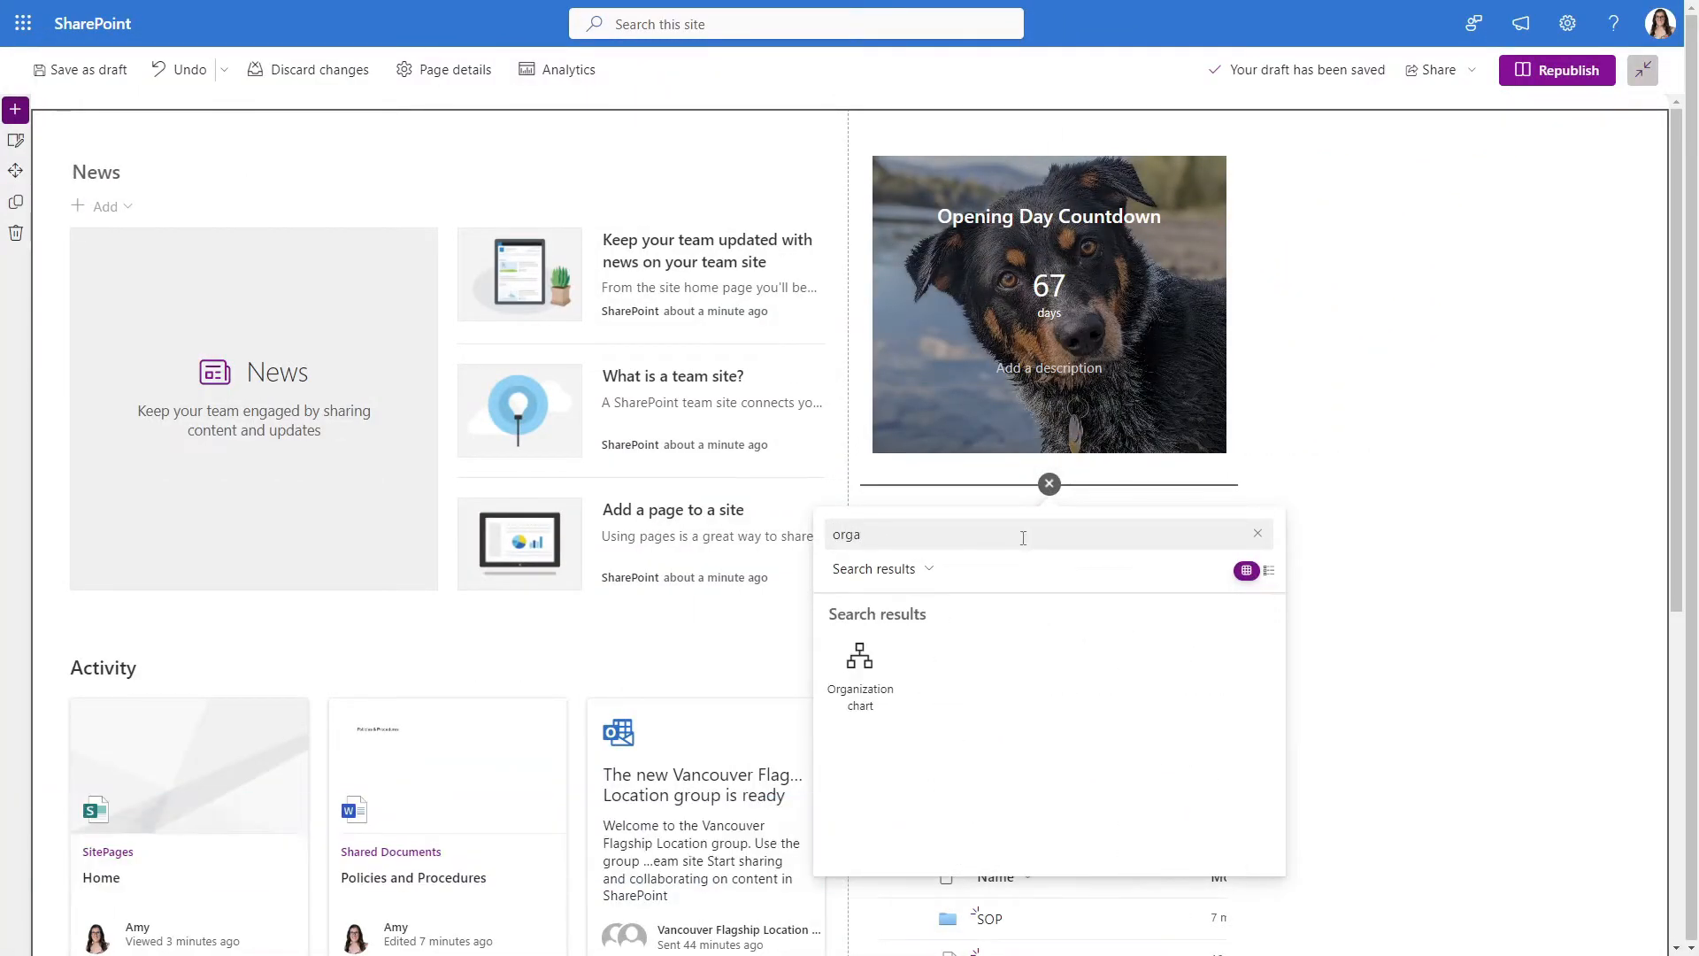
click(859, 672)
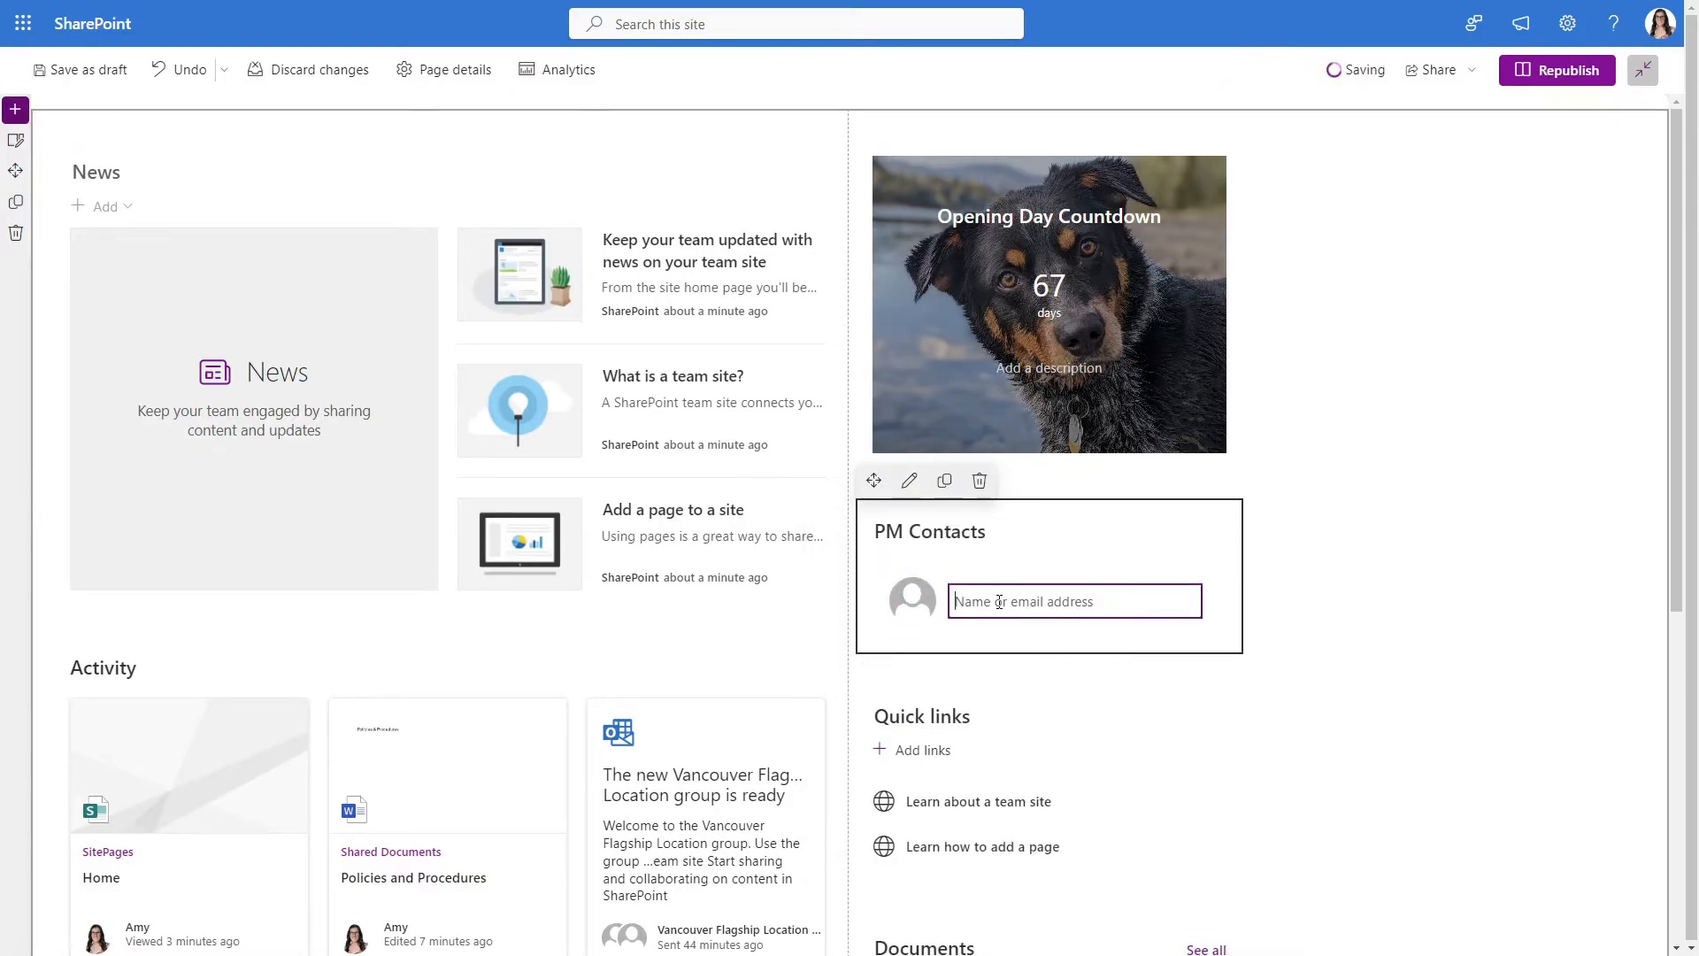
text(amy)
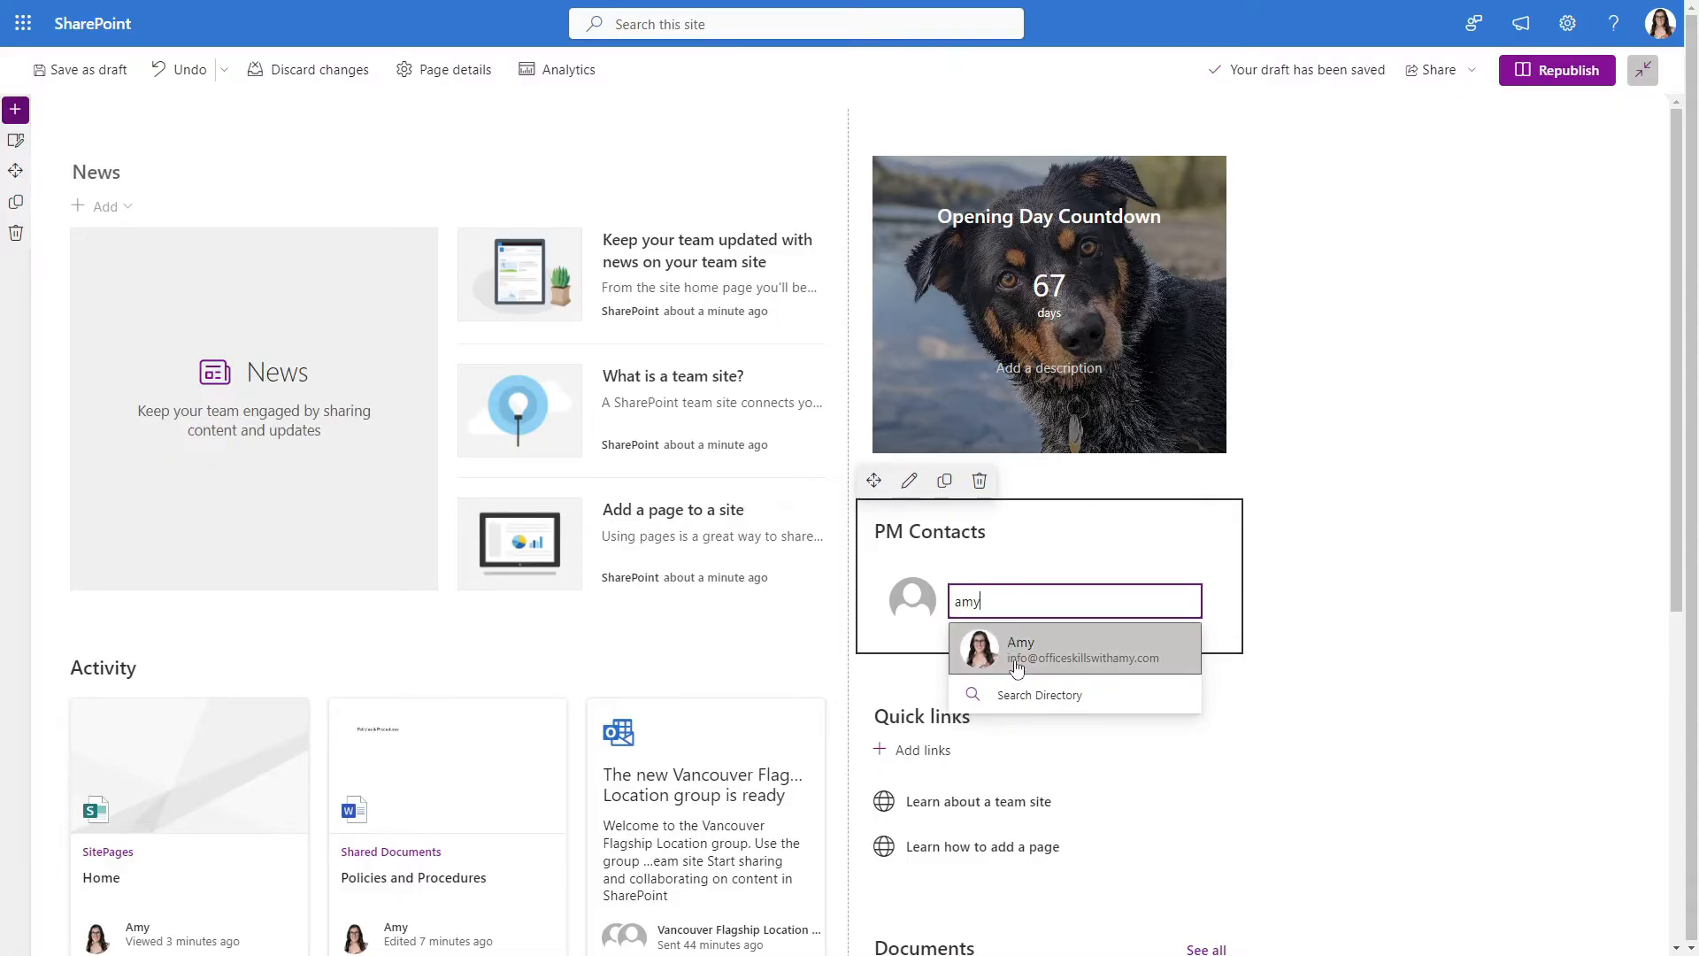
click(1020, 648)
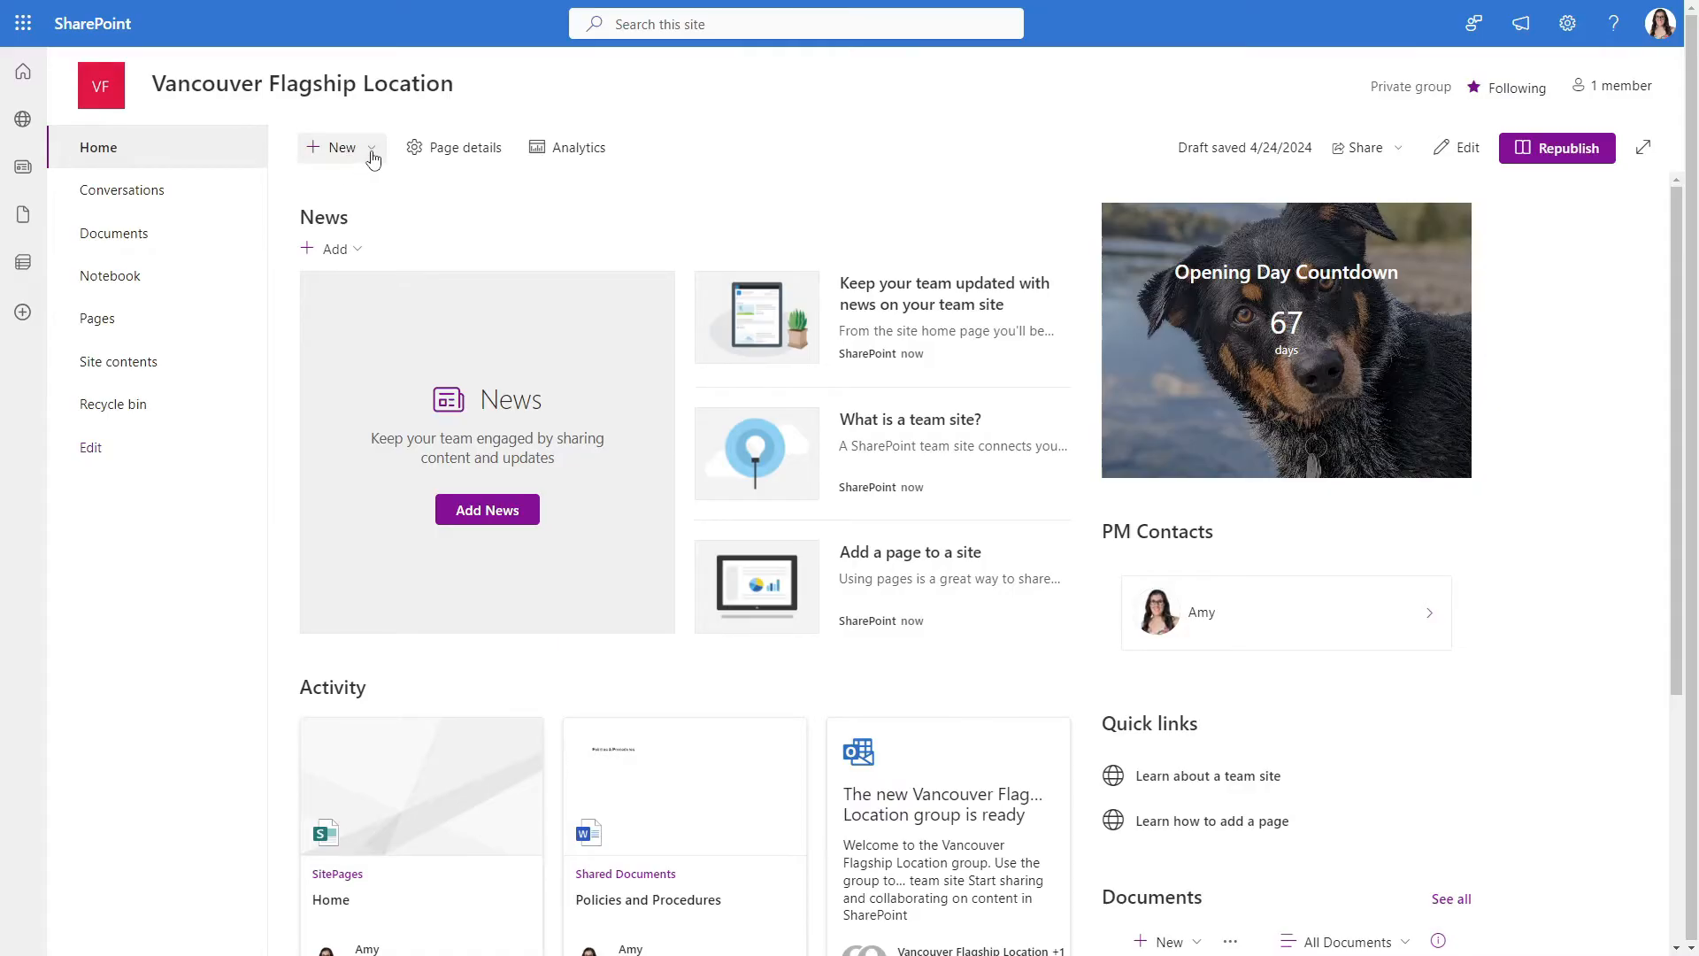
Create a plan named 'NEW Flagship Location Plan' shown in the site navigation
click(339, 148)
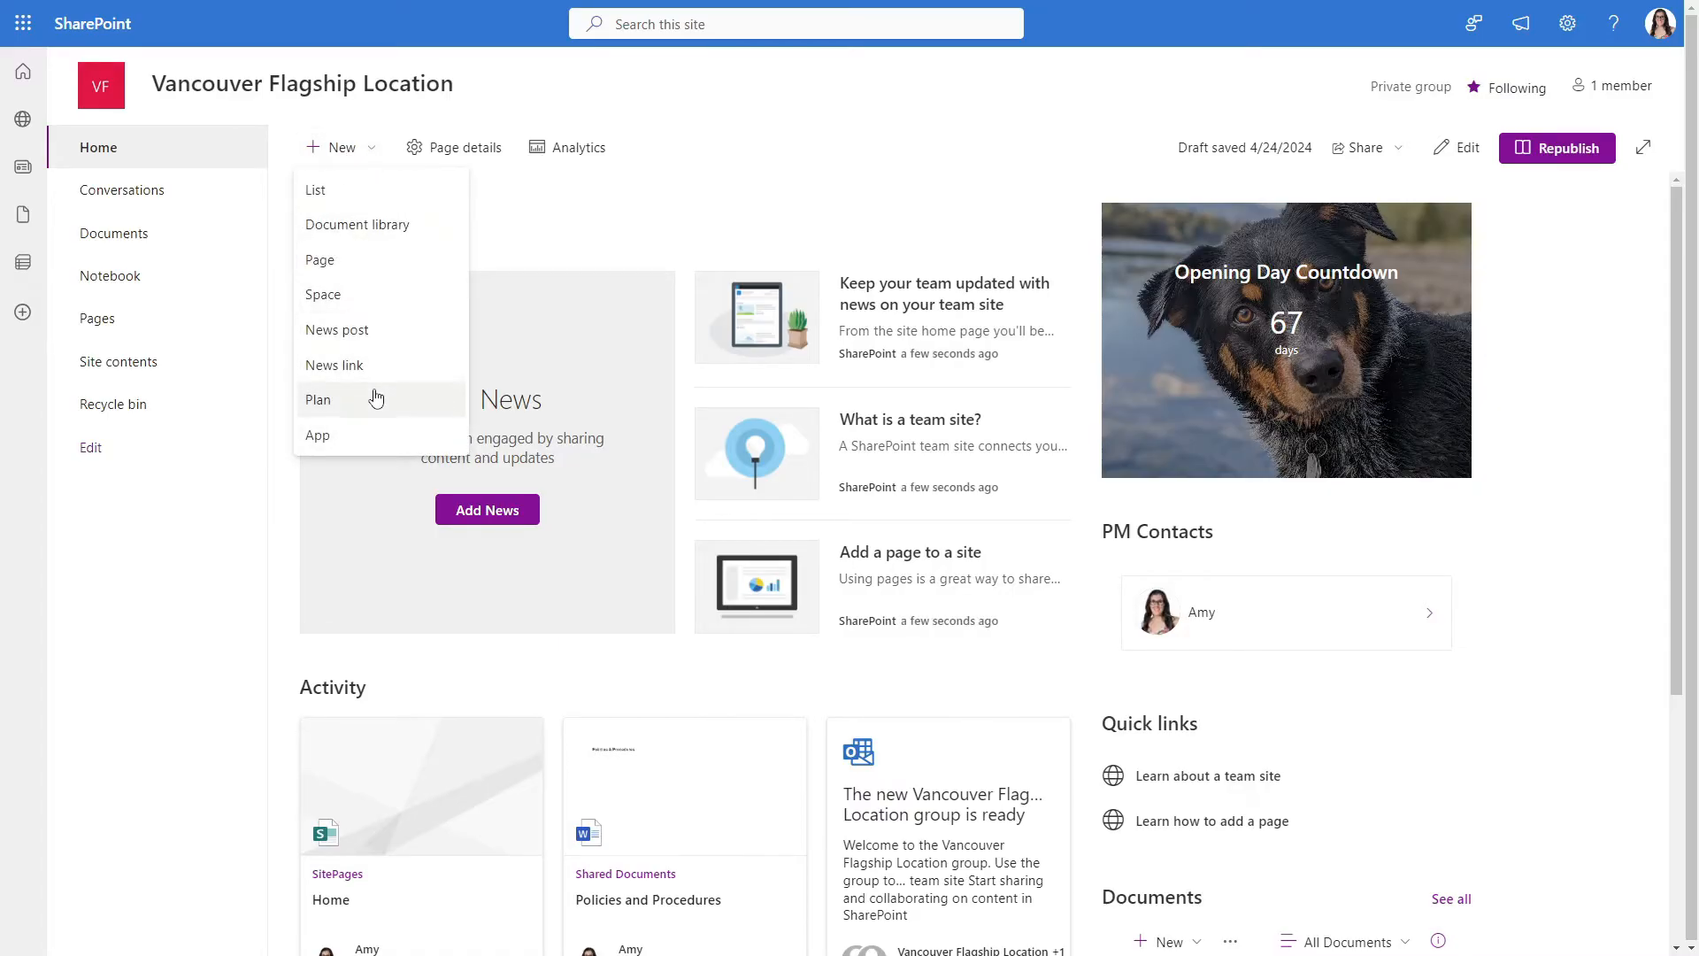
click(318, 399)
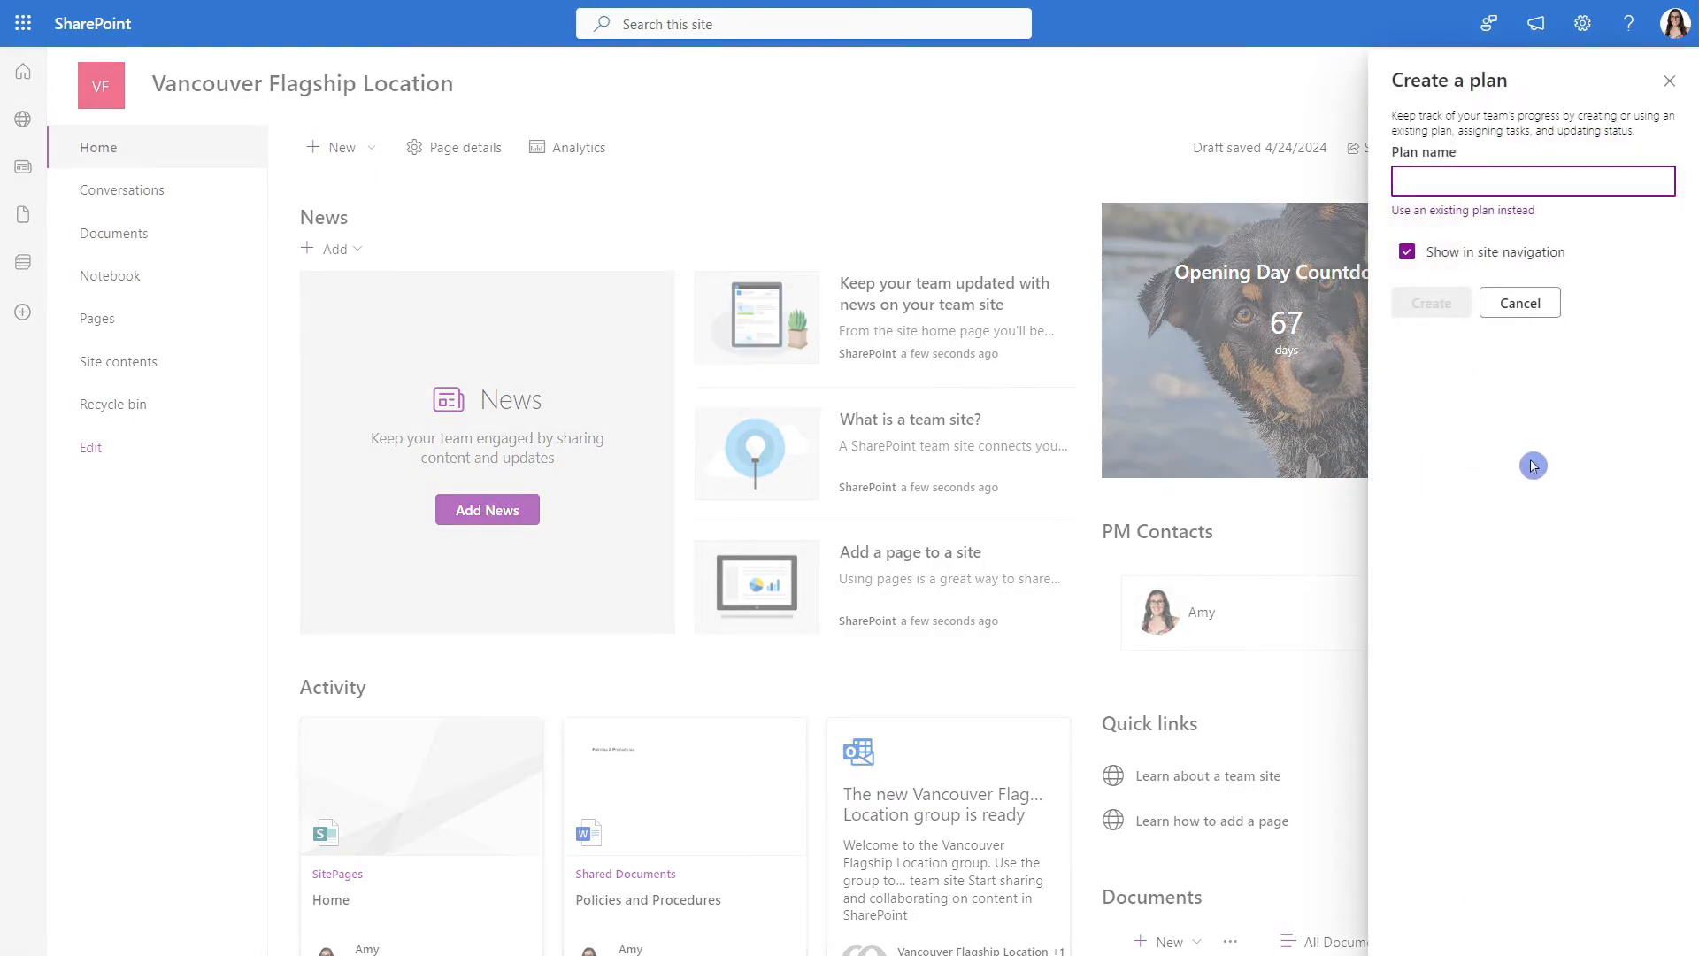
text(NEW Flagship Location Plan)
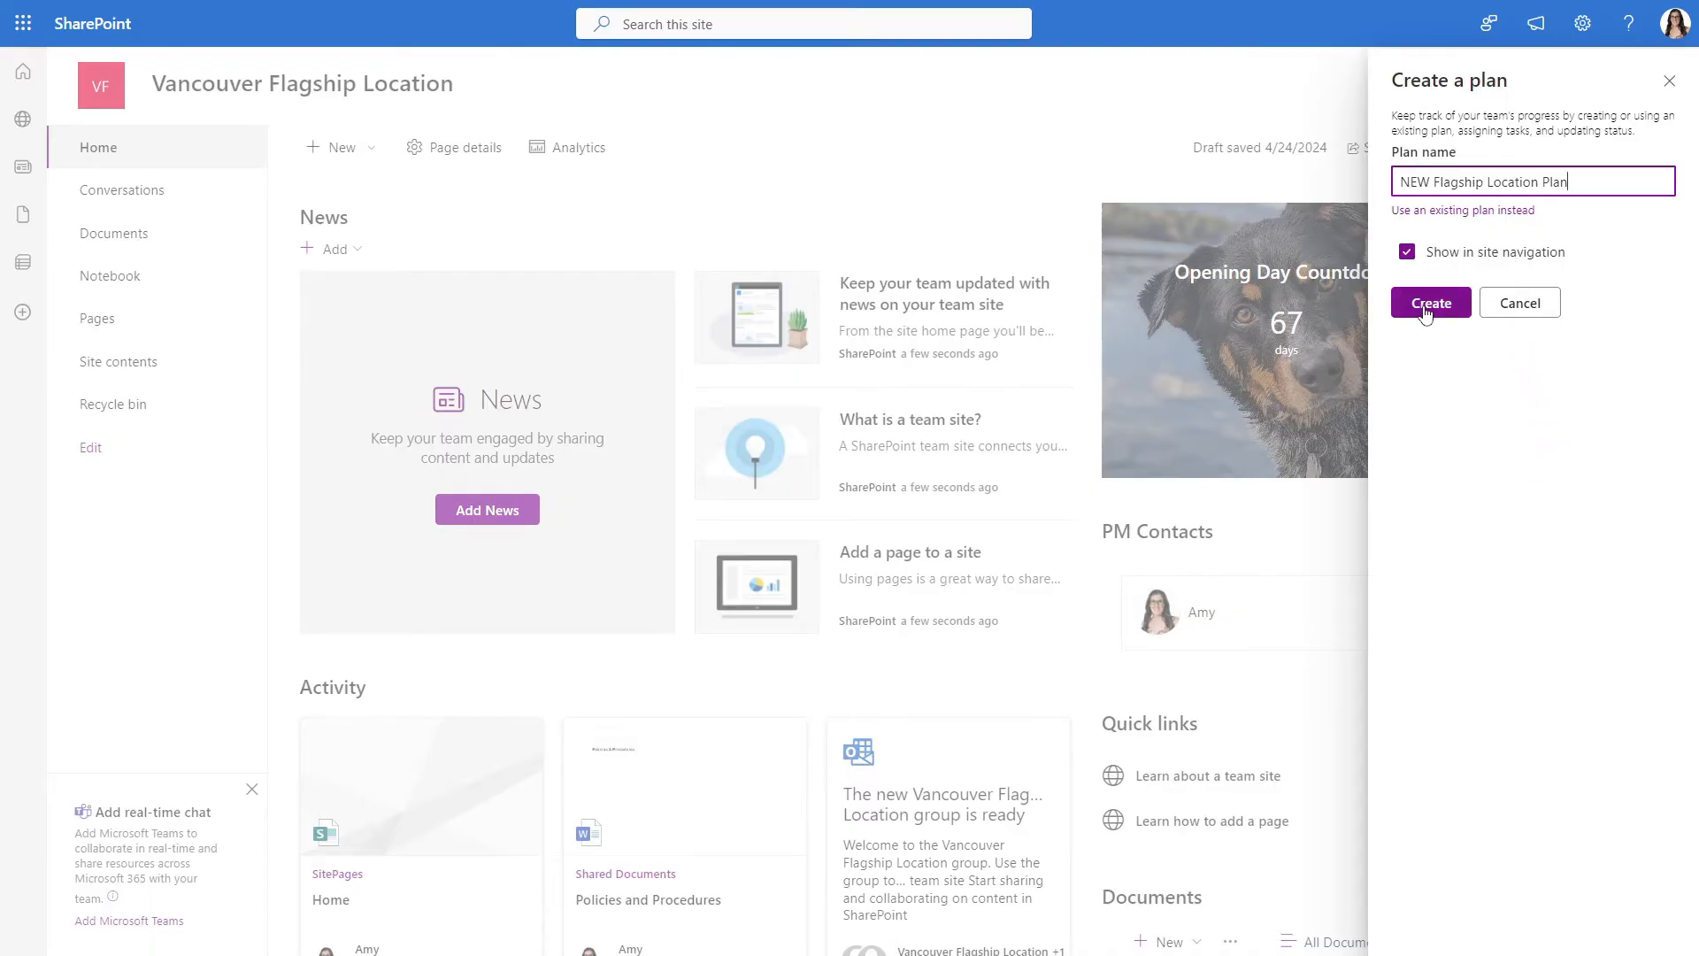
click(1429, 303)
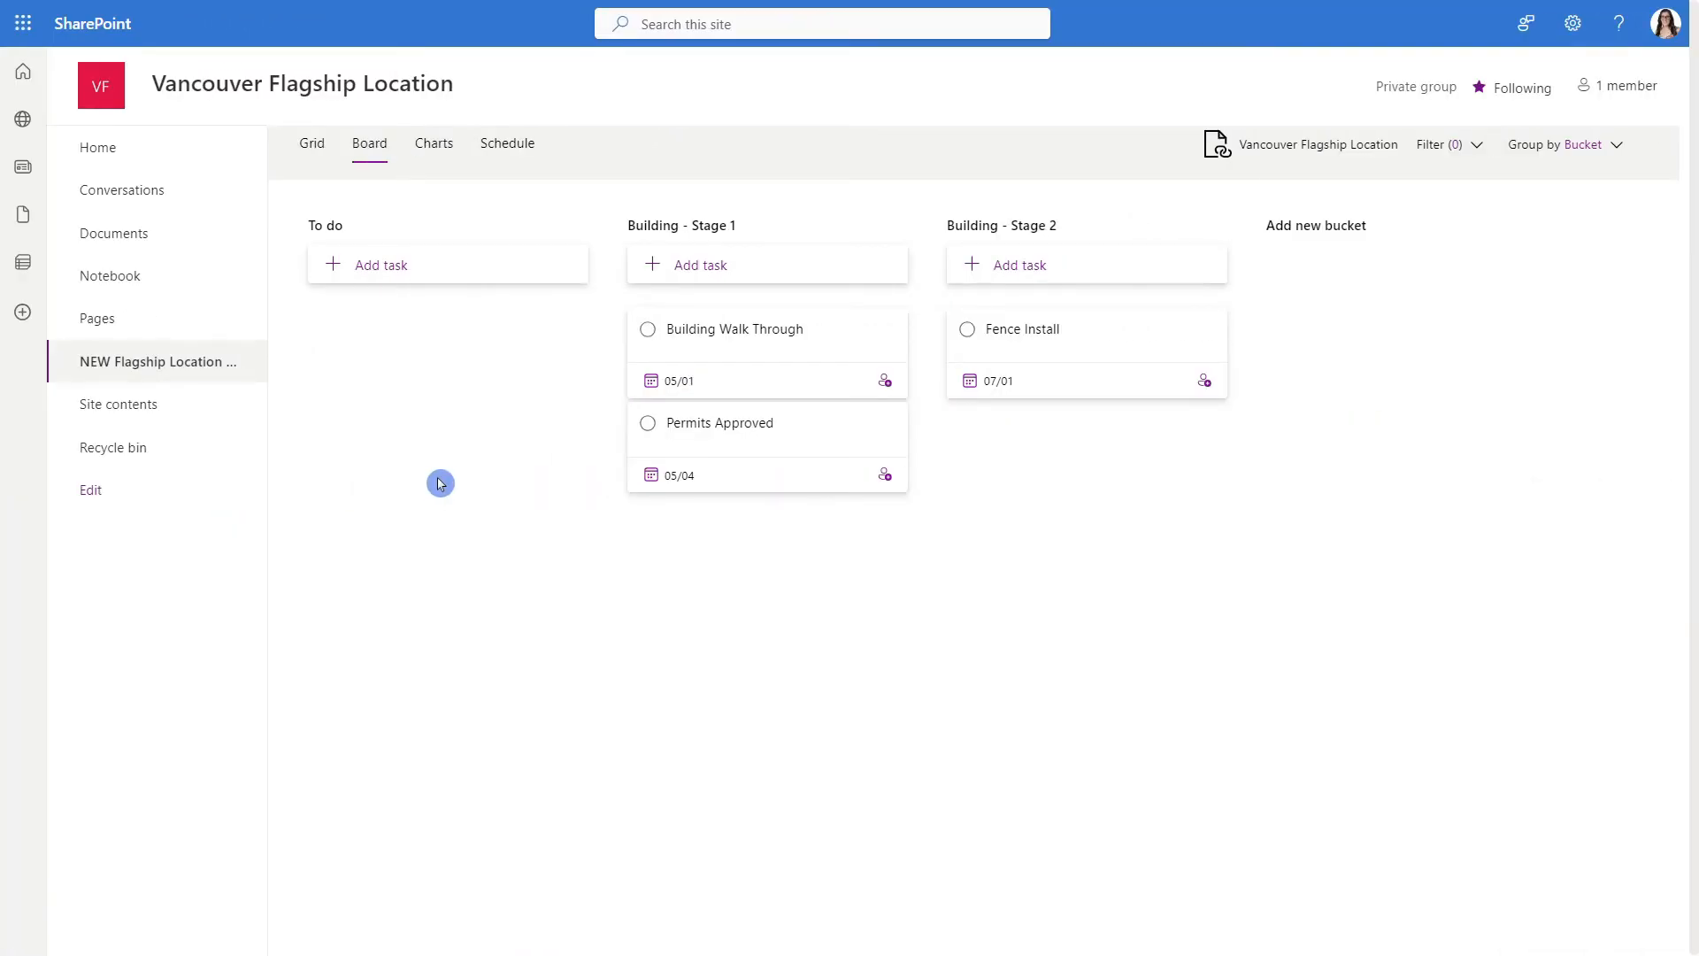
mouse_move(155, 361)
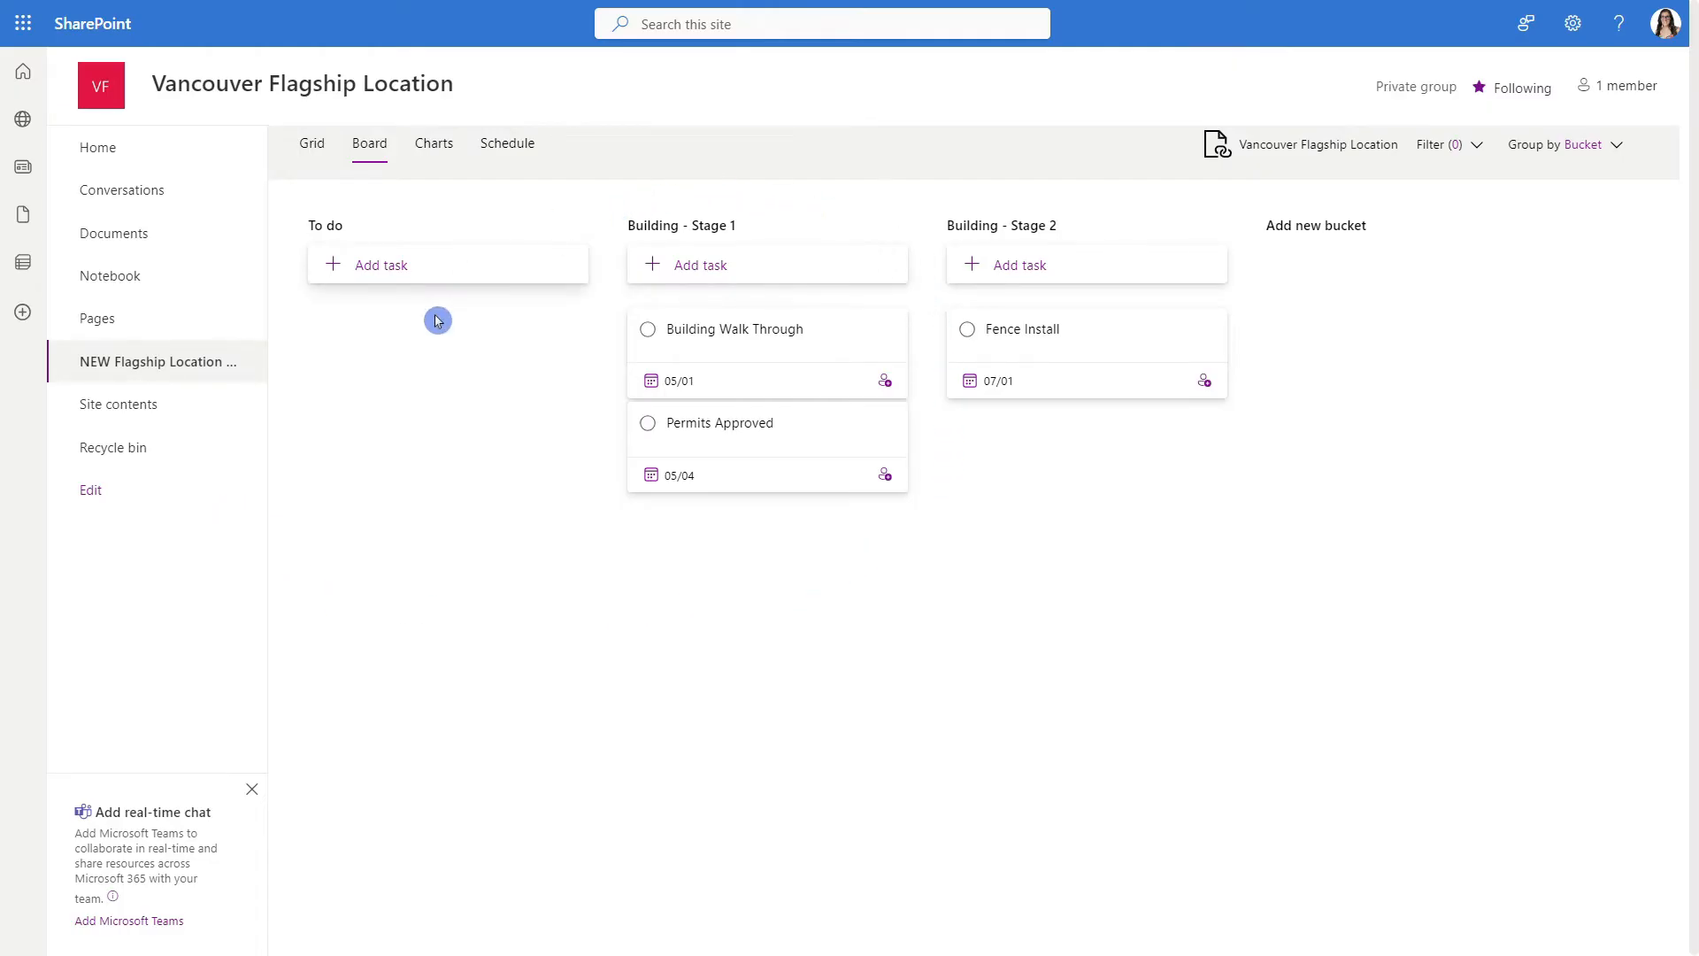
mouse_move(401, 445)
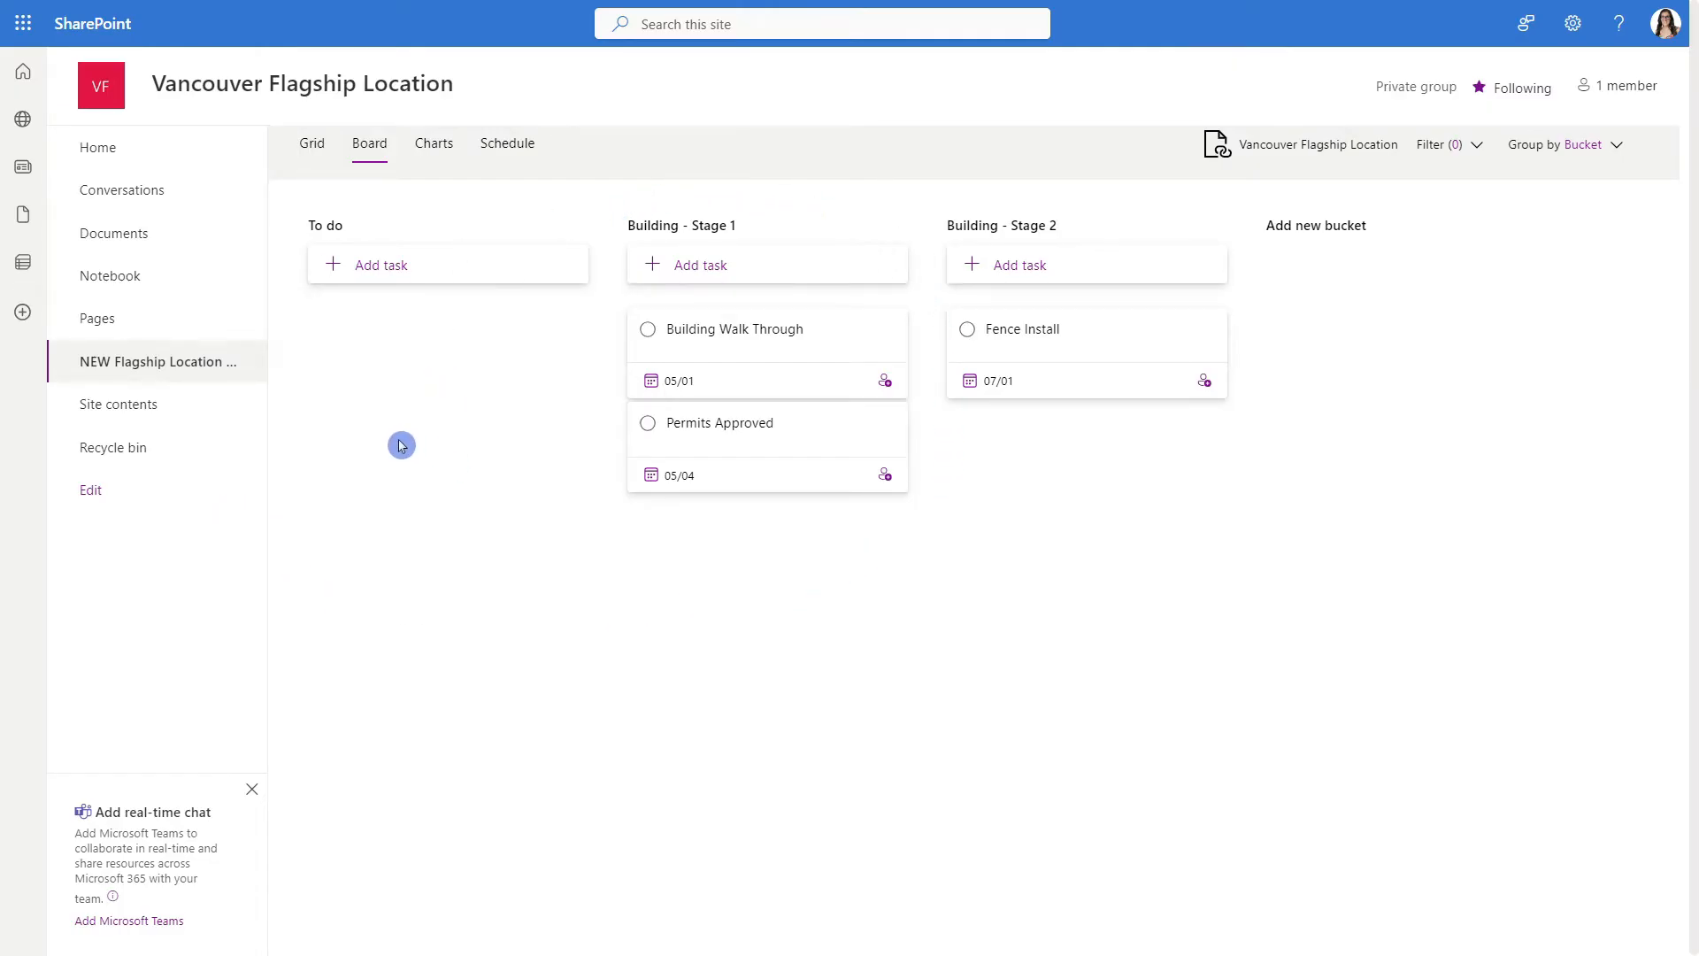
mouse_move(422, 435)
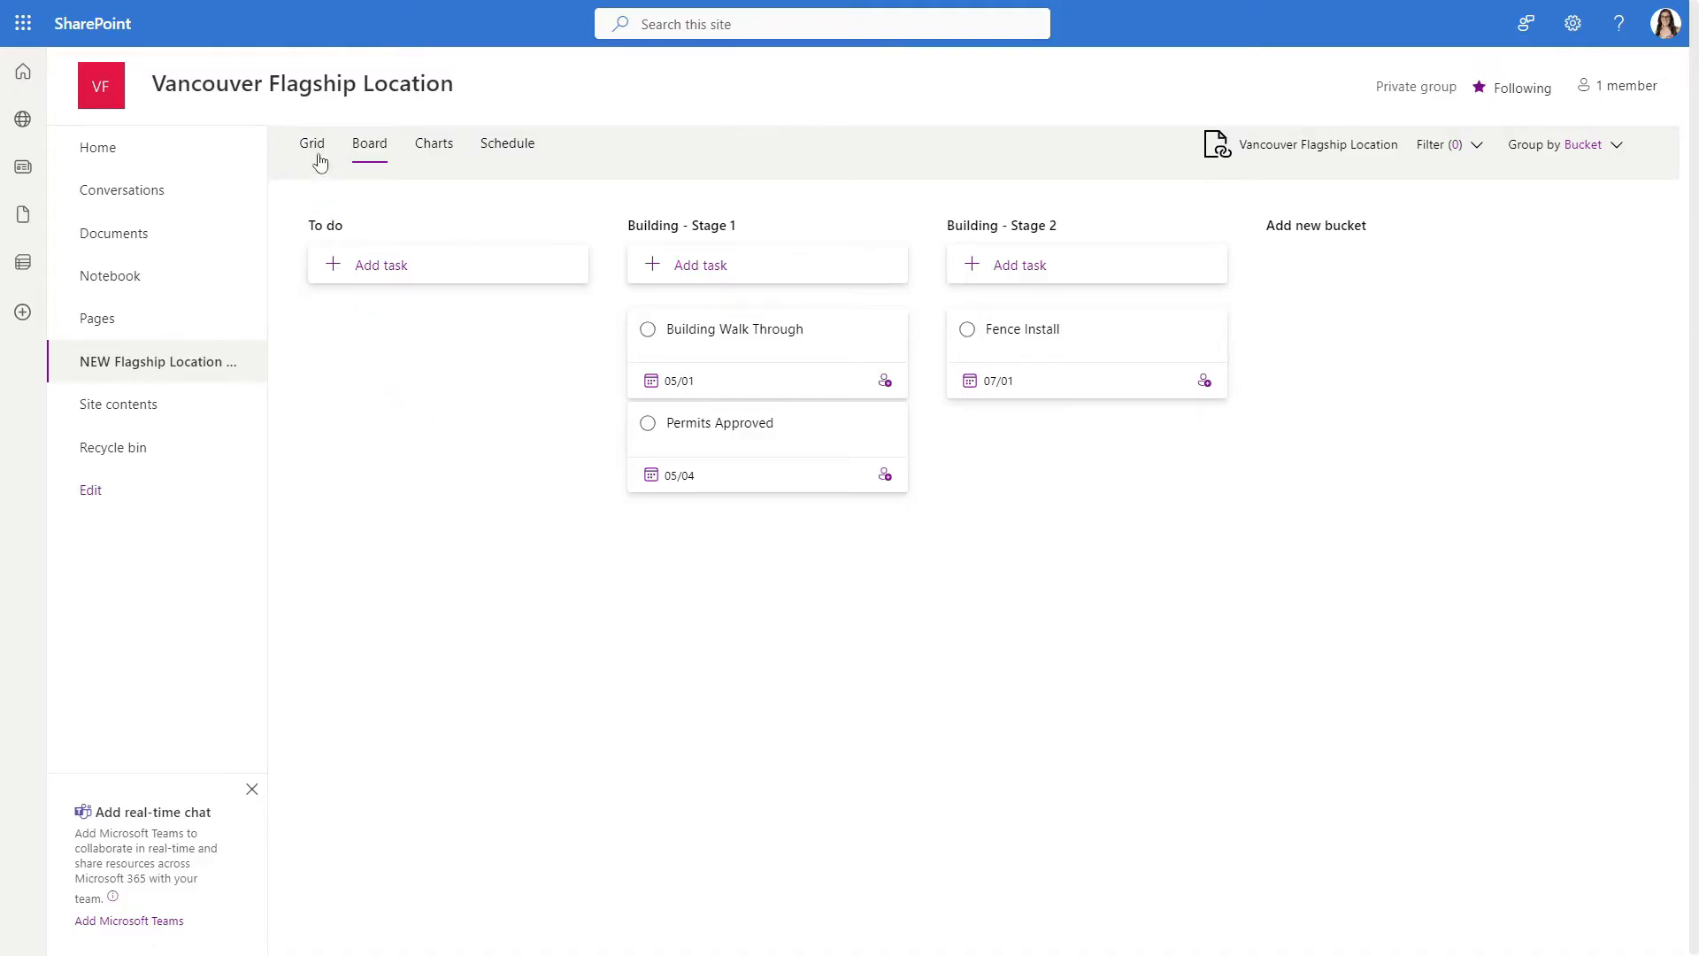
Review the plan in its Grid and Charts views, then return to the site Home page
click(312, 142)
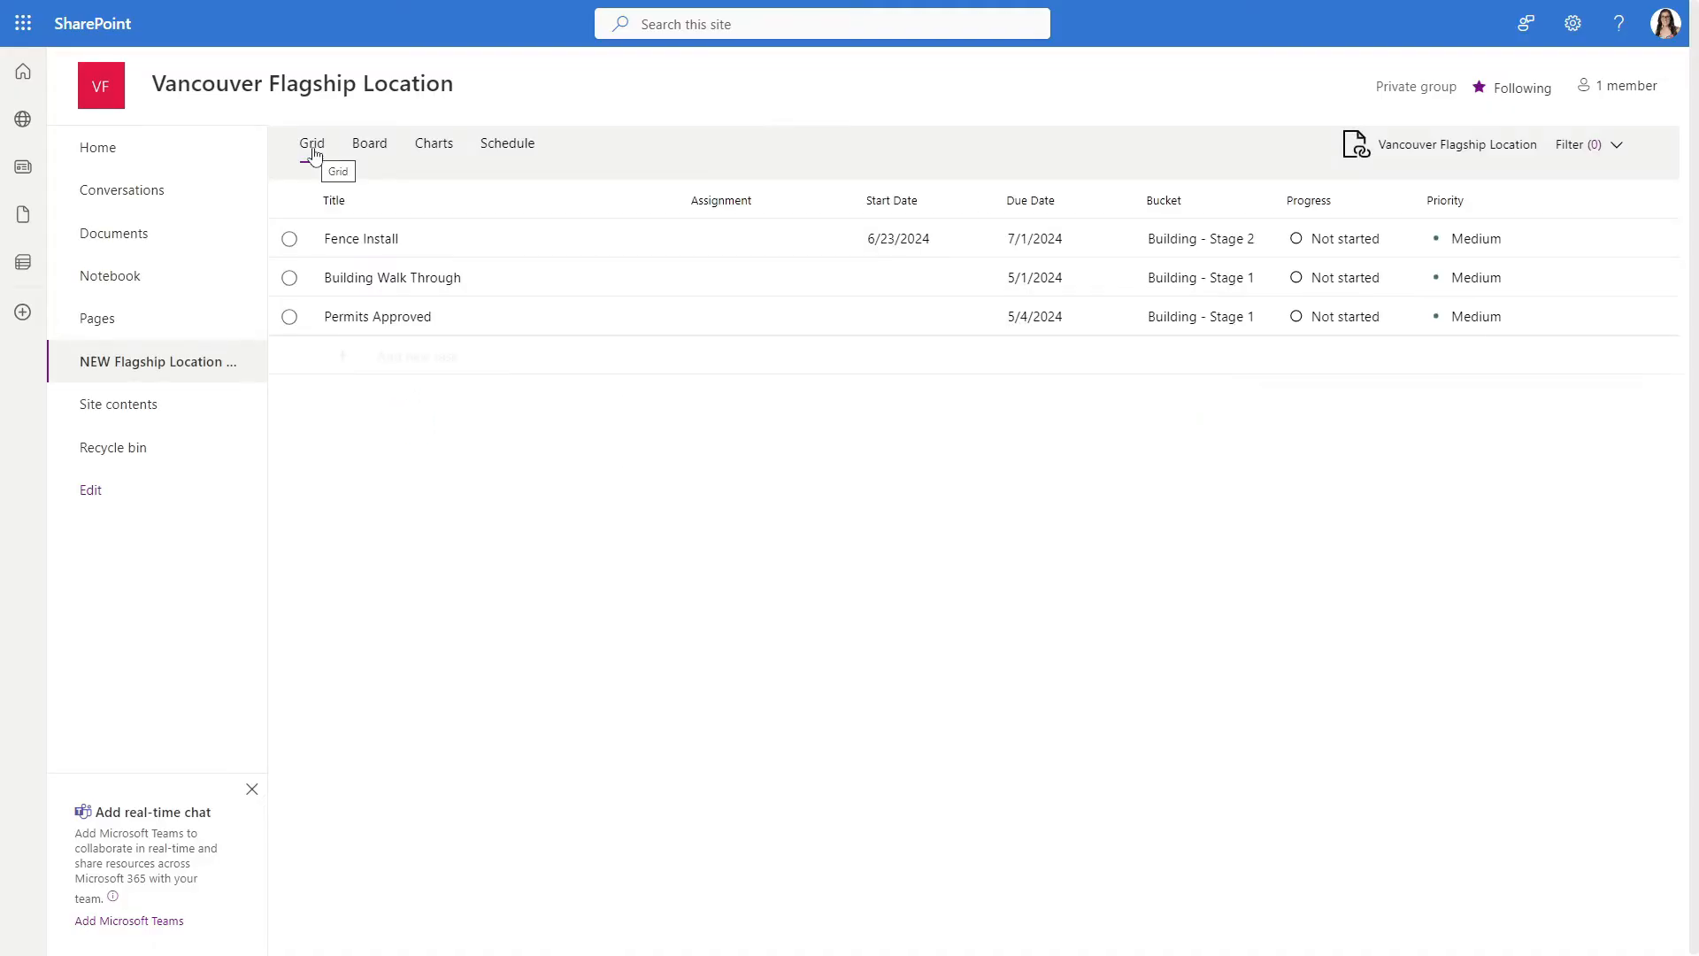
click(433, 144)
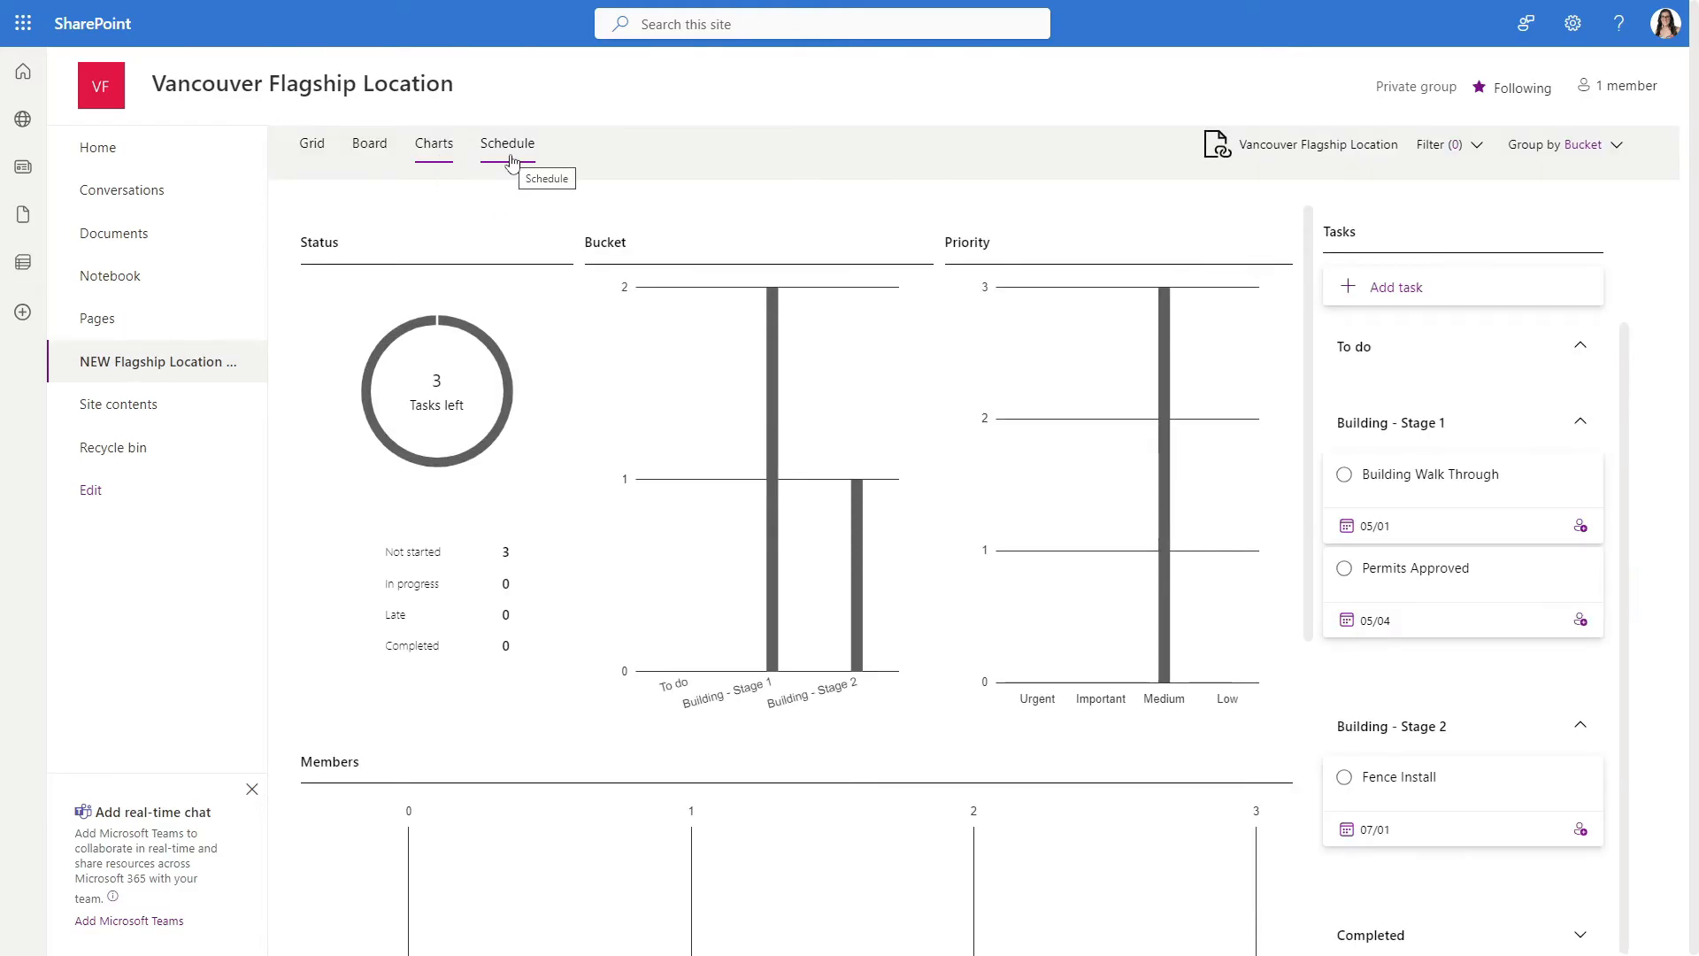
click(507, 142)
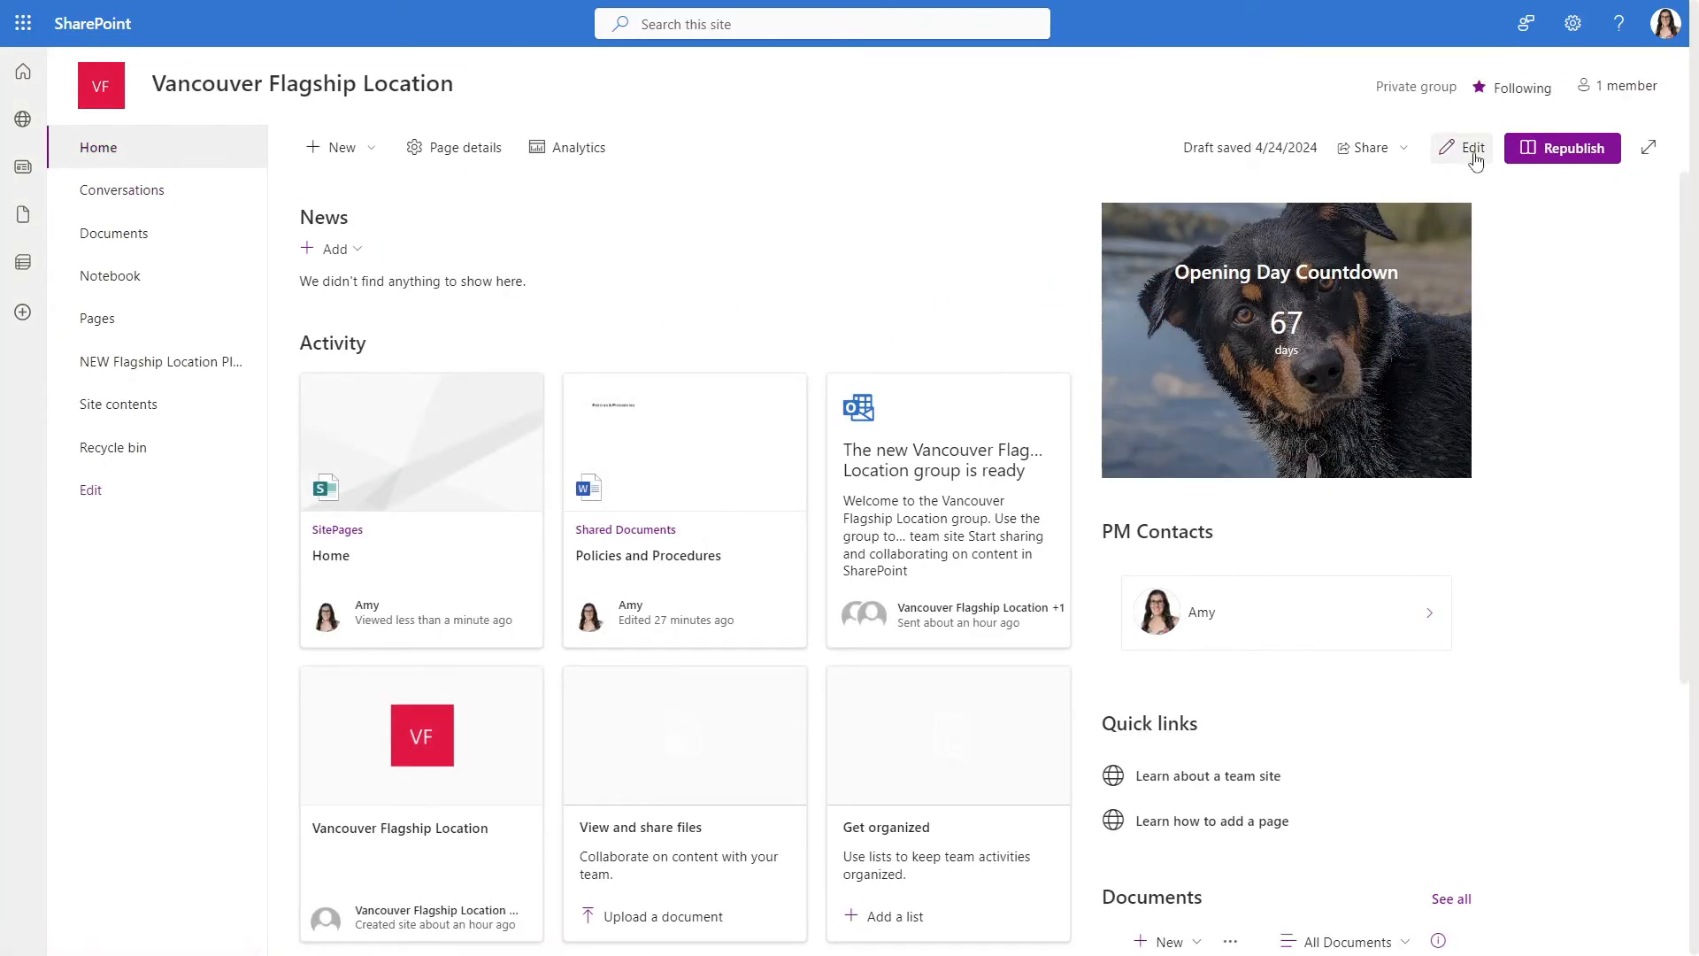
Edit the home page and insert a Planner web part
click(1471, 148)
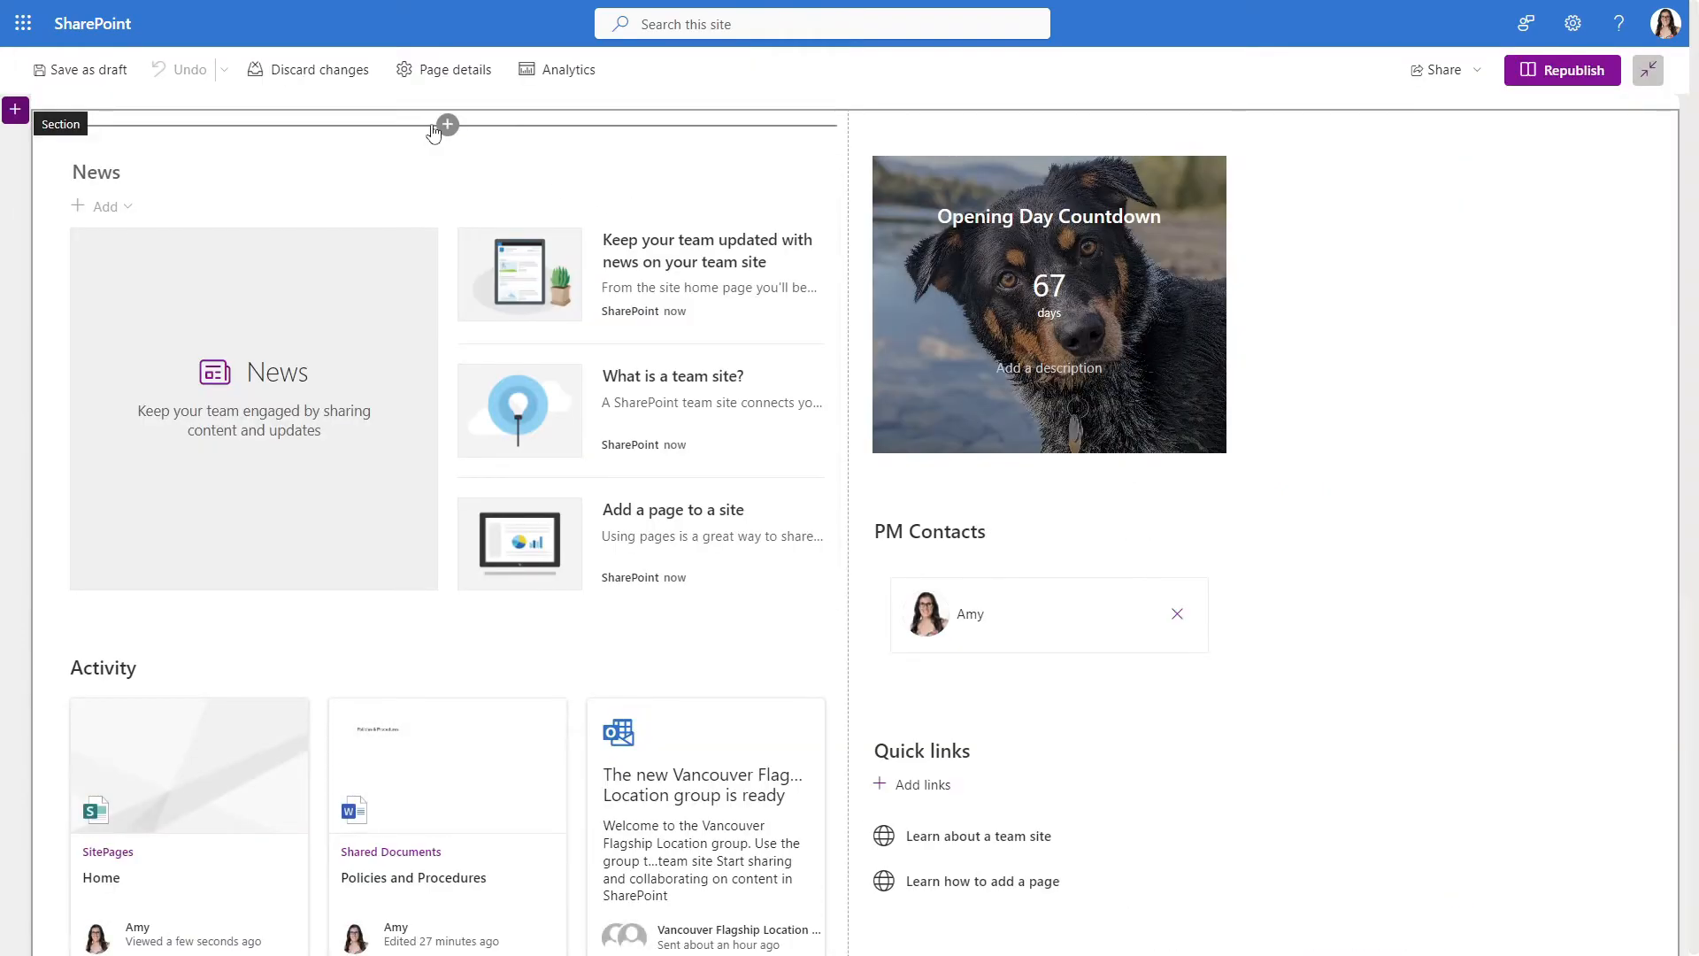
text(p)
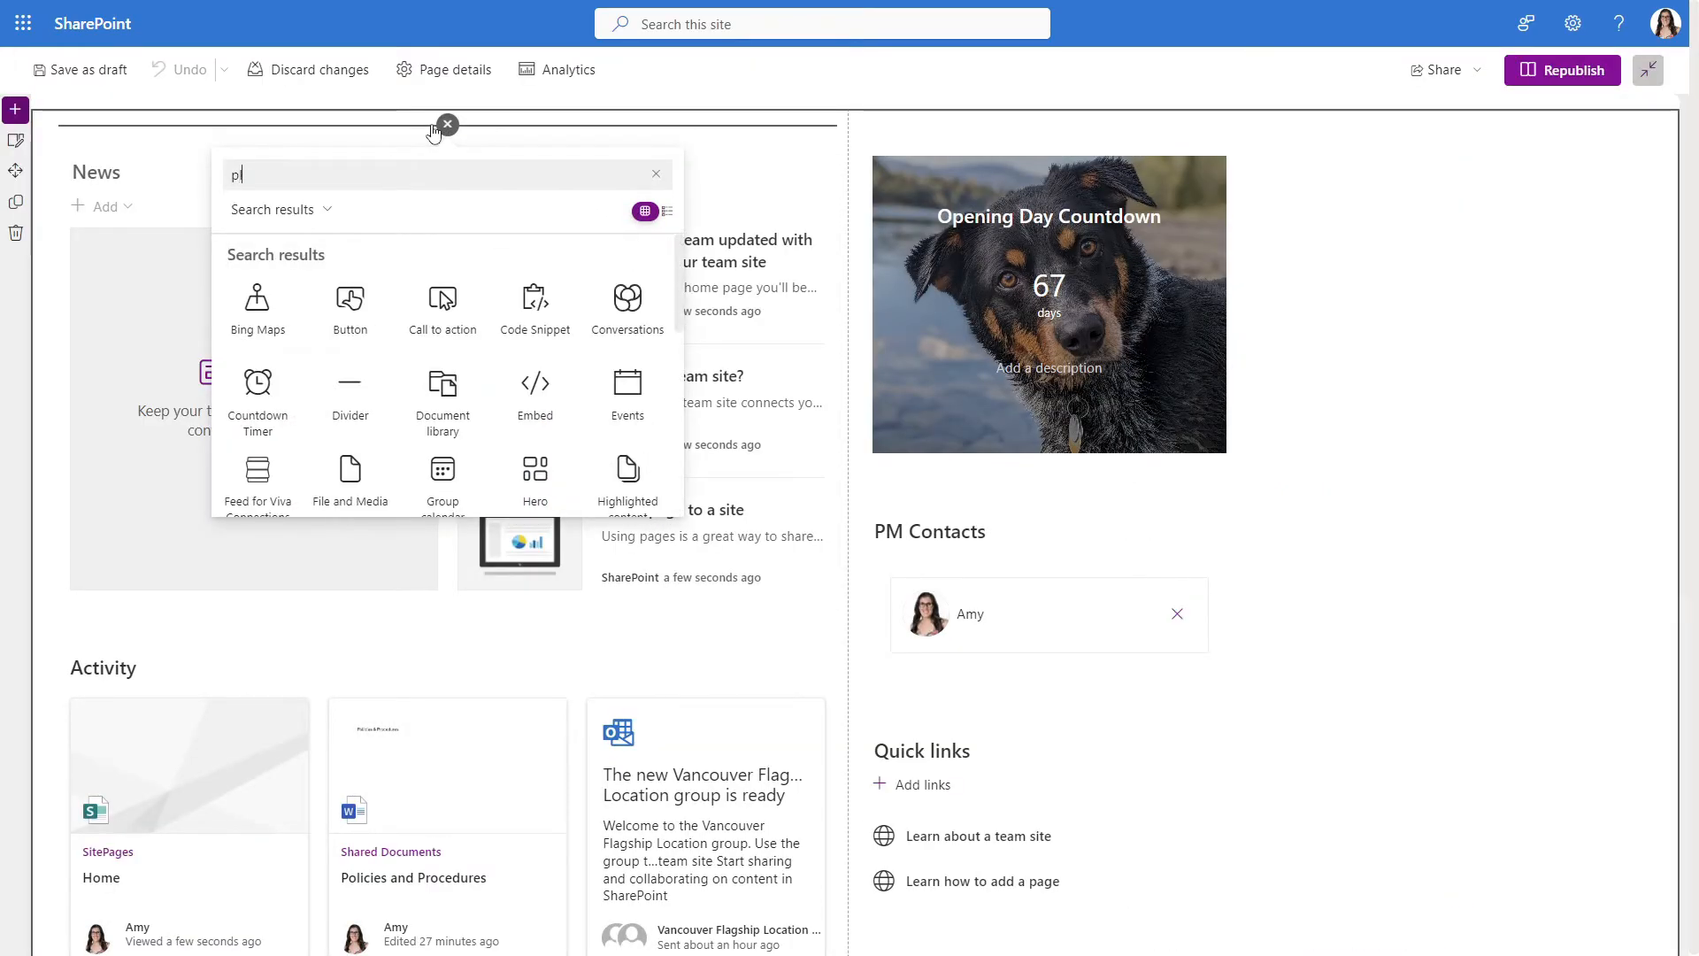
text(lan)
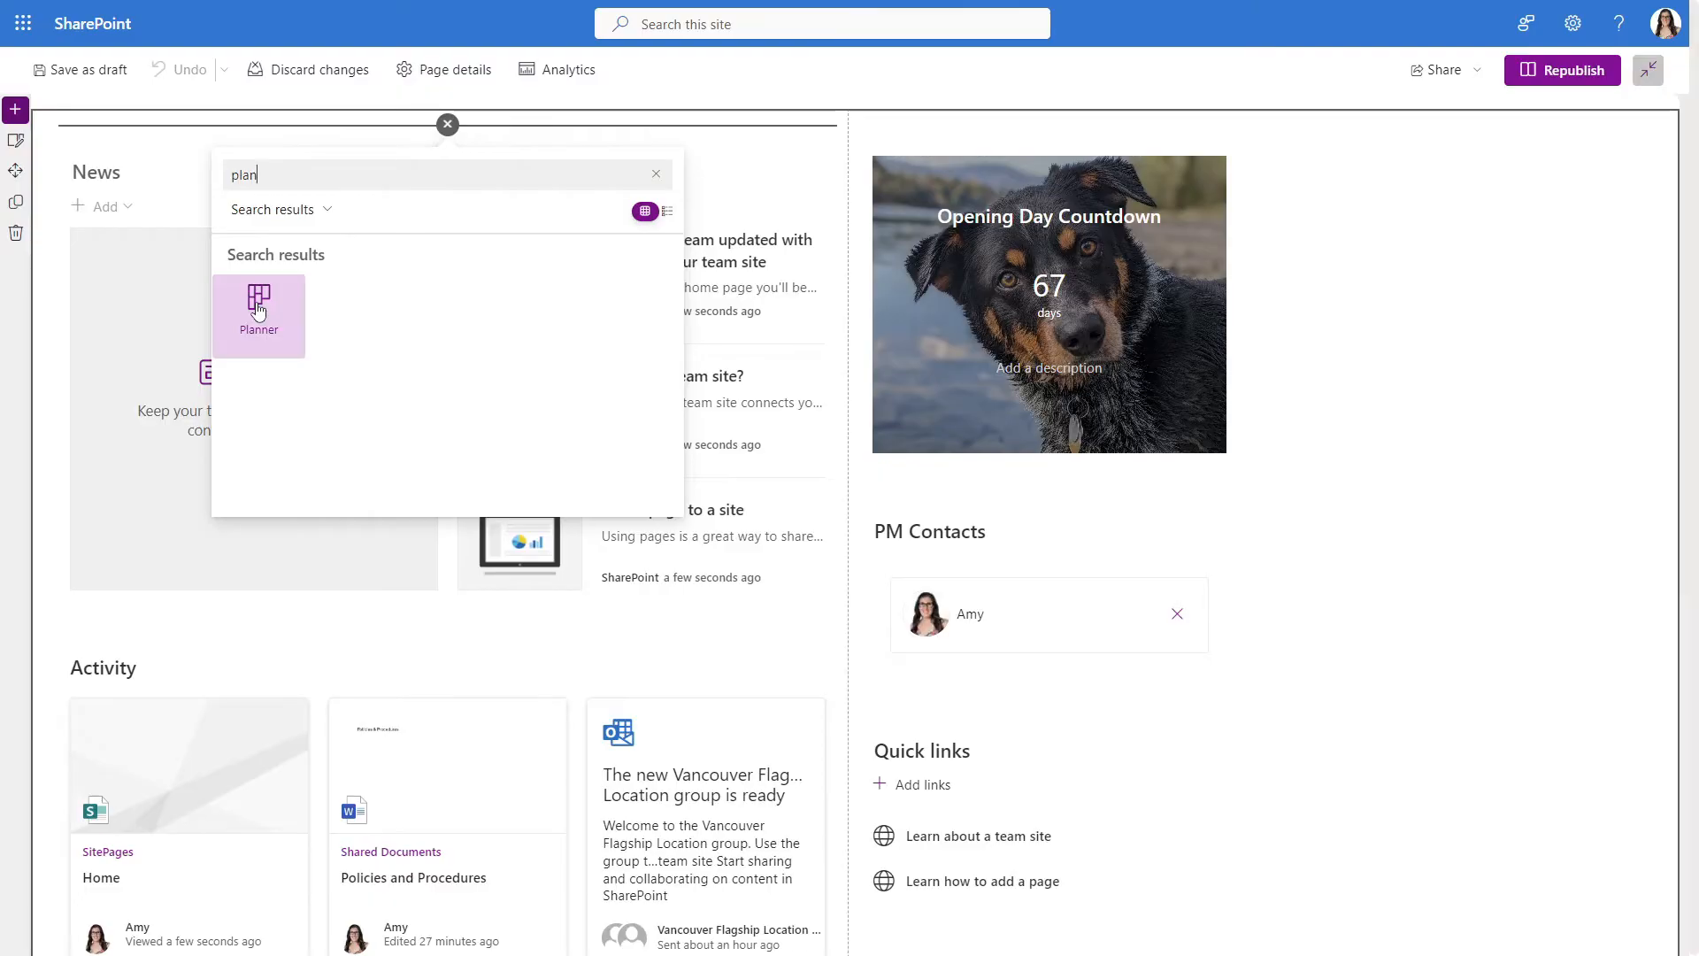
click(259, 301)
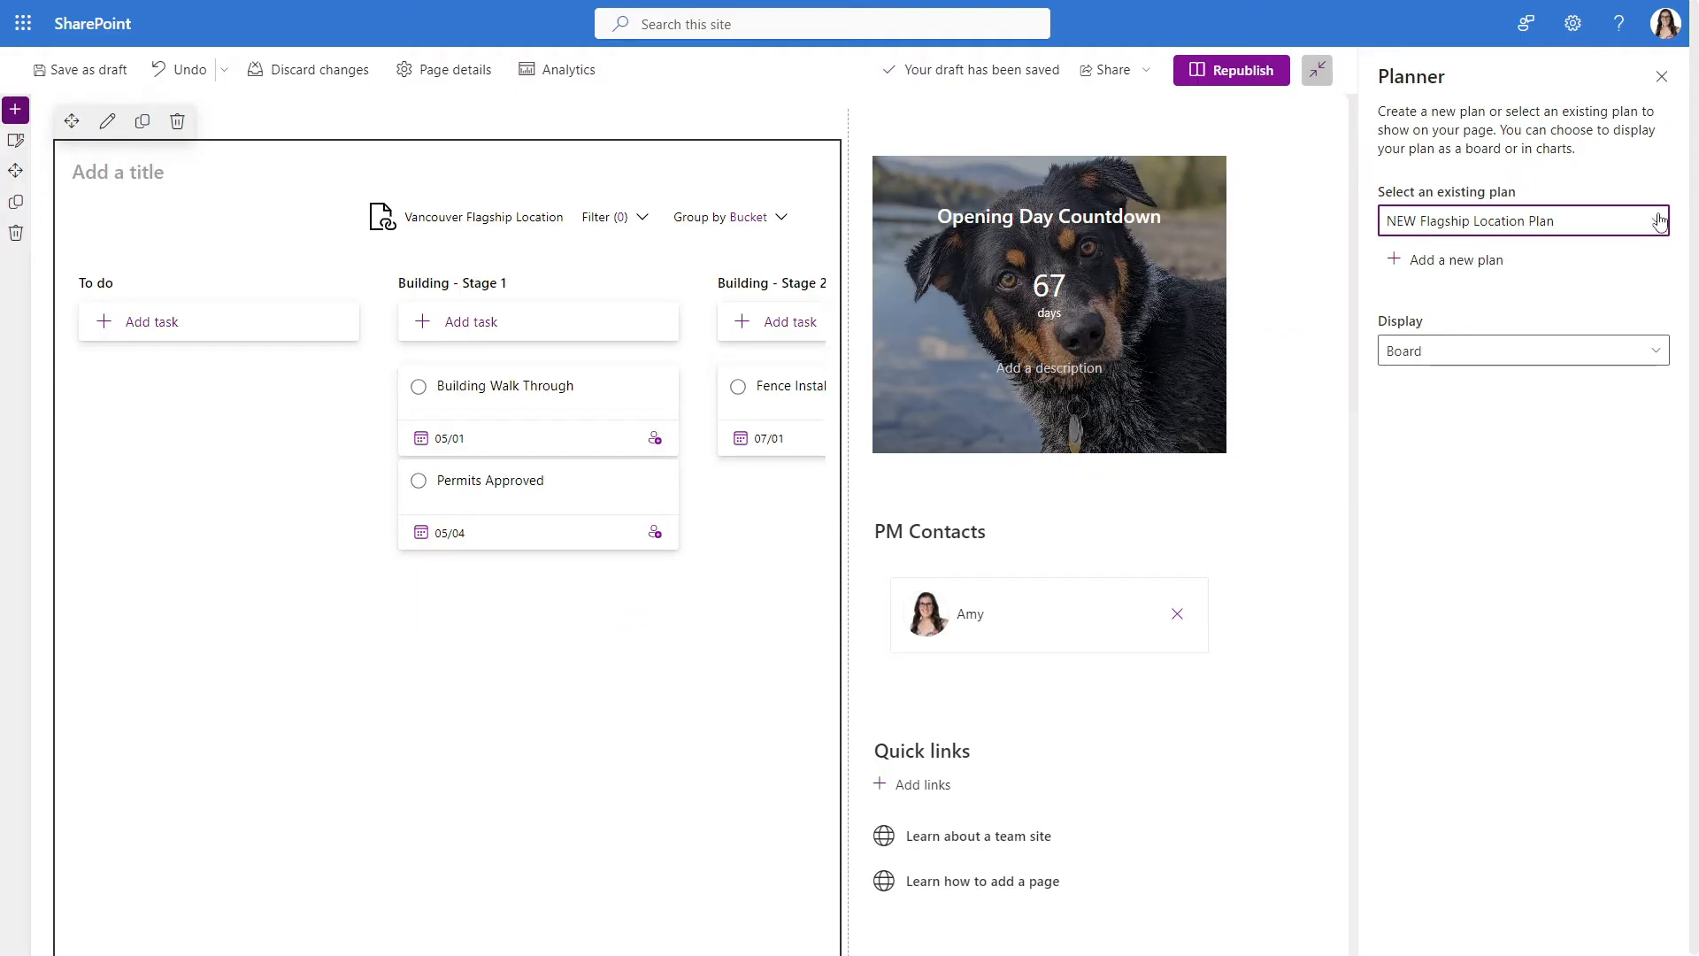
Show NEW Flagship Location Plan as a status chart titled 'Progress- Nice Job Team!'
click(1522, 220)
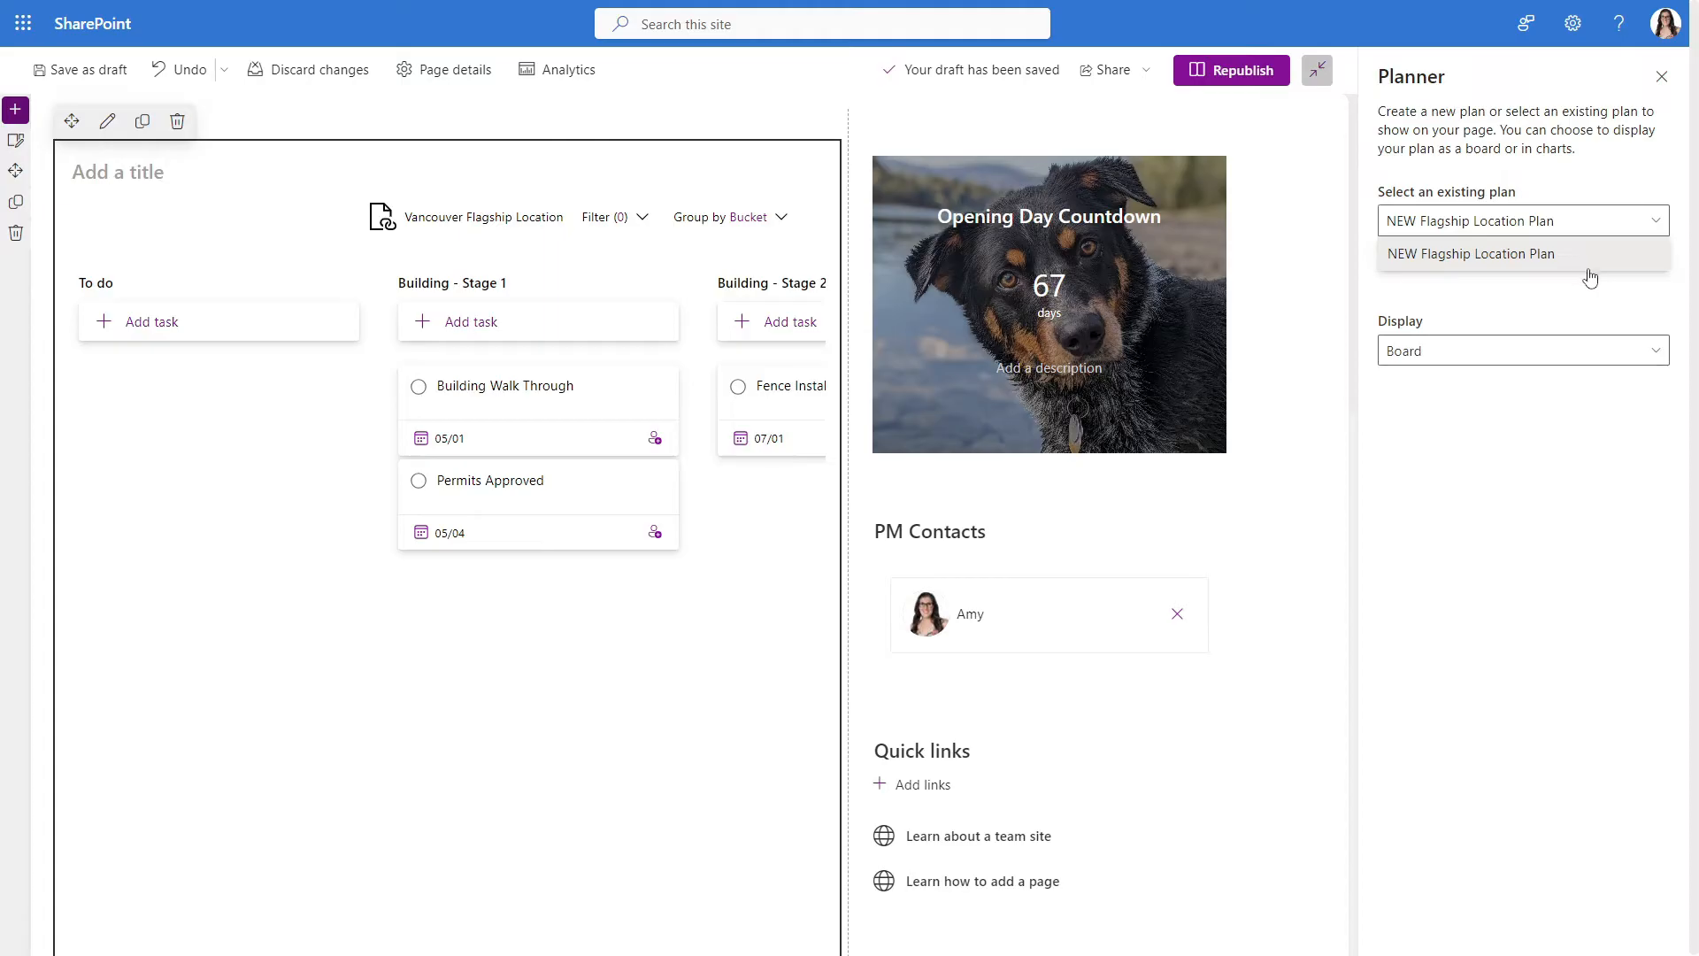
click(1521, 254)
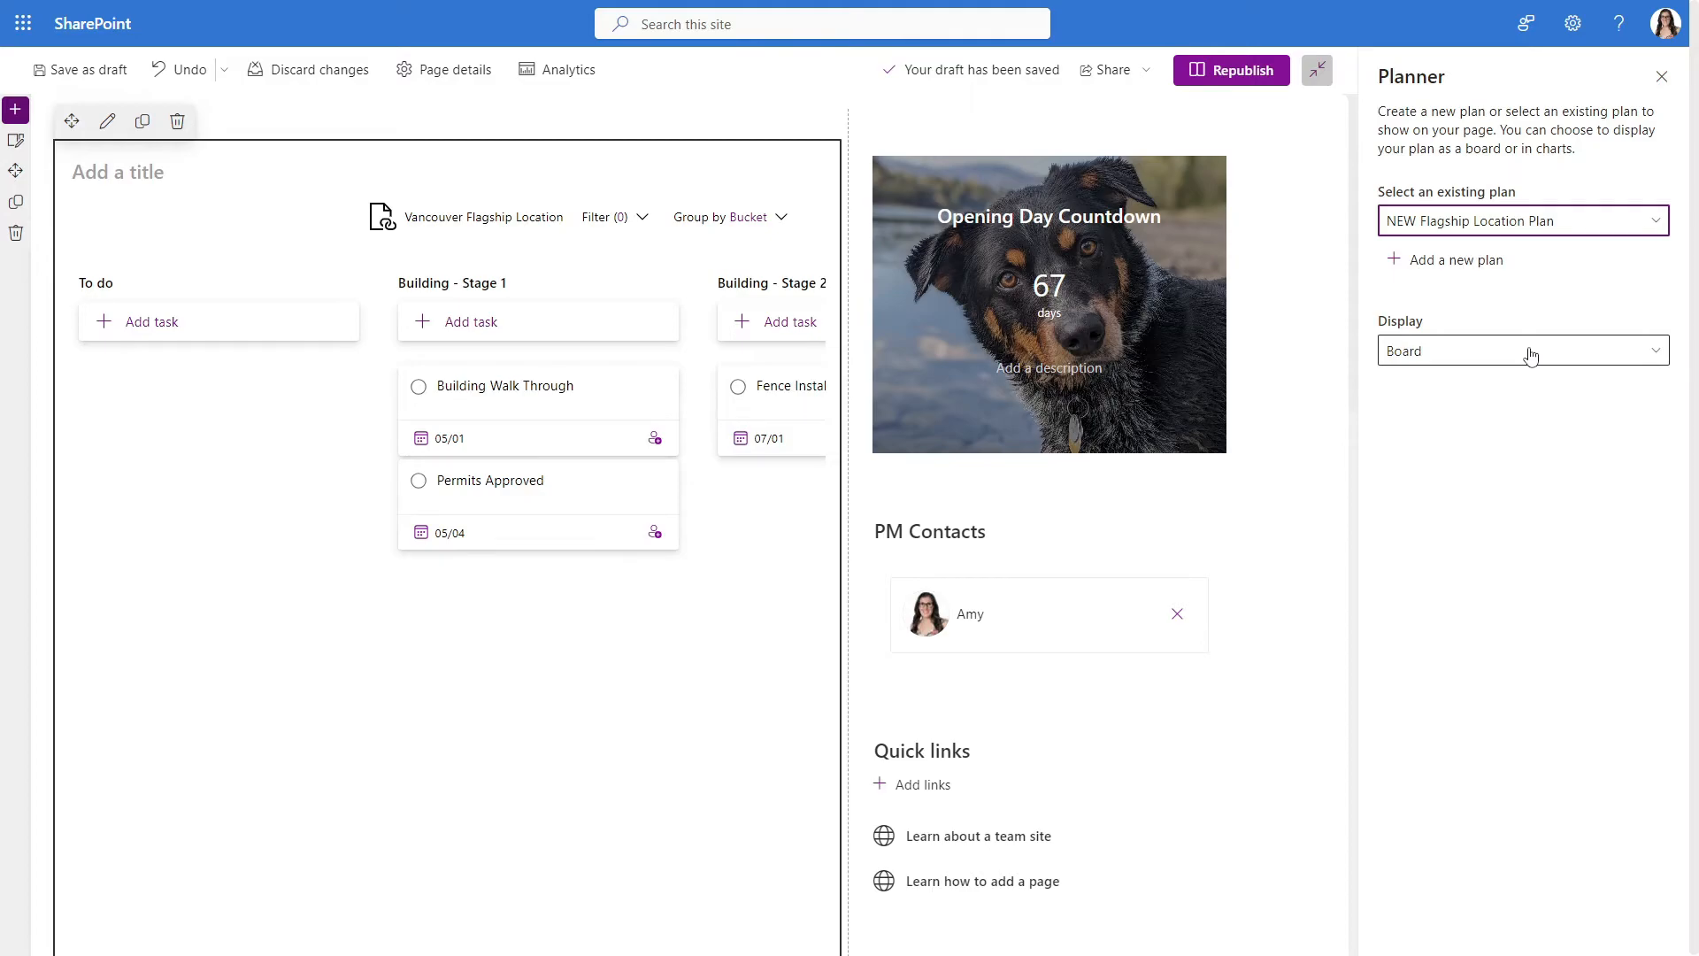
click(1521, 350)
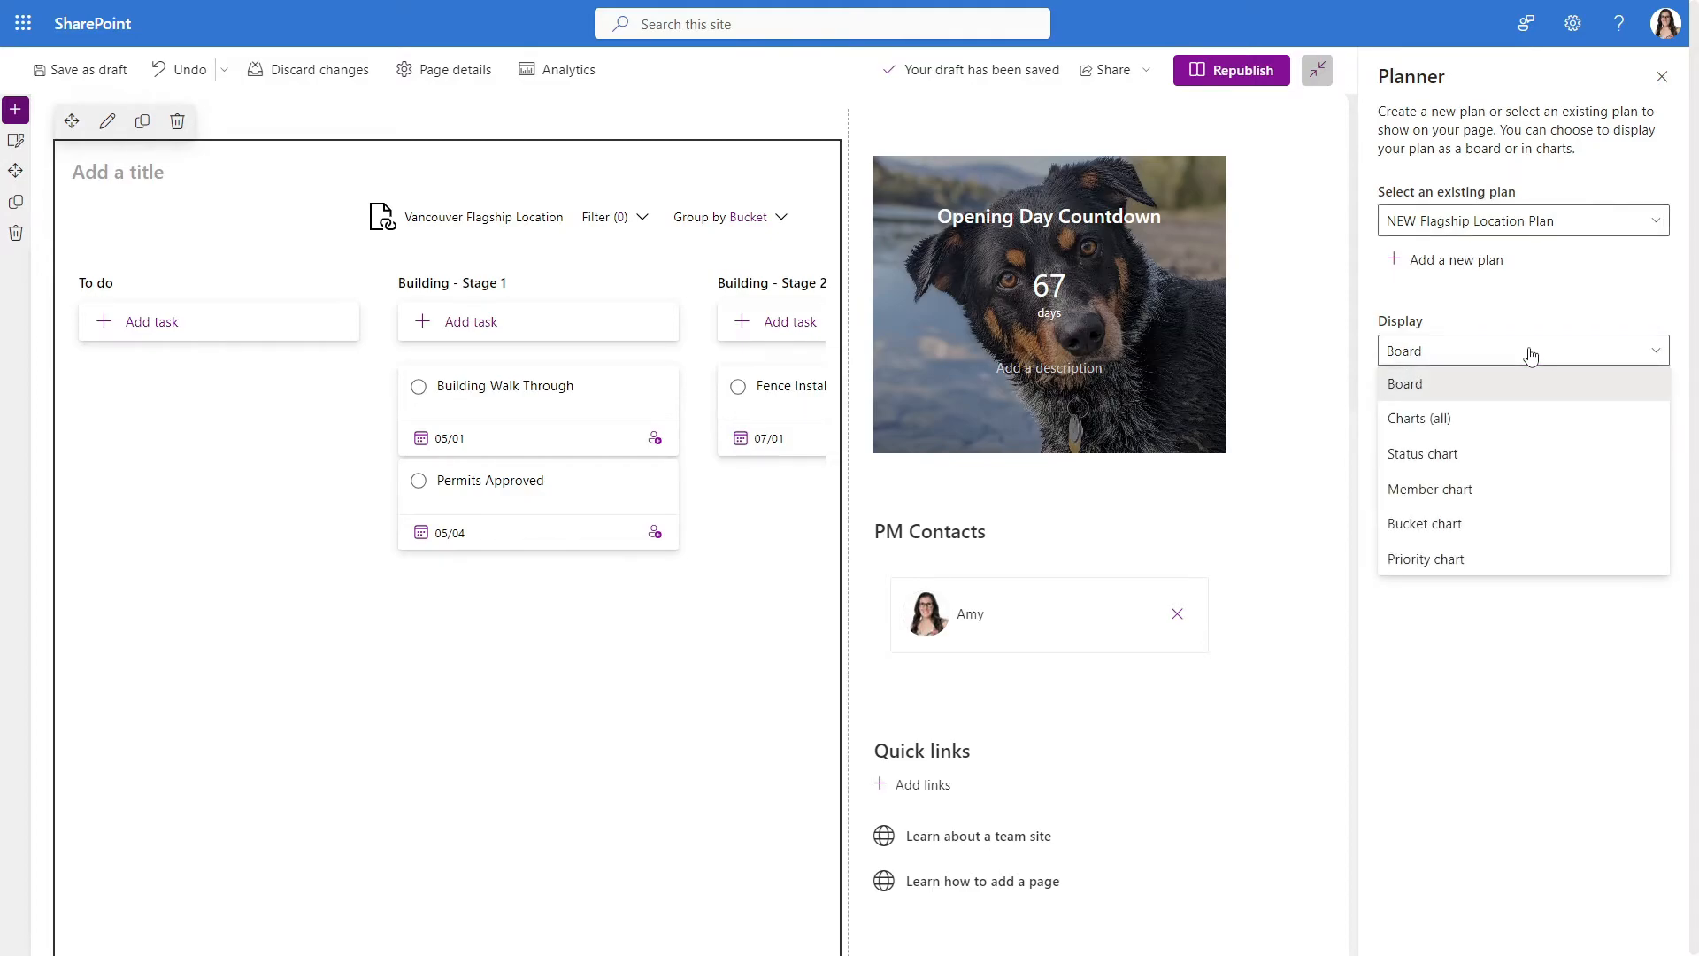
mouse_move(1511, 453)
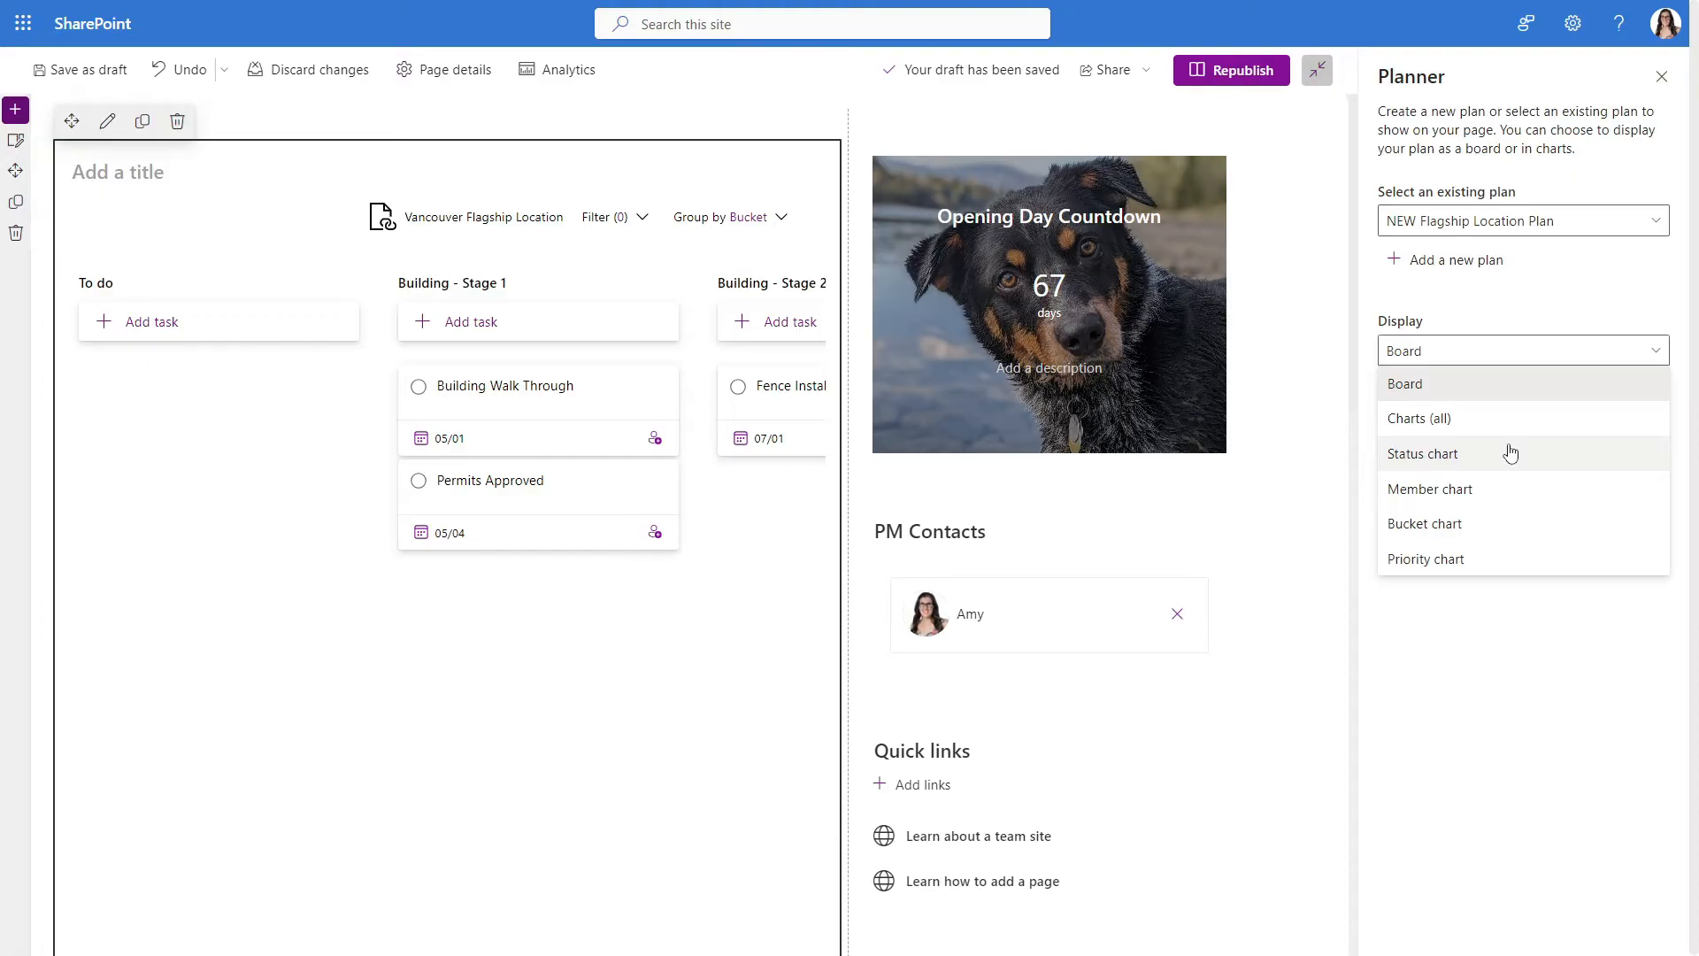
click(1423, 453)
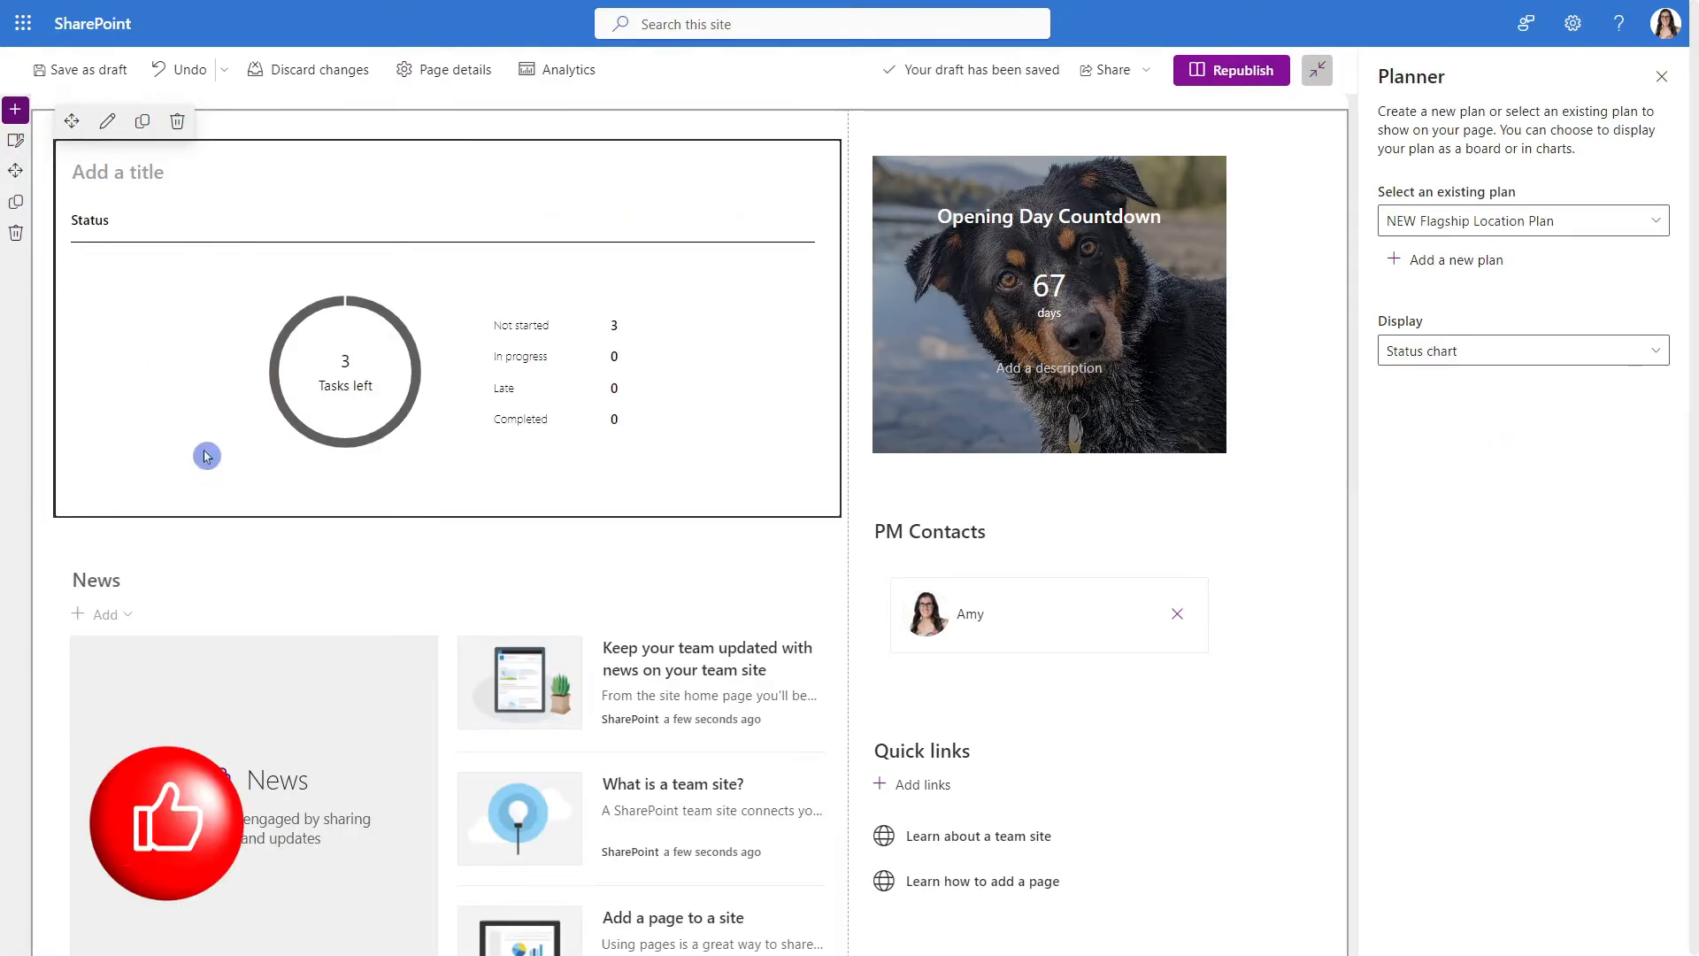
text(Progress- Nice Job Team!)
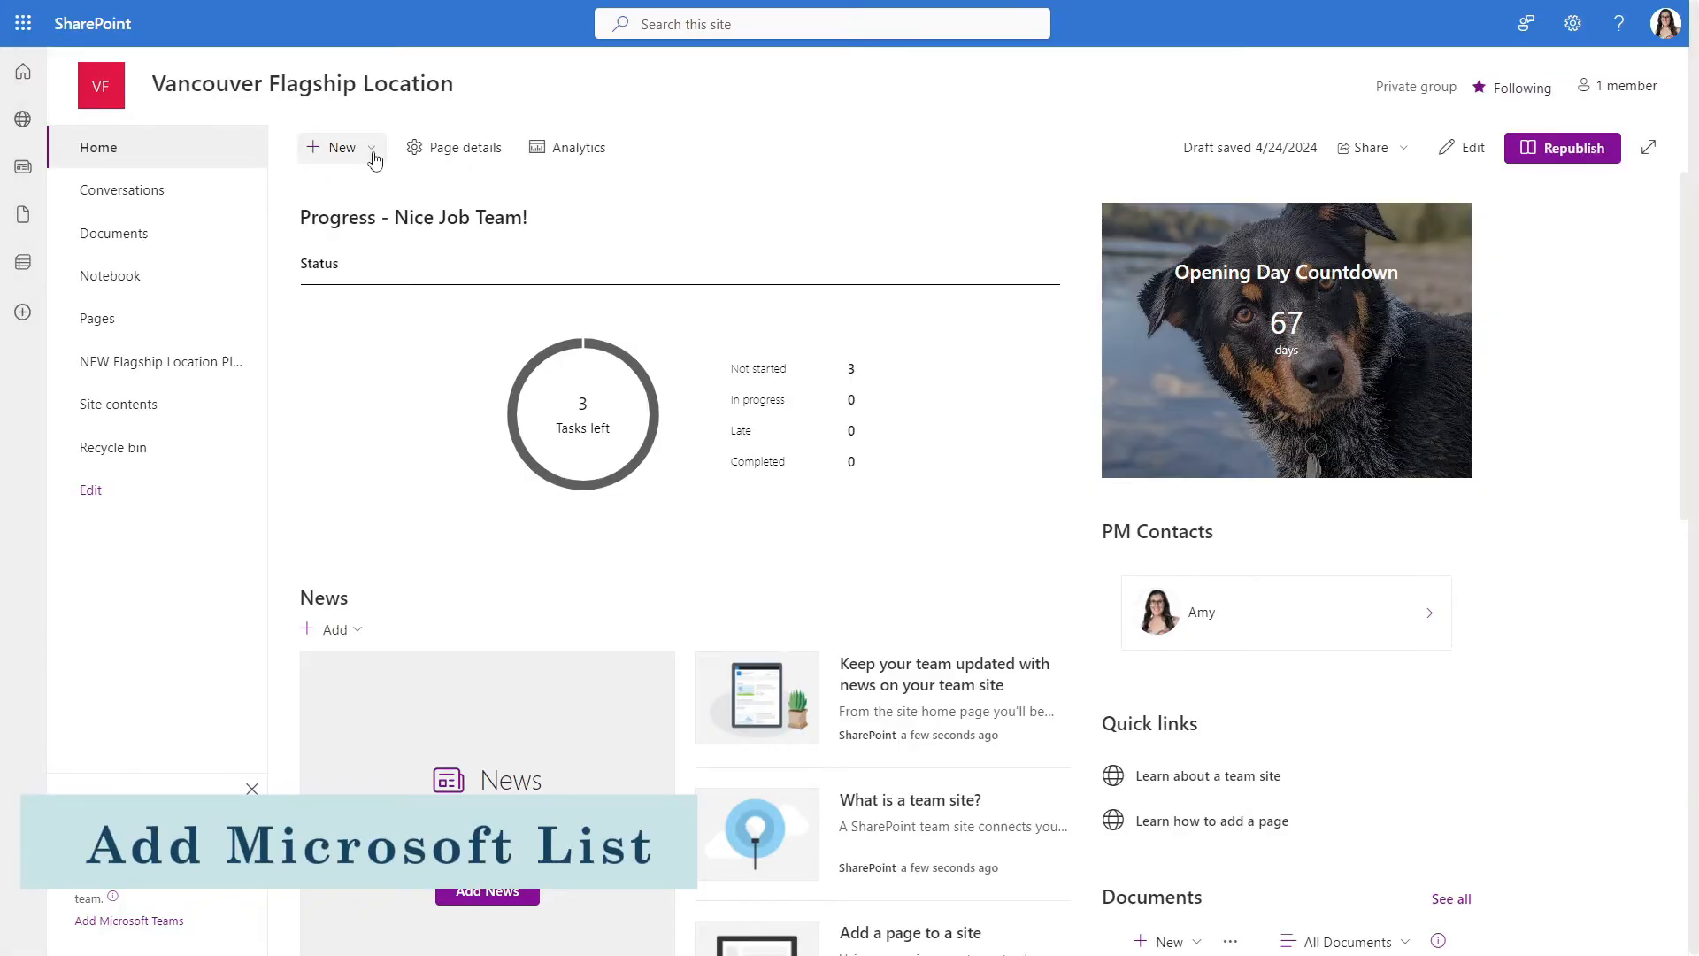
Create a 'Flagship Location Issues' list from the Issue tracker template
click(339, 146)
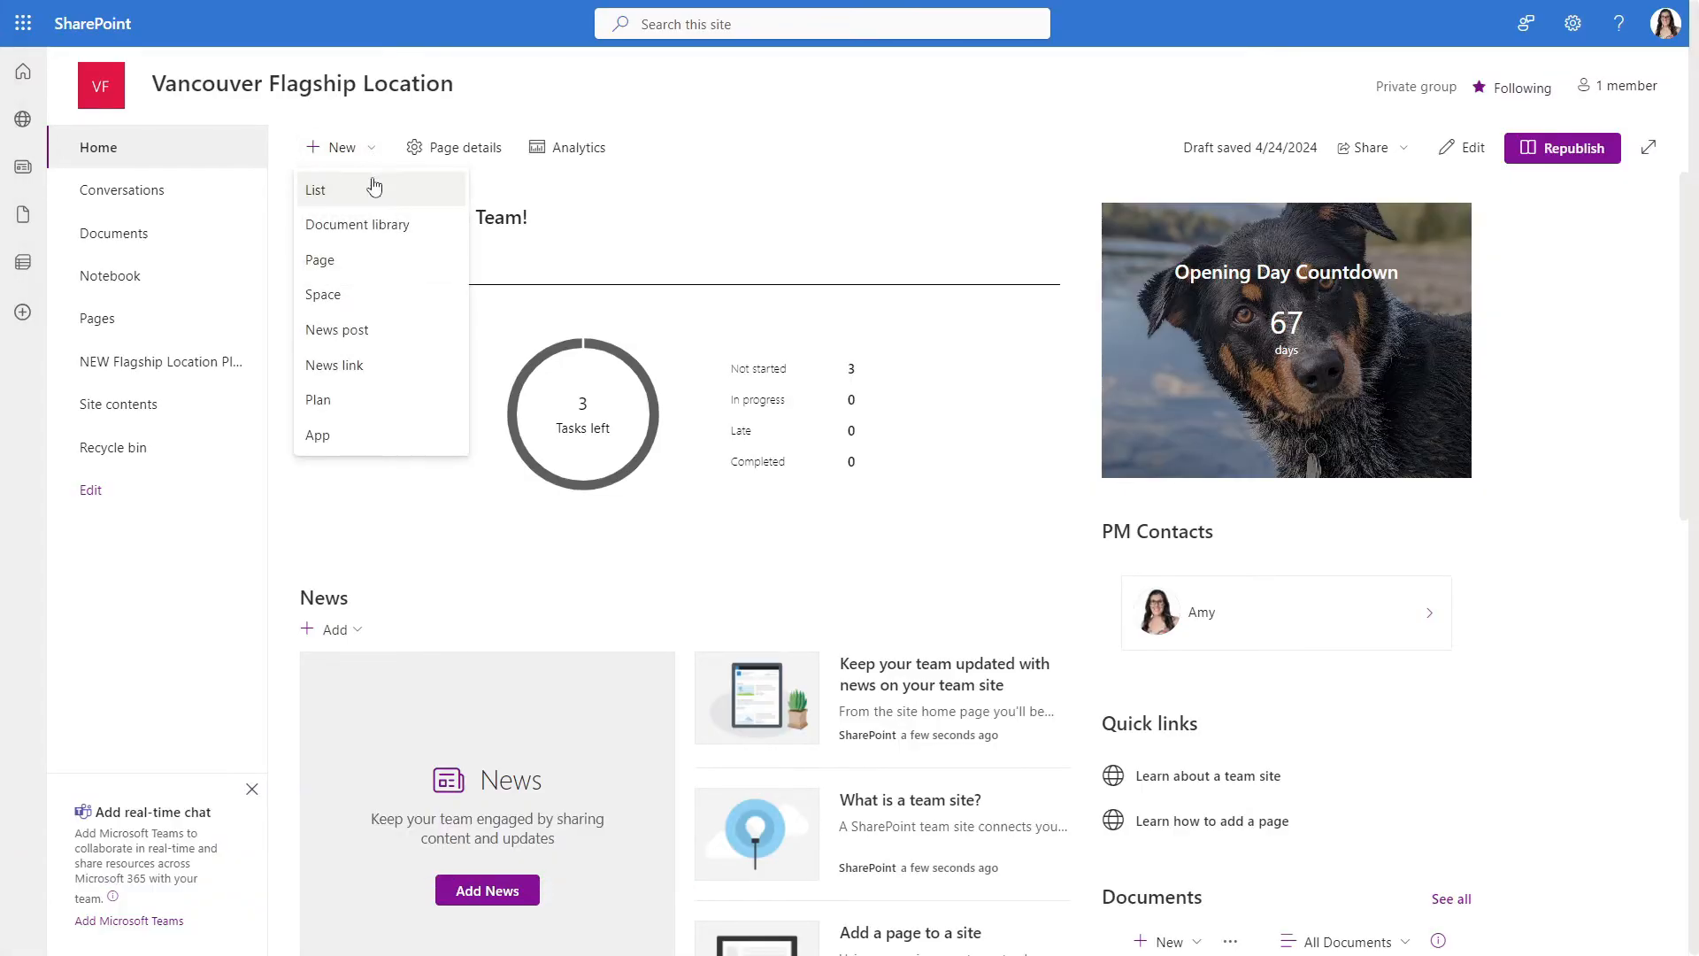
click(315, 190)
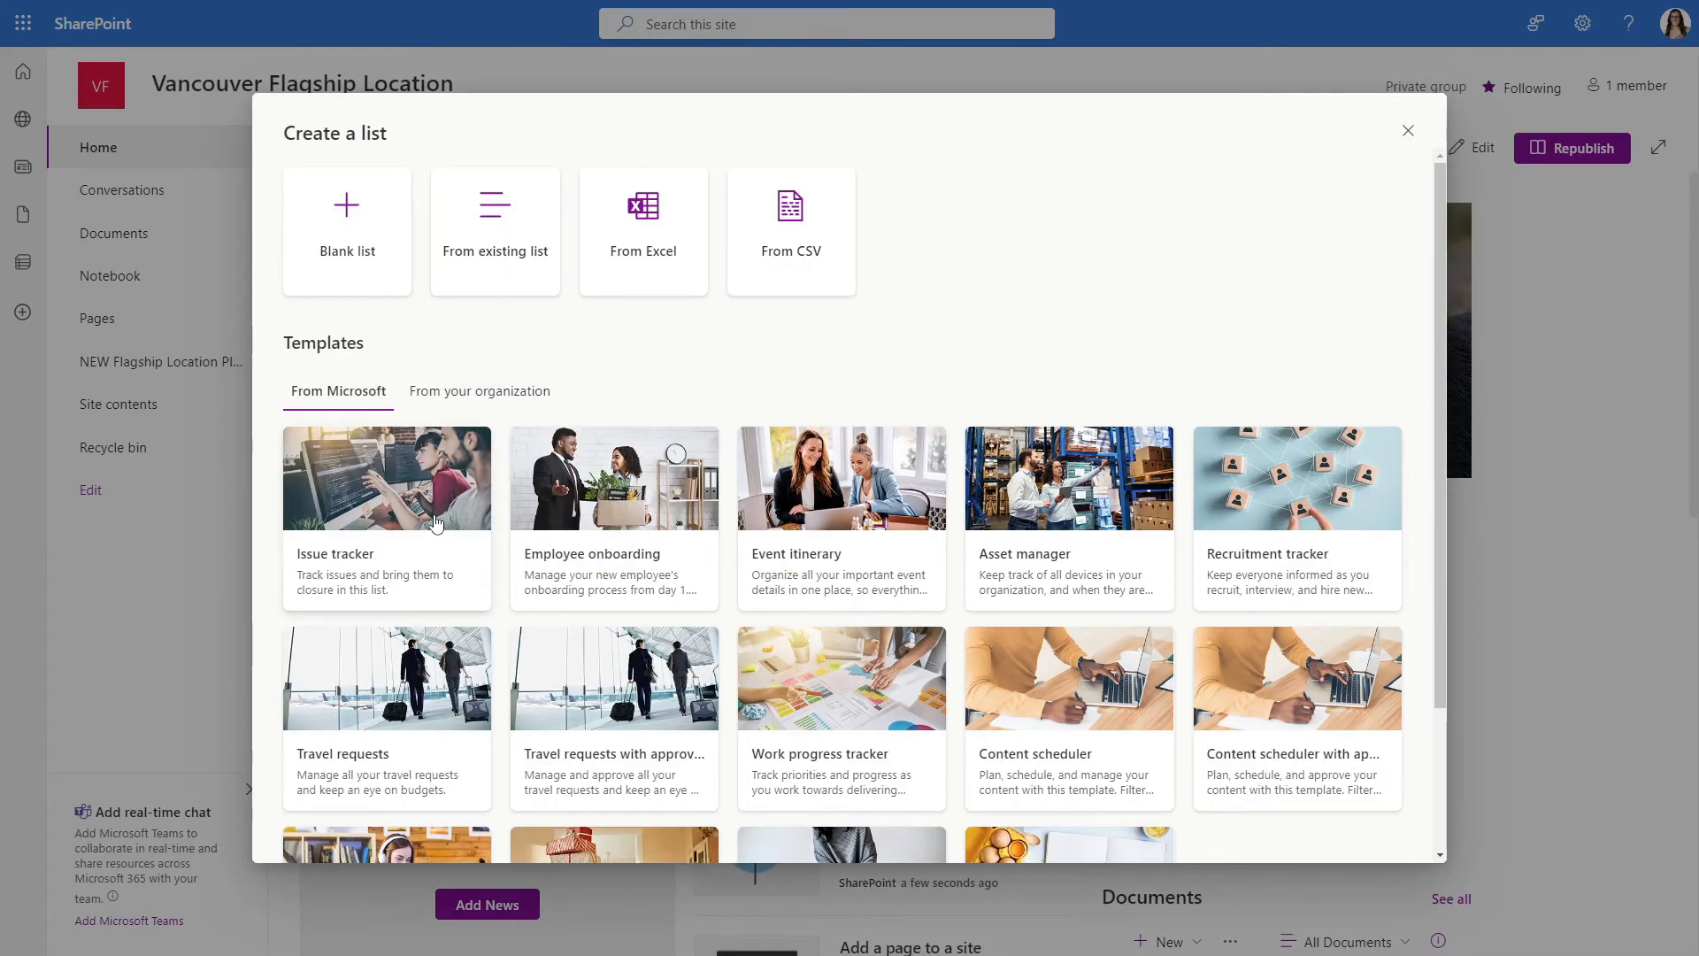
click(386, 478)
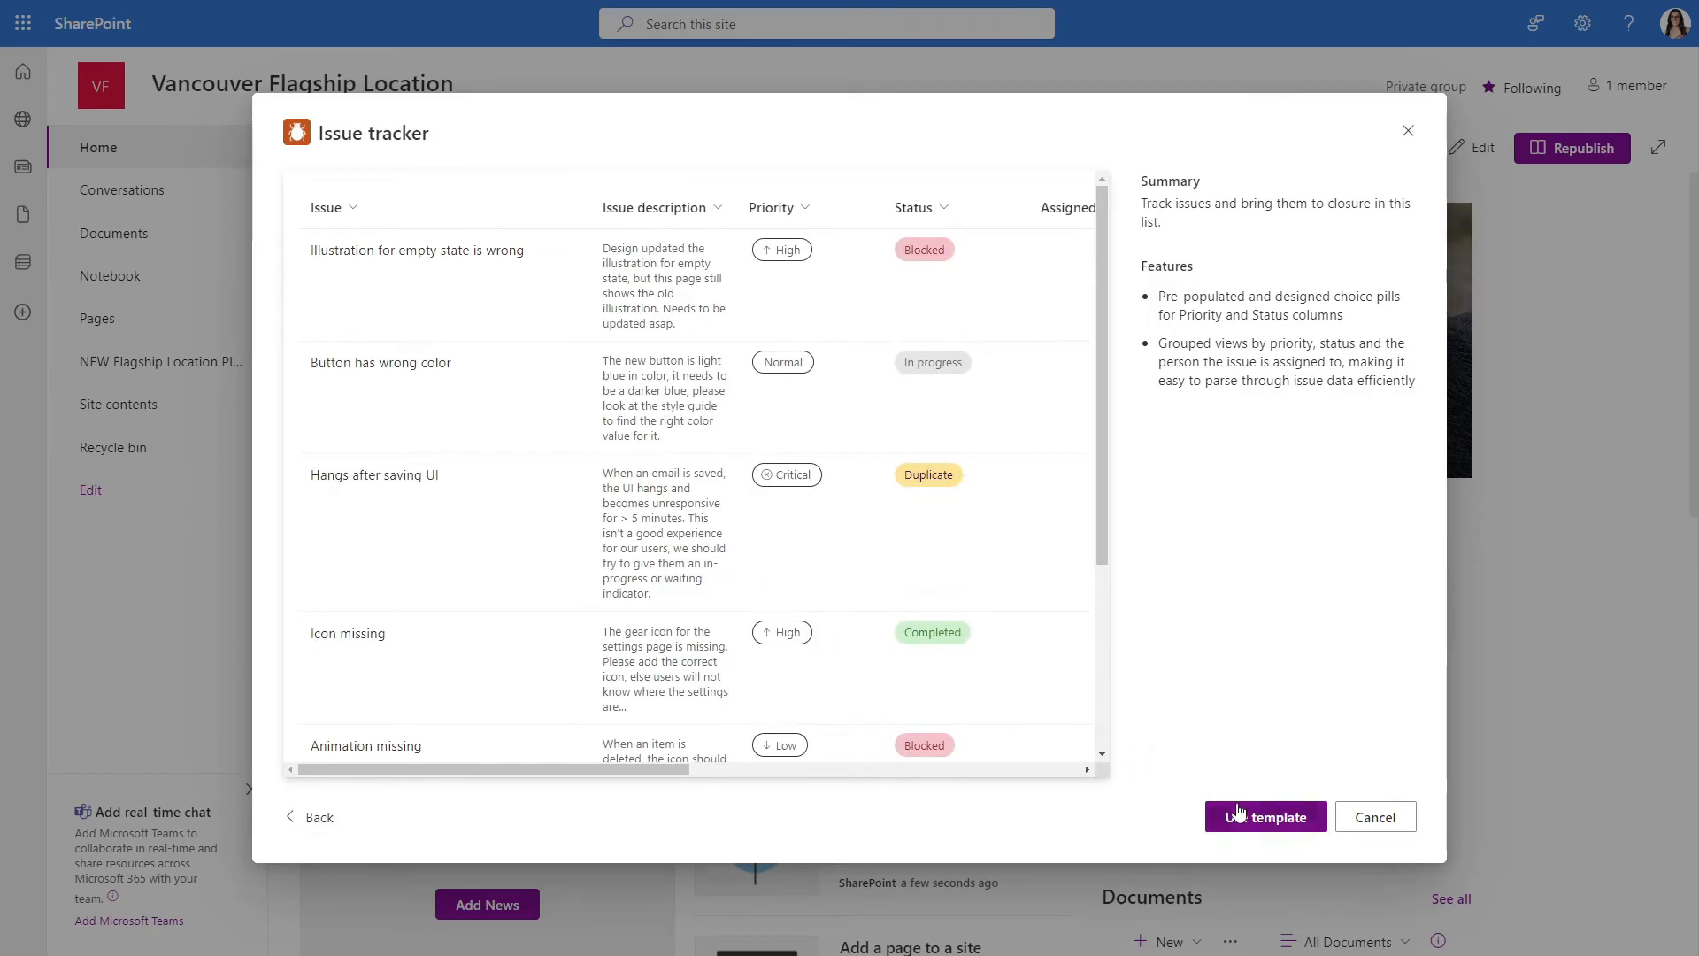
click(1264, 816)
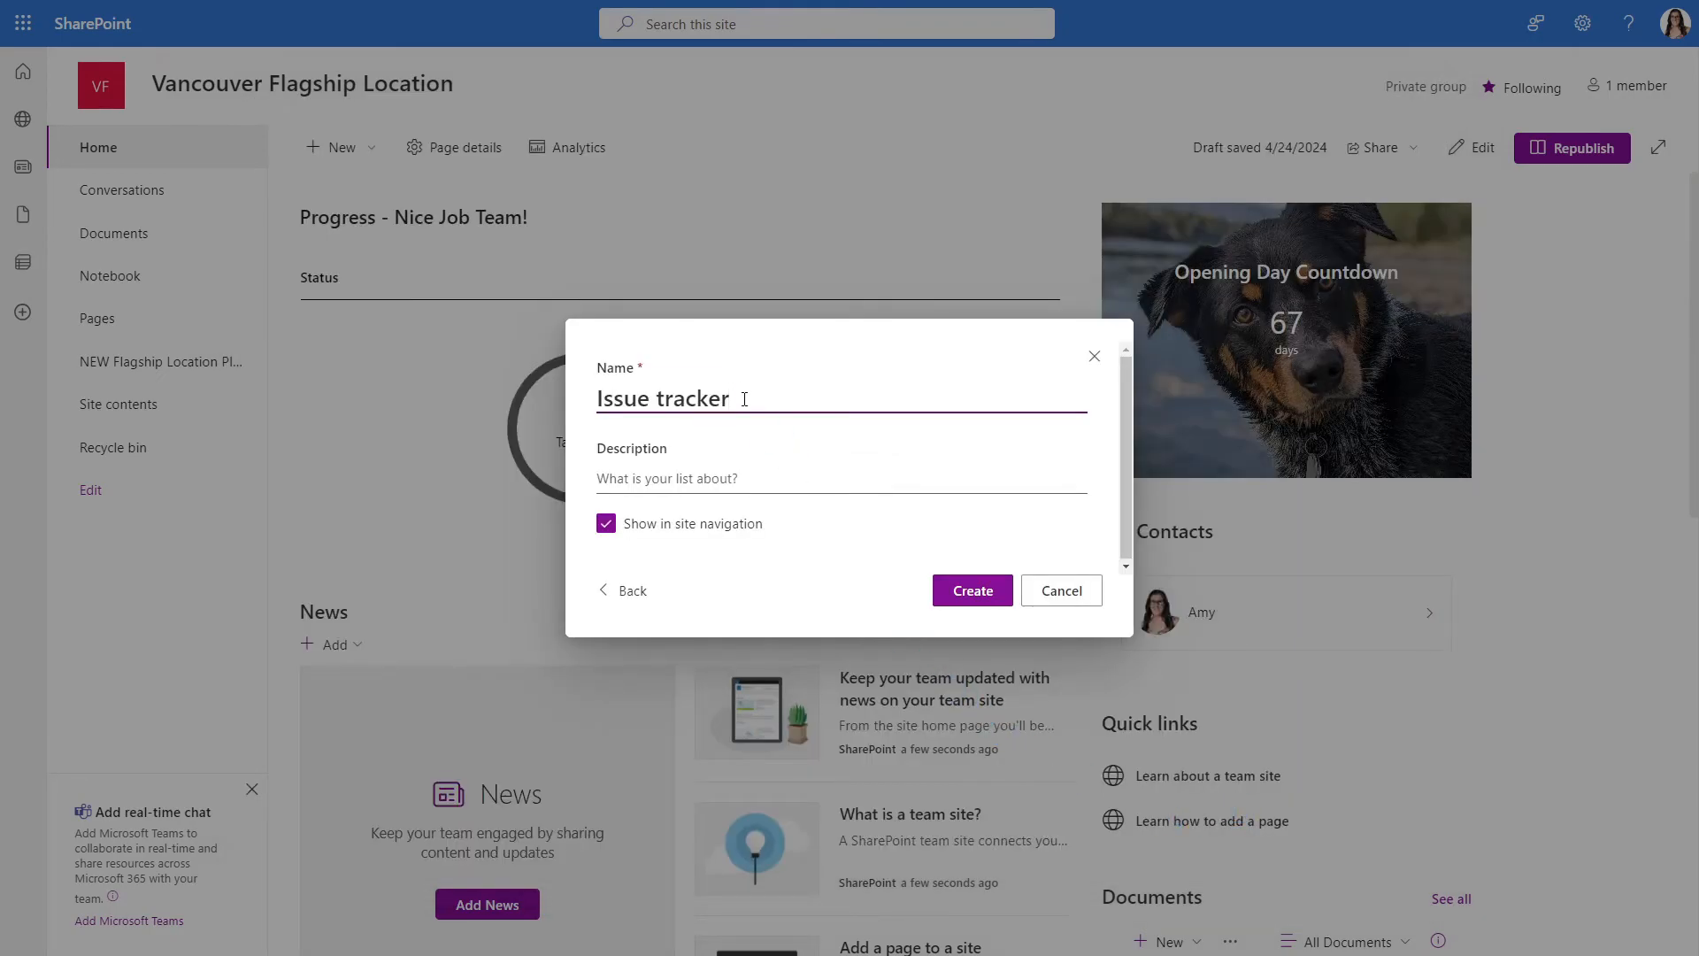
text(Flagship Location Issues)
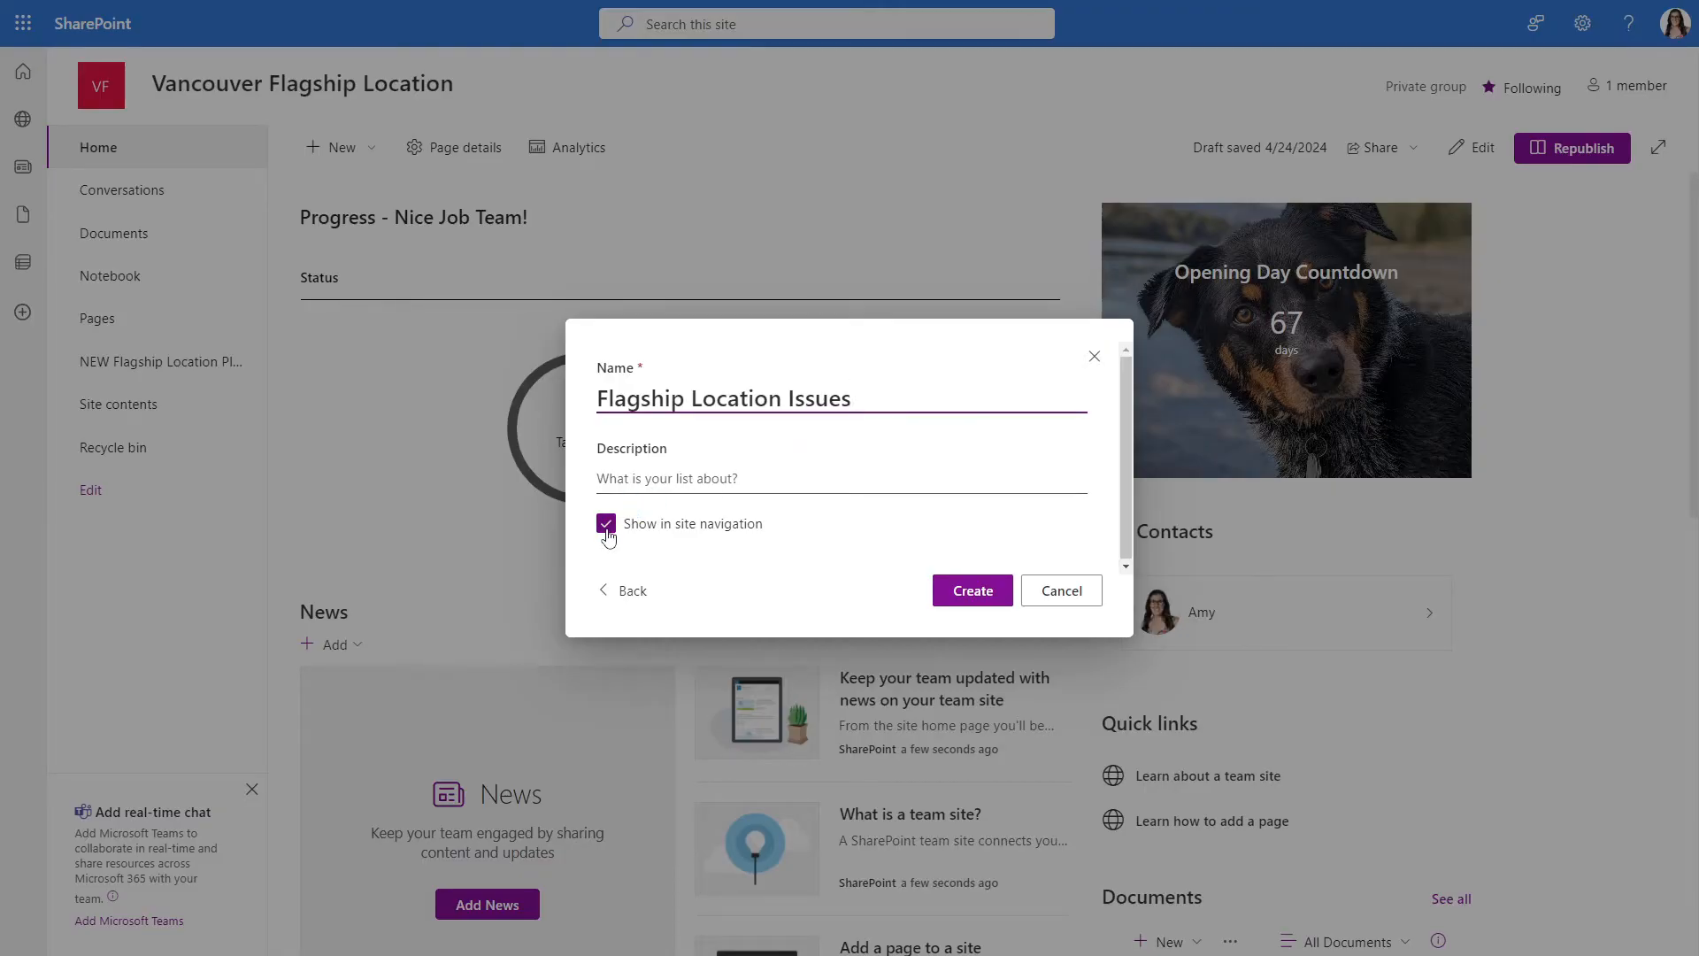
click(606, 523)
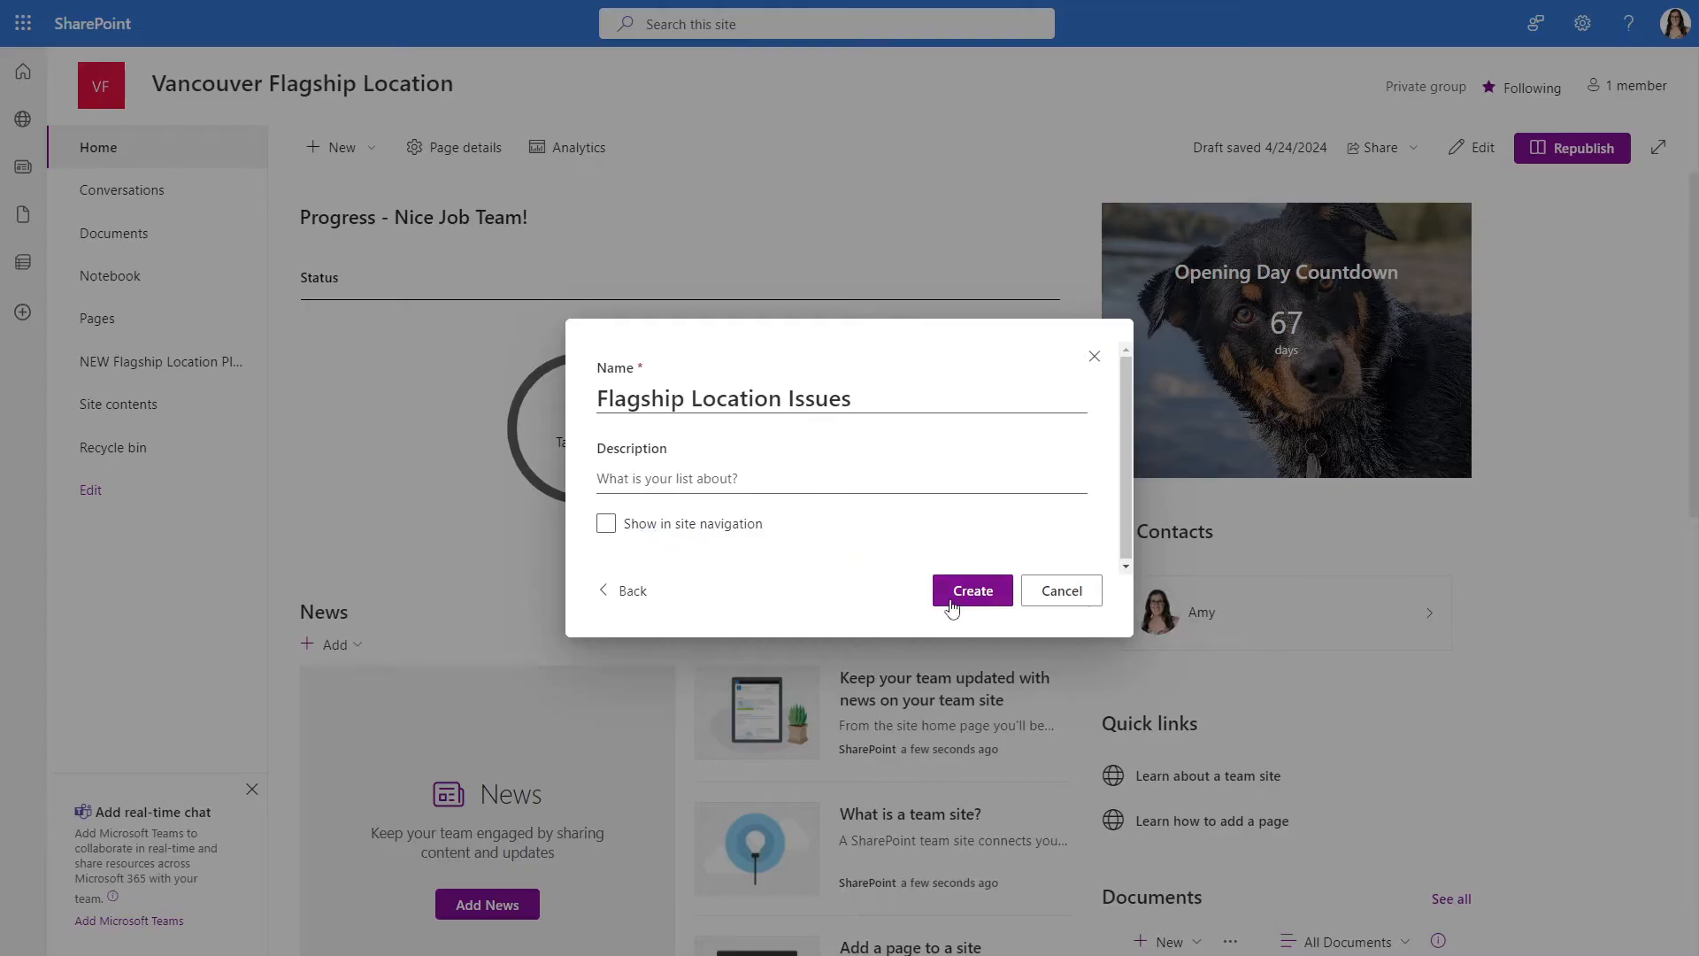
click(971, 589)
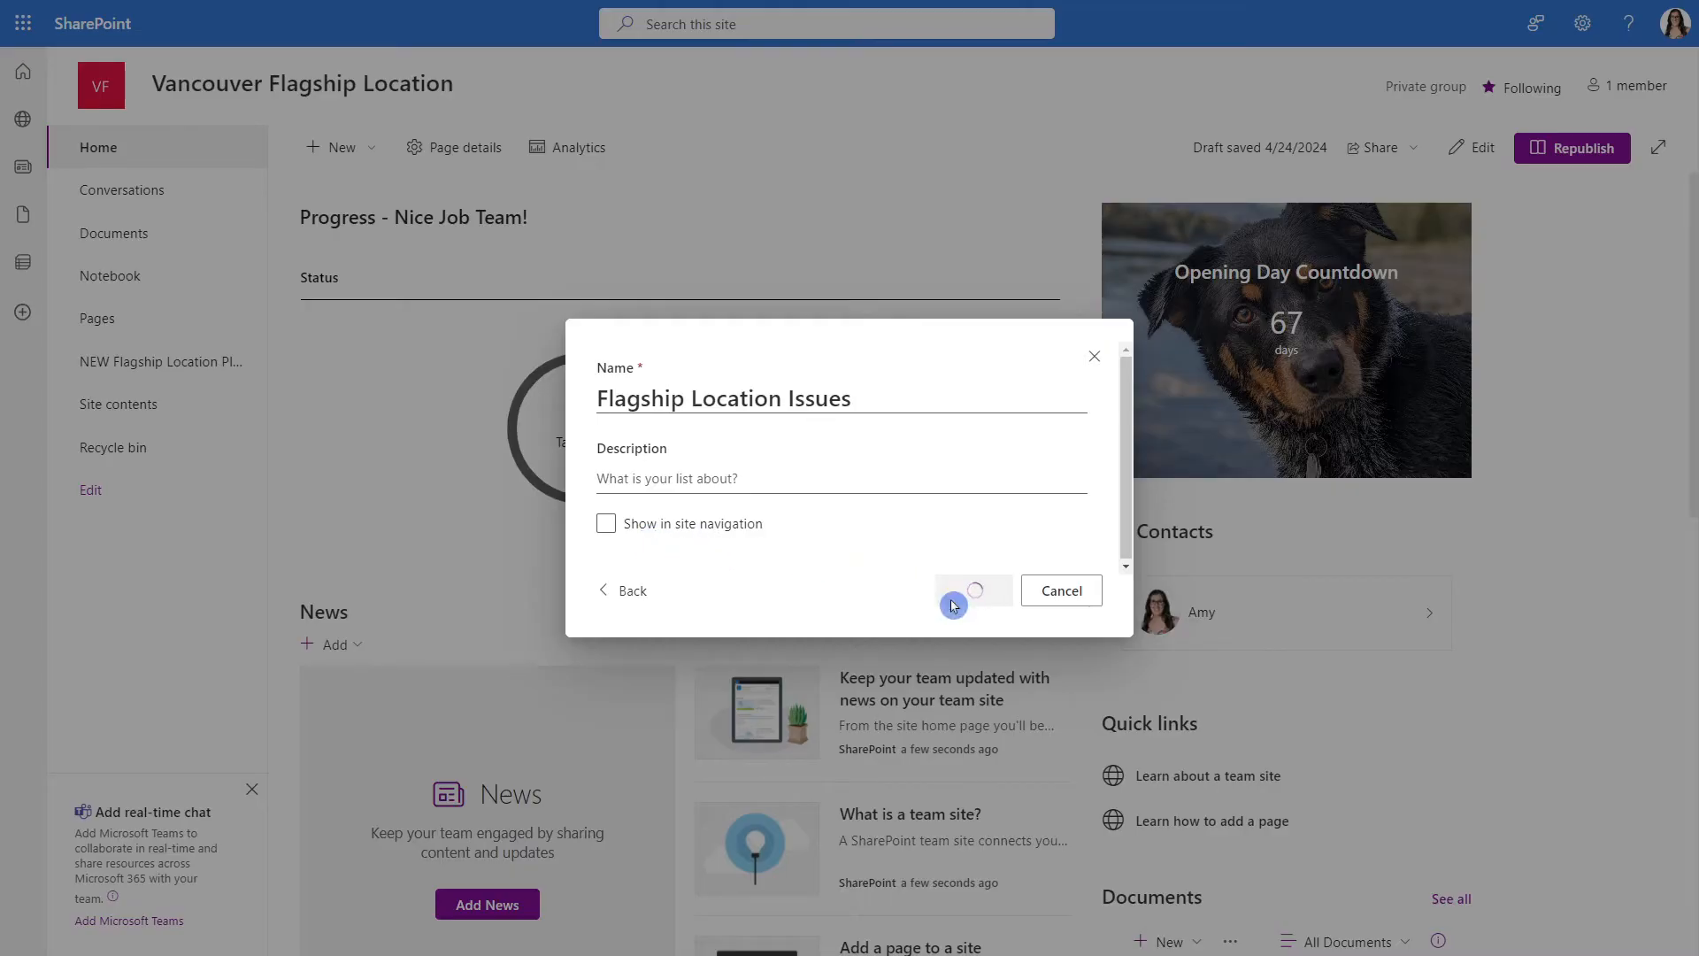
click(971, 589)
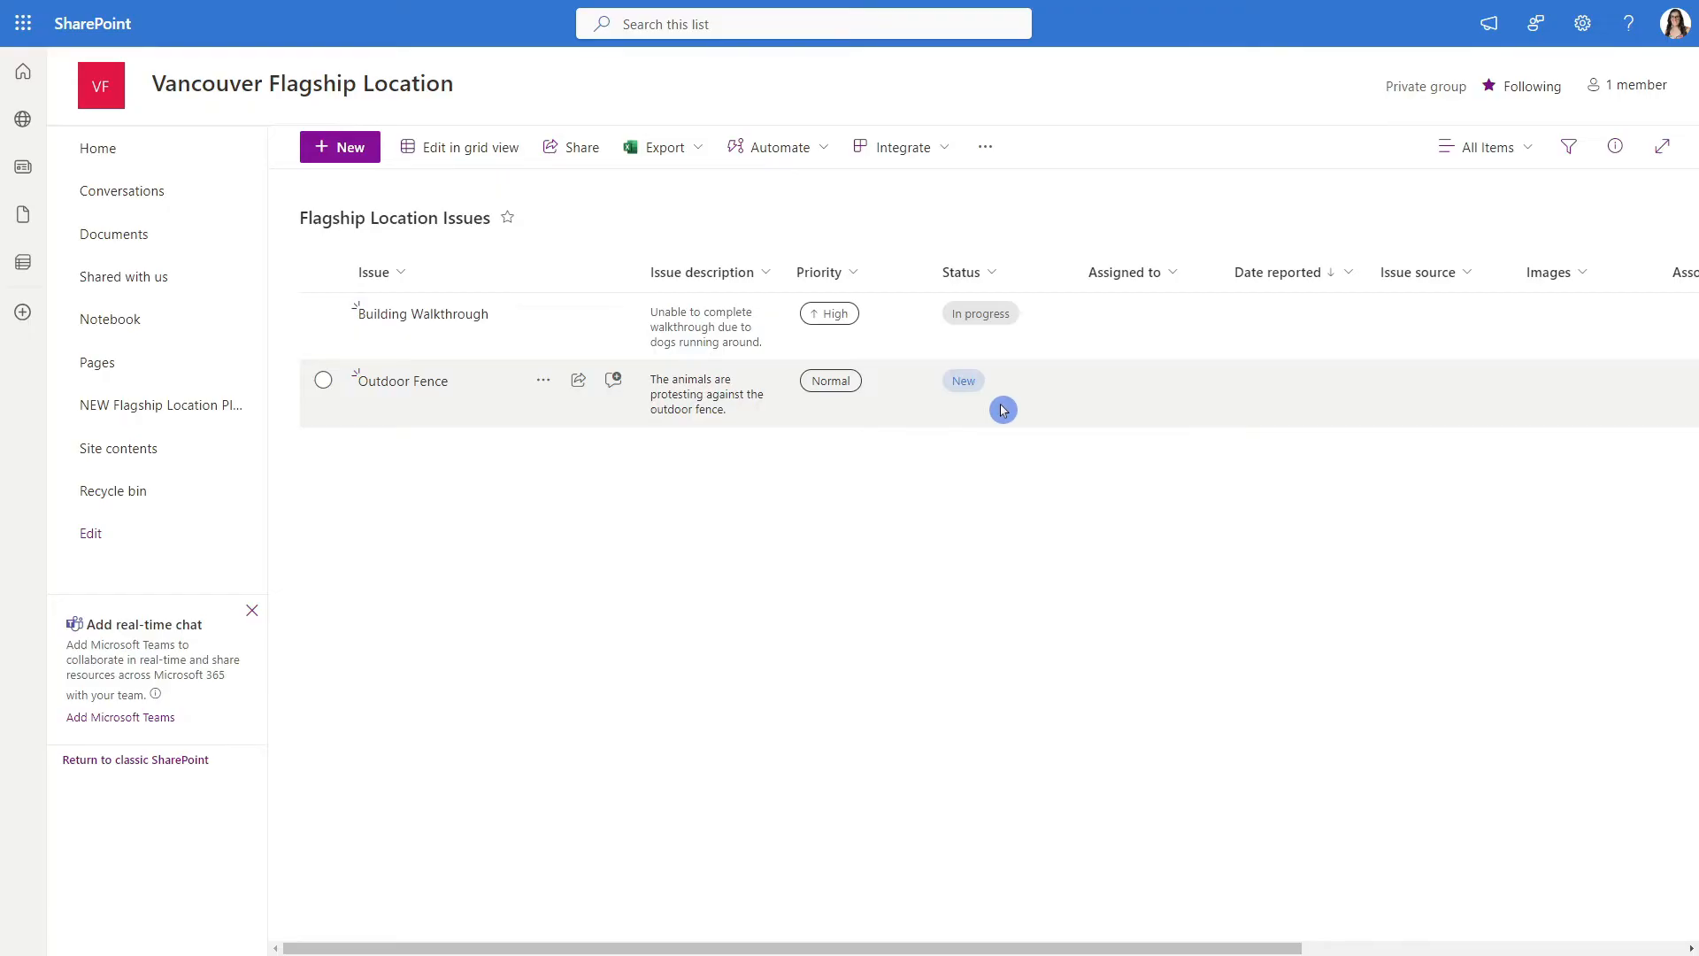
mouse_move(998, 420)
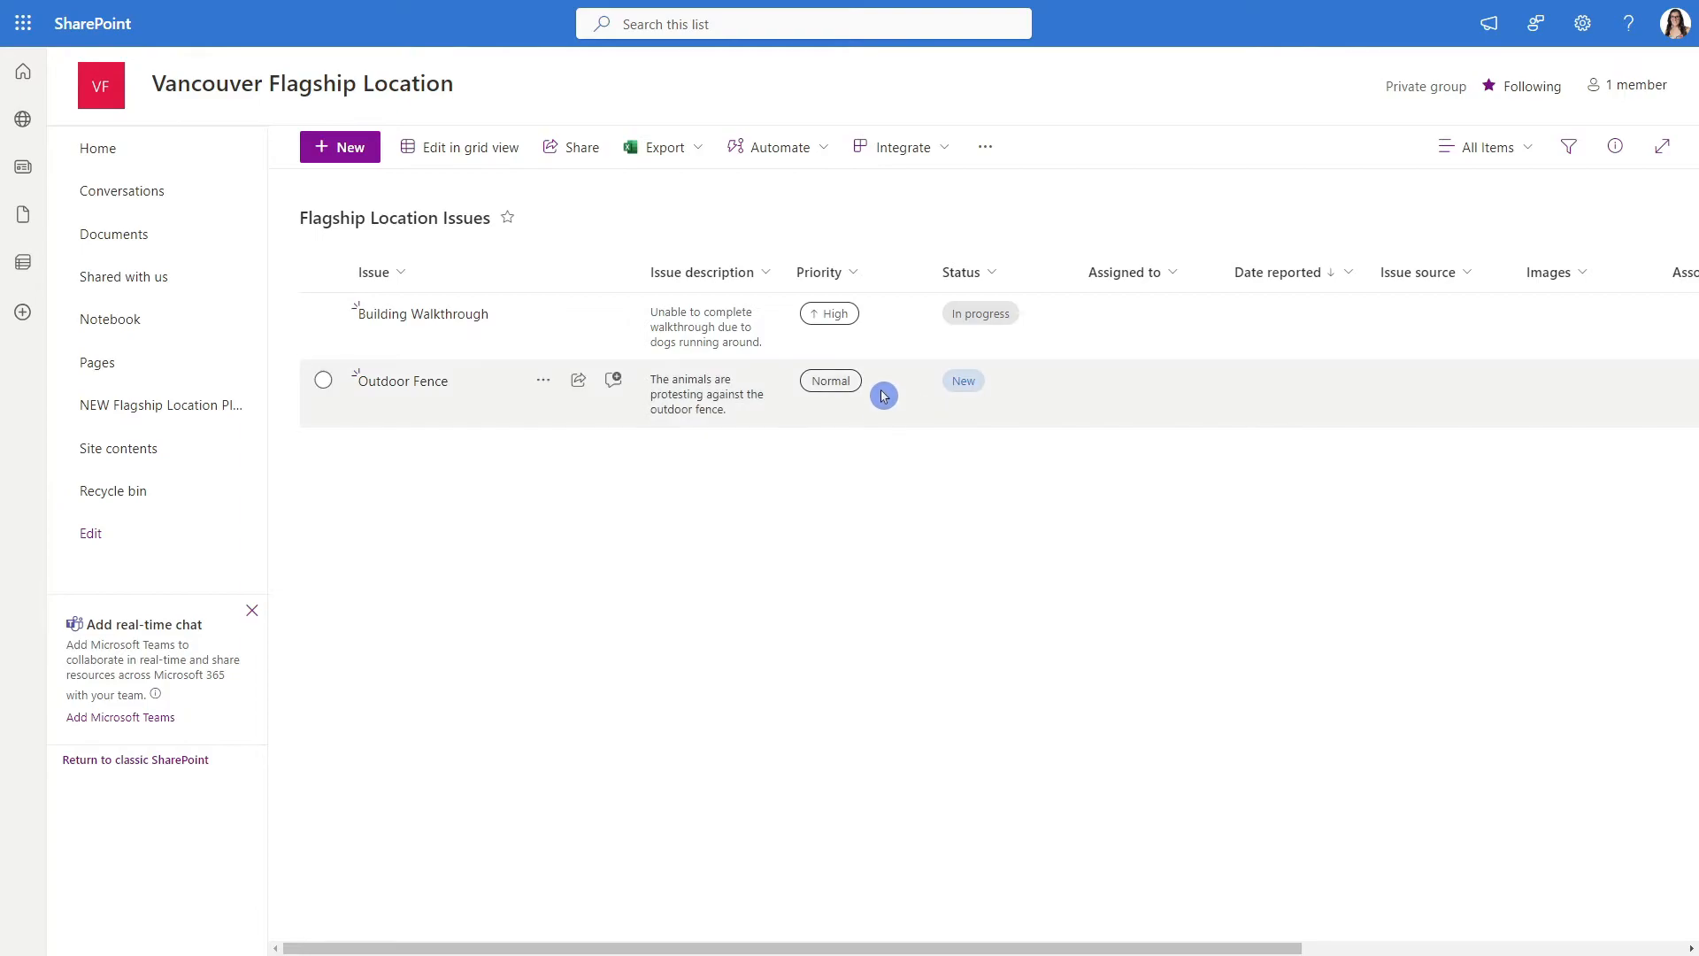
mouse_move(1011, 417)
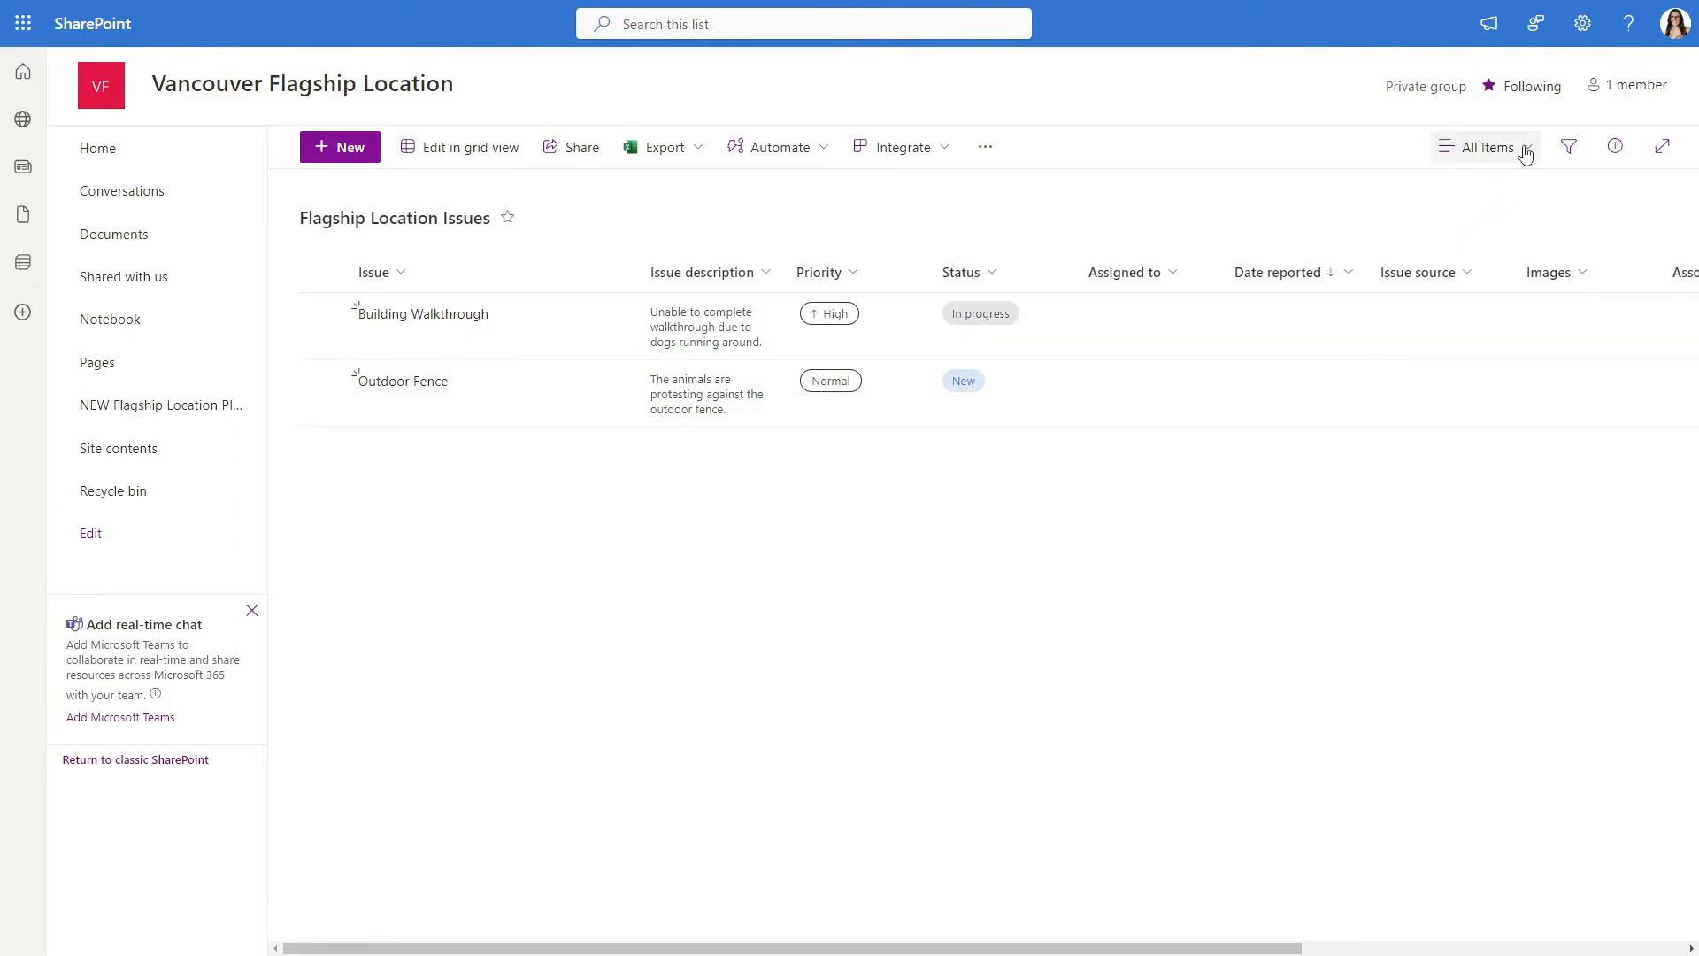
Create a New Items view filtered to Status = New and save it
click(1488, 146)
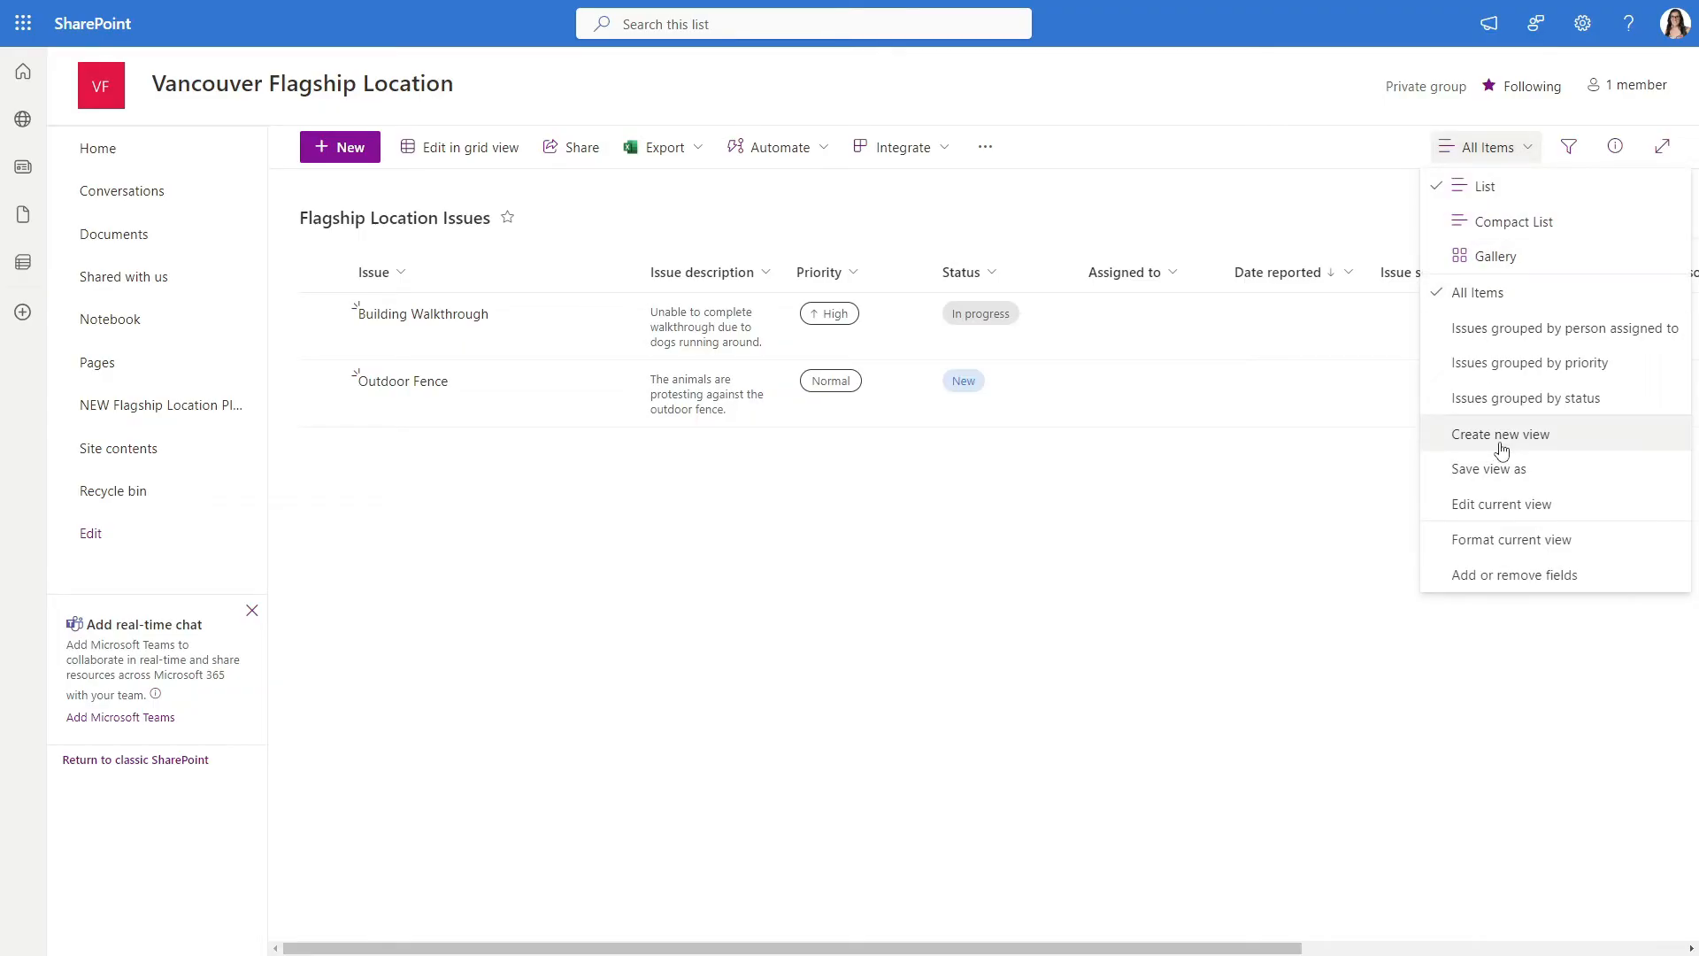
click(1500, 434)
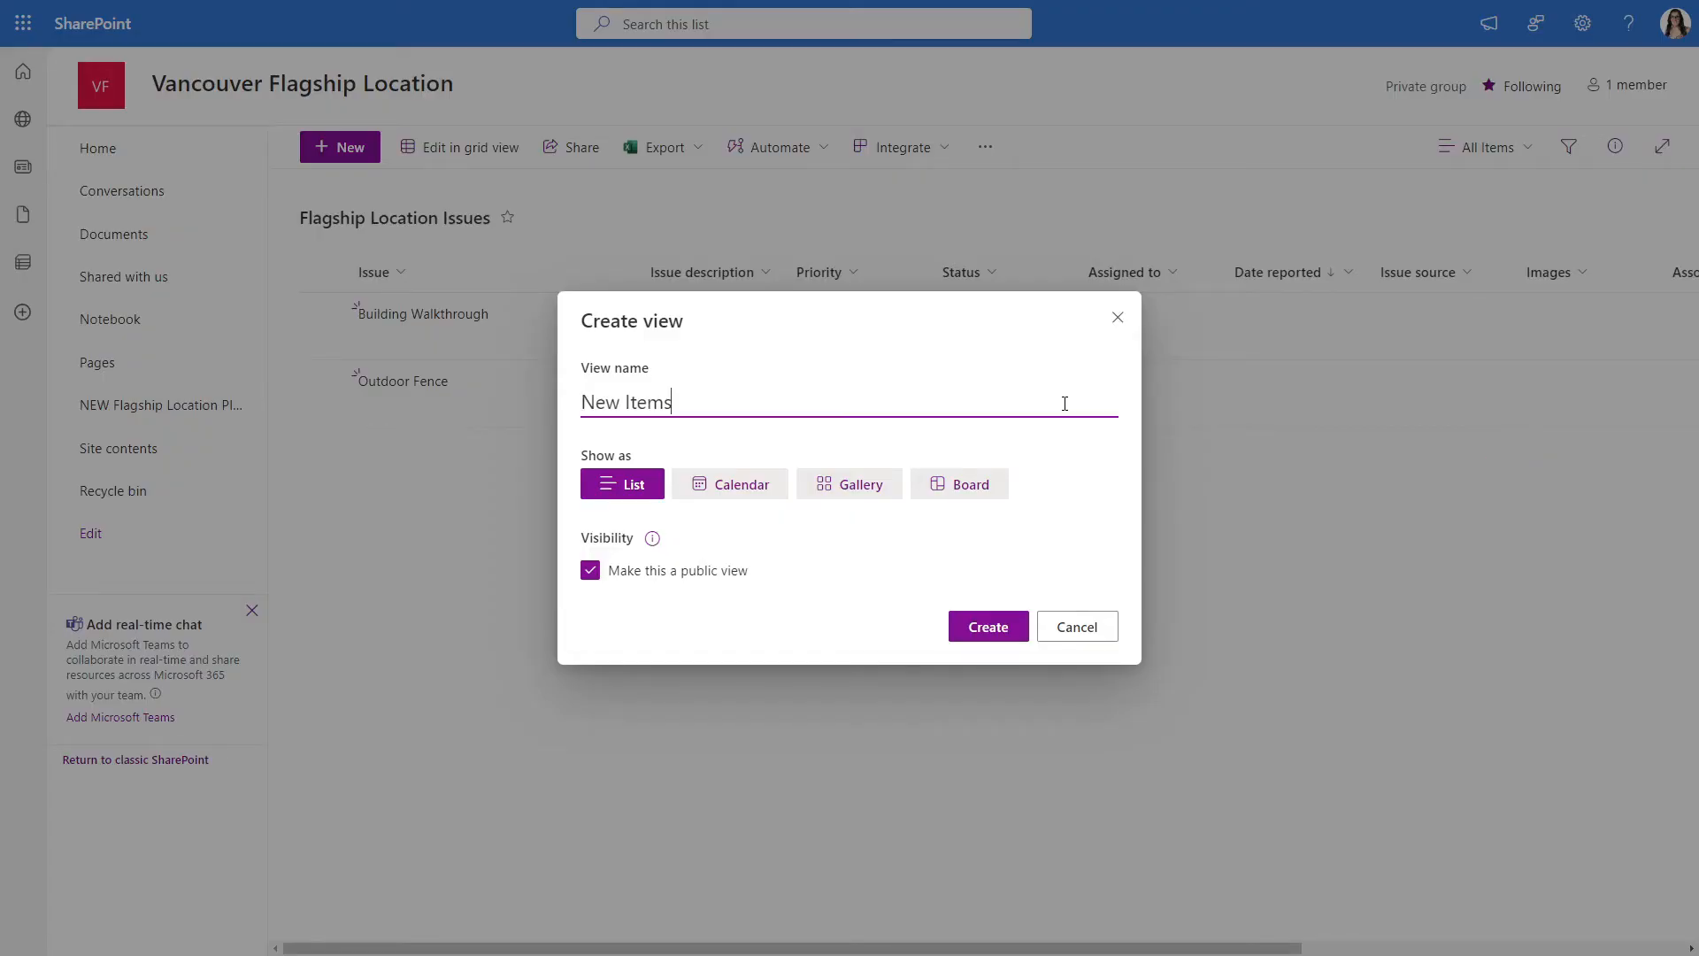
click(985, 627)
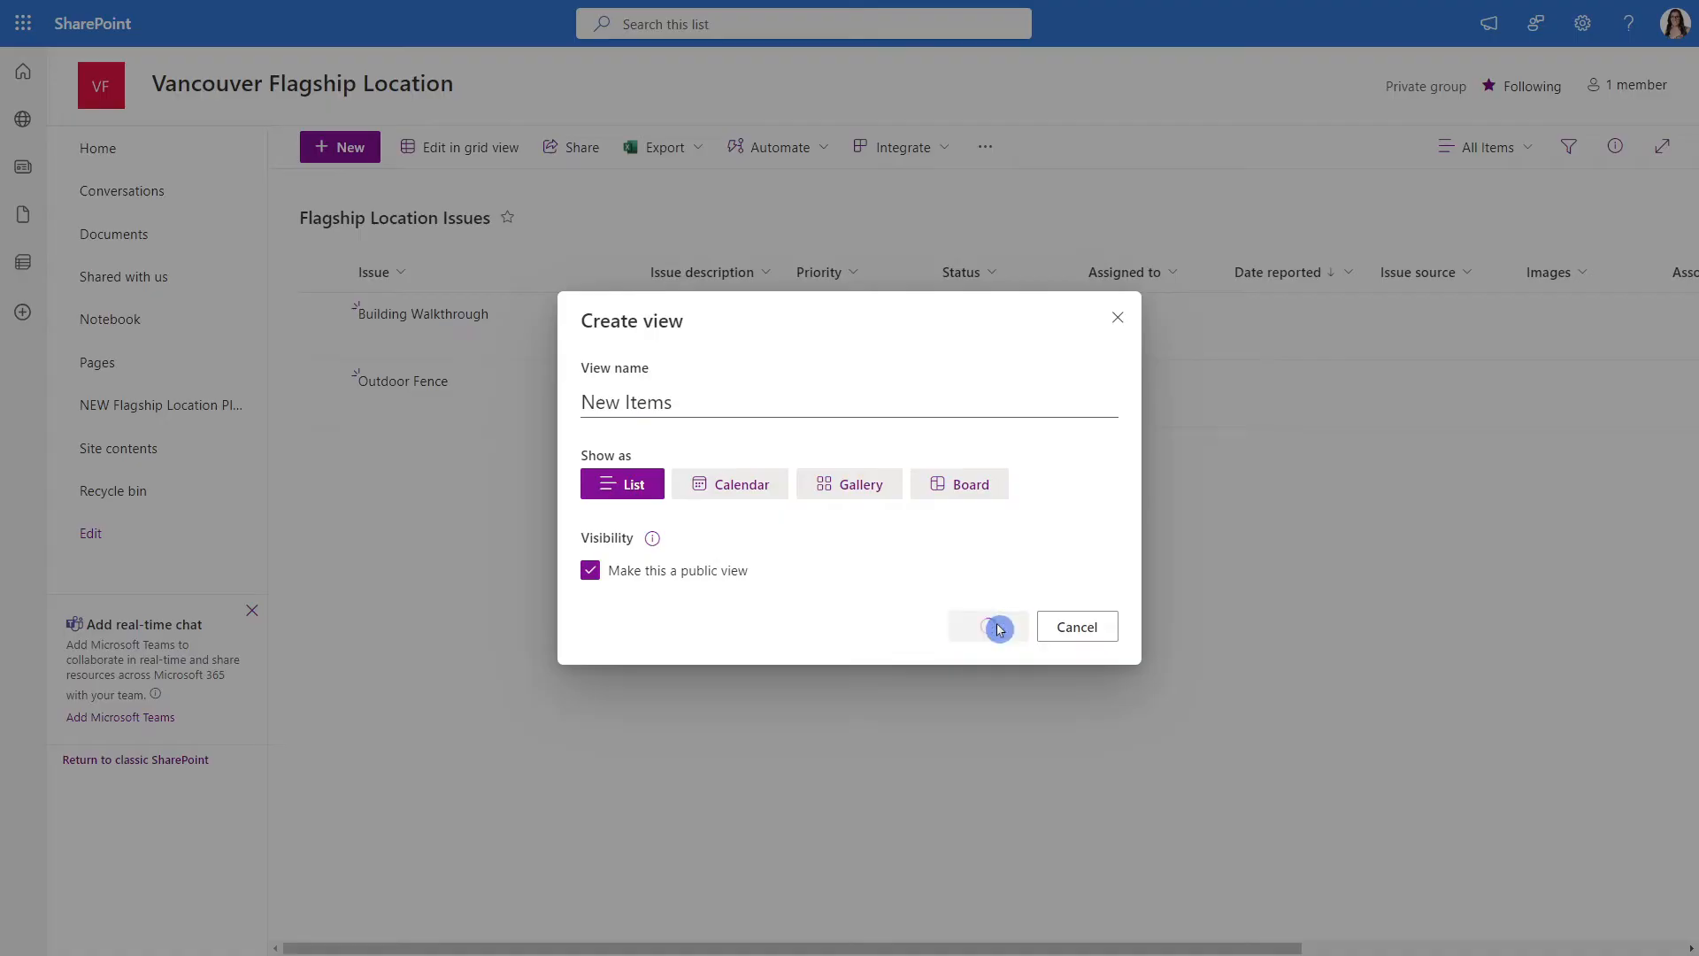
click(986, 626)
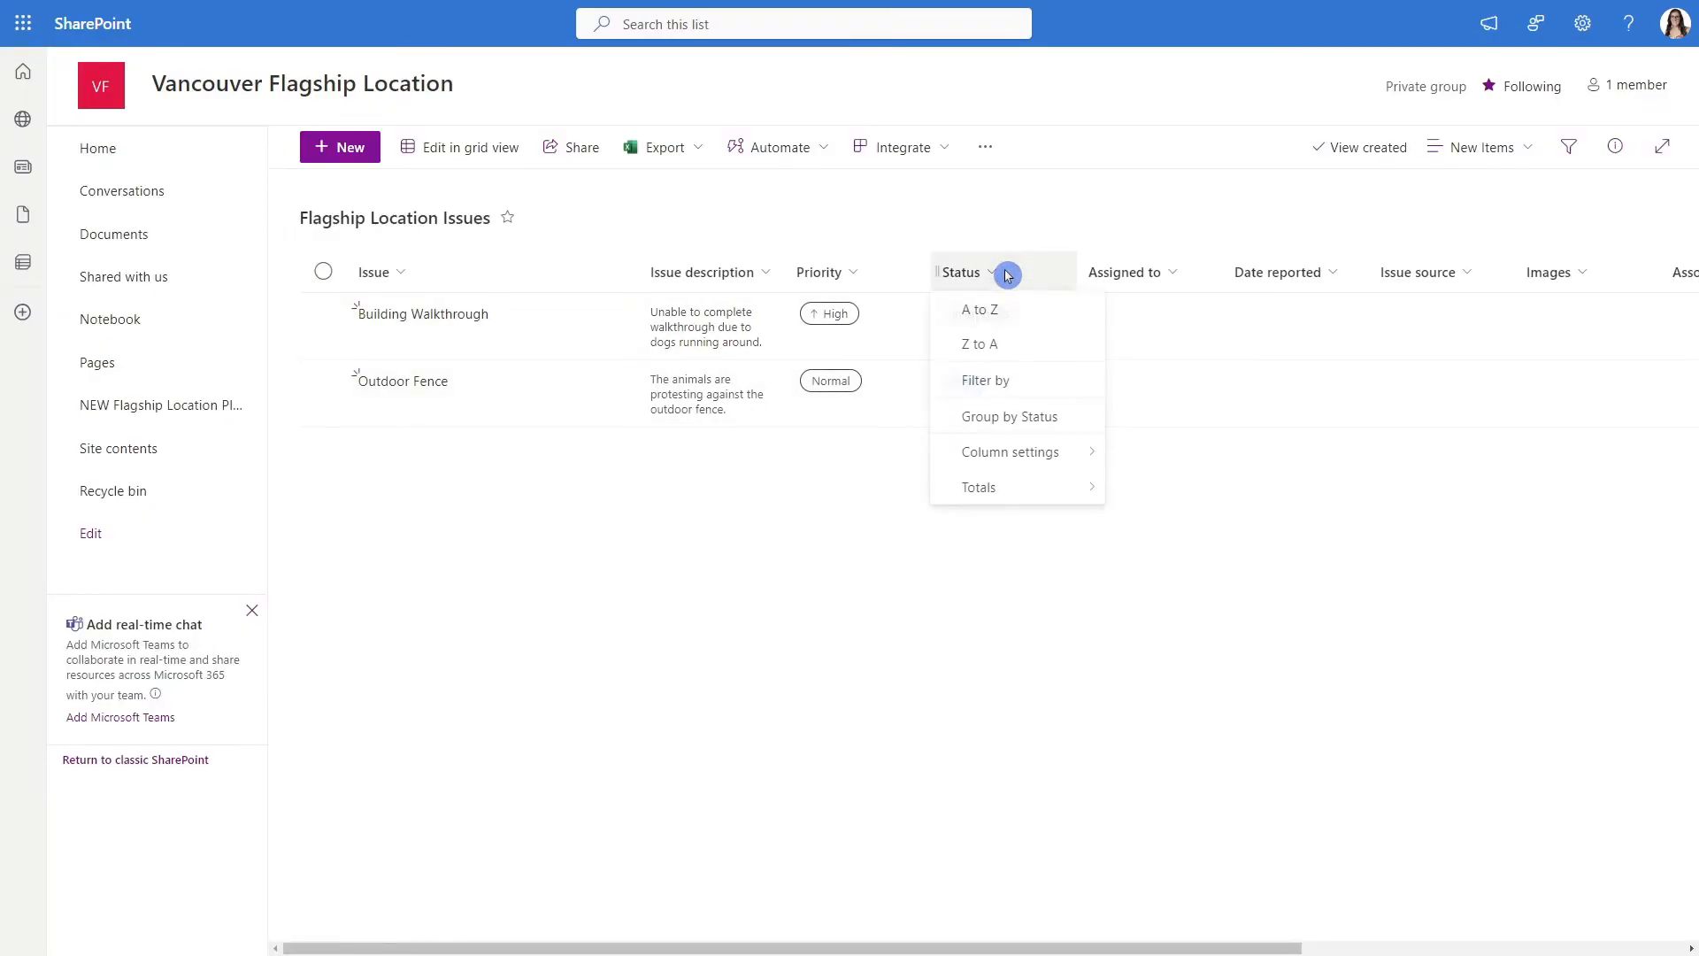
click(985, 380)
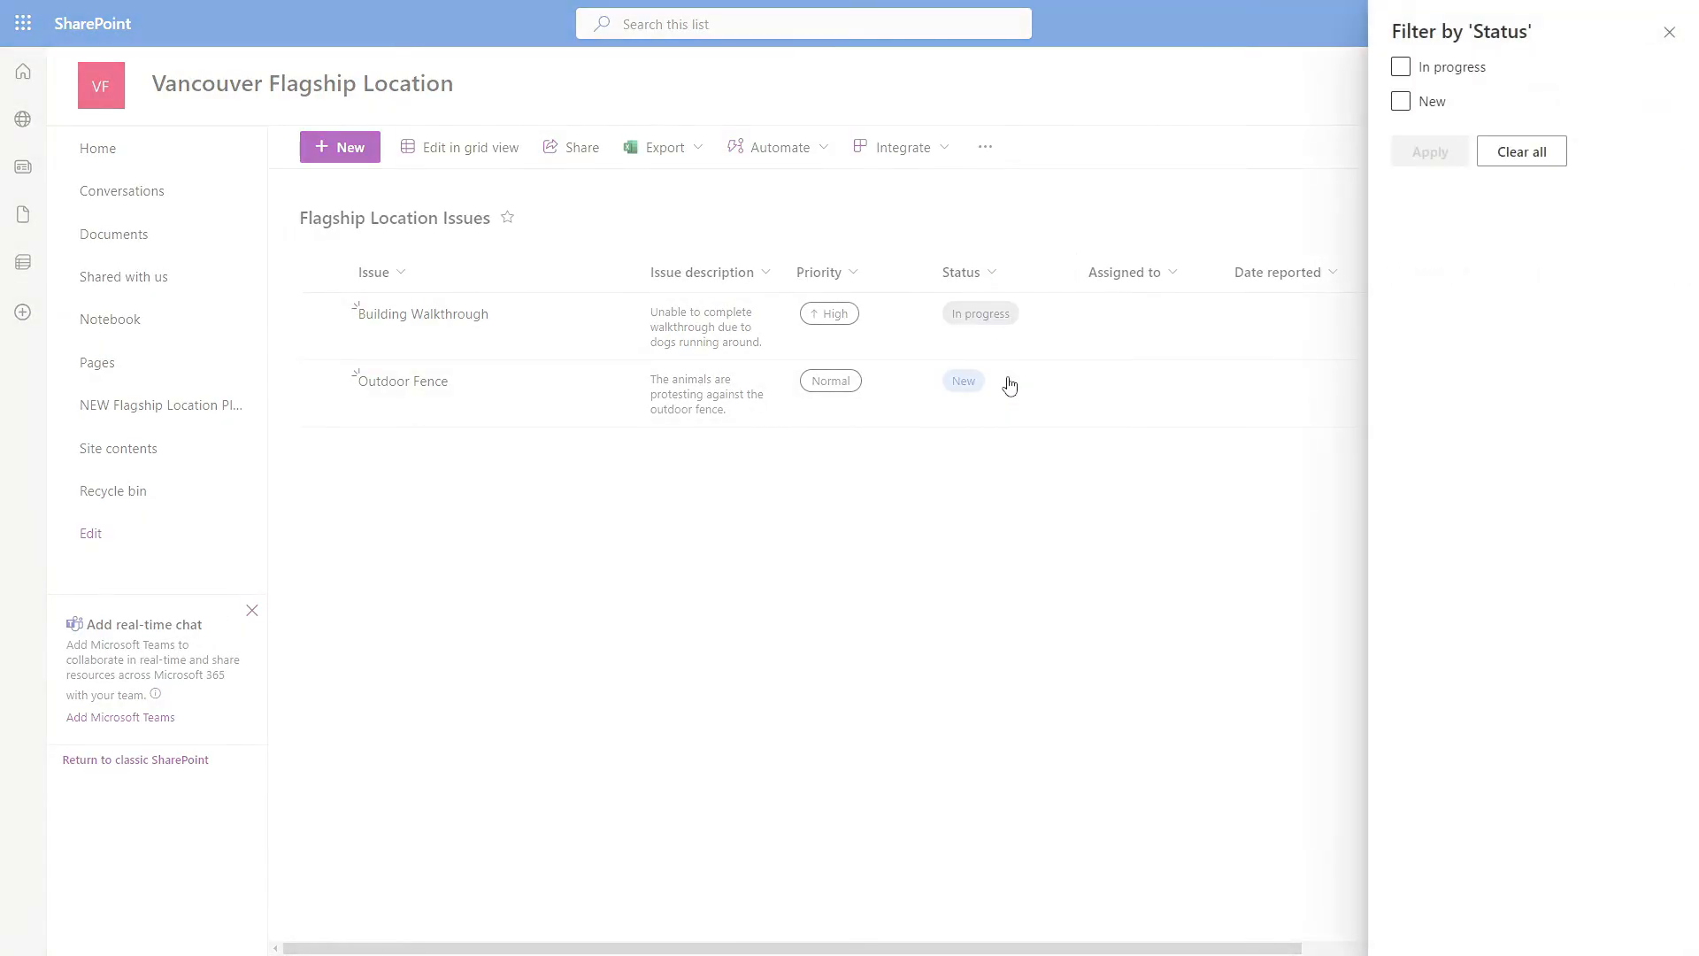
click(1399, 101)
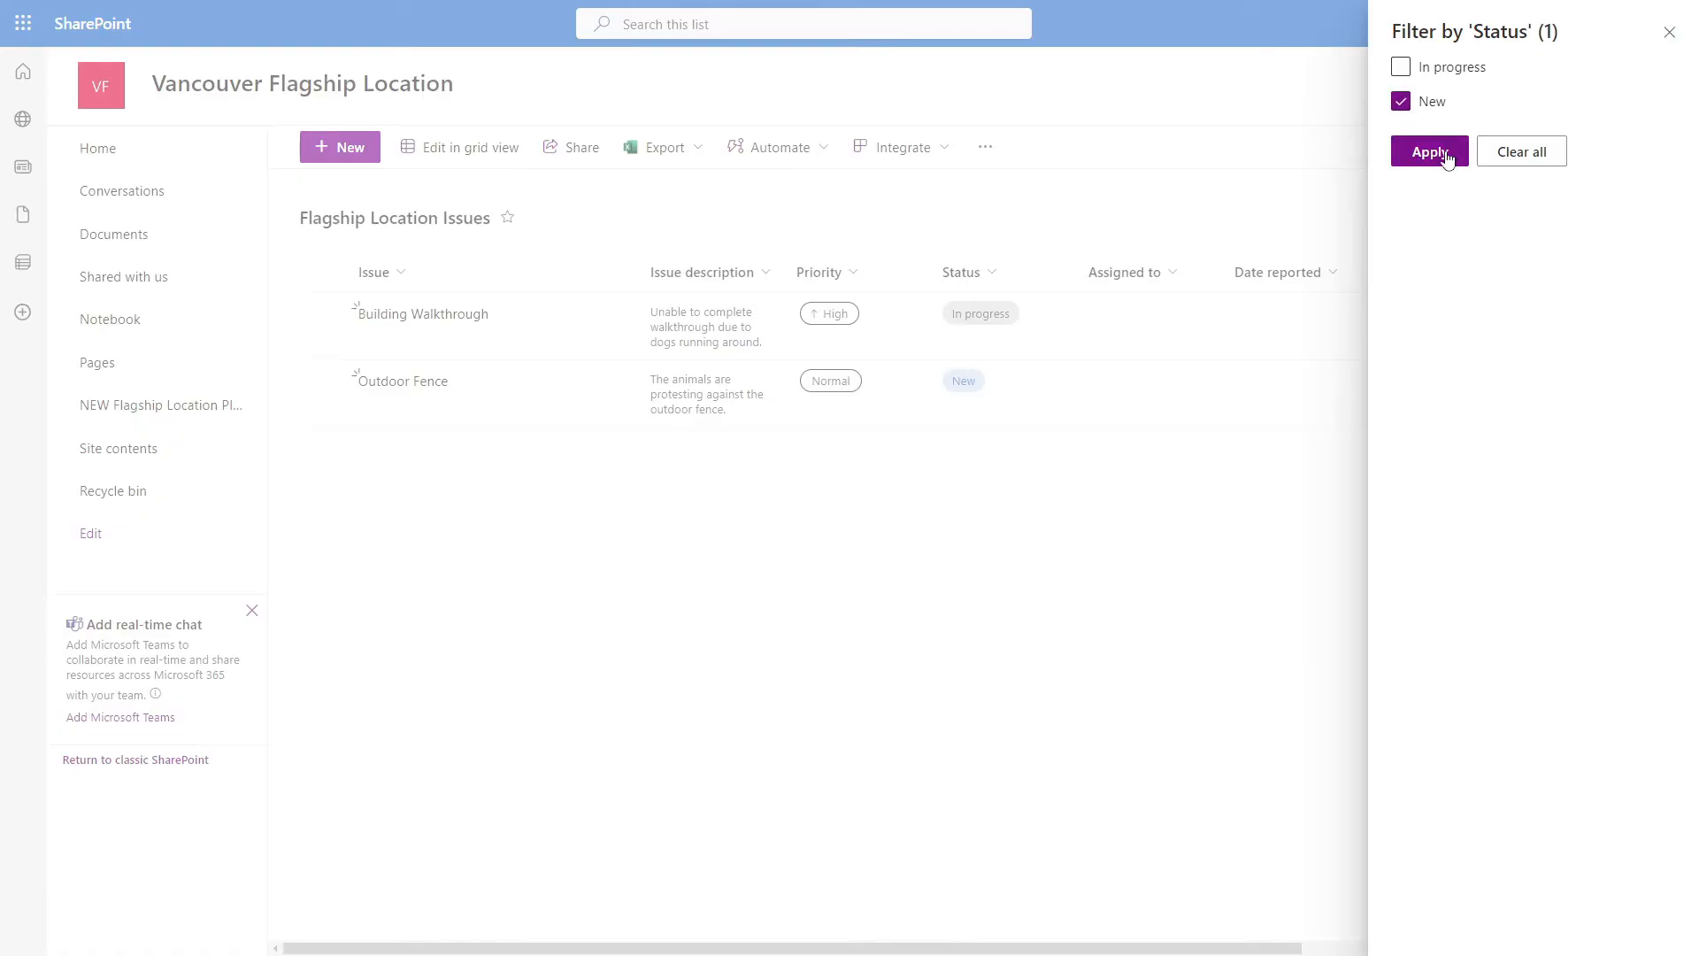
click(1429, 150)
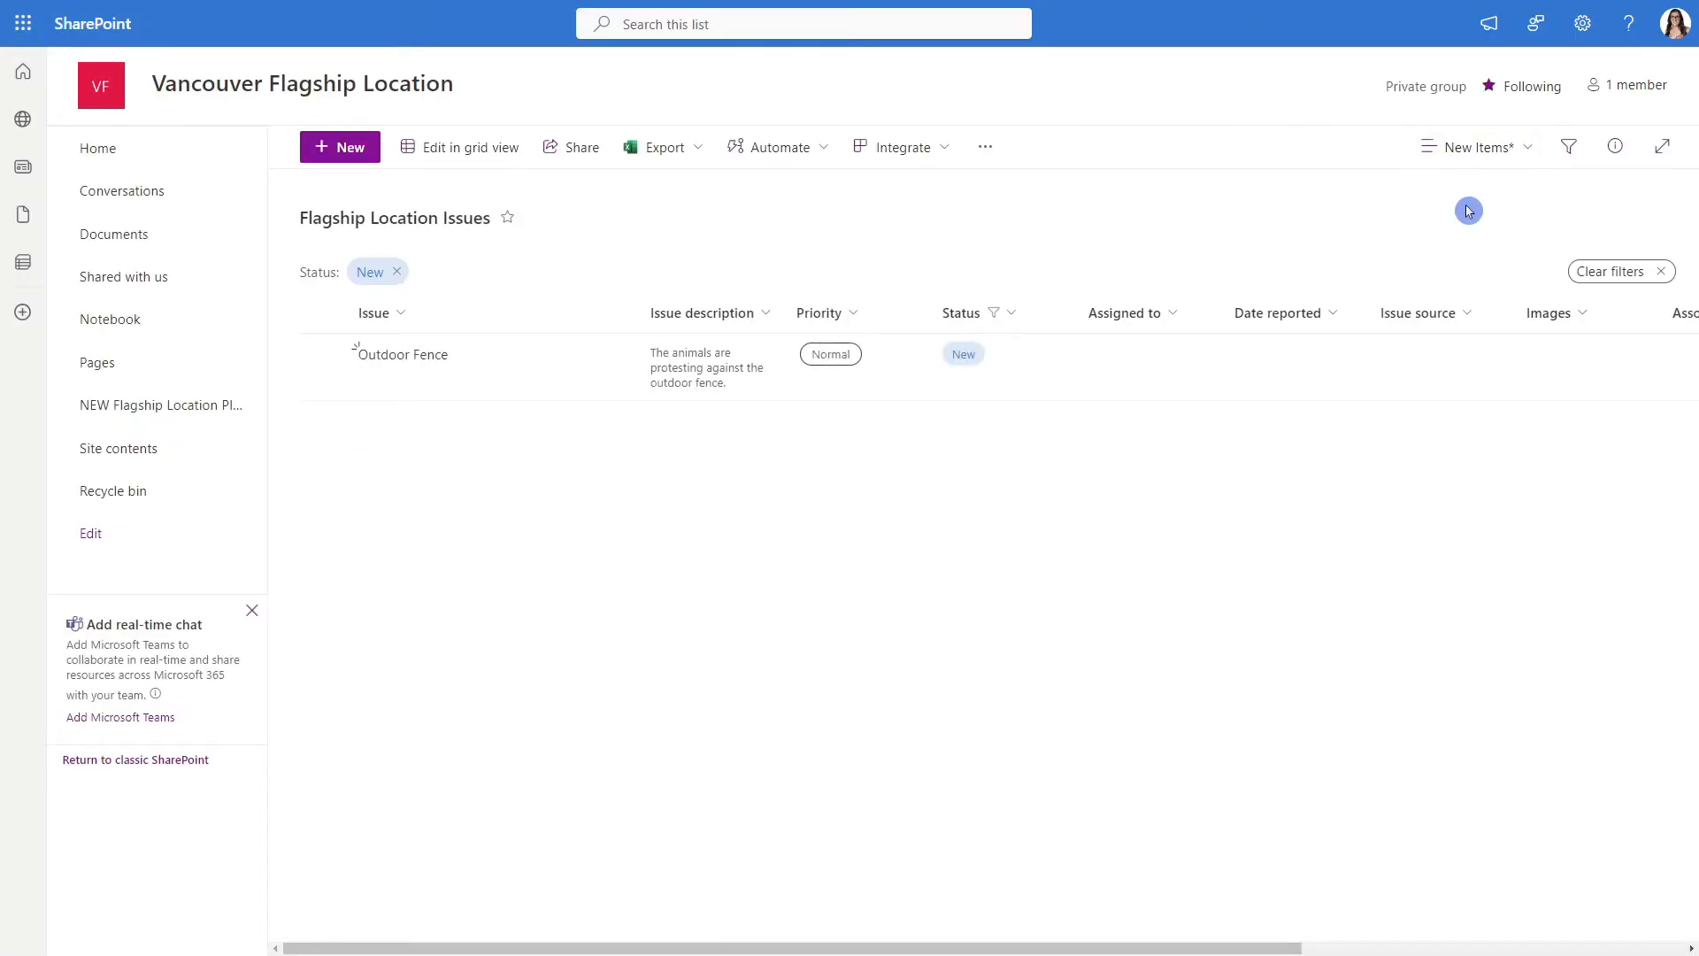
click(1474, 146)
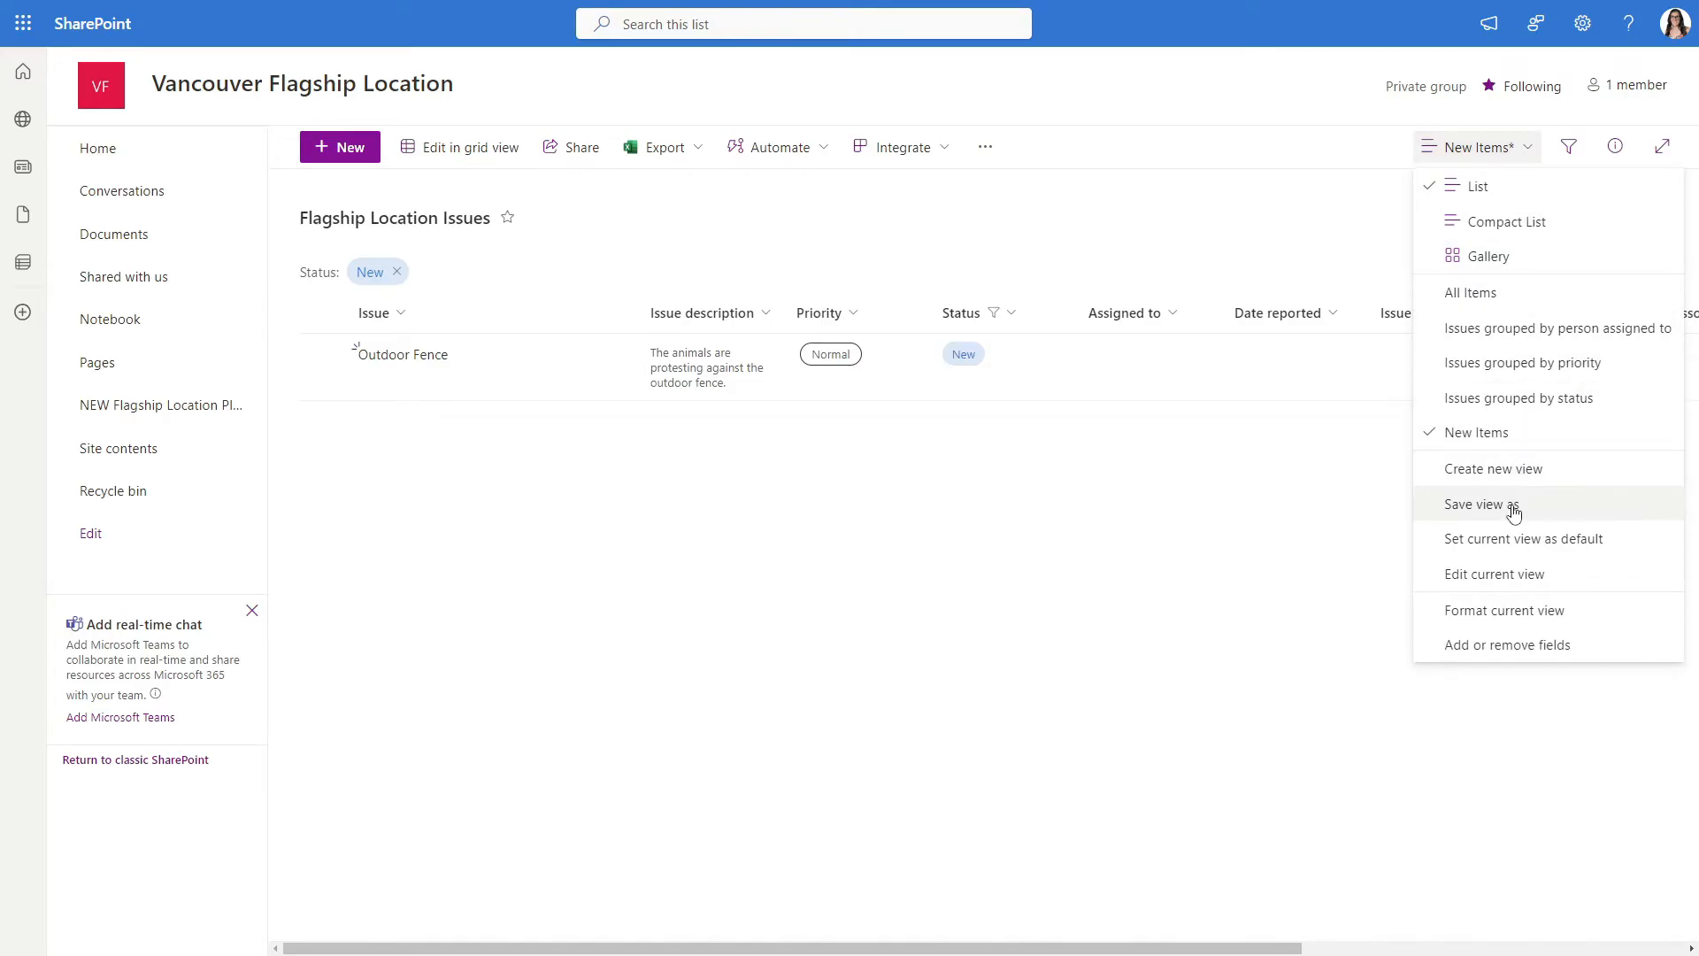
click(1483, 505)
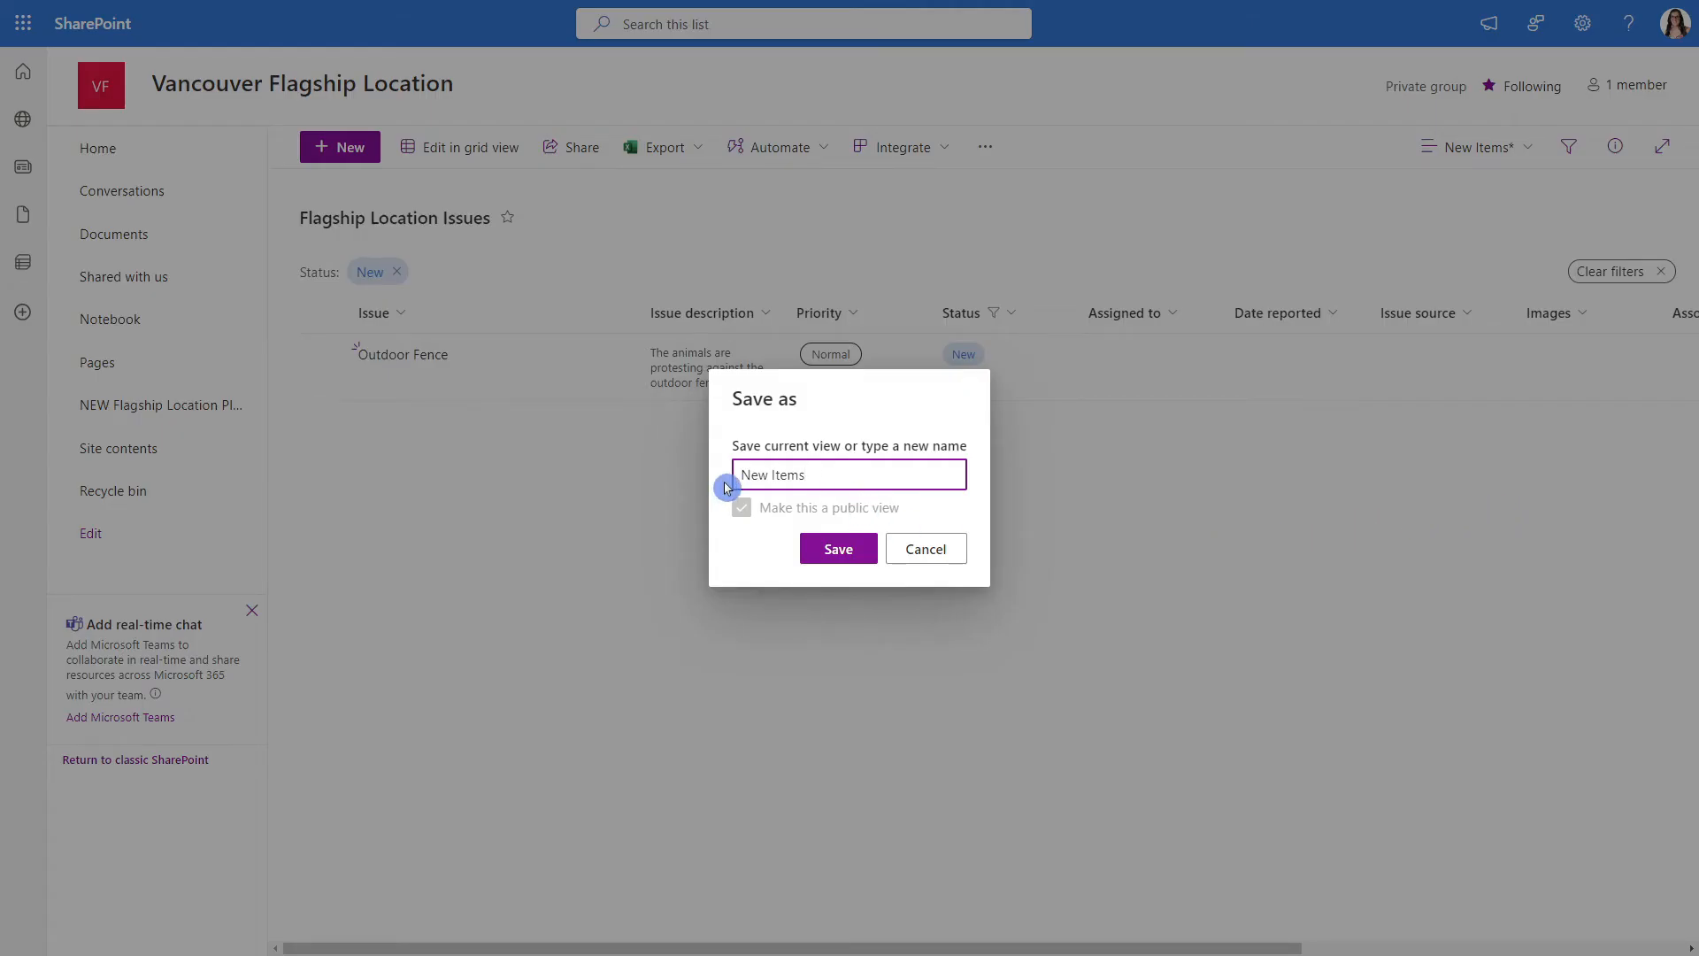
click(837, 547)
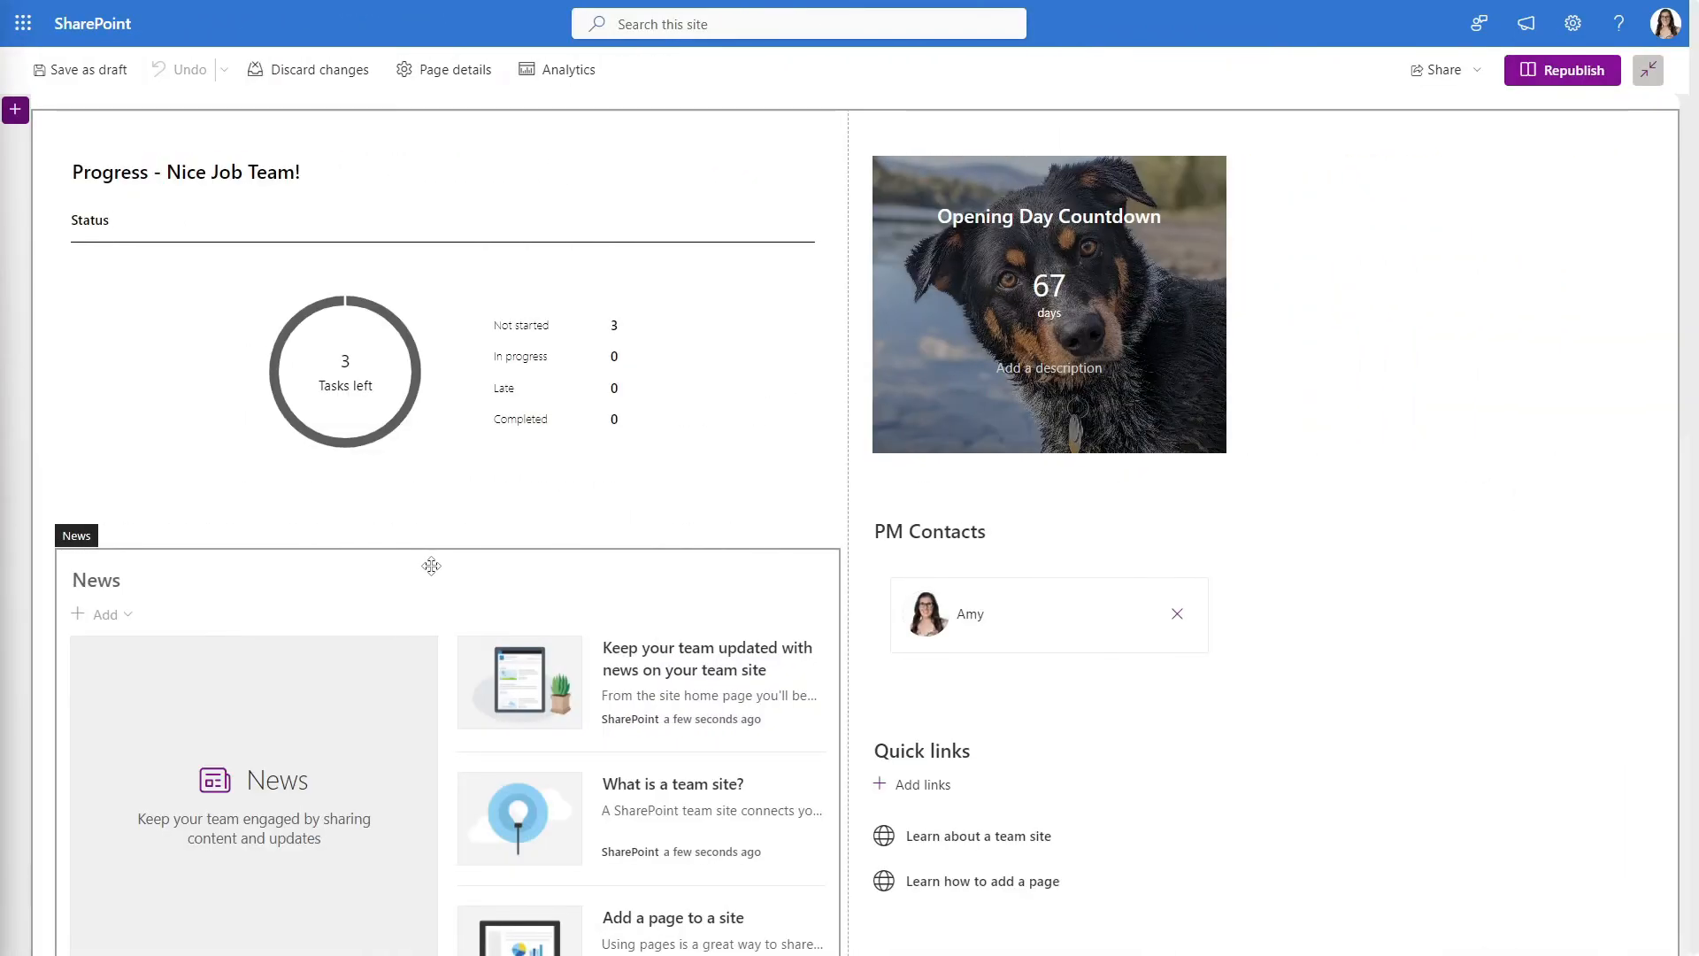
Add a List web part showing Flagship Location Issues in the New Items view, titled NEW Issues
click(445, 124)
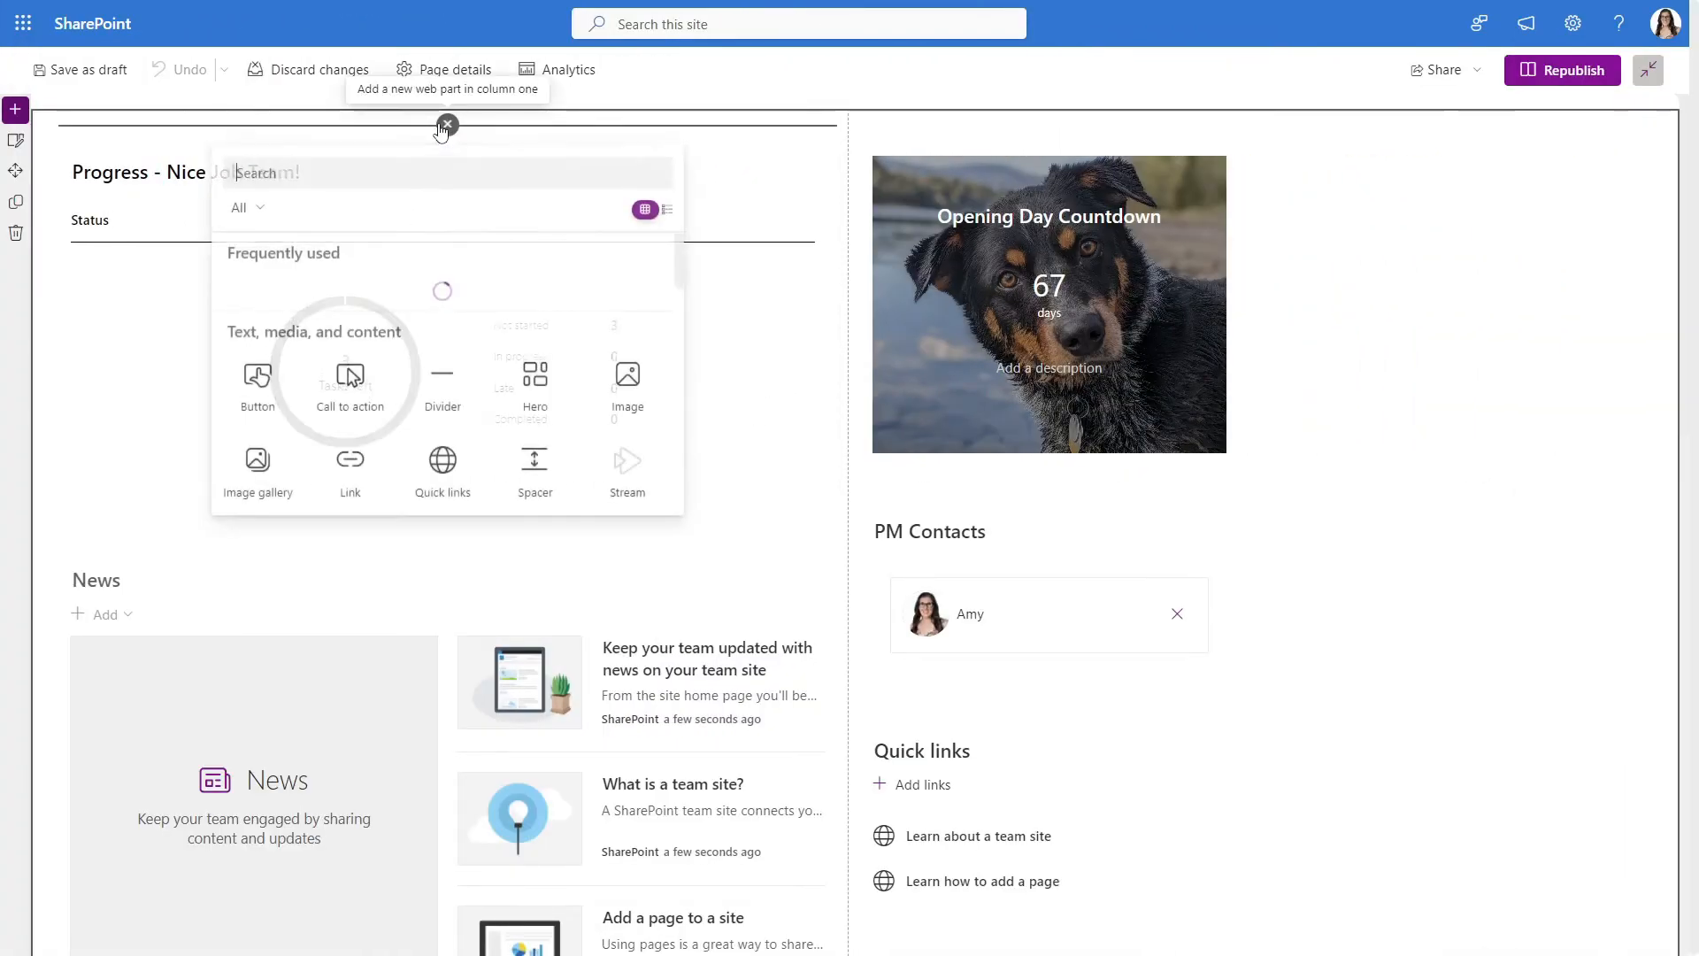
text(list)
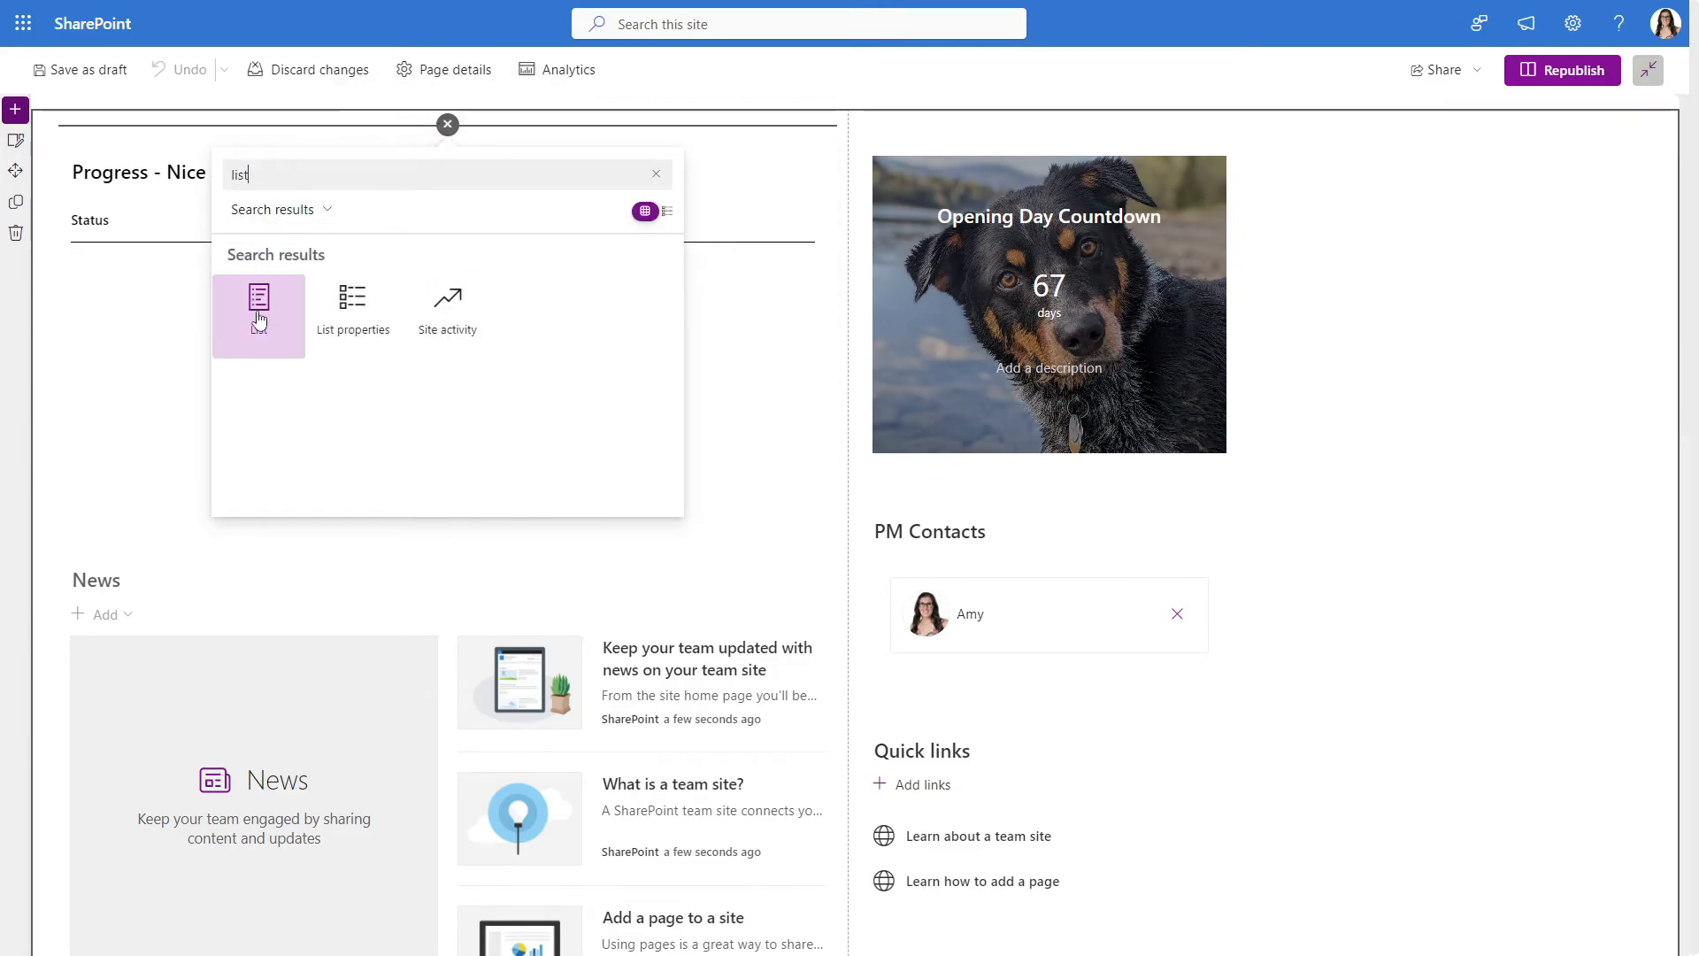
click(257, 314)
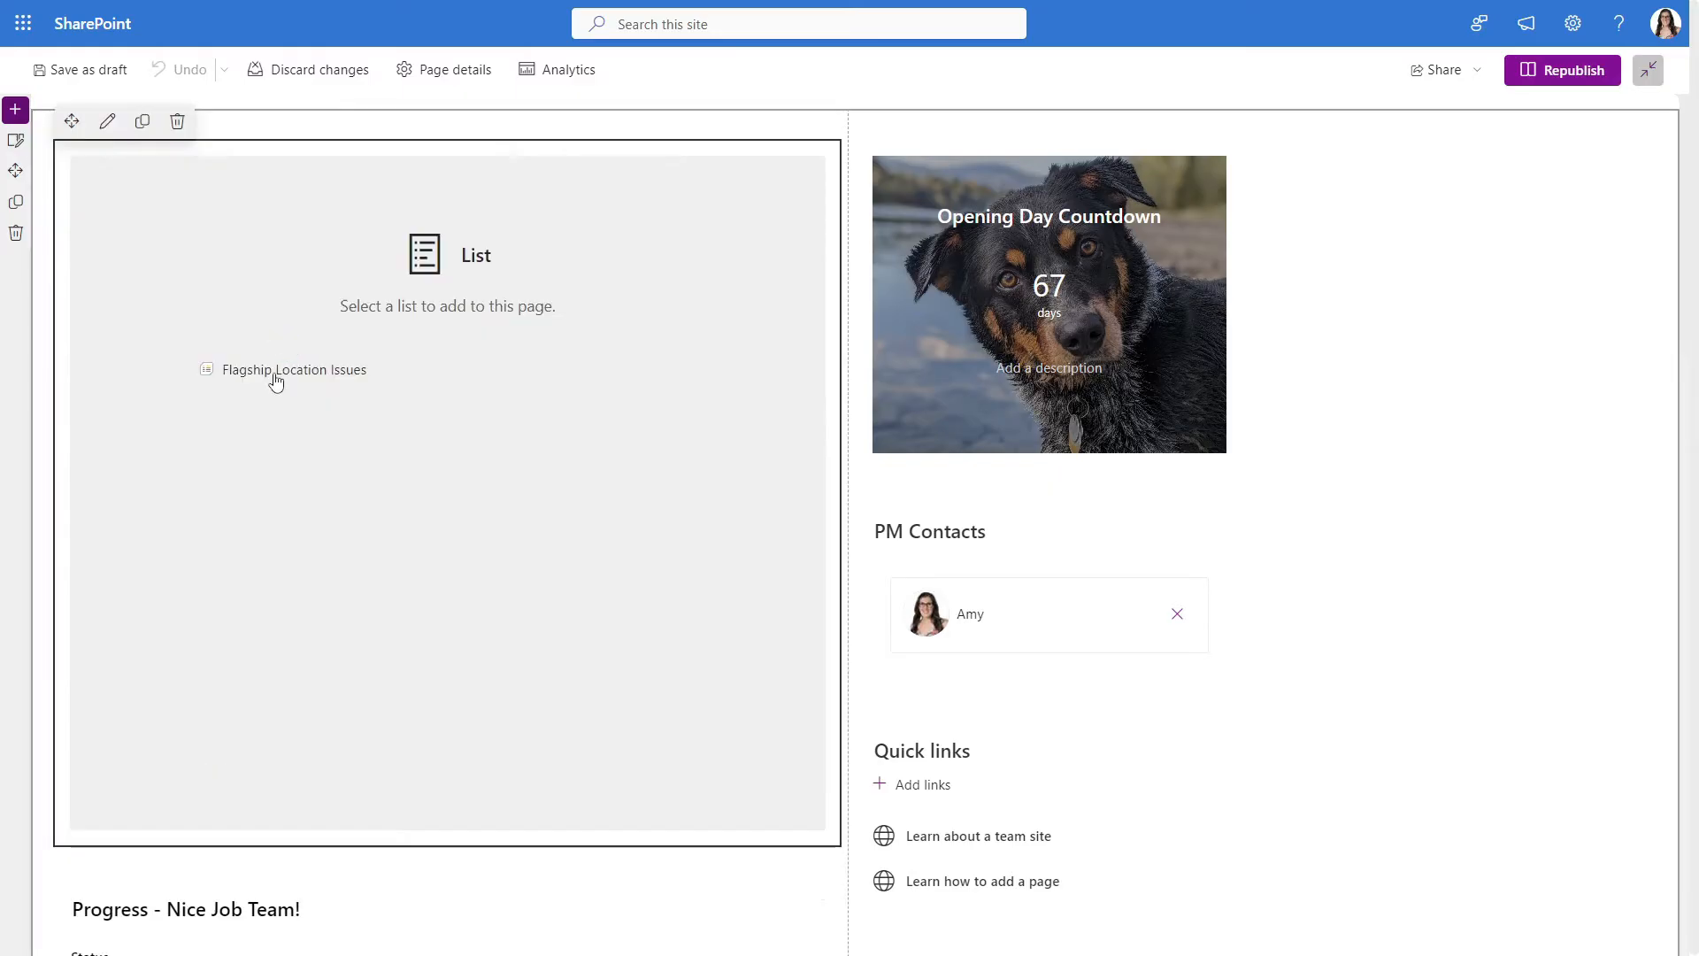
mouse_move(294, 370)
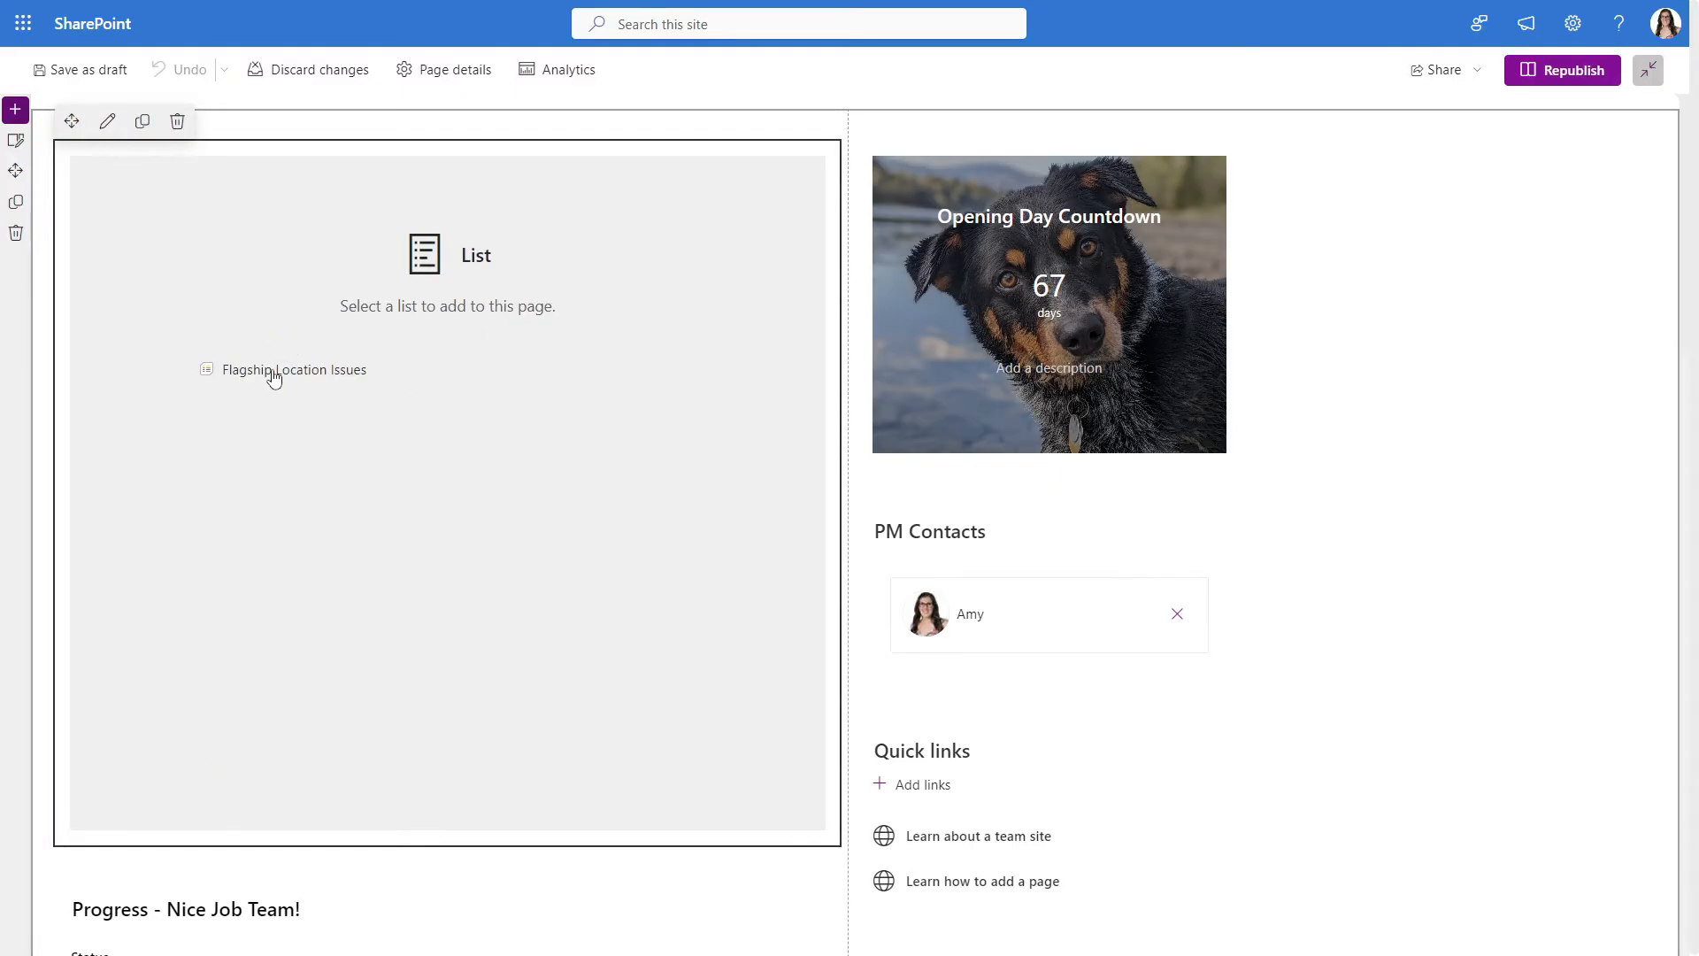
click(293, 370)
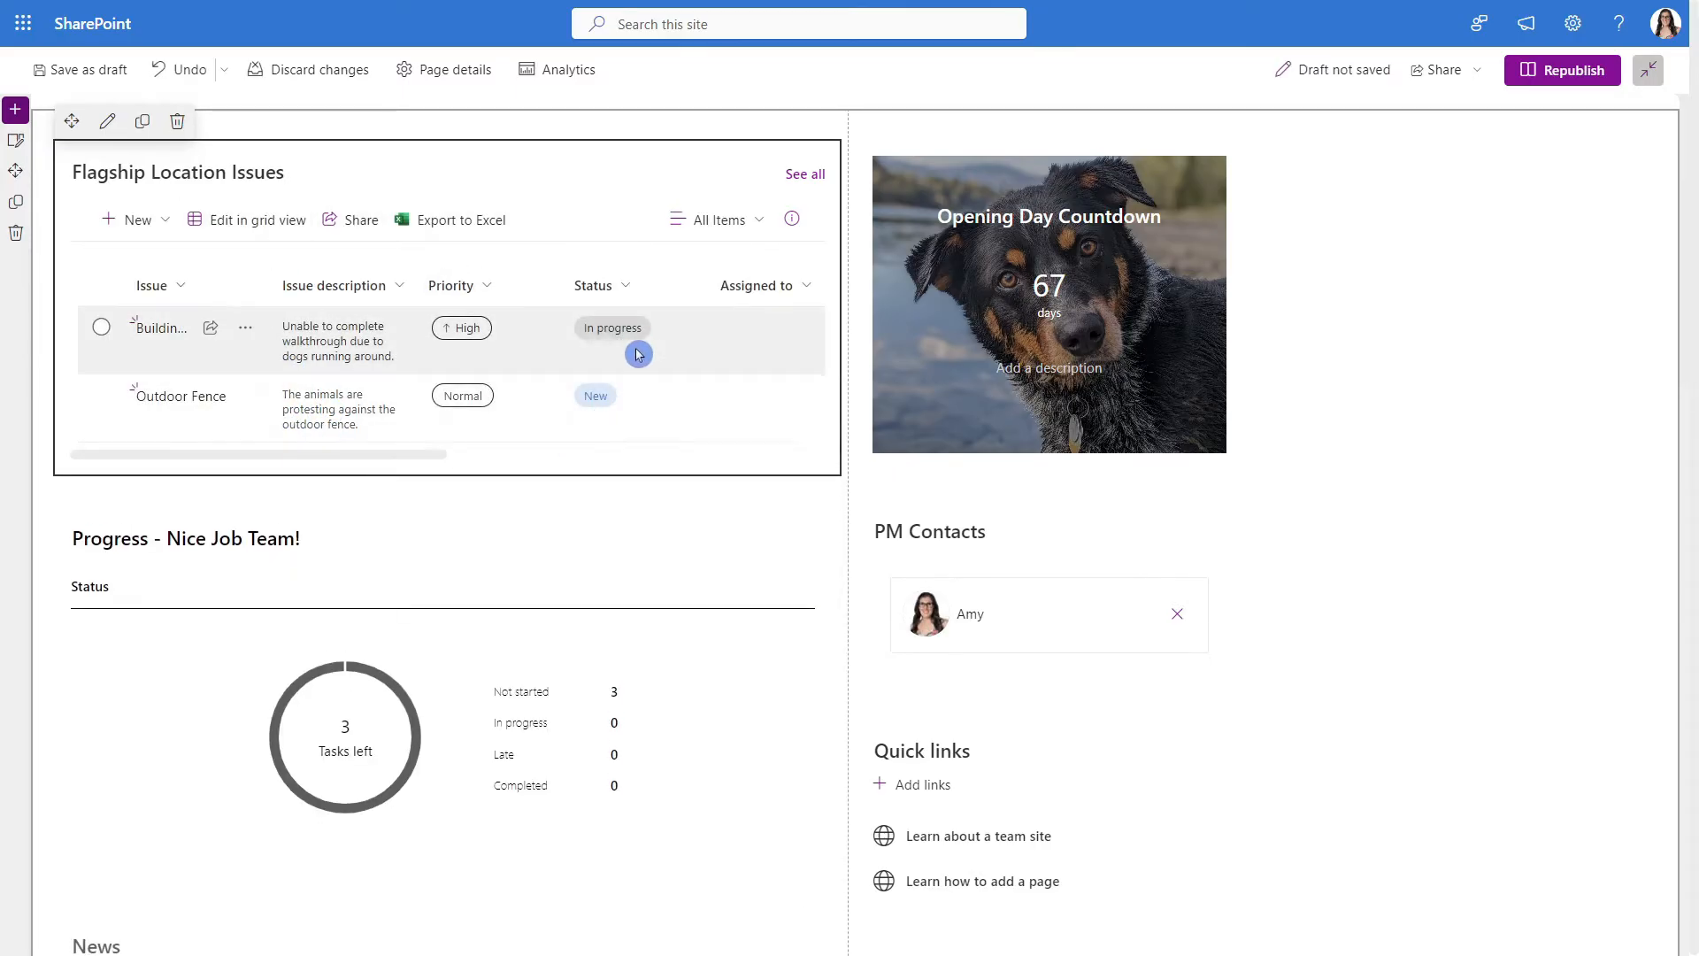
mouse_move(645, 393)
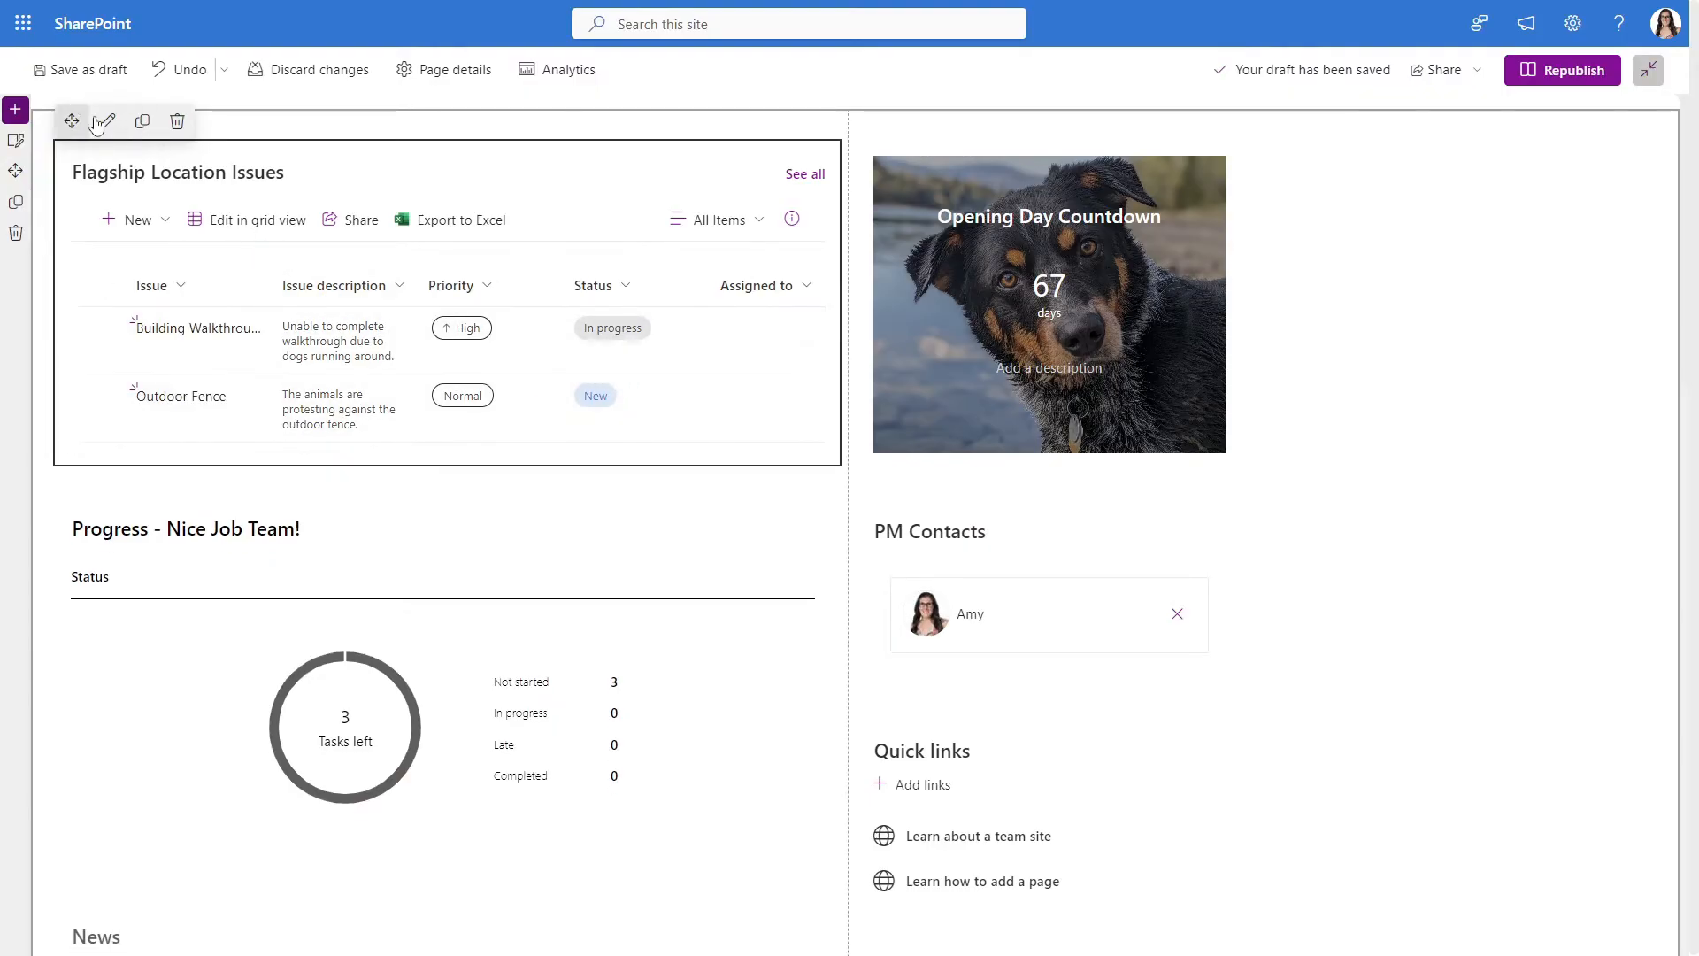
click(106, 121)
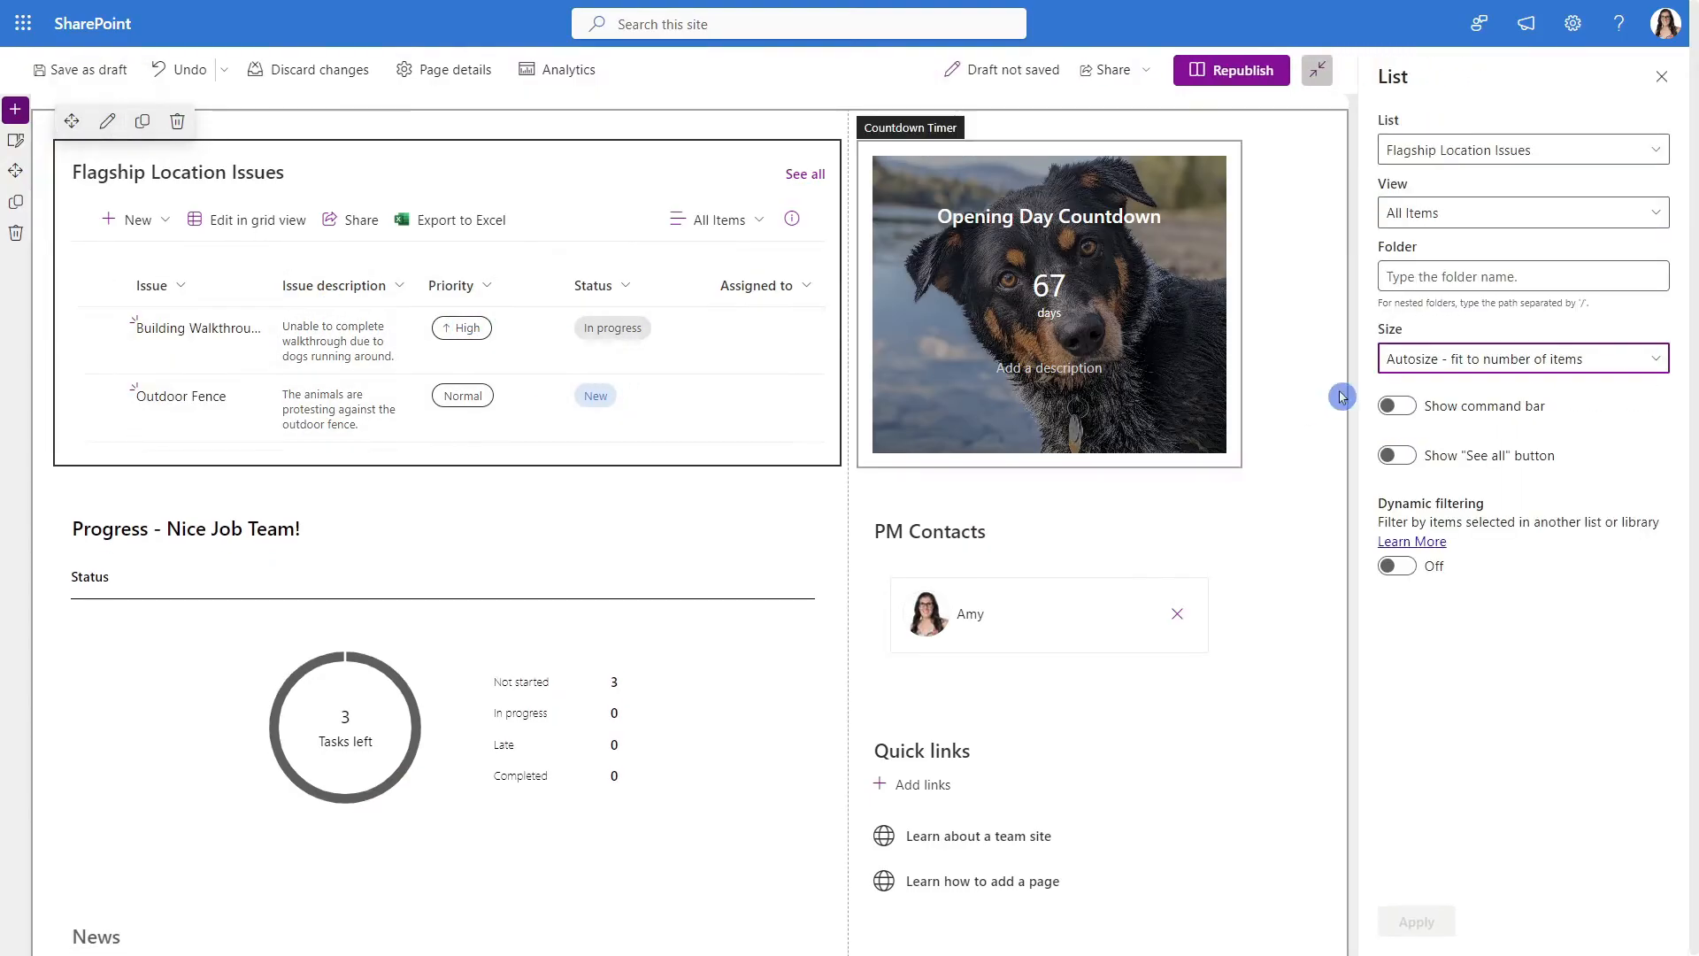
click(1520, 212)
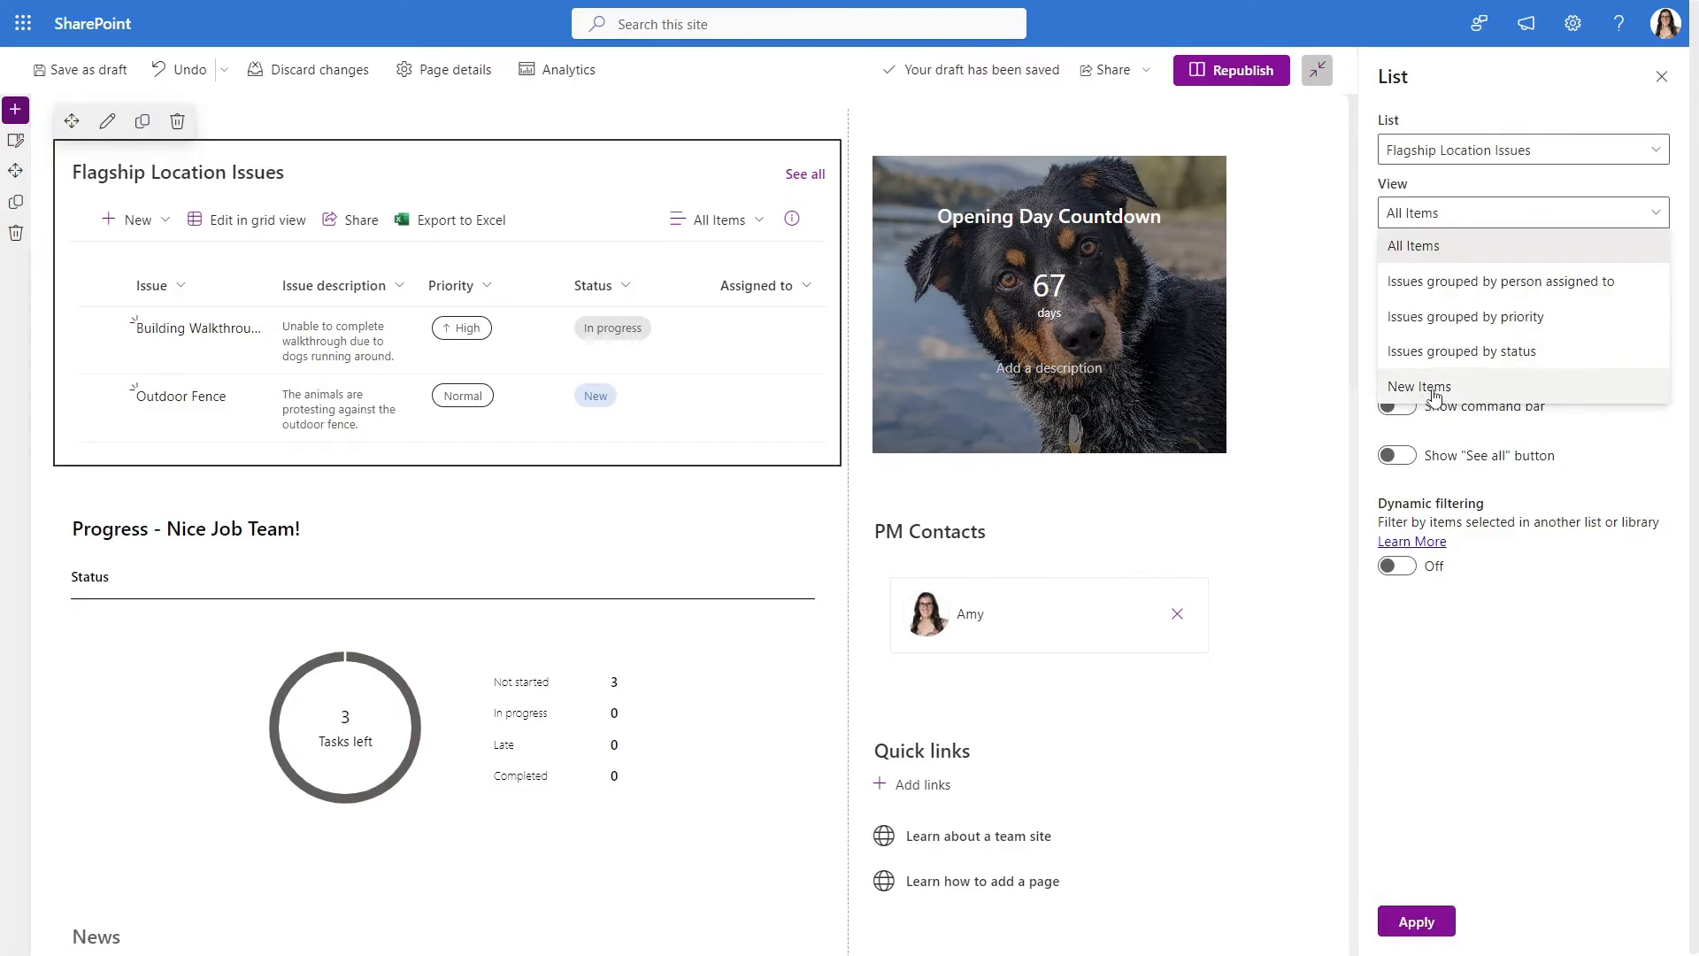
click(1418, 386)
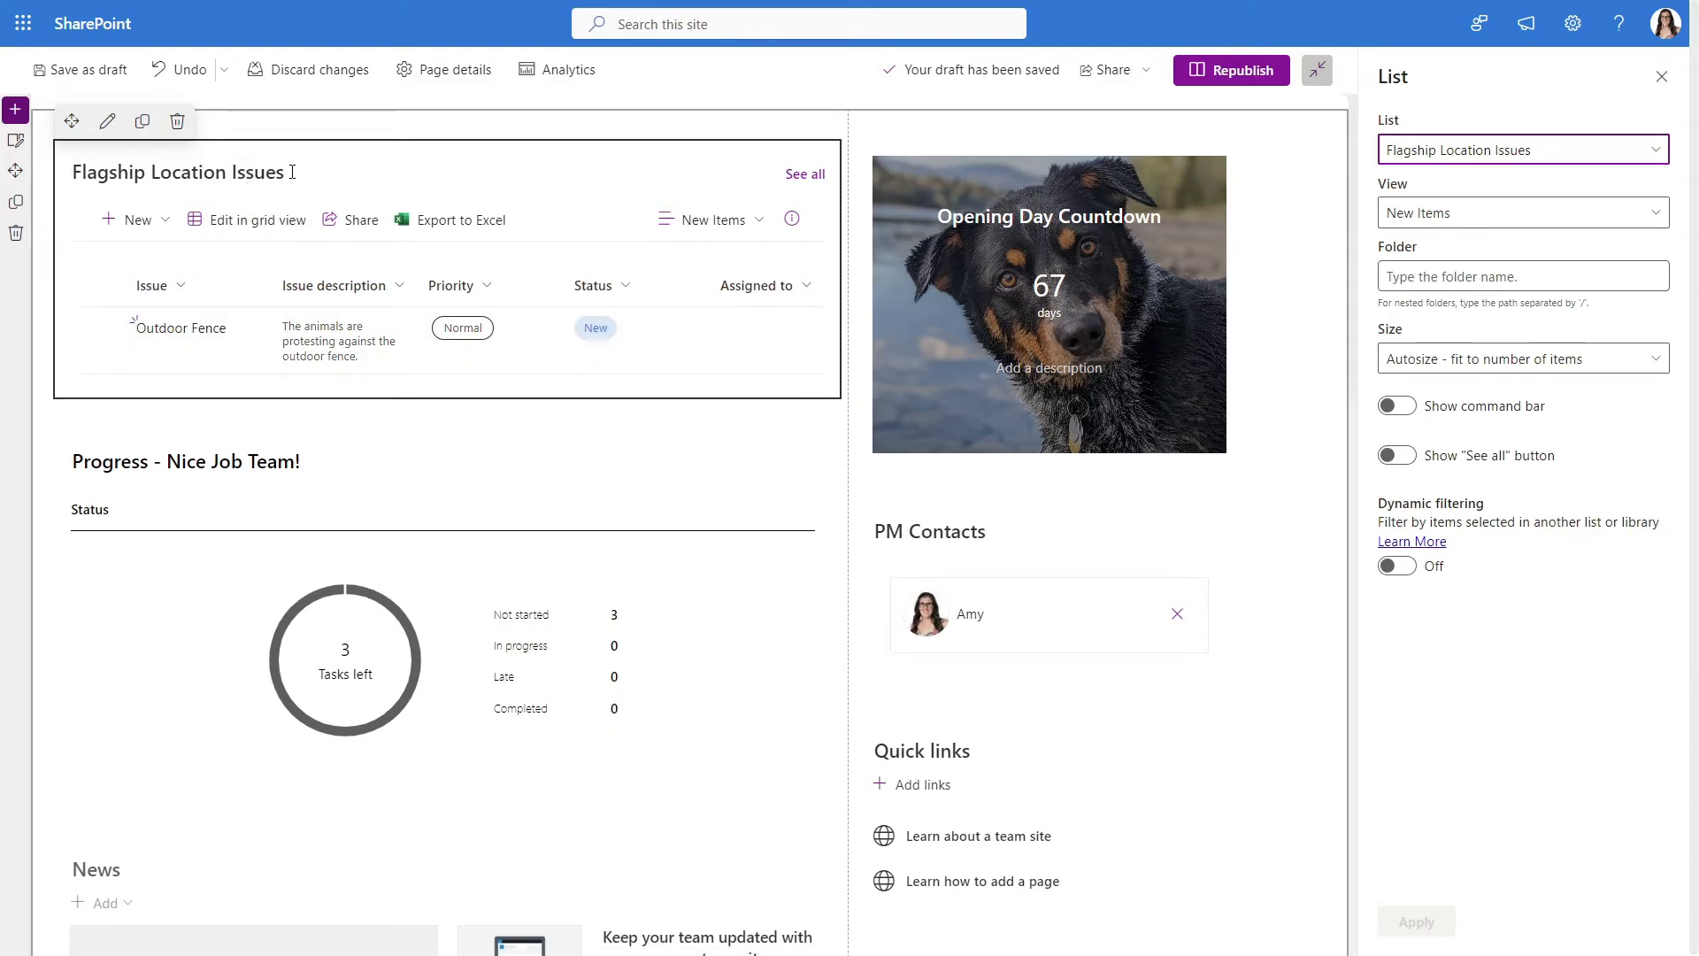
triple_click(175, 173)
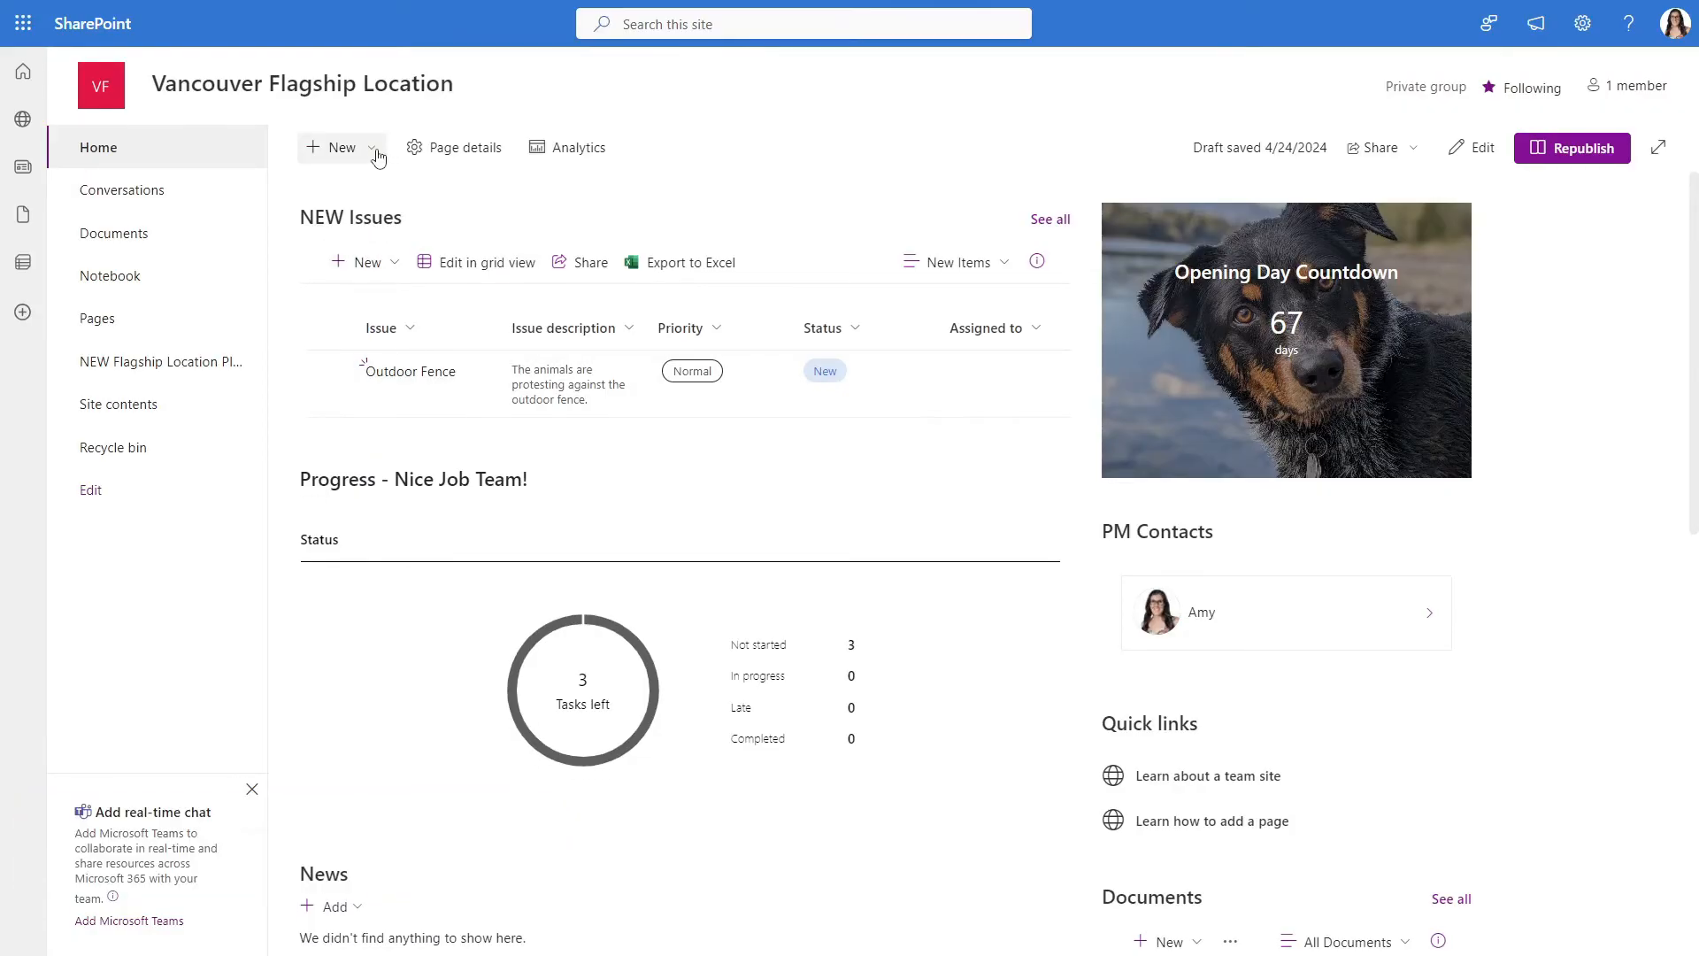
Create a blank site page titled 'Employee Feedback'
click(338, 146)
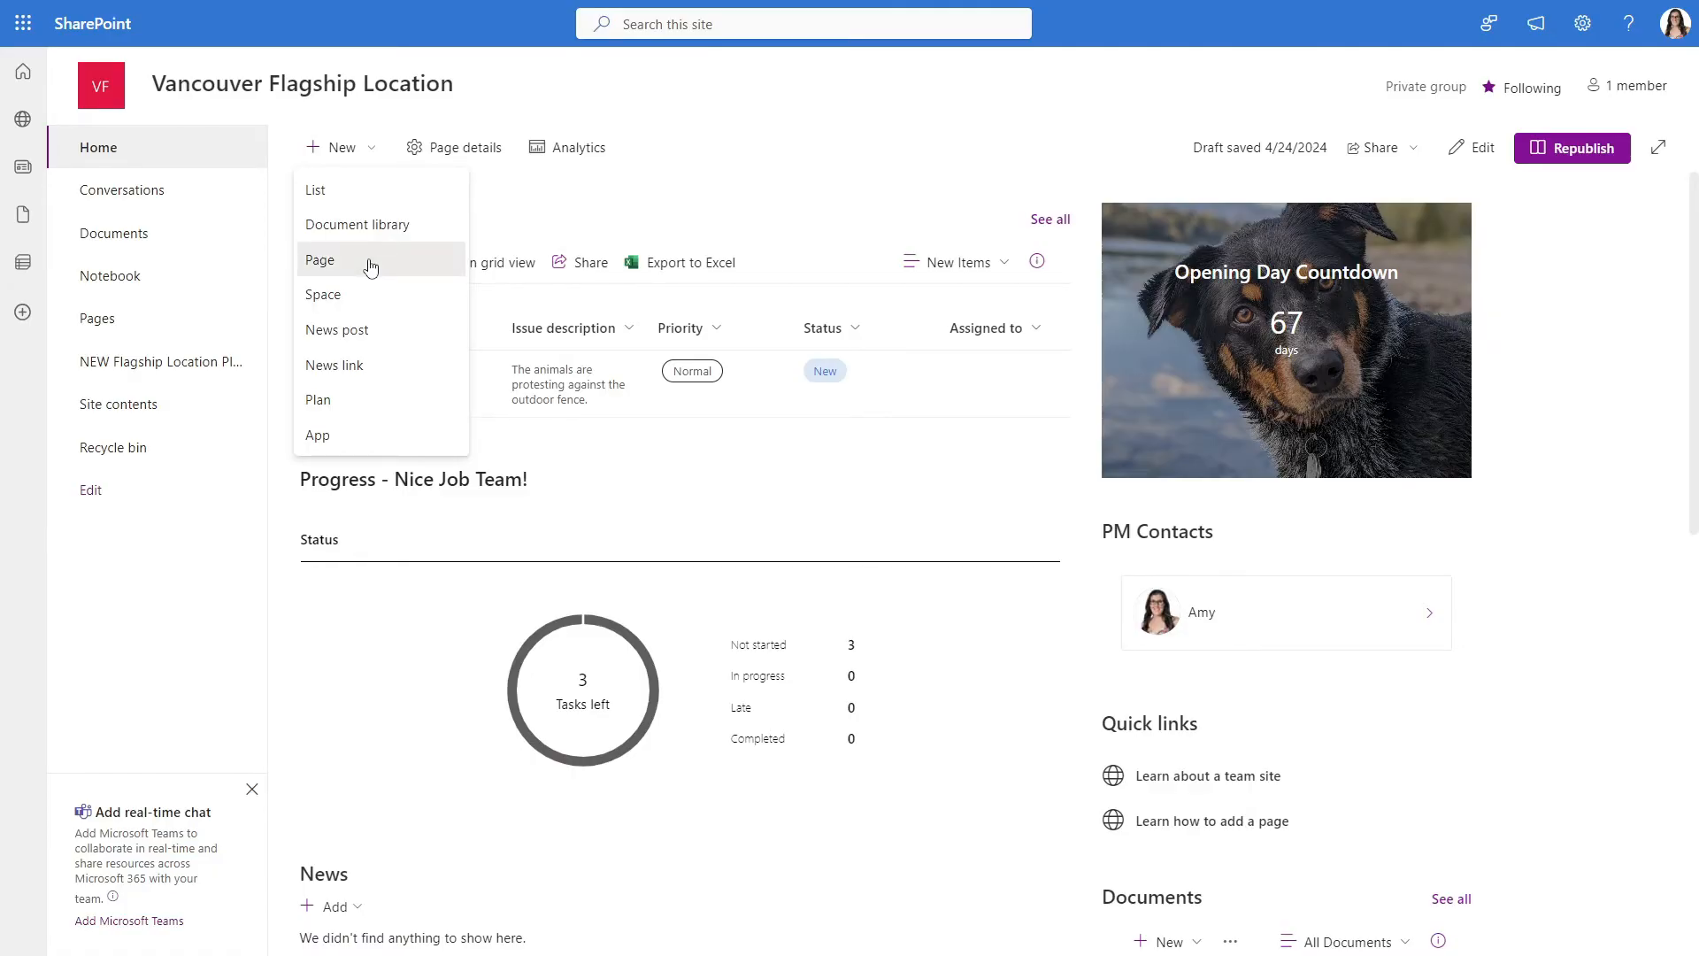
click(320, 260)
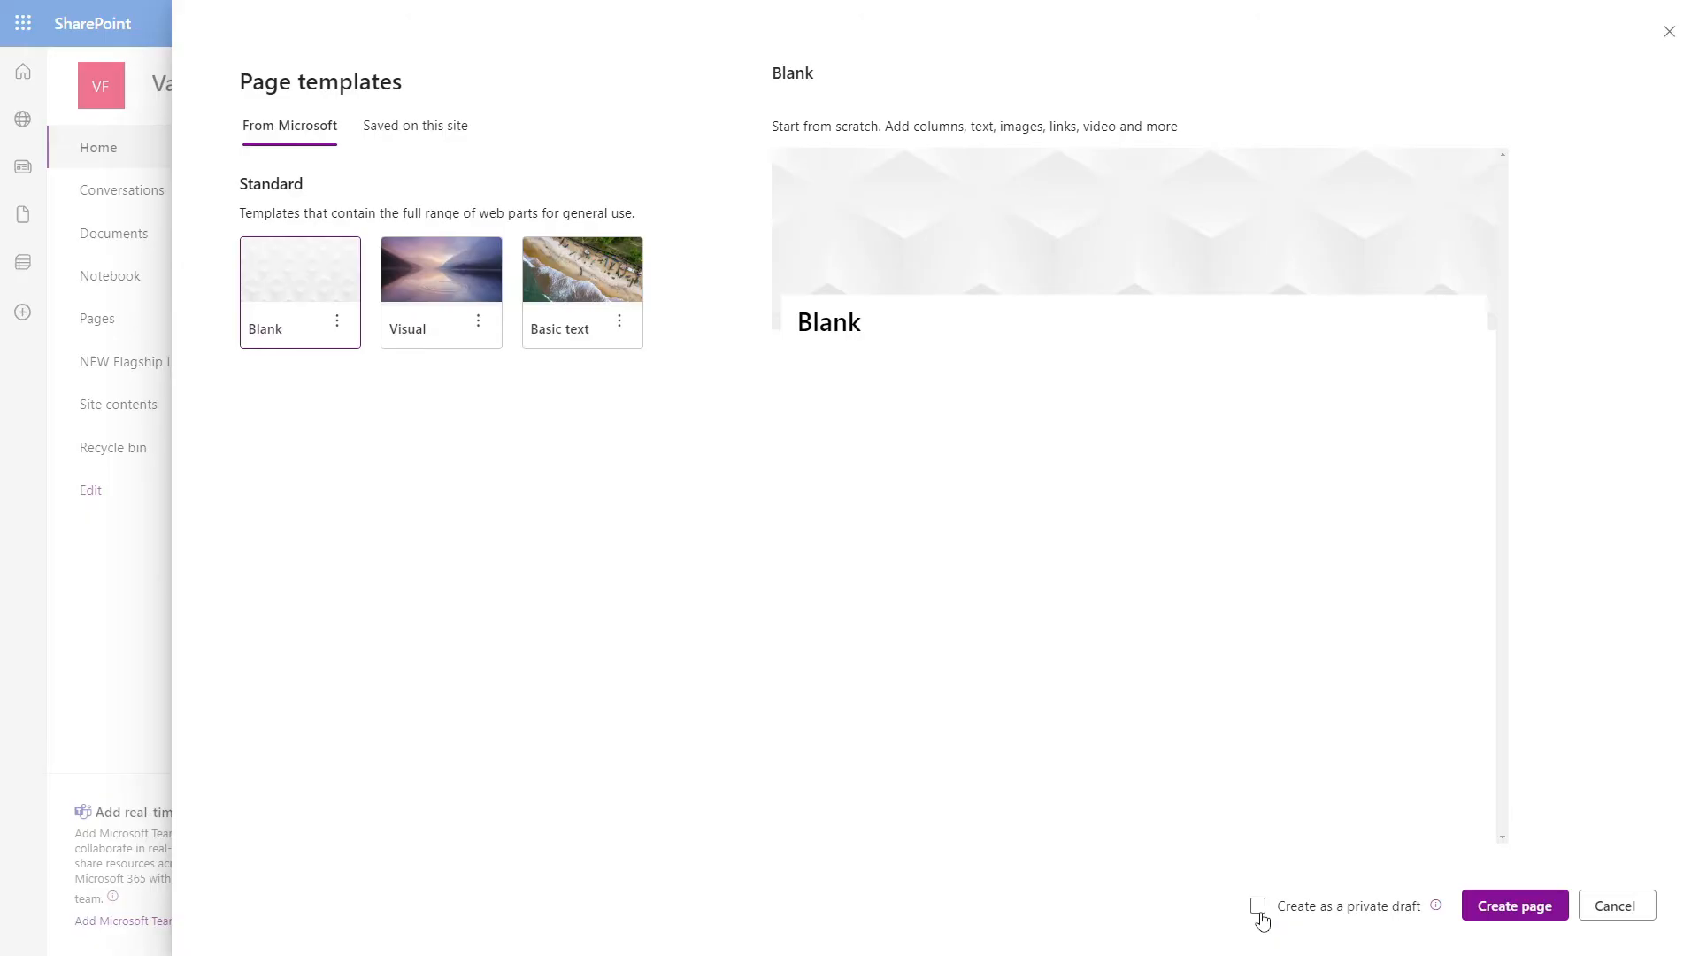
click(1515, 905)
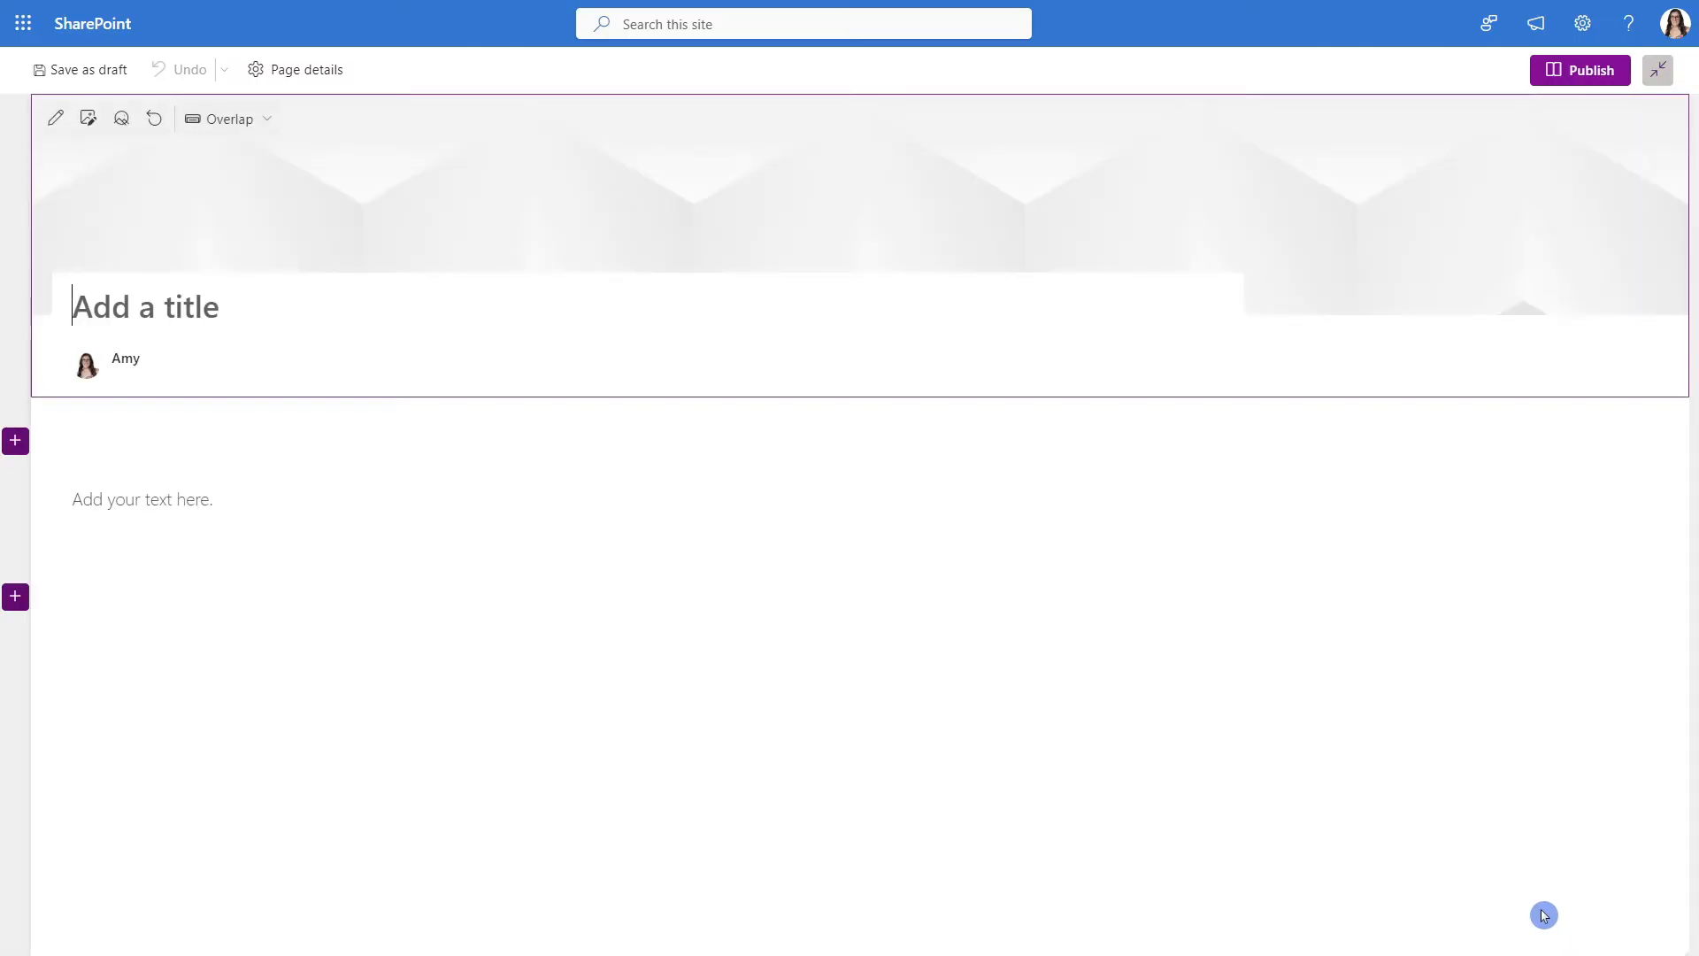
text(Employee Feedback)
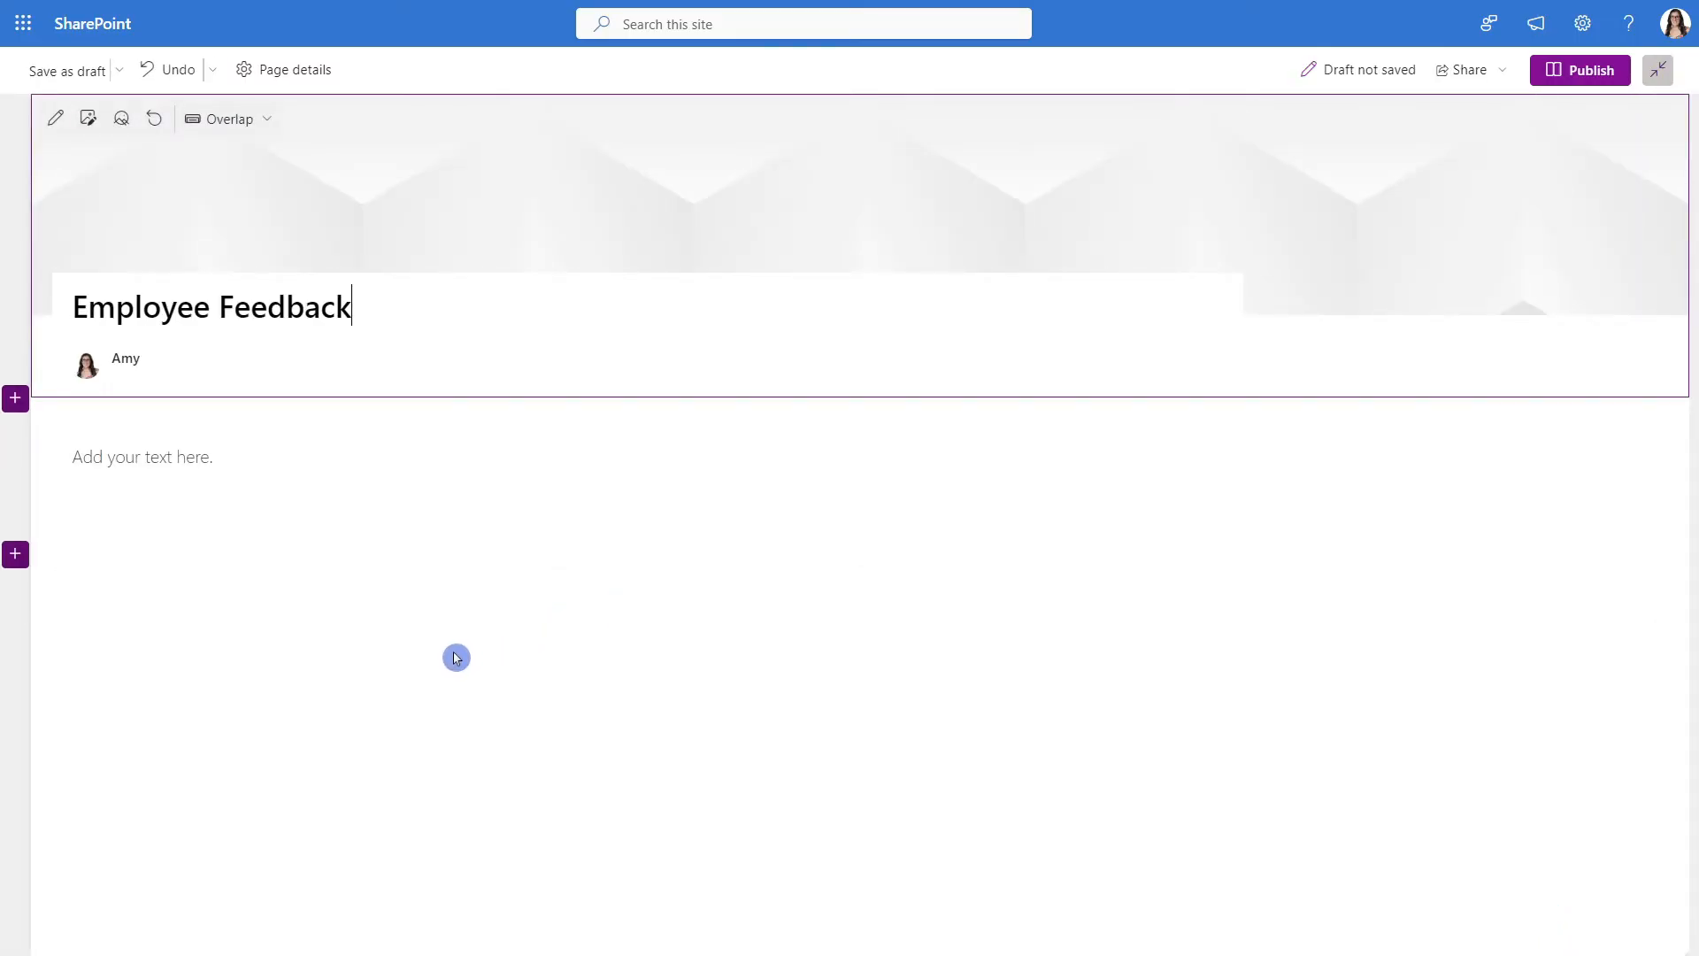
mouse_move(299, 667)
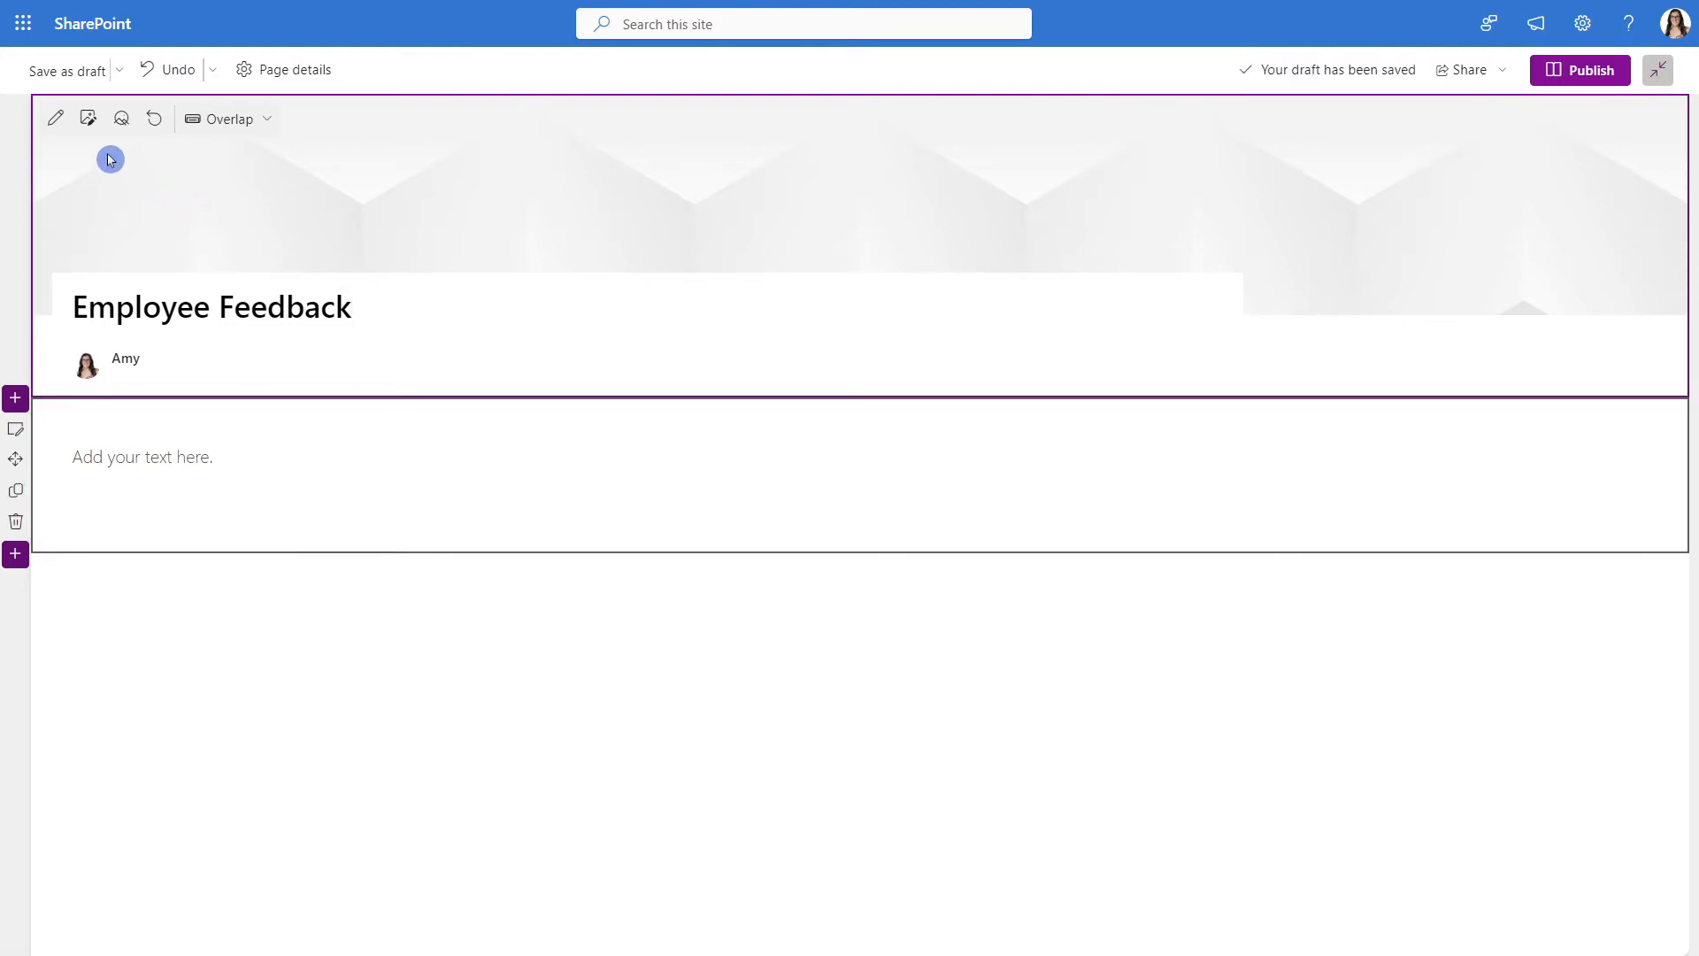
Set the header to the pencil-on-answer-sheet stock photo found by searching 'form'
click(89, 117)
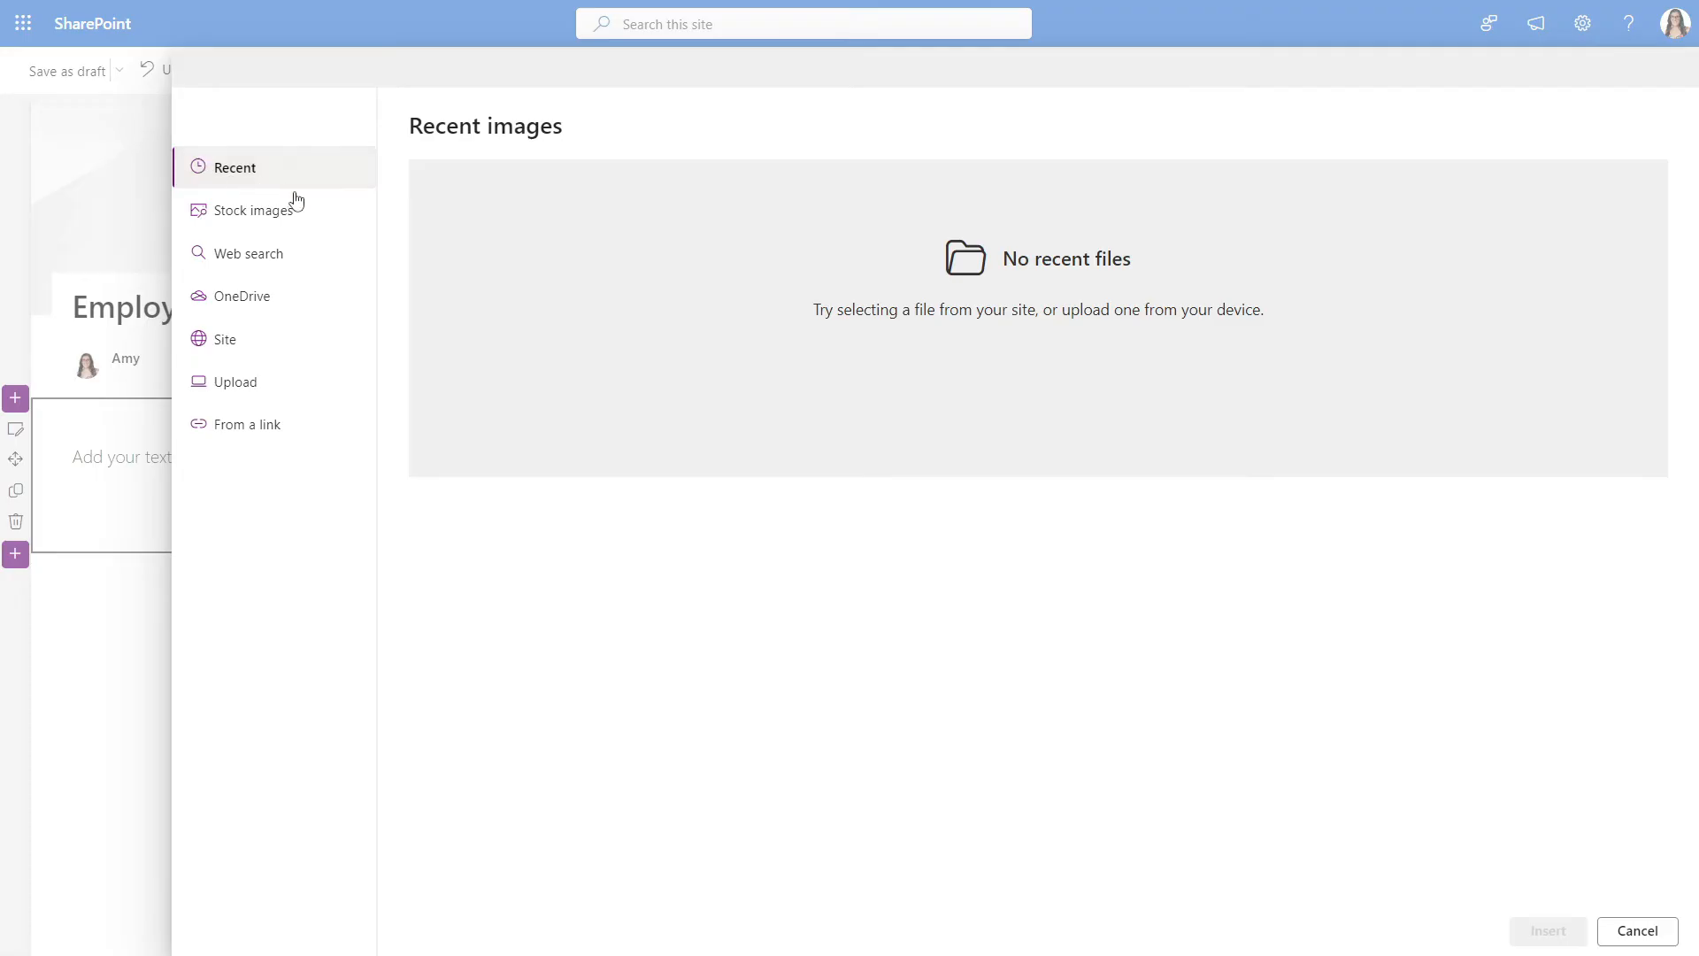
click(255, 209)
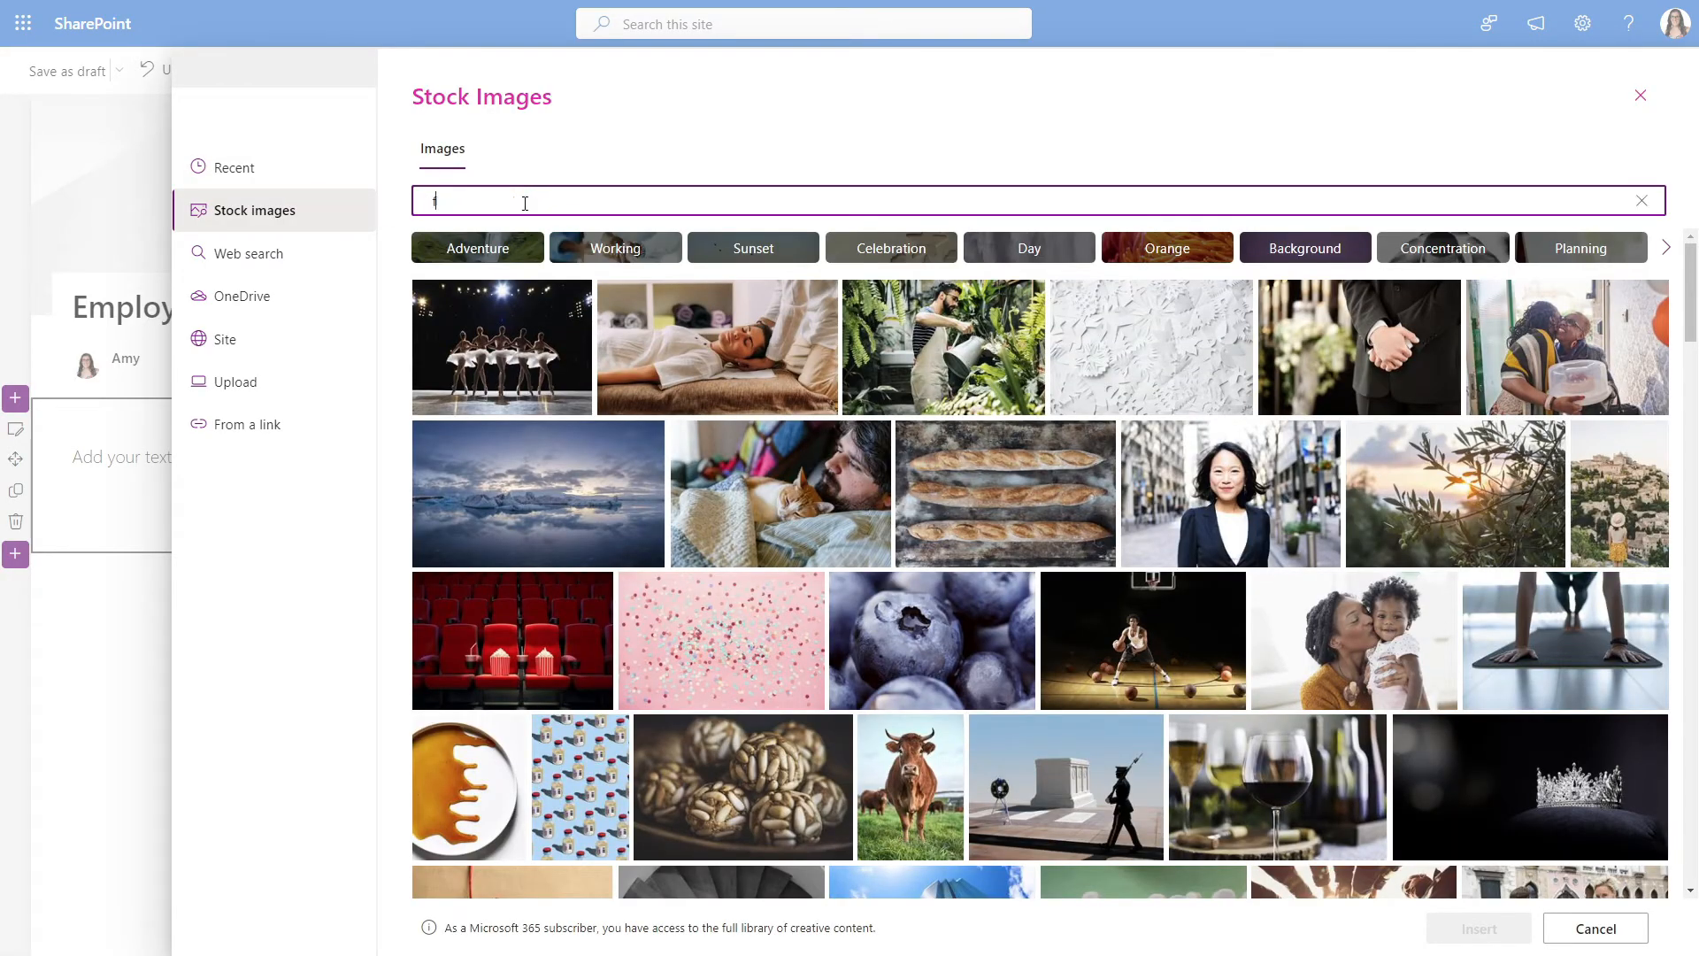
text(form)
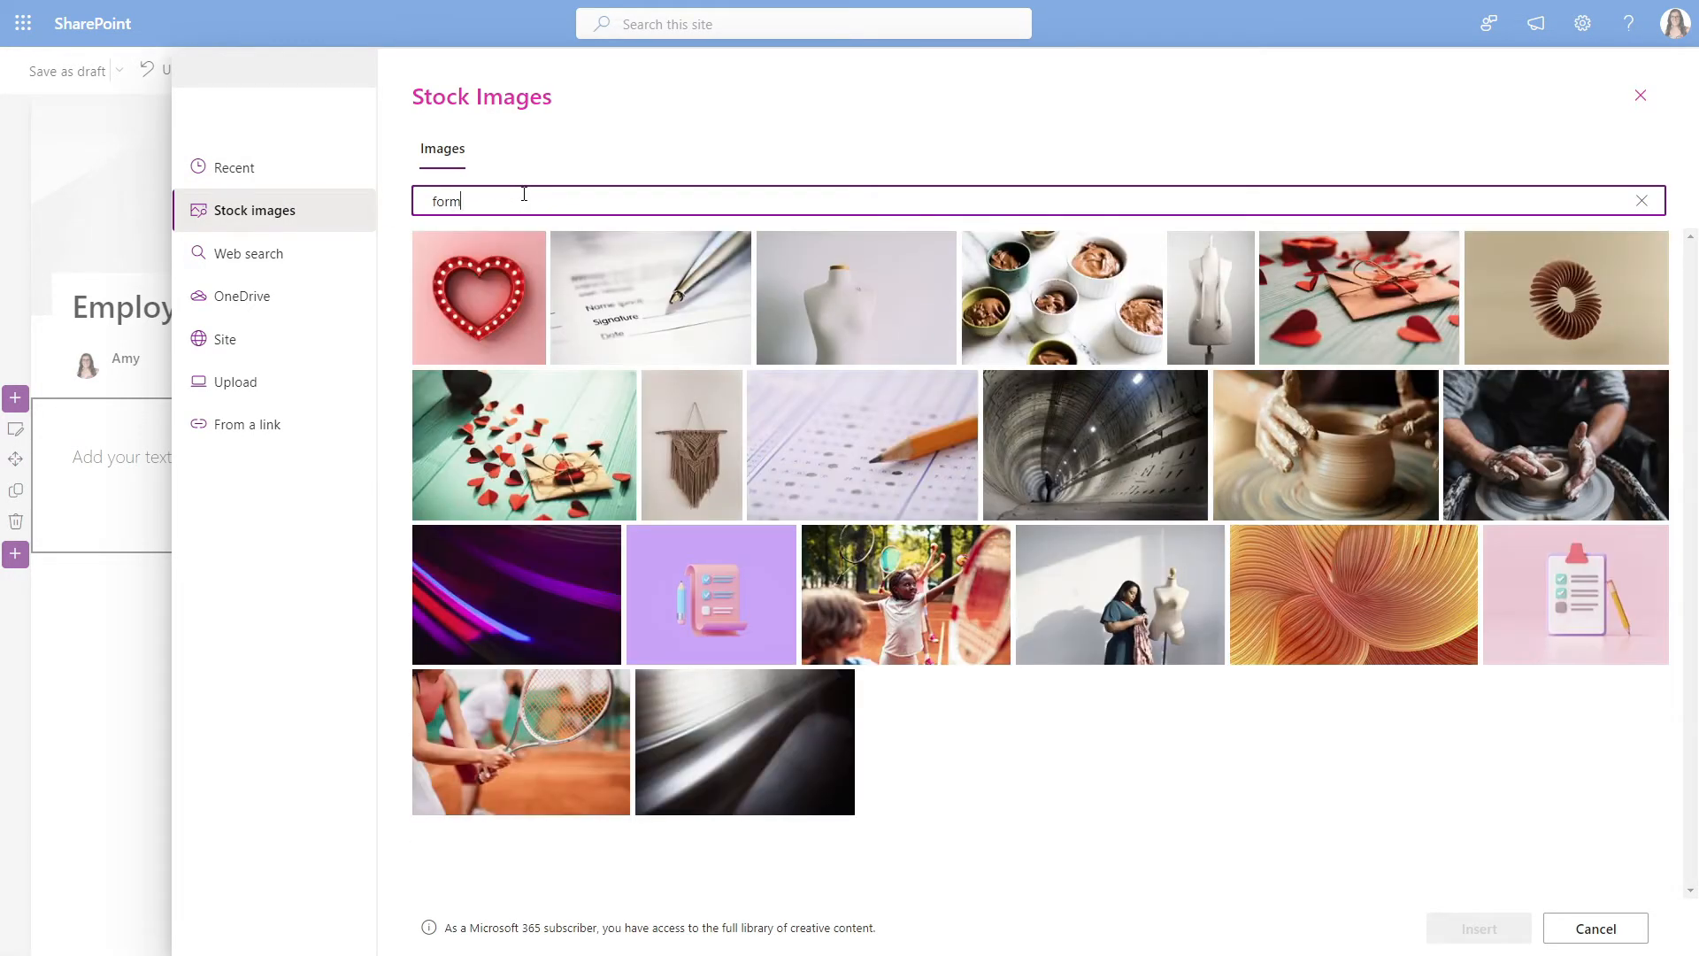
click(859, 444)
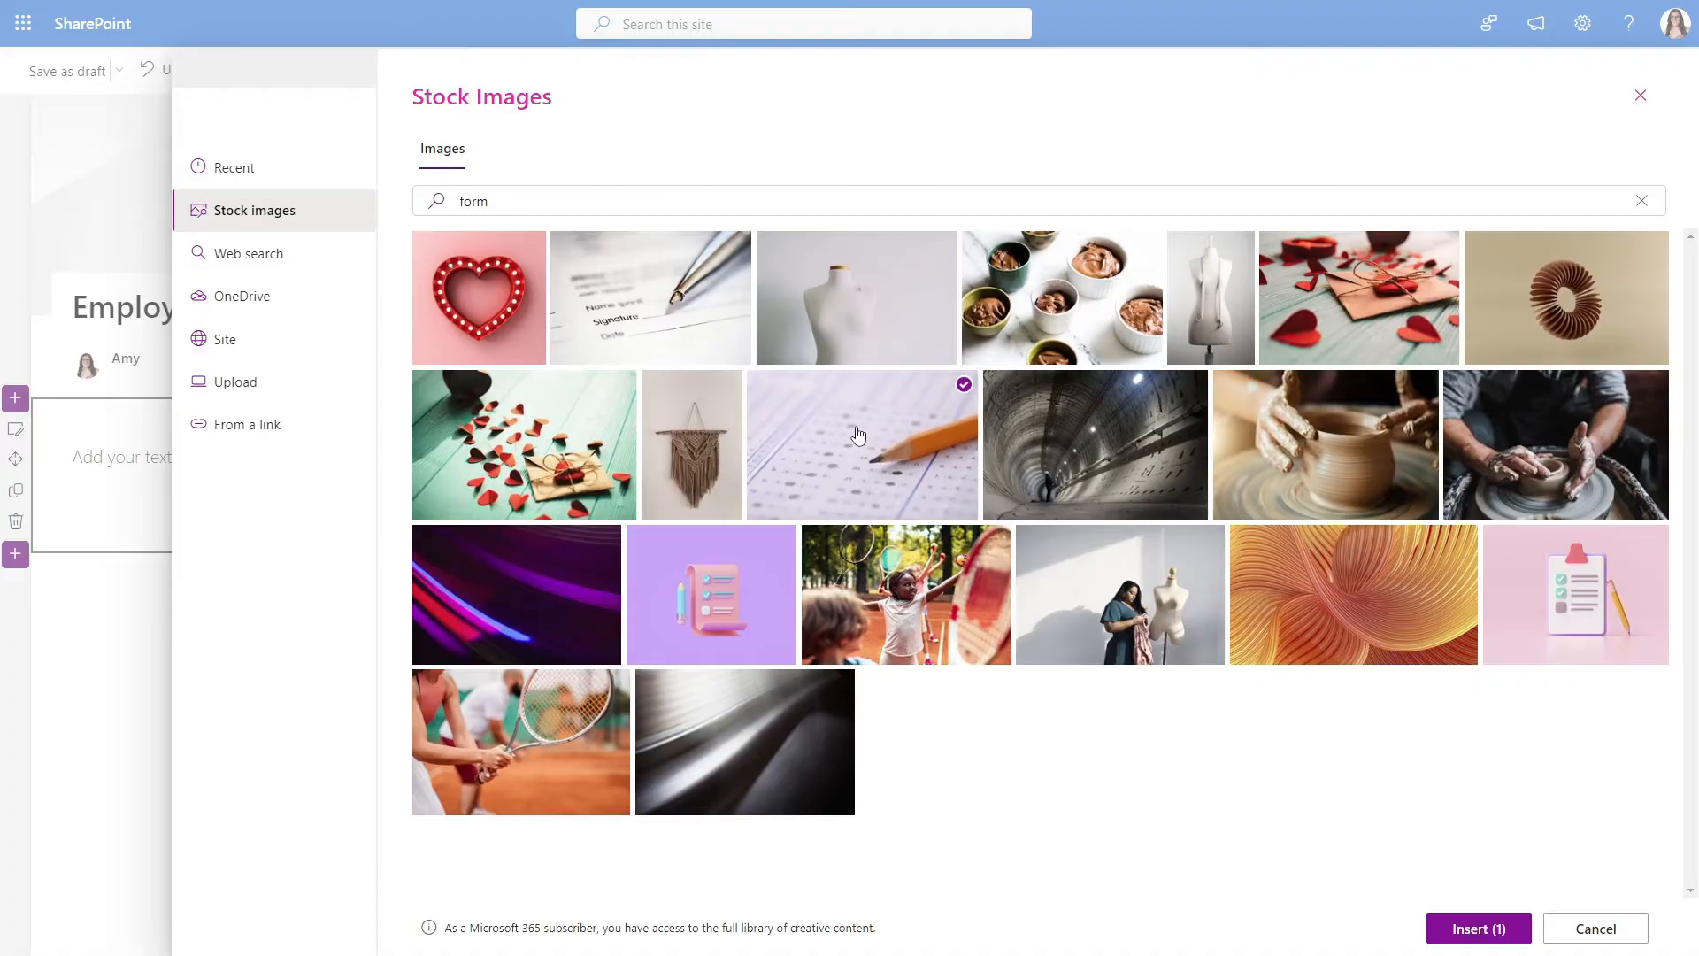
click(1476, 929)
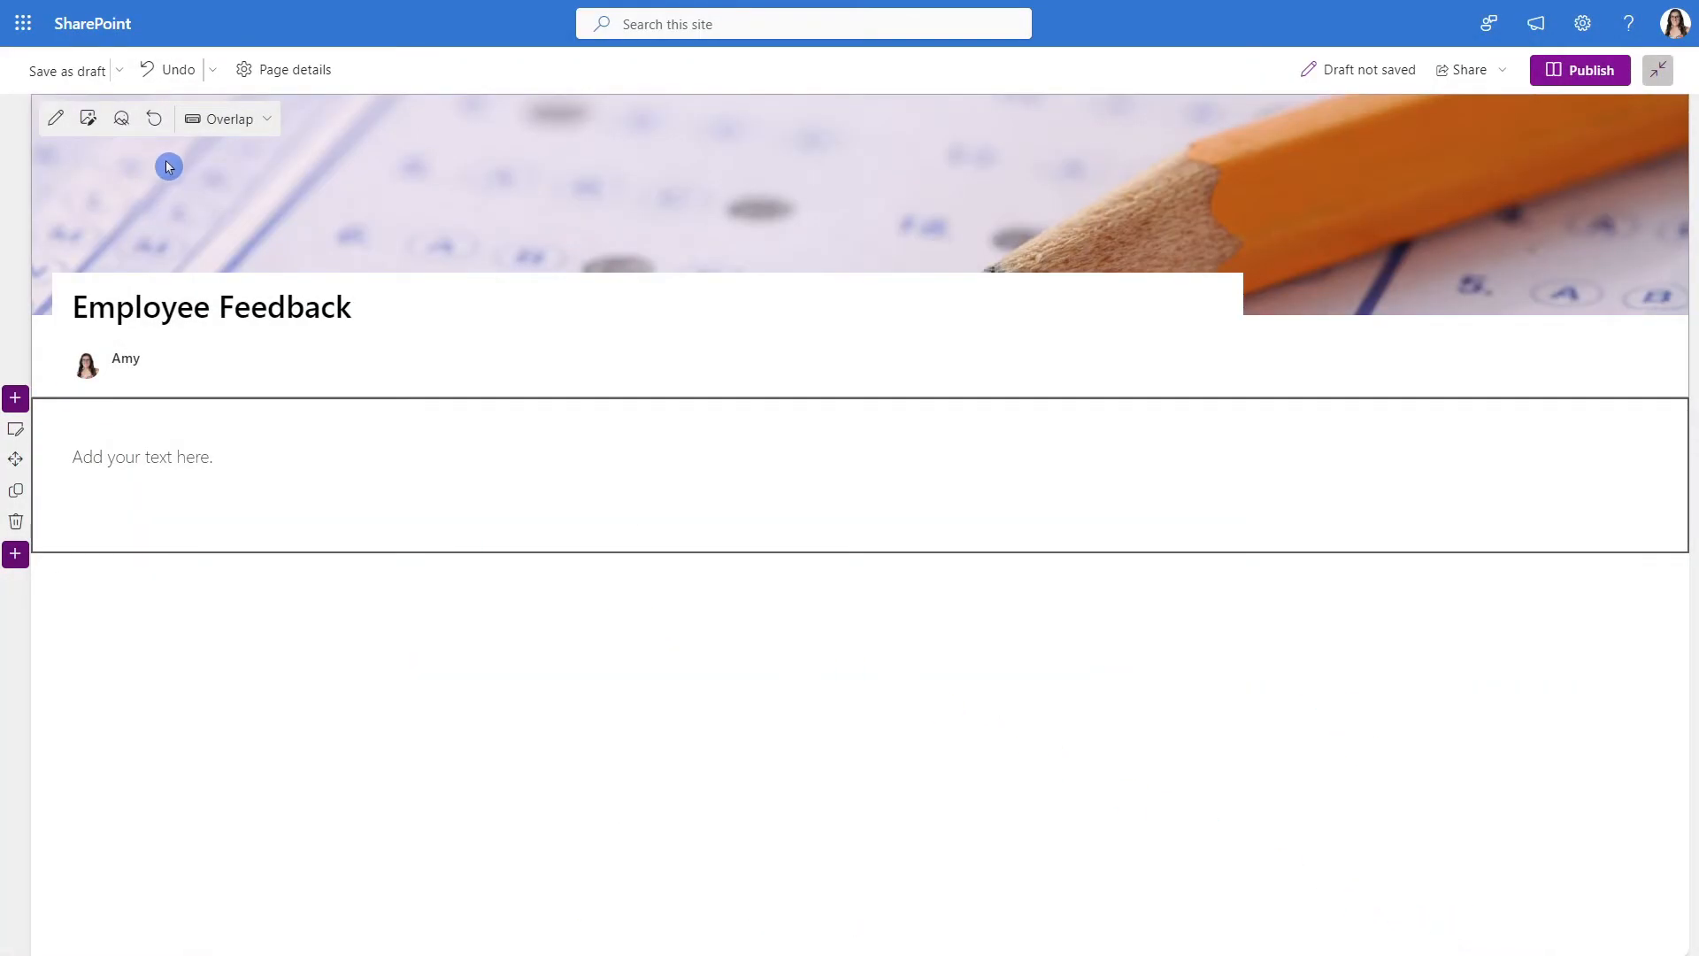
Use the Image and title layout with 'Flagship Project Improvements' as text above the title
click(228, 118)
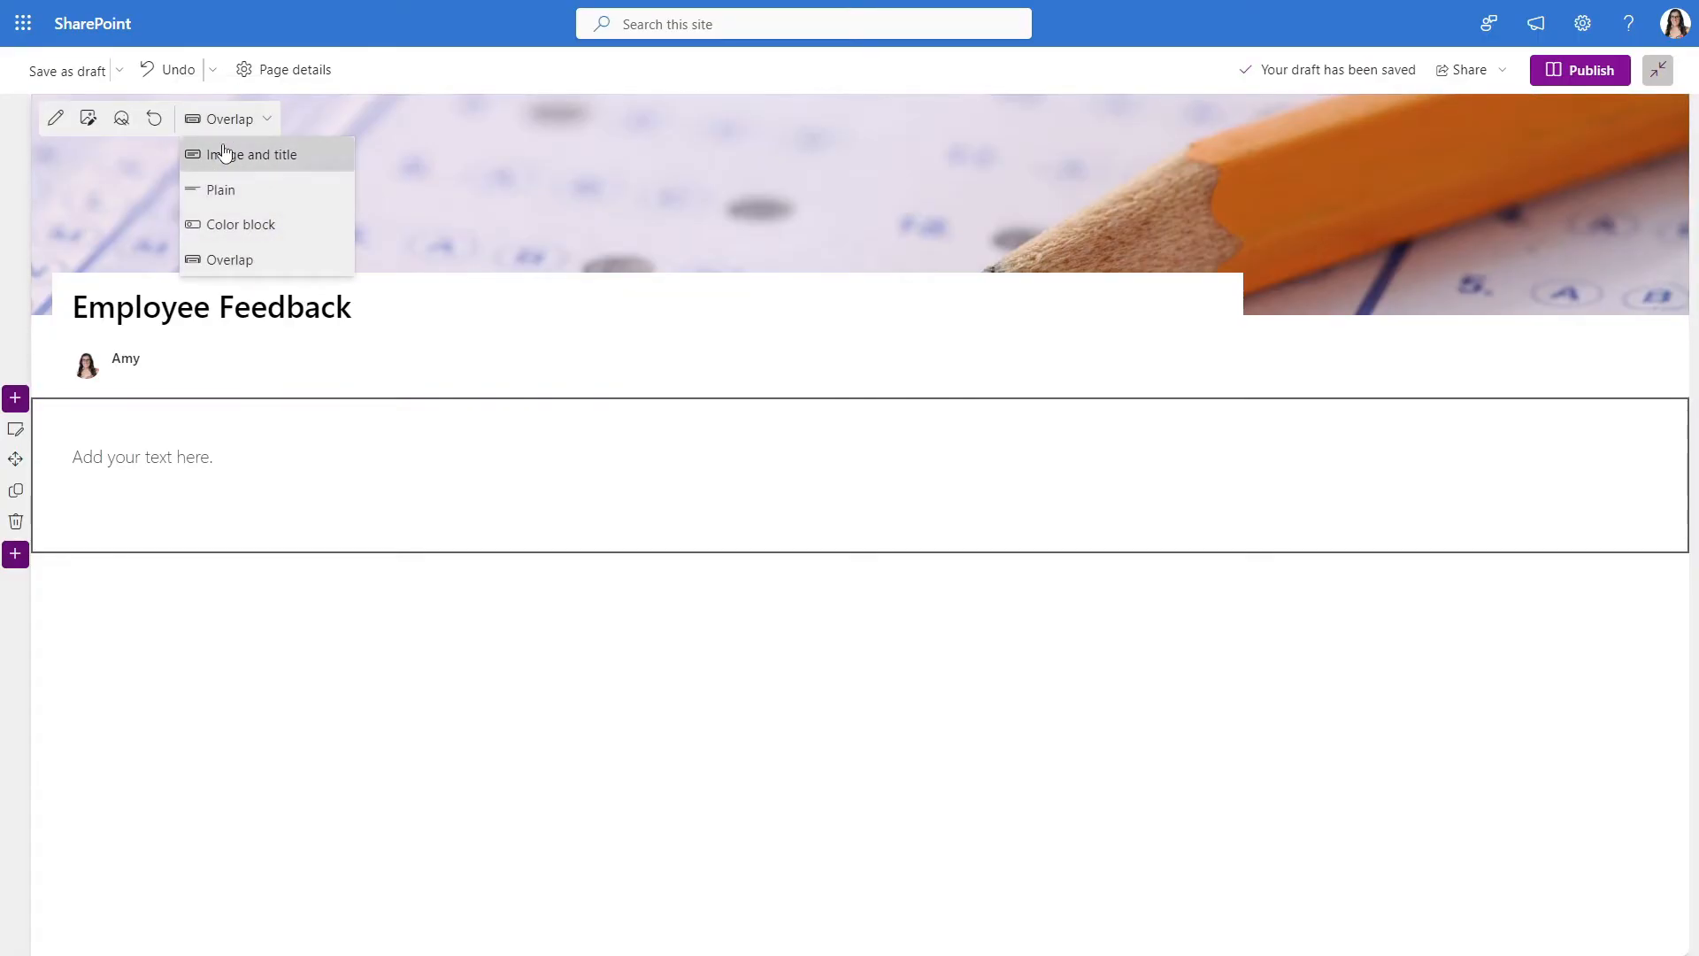
click(255, 153)
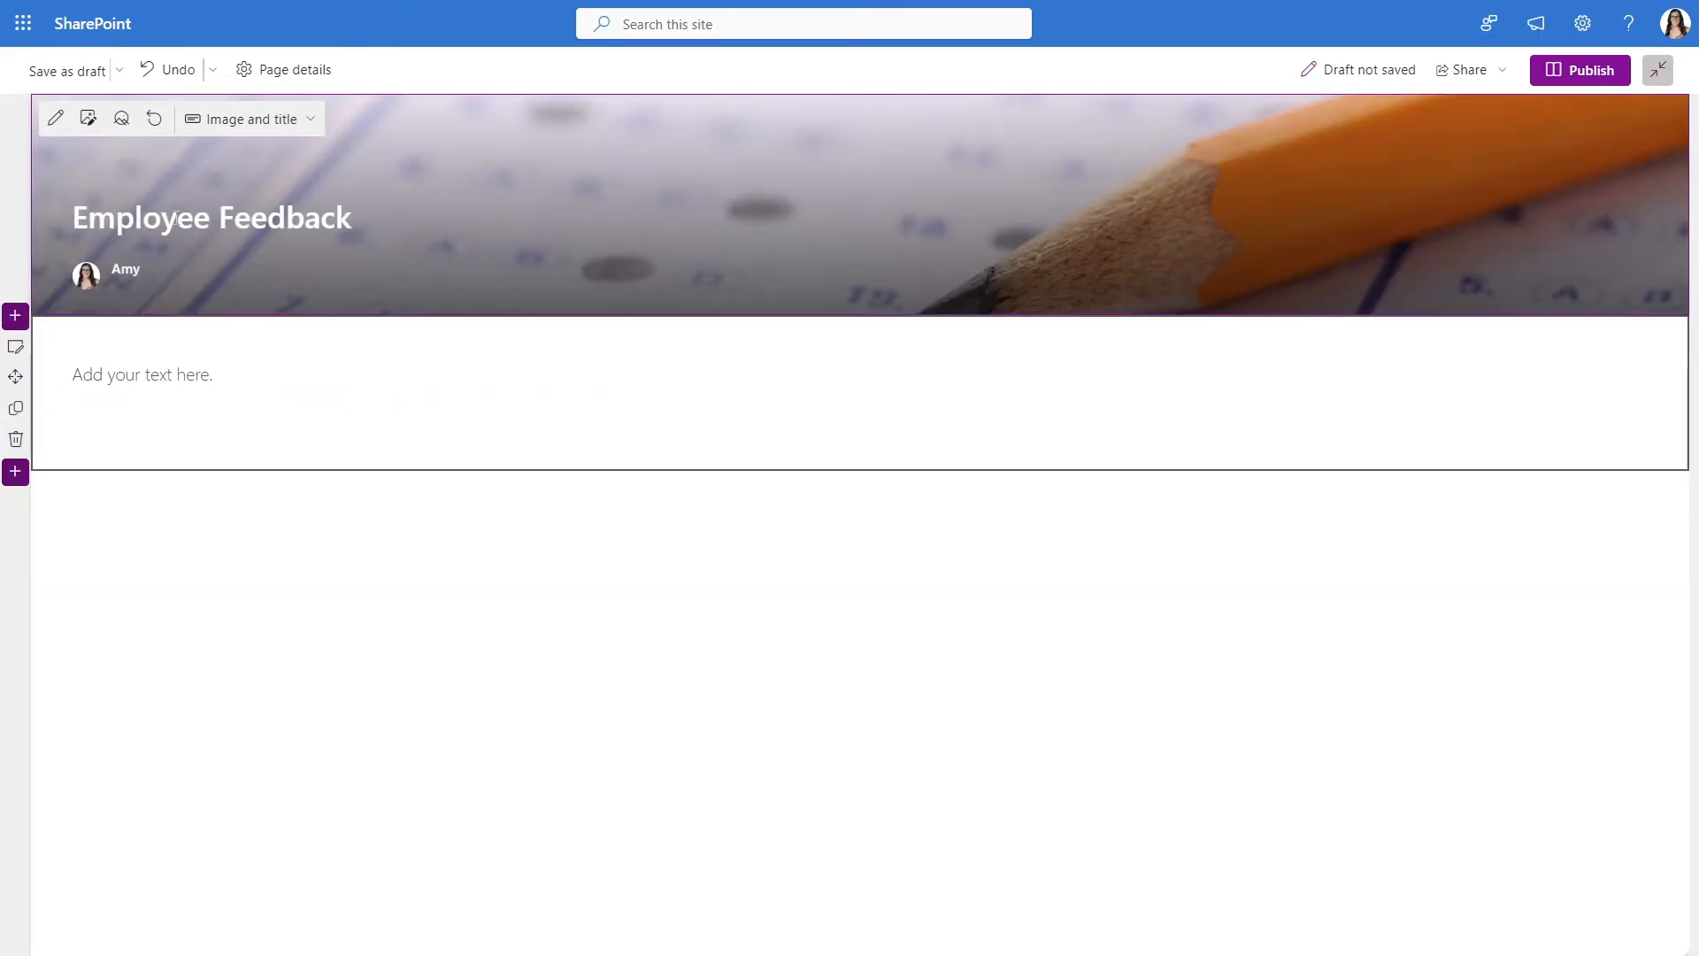
click(56, 118)
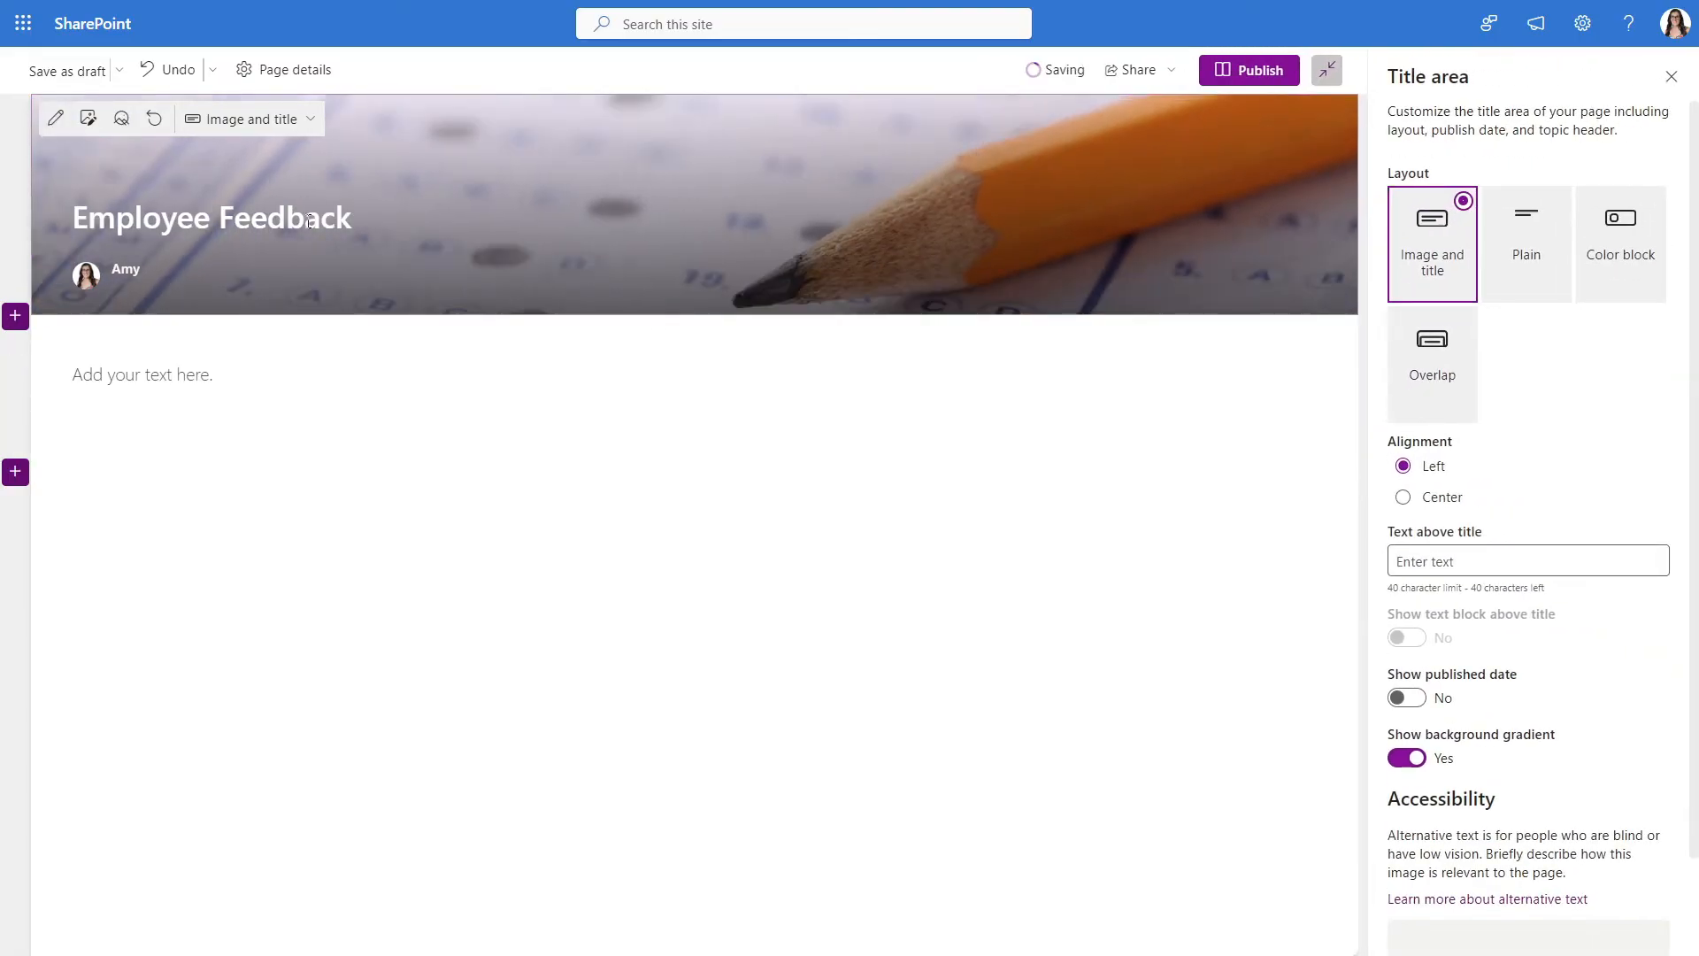
text(Flagship Project Improvements)
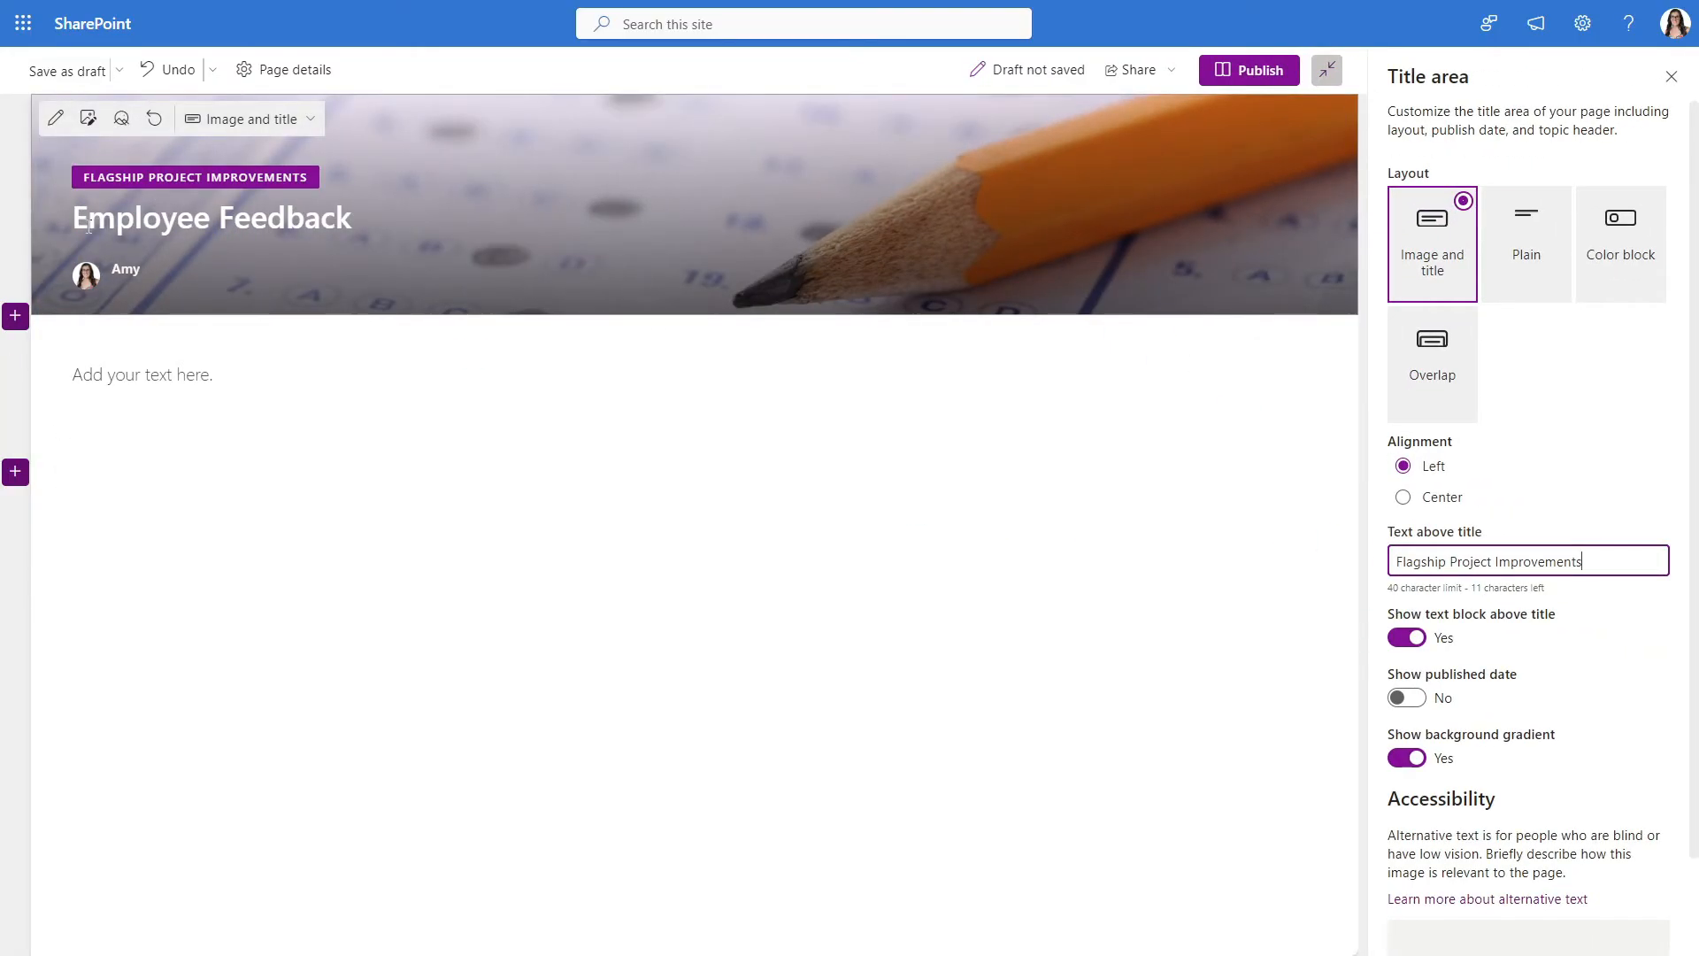
click(1671, 76)
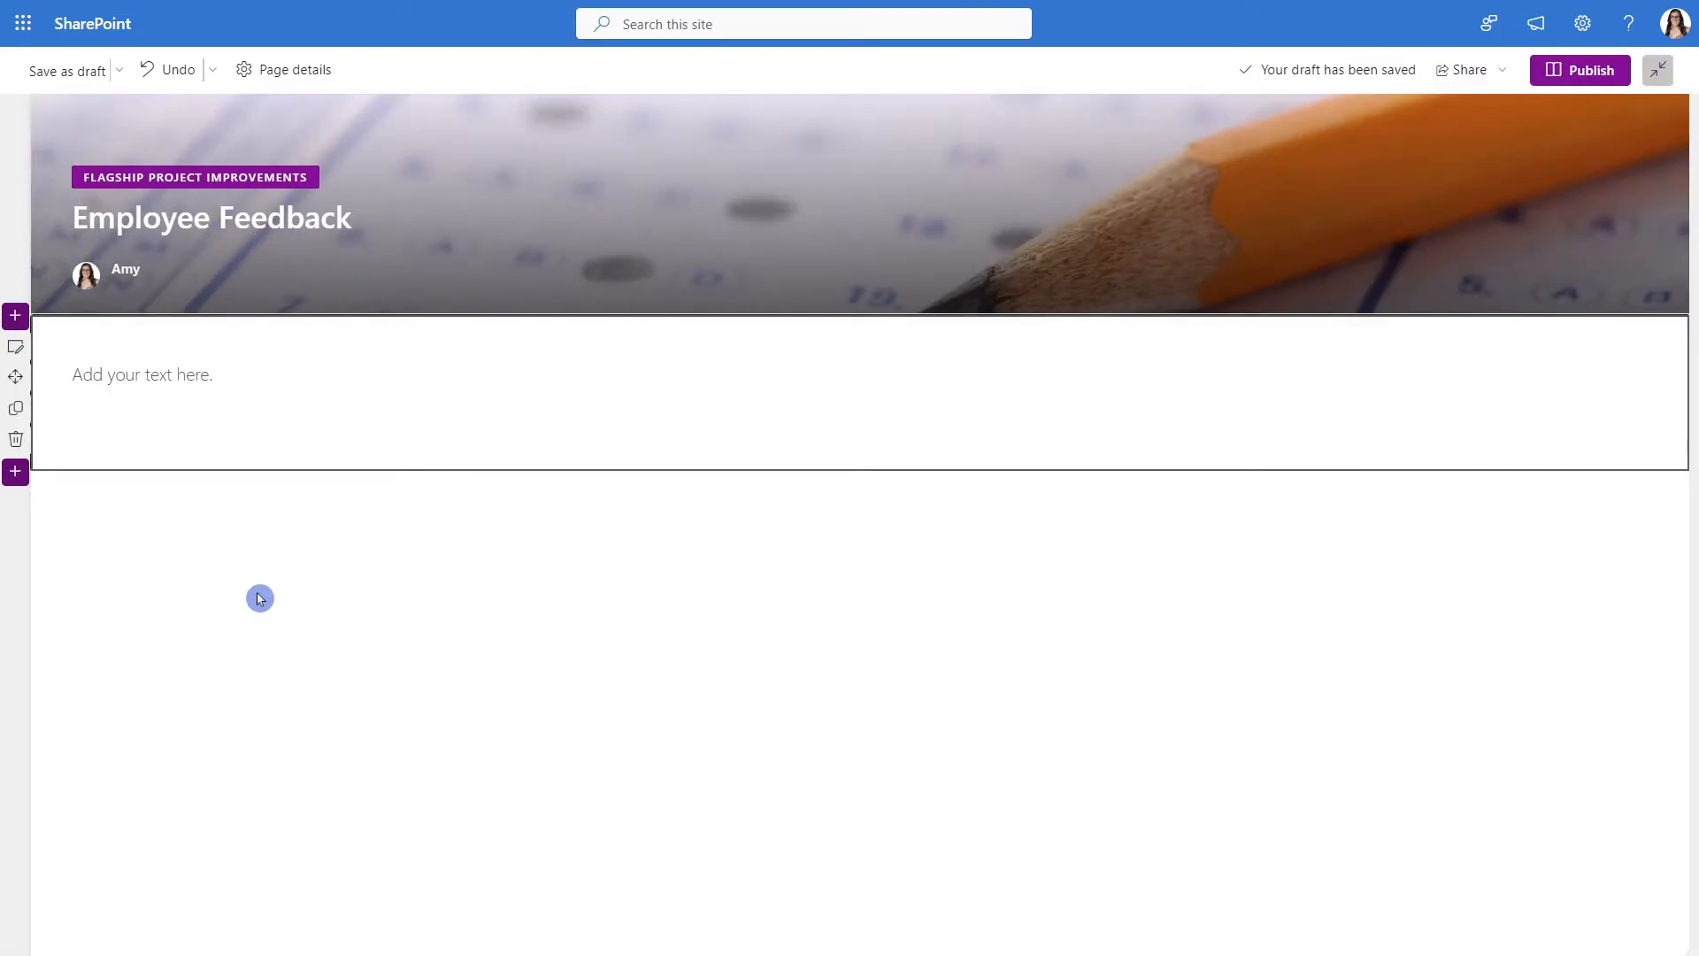
Write 'Thumbs Up 👍 & Subscribe ❤️' in the empty text block
click(141, 374)
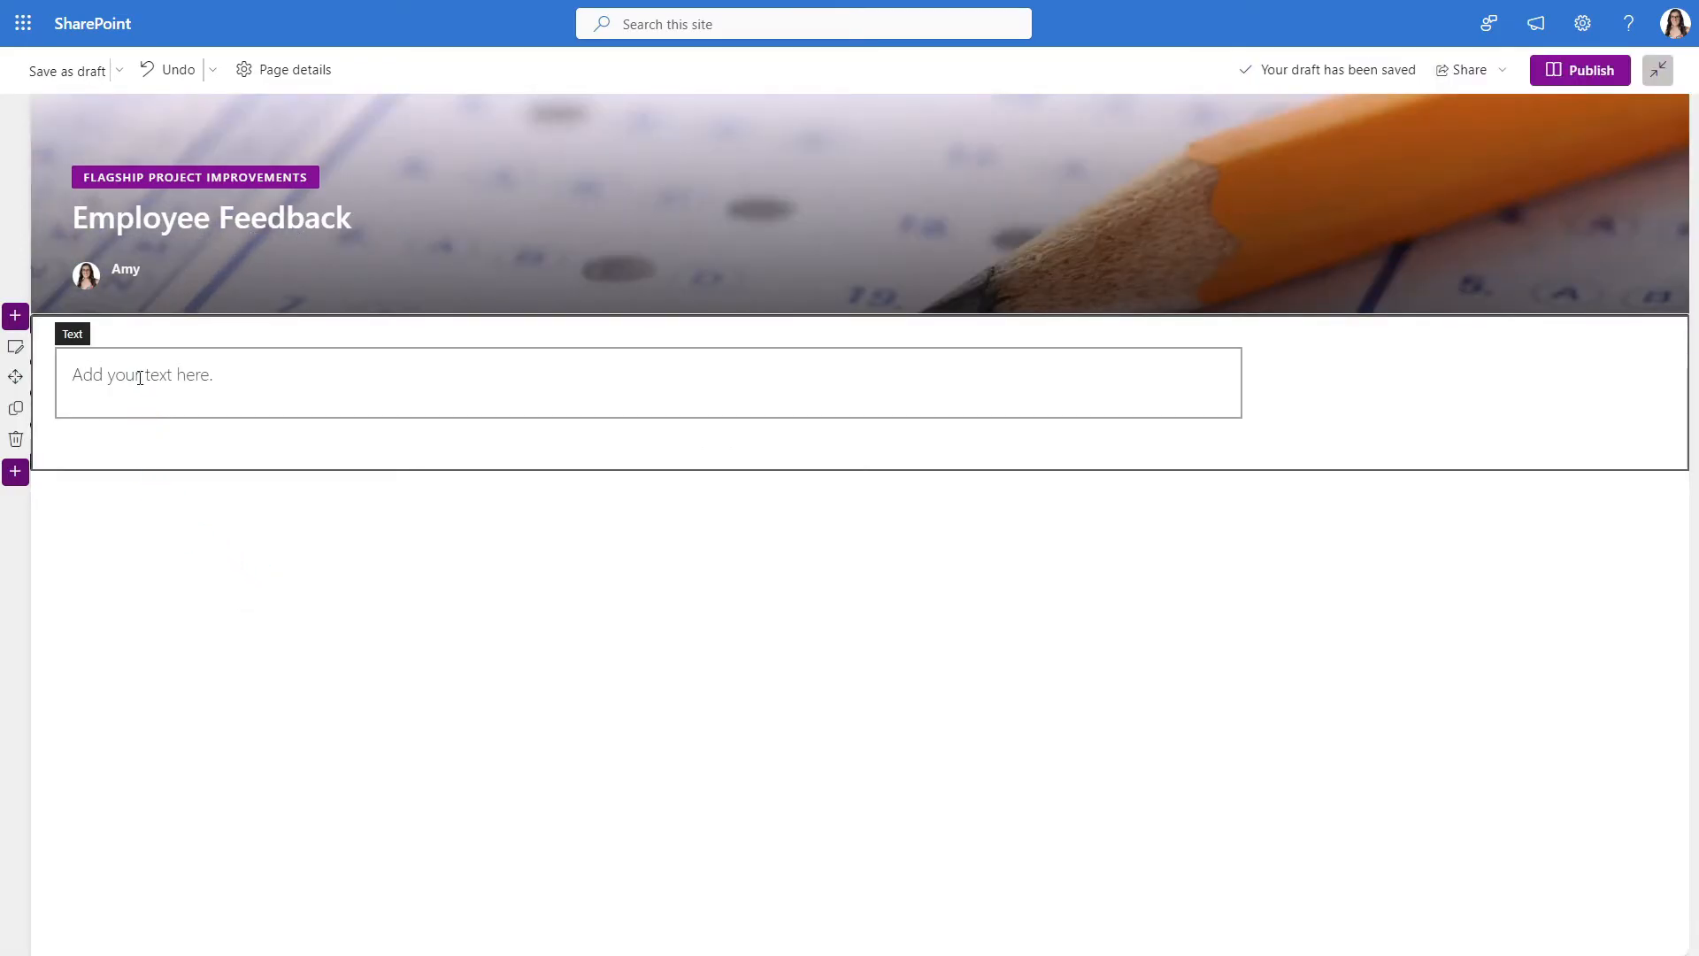
click(141, 375)
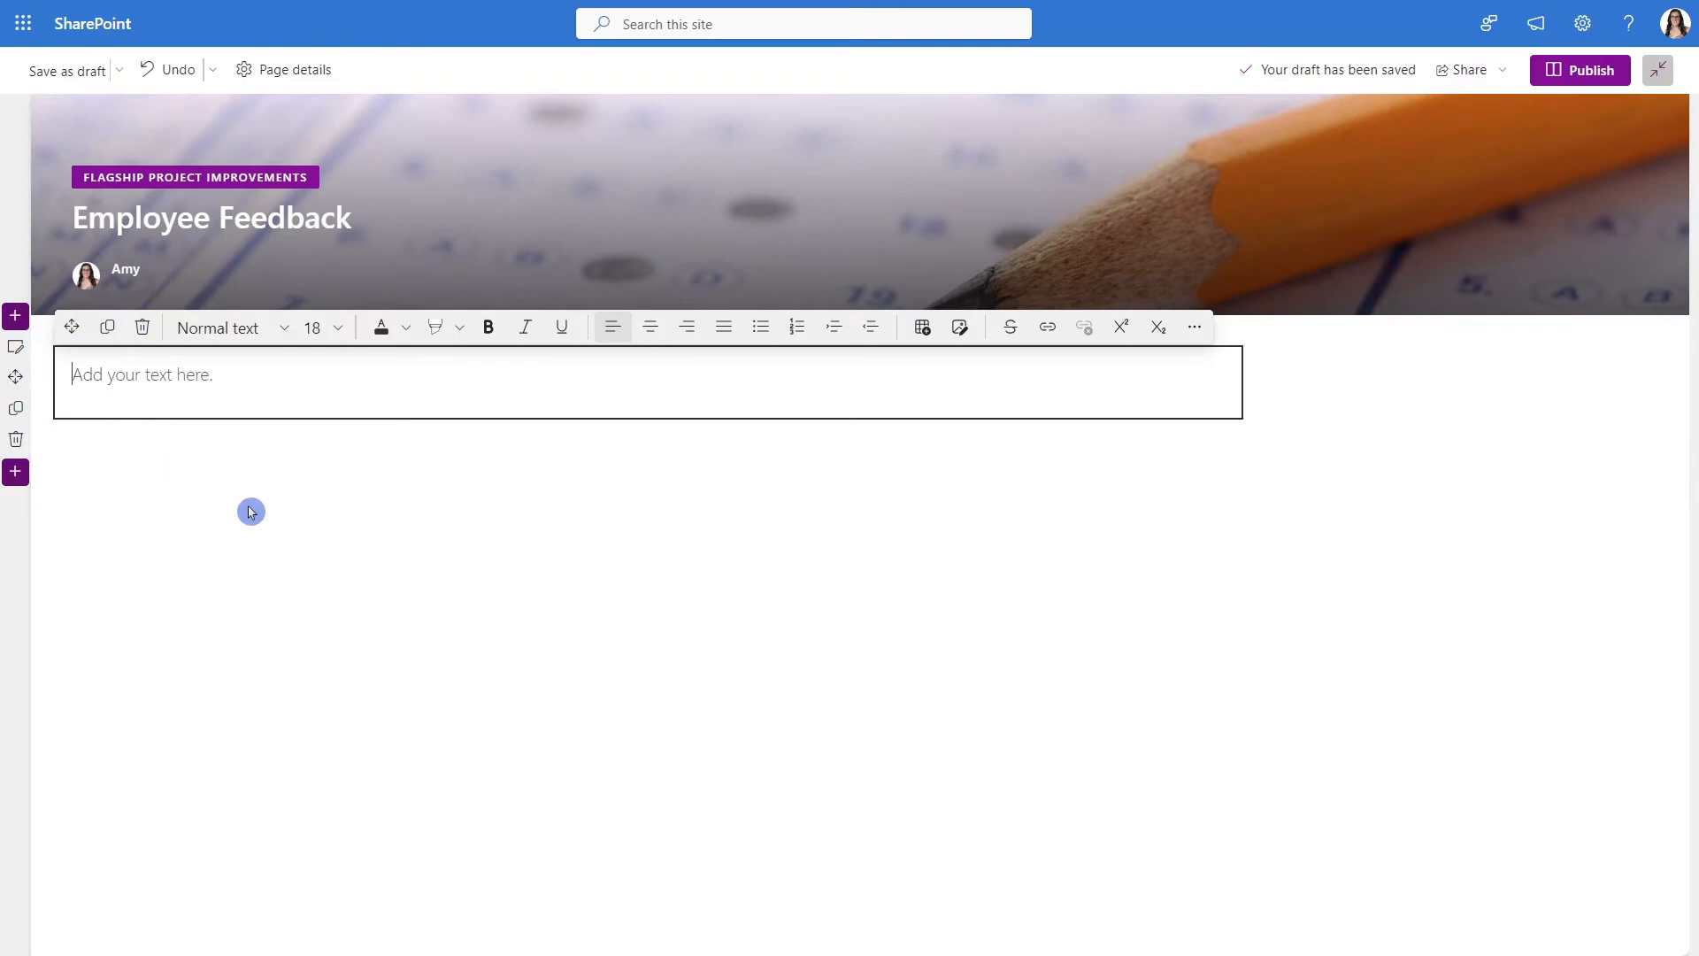
text(Thumbs Up 👍 & Subscribe ❤️)
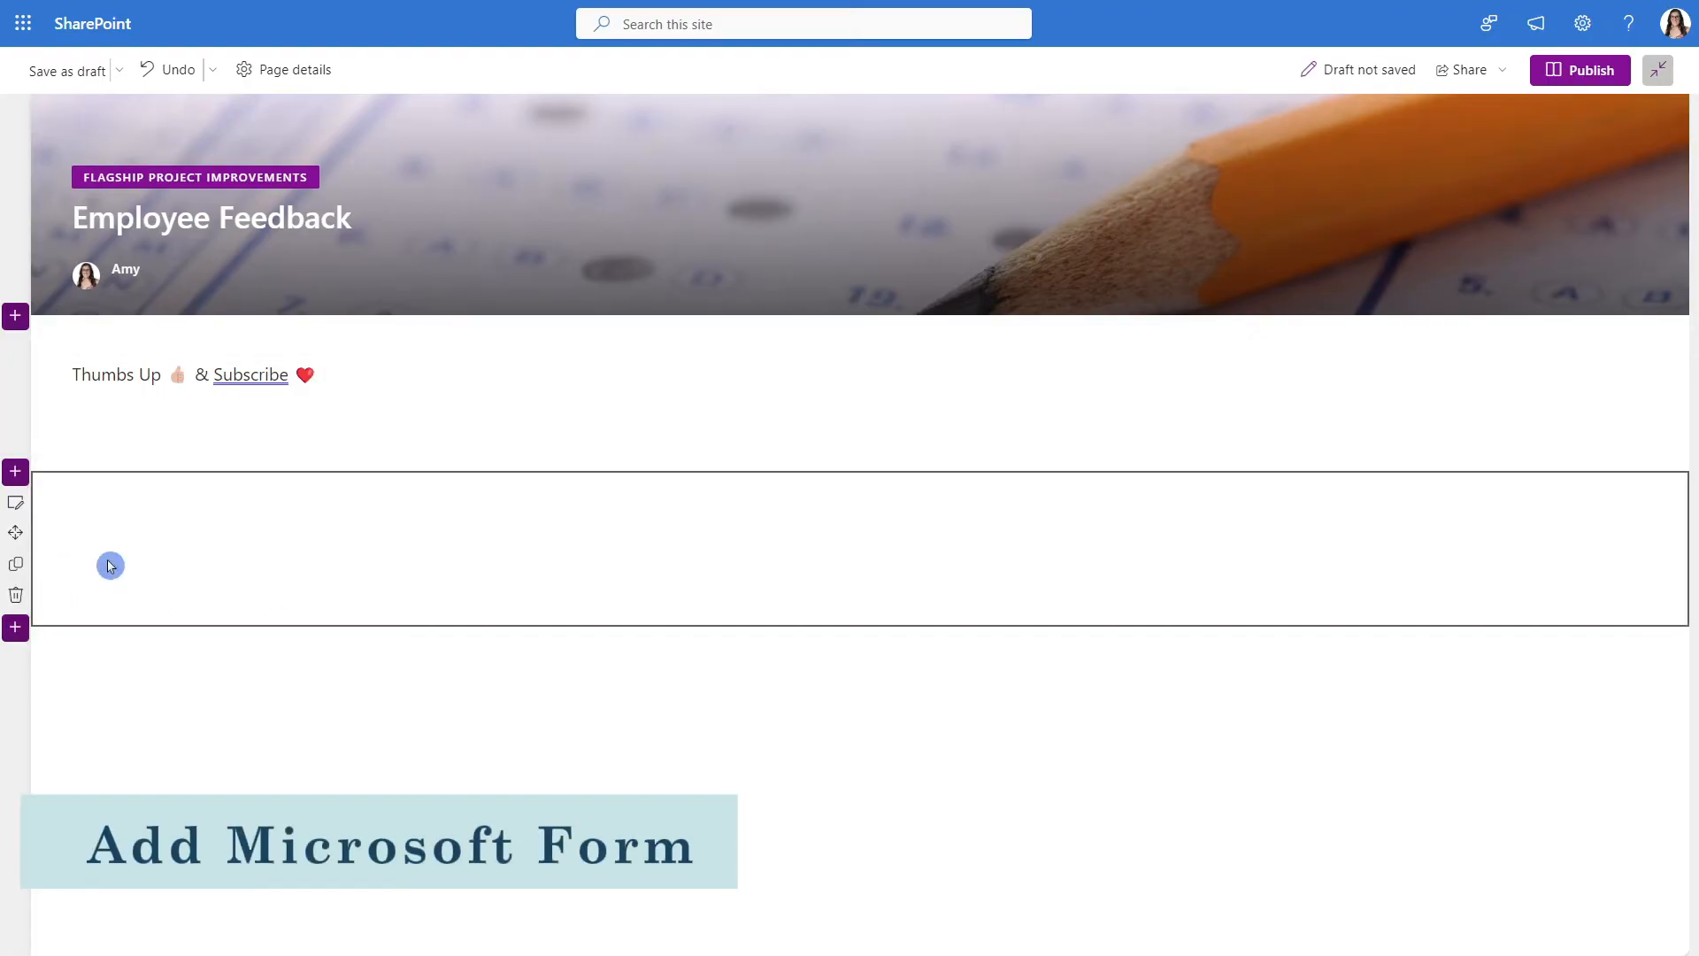
mouse_move(648, 487)
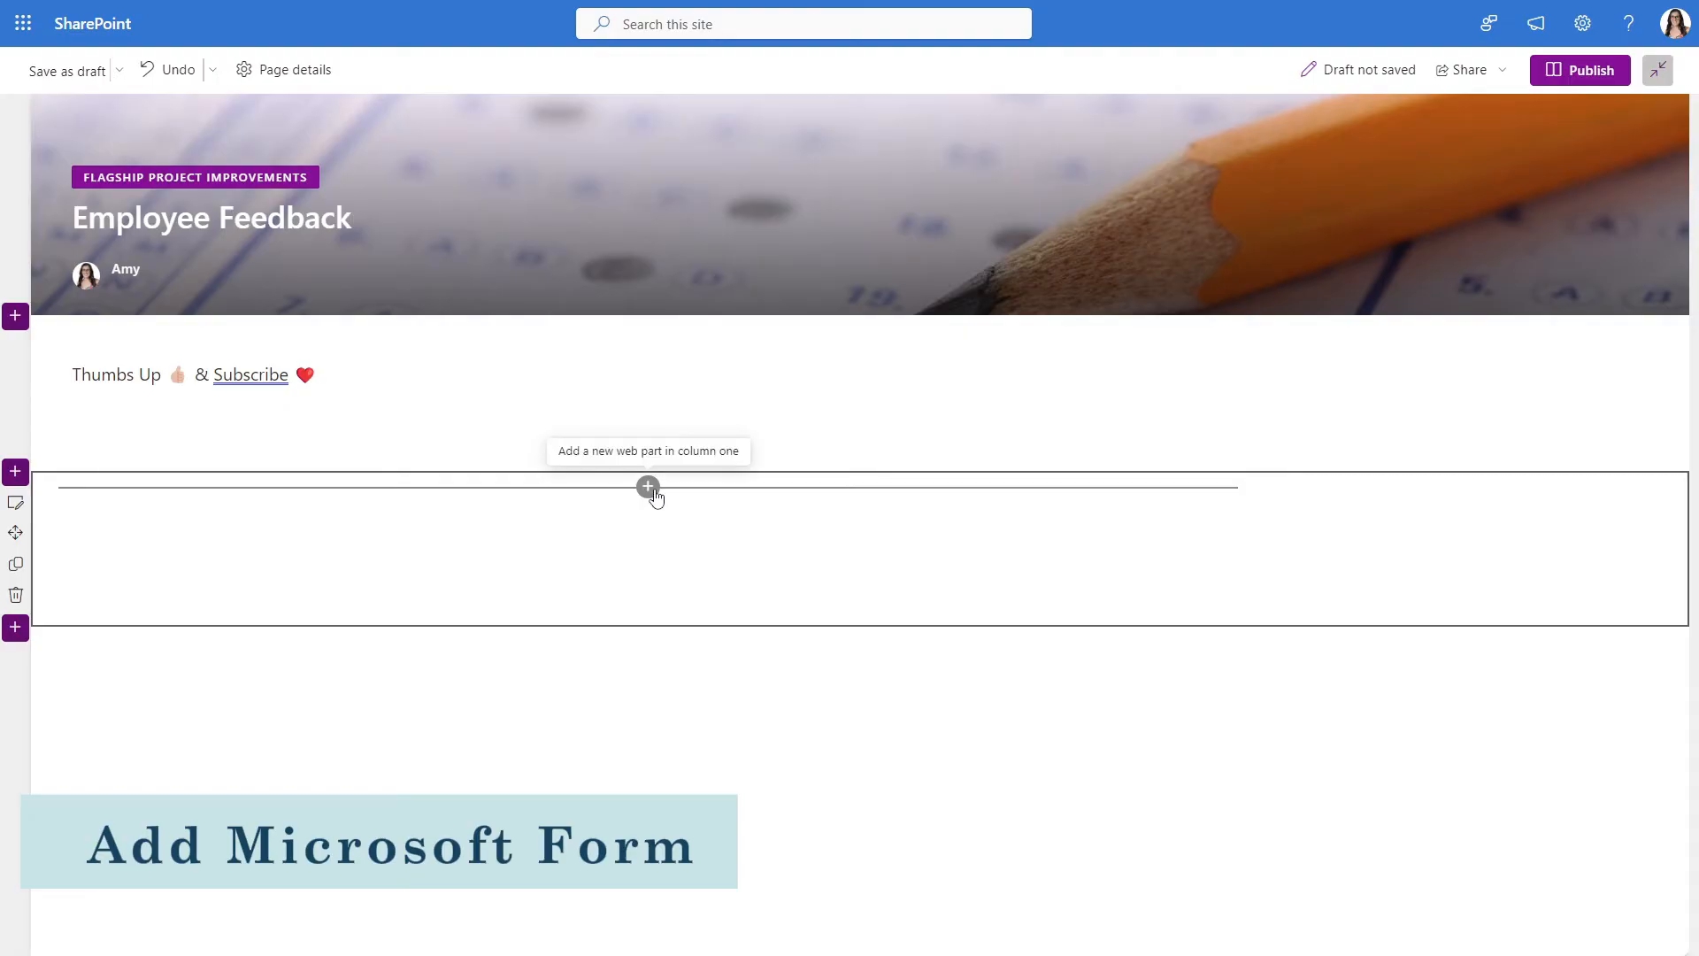
Add a Microsoft Forms web part and create a new form named Flagship Location Feedback
click(648, 486)
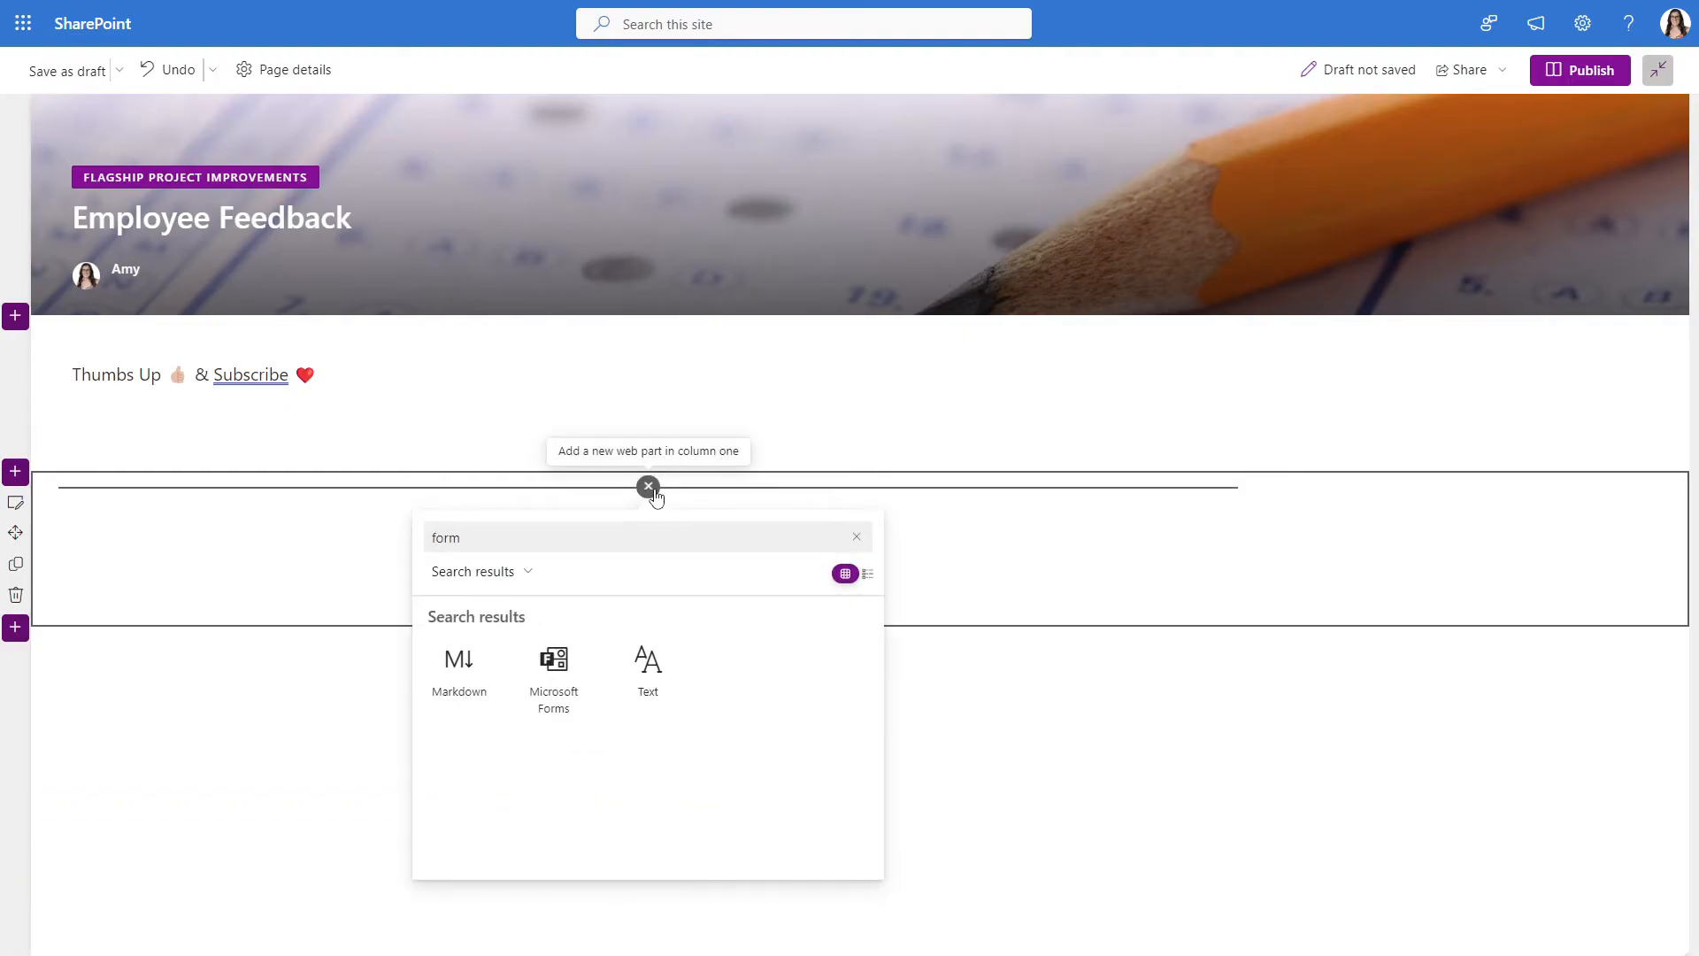
click(553, 672)
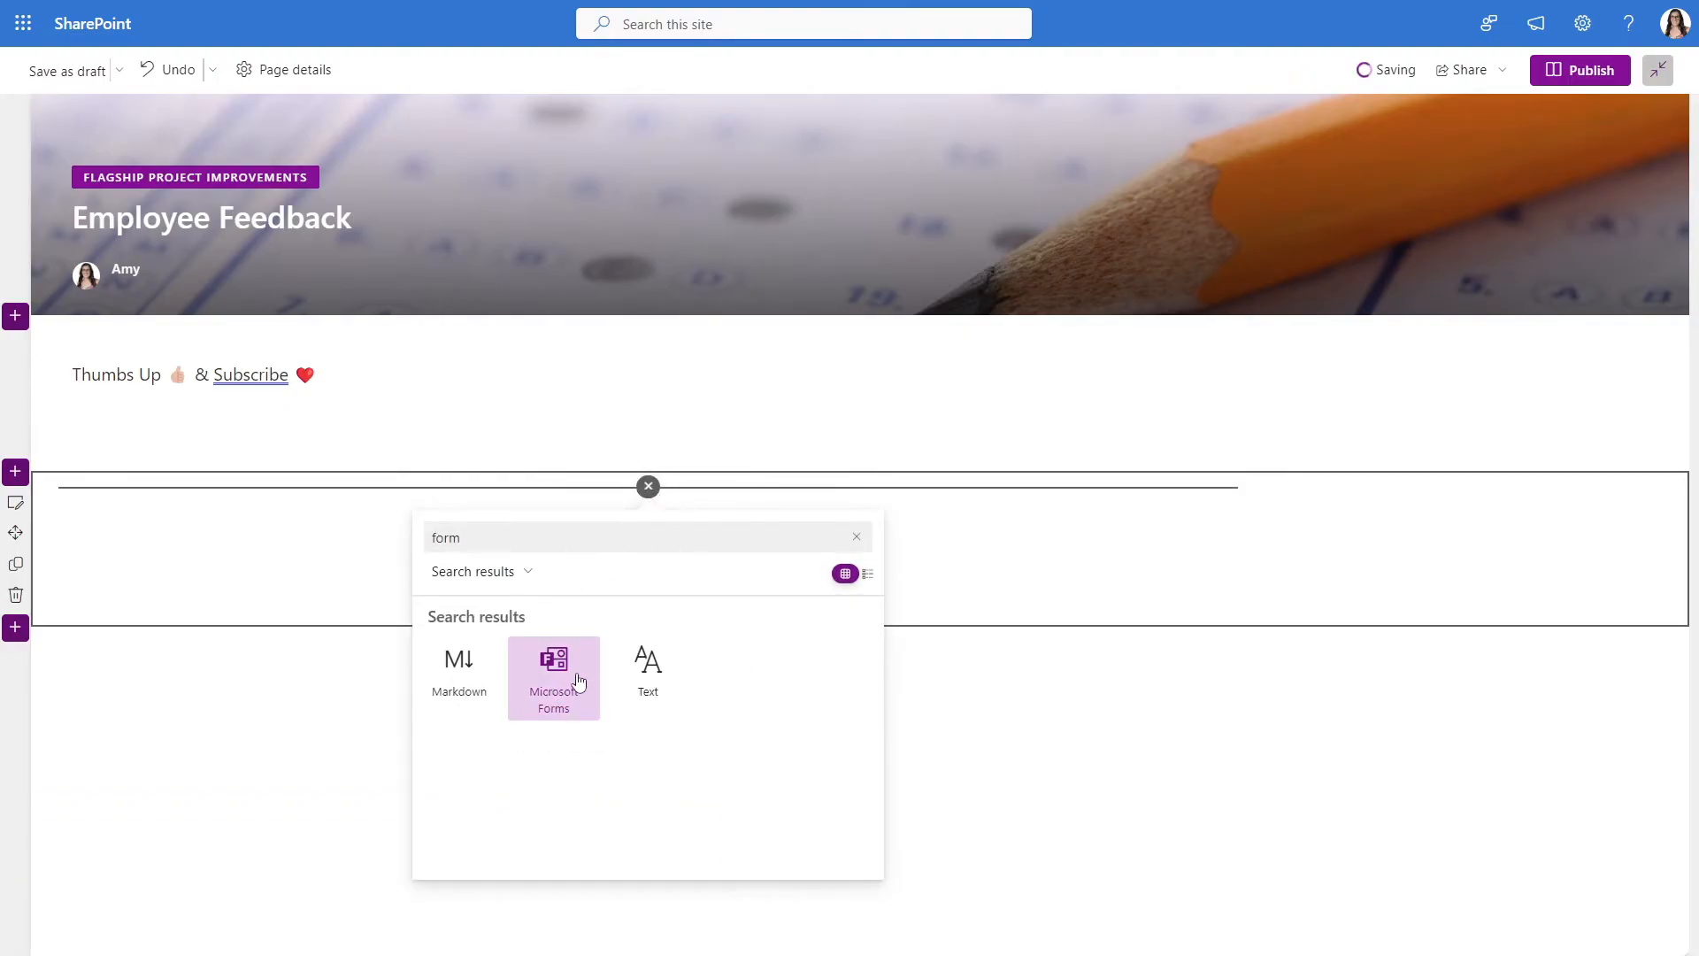
click(554, 672)
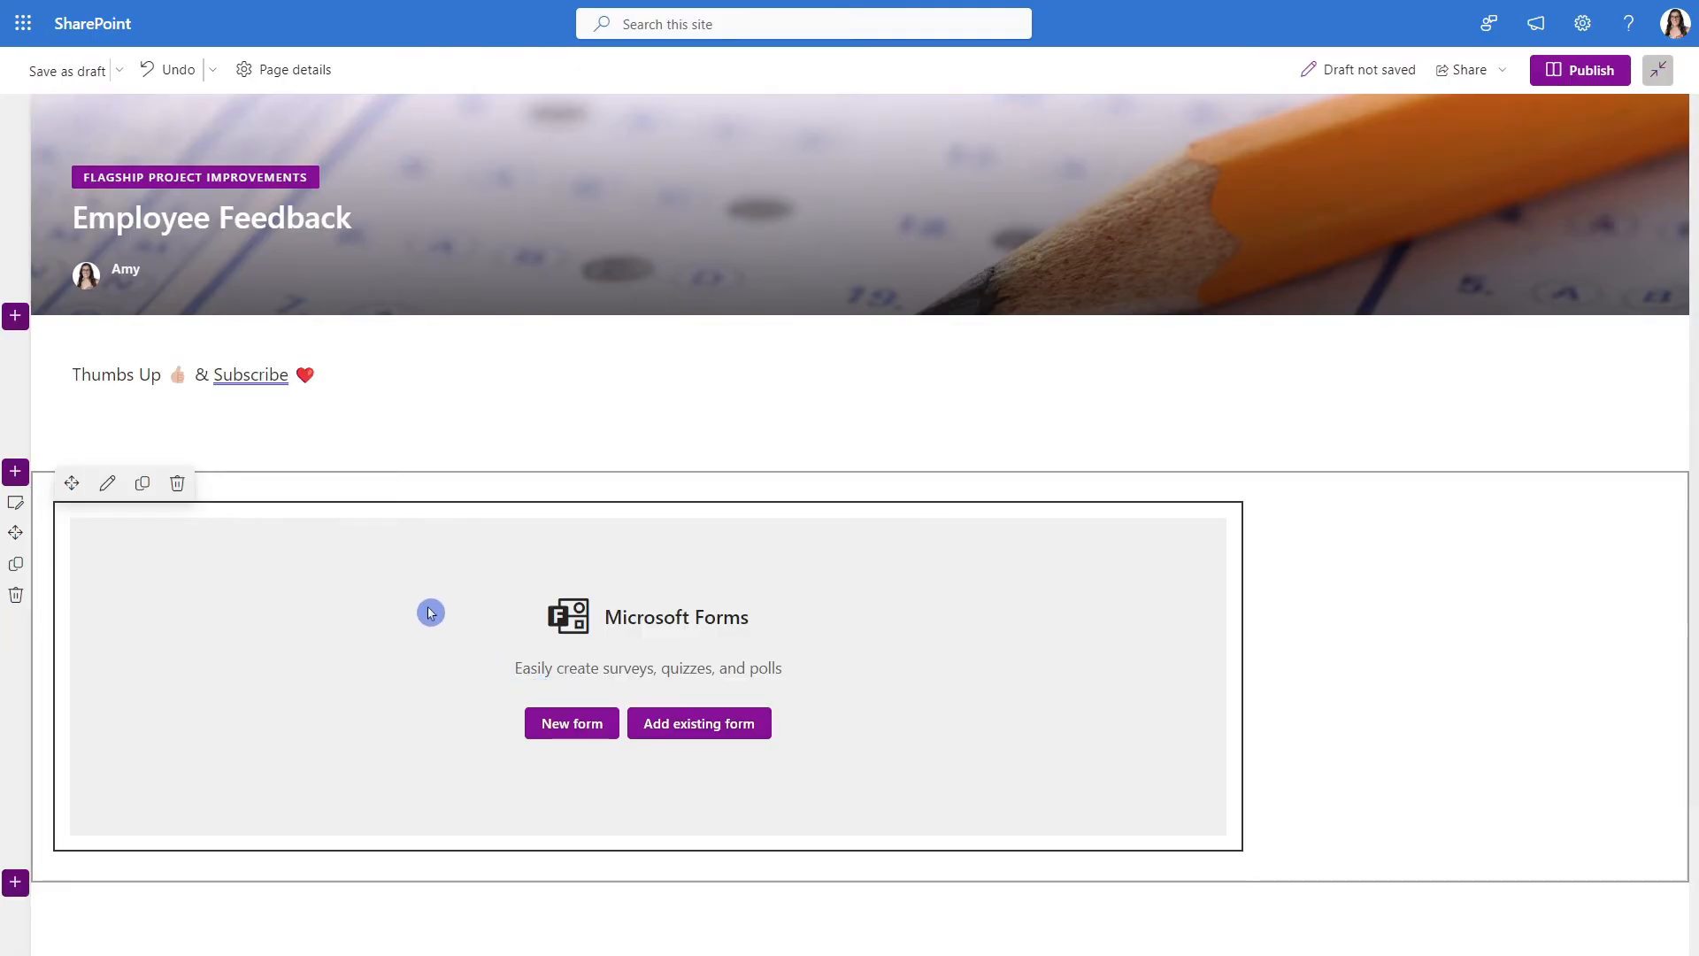
mouse_move(820, 719)
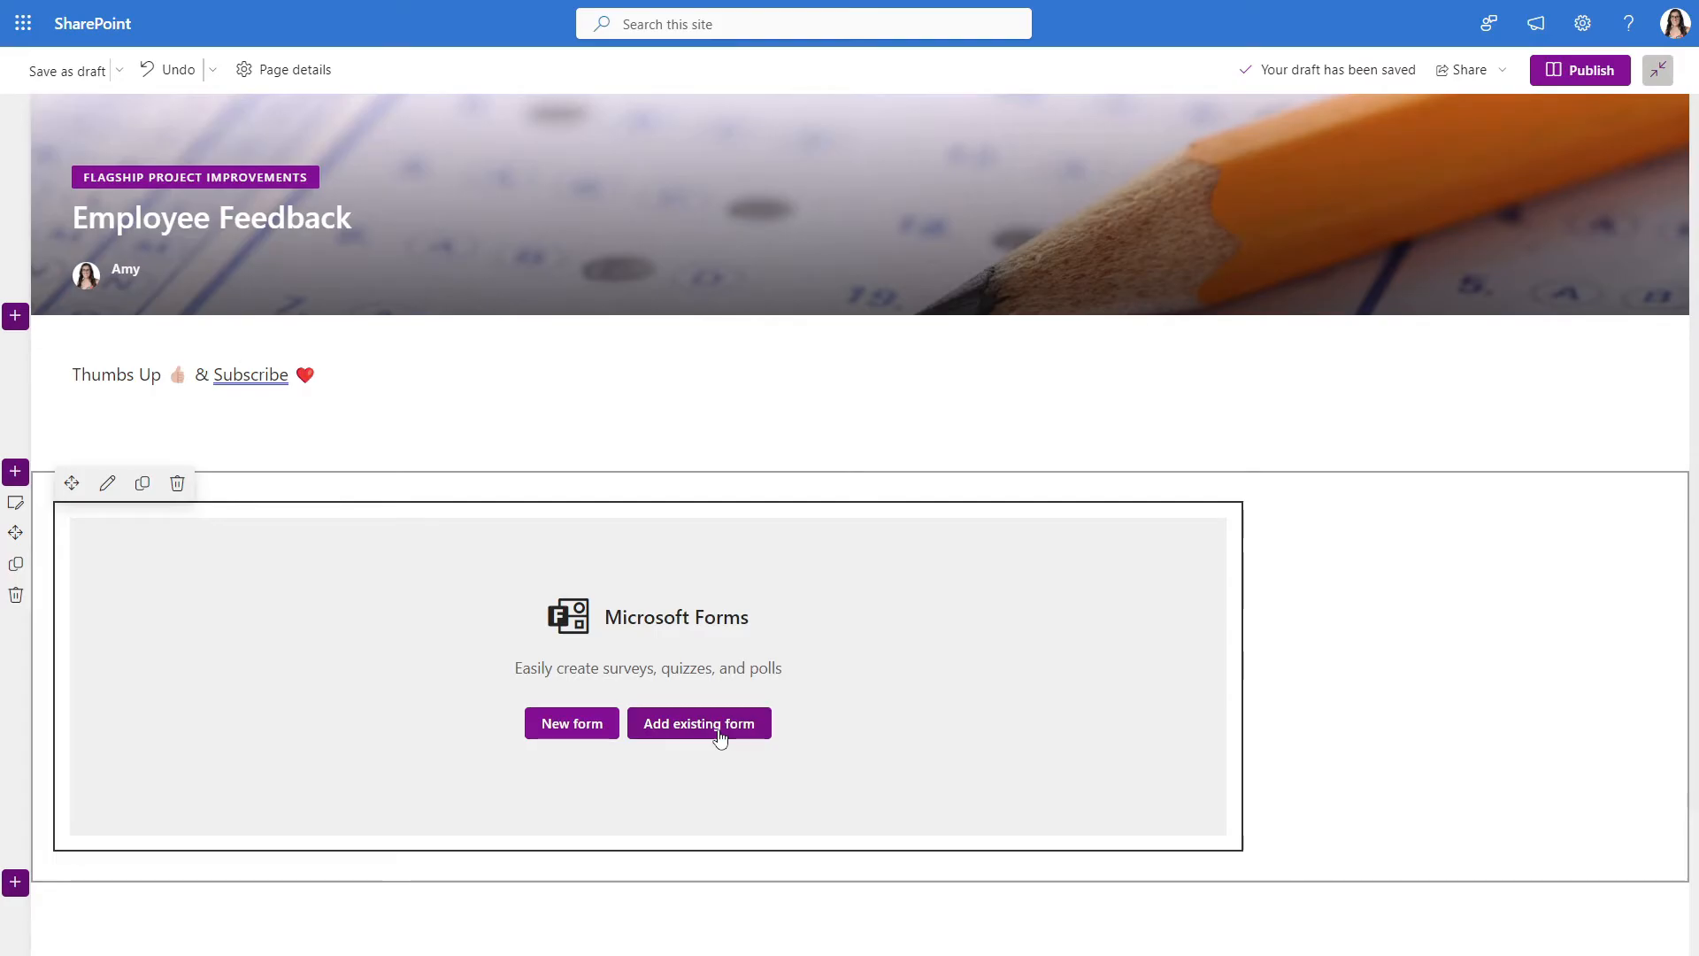
mouse_move(570, 723)
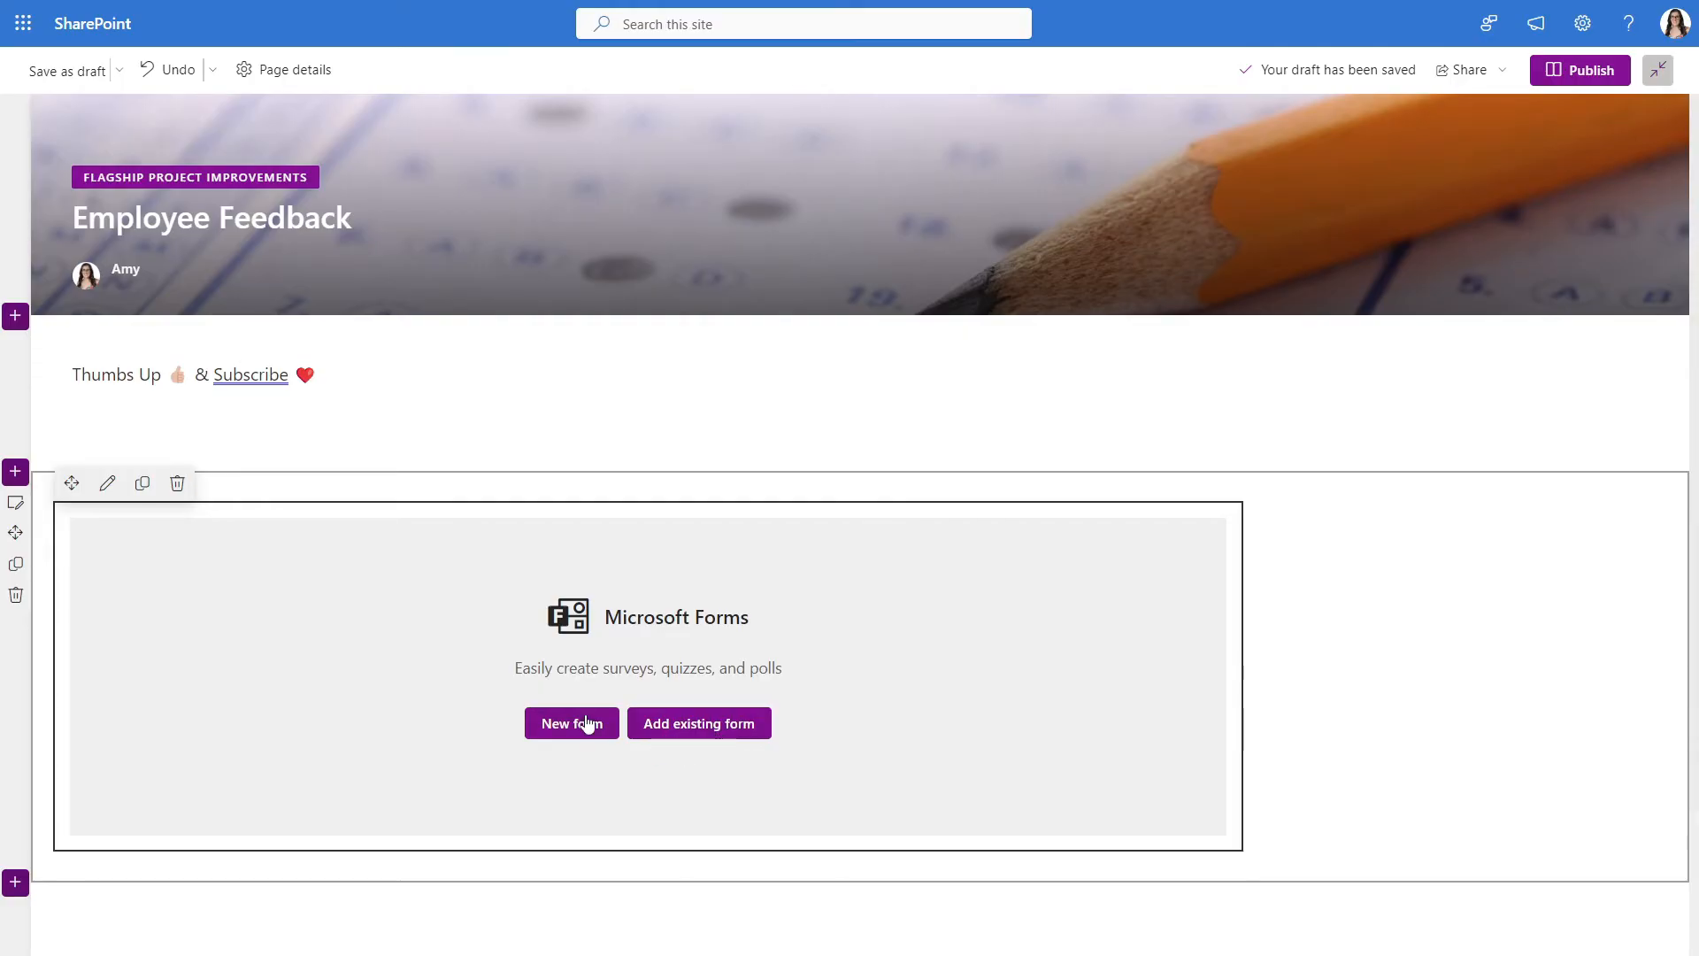
click(571, 723)
text(Flagship Location Feedback)
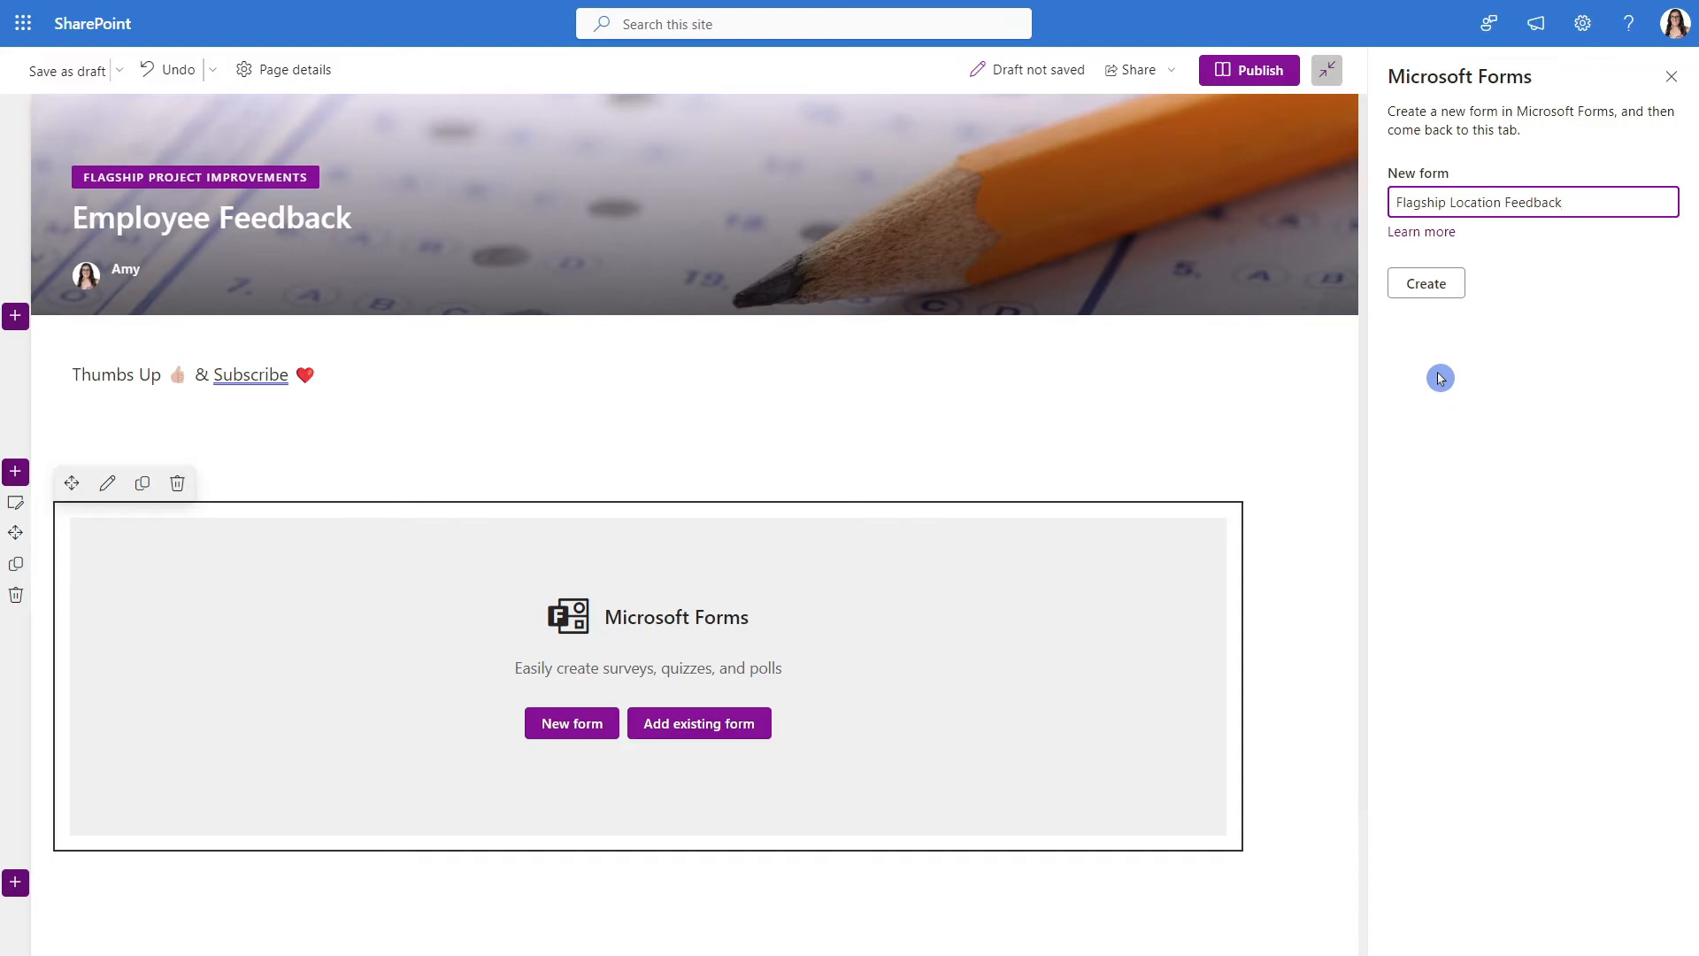
click(1425, 283)
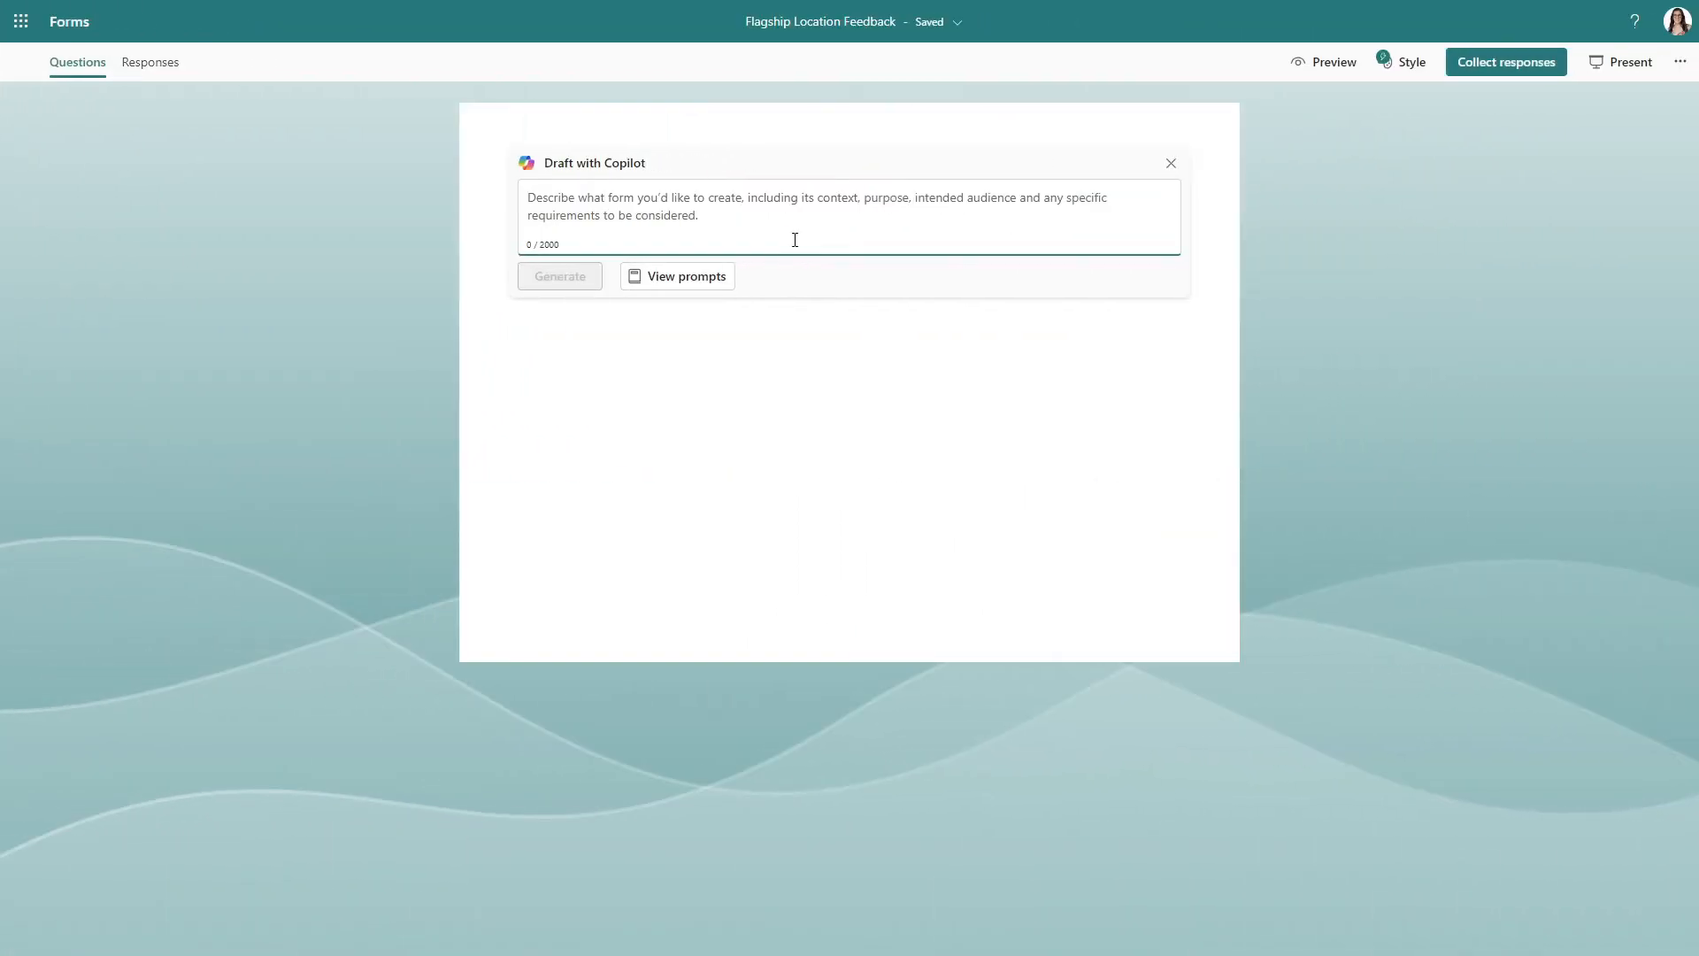
Have Copilot draft a simple three-question form for employee project feedback
text(A simple 3 question form for employees to provide feedback on a project)
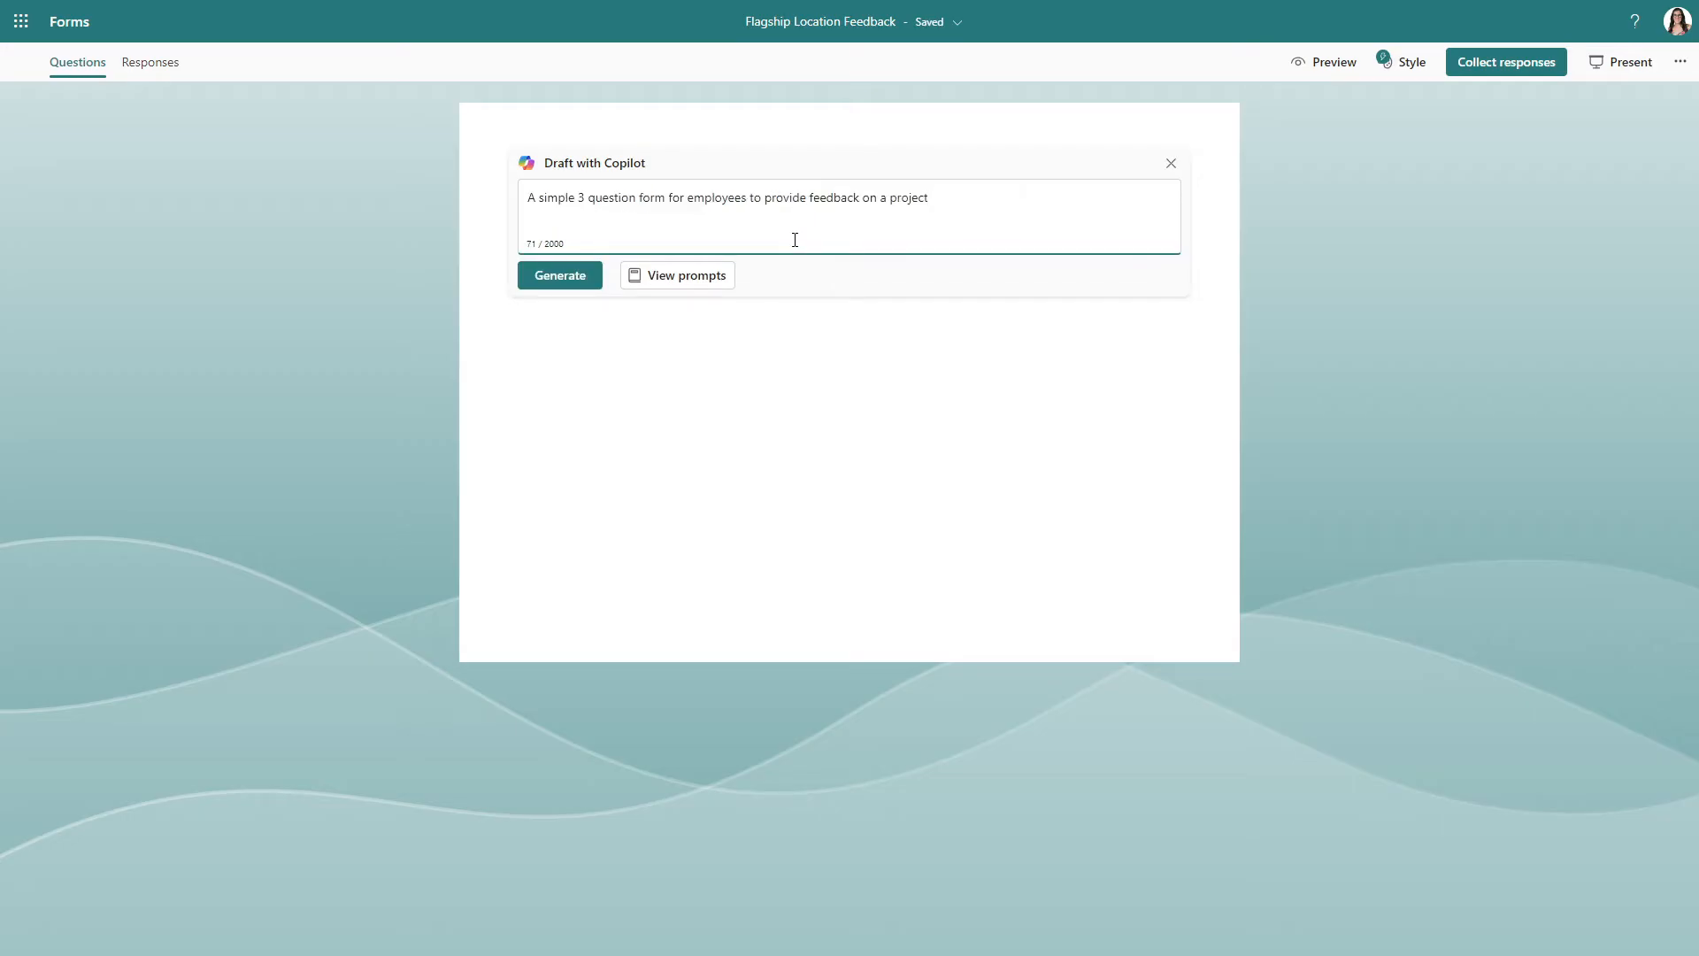
click(559, 274)
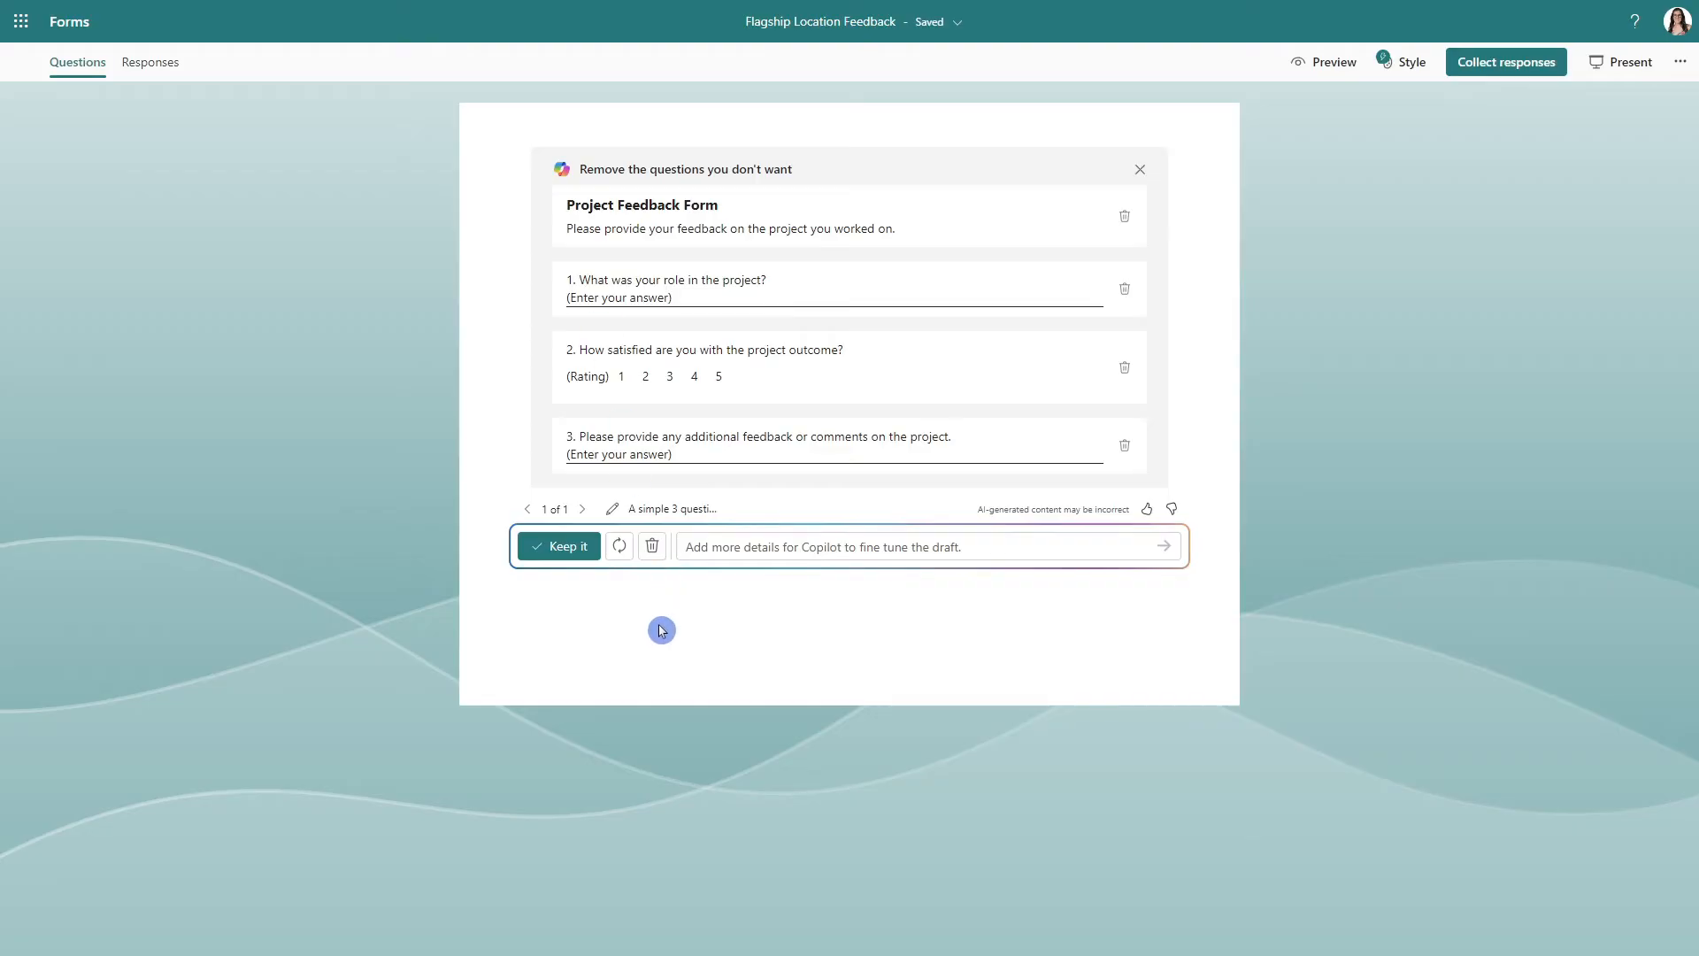
mouse_move(603, 615)
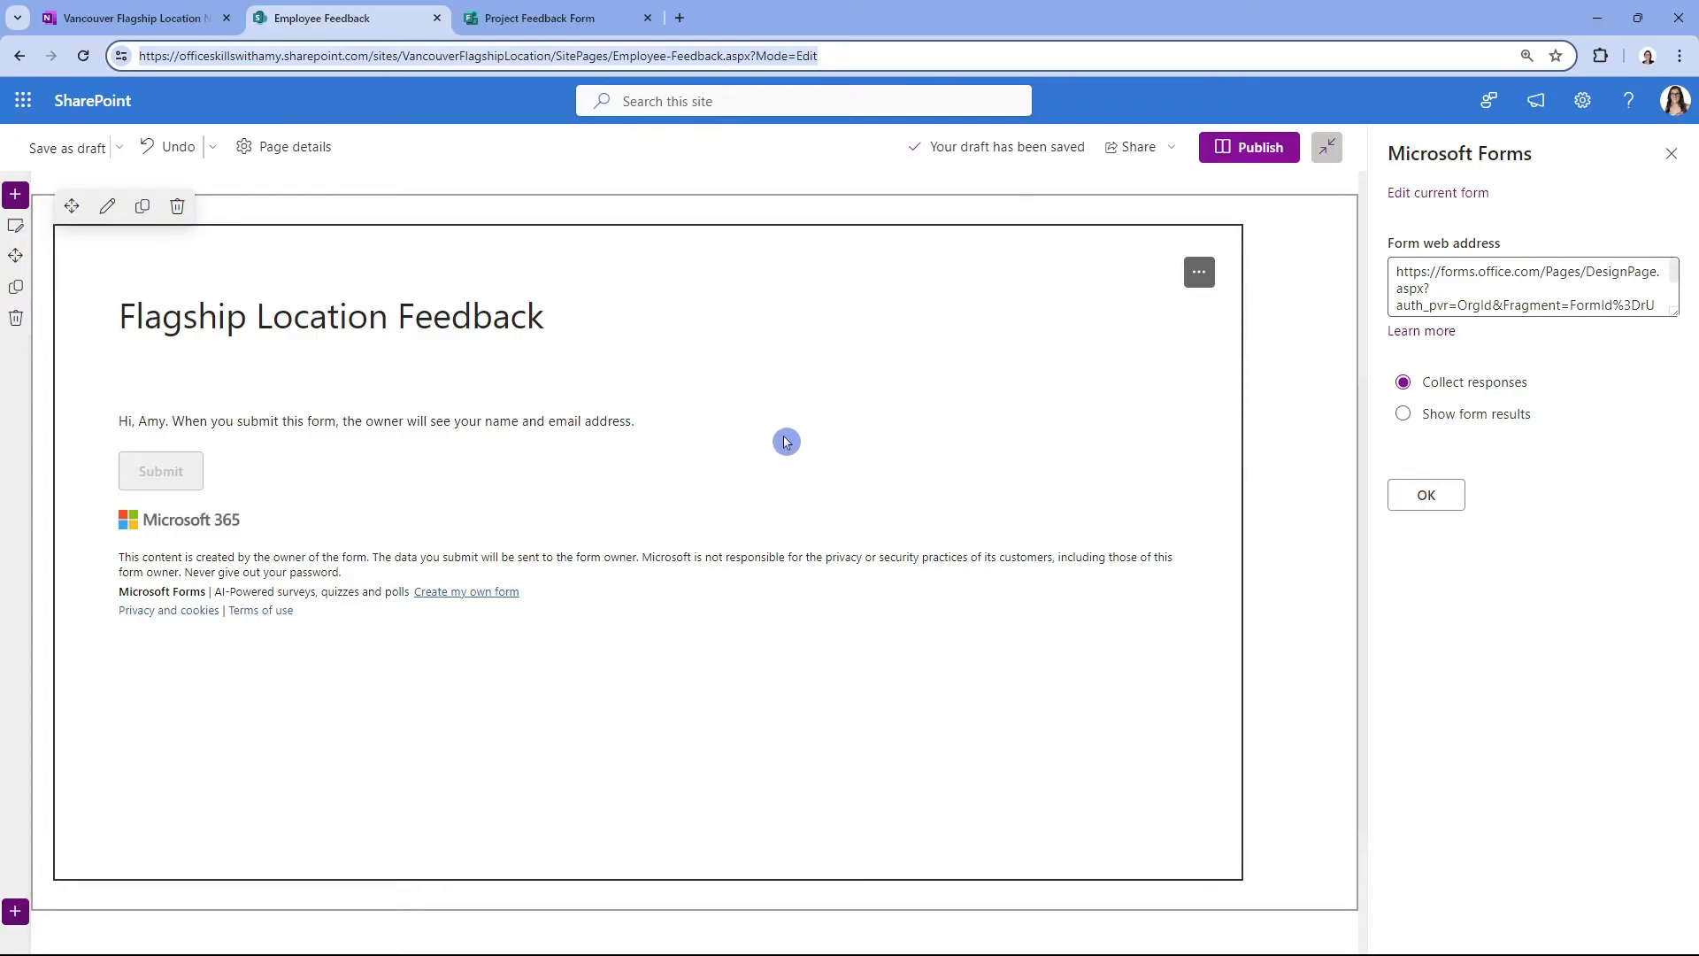
mouse_move(1110, 425)
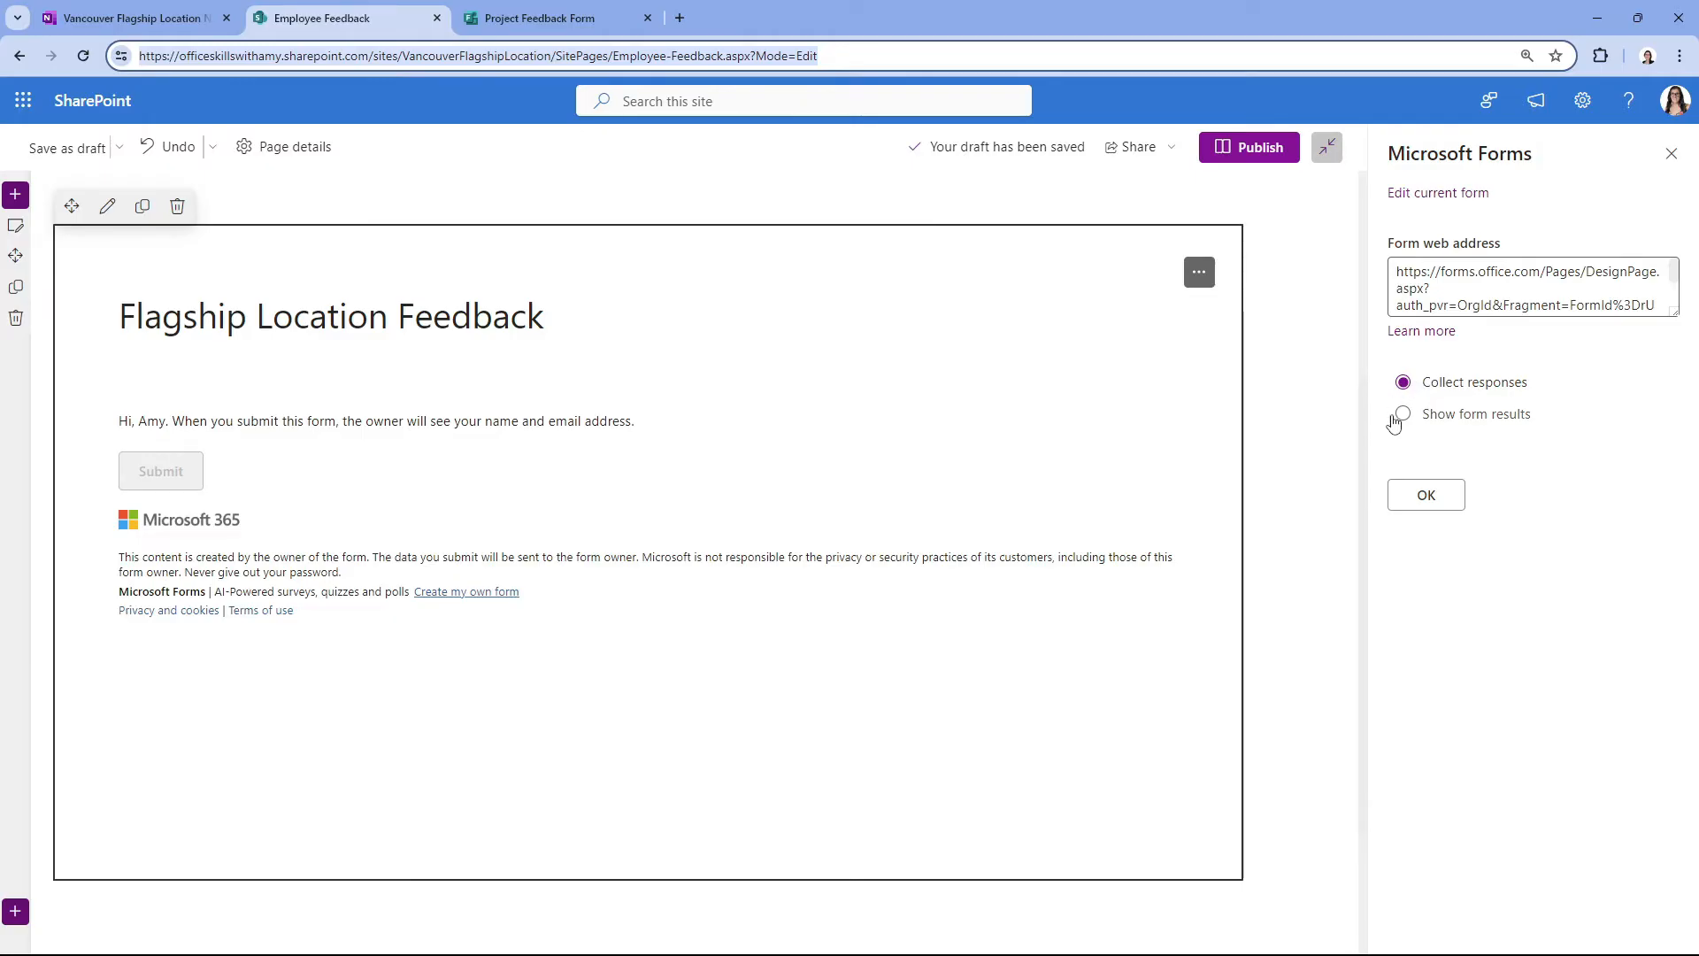
mouse_move(1401, 421)
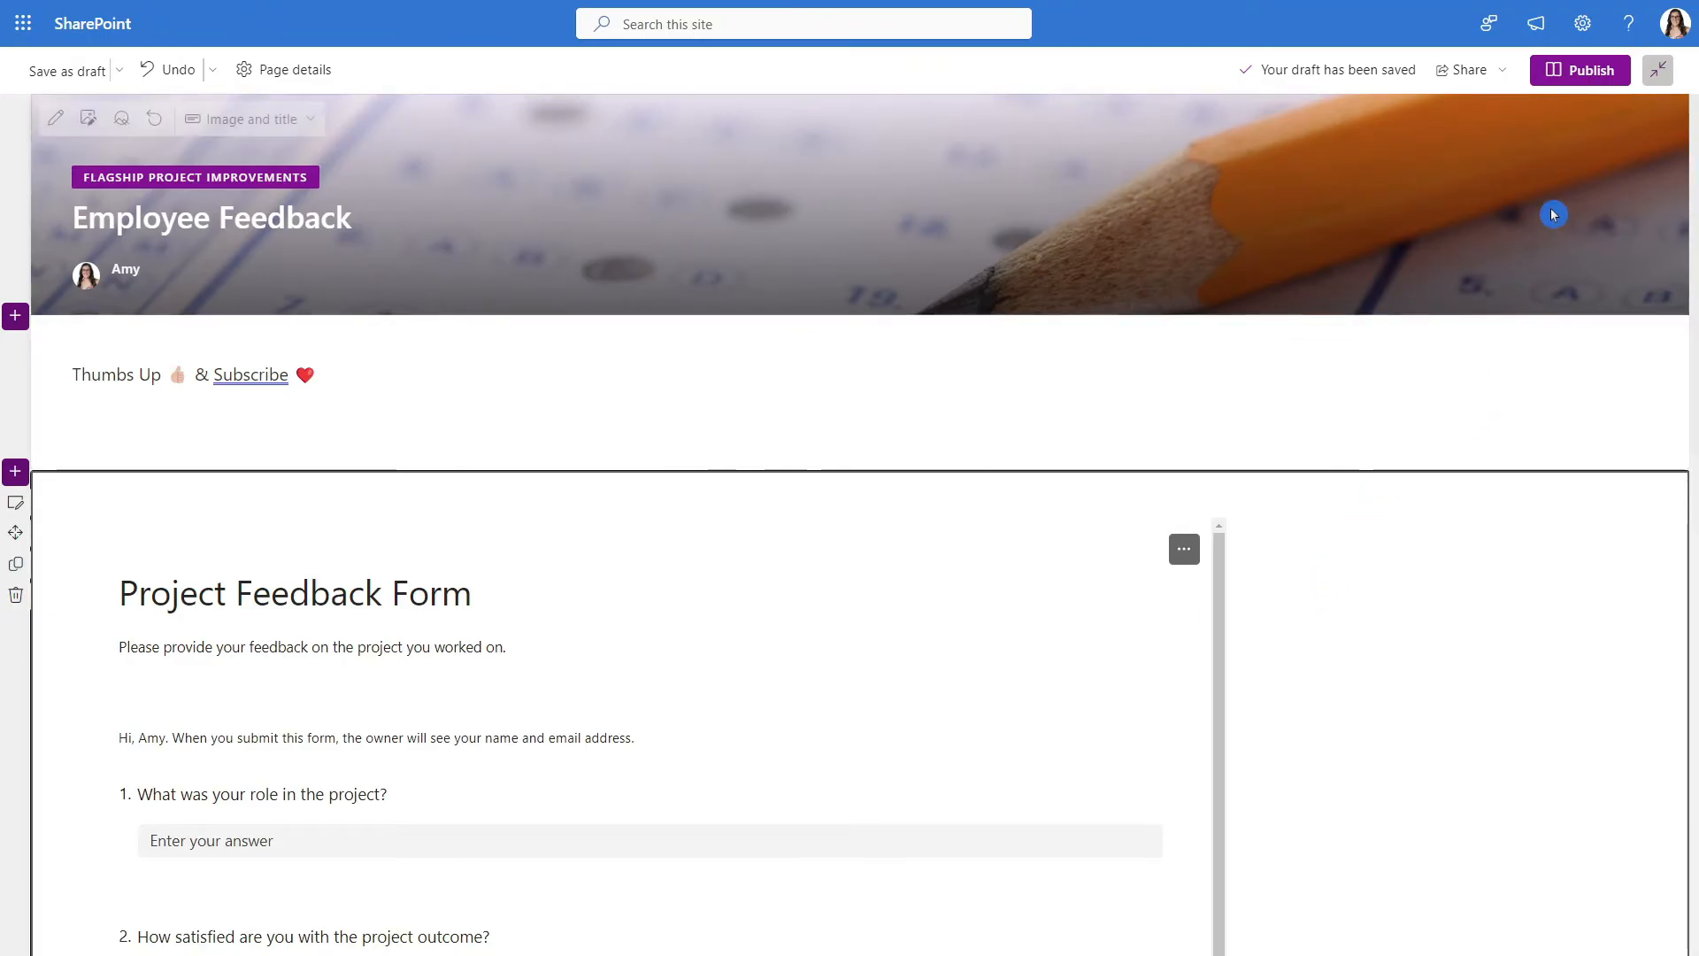
Publish the Employee Feedback page and post it as news on this site
click(1582, 69)
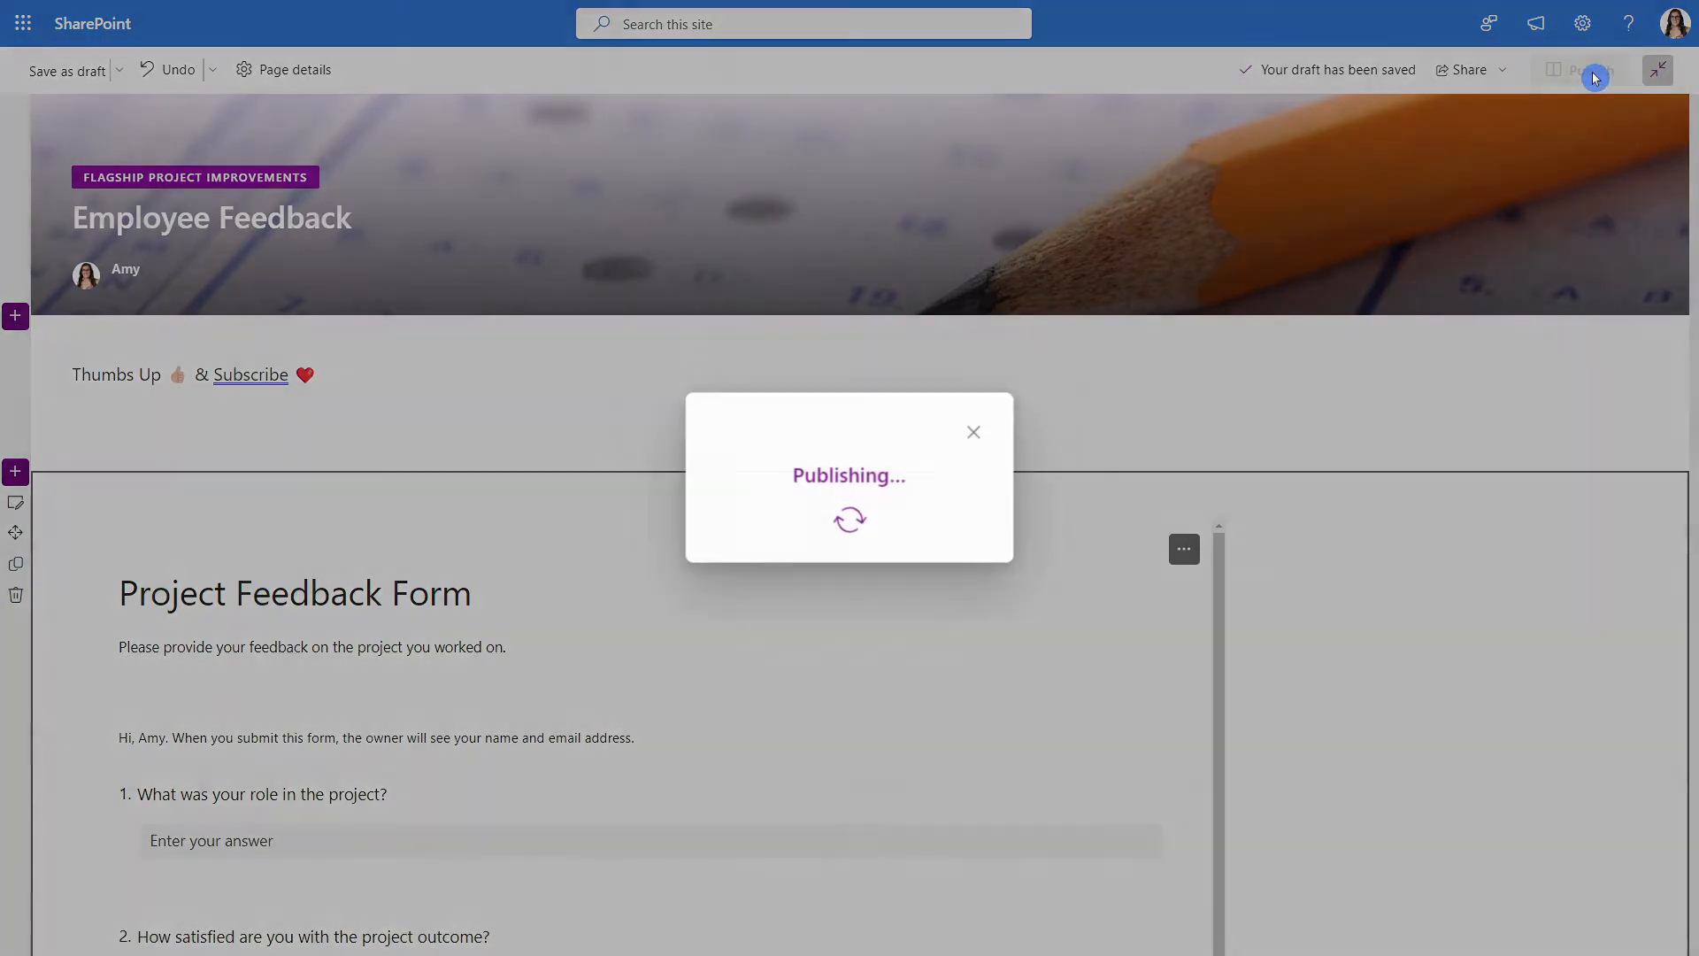
click(1585, 69)
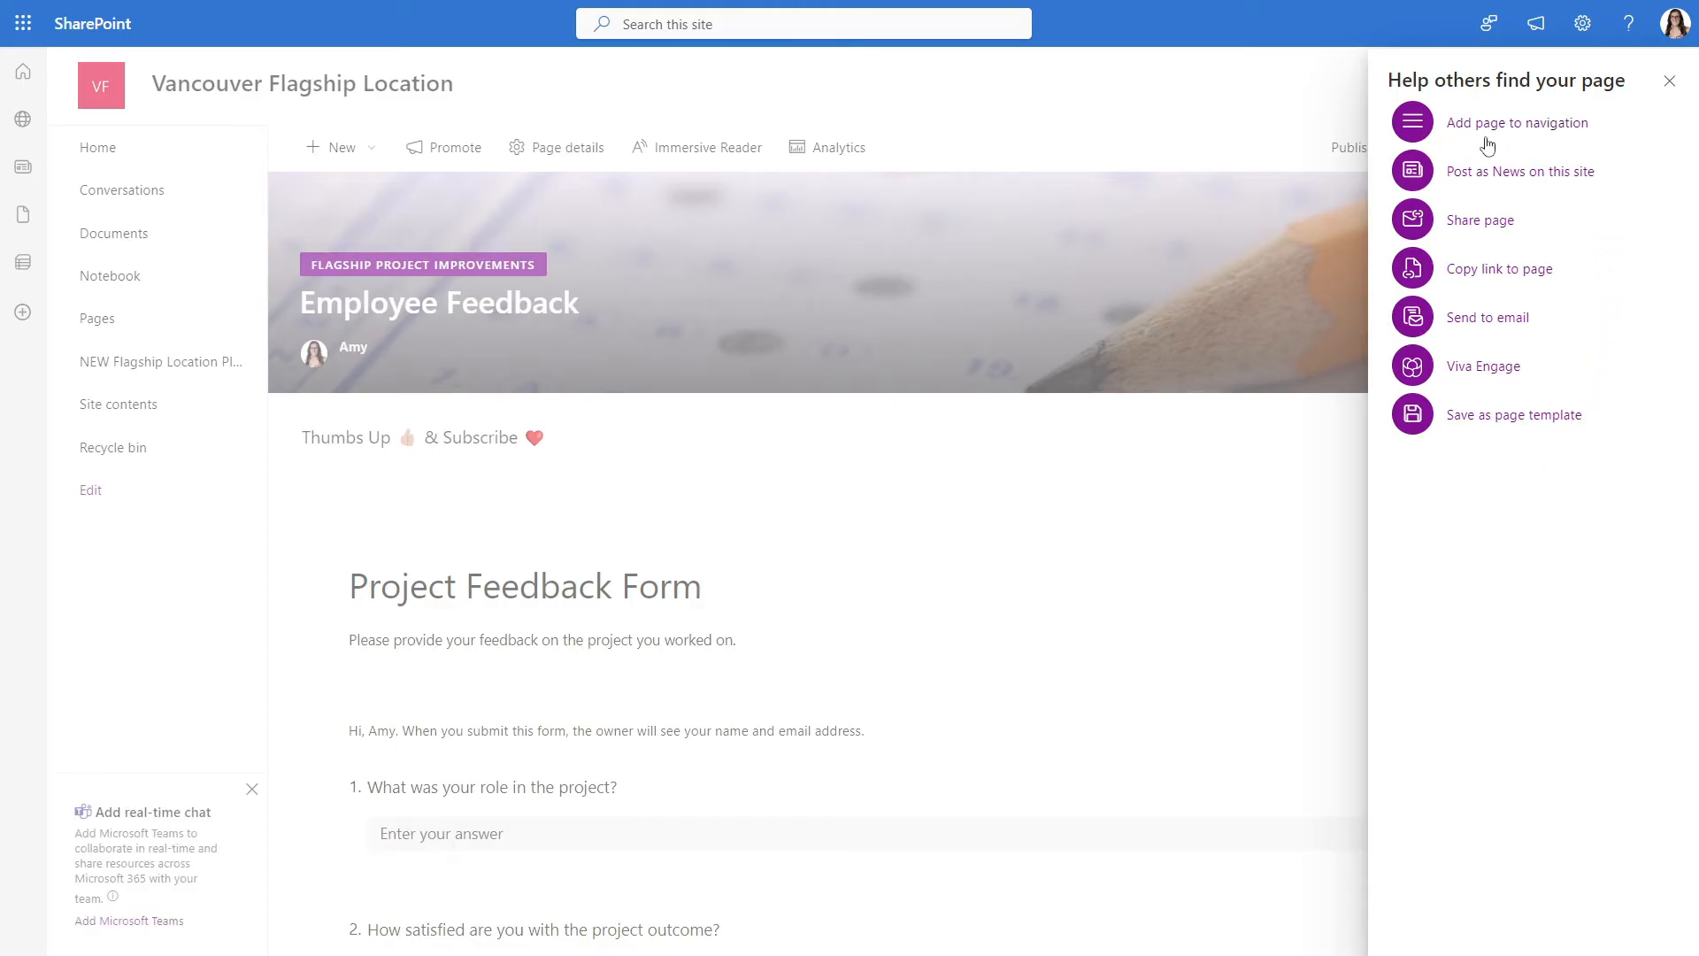
mouse_move(68, 477)
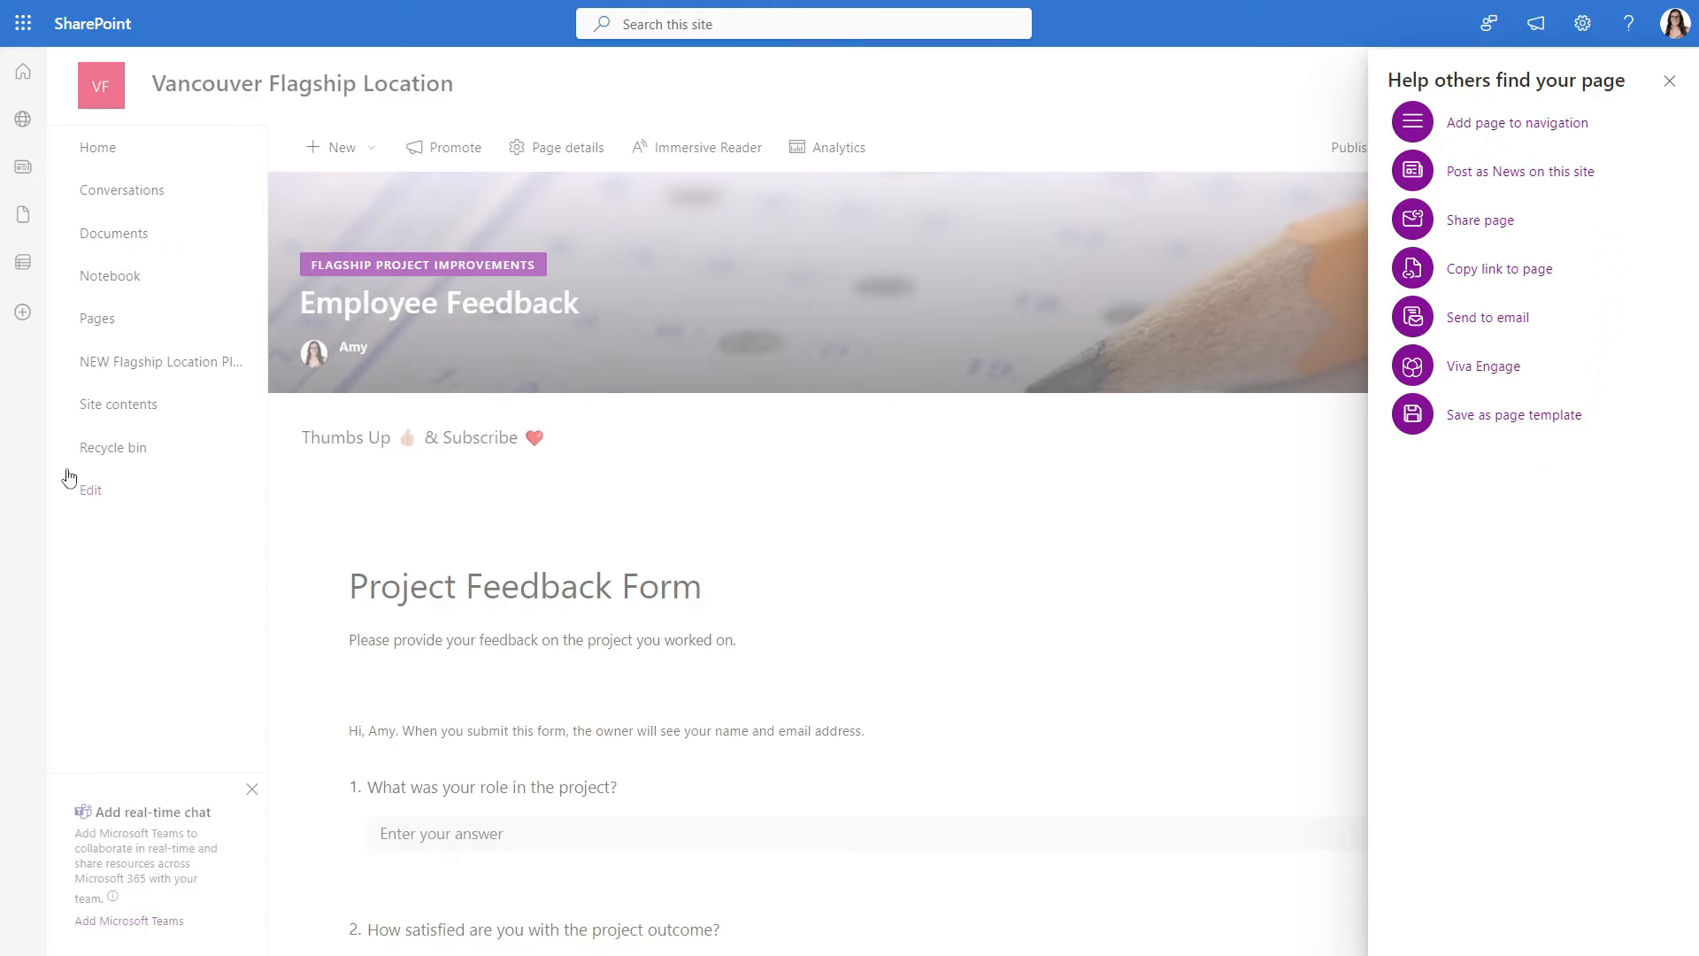
mouse_move(150, 566)
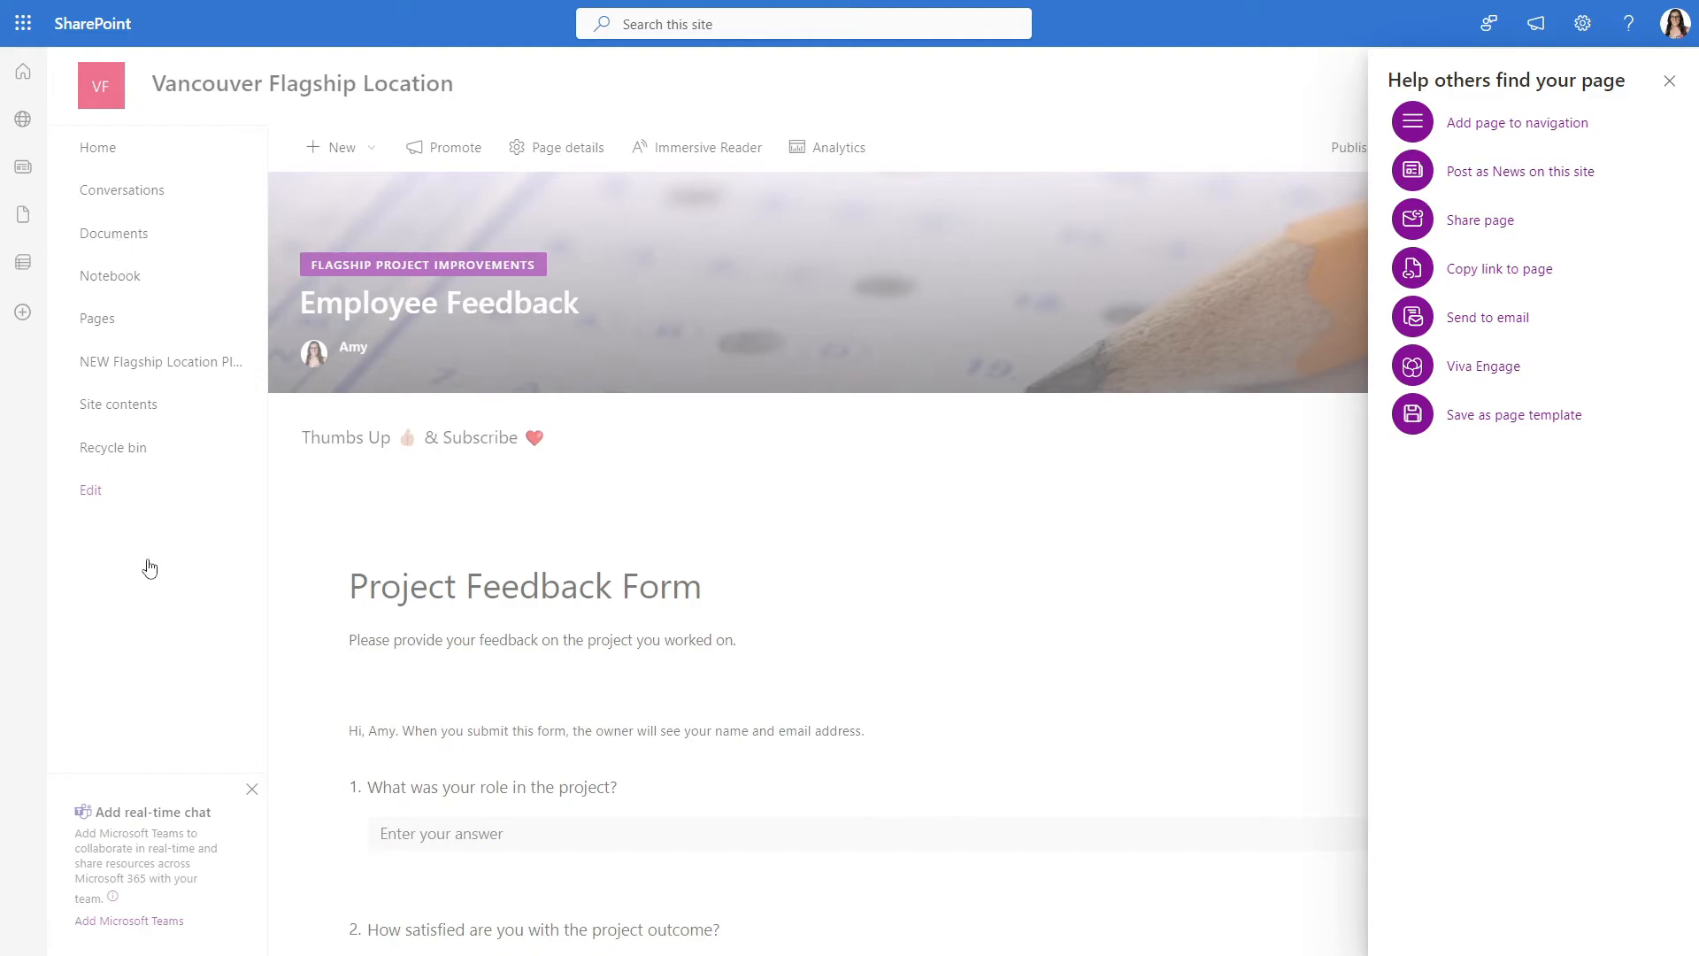
mouse_move(714, 463)
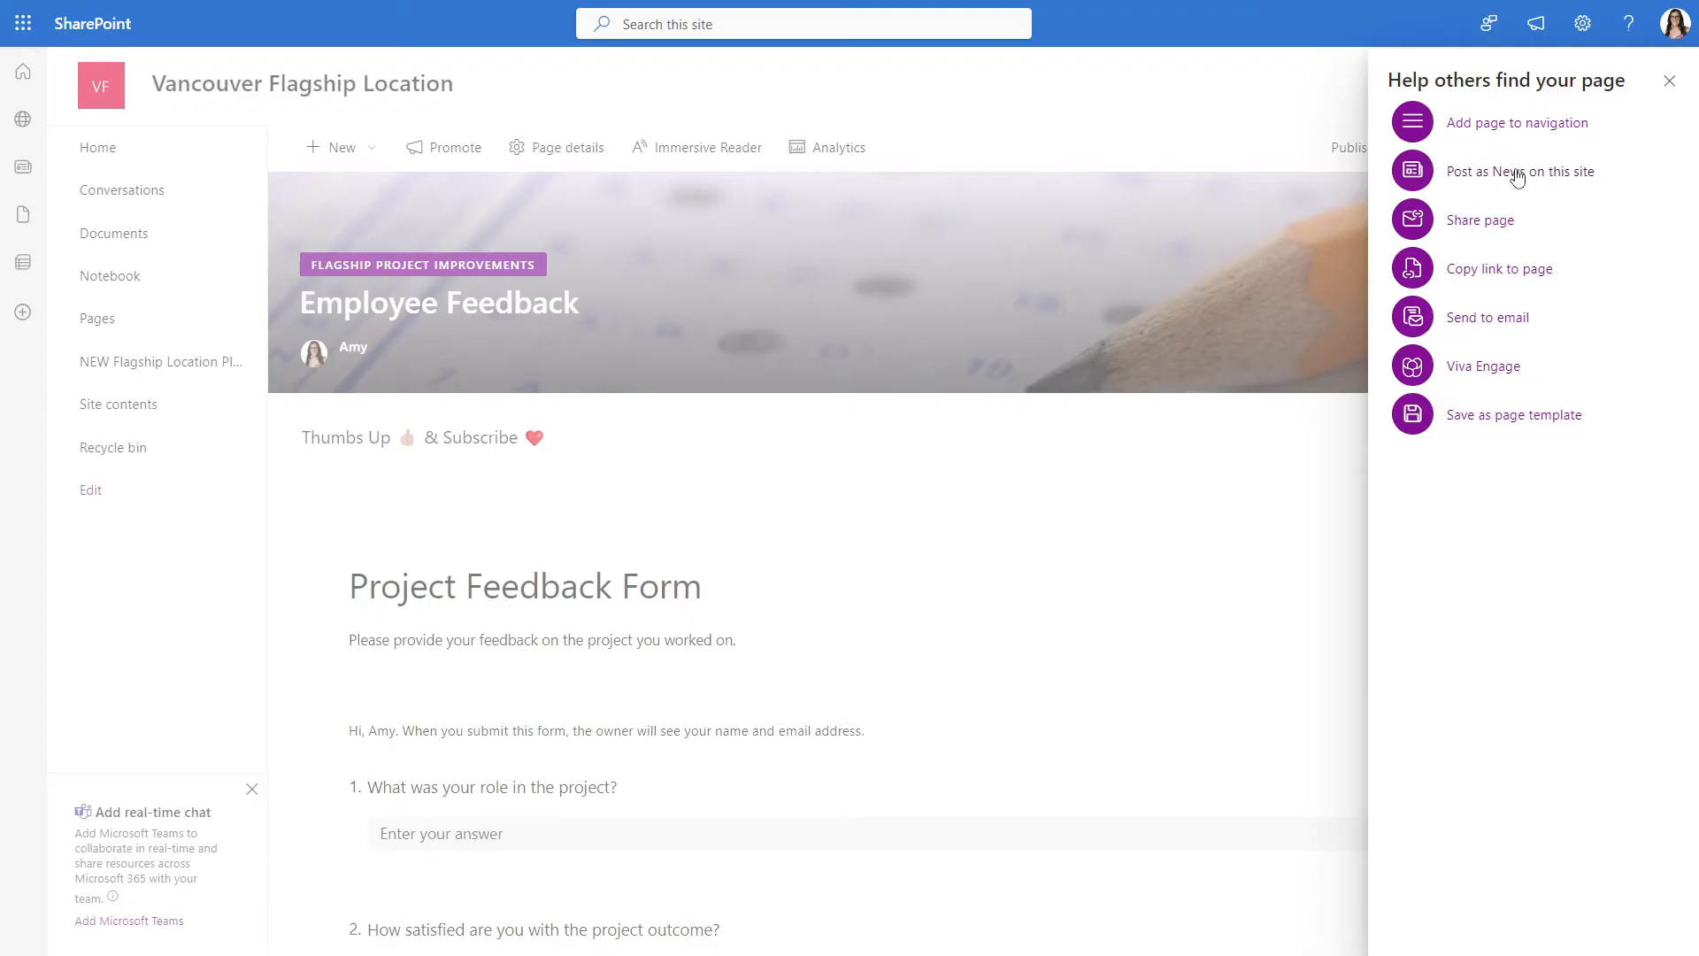
click(1521, 171)
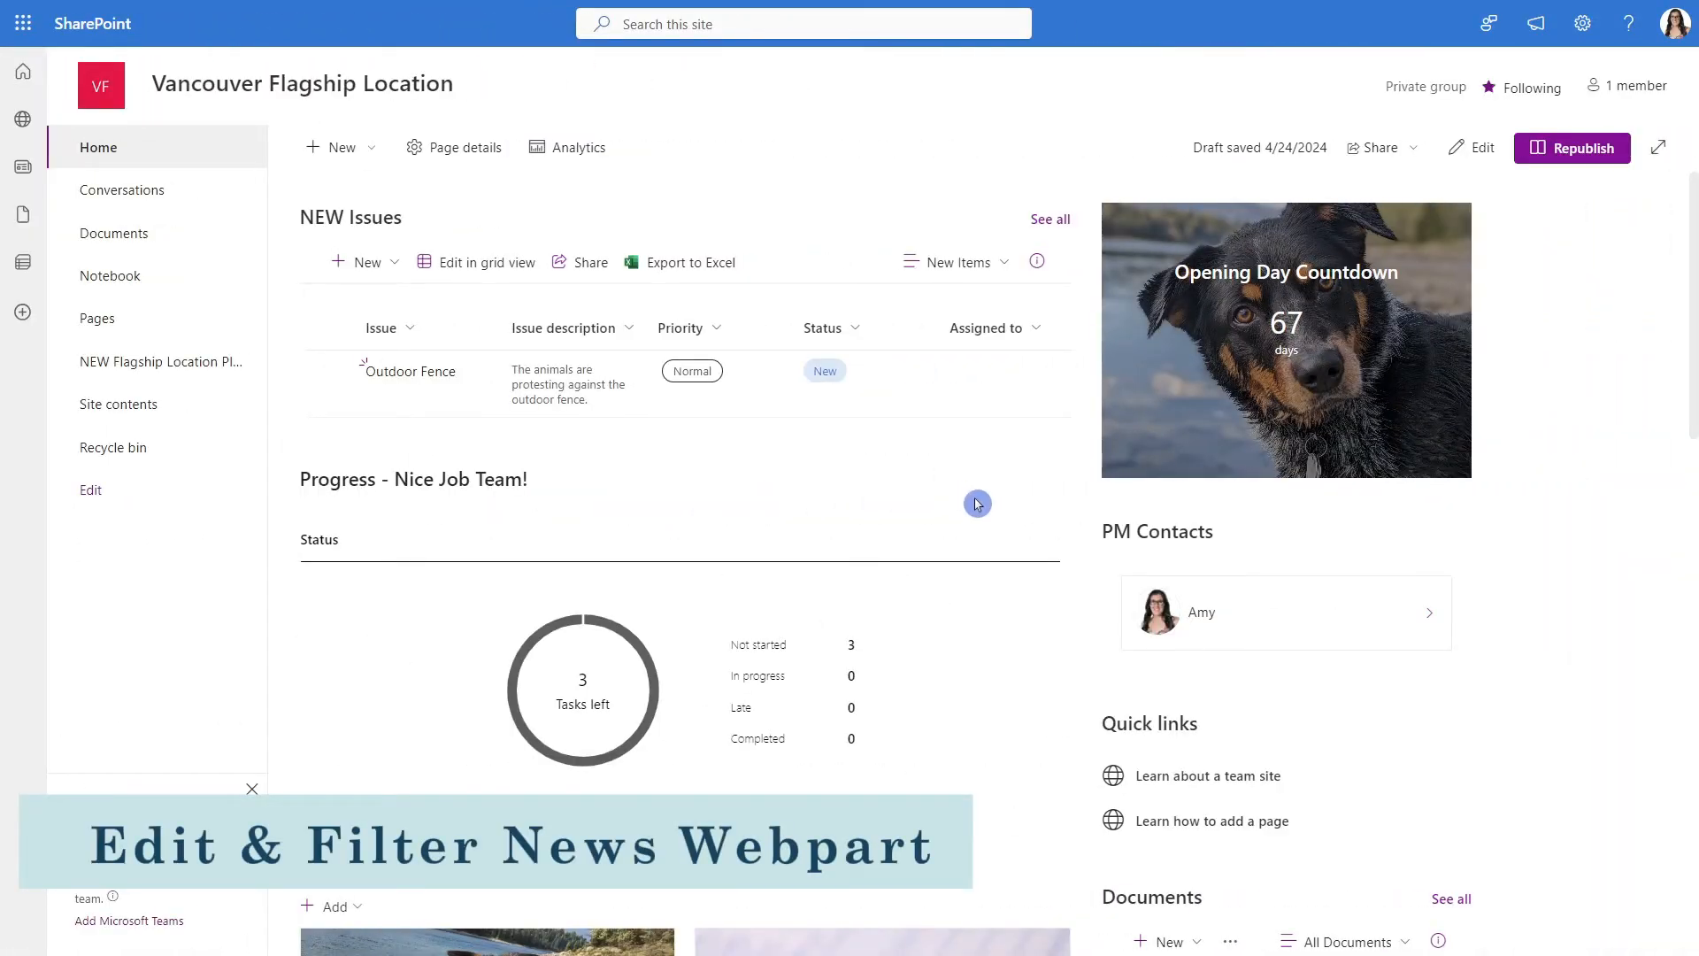
scroll(down, 3)
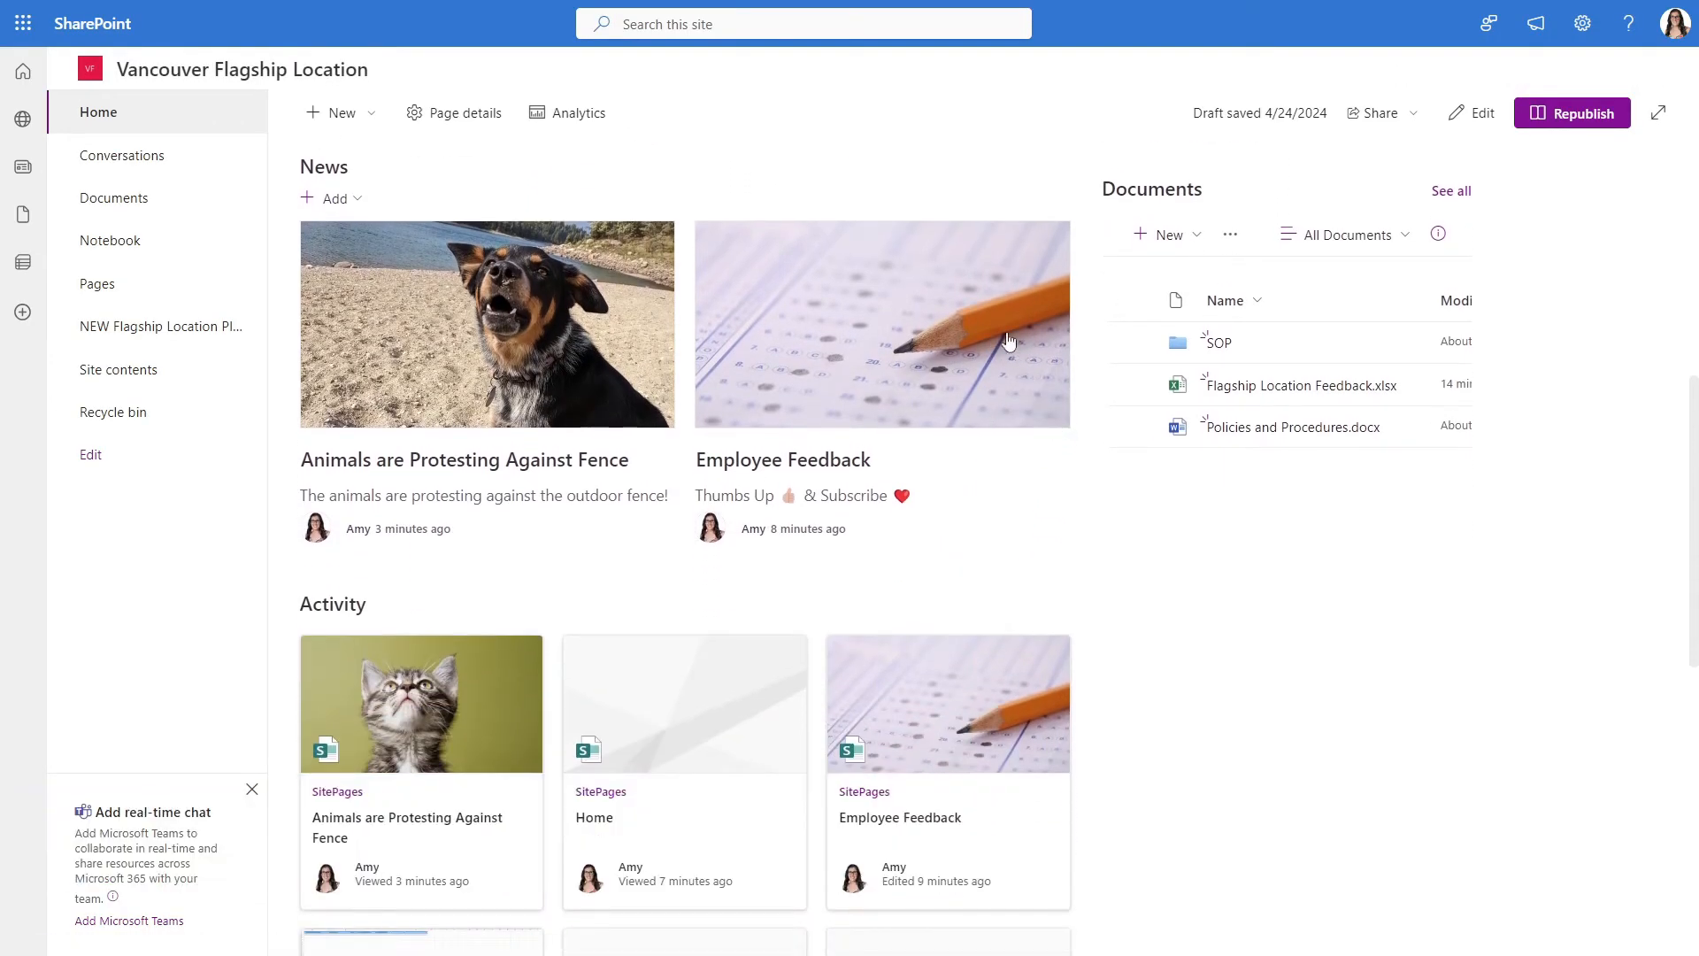
mouse_move(860, 246)
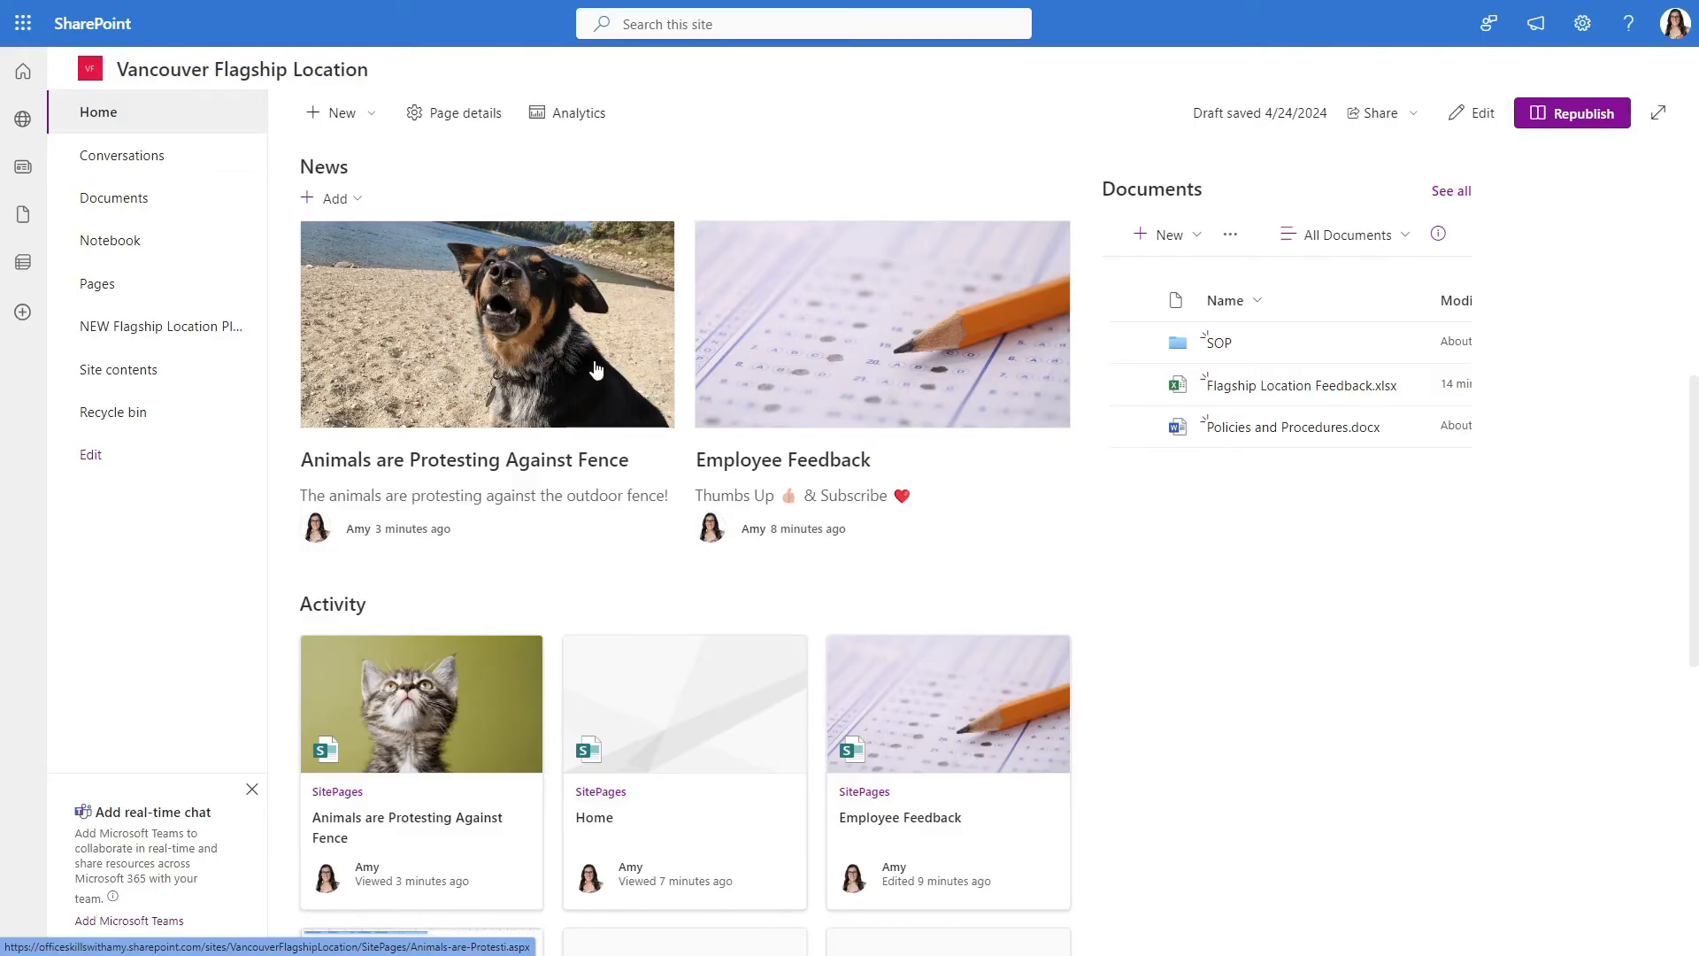
mouse_move(580, 387)
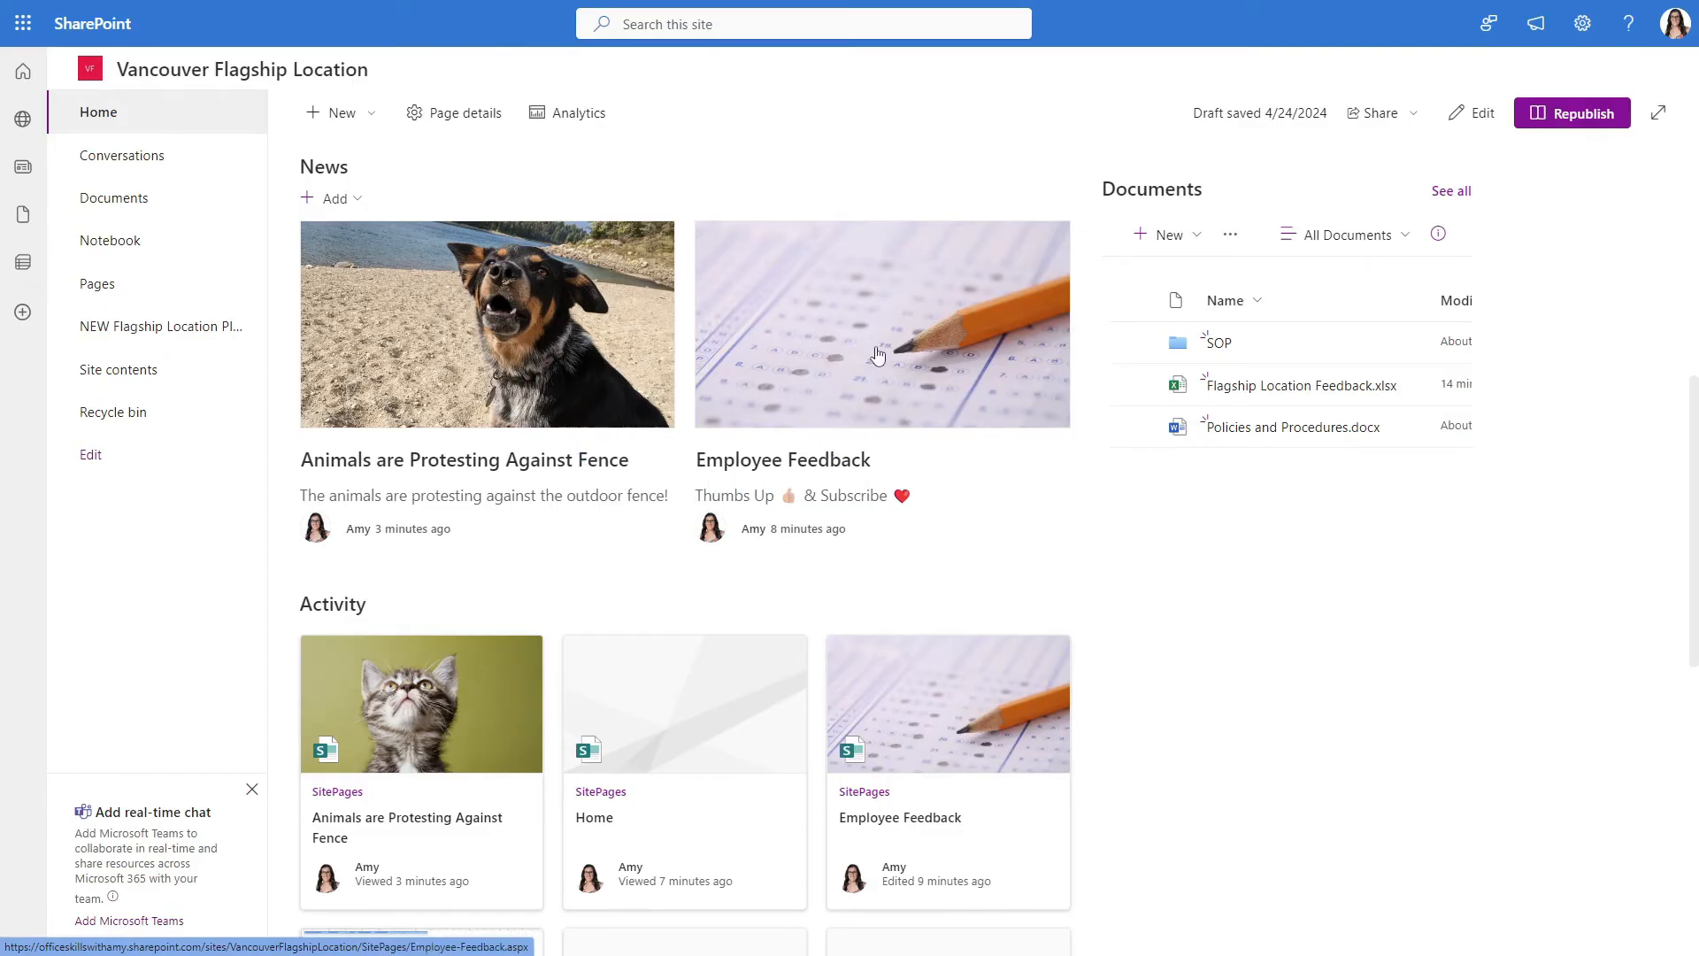
mouse_move(720, 392)
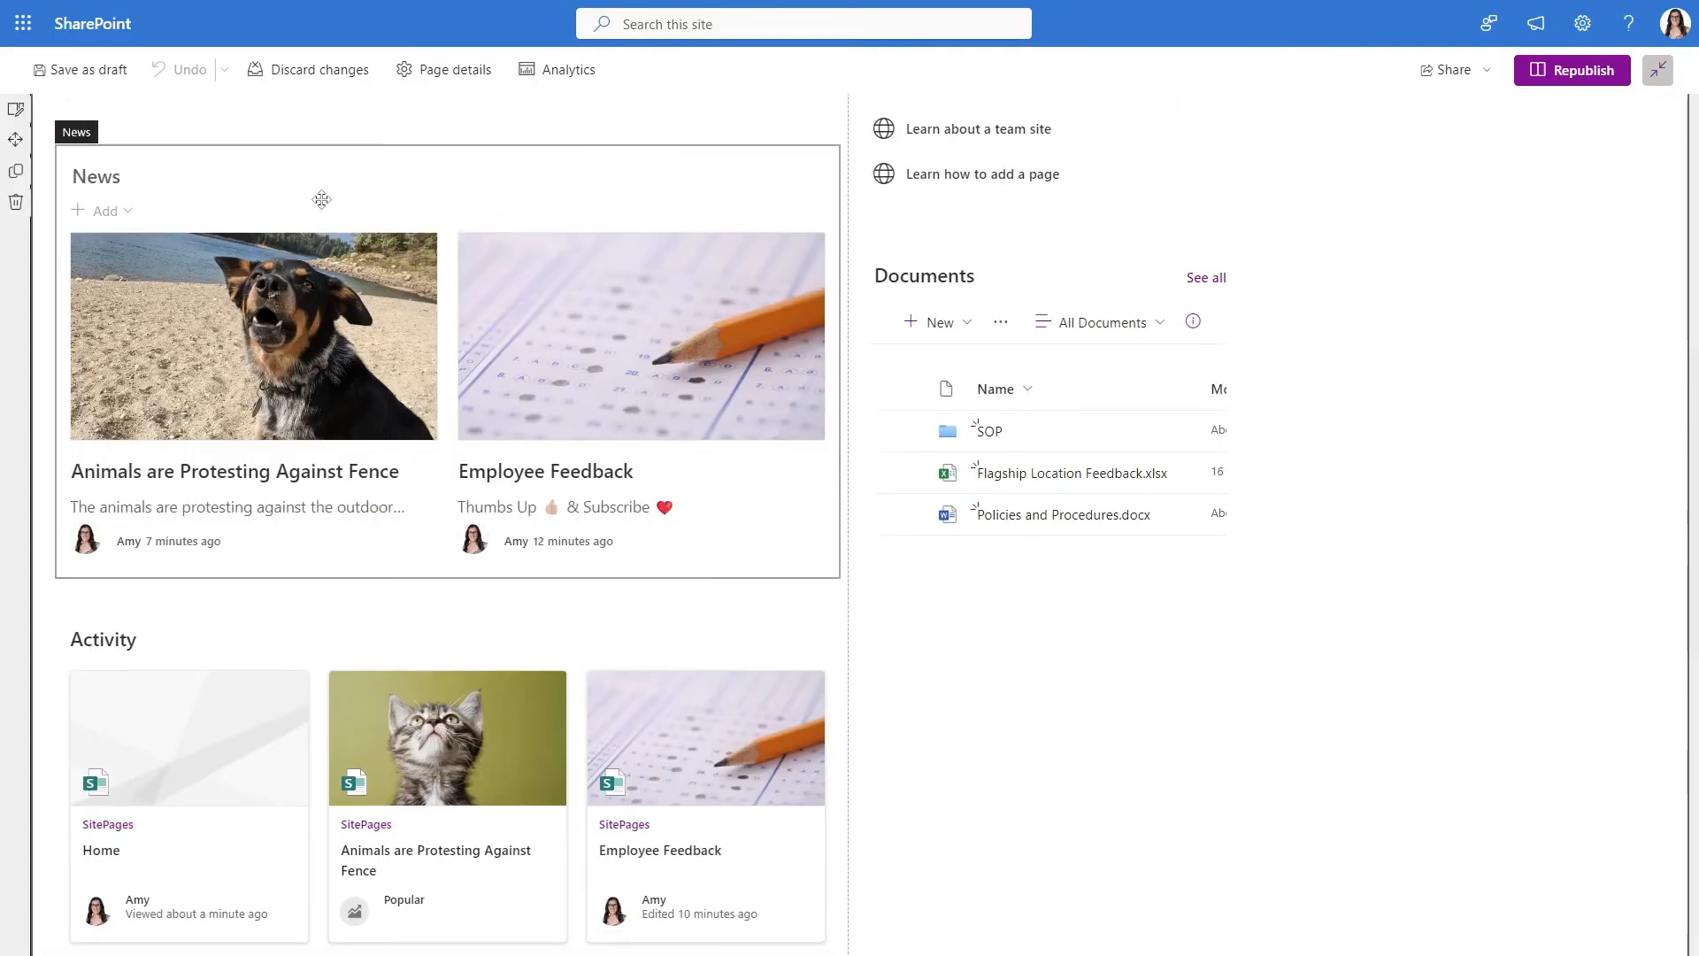
Switch the News section to Side-by-side layout and filter titles to include 'feedback'
click(257, 127)
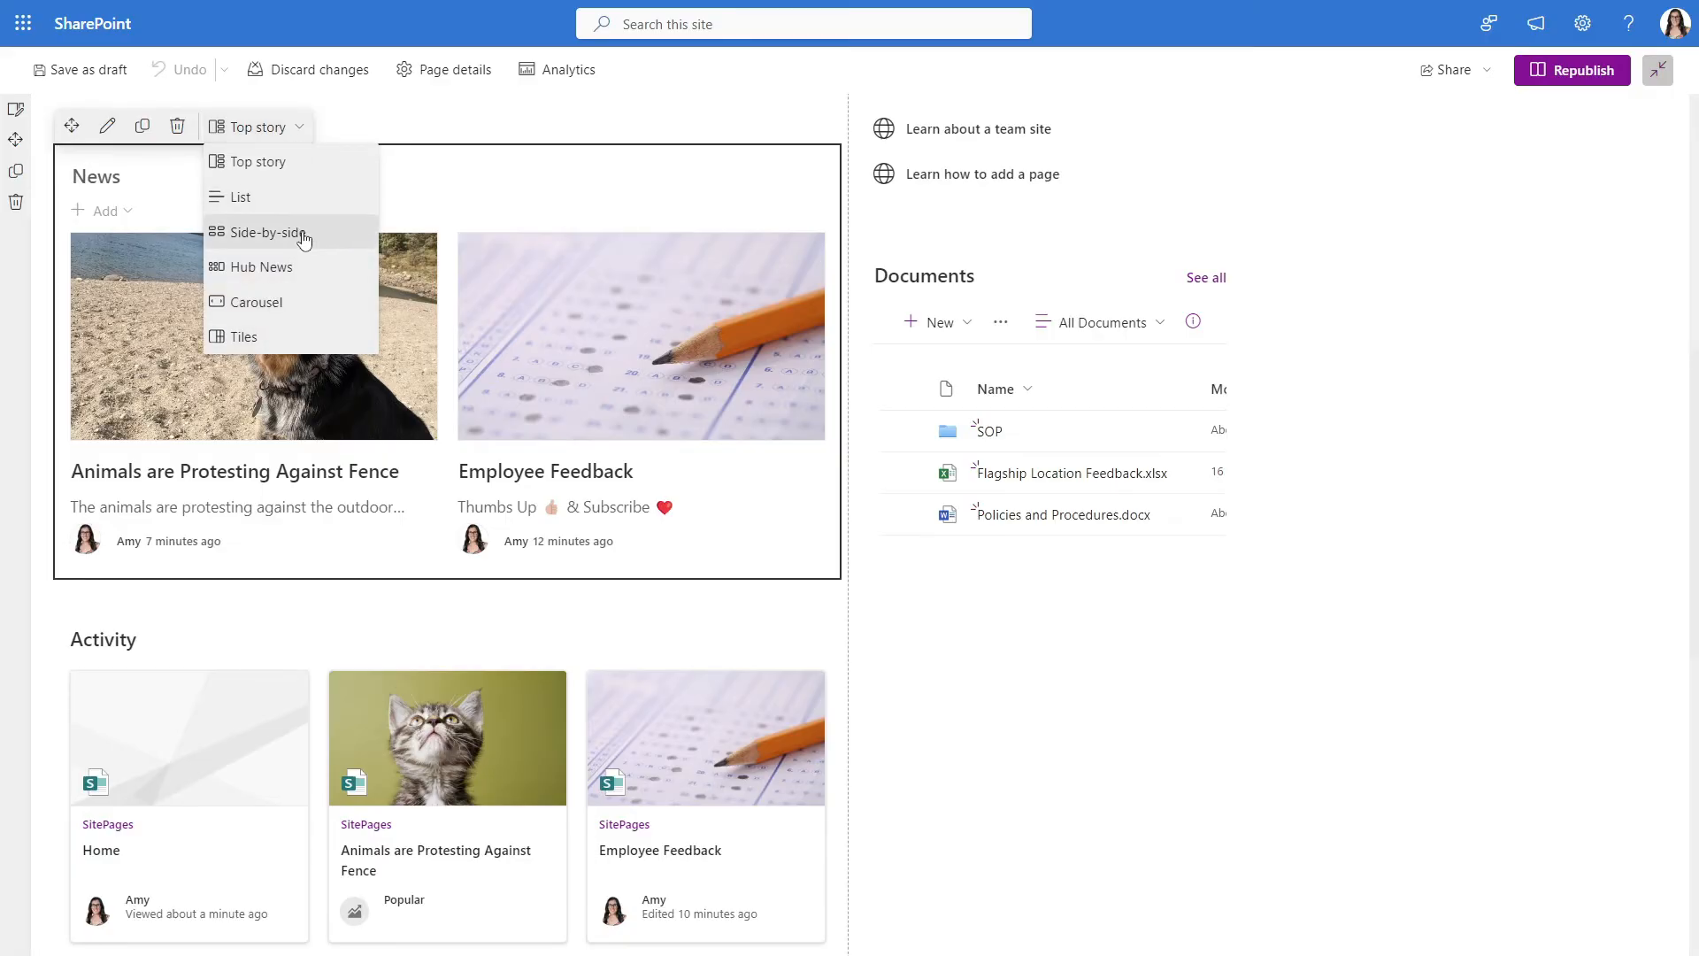
click(260, 232)
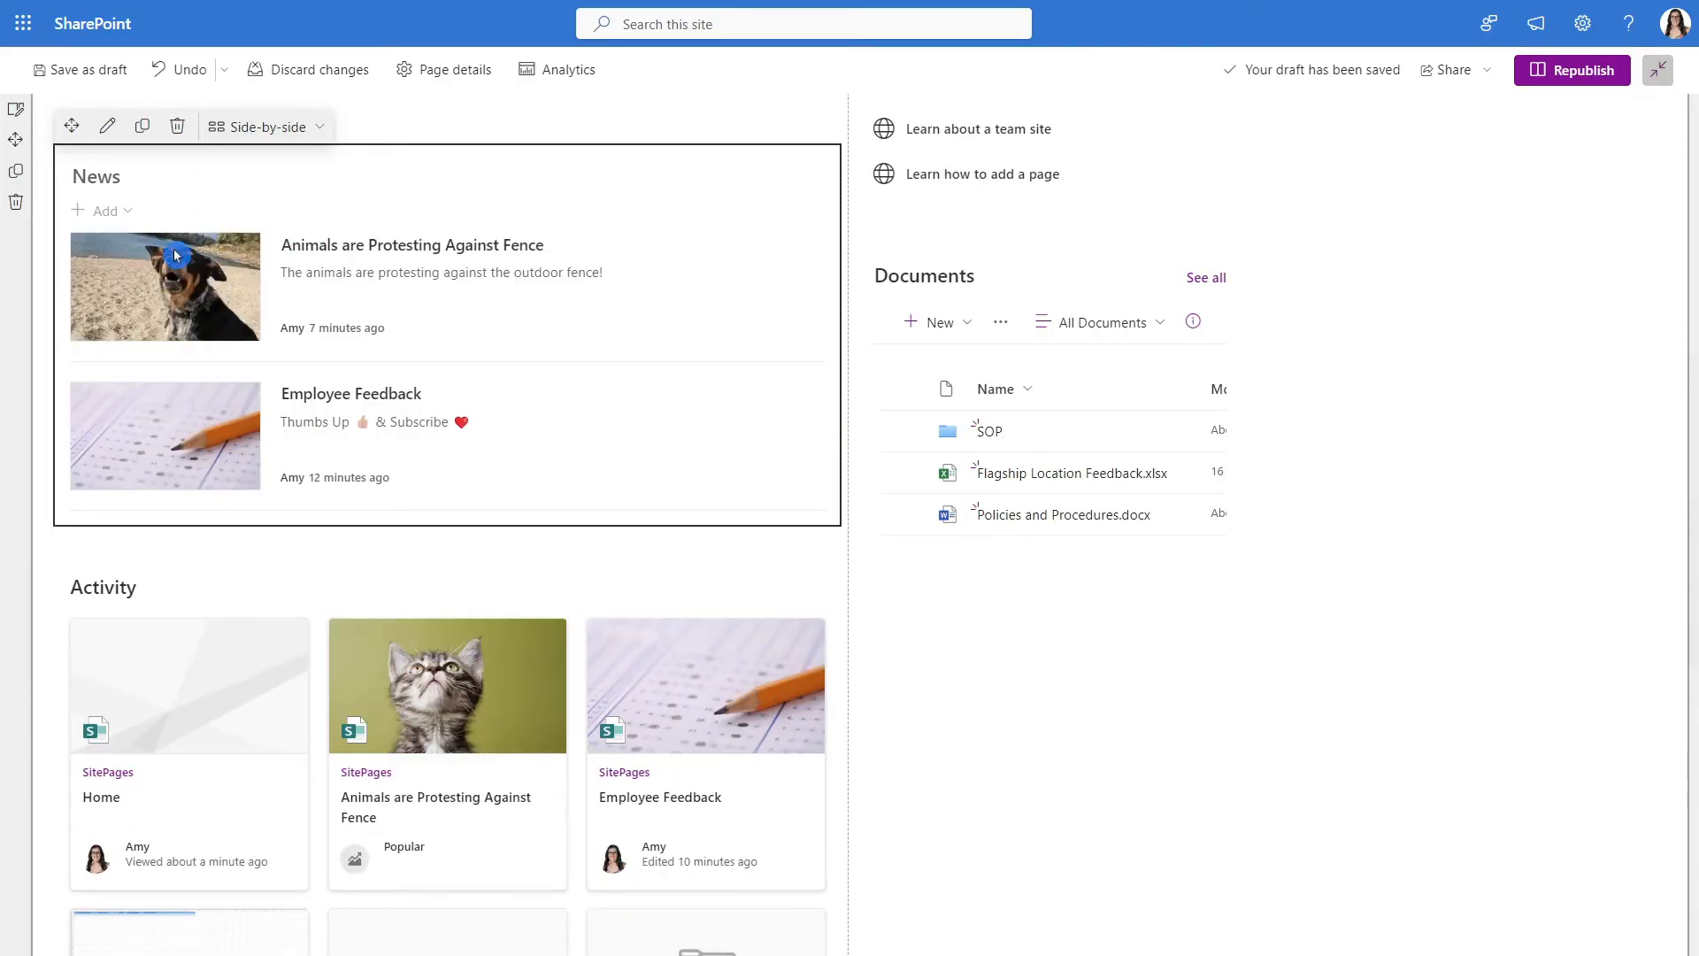
click(106, 127)
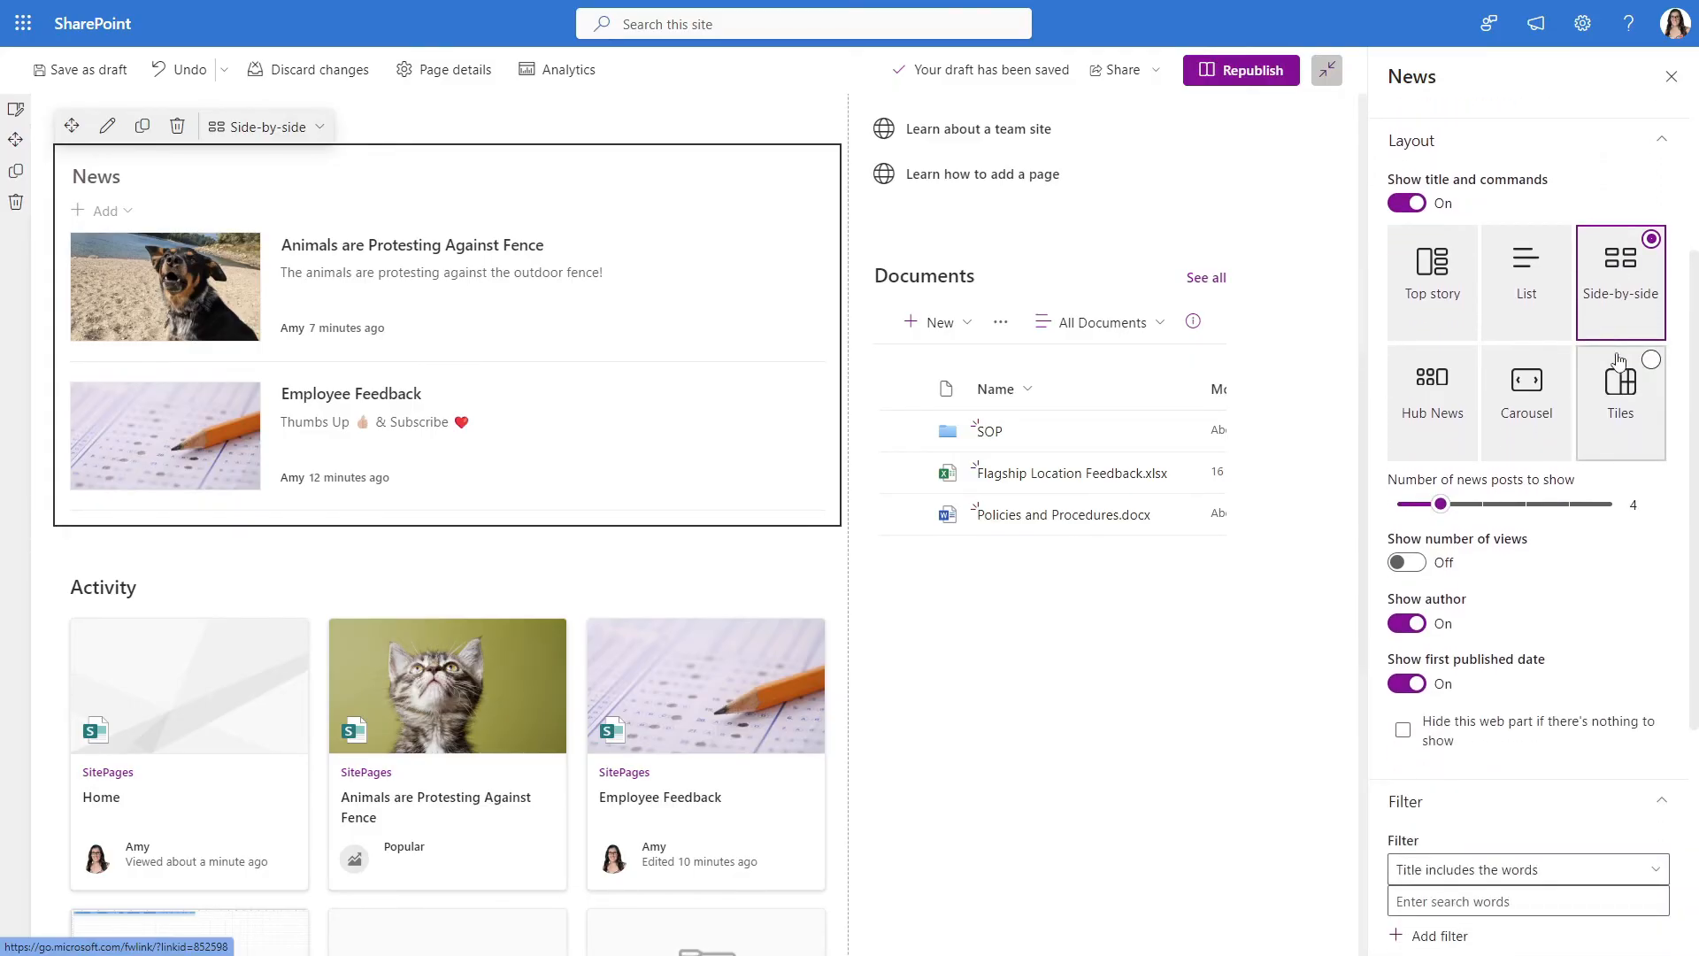
scroll(down, 3)
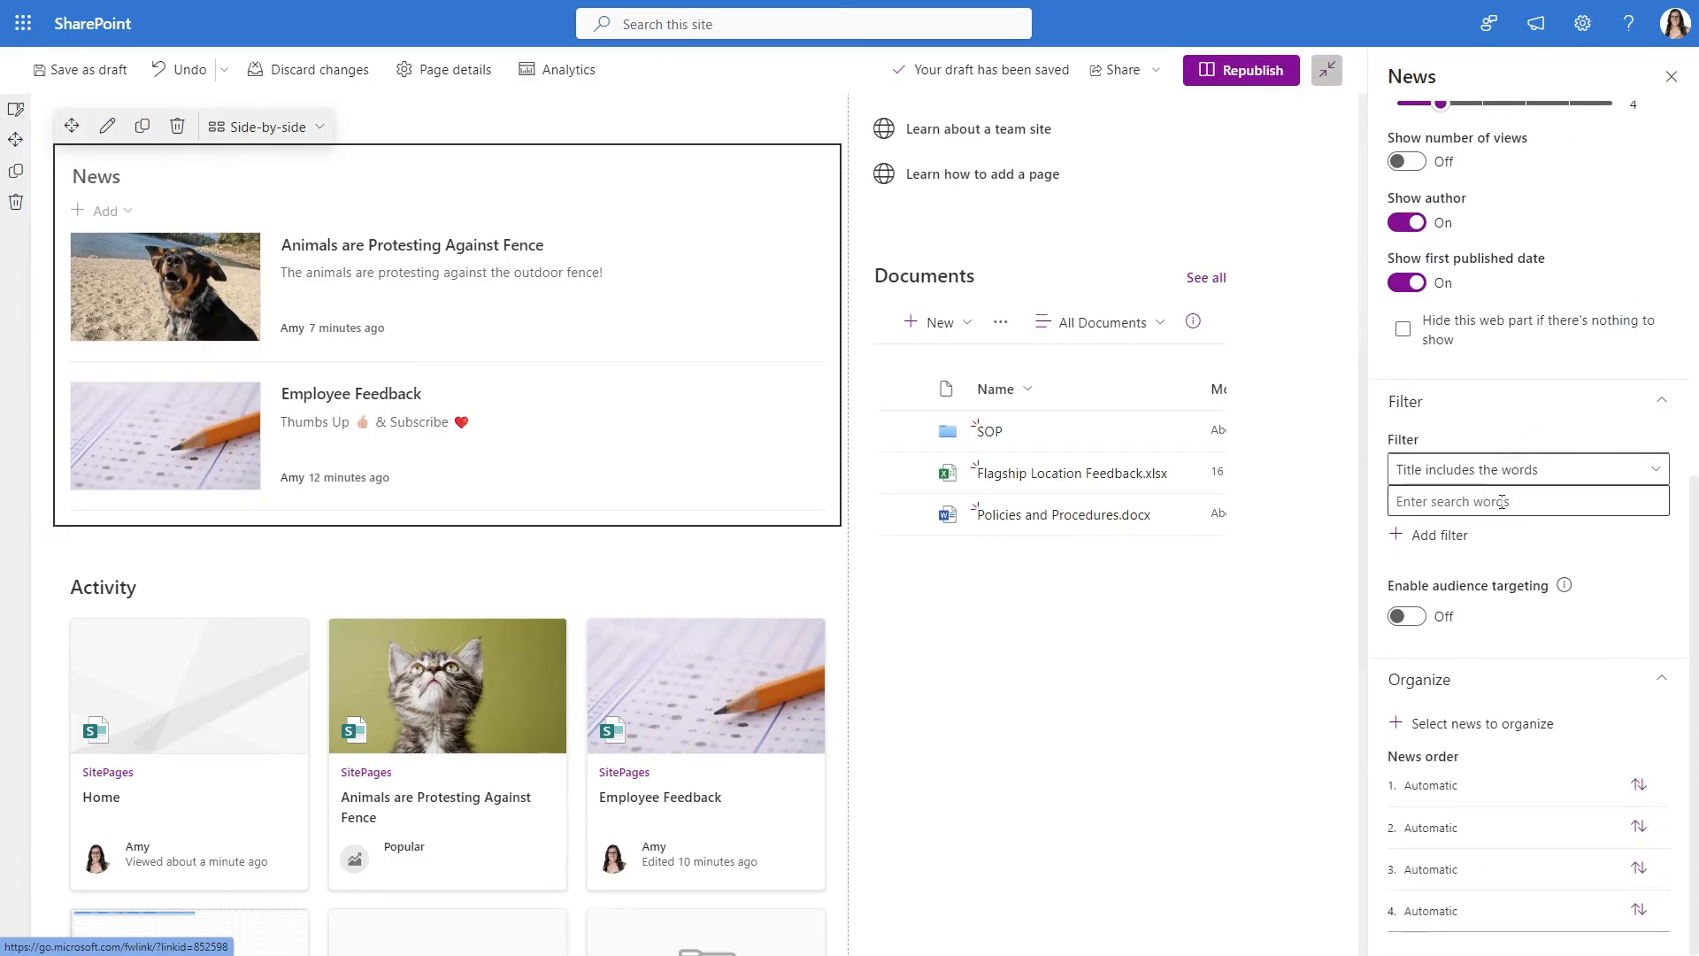
text(feedback)
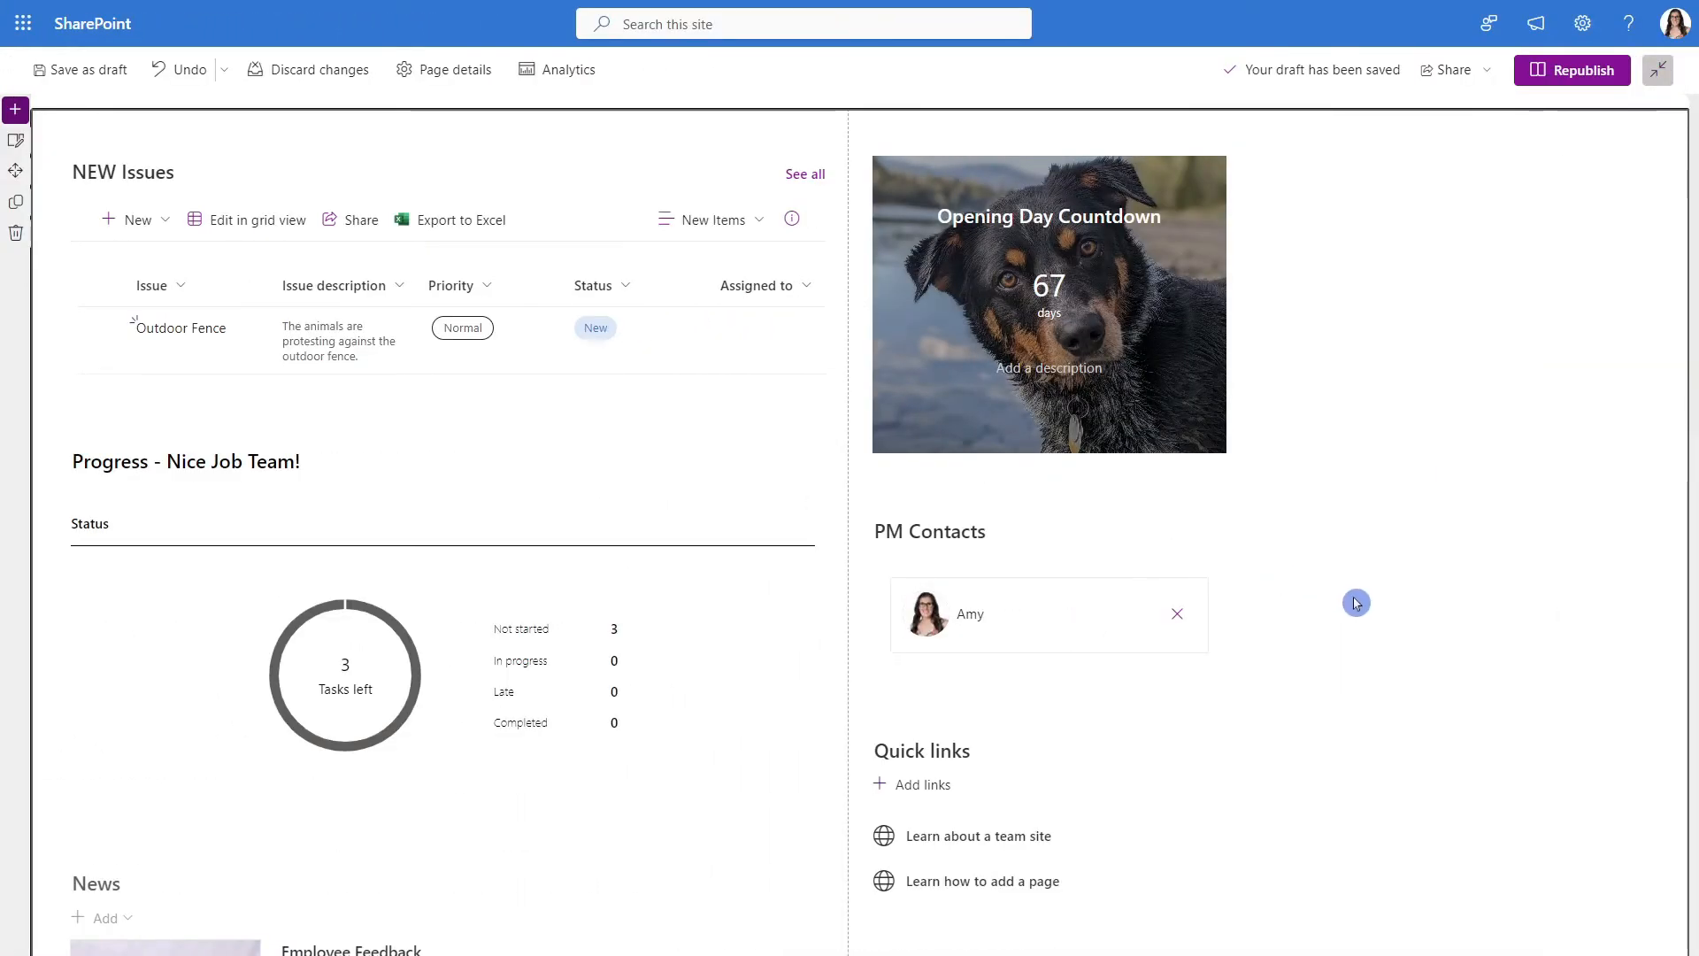
scroll(down, 3)
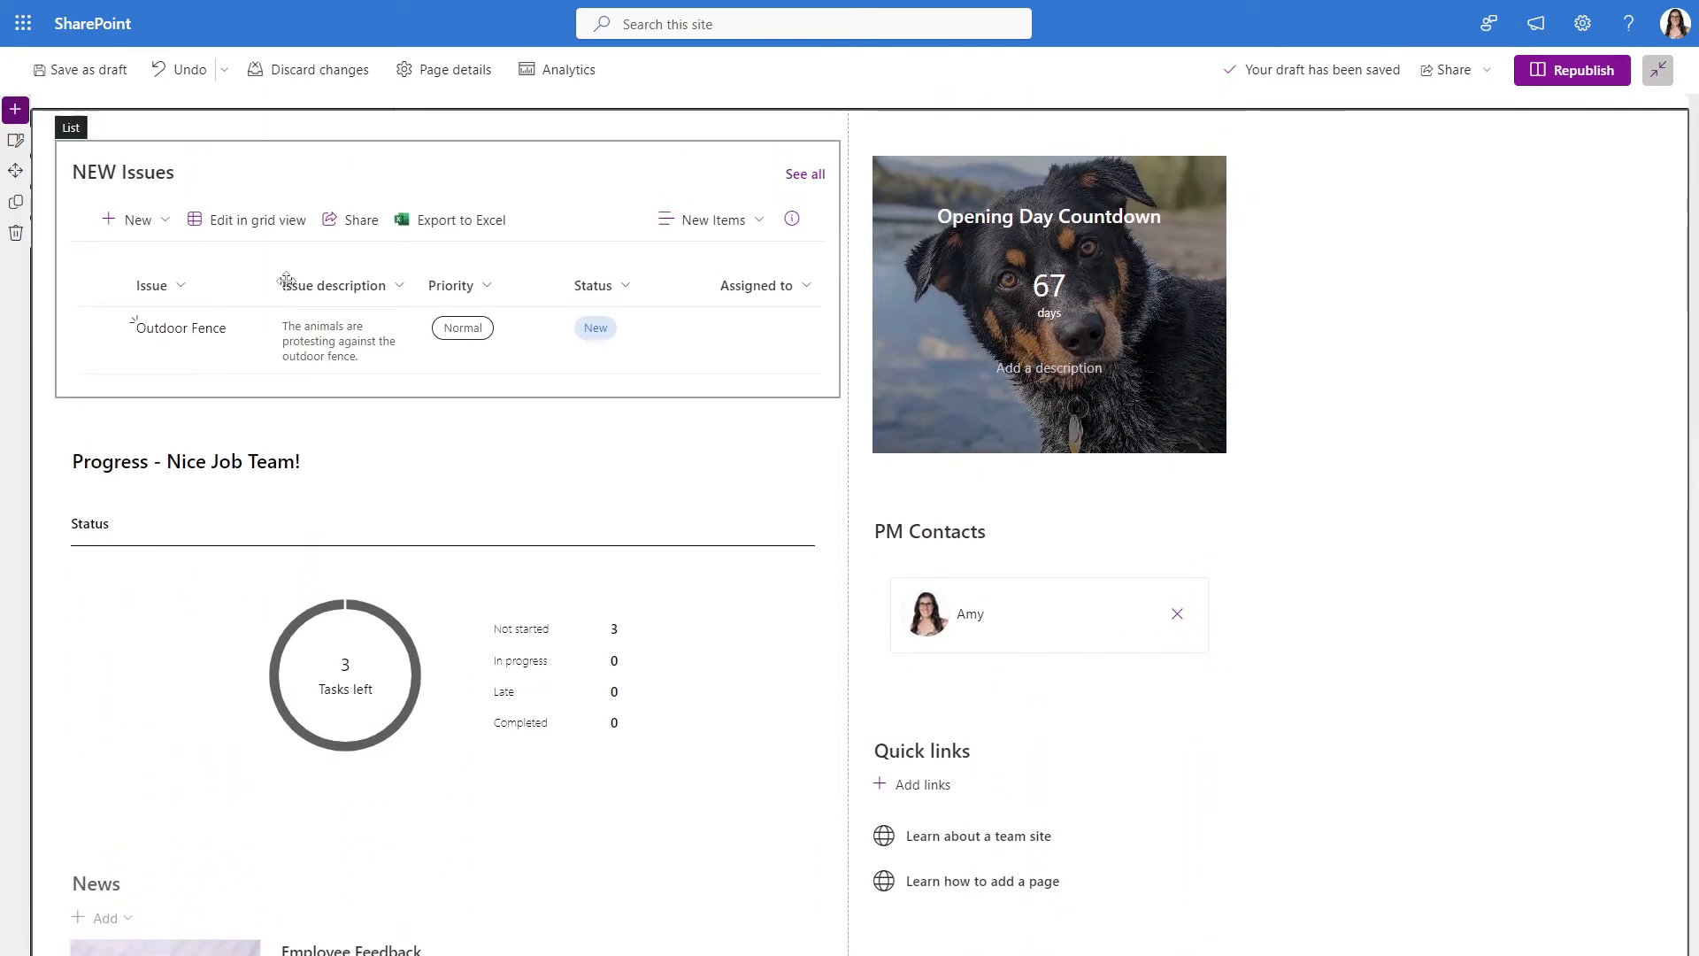
mouse_move(16, 110)
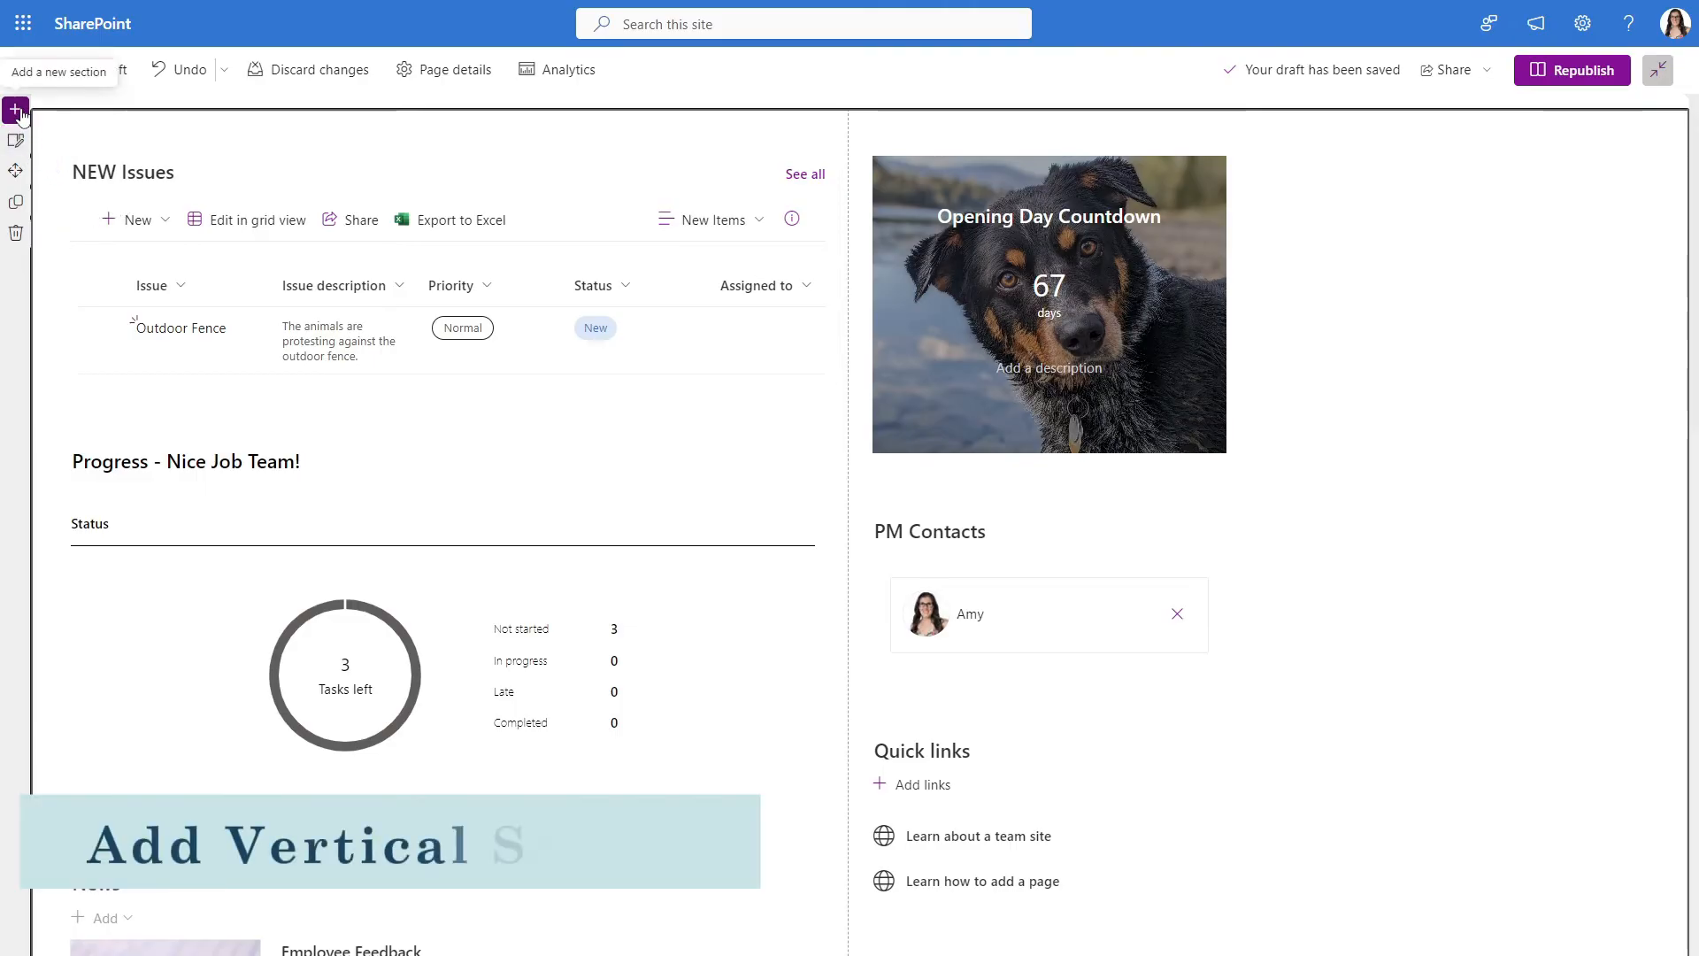
Insert a vertical section down the right side holding the countdown, quick links and contacts
click(15, 109)
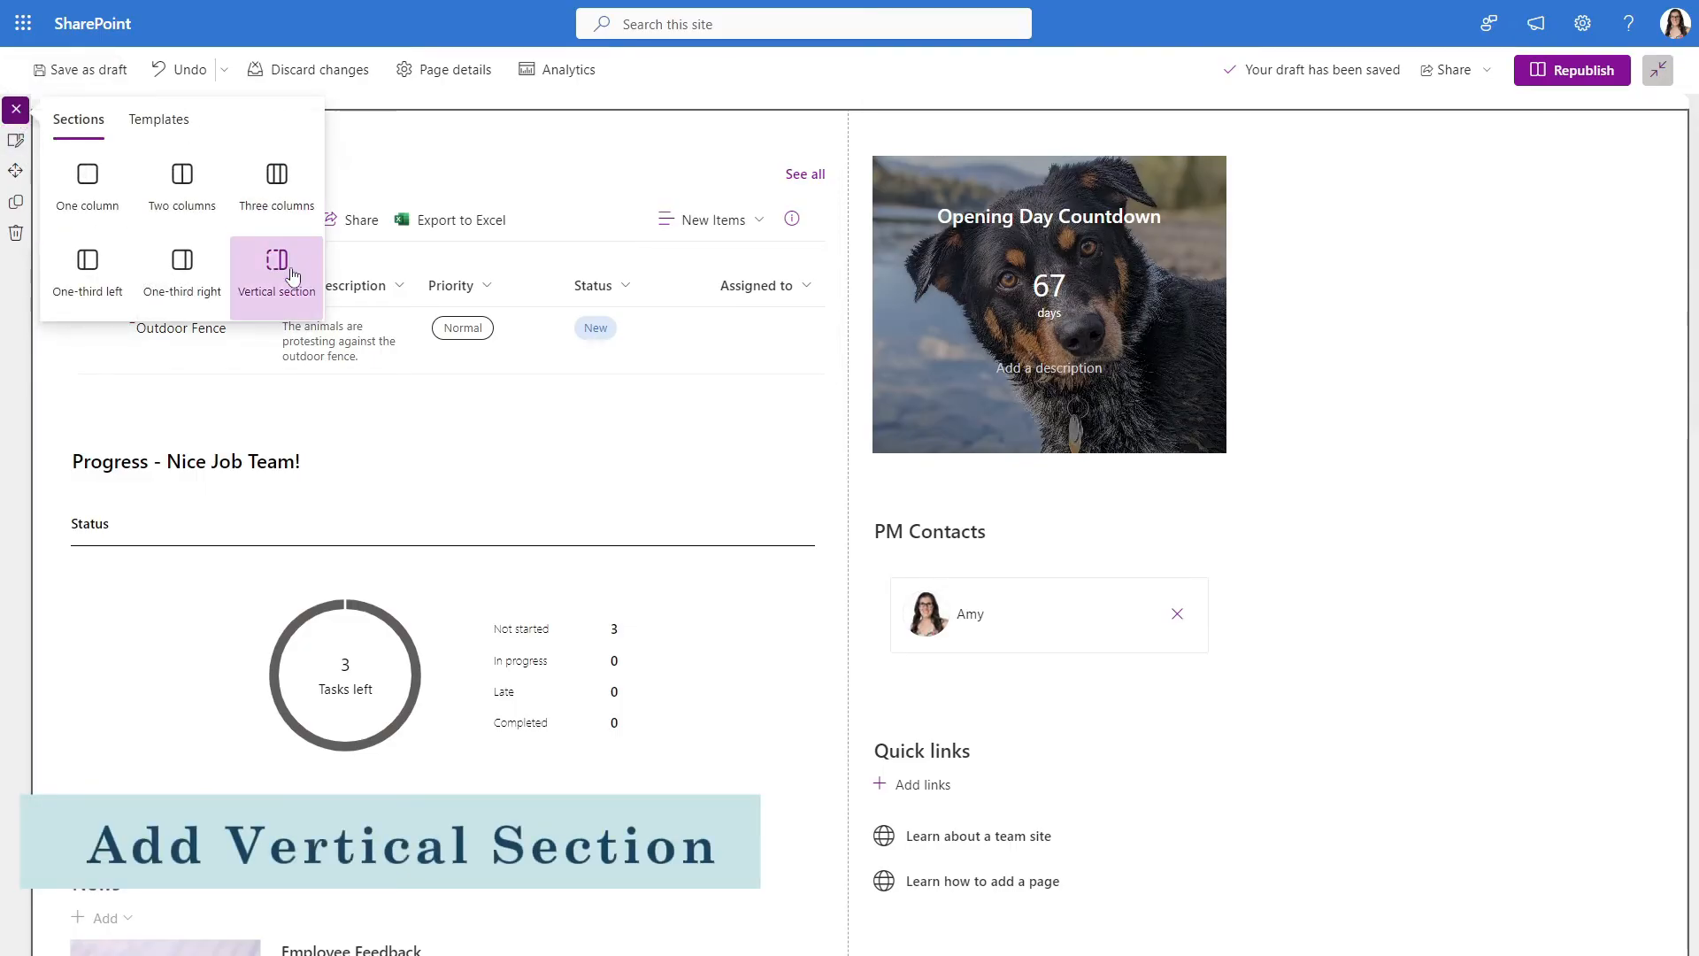
click(275, 264)
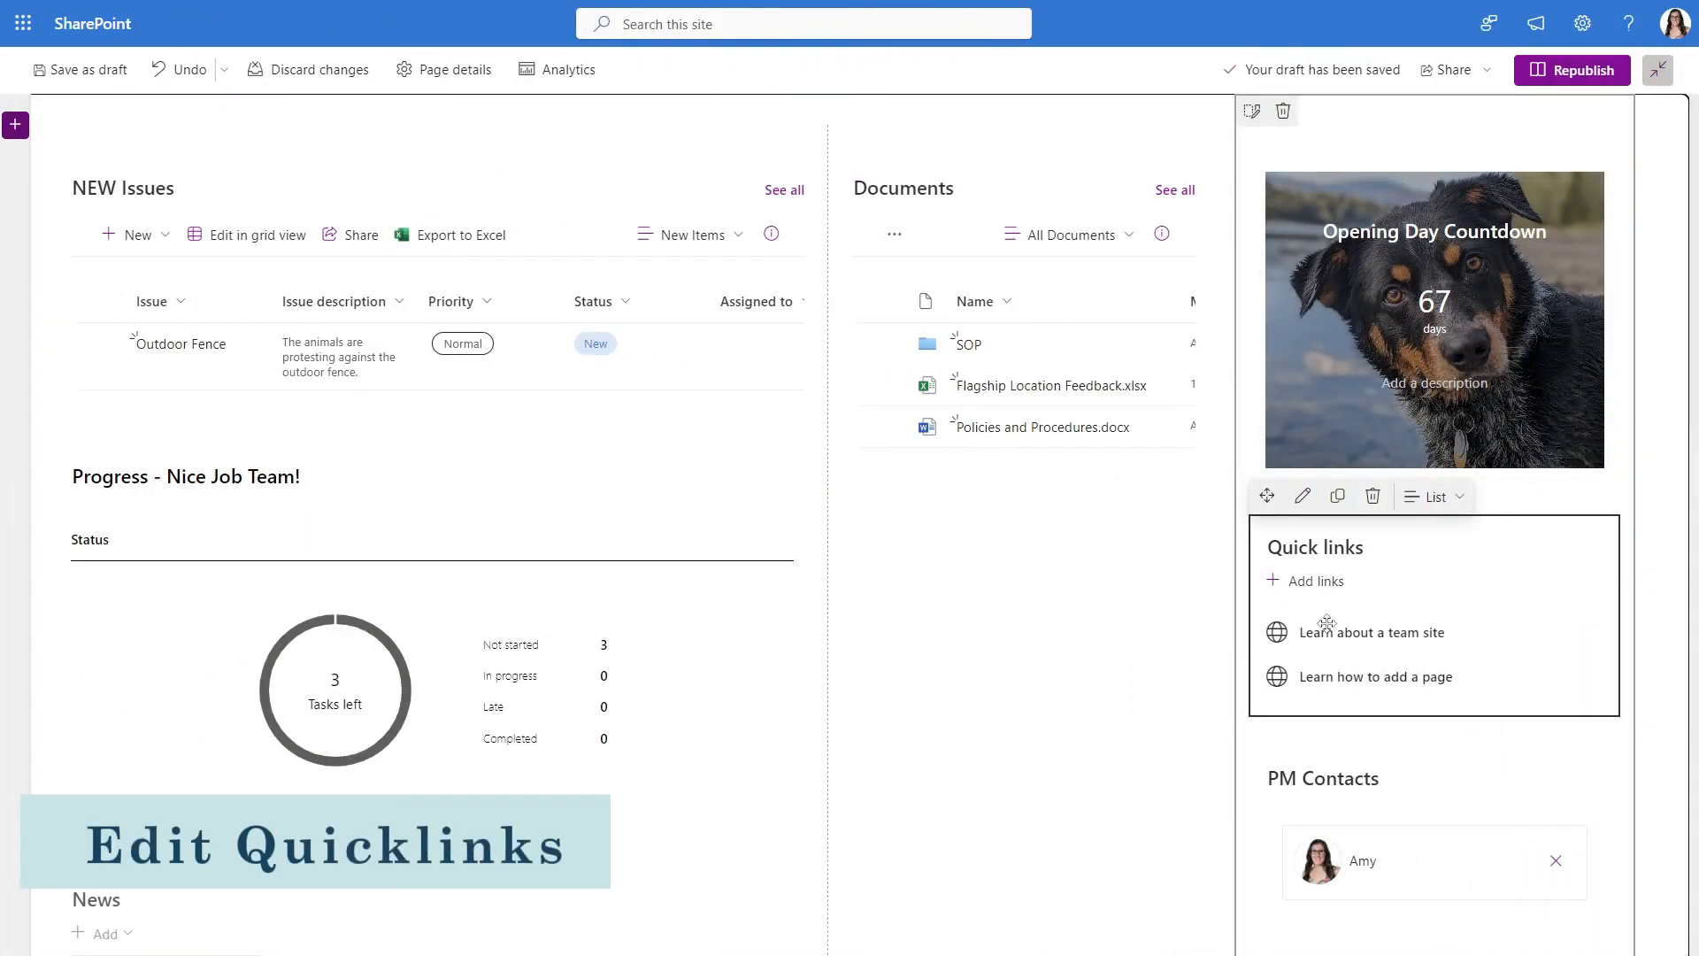
mouse_move(1385, 632)
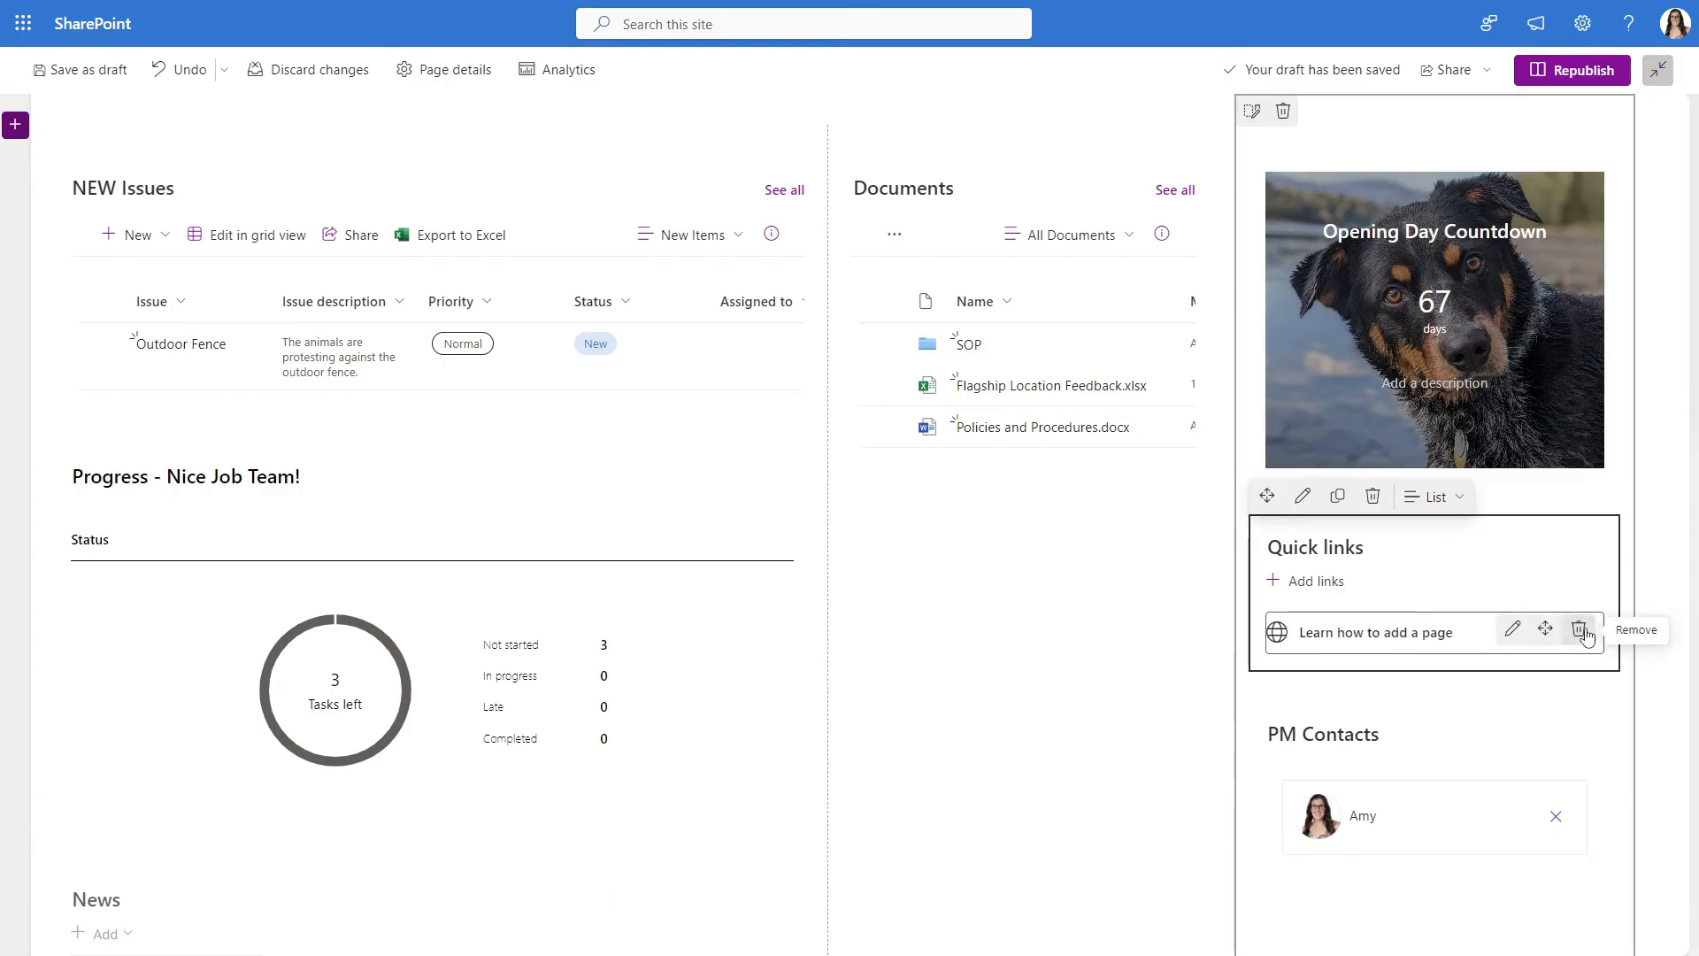
Change the remaining quick link, browsing the site's General folder and Site Pages library
click(1513, 629)
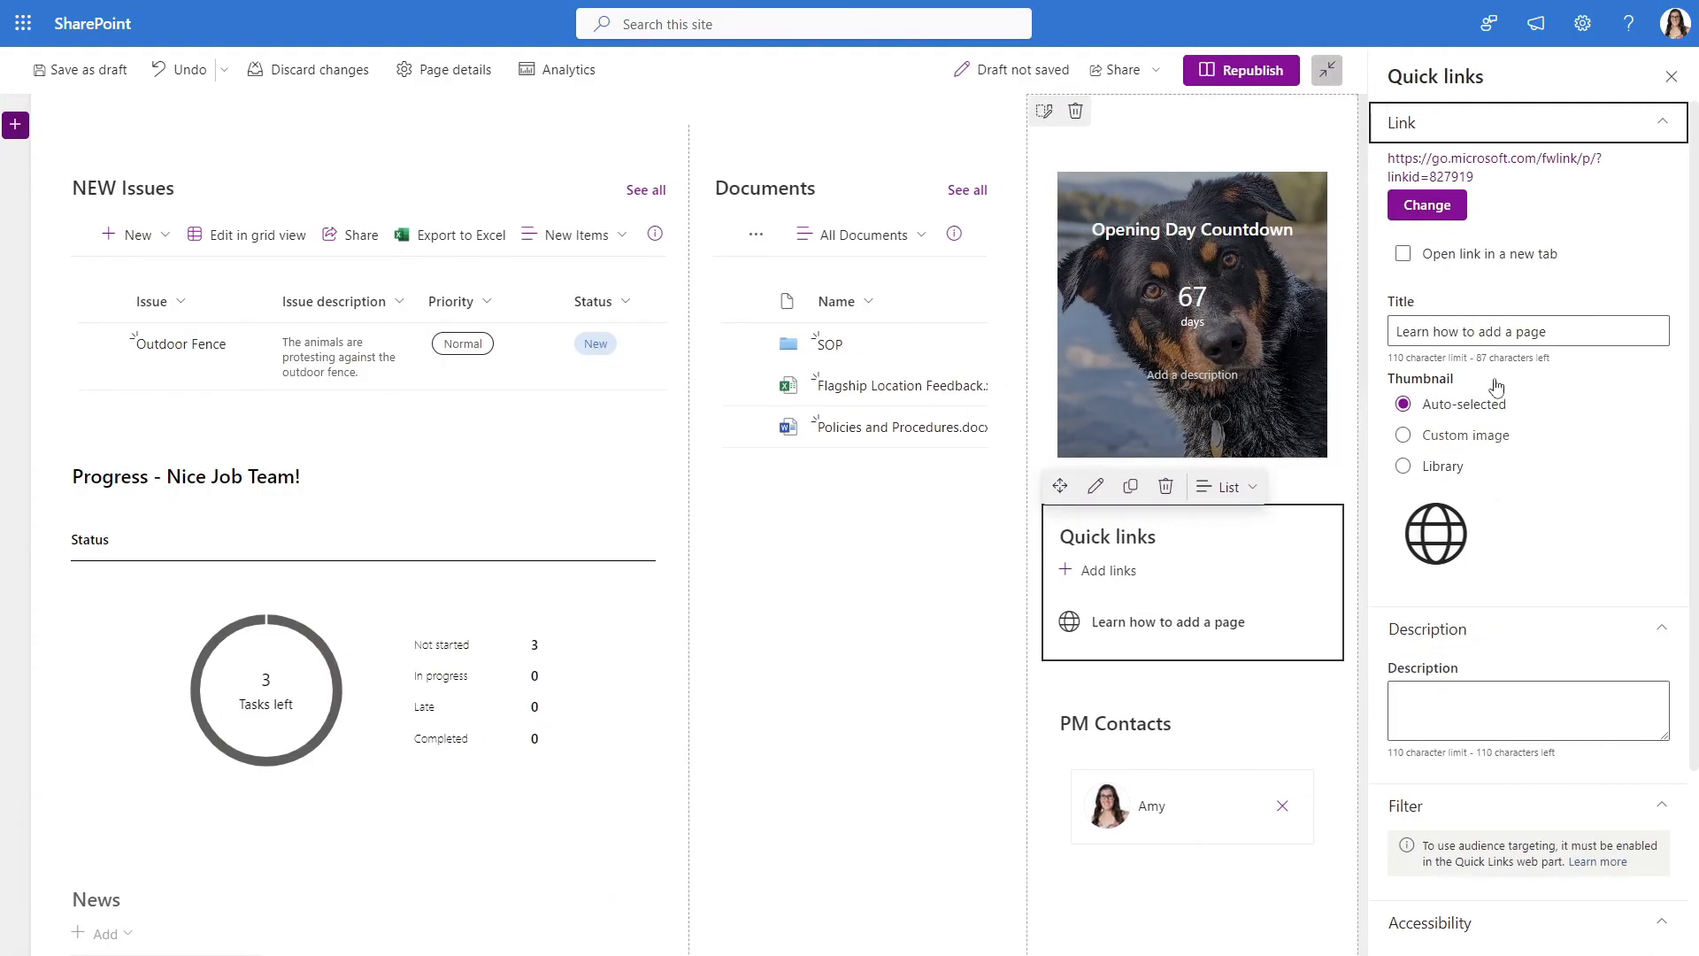
click(1425, 204)
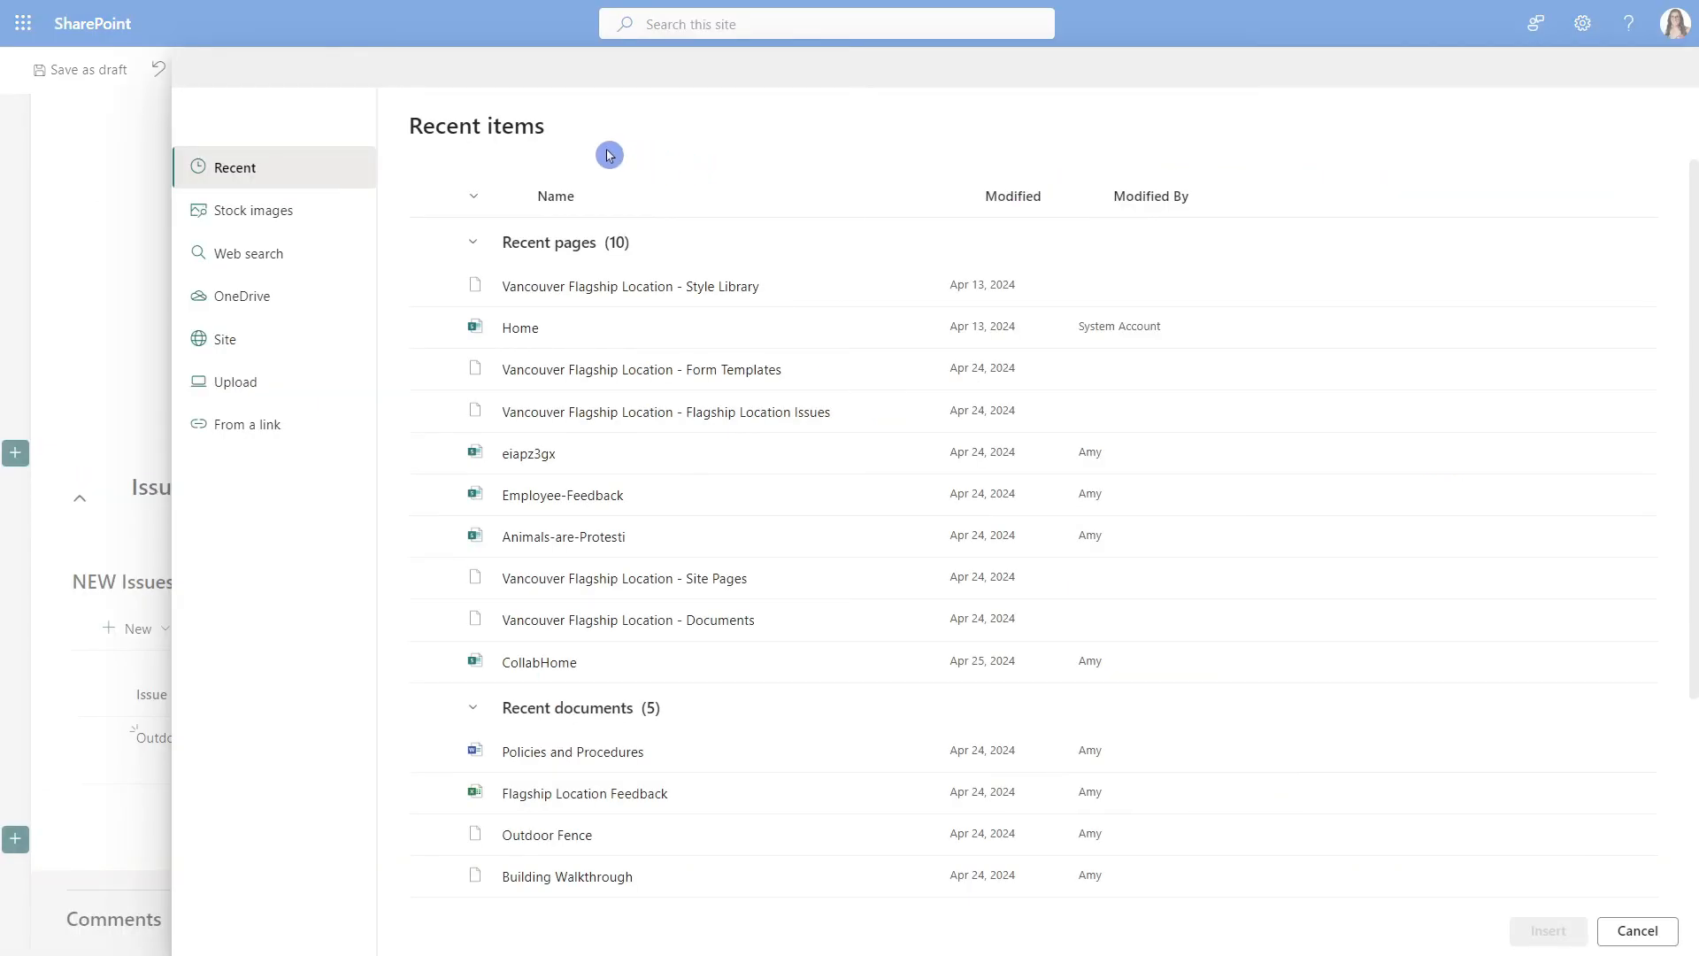
mouse_move(303, 181)
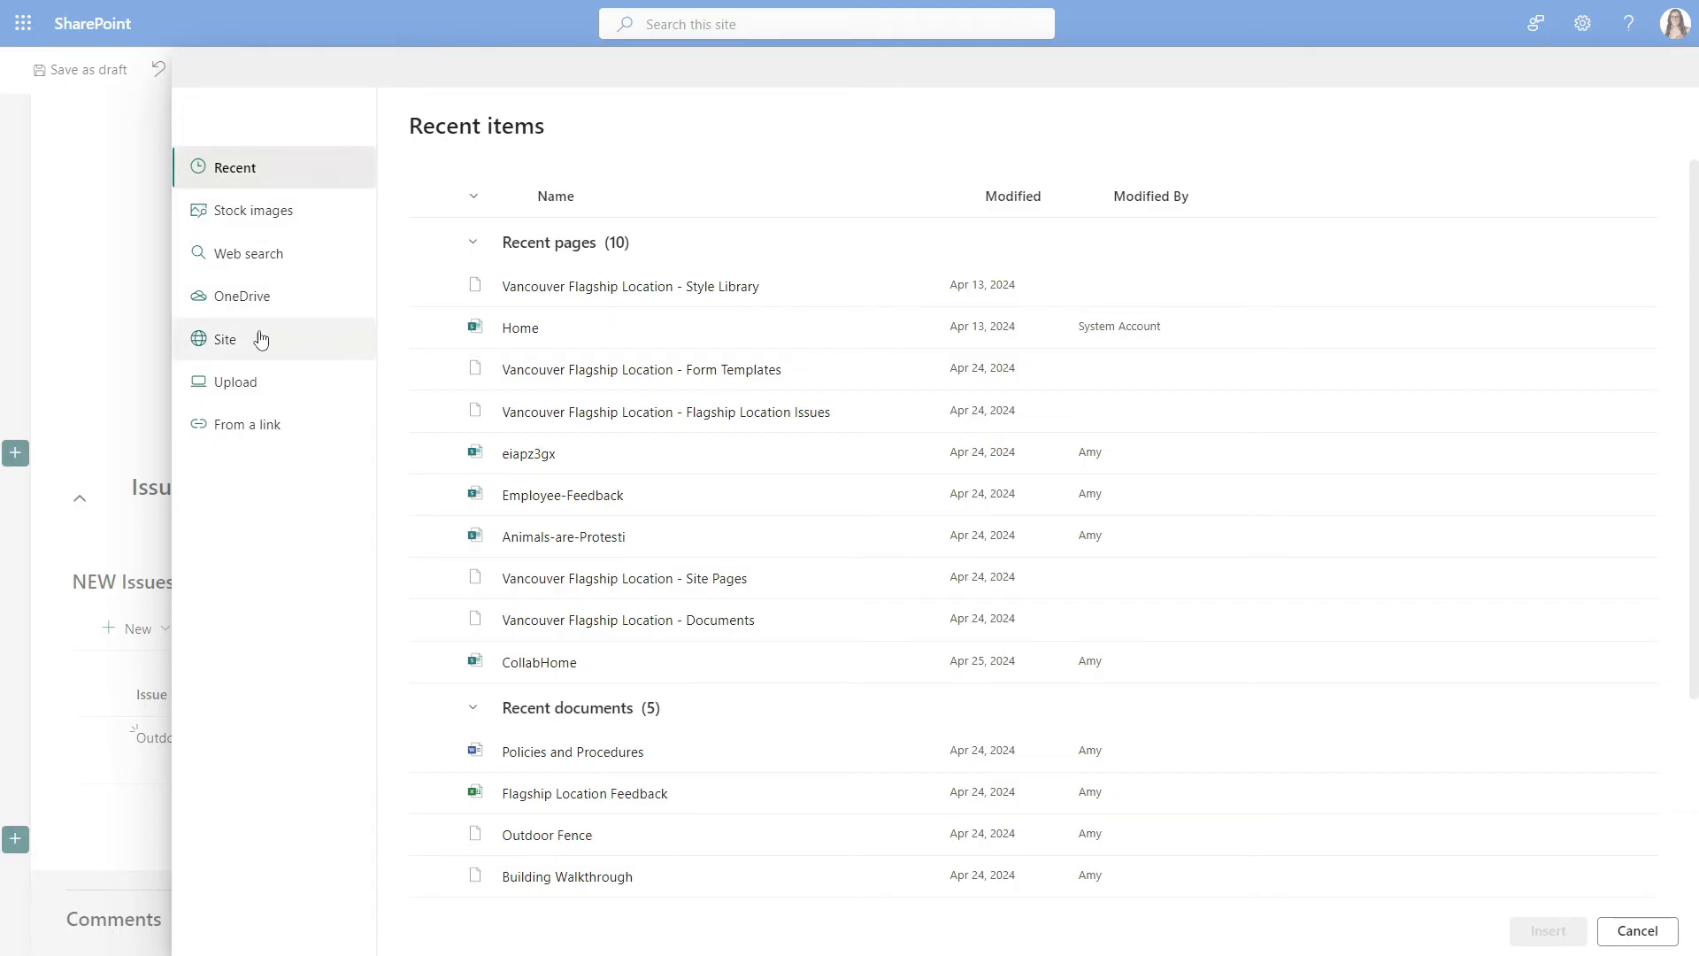
click(226, 338)
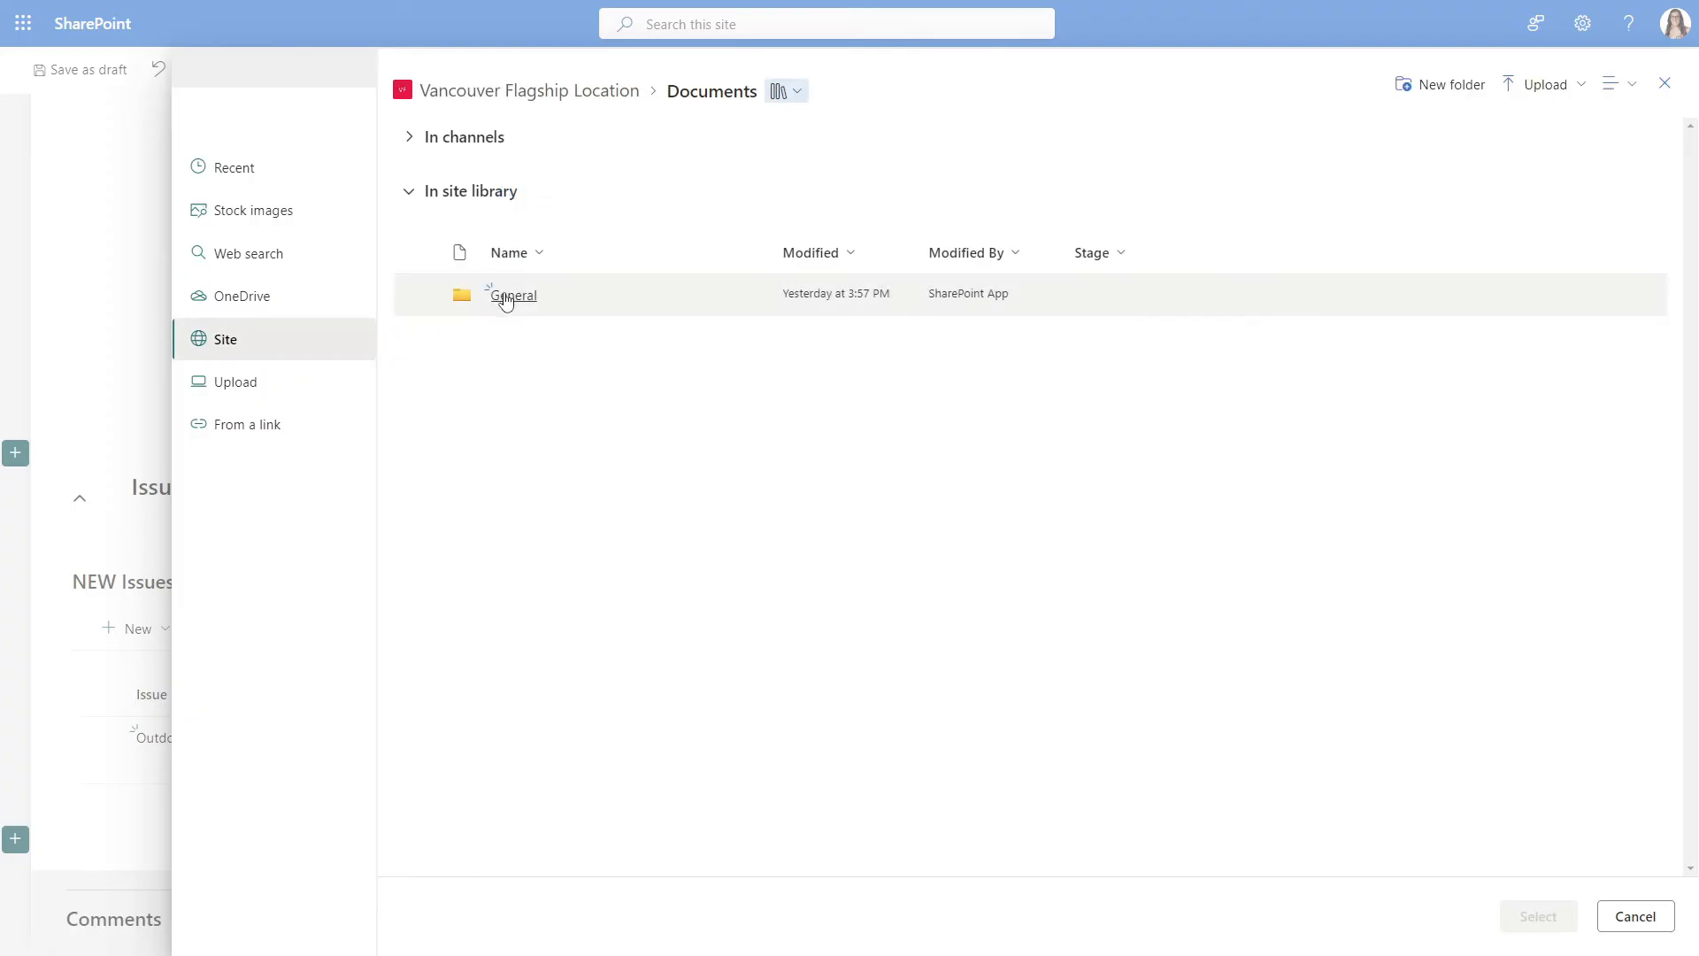
double_click(513, 294)
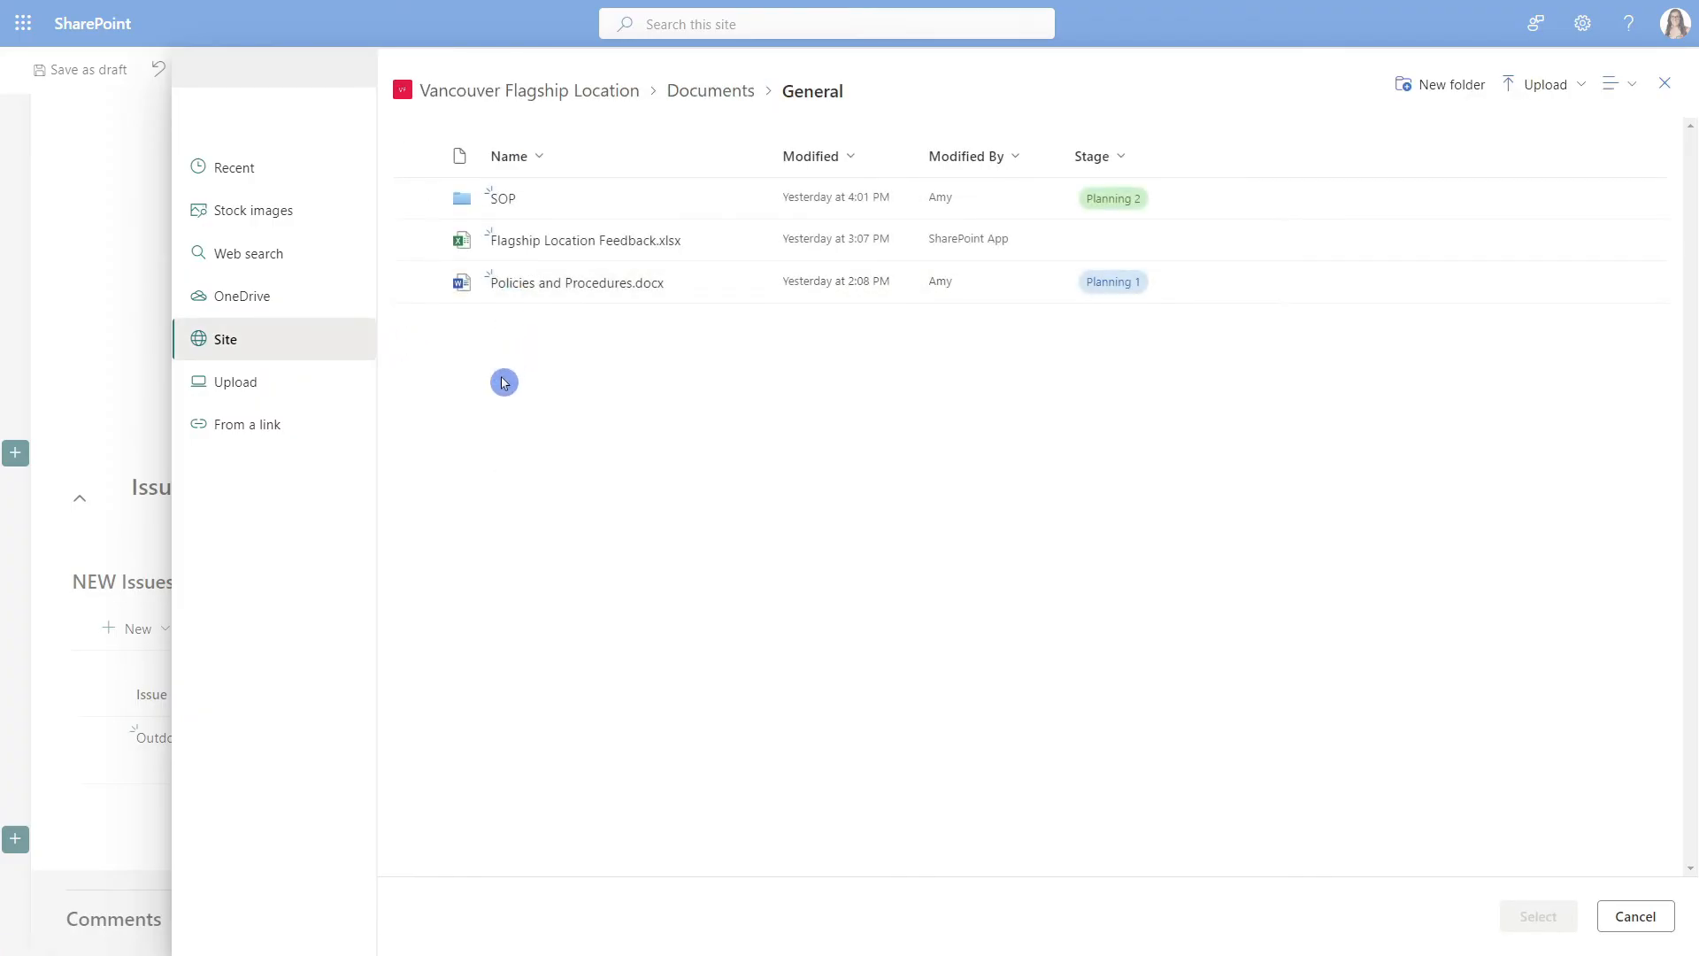
mouse_move(561, 298)
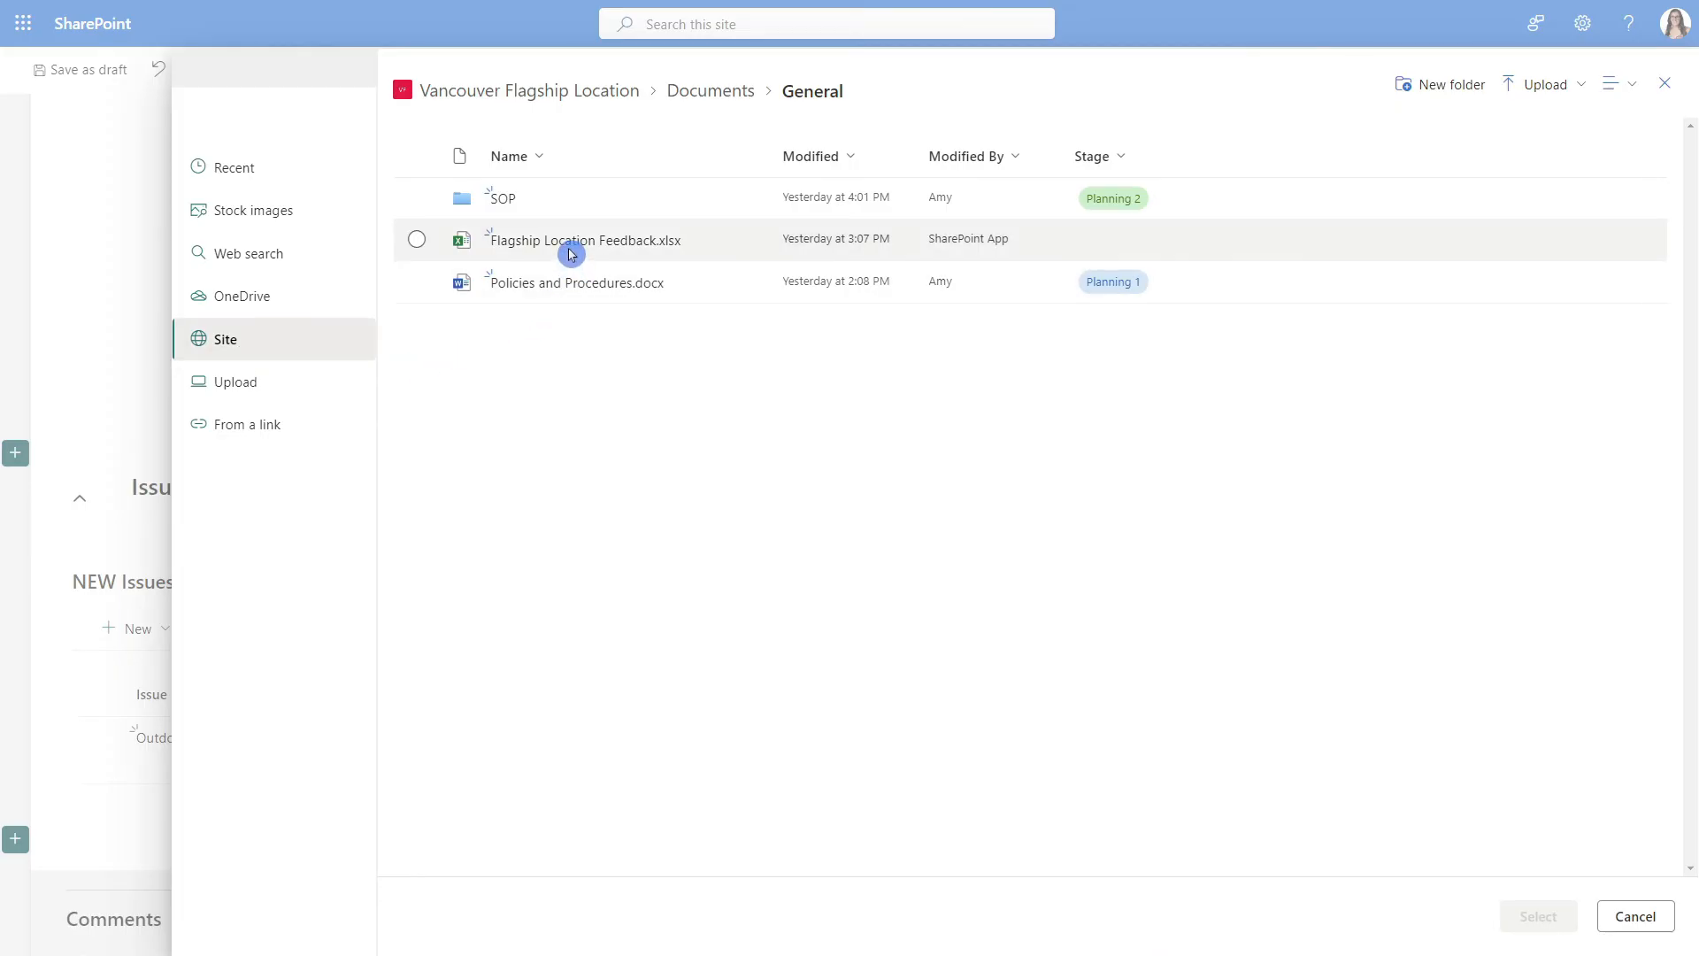
click(226, 338)
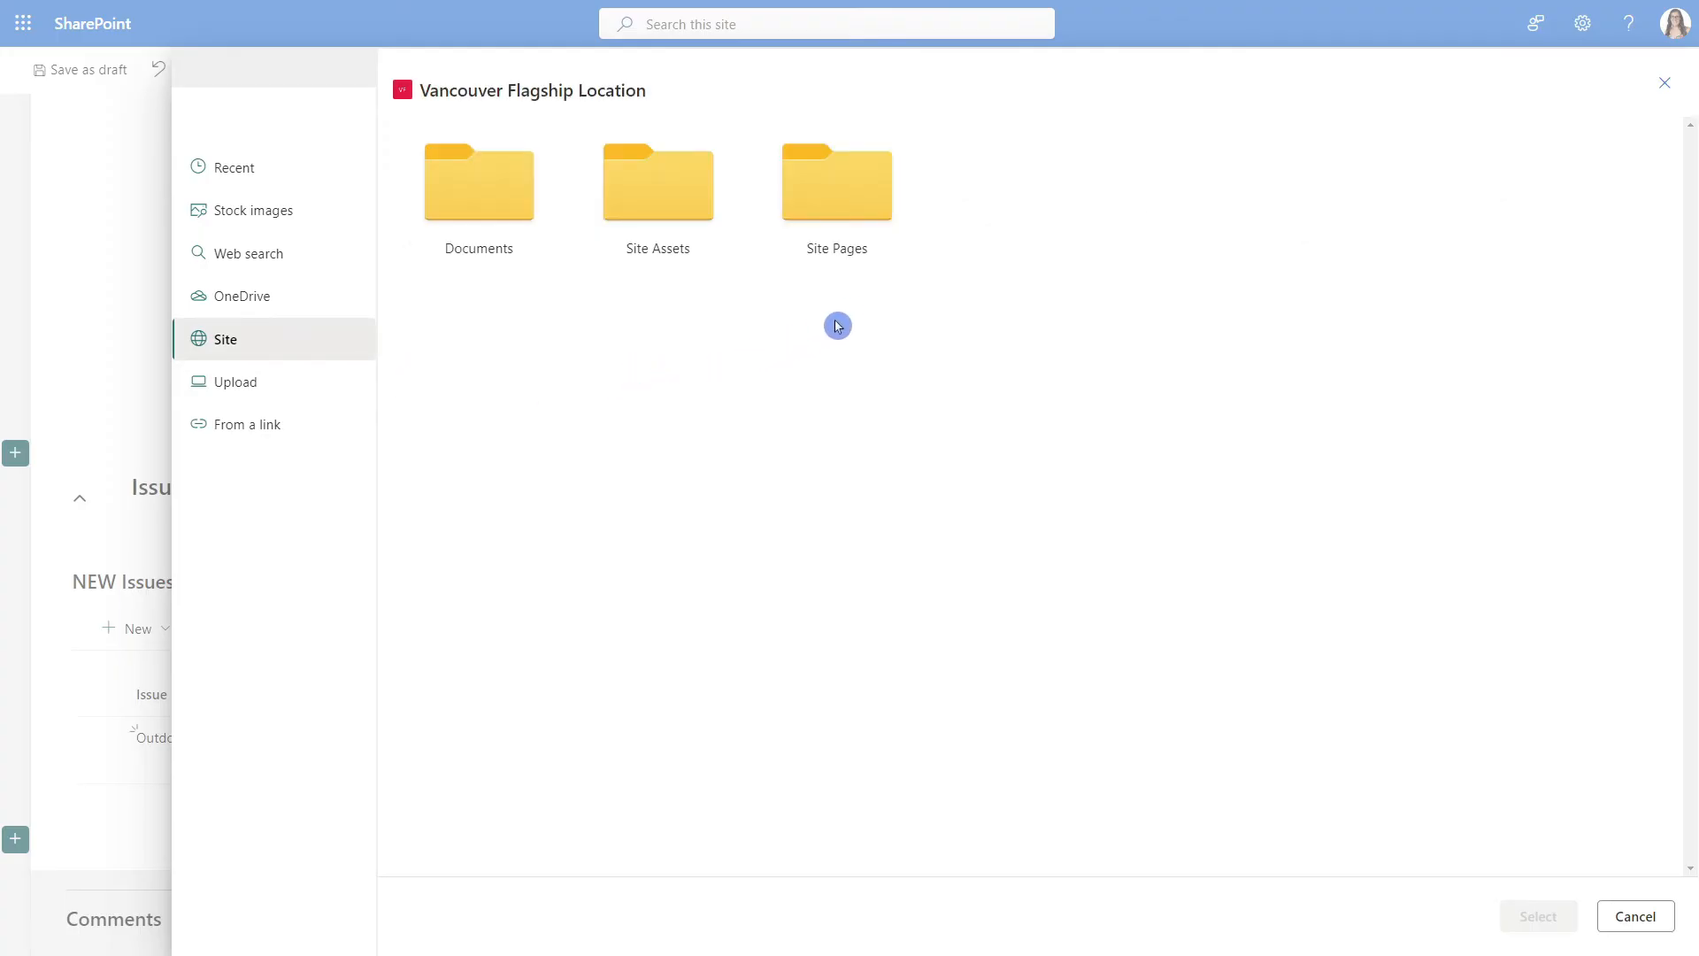
double_click(836, 183)
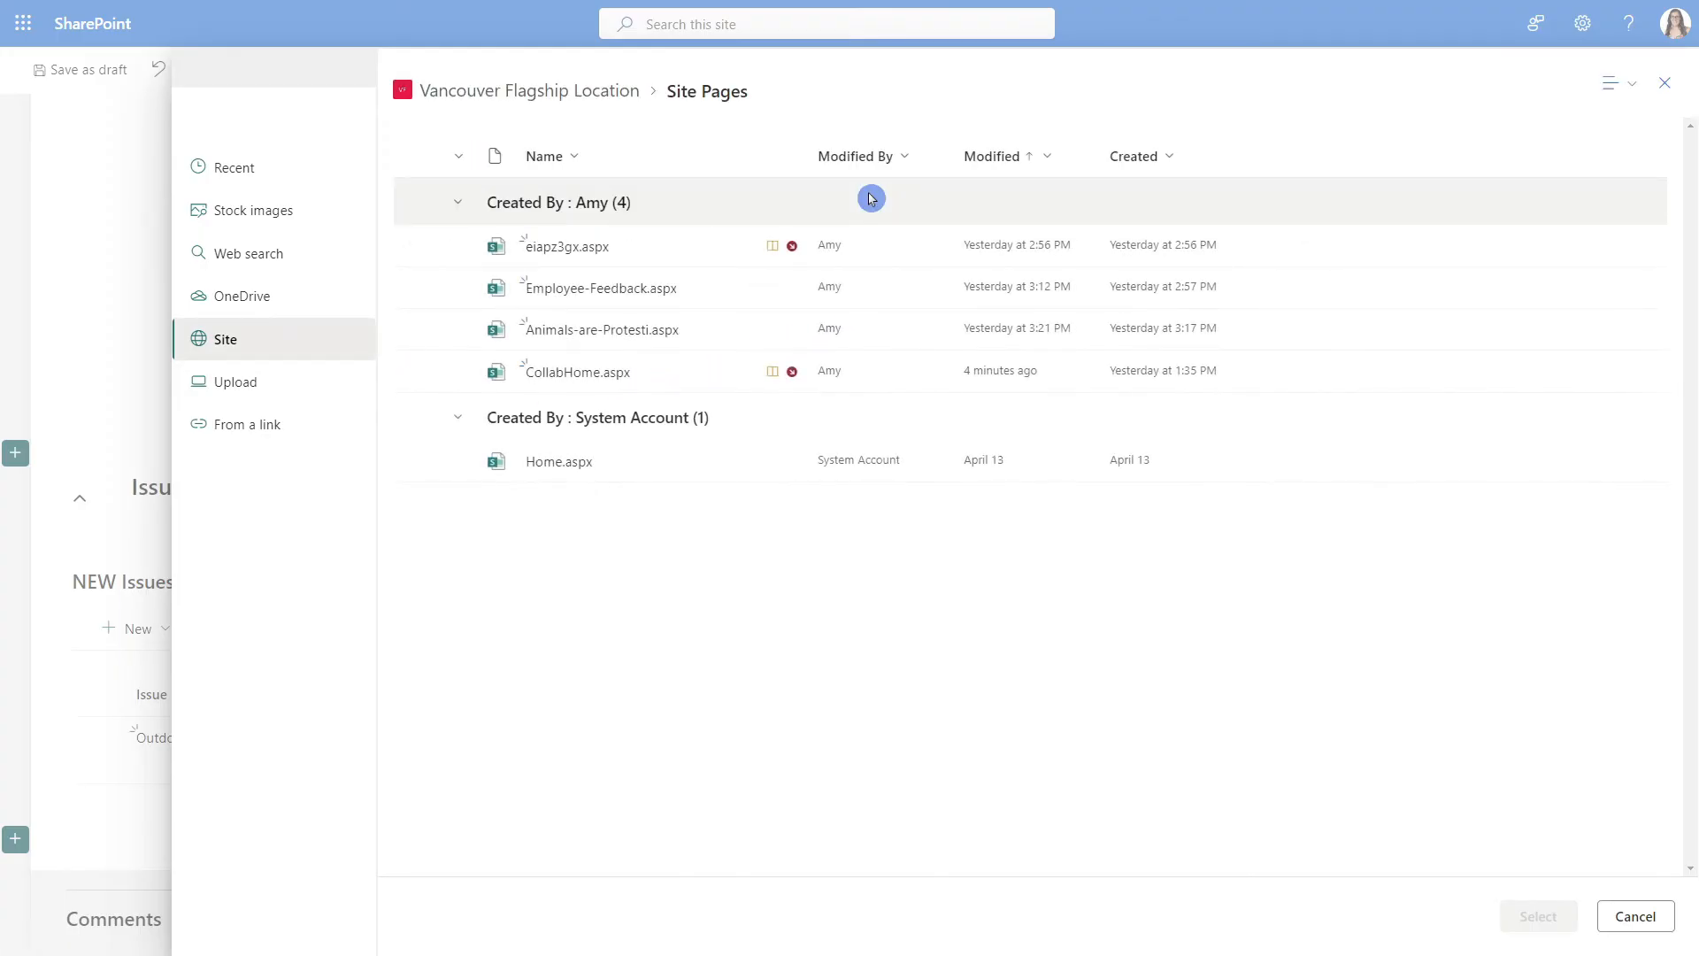
mouse_move(578, 563)
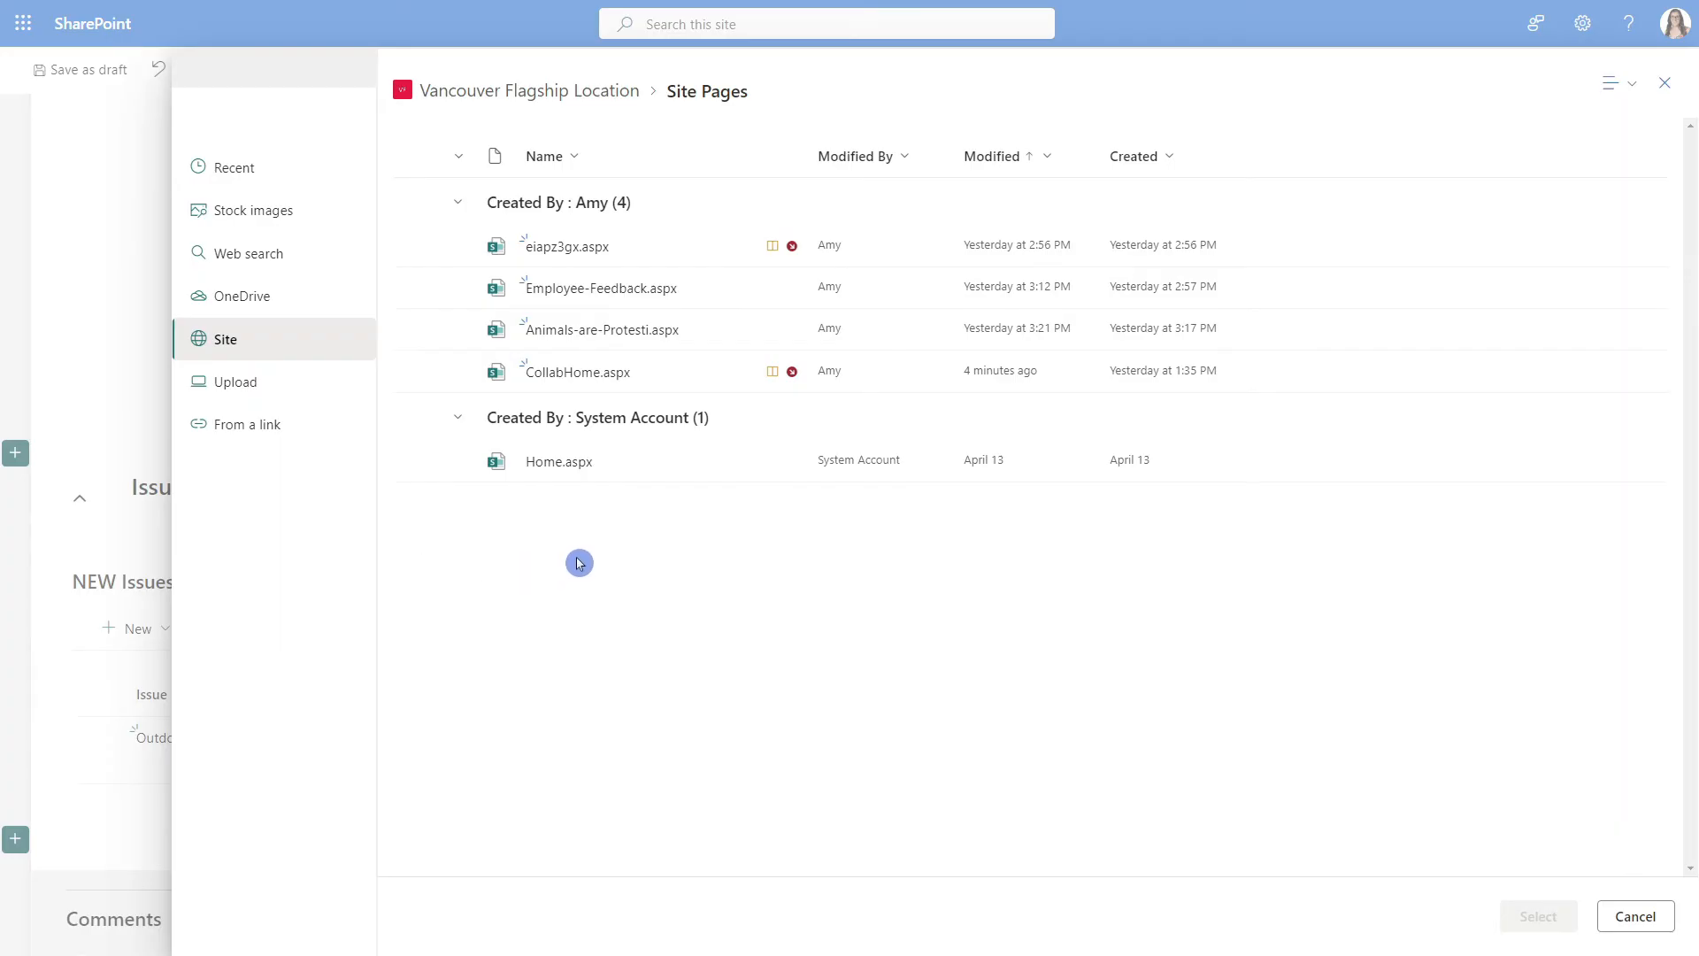
mouse_move(333, 435)
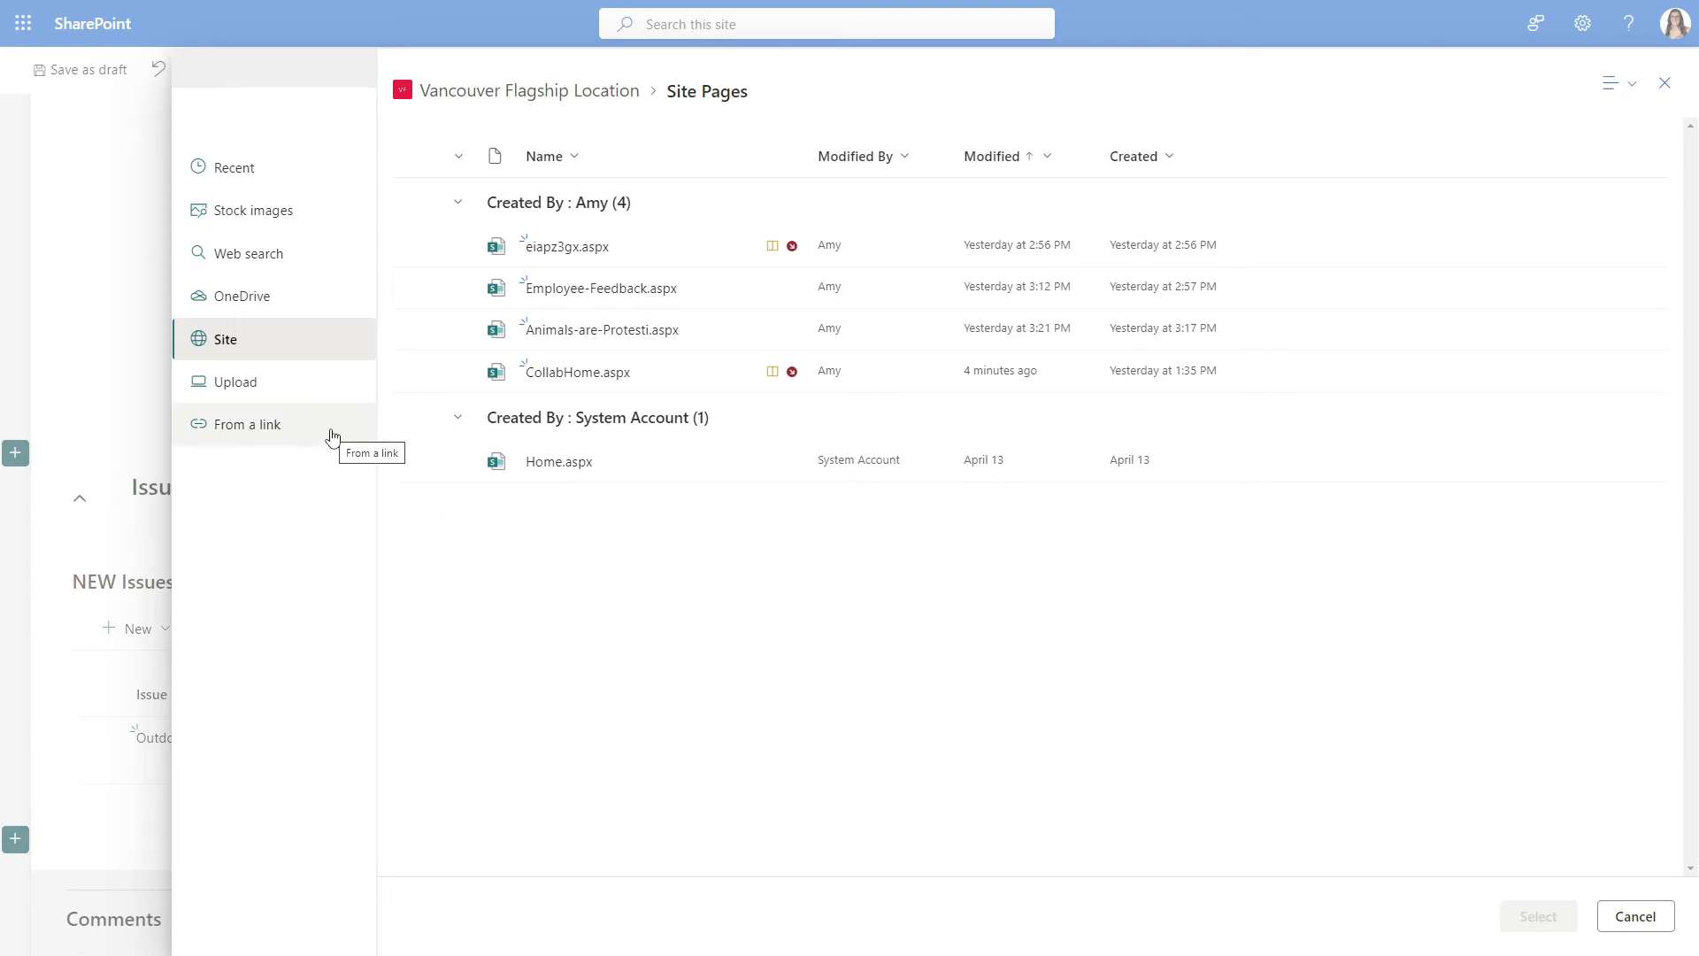
click(248, 424)
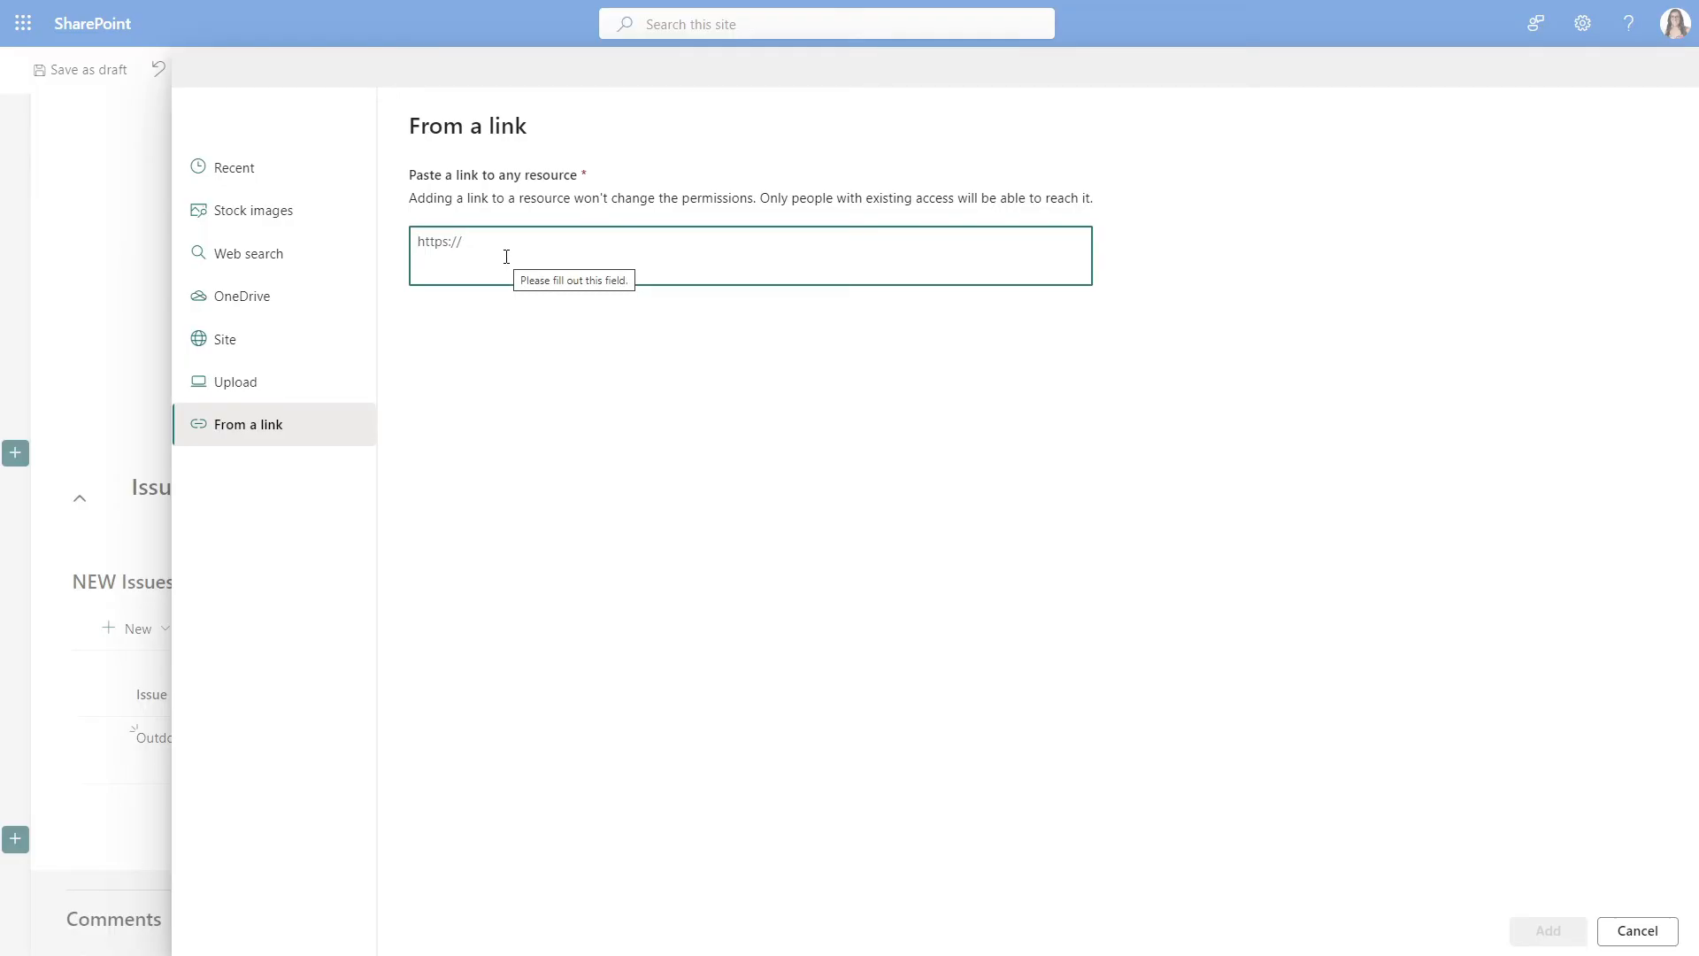
text(https://www.youtube.com/channel/UCiUkYVD7hIG3vFEWDyIzP-Q)
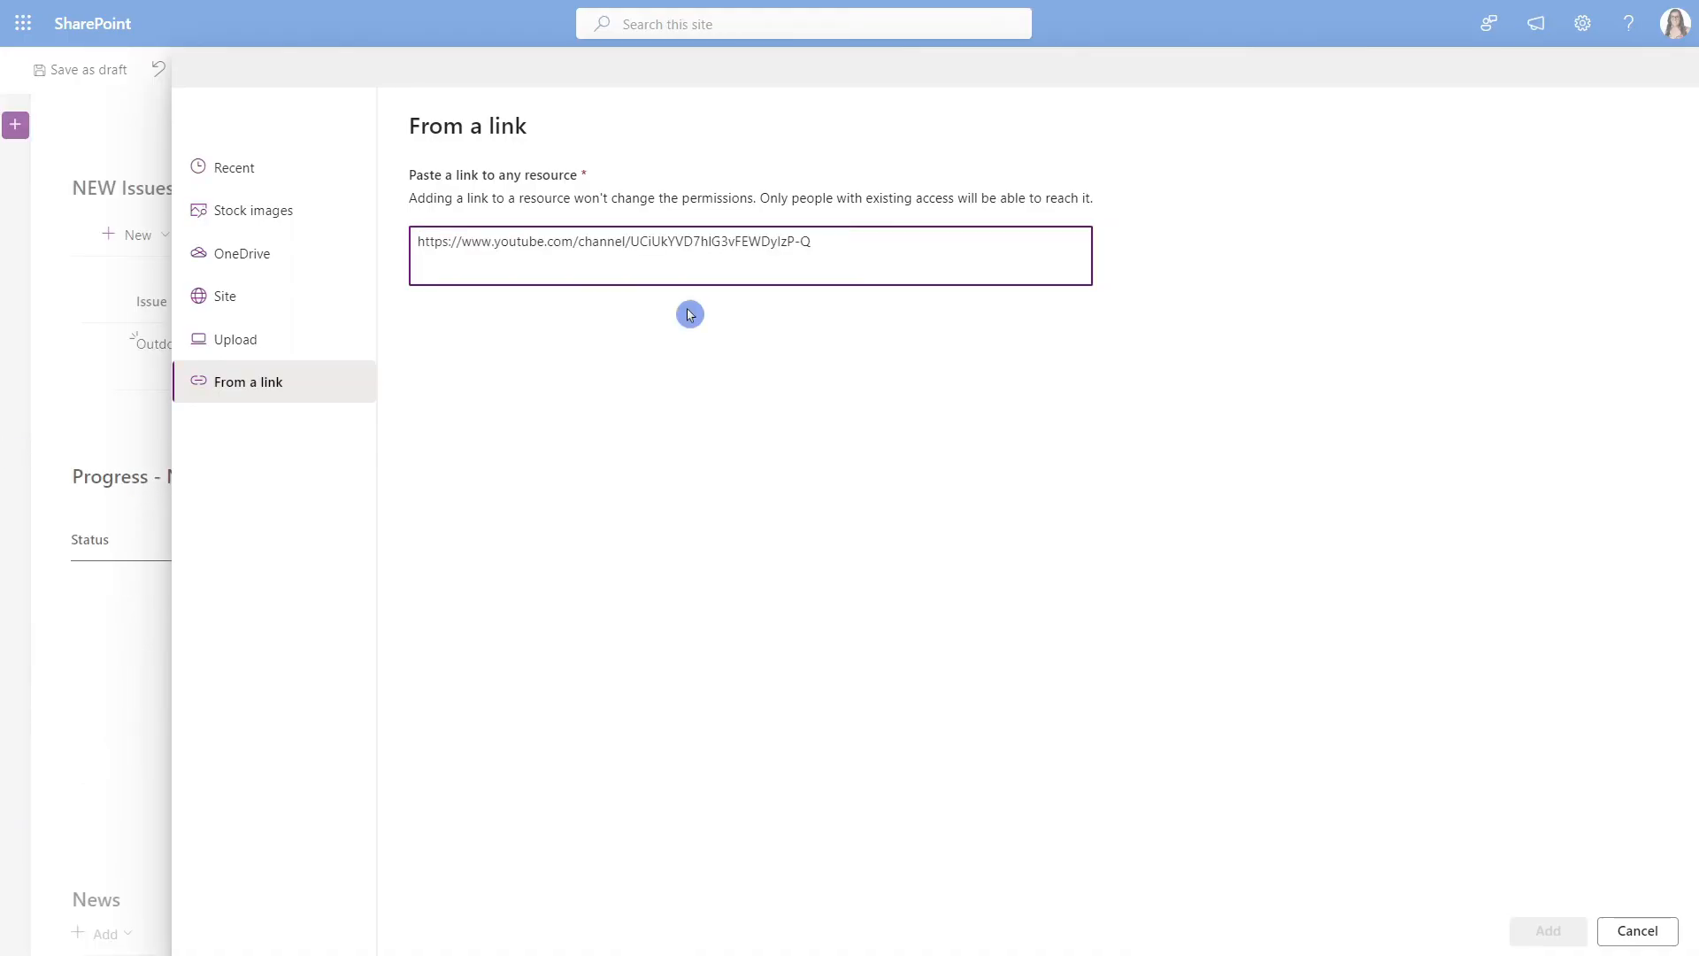
click(750, 256)
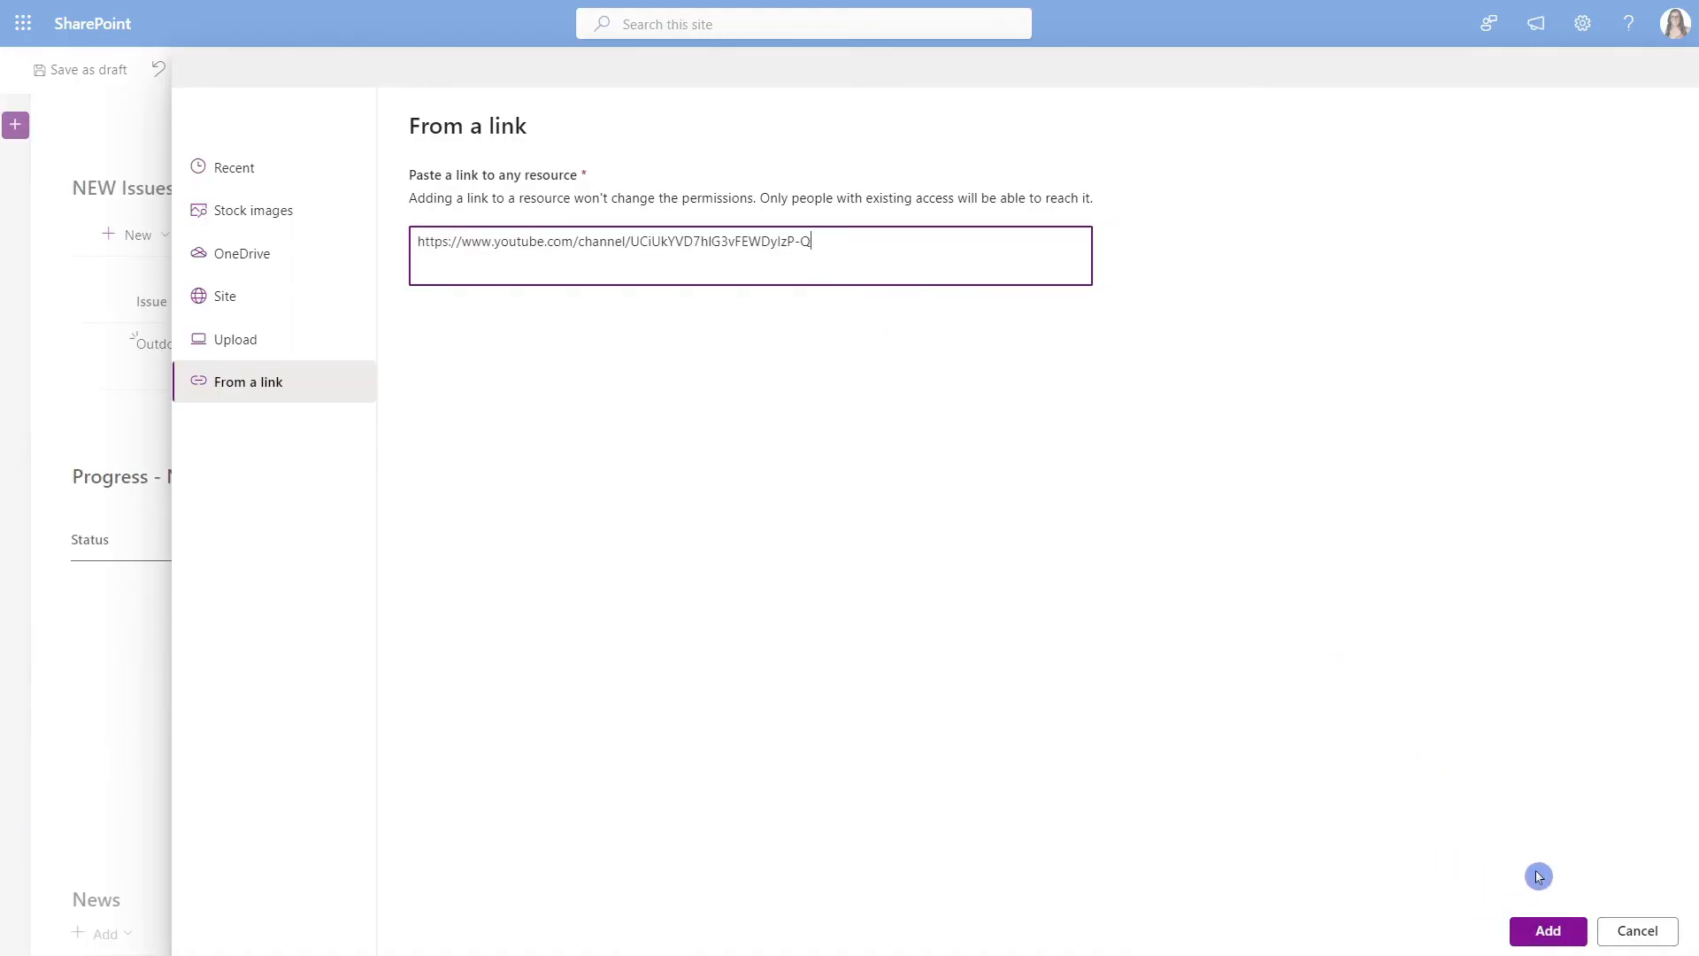
click(1546, 930)
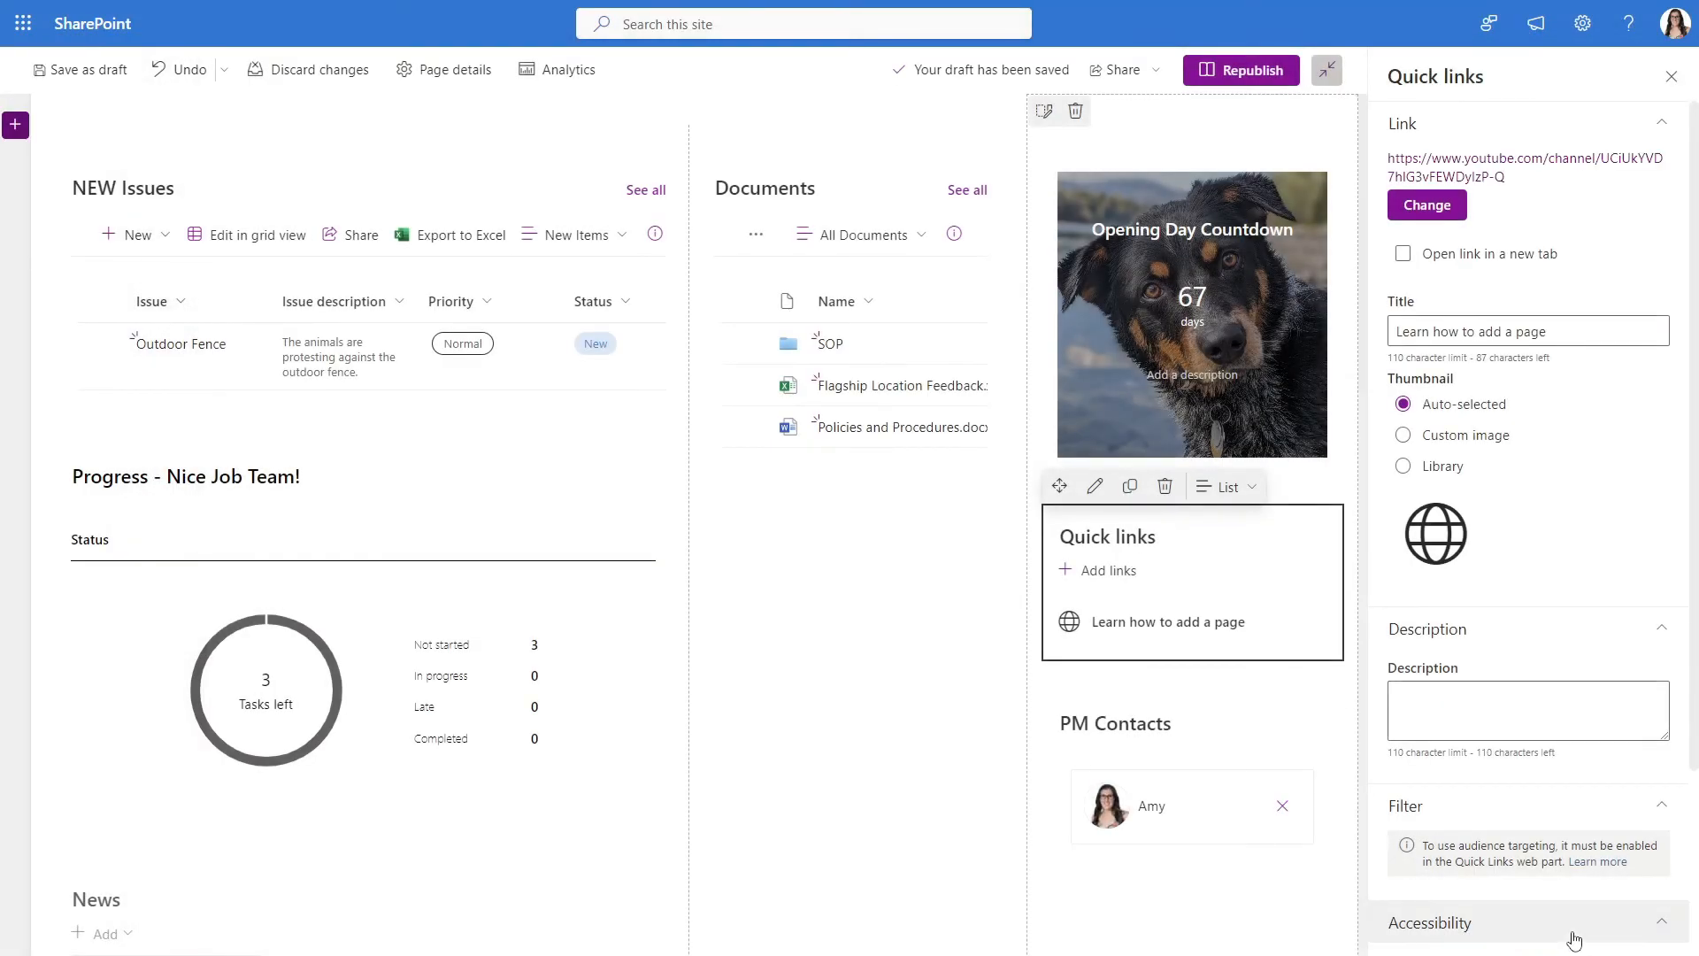
Title the quick link 'YouTube Channel' and set the Activity feed to show 4 items
text(You)
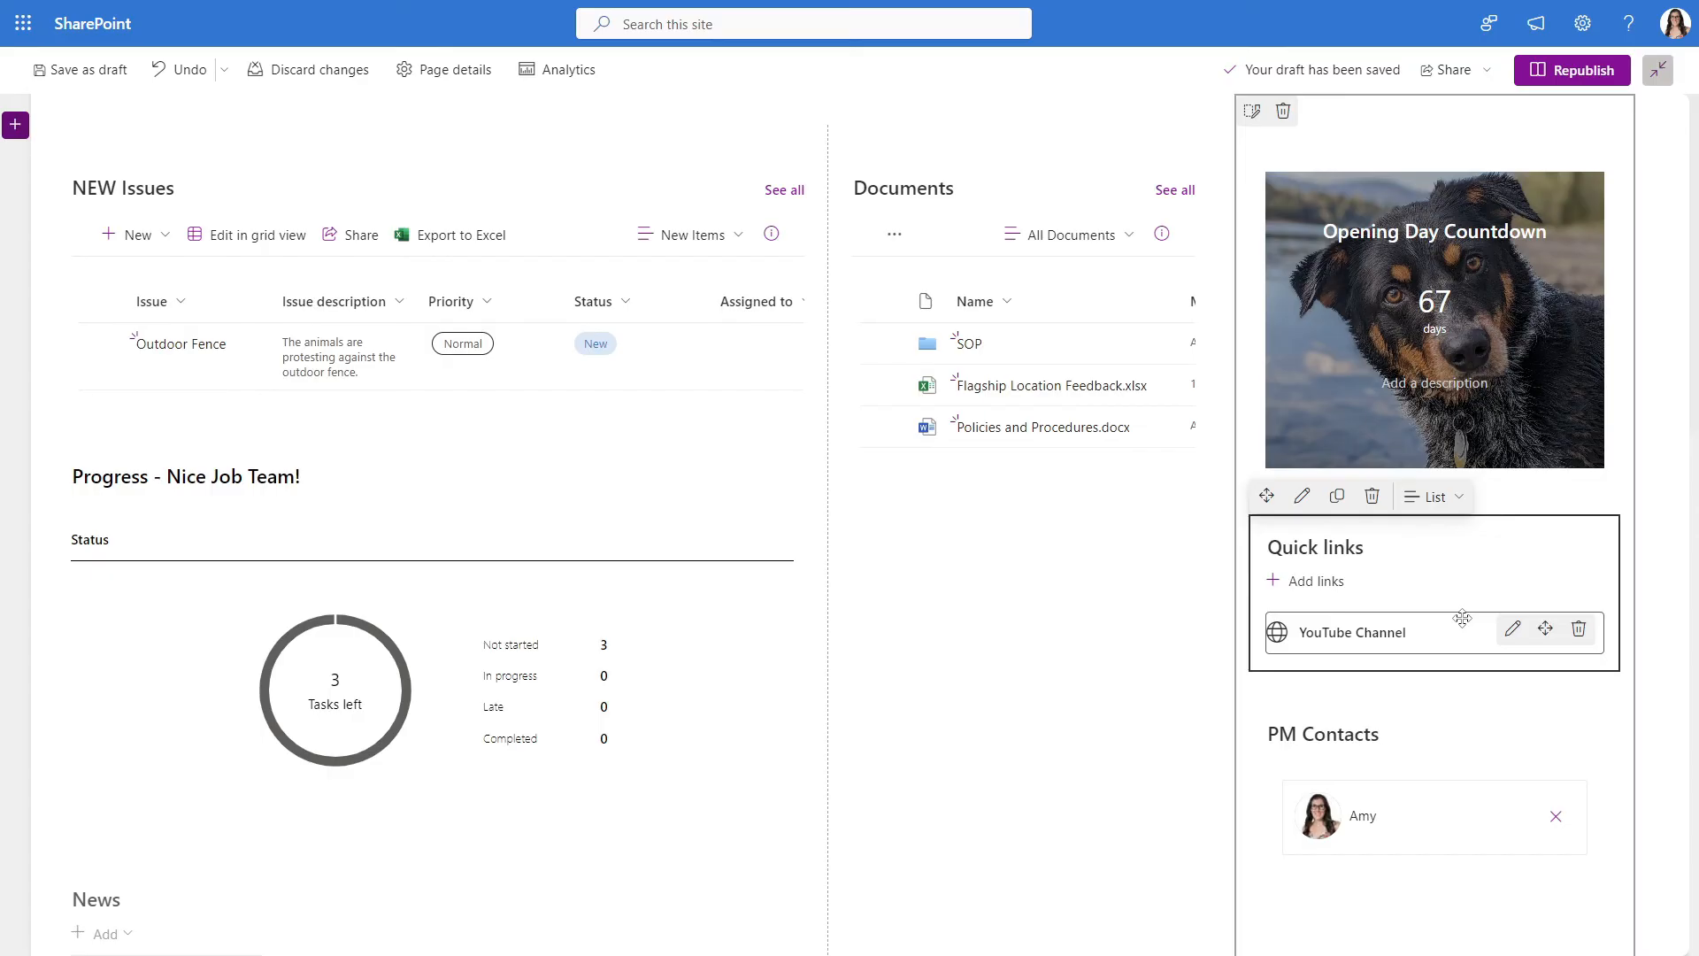
scroll(down, 3)
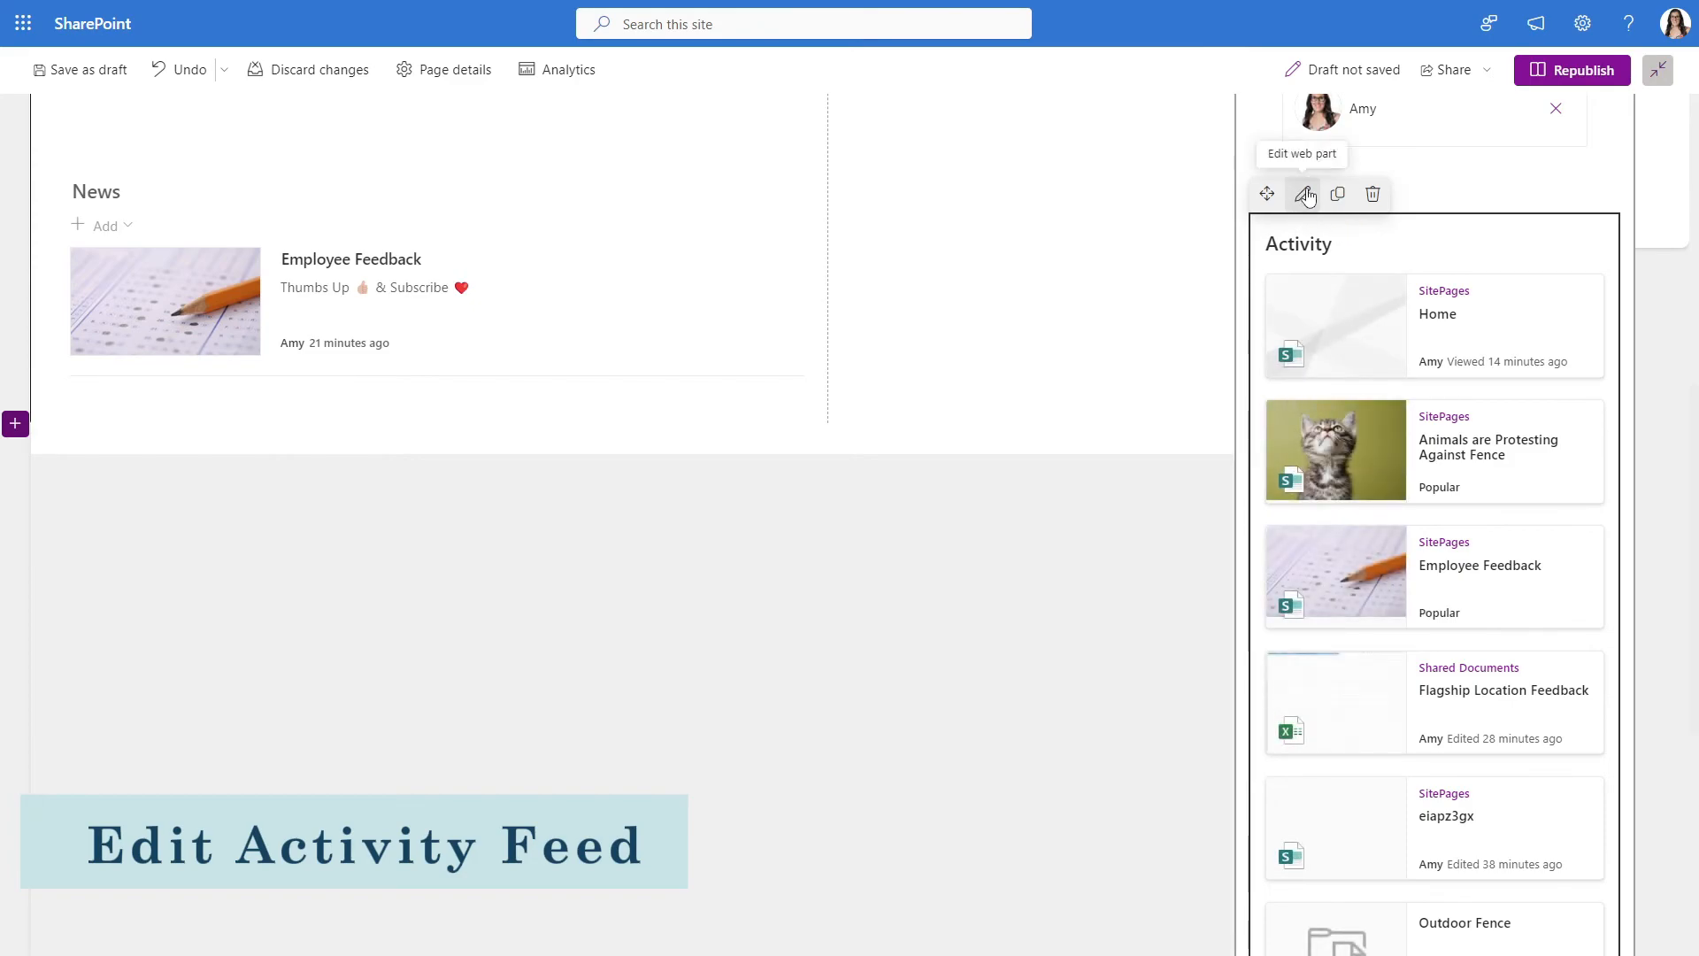
click(1304, 195)
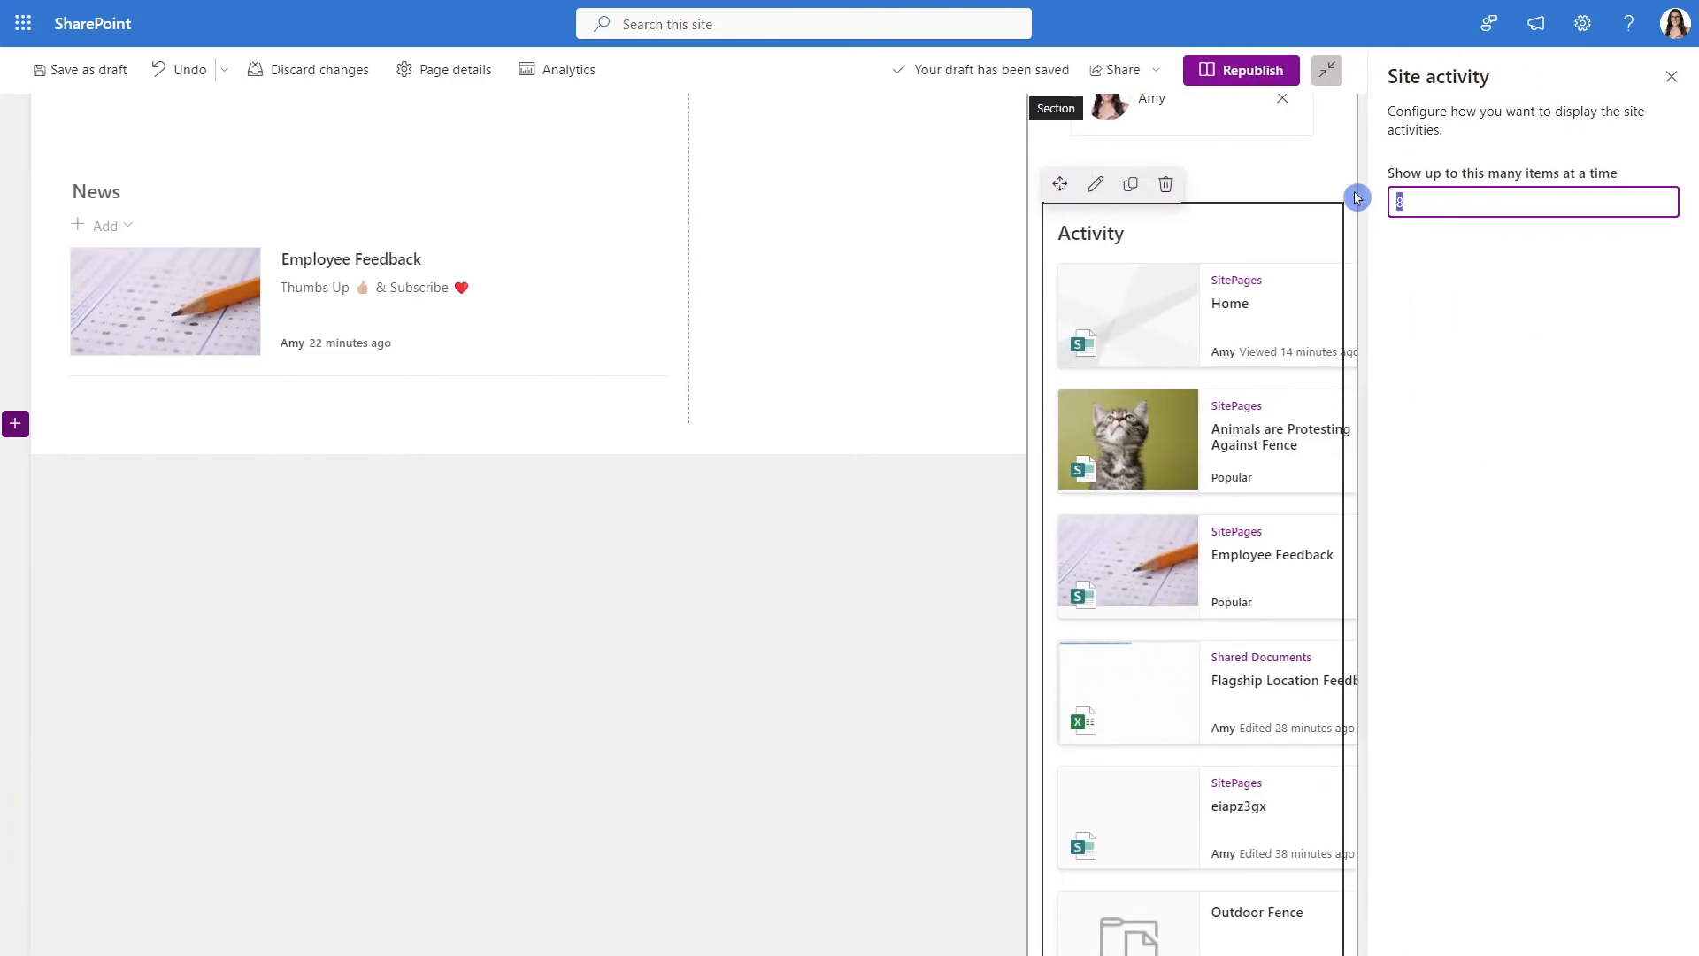
text(4)
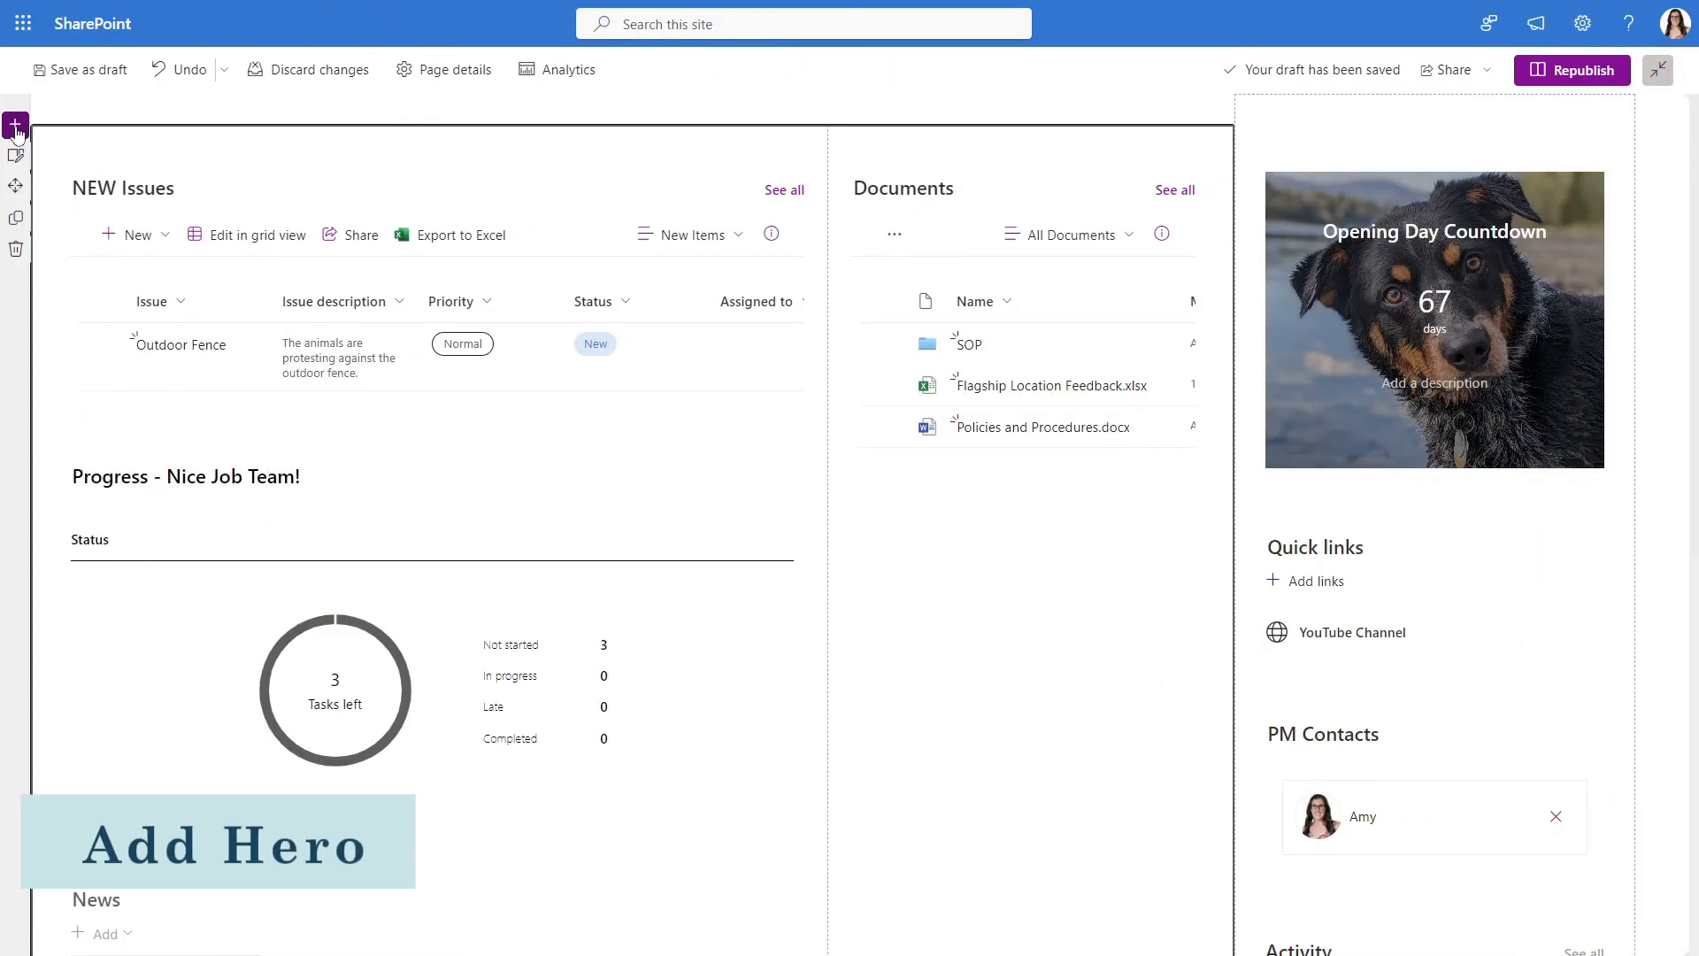
Insert a new top section containing a Hero web part
click(16, 124)
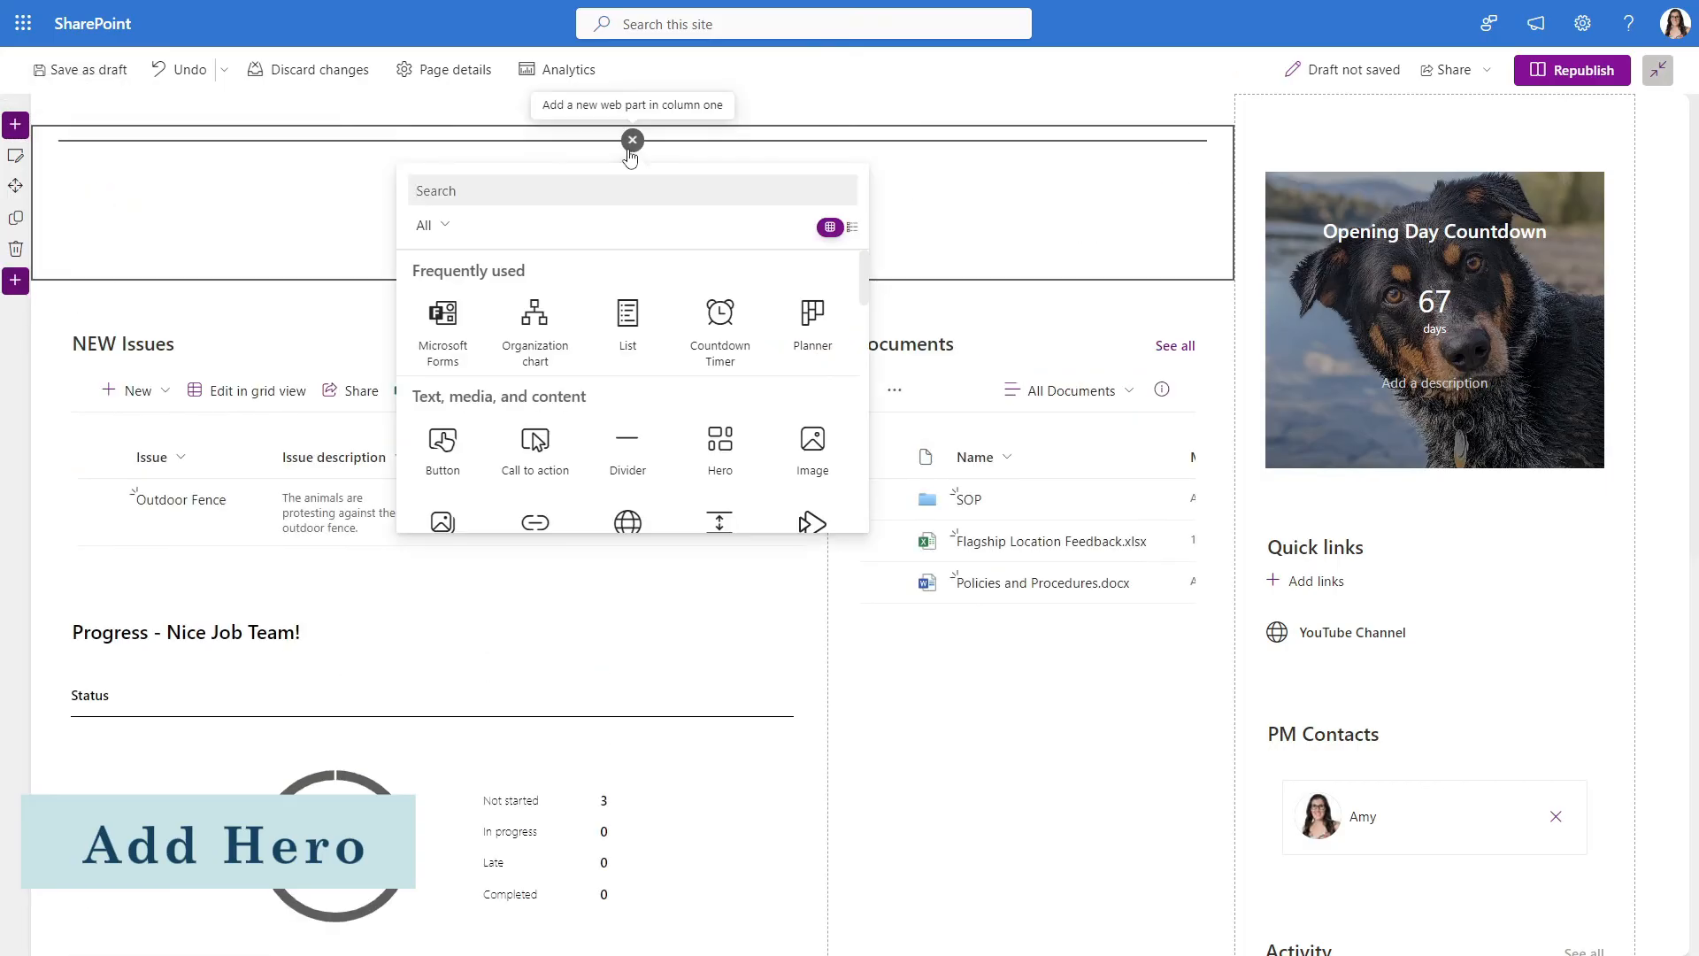
text(hero)
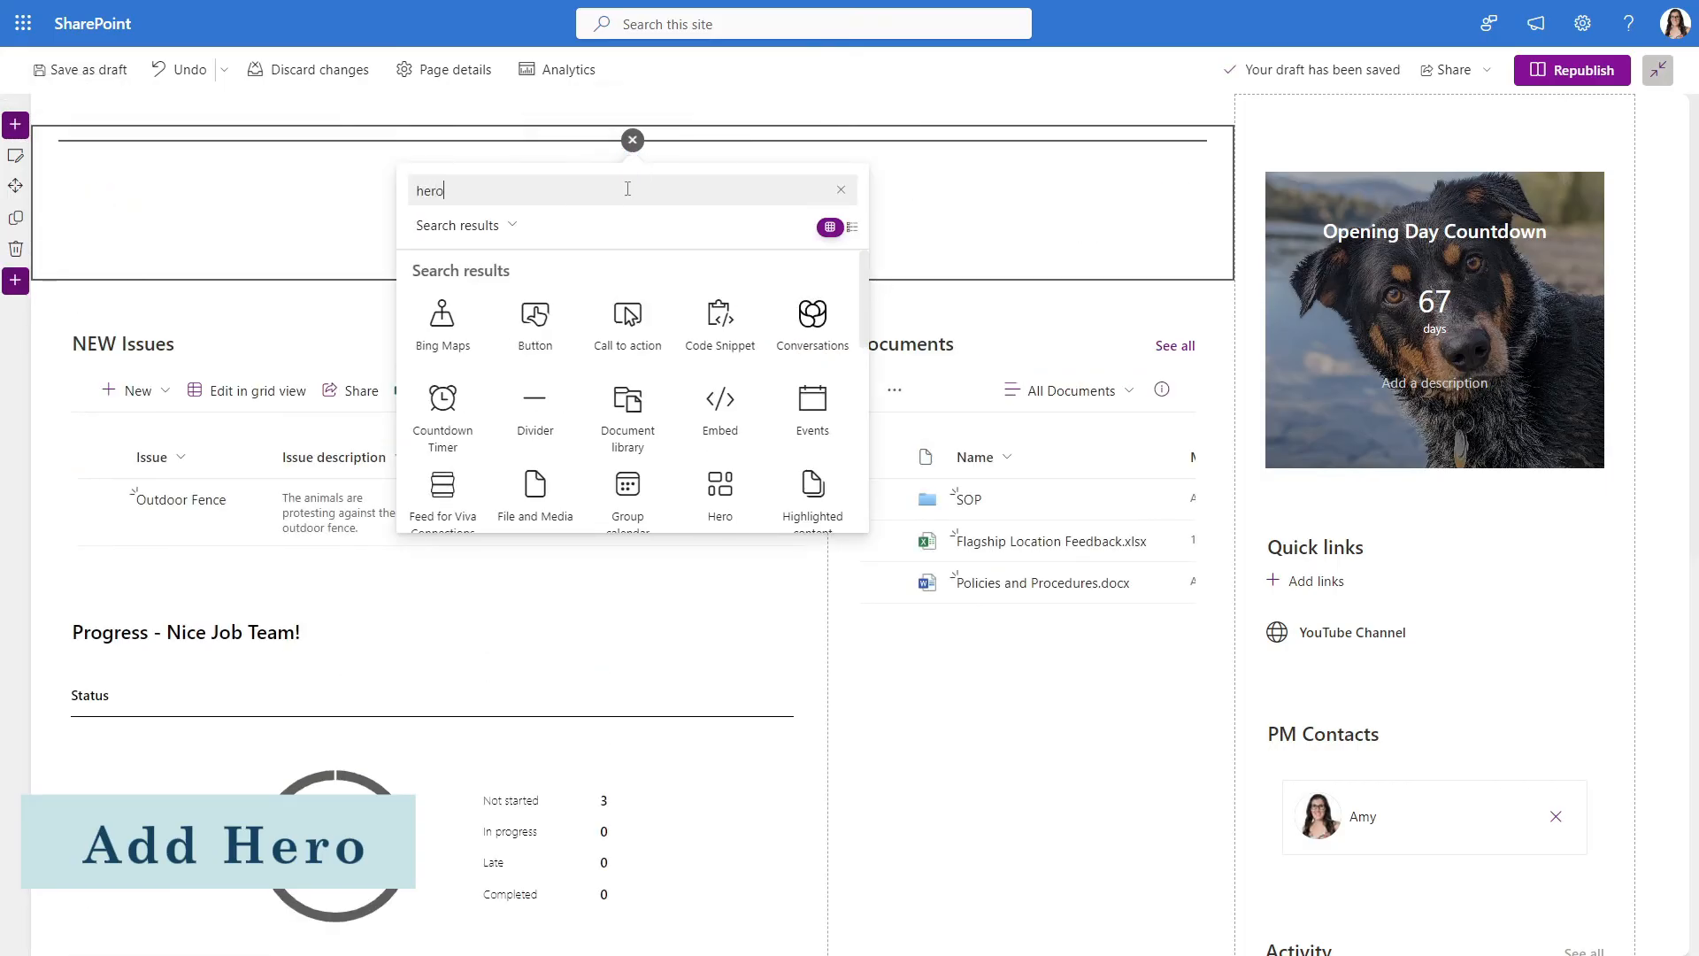
click(719, 486)
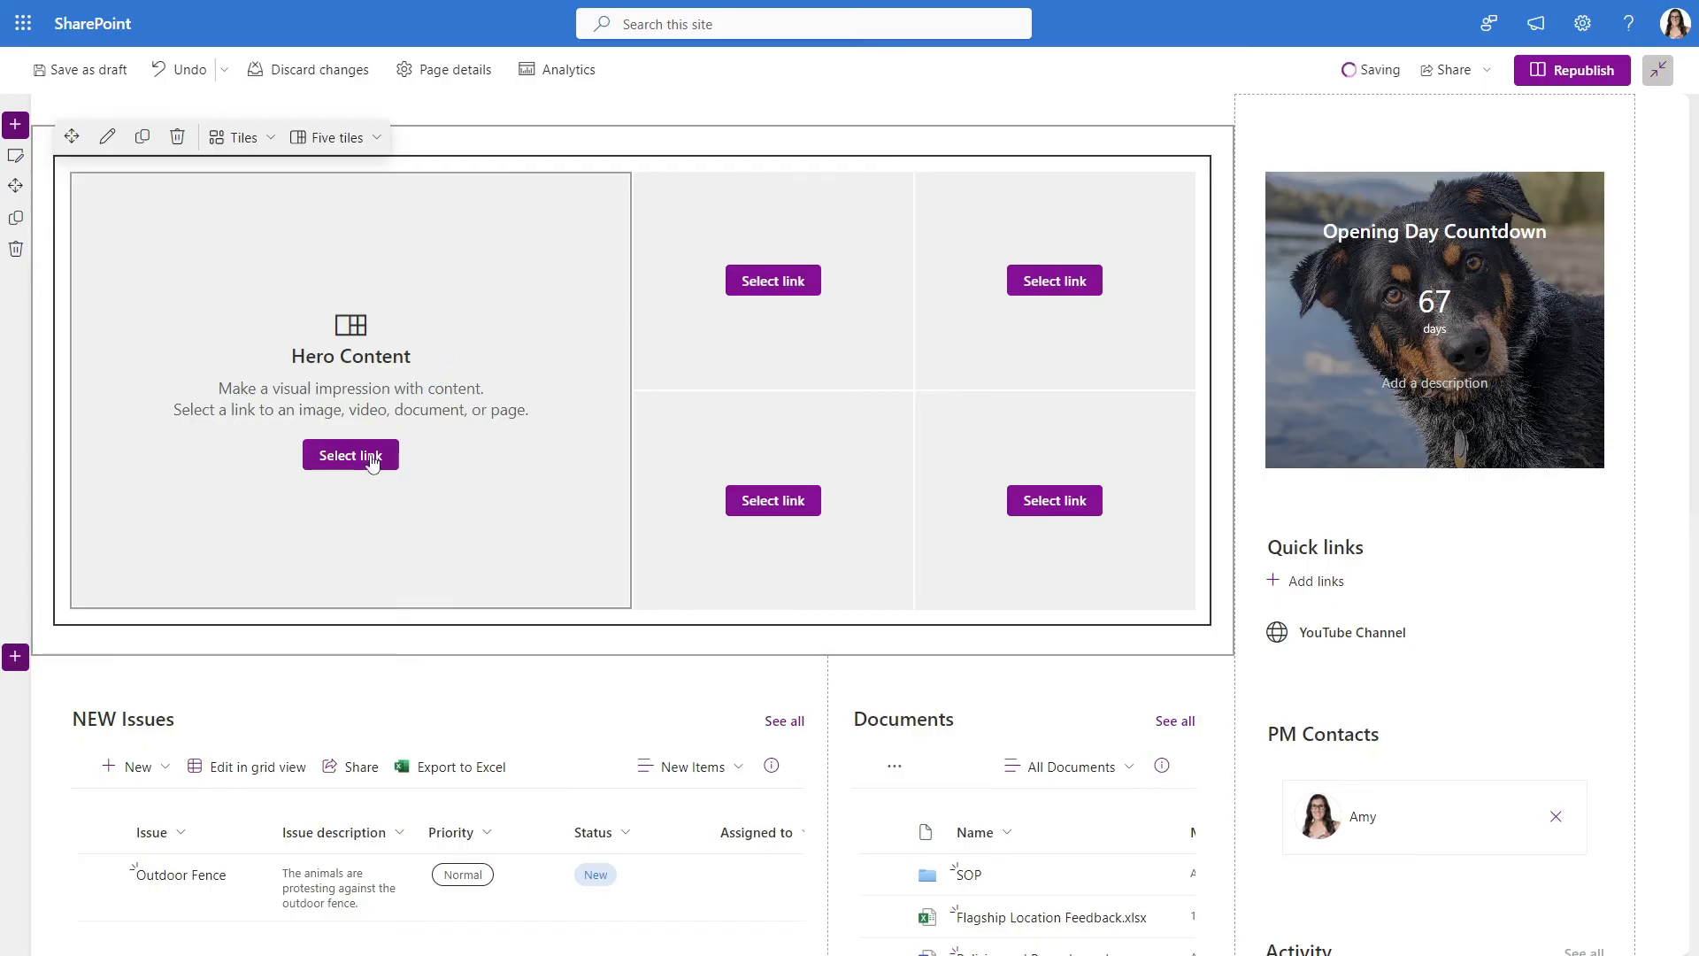
Link the large tile to the Flagship Location Issues list, titled 'Flagship Location Issues - List'
click(350, 454)
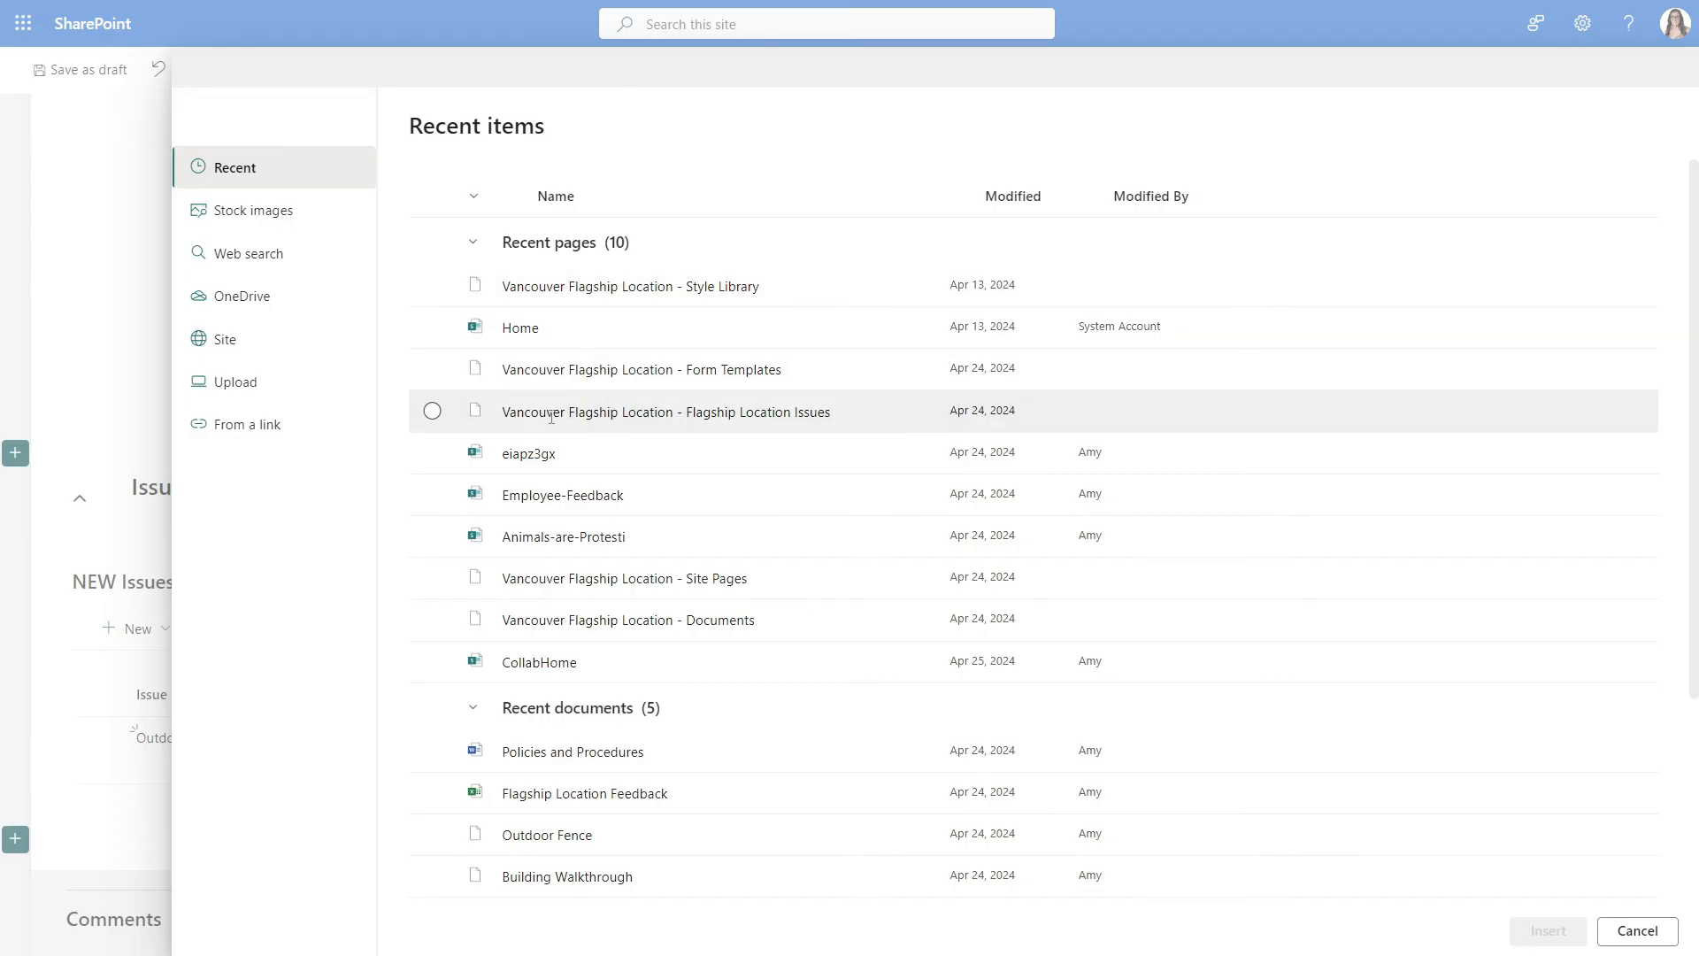
click(433, 411)
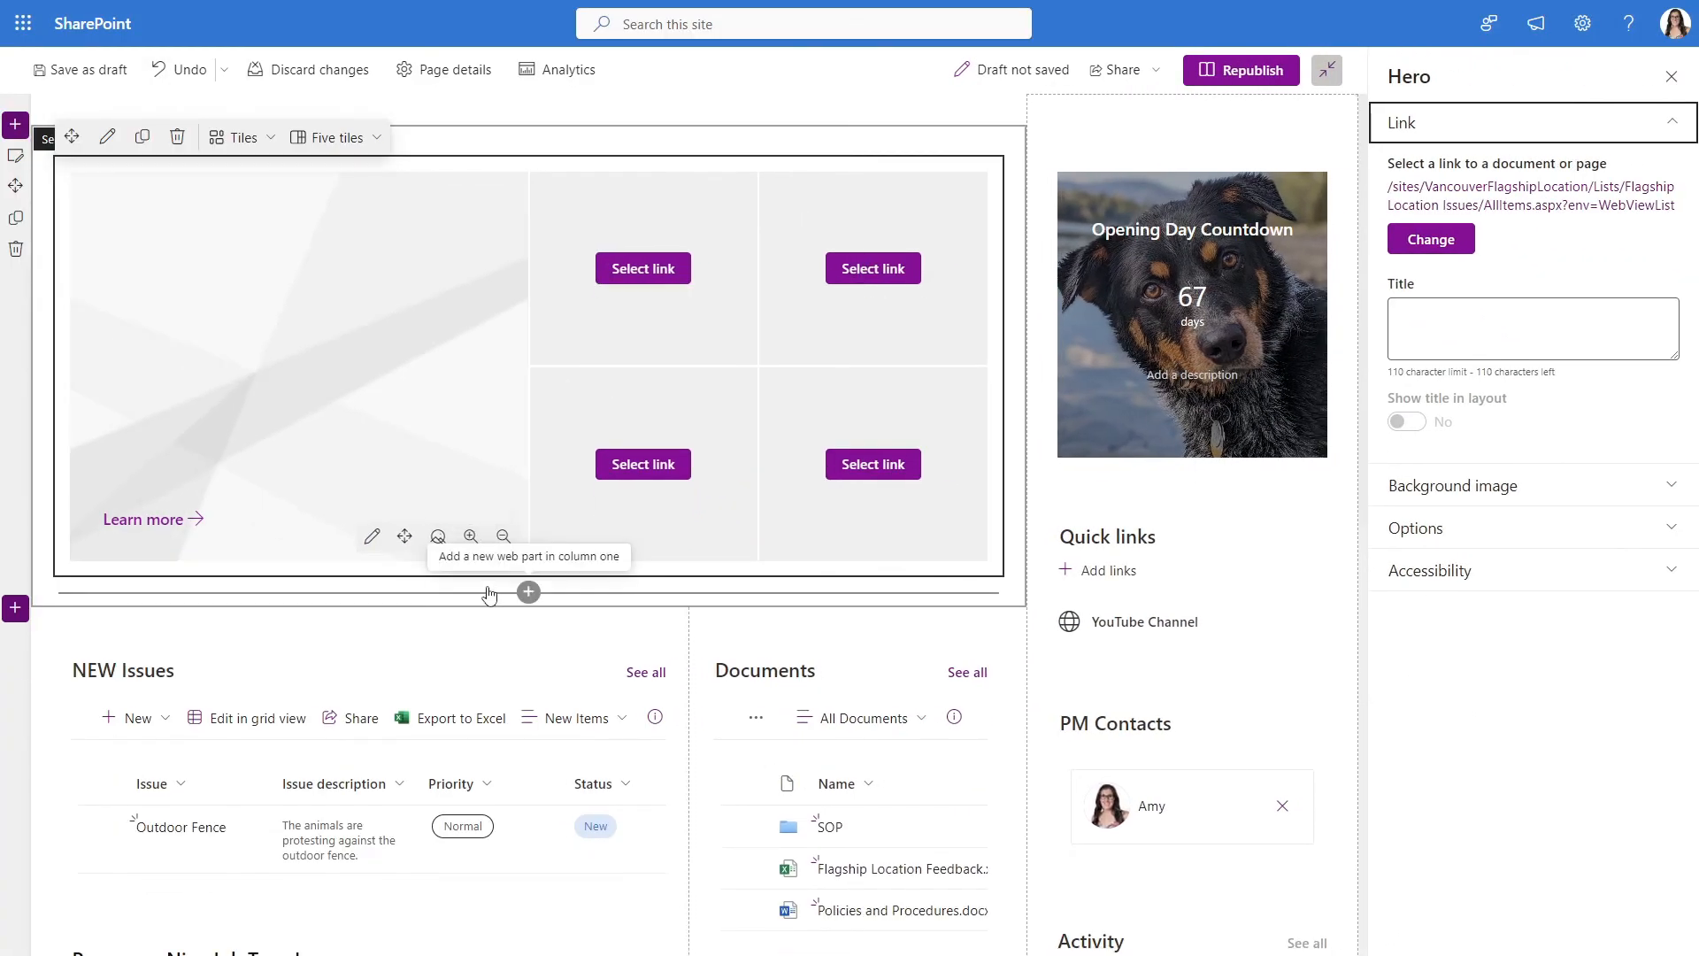
click(1532, 328)
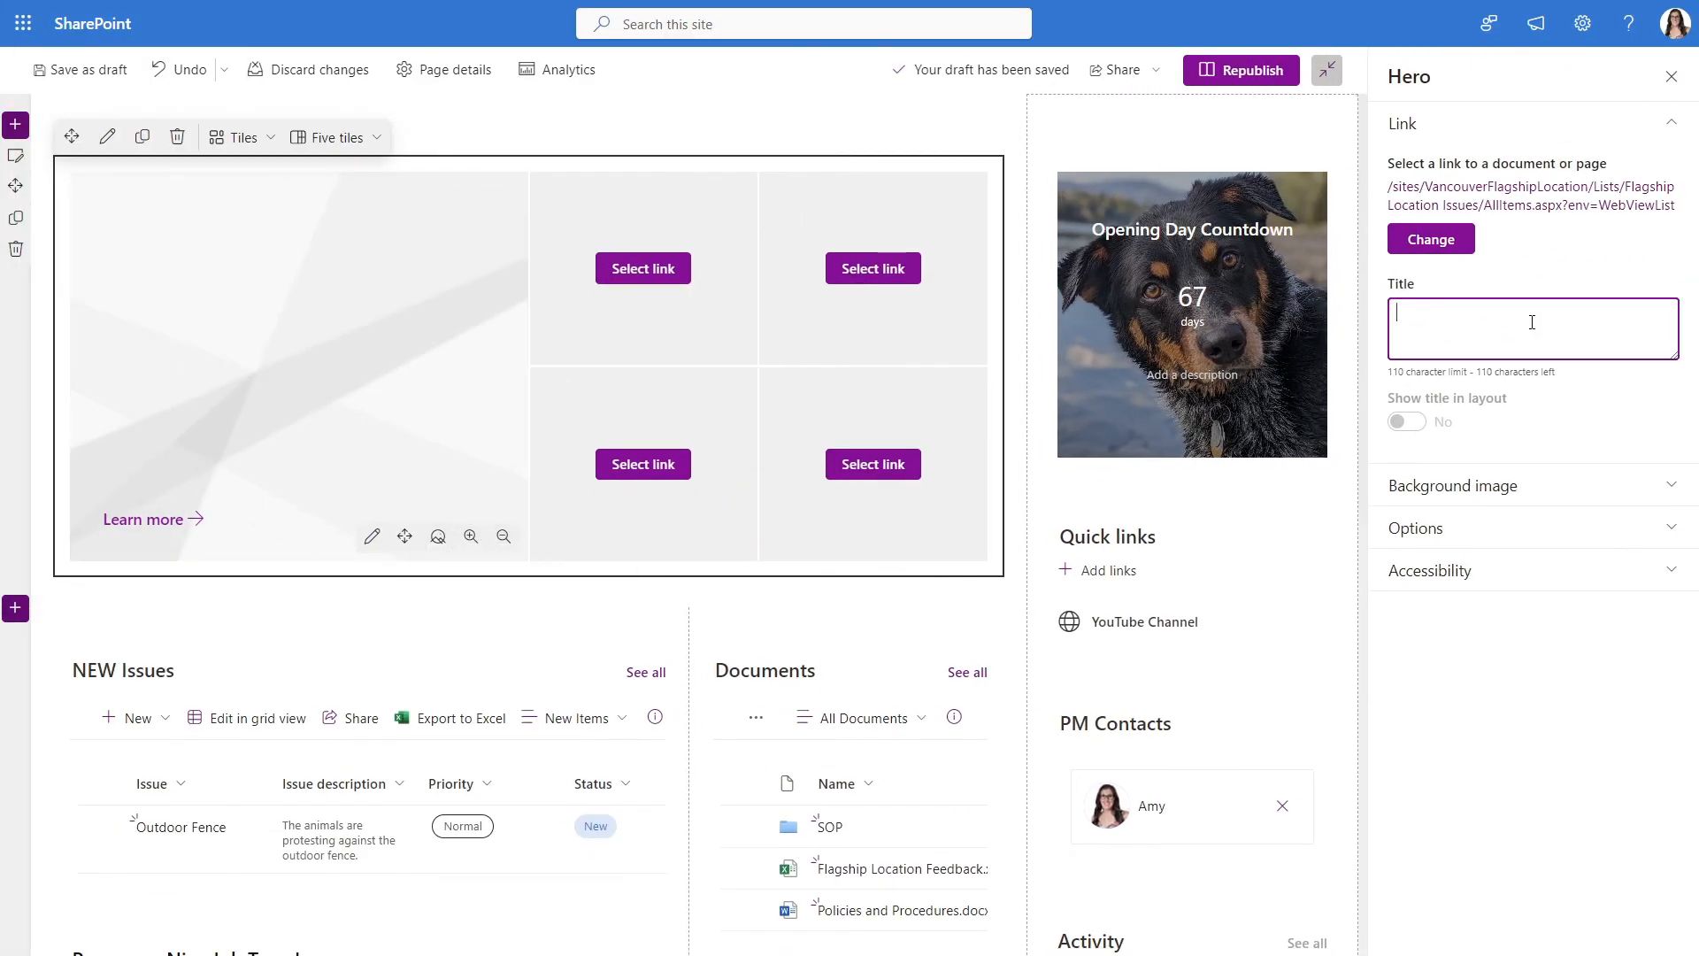
text(Flagship Location Issues - List)
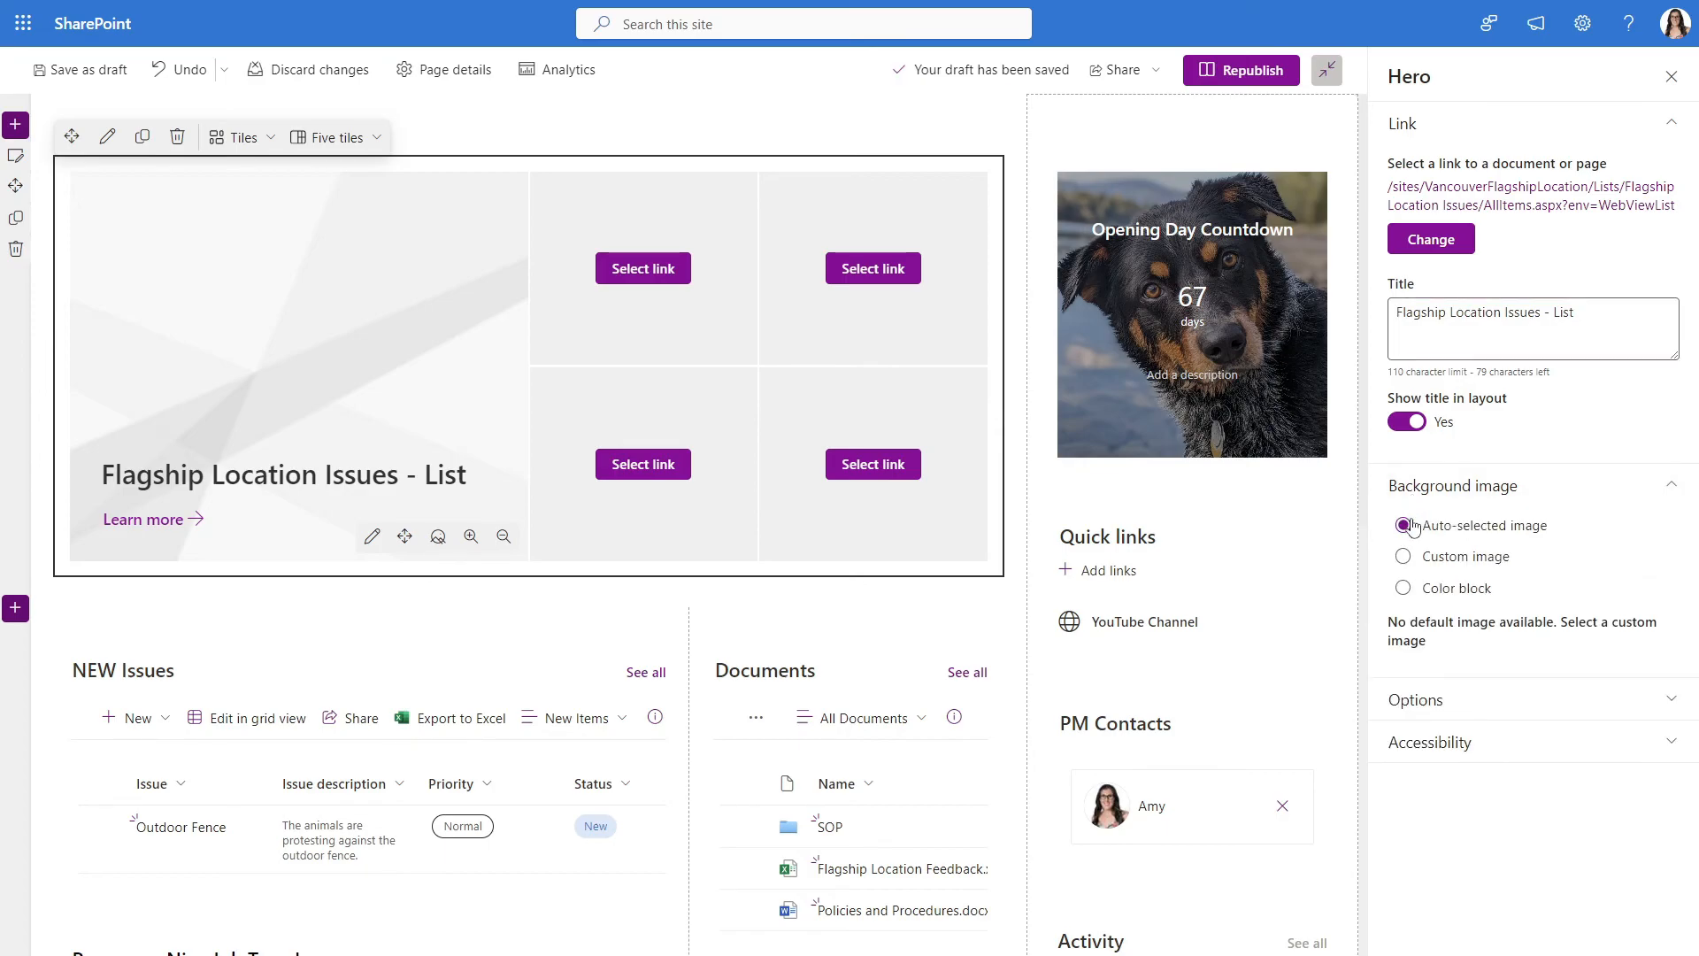
Give the large tile a pink clipboard stock image background and hide its Learn more link
click(1402, 525)
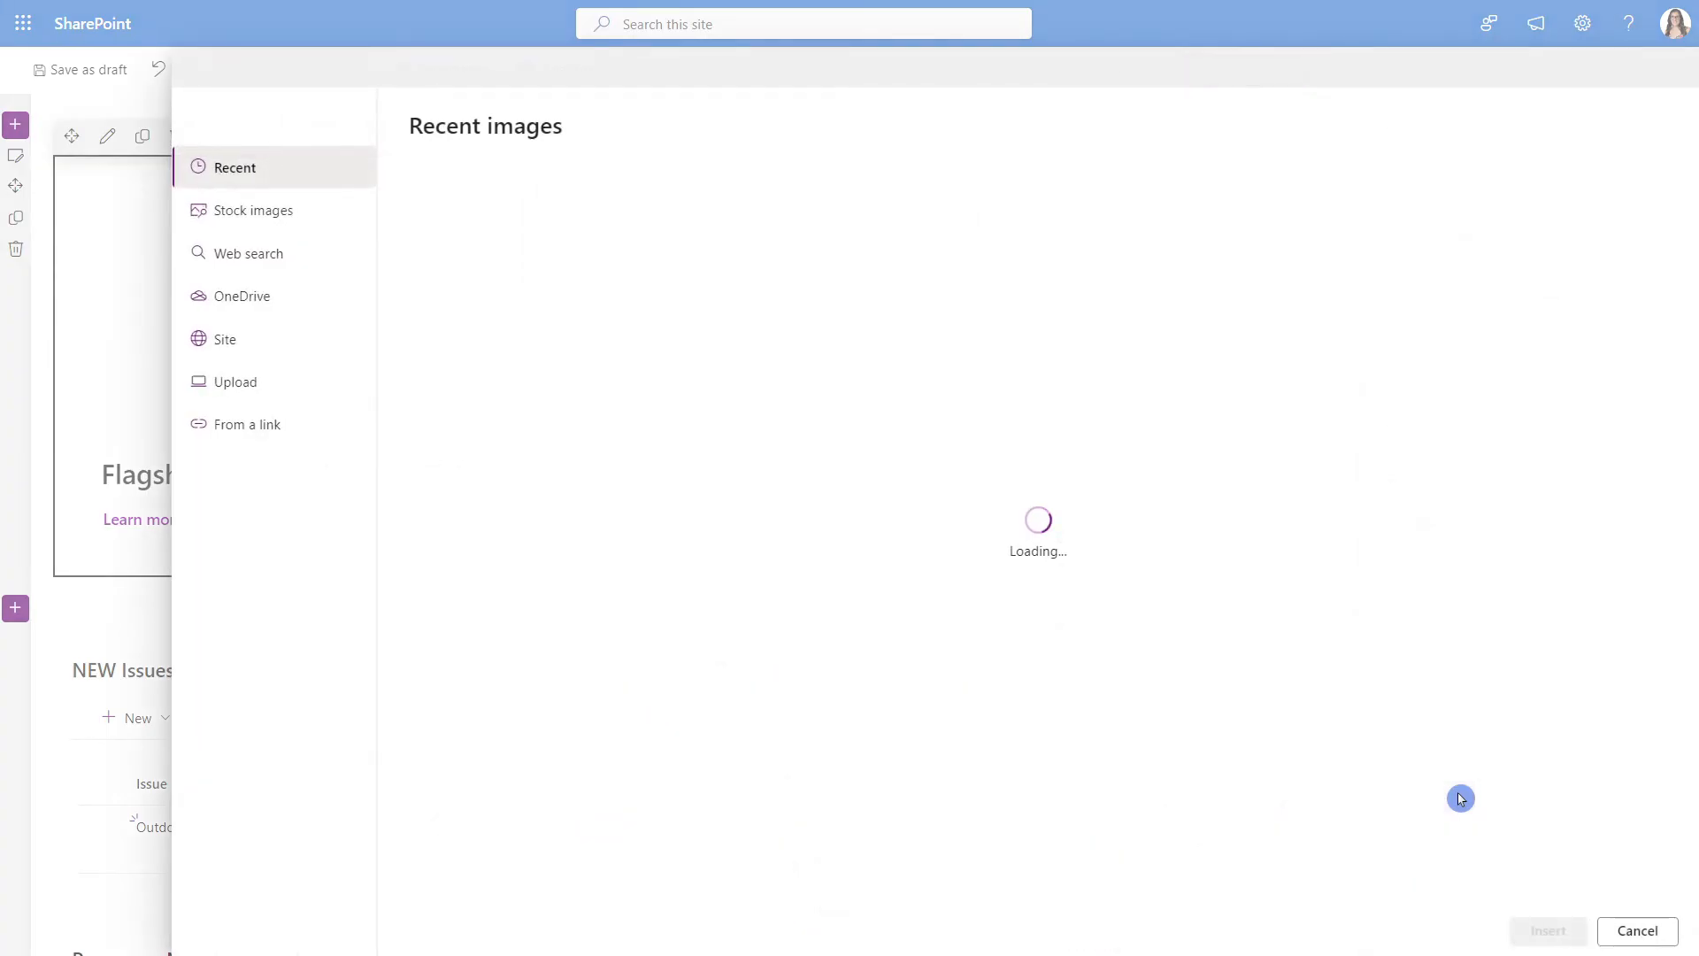
click(255, 211)
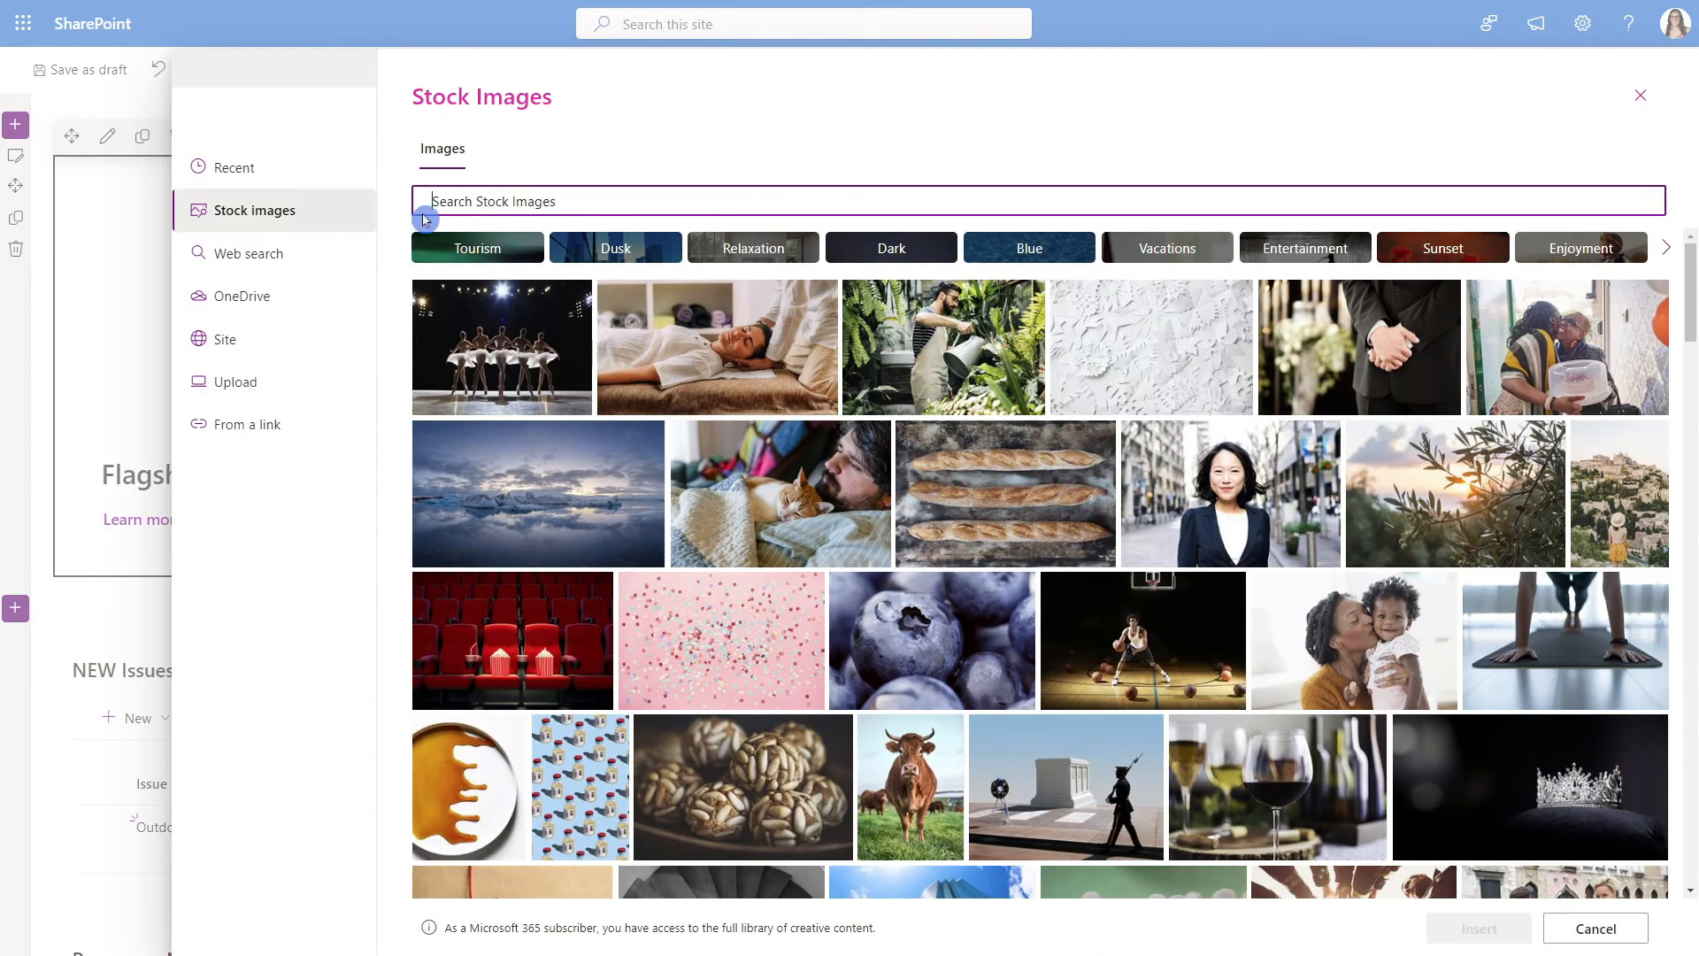
text(list)
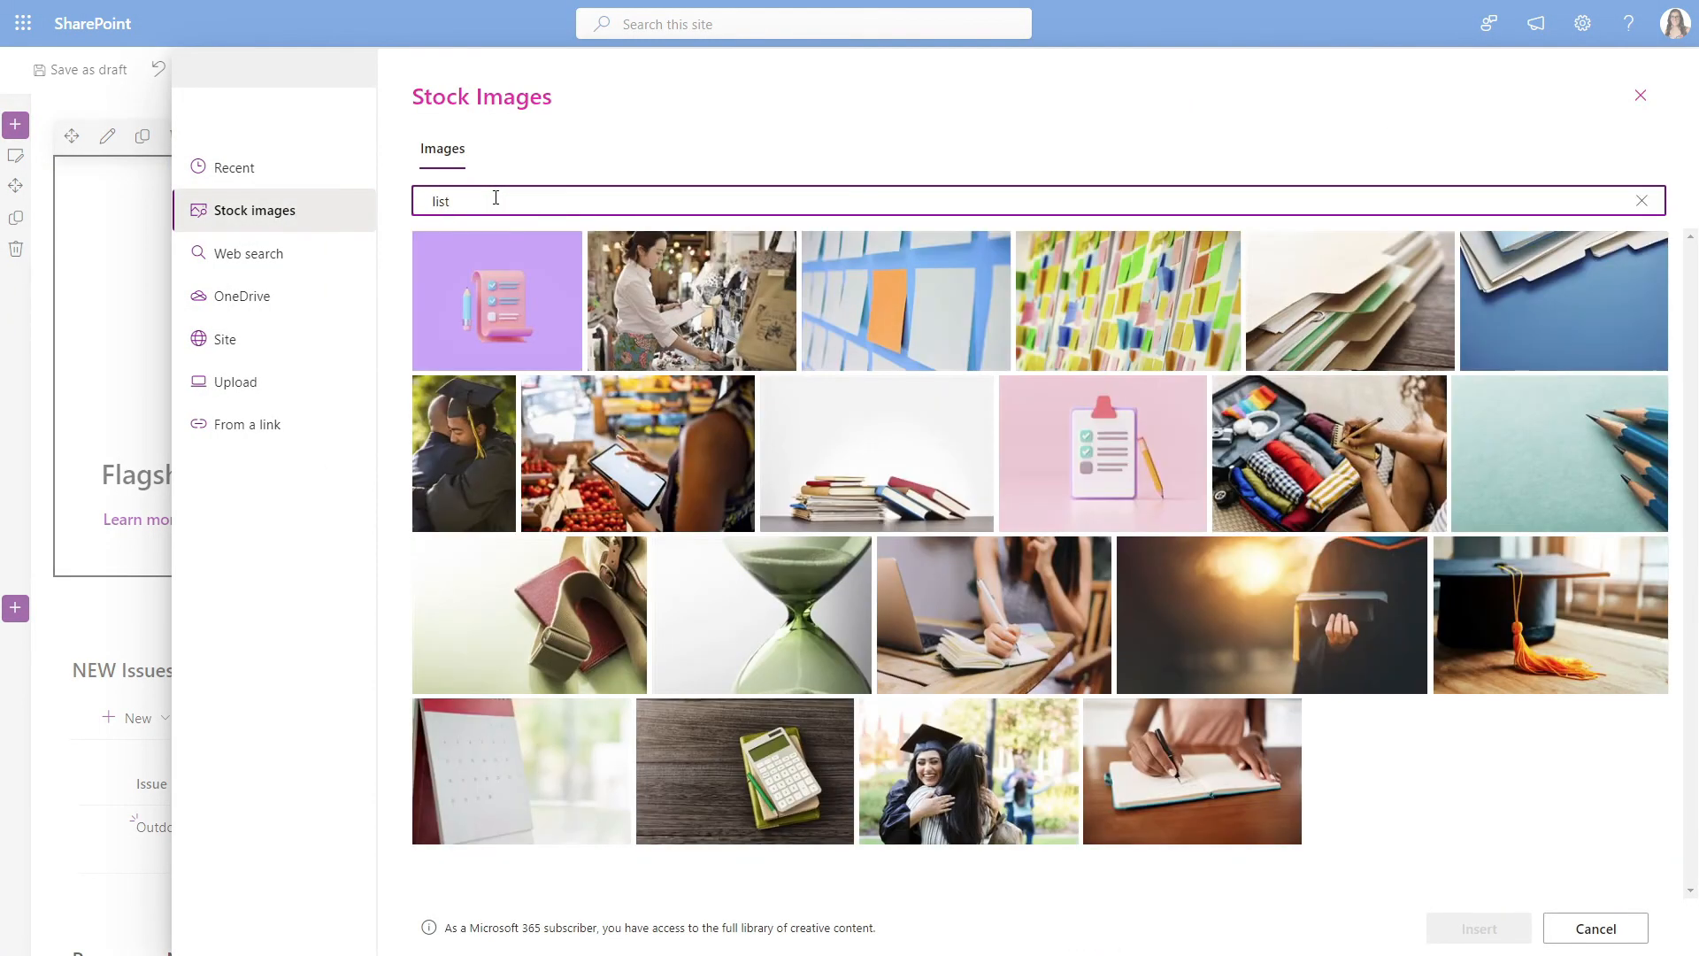
click(1101, 452)
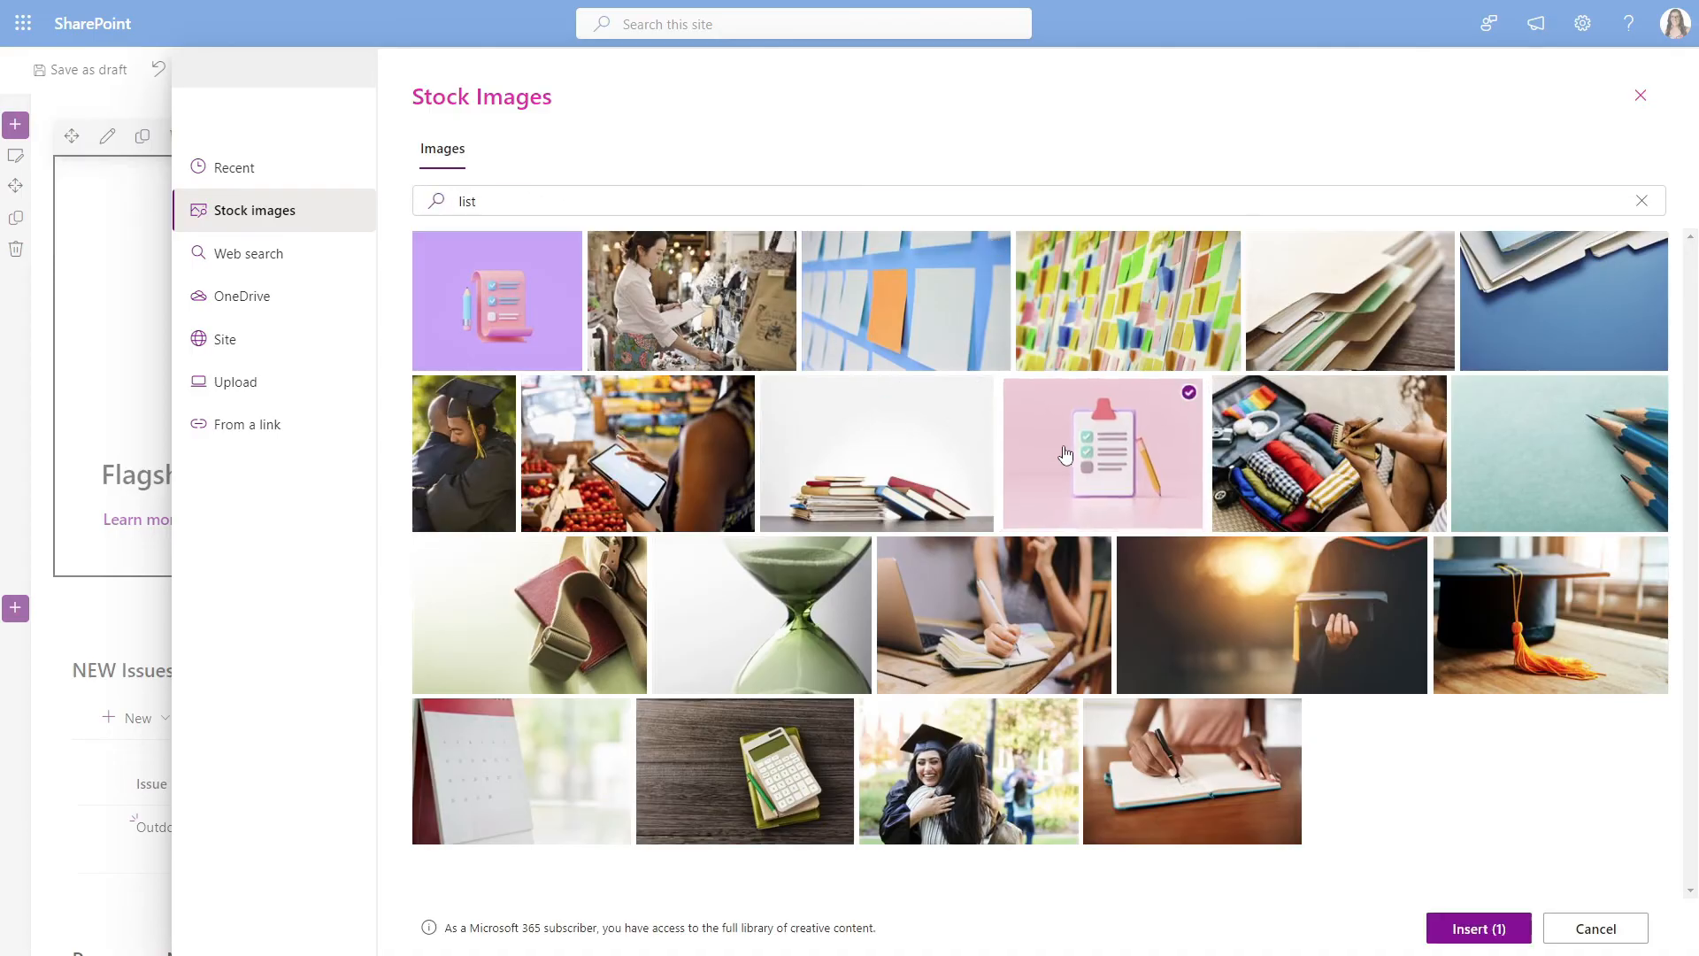
click(1477, 928)
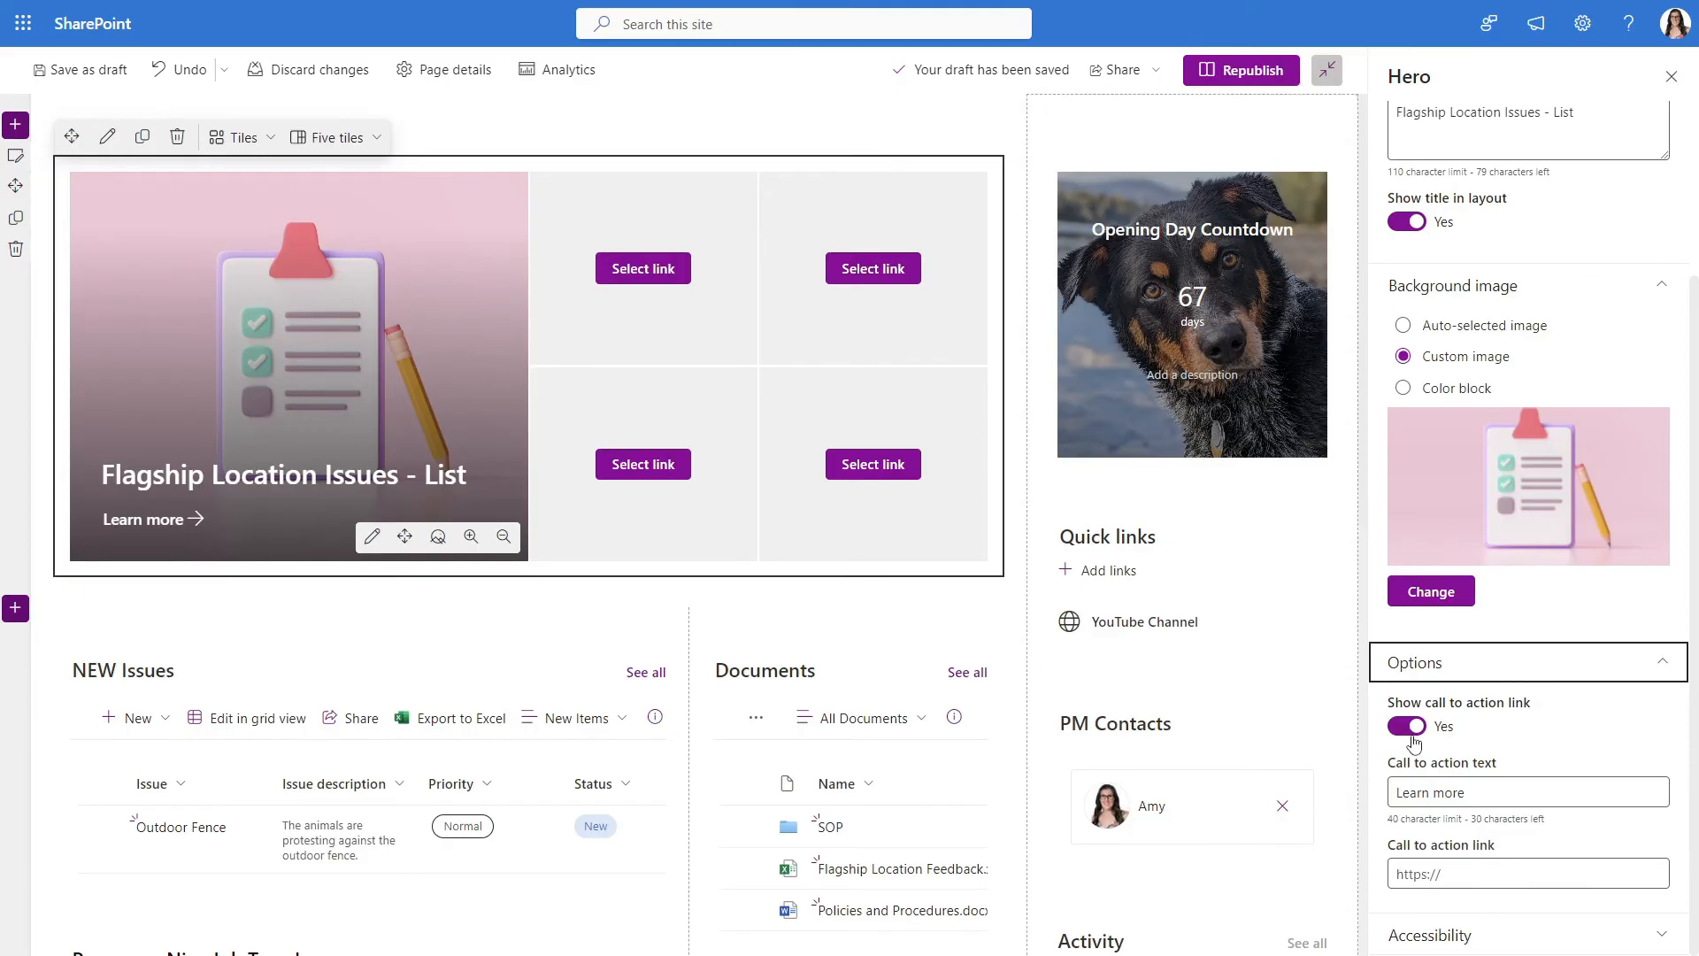
click(1671, 76)
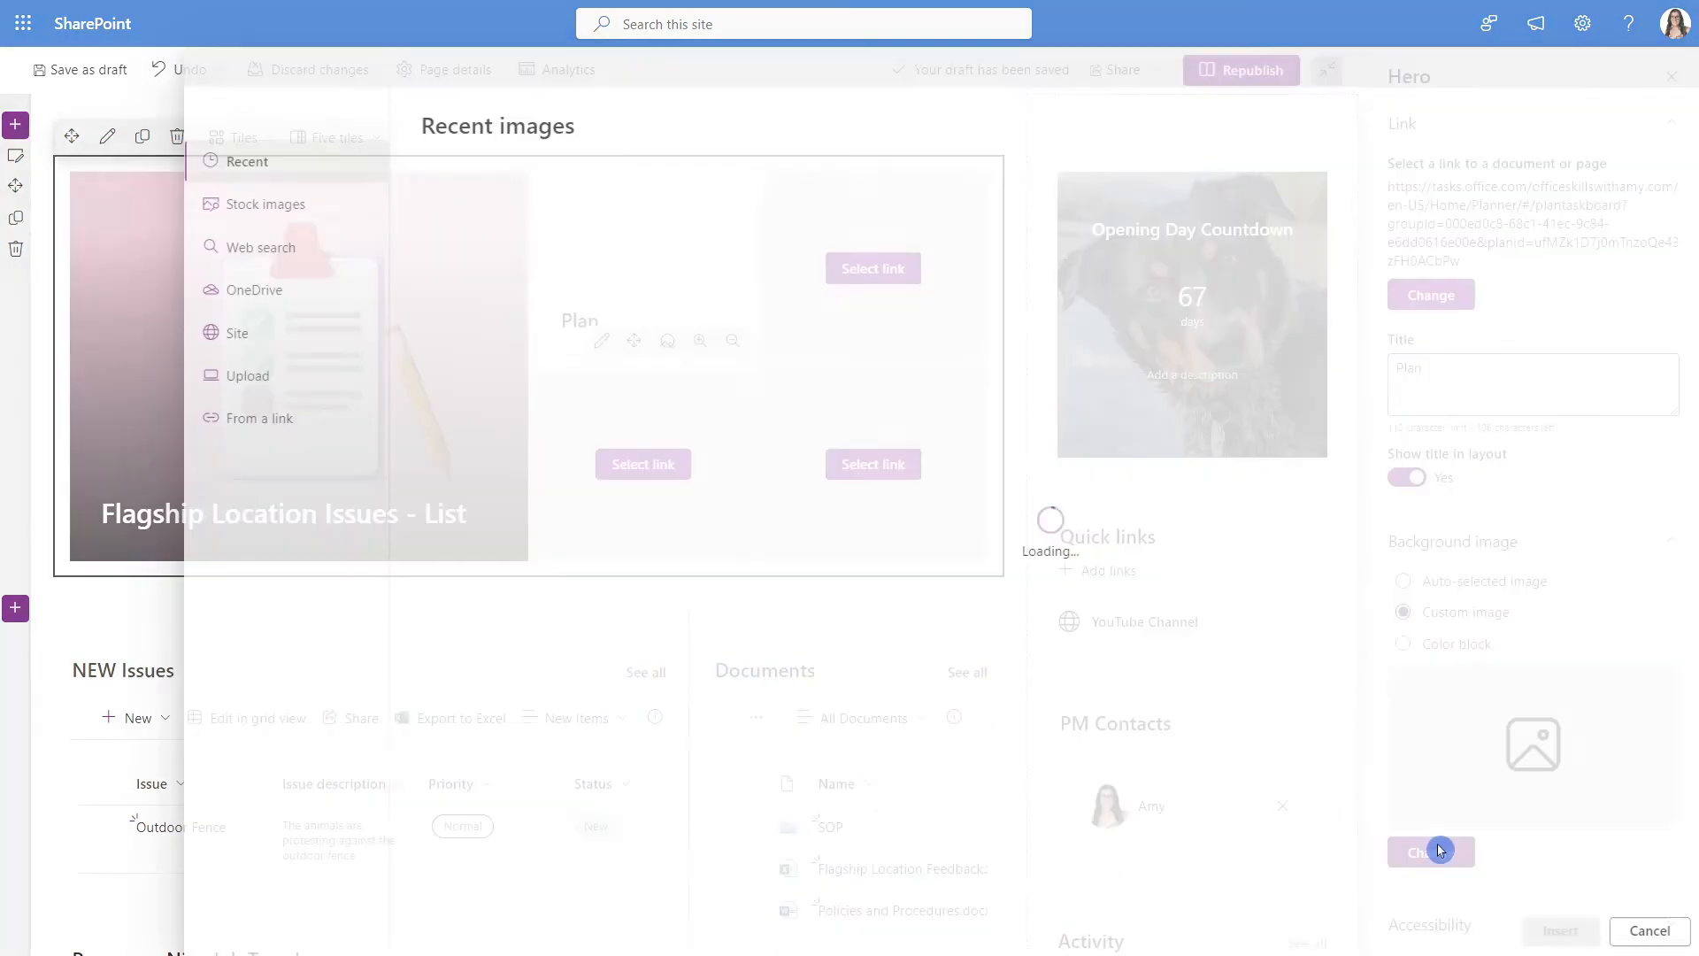
Give the Plan tile a calendar background image and reduce the hero to two tiles
click(260, 209)
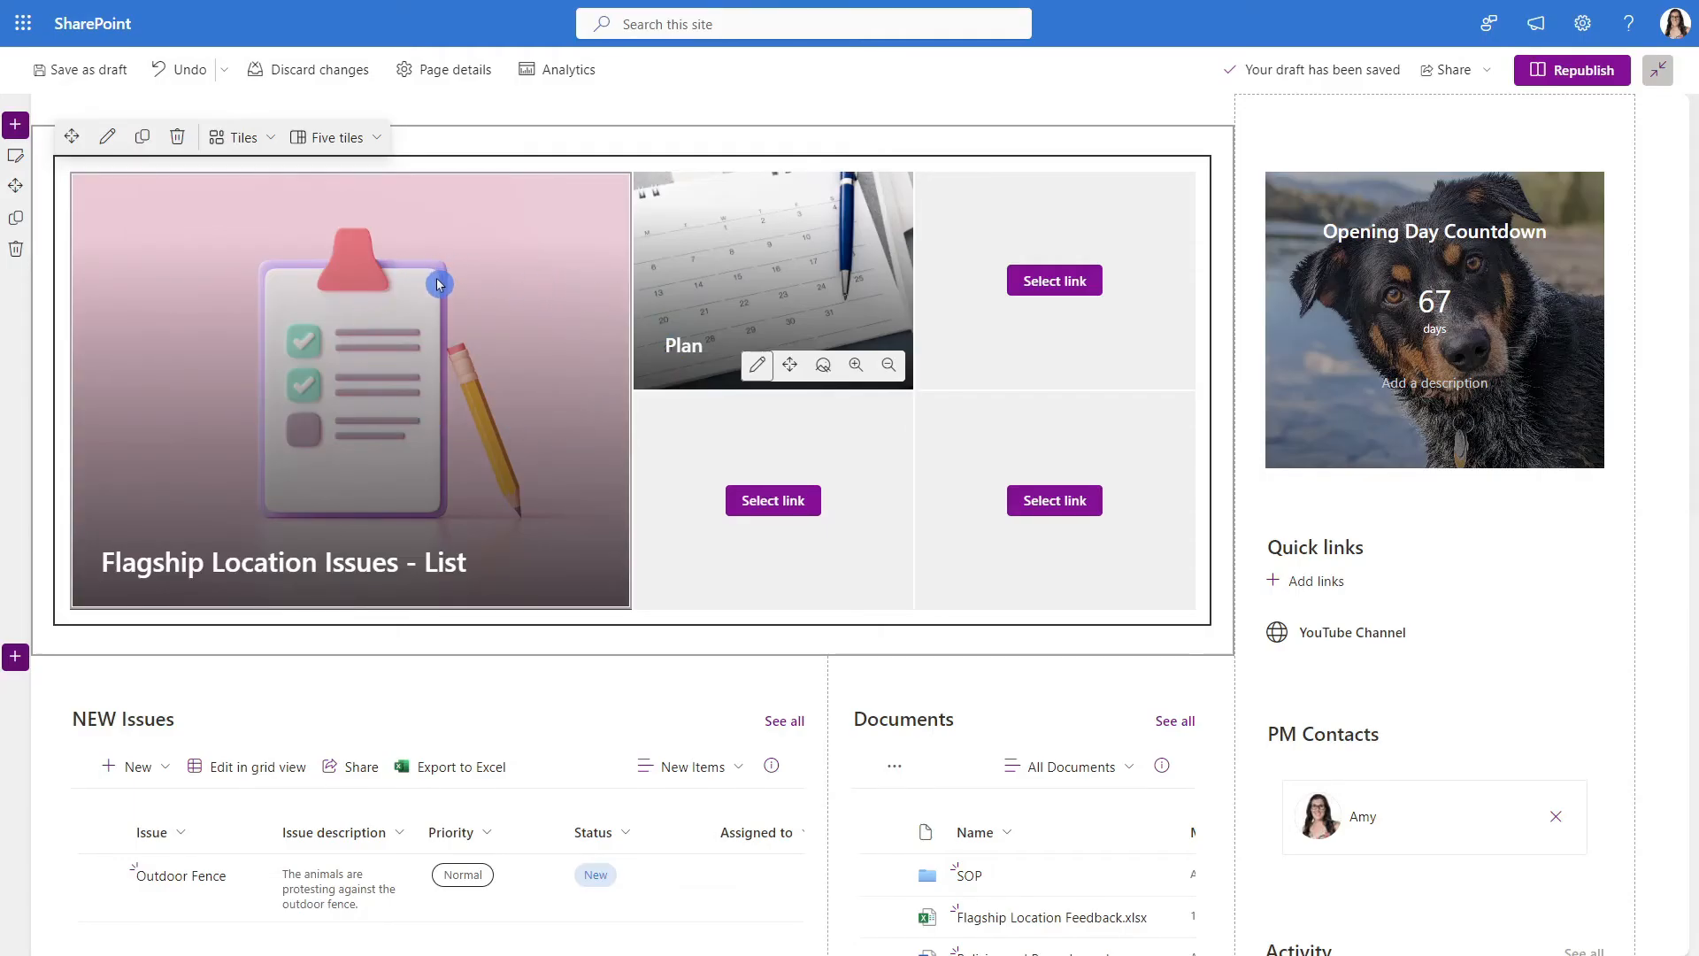
click(338, 136)
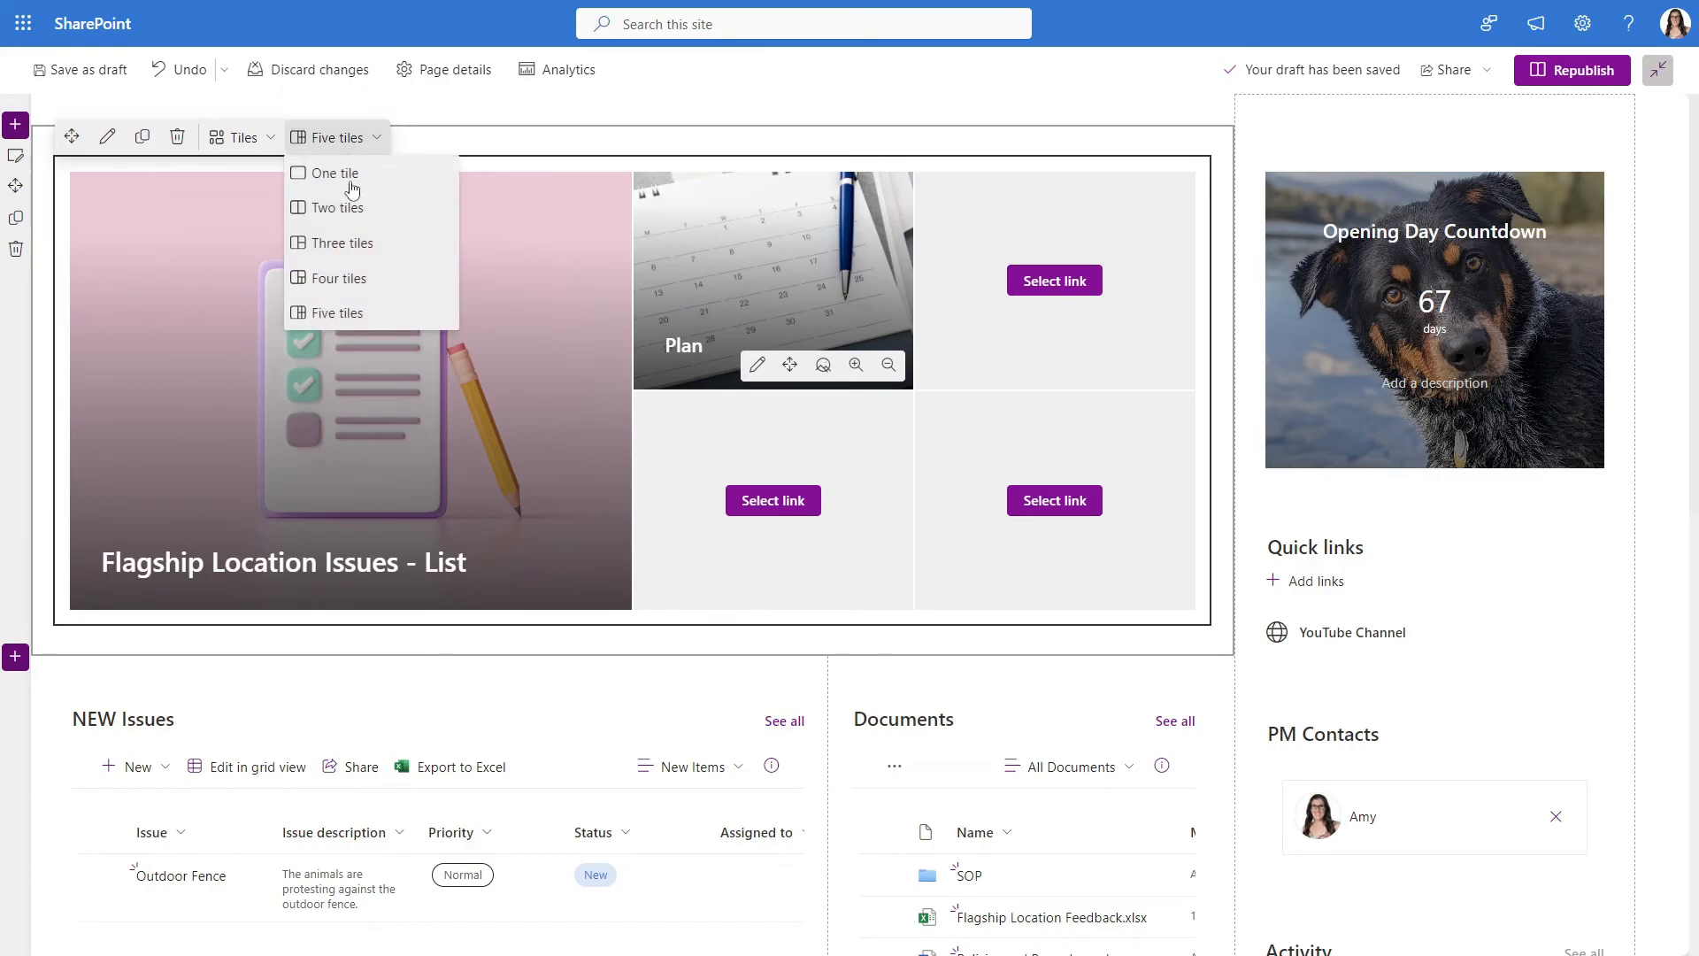
click(337, 207)
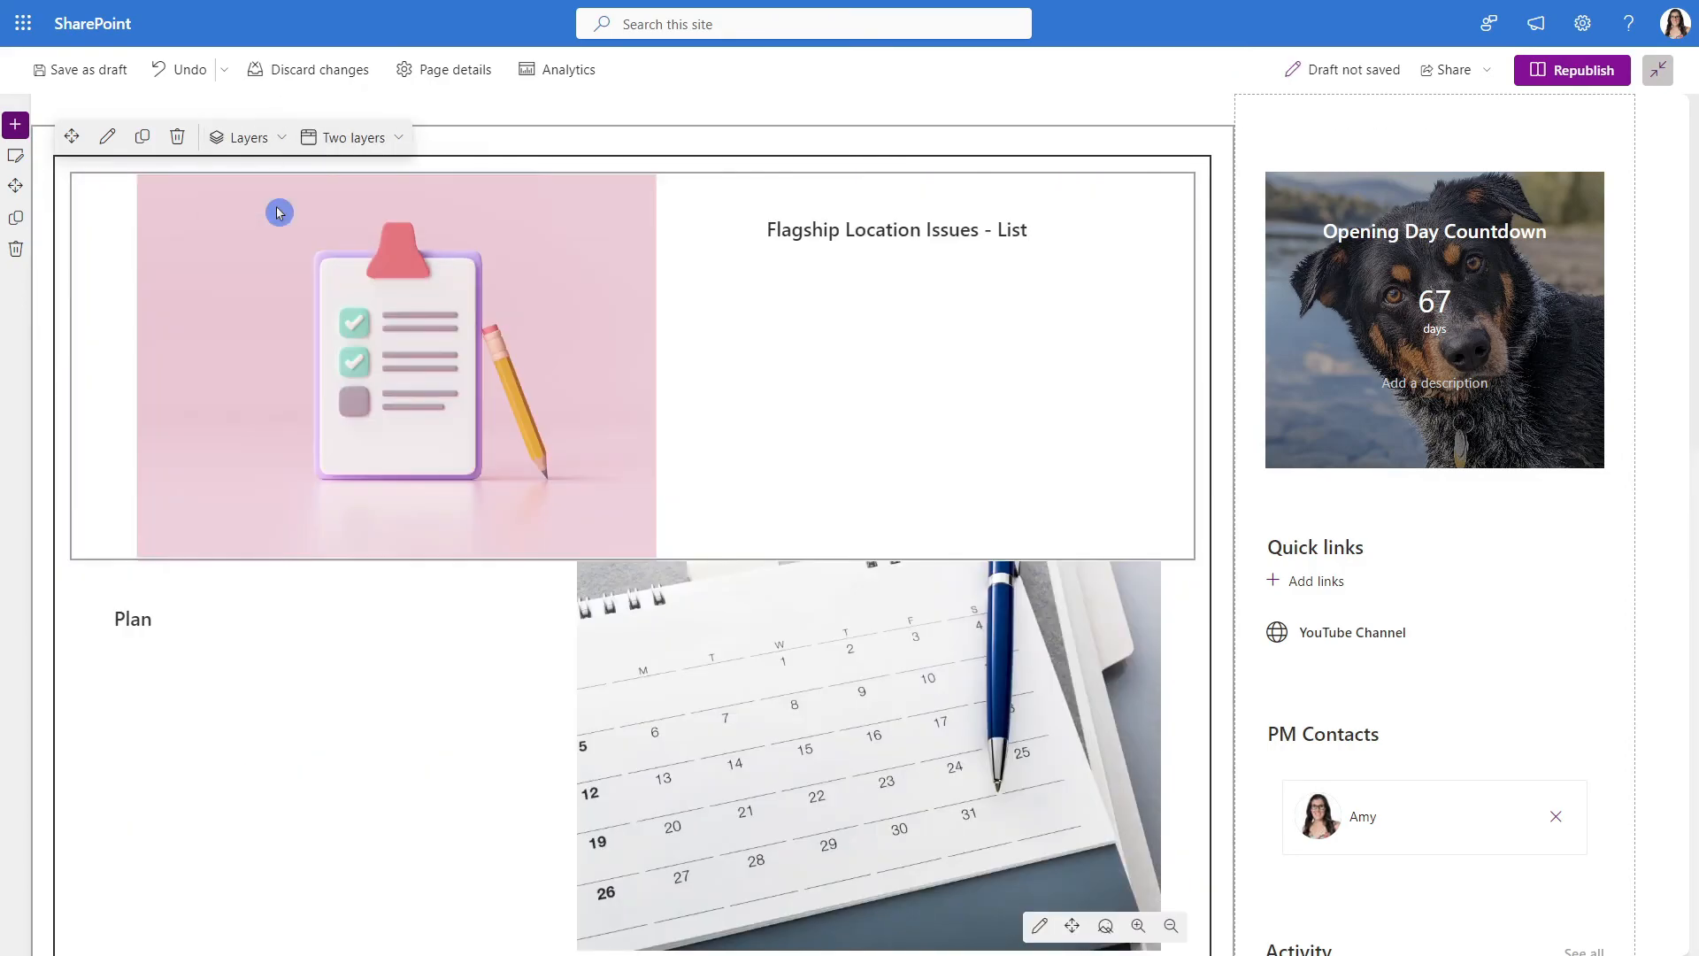
click(247, 136)
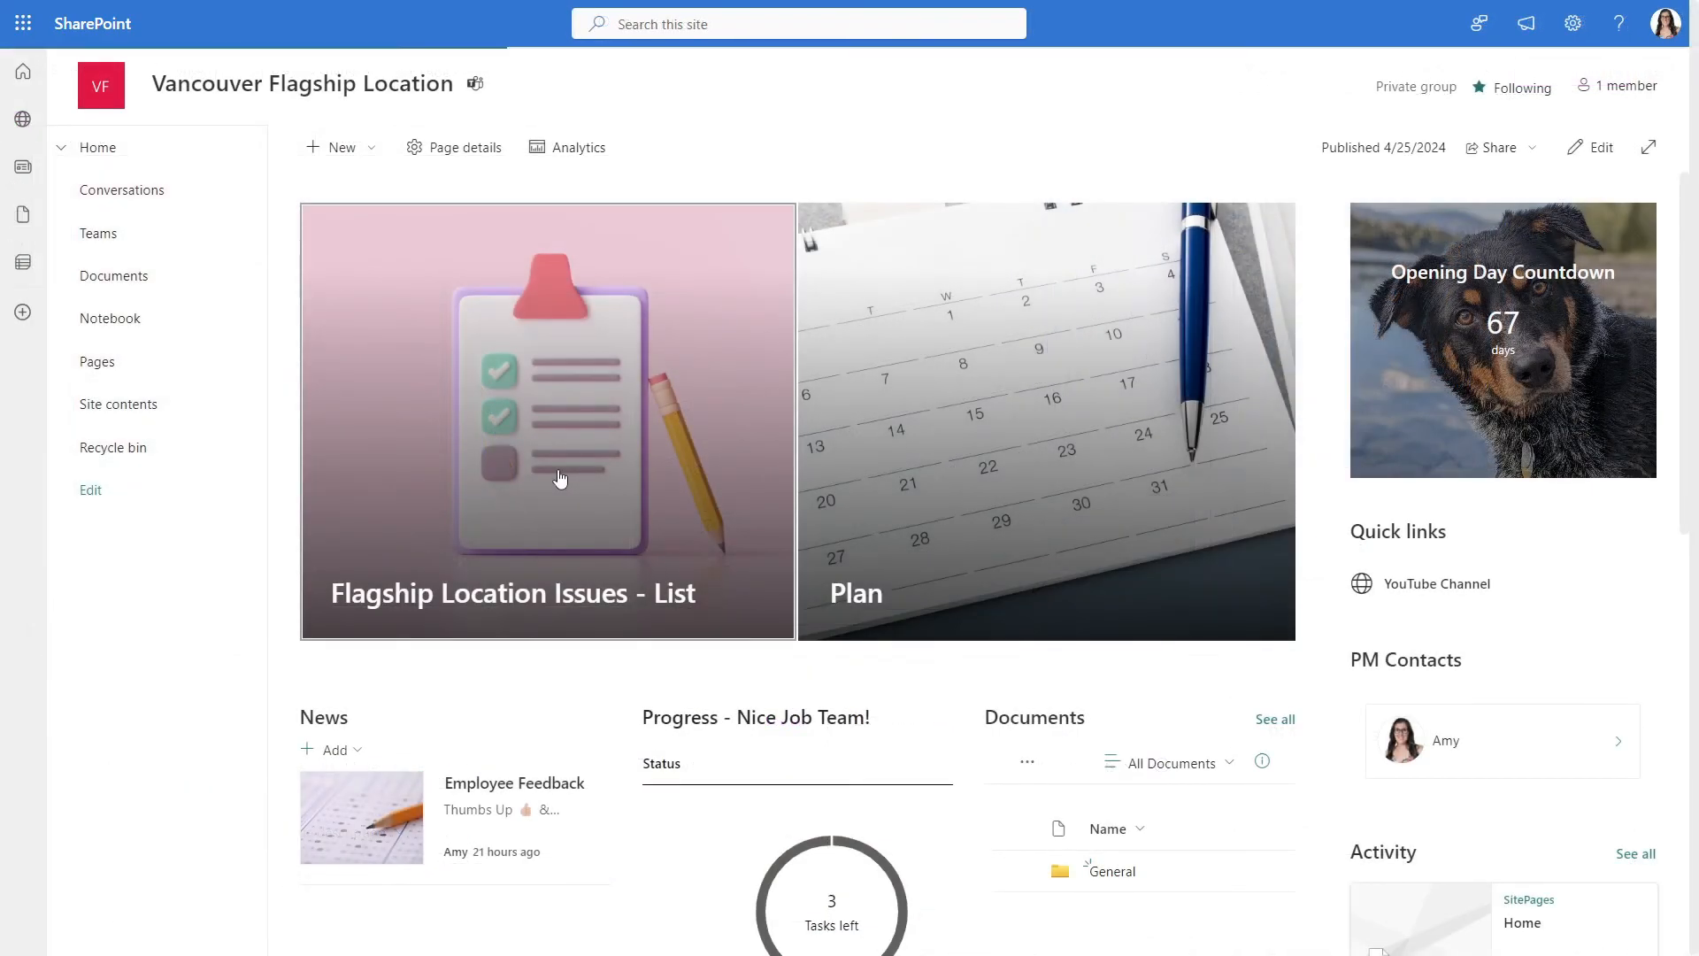
click(546, 420)
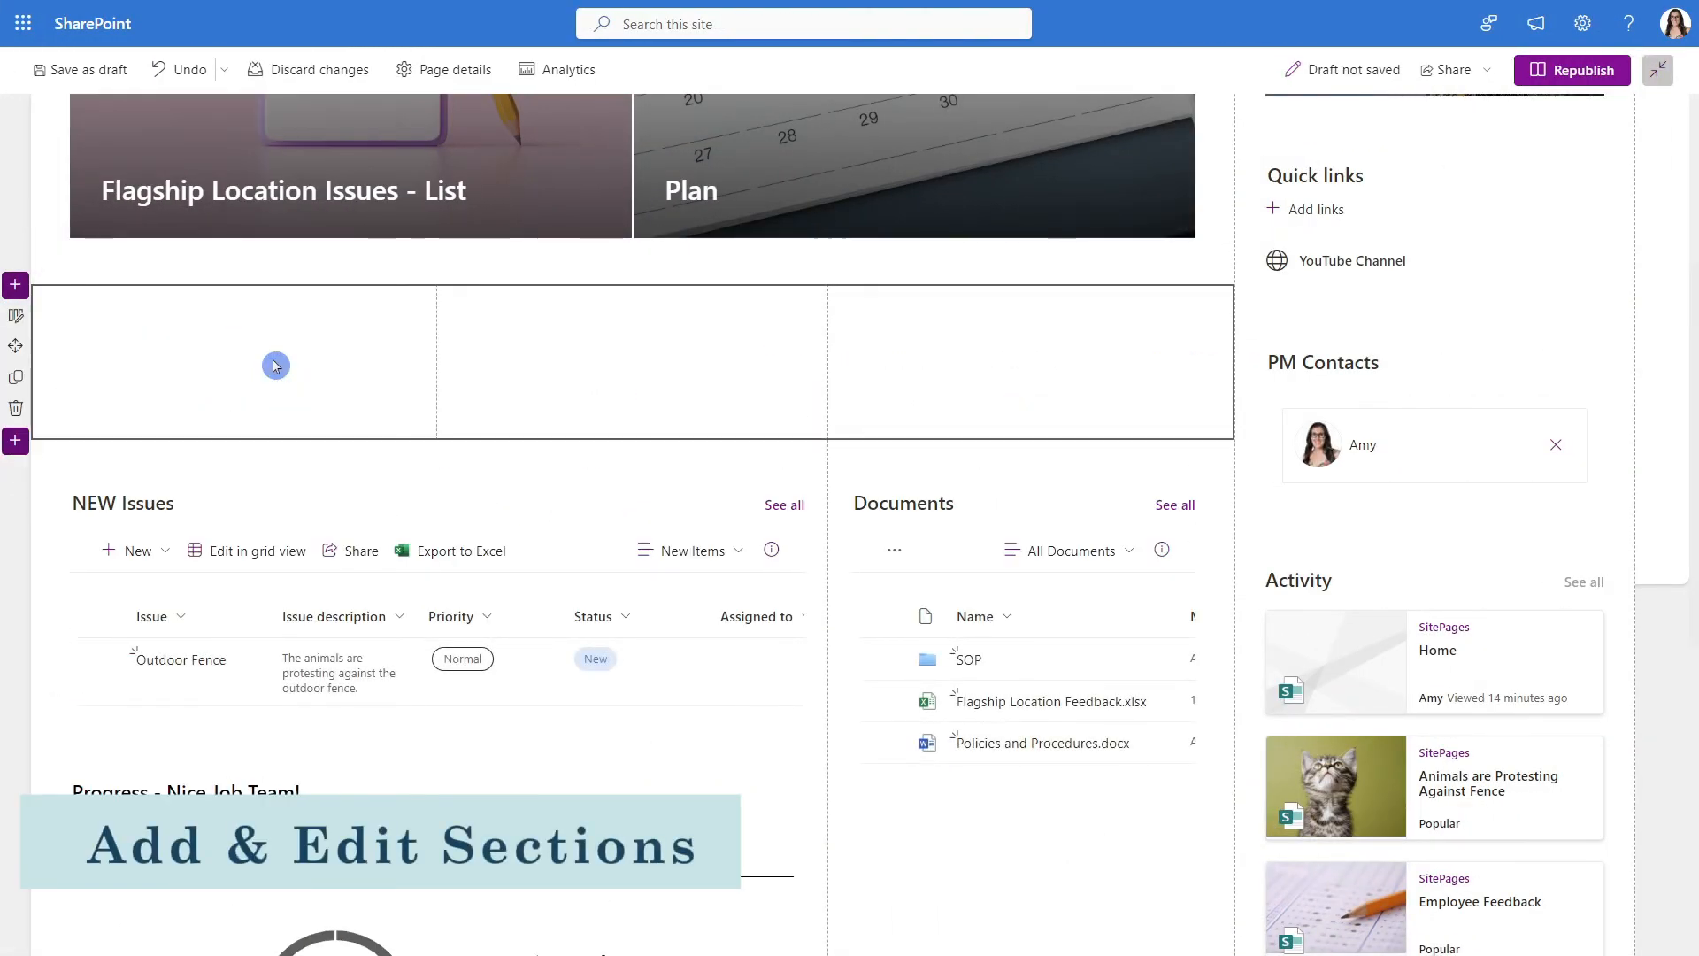
Scroll down the home page to the new three-column section below the hero
scroll(down, 3)
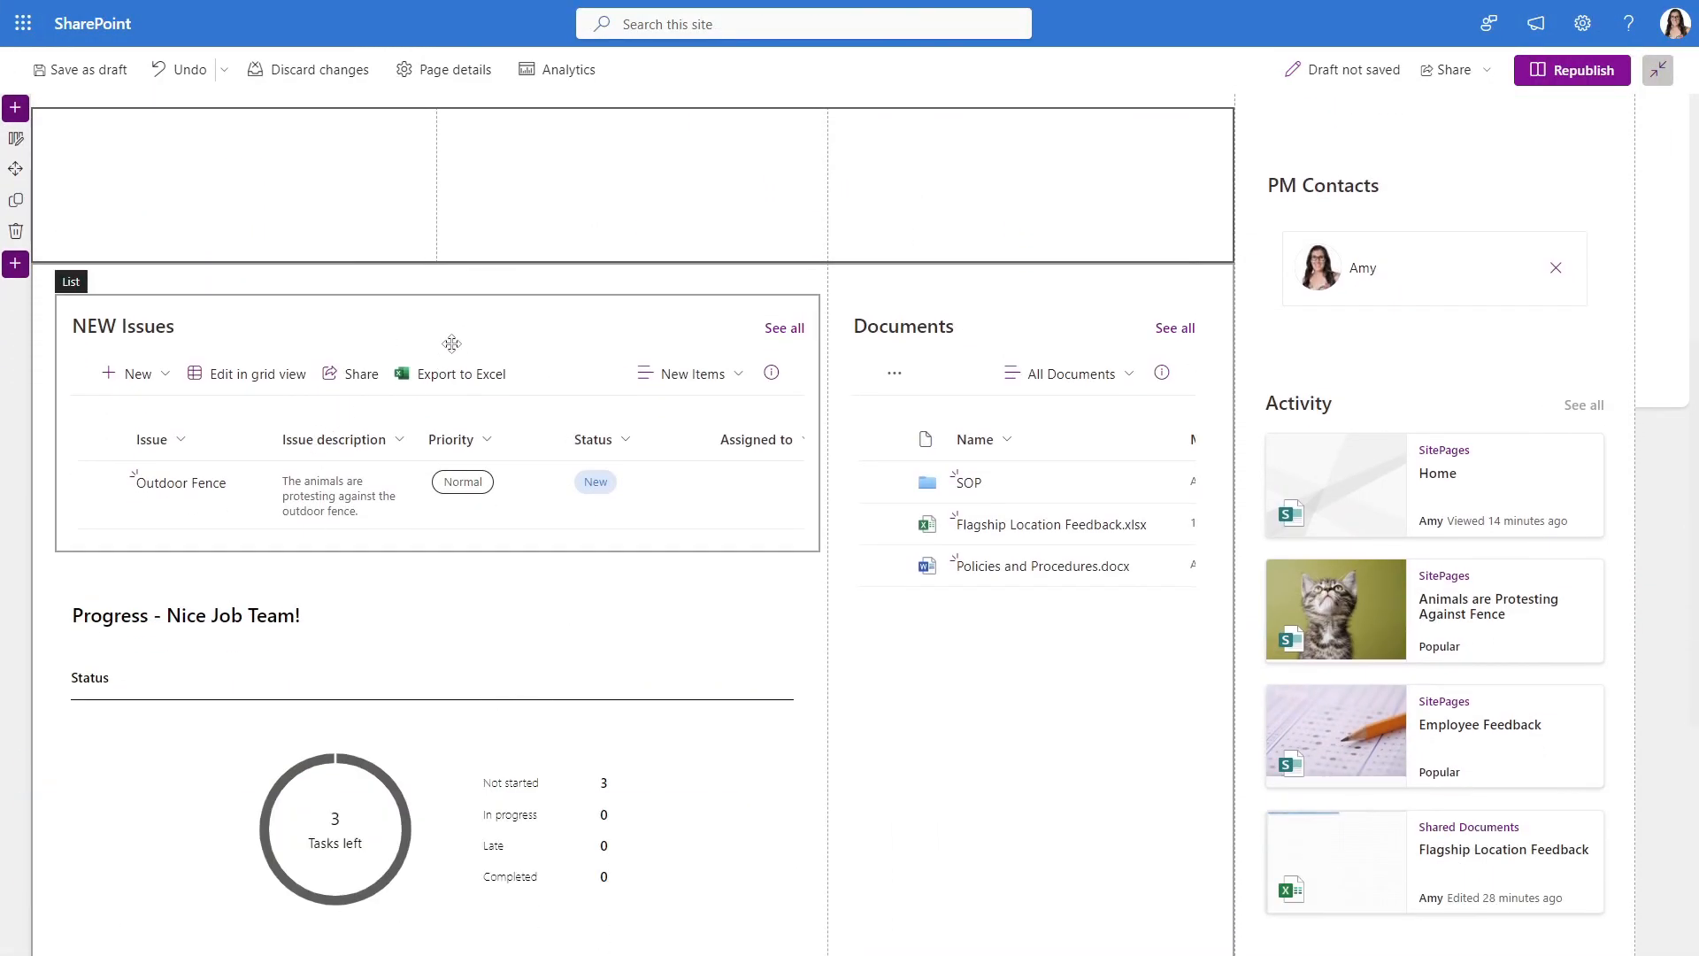
scroll(down, 3)
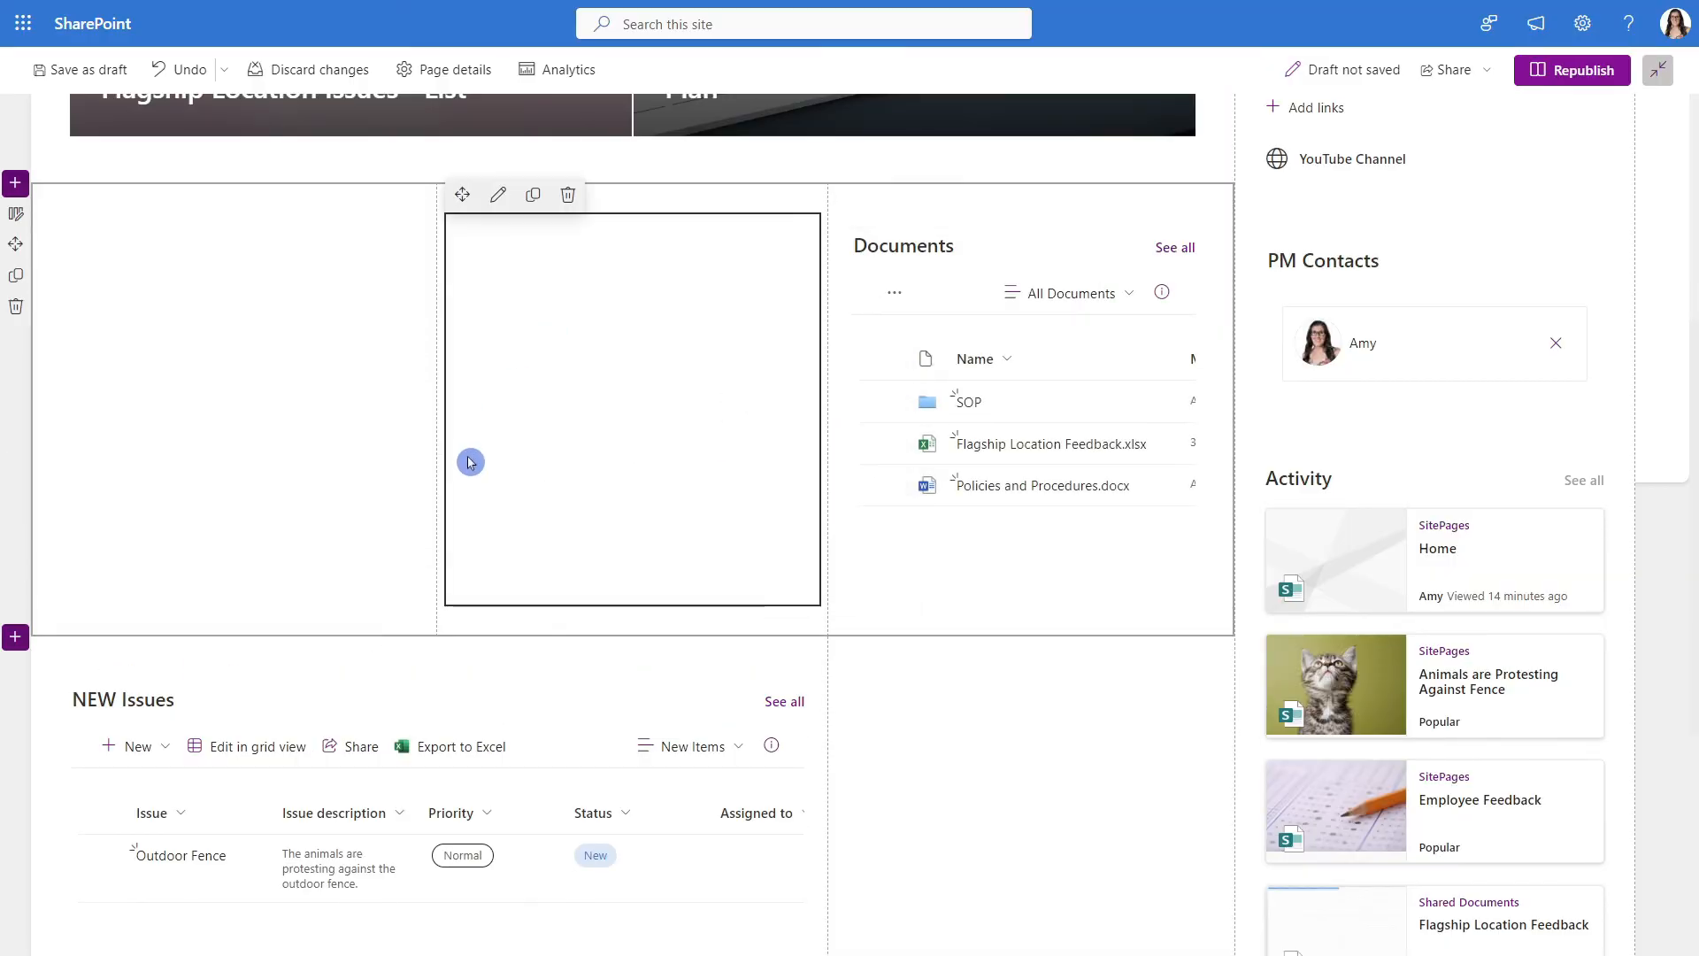
scroll(down, 3)
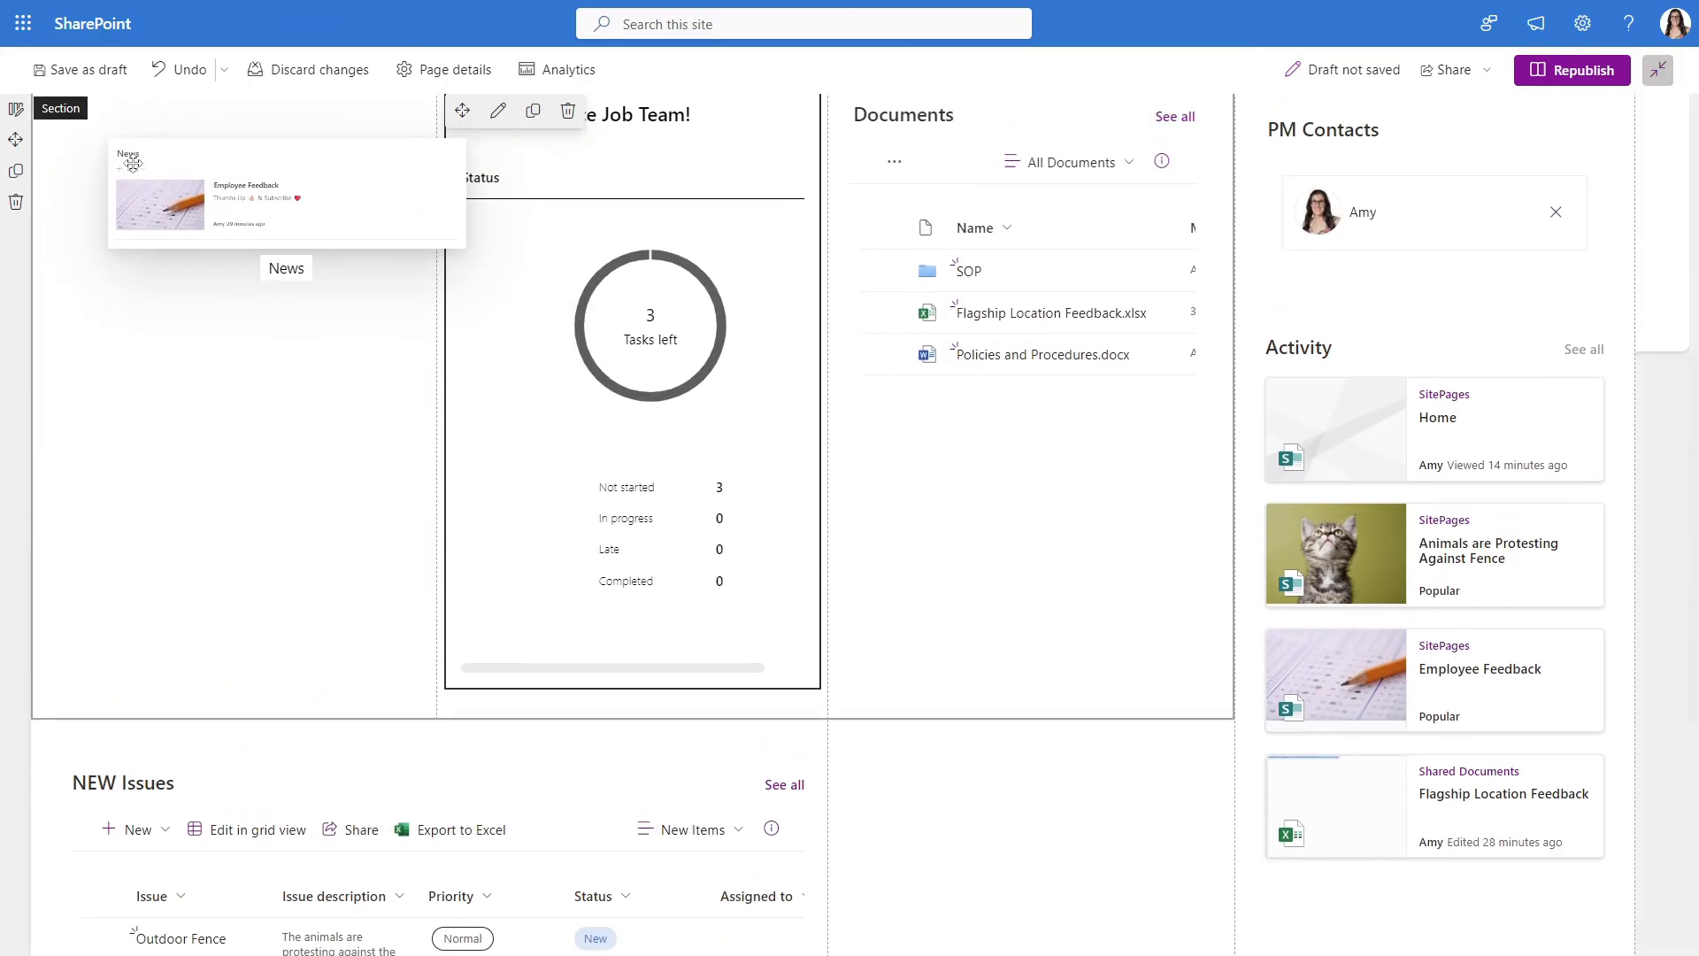
Make the NEW Issues section collapsible through its section settings
scroll(down, 3)
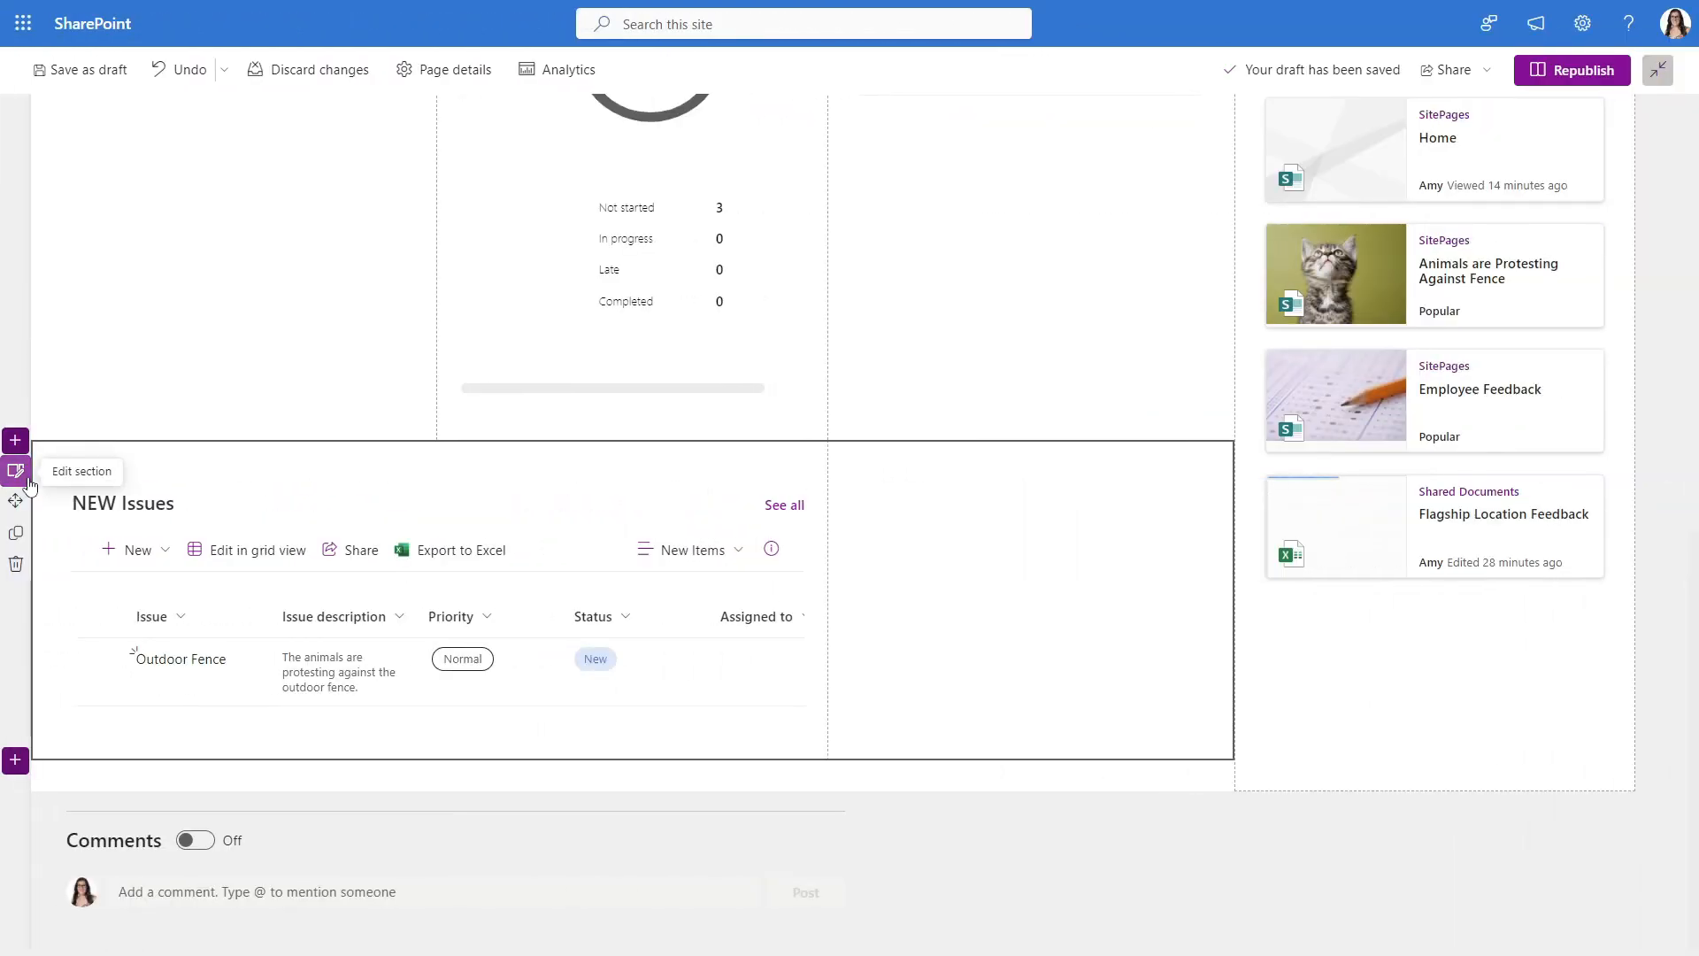
click(15, 470)
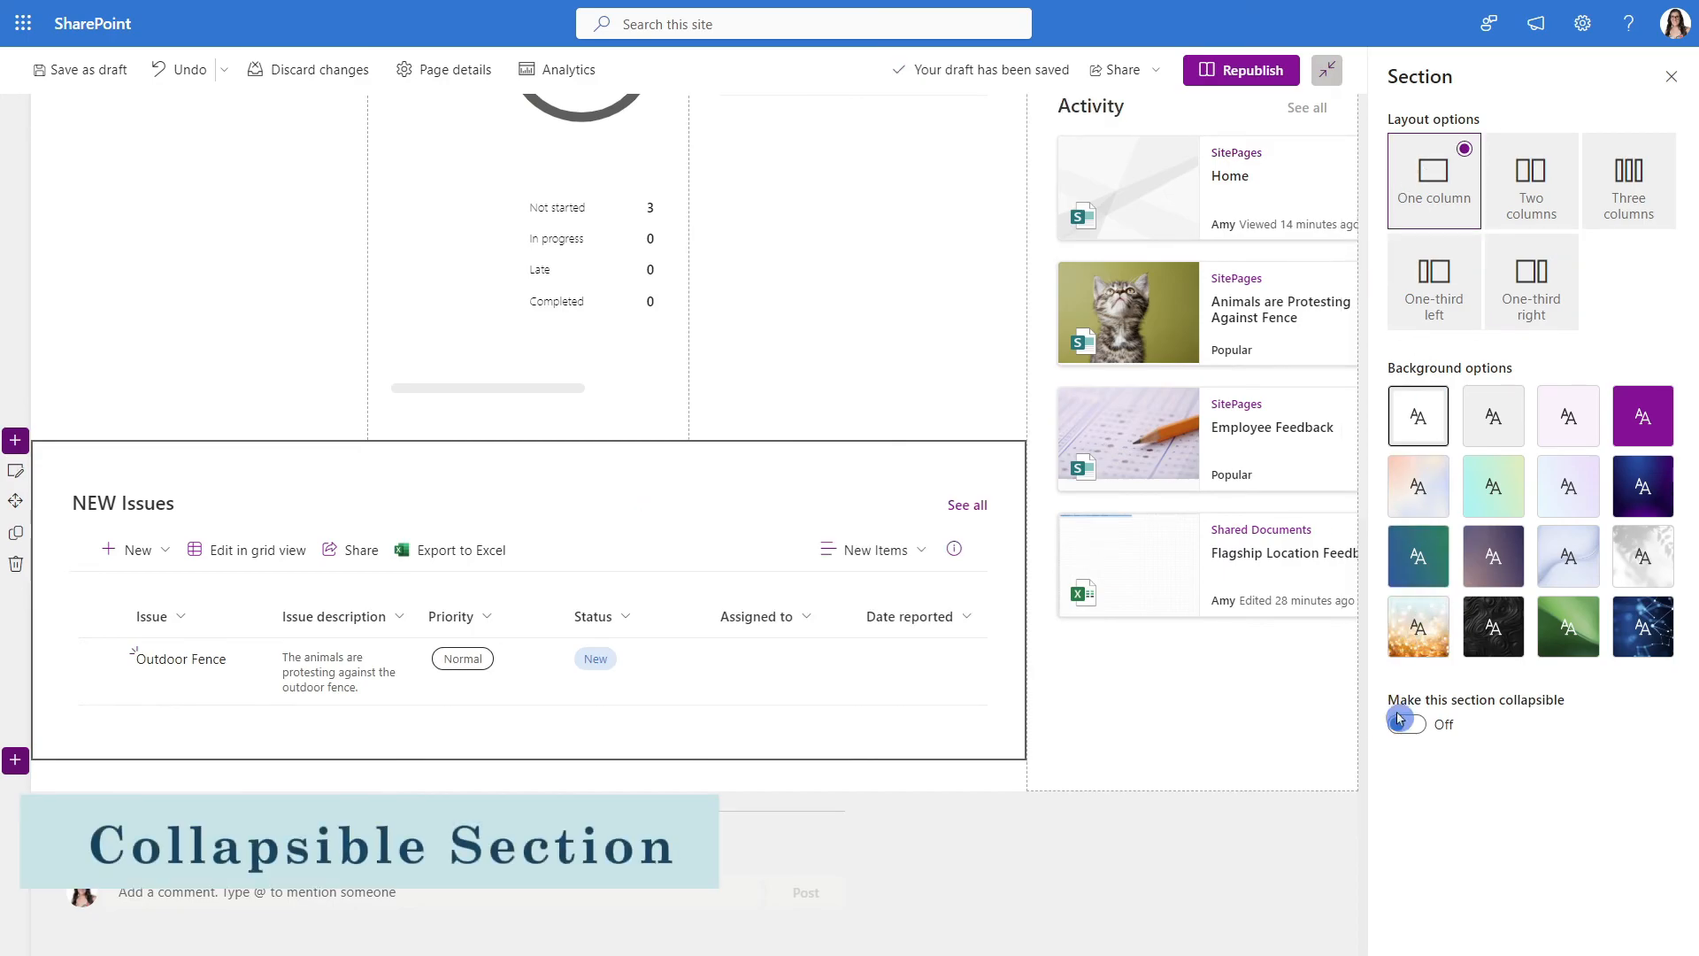
click(1405, 724)
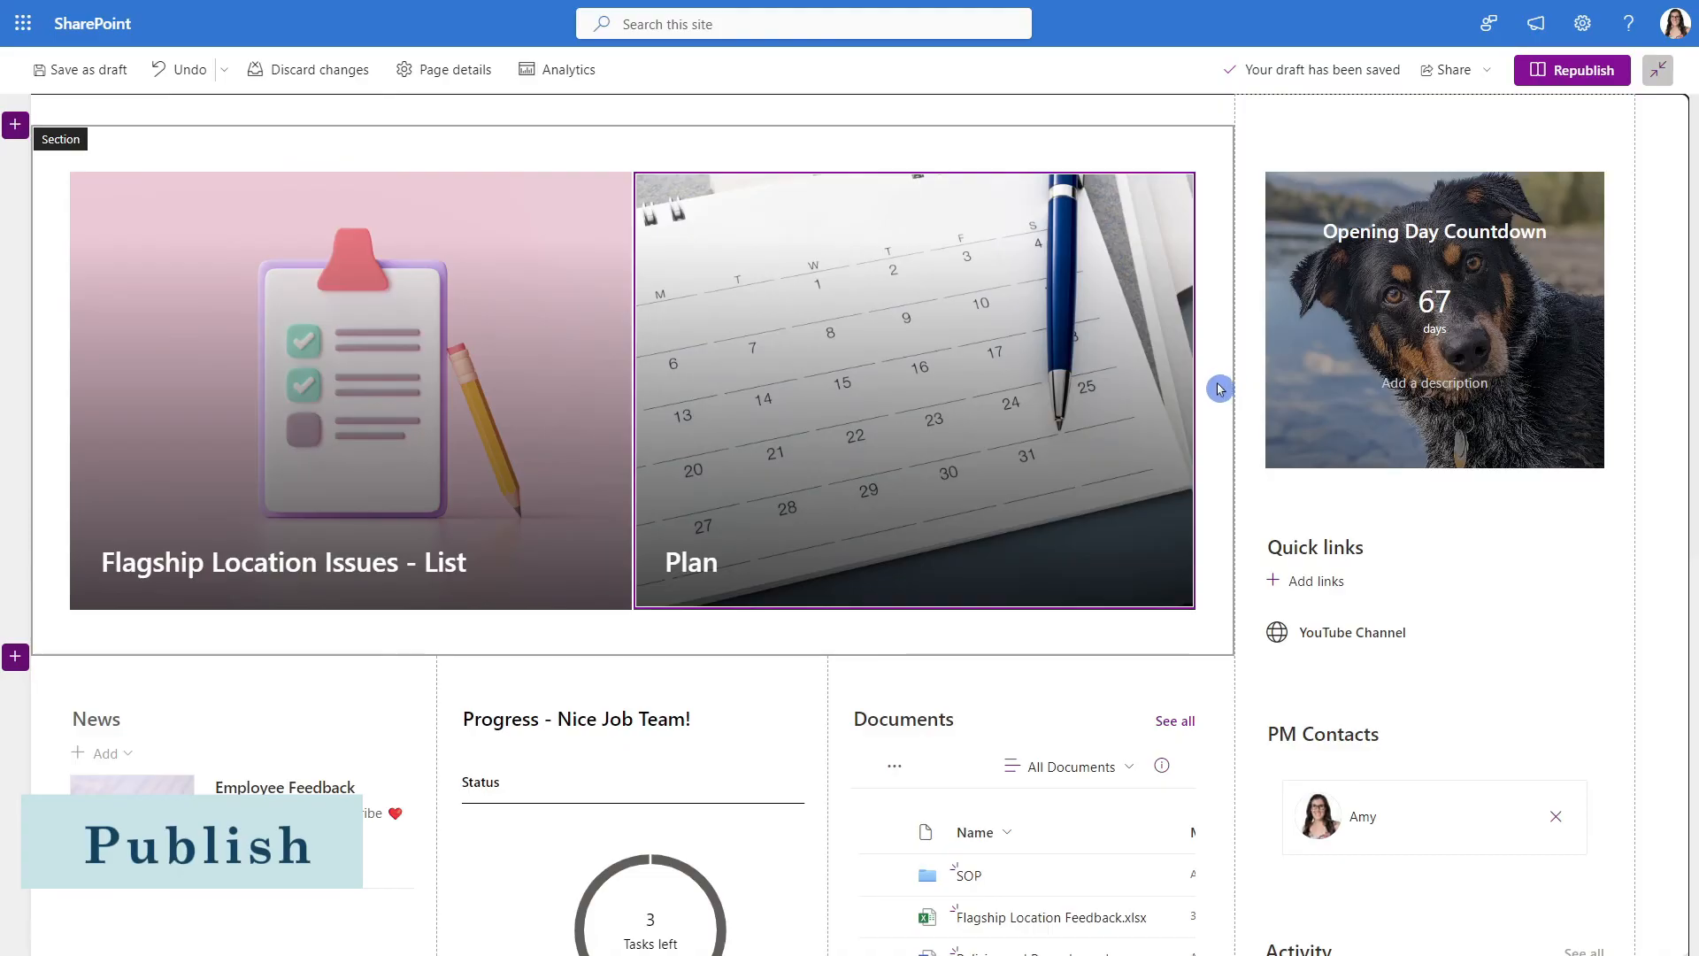
Republish the updated Vancouver Flagship Location home page
click(1571, 69)
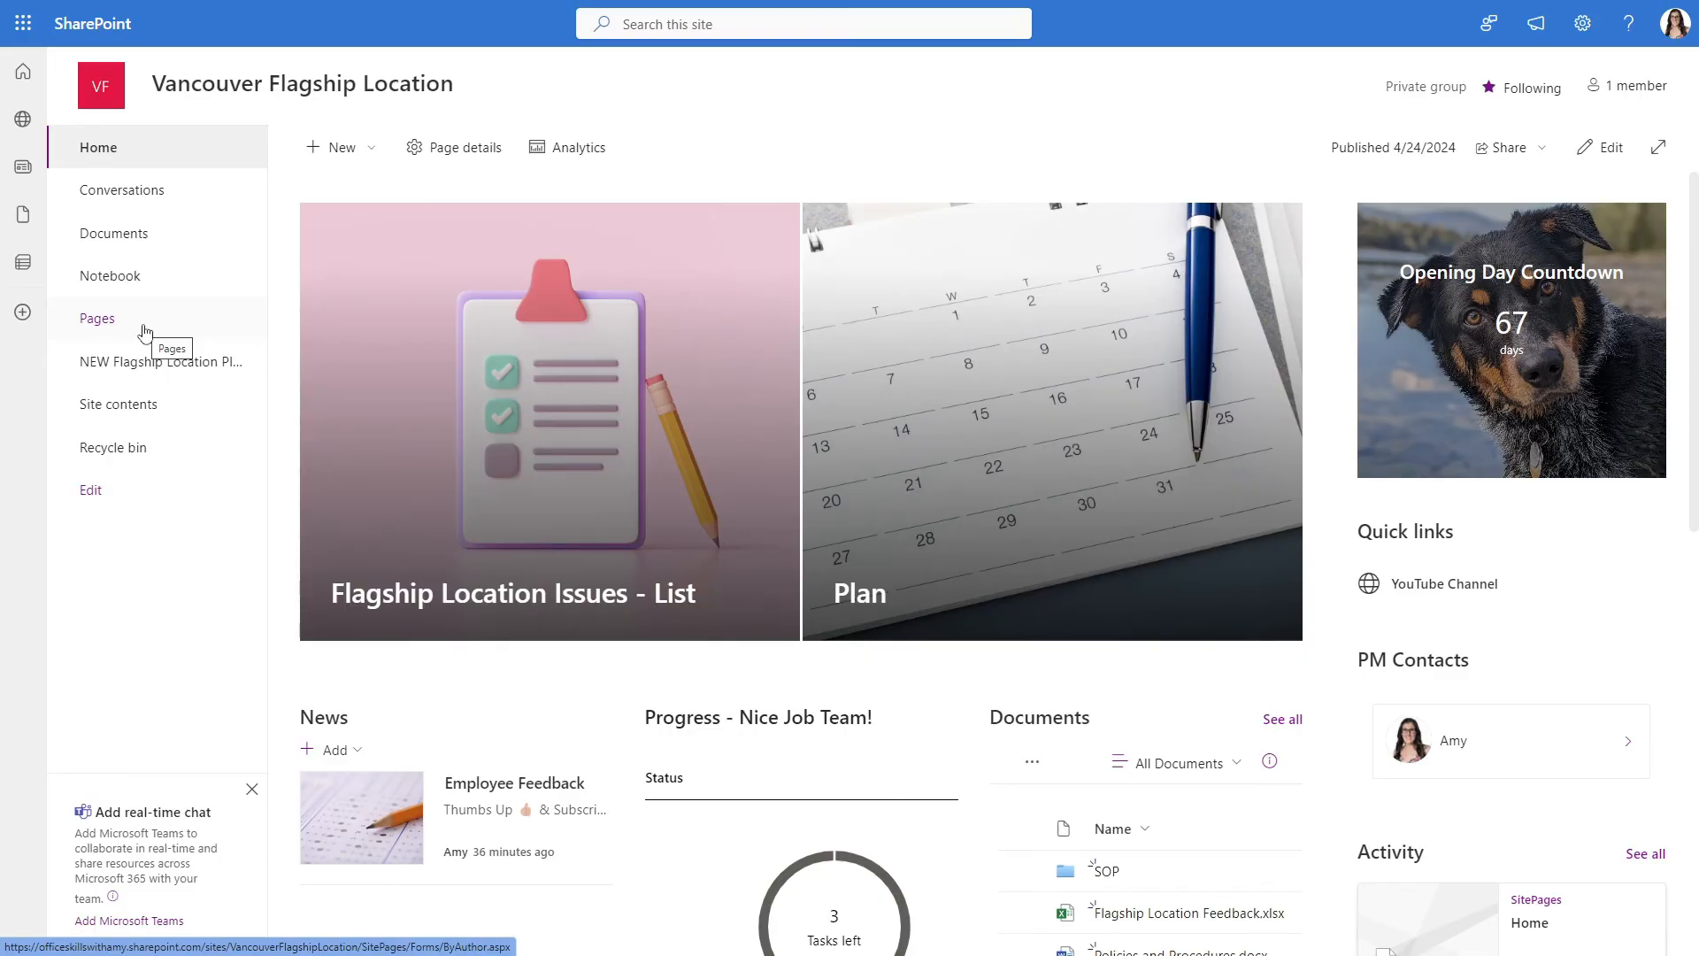
Add a Feedback navigation link pointing to the Employee-Feedback page's copied address
click(97, 318)
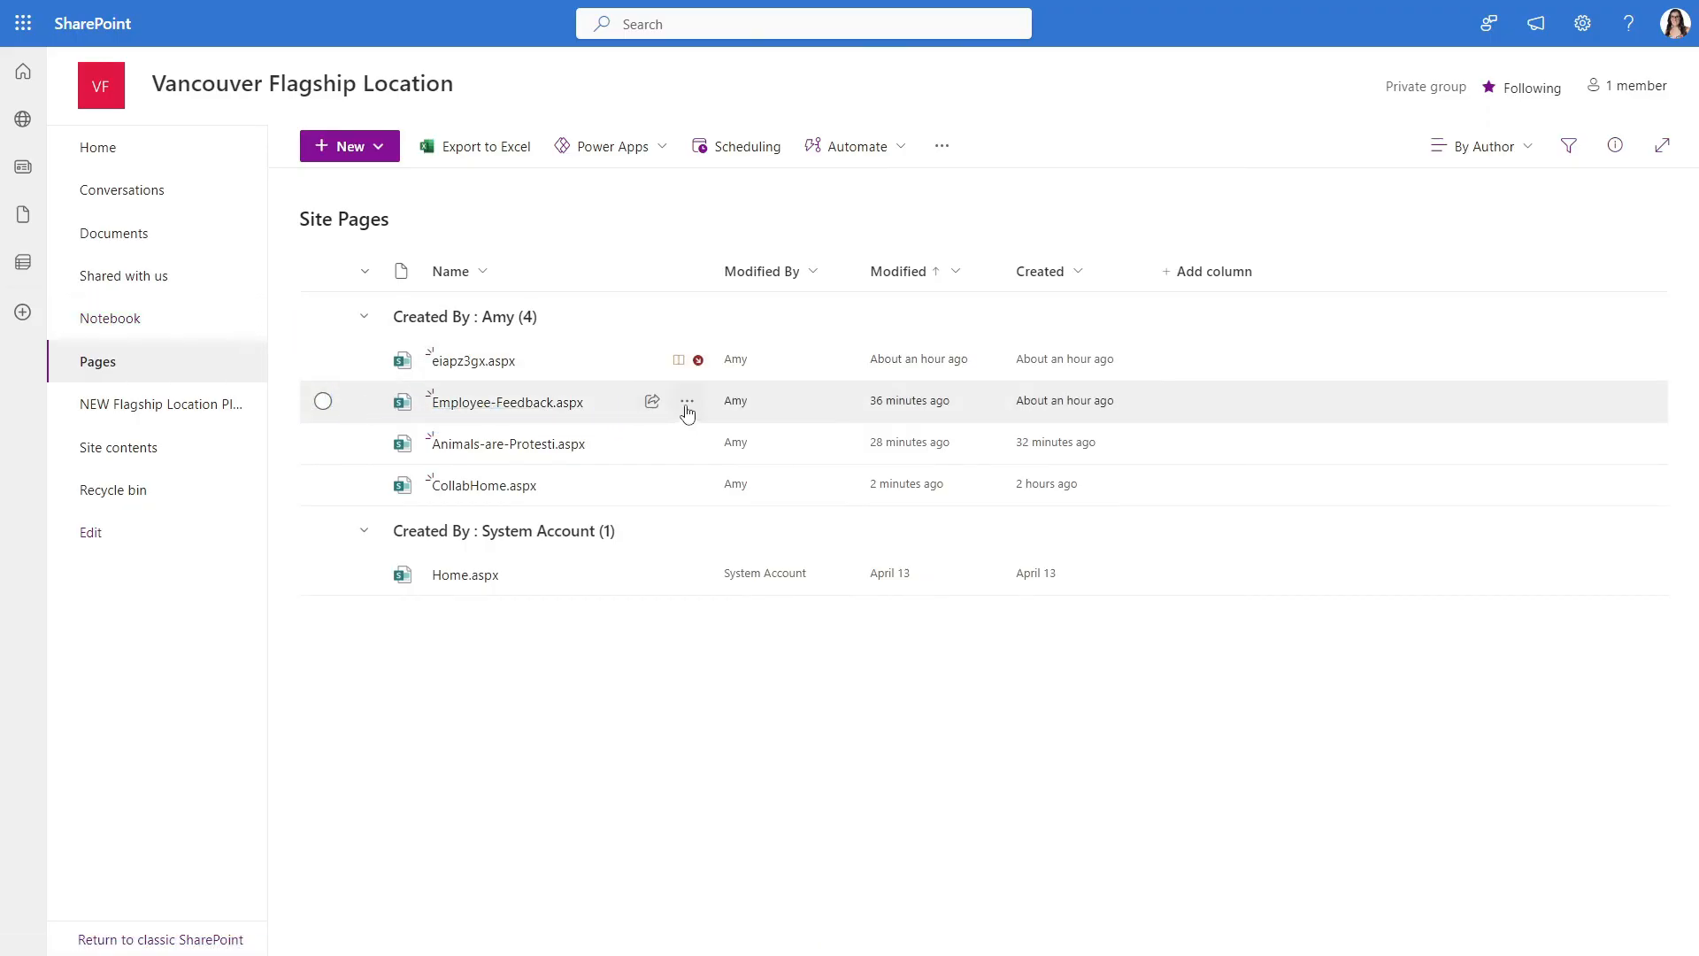
click(686, 400)
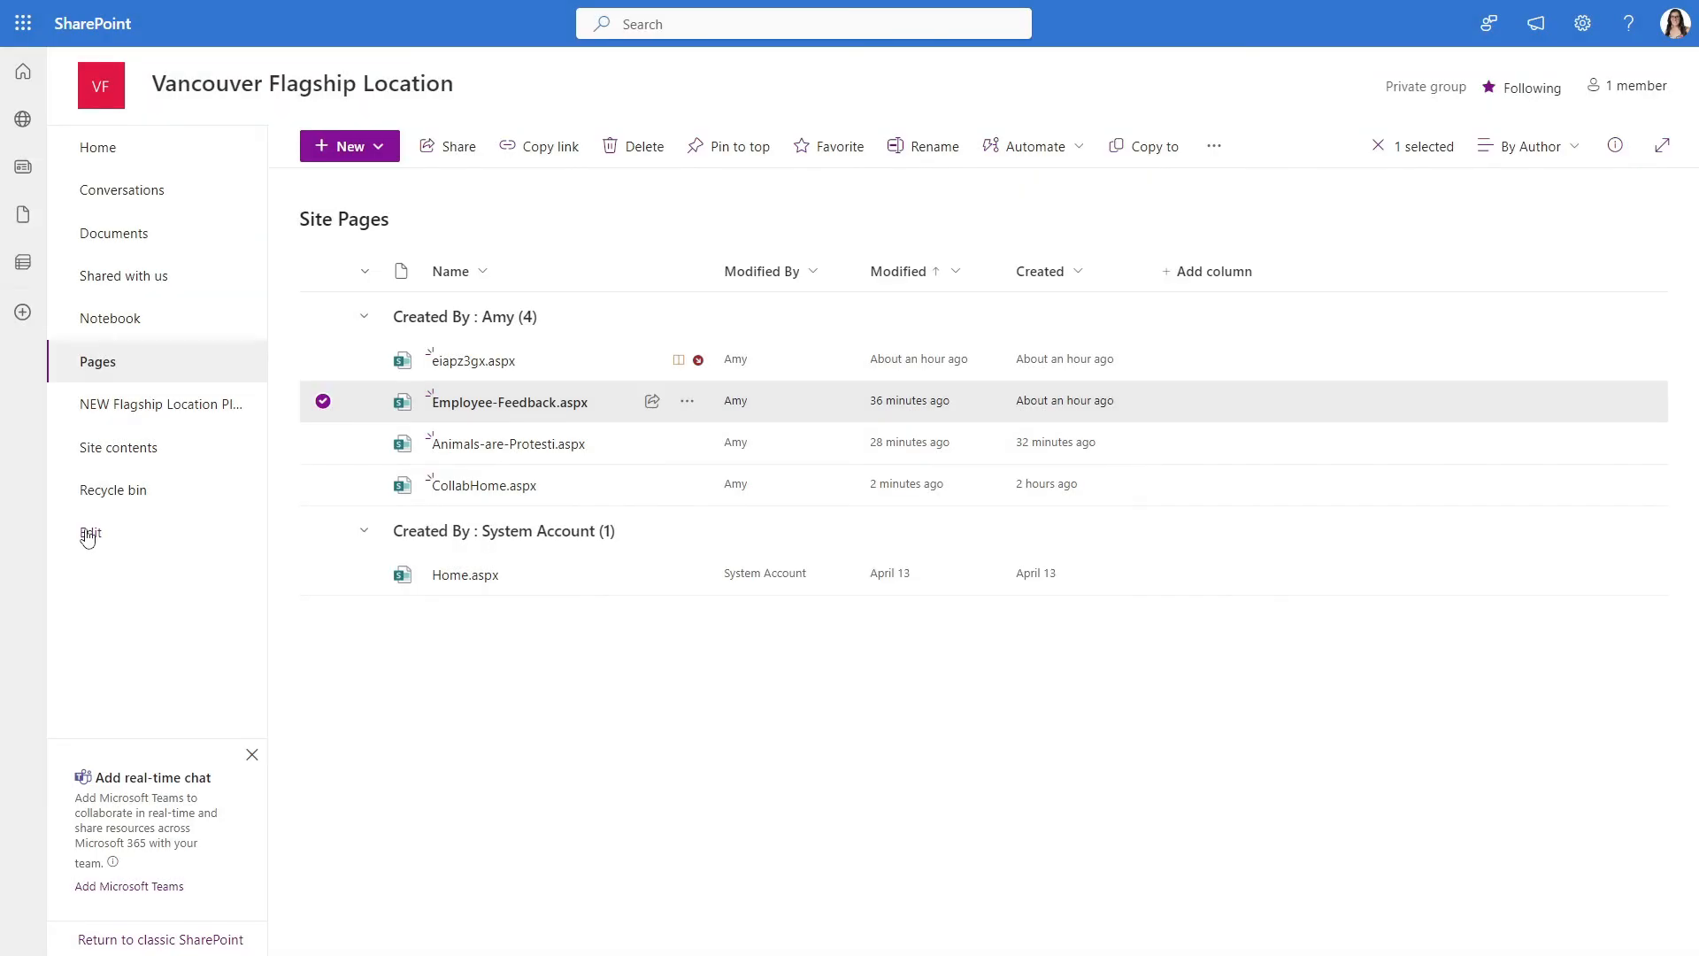
click(89, 533)
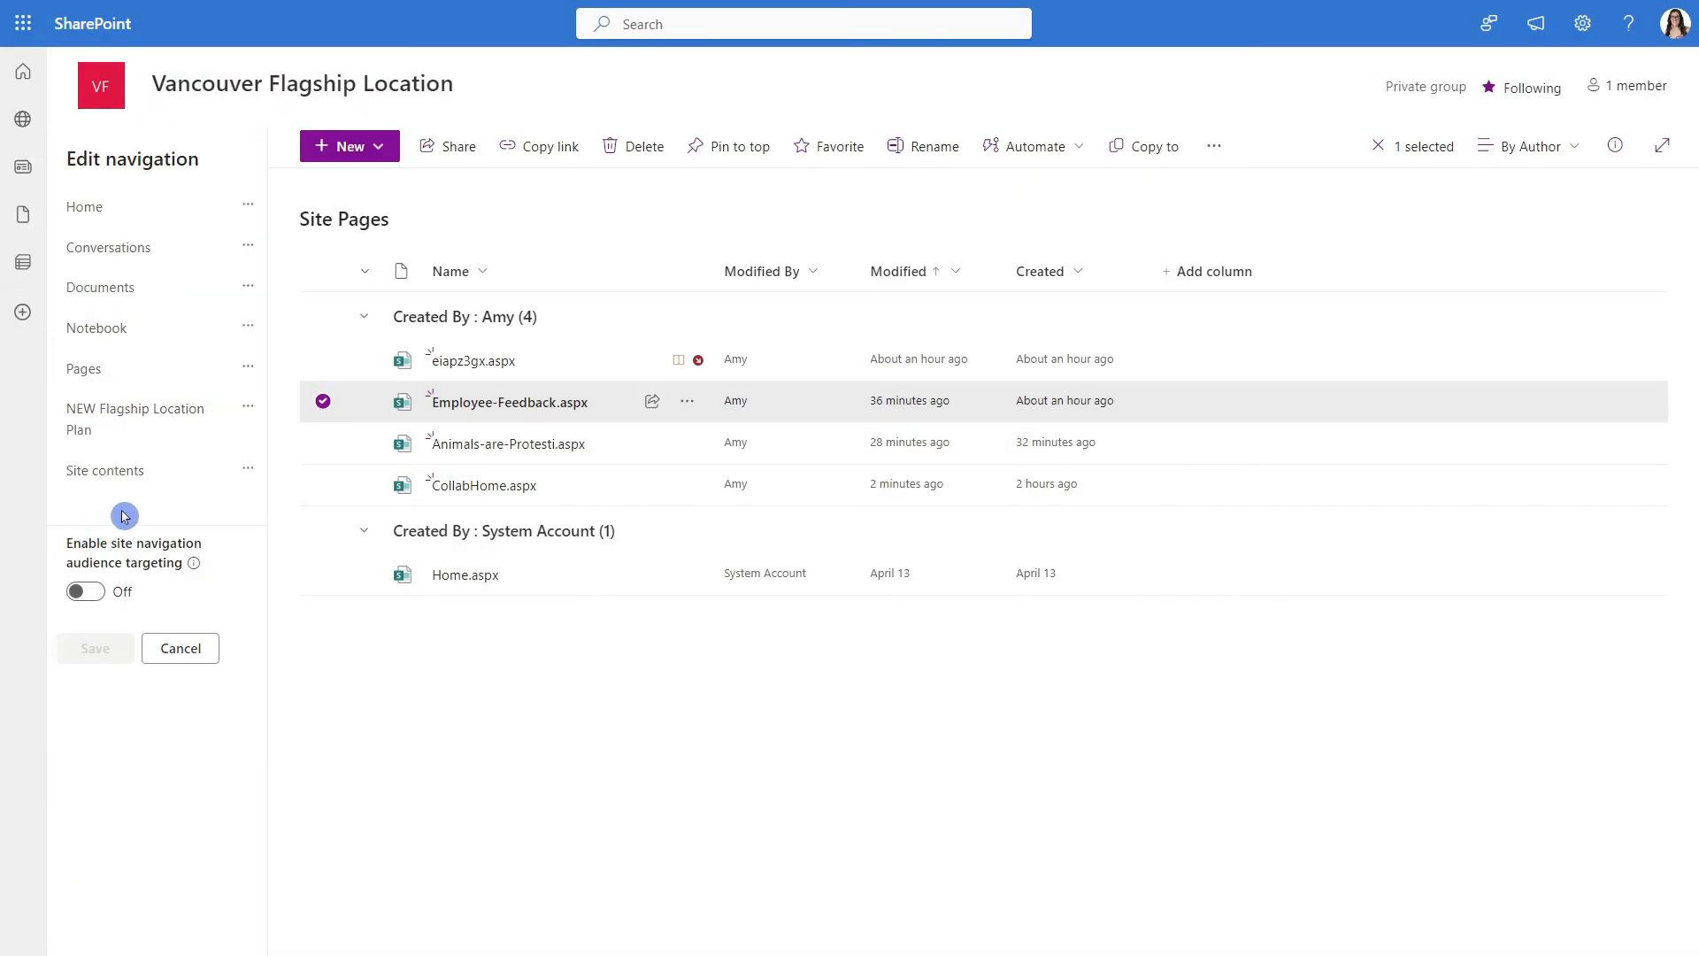
click(158, 489)
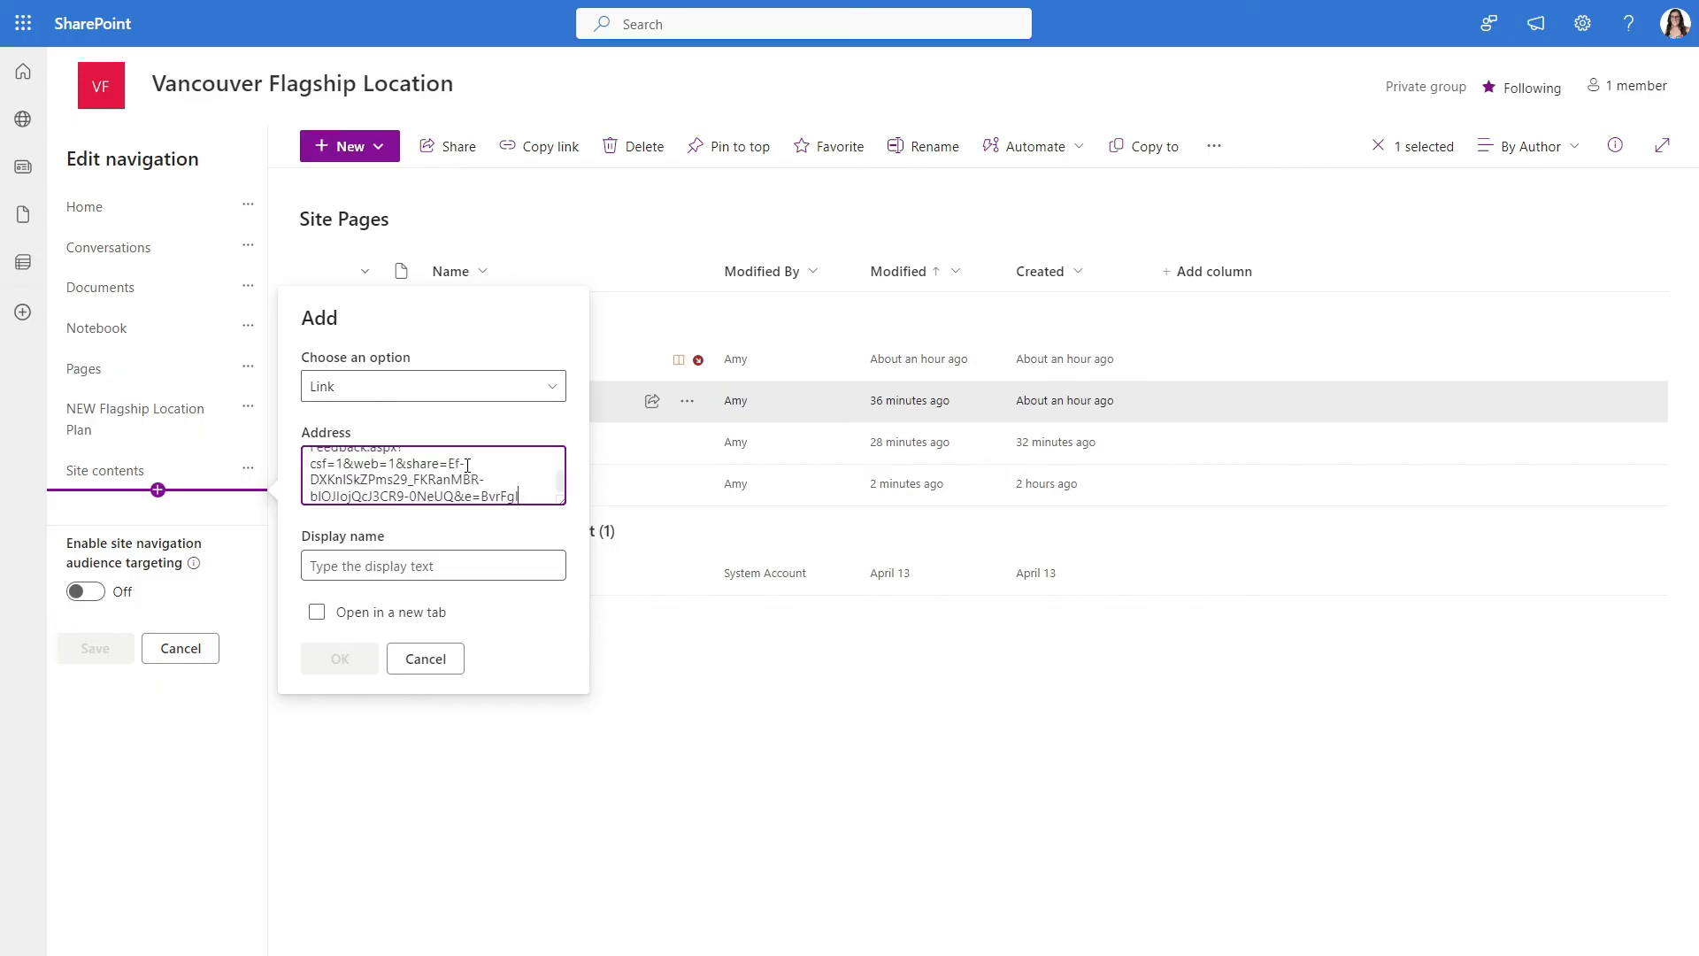
click(432, 564)
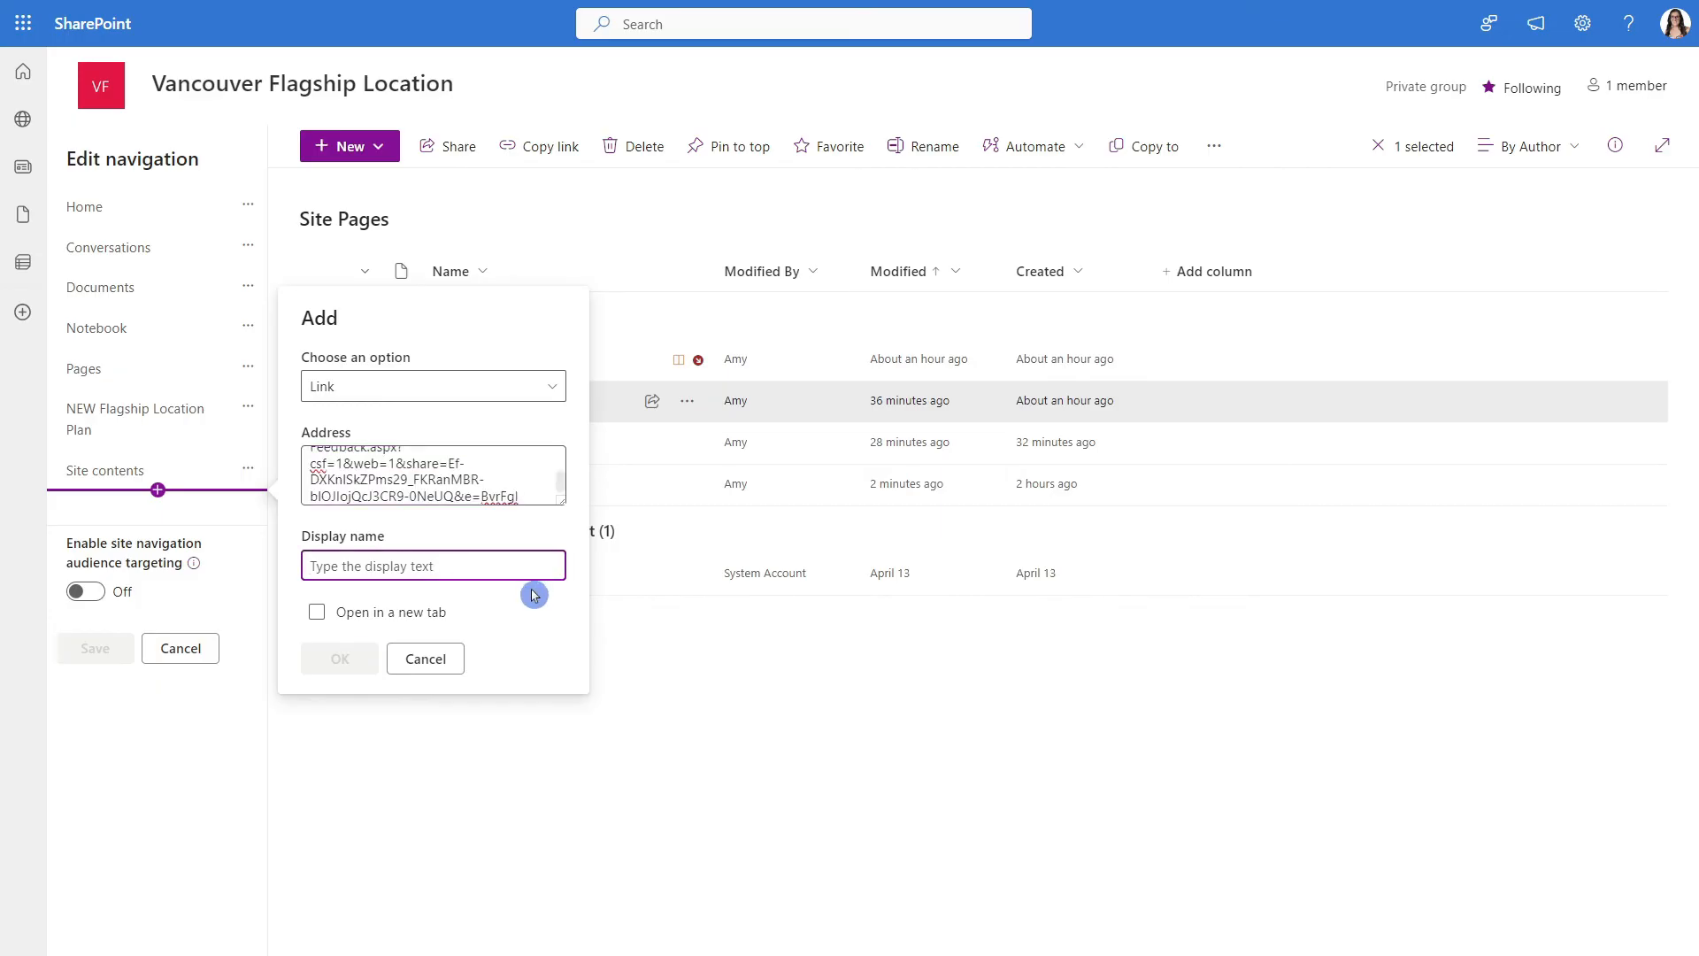
click(339, 657)
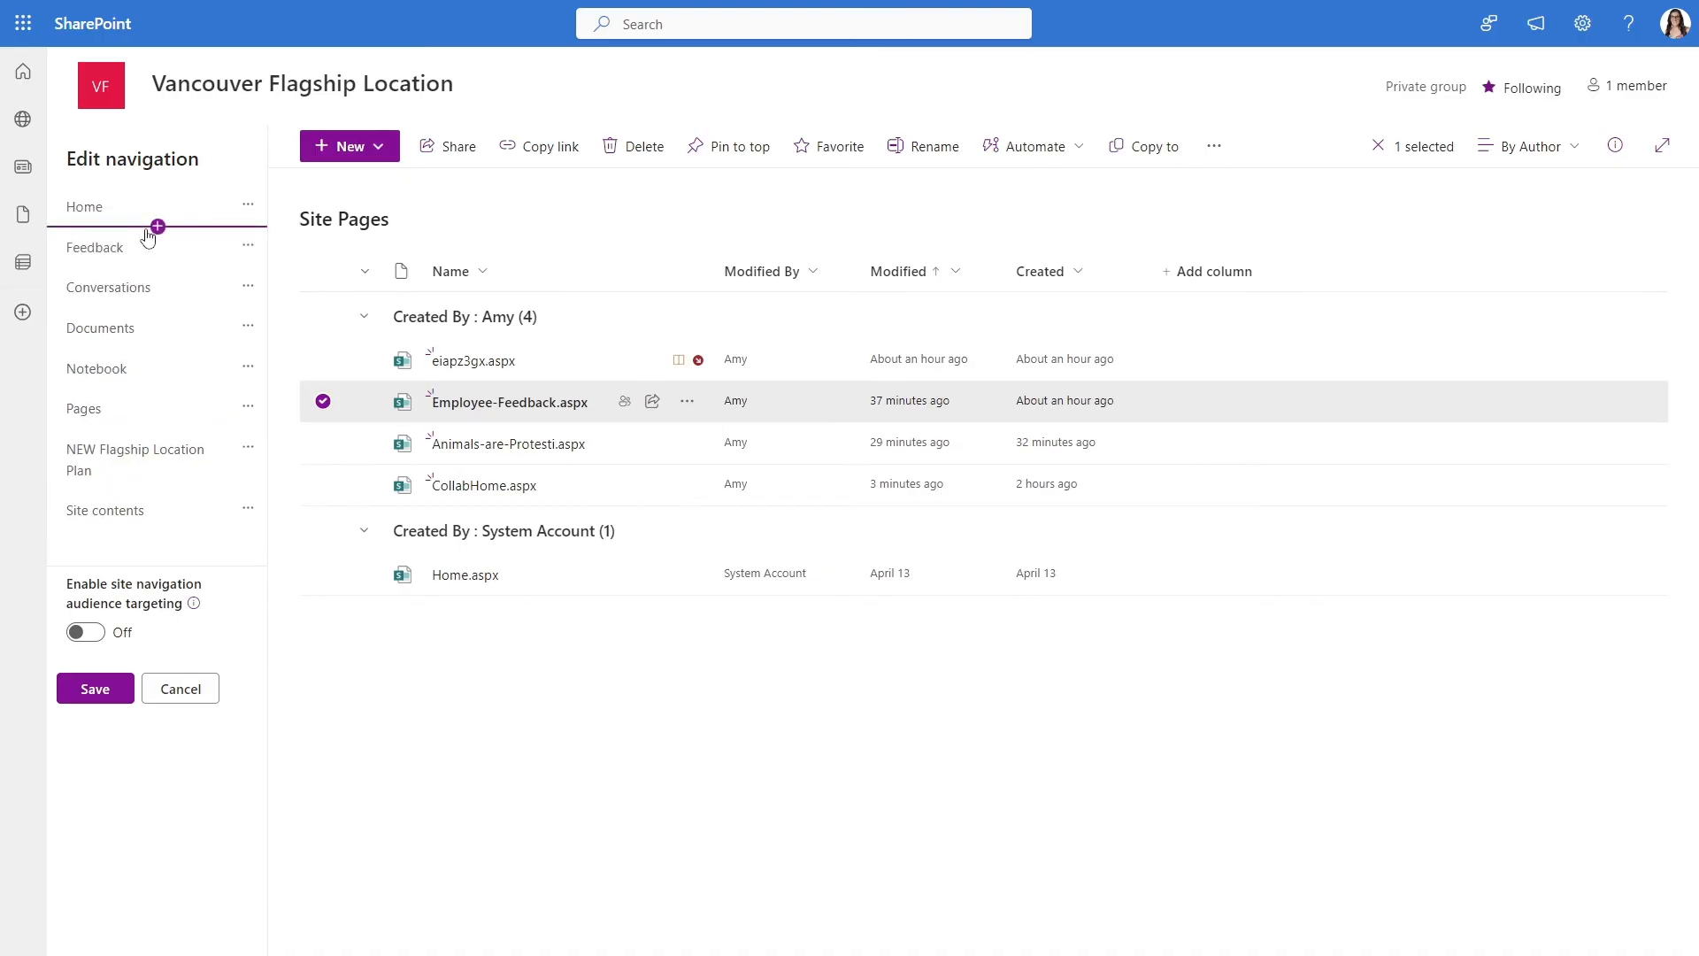
Nest Feedback and NEW Flagship Location Plan as sub links under Home
click(247, 247)
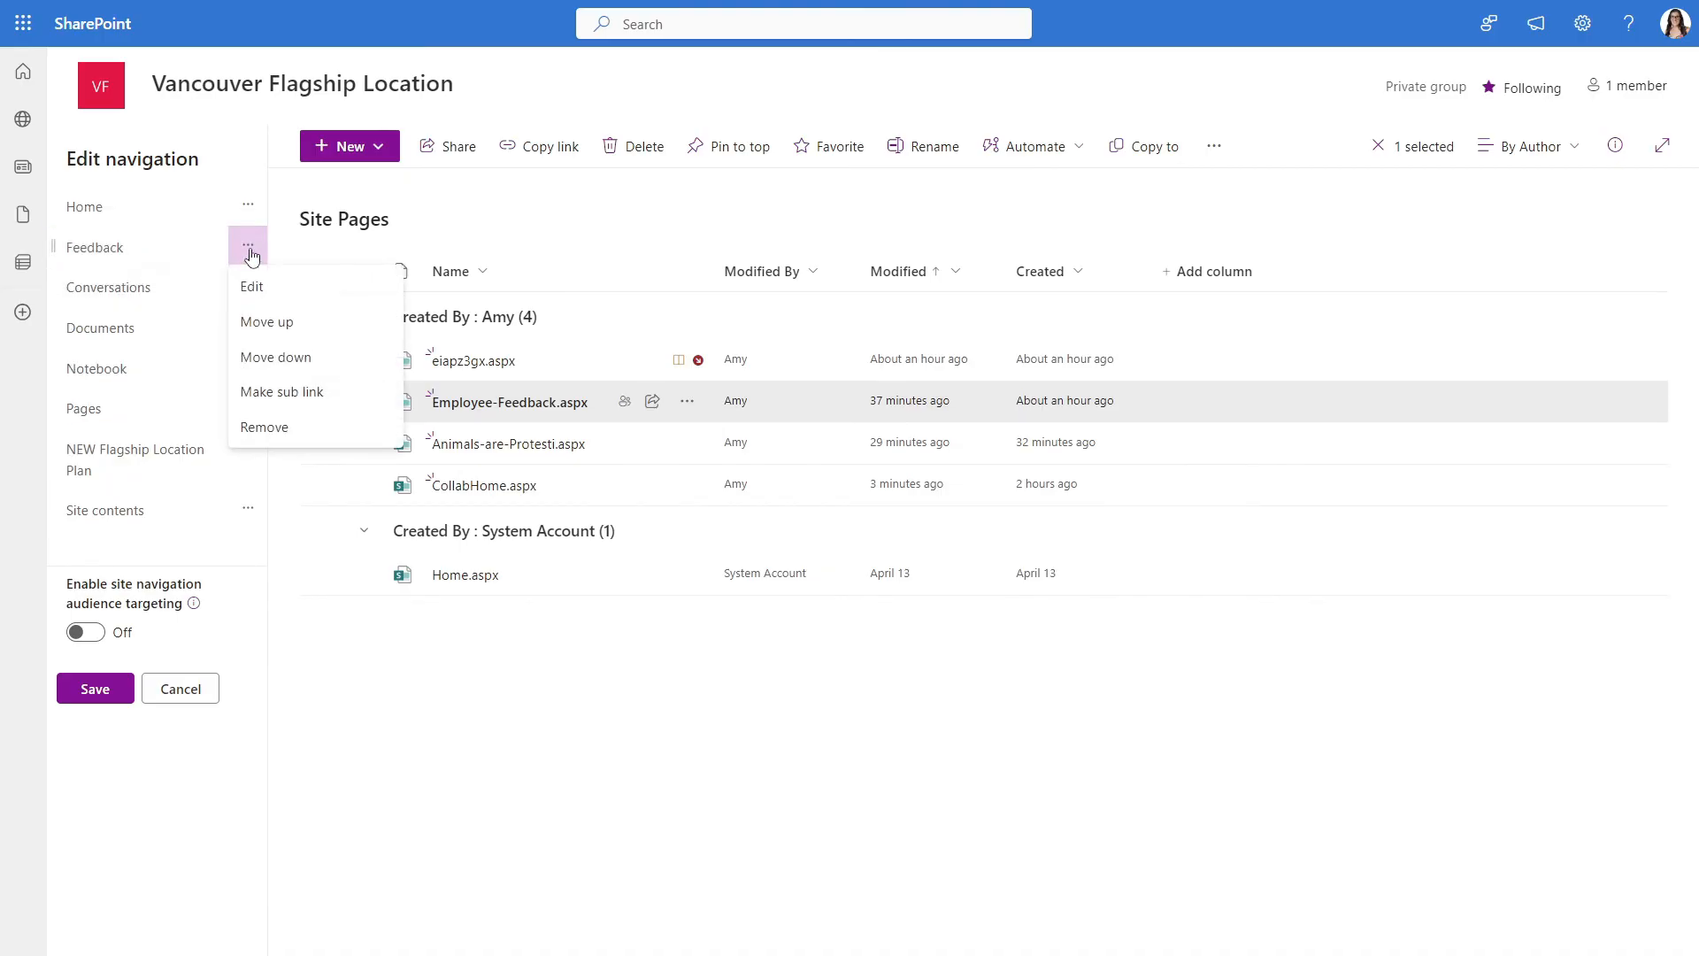
click(281, 391)
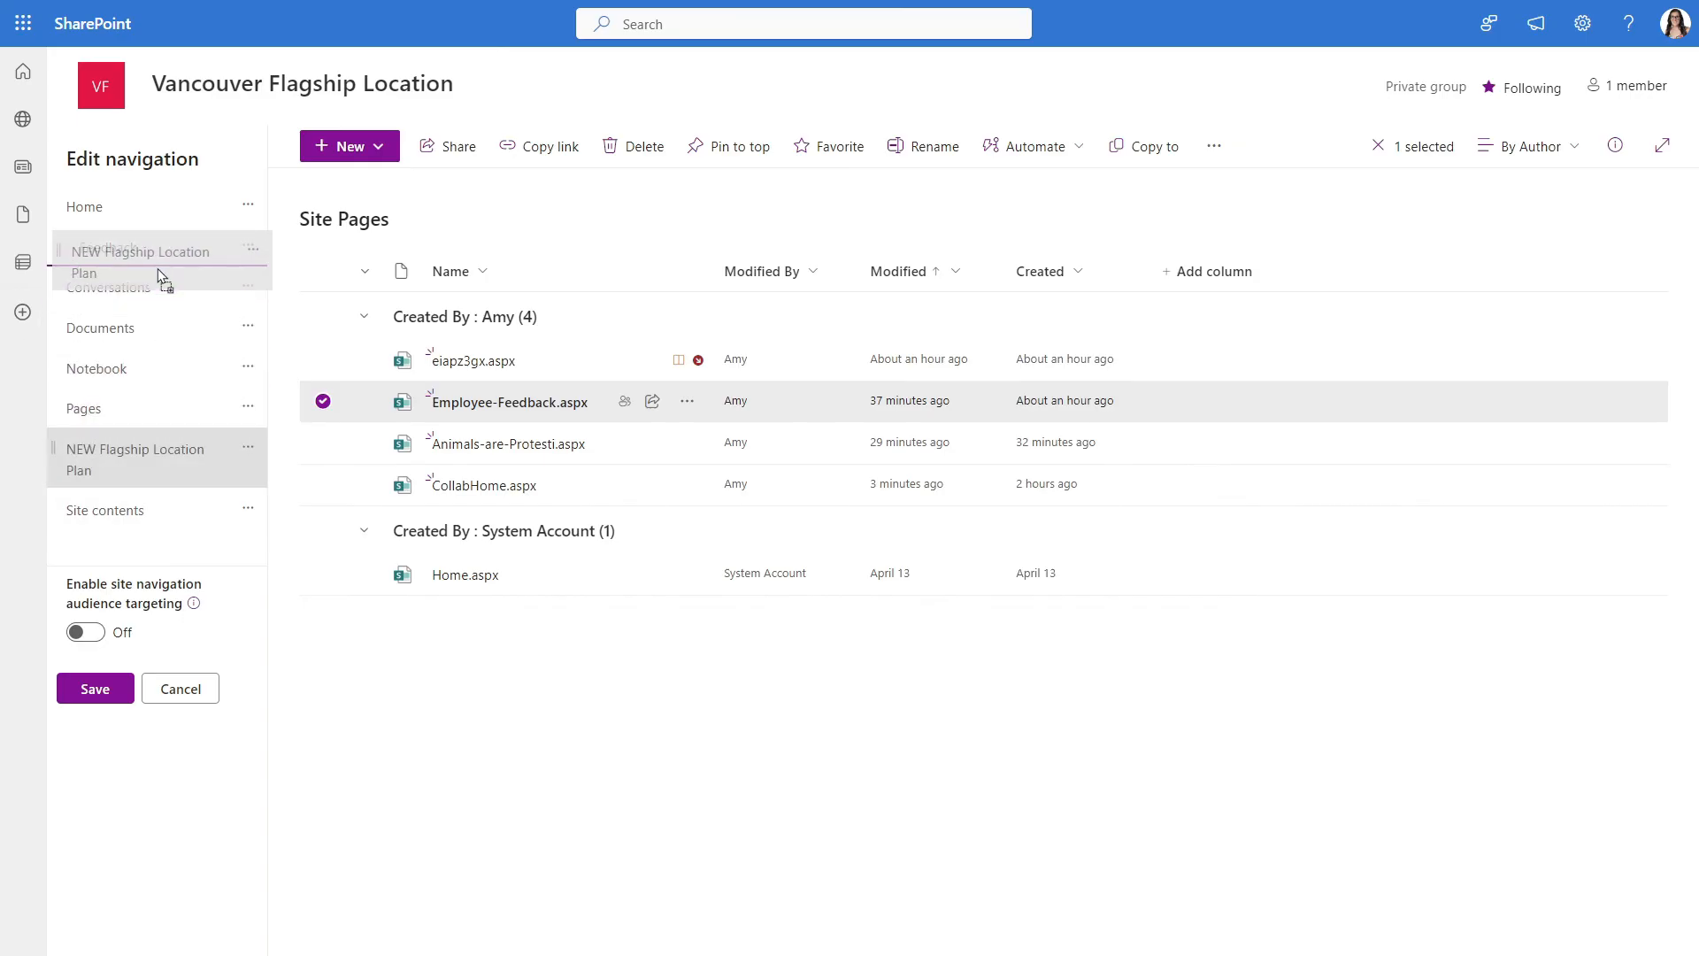
click(248, 288)
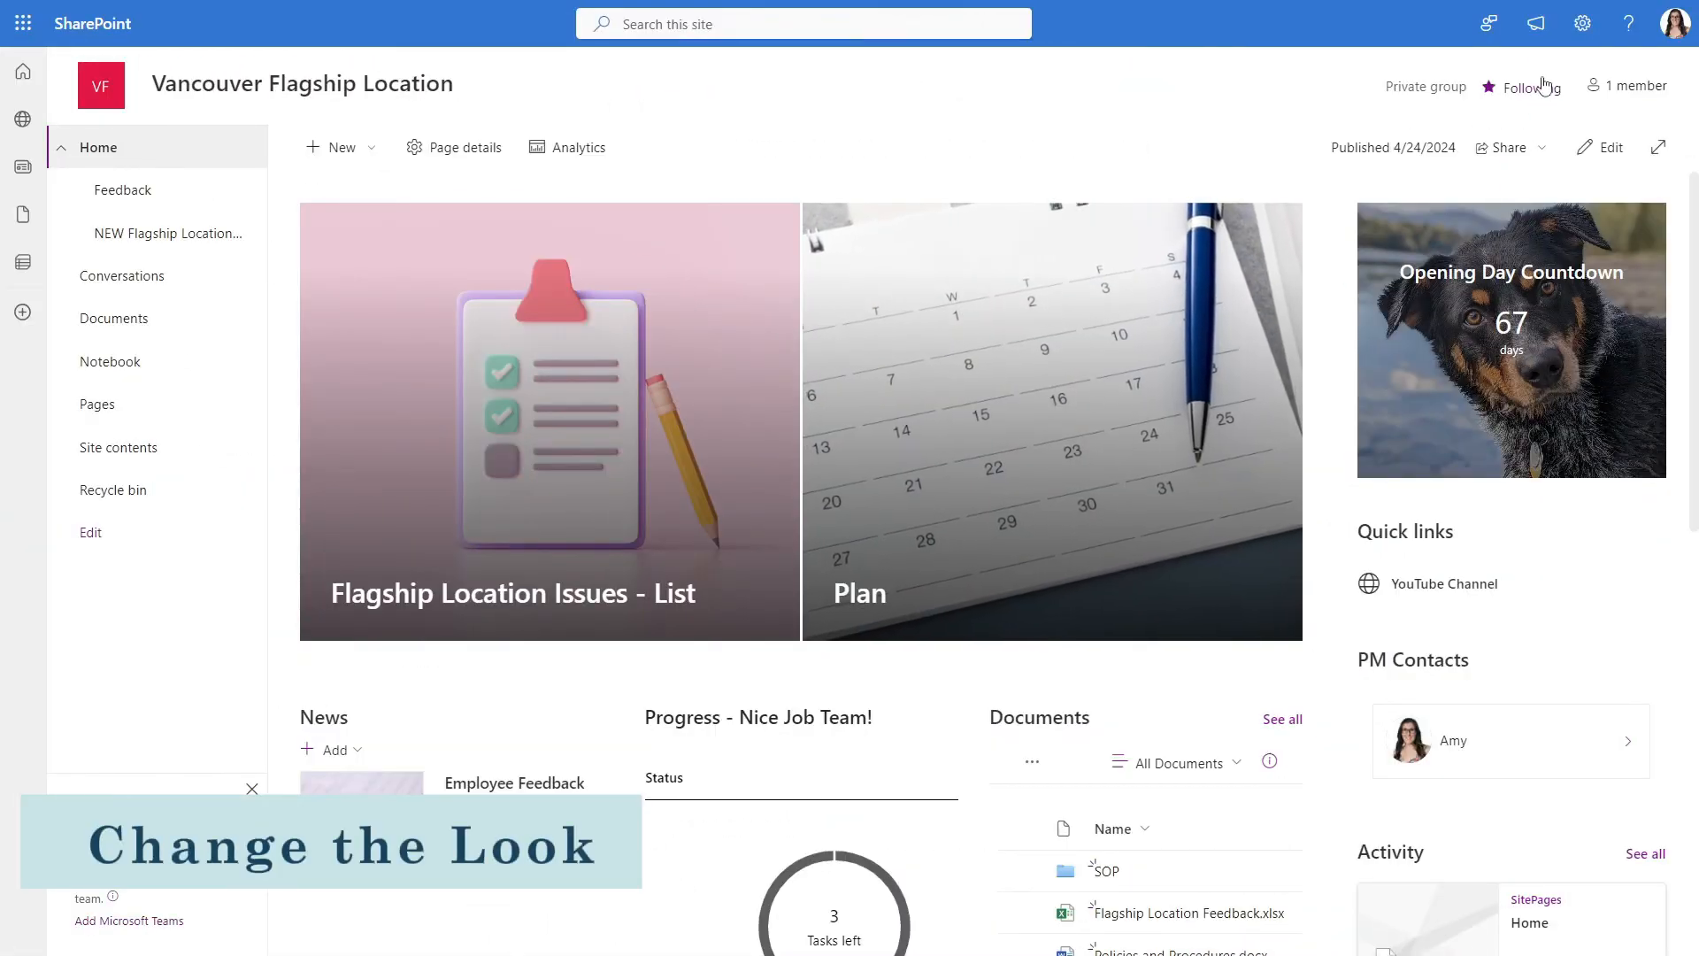
Apply the Teal site theme and set the navigation orientation to Horizontal
click(1536, 23)
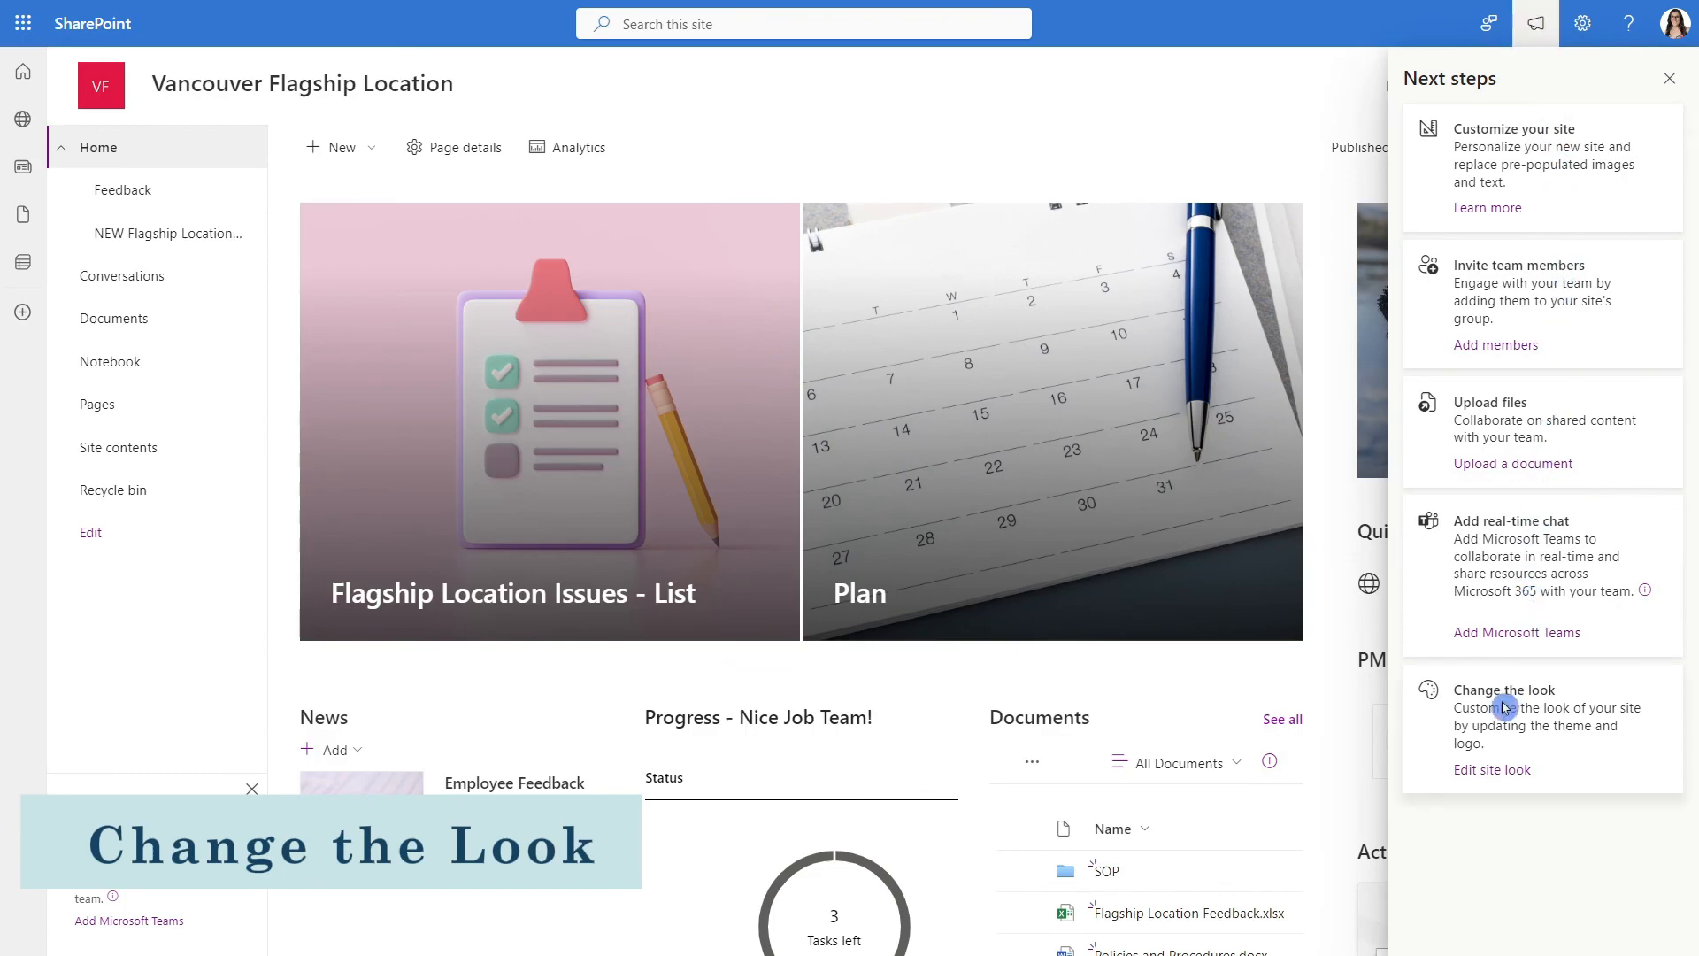
click(1503, 769)
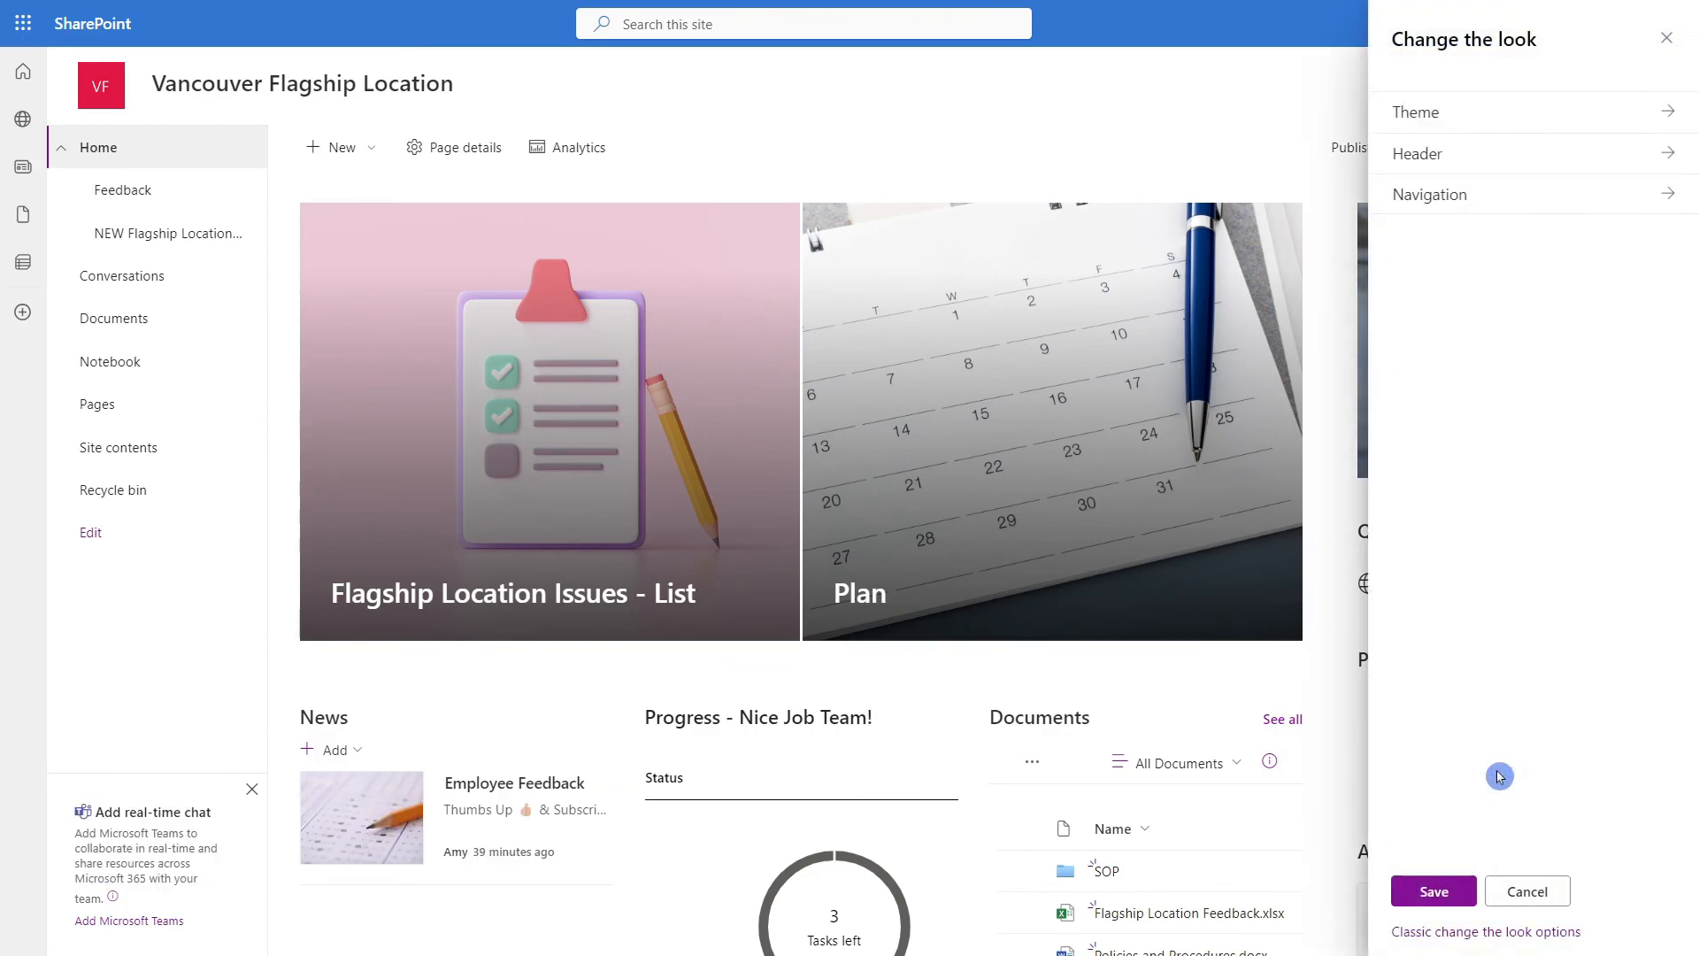
click(1415, 112)
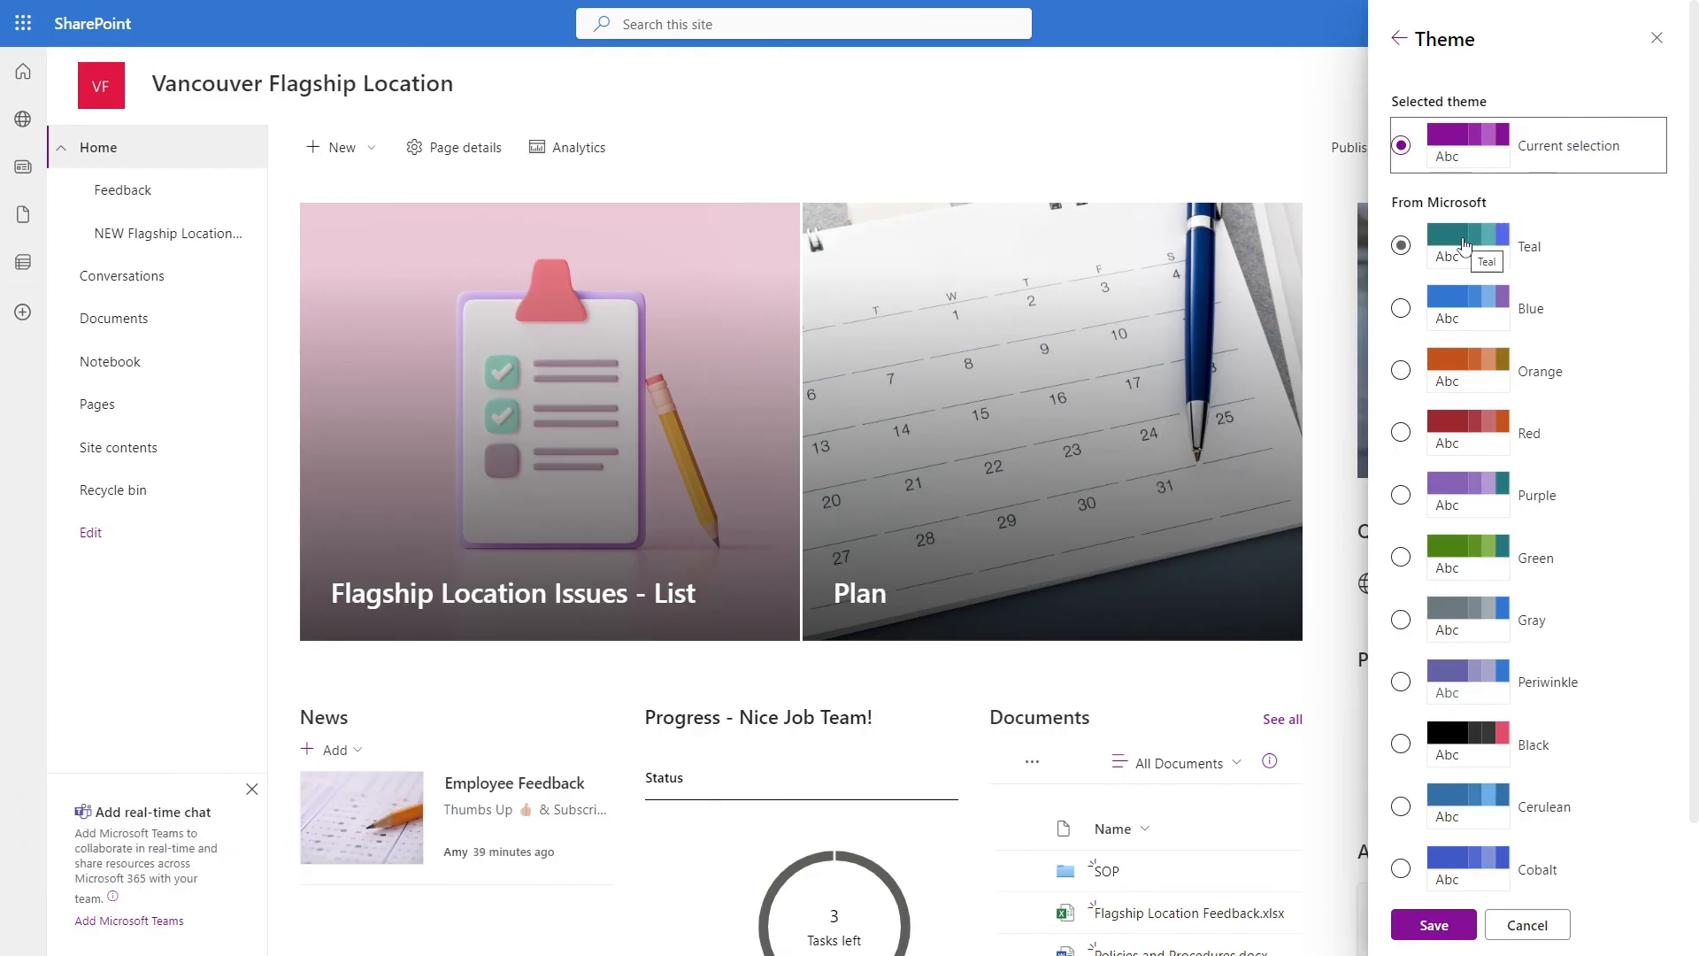
click(1401, 245)
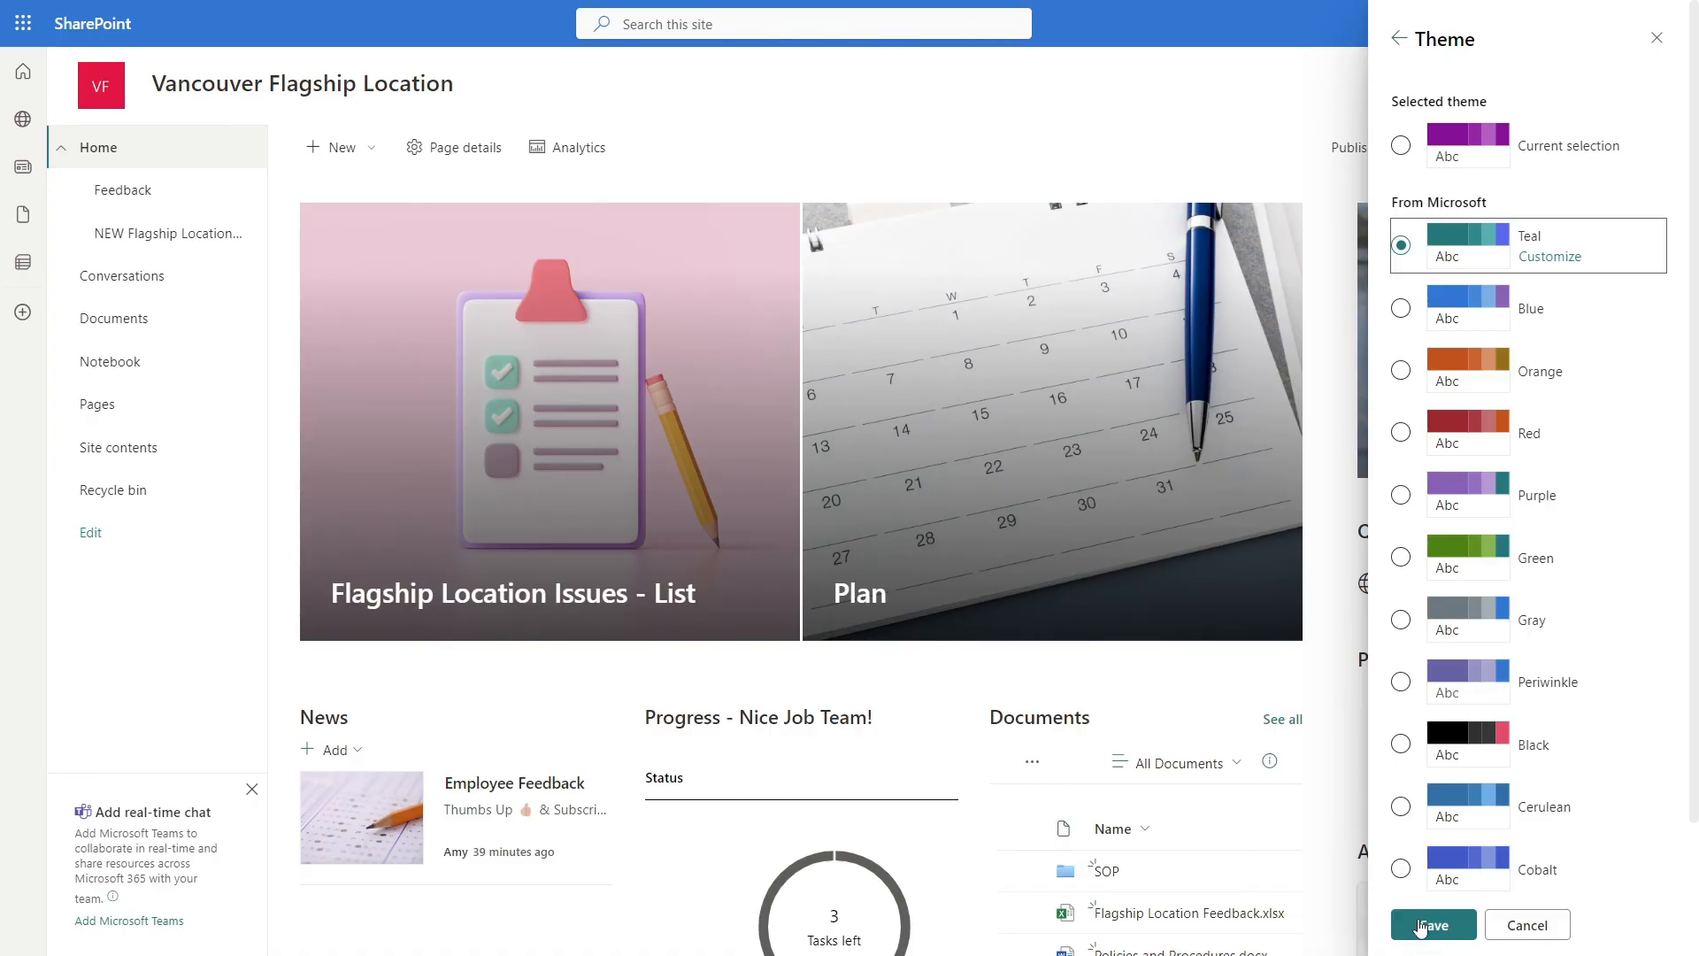
click(1401, 39)
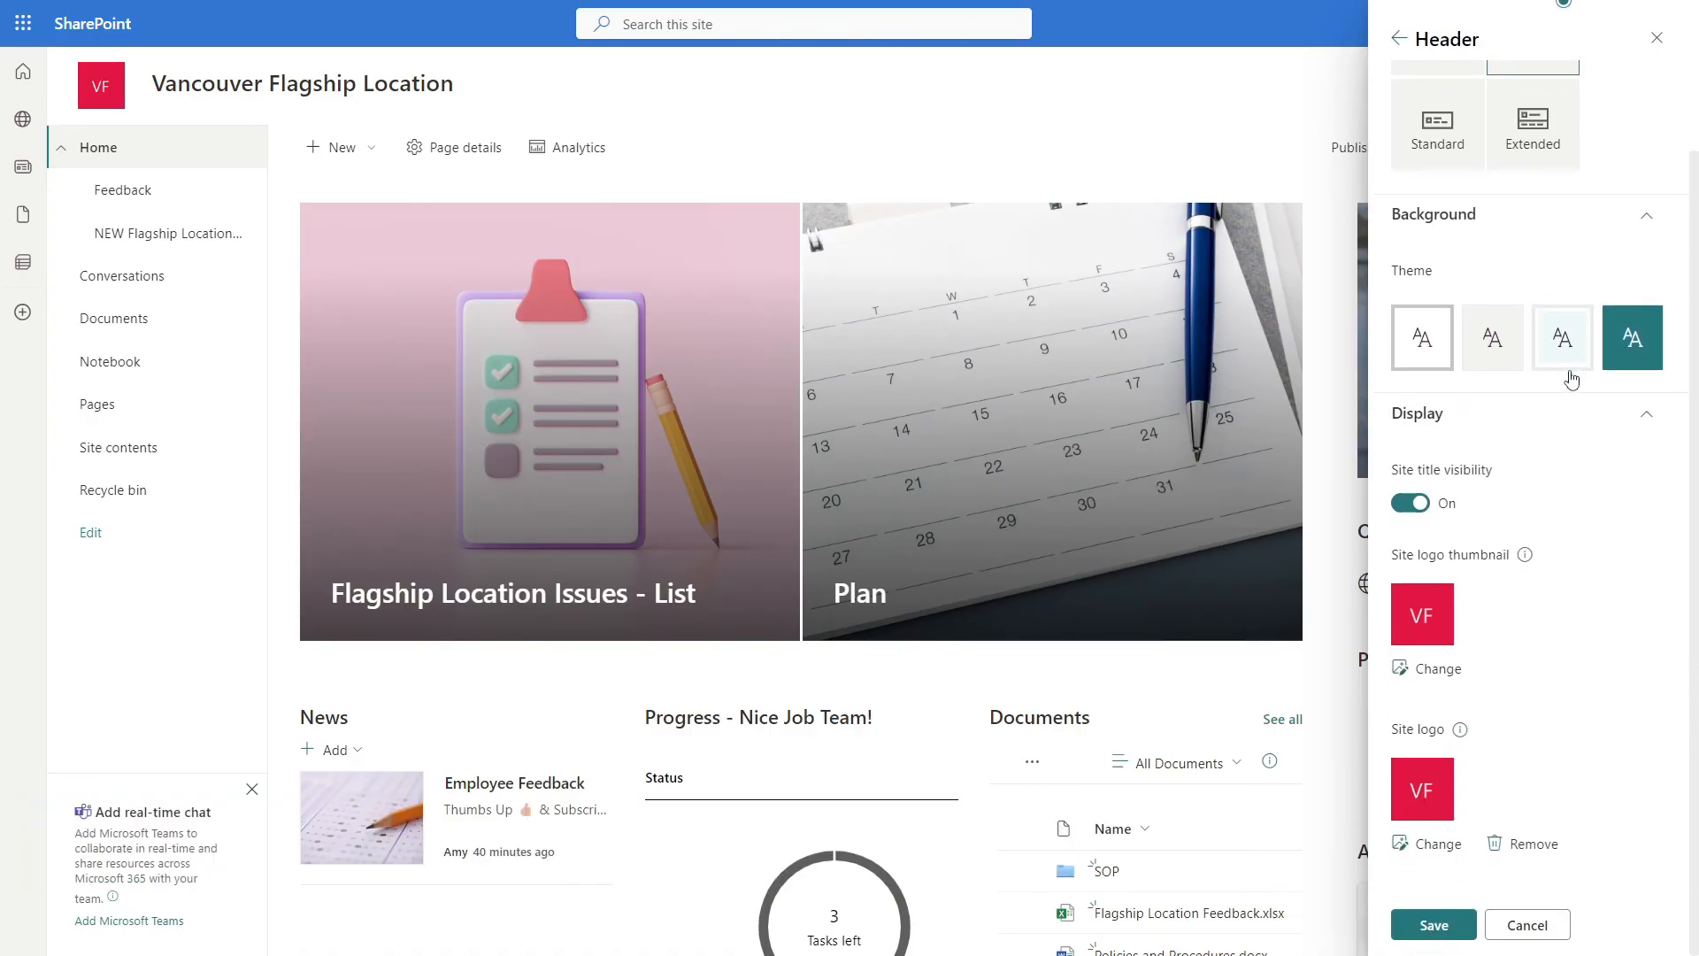
click(1526, 924)
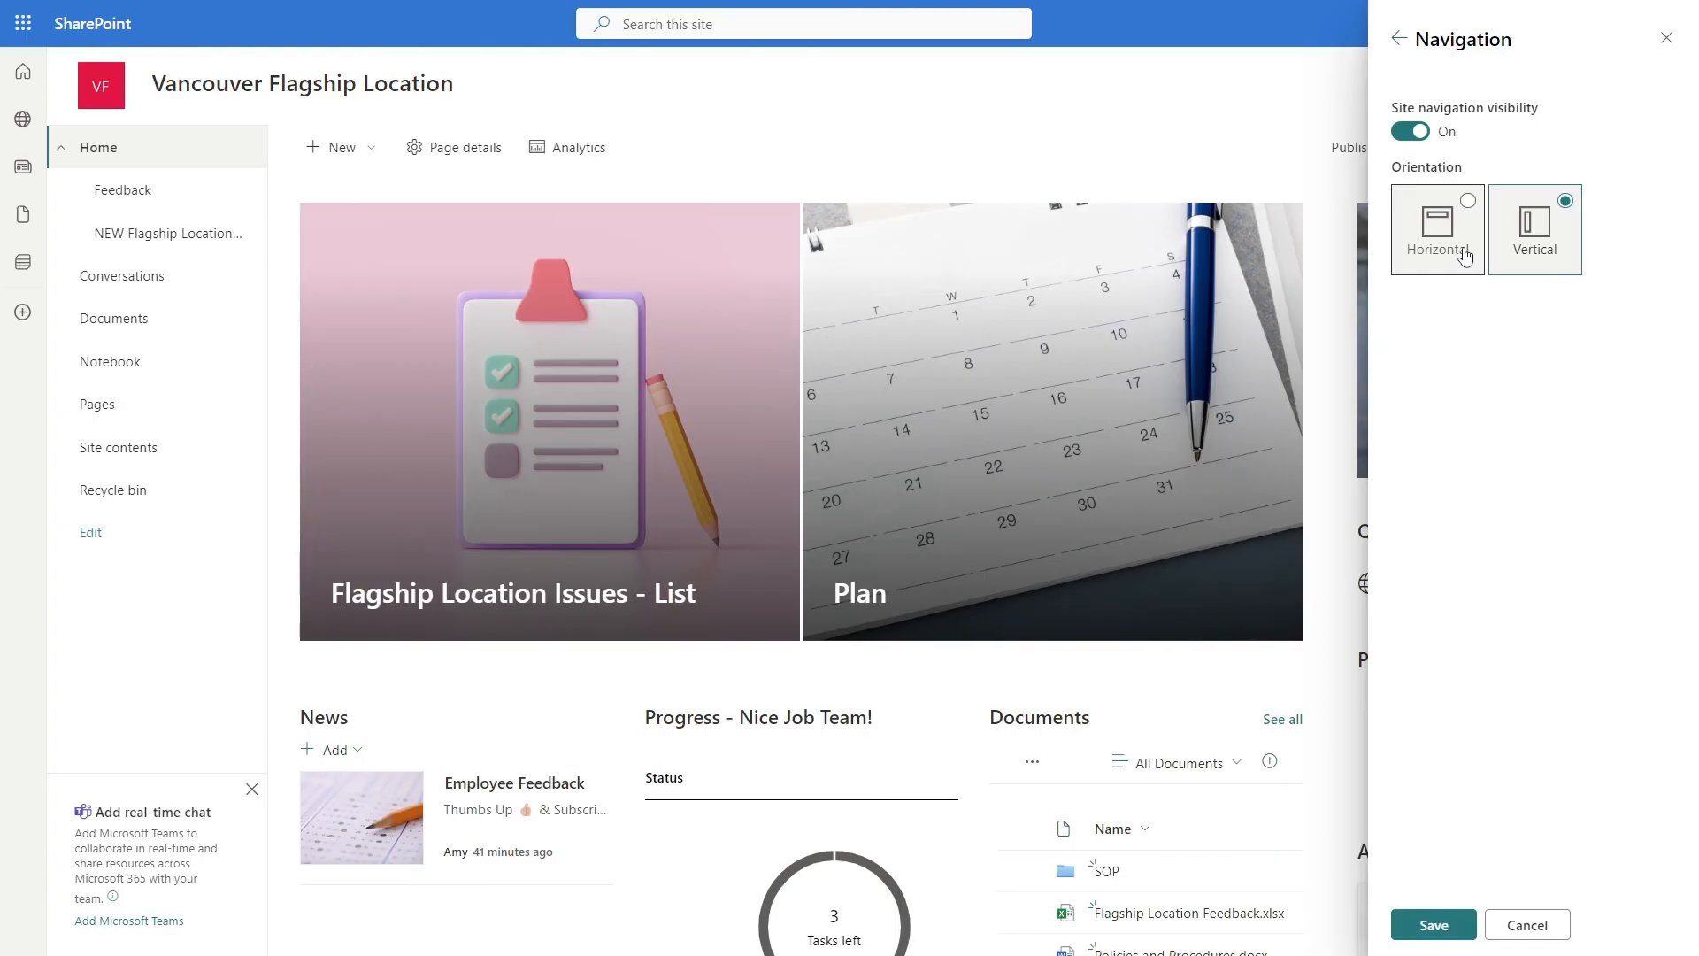
click(1438, 228)
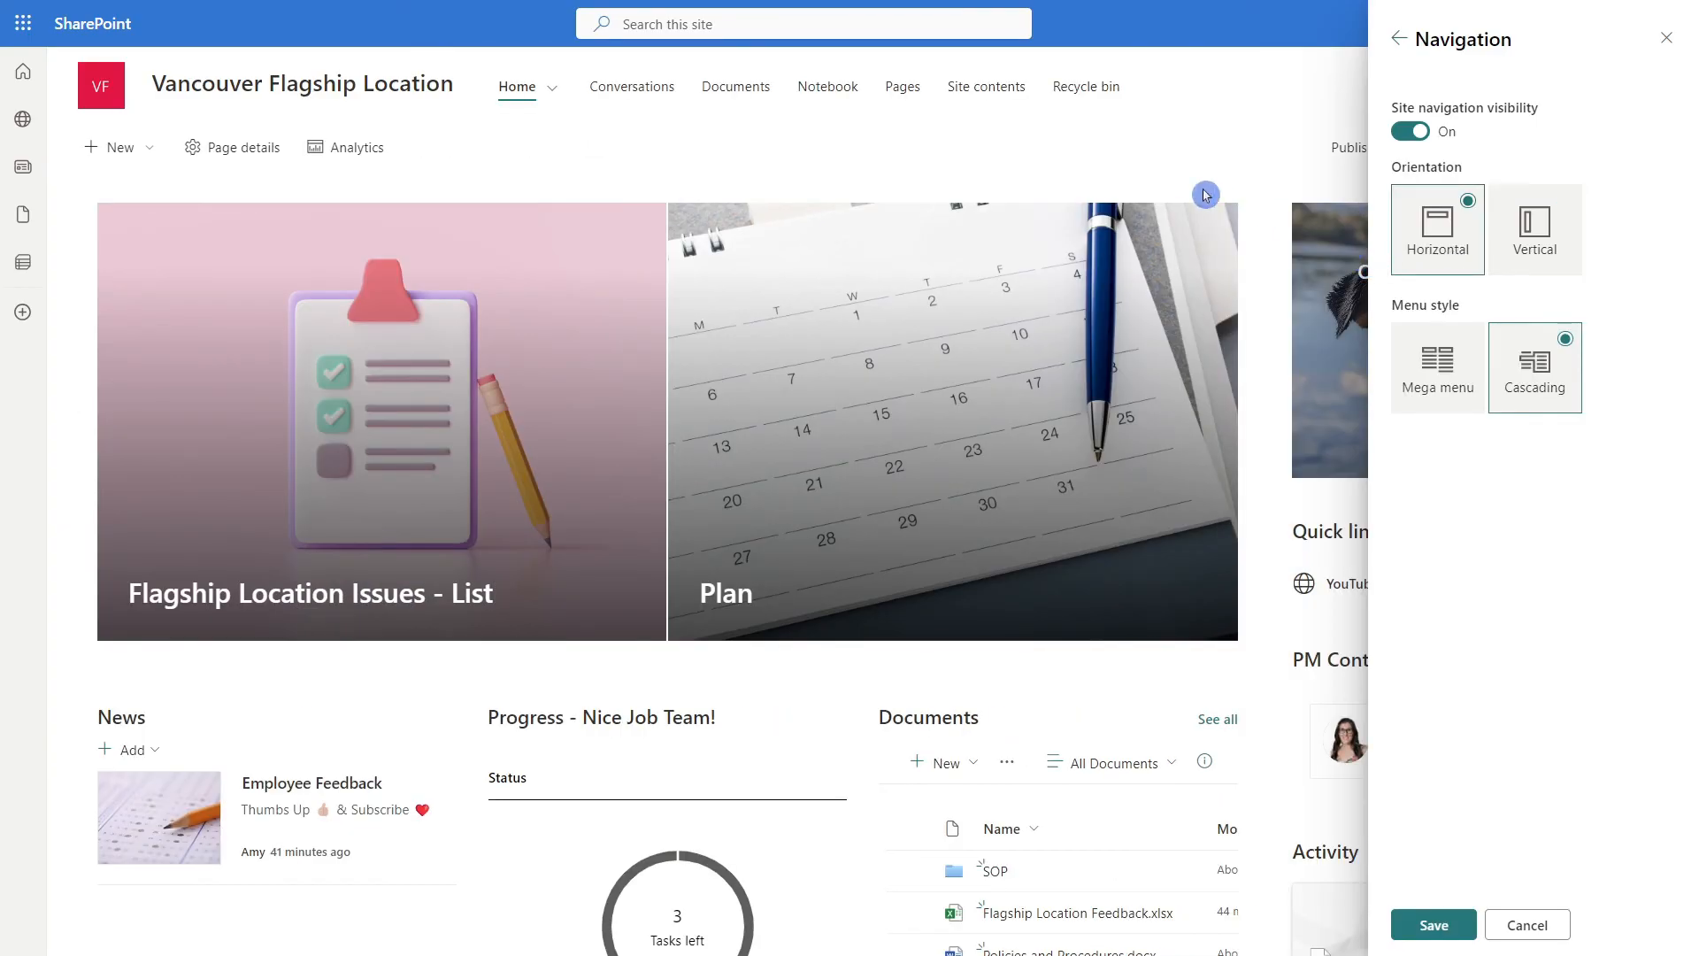
mouse_move(638, 68)
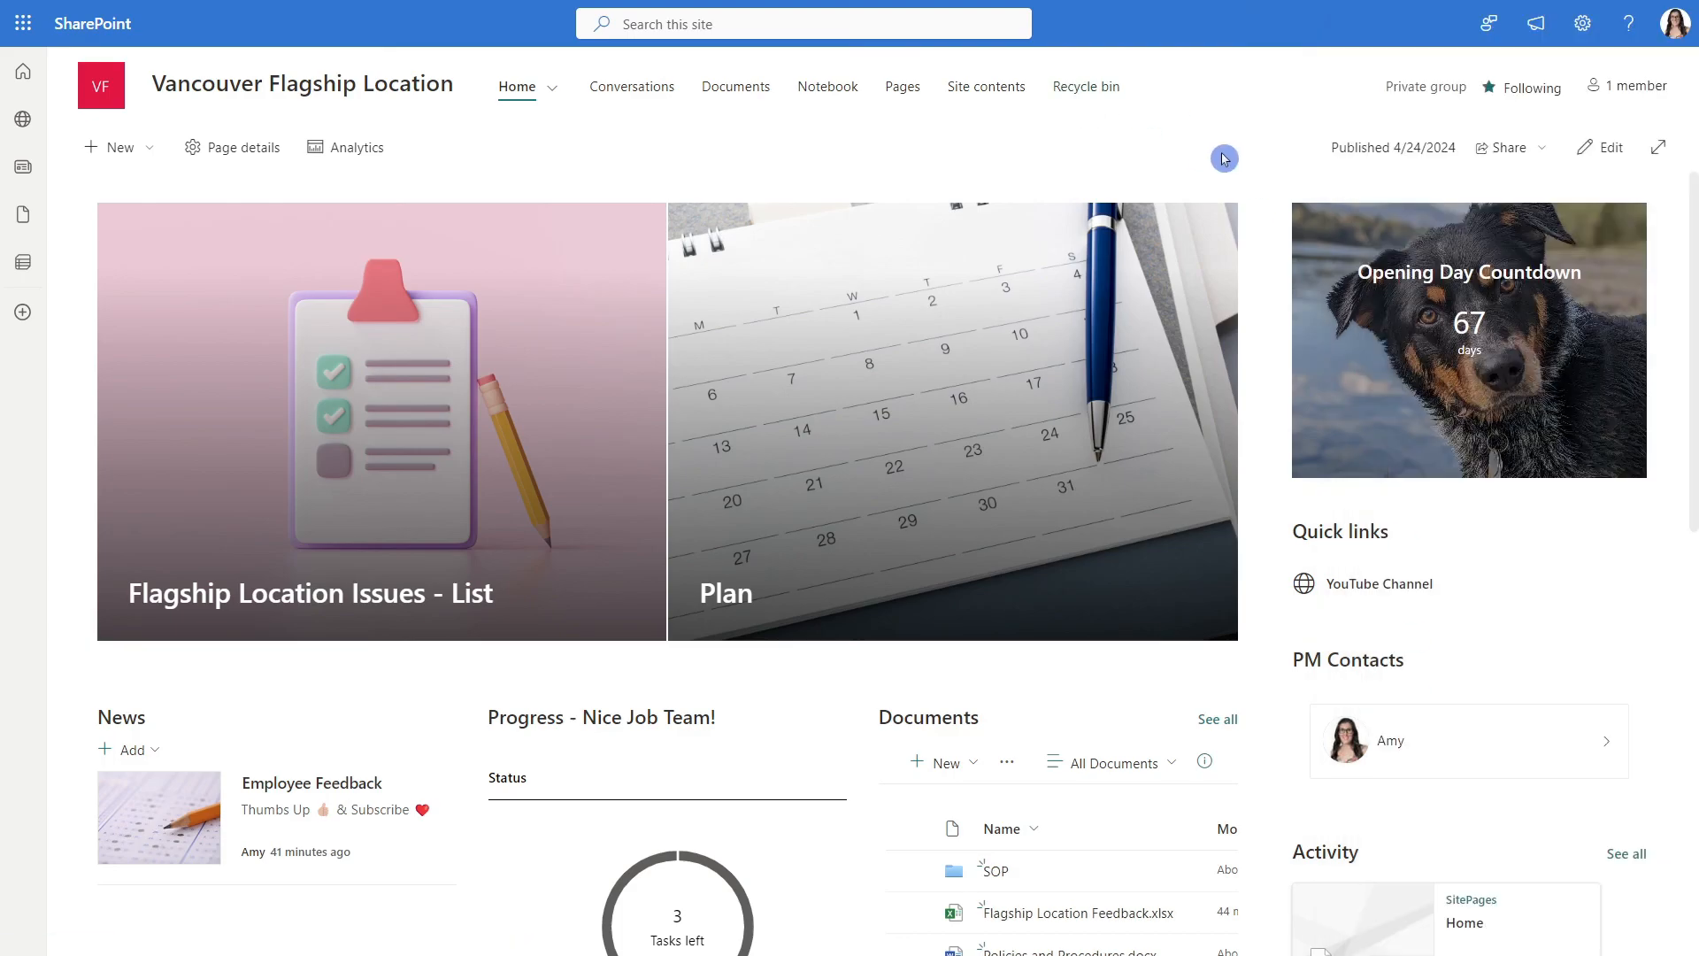
mouse_move(1228, 165)
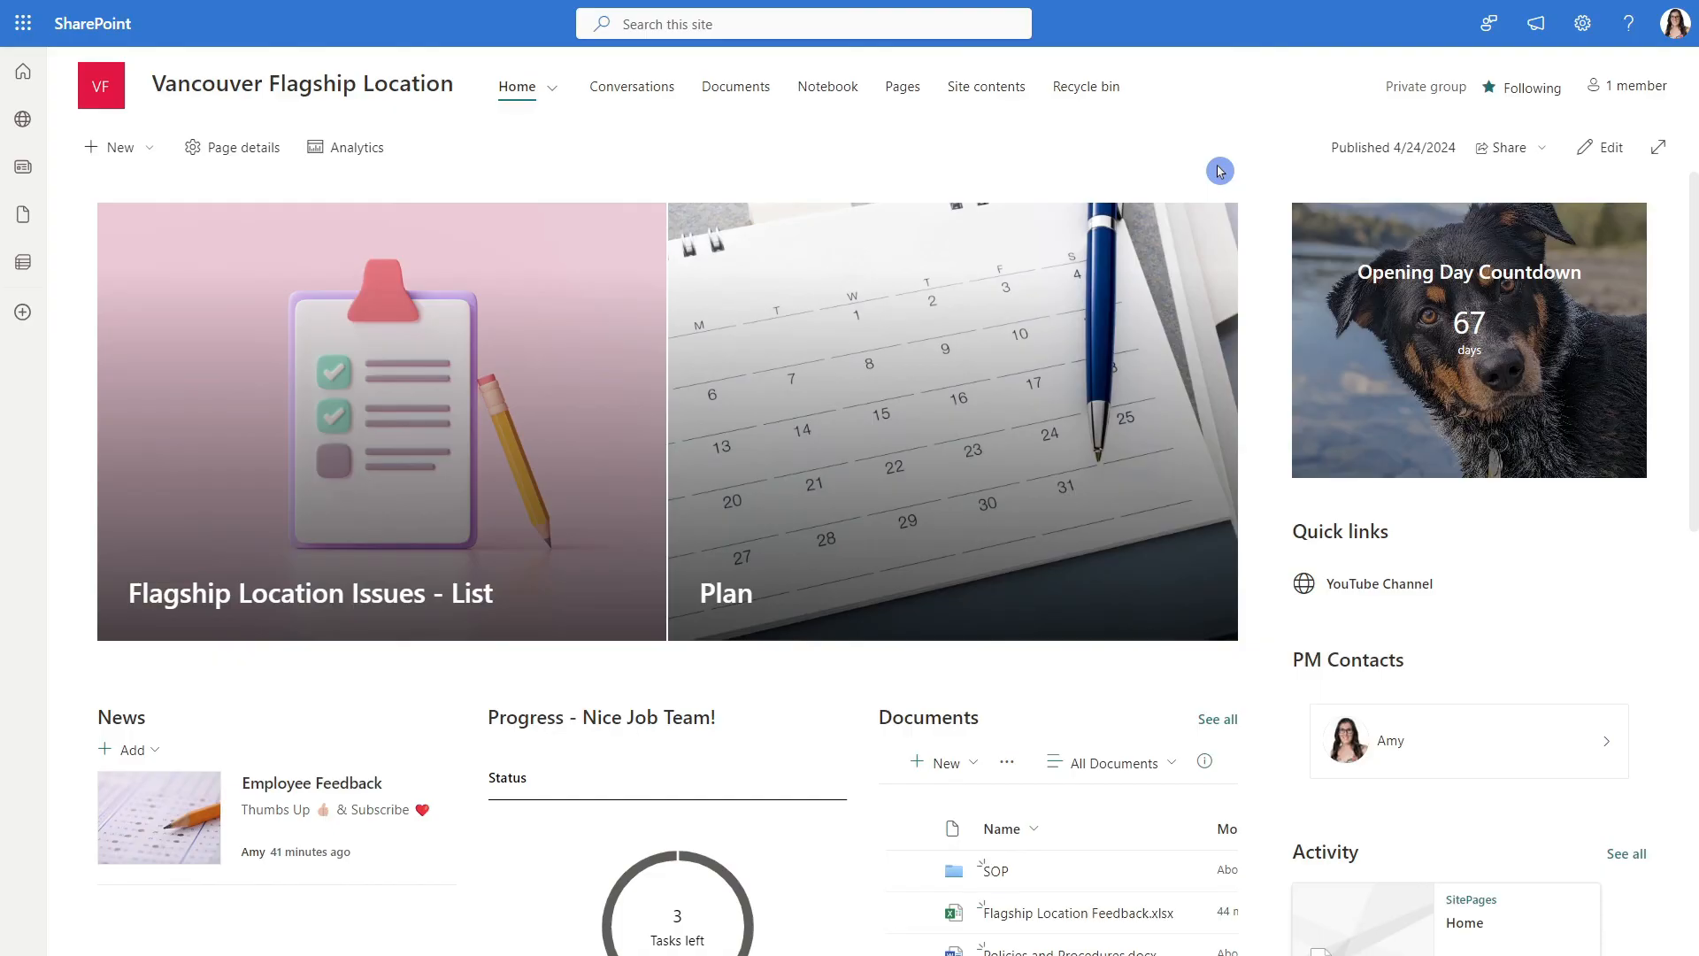
mouse_move(1627, 86)
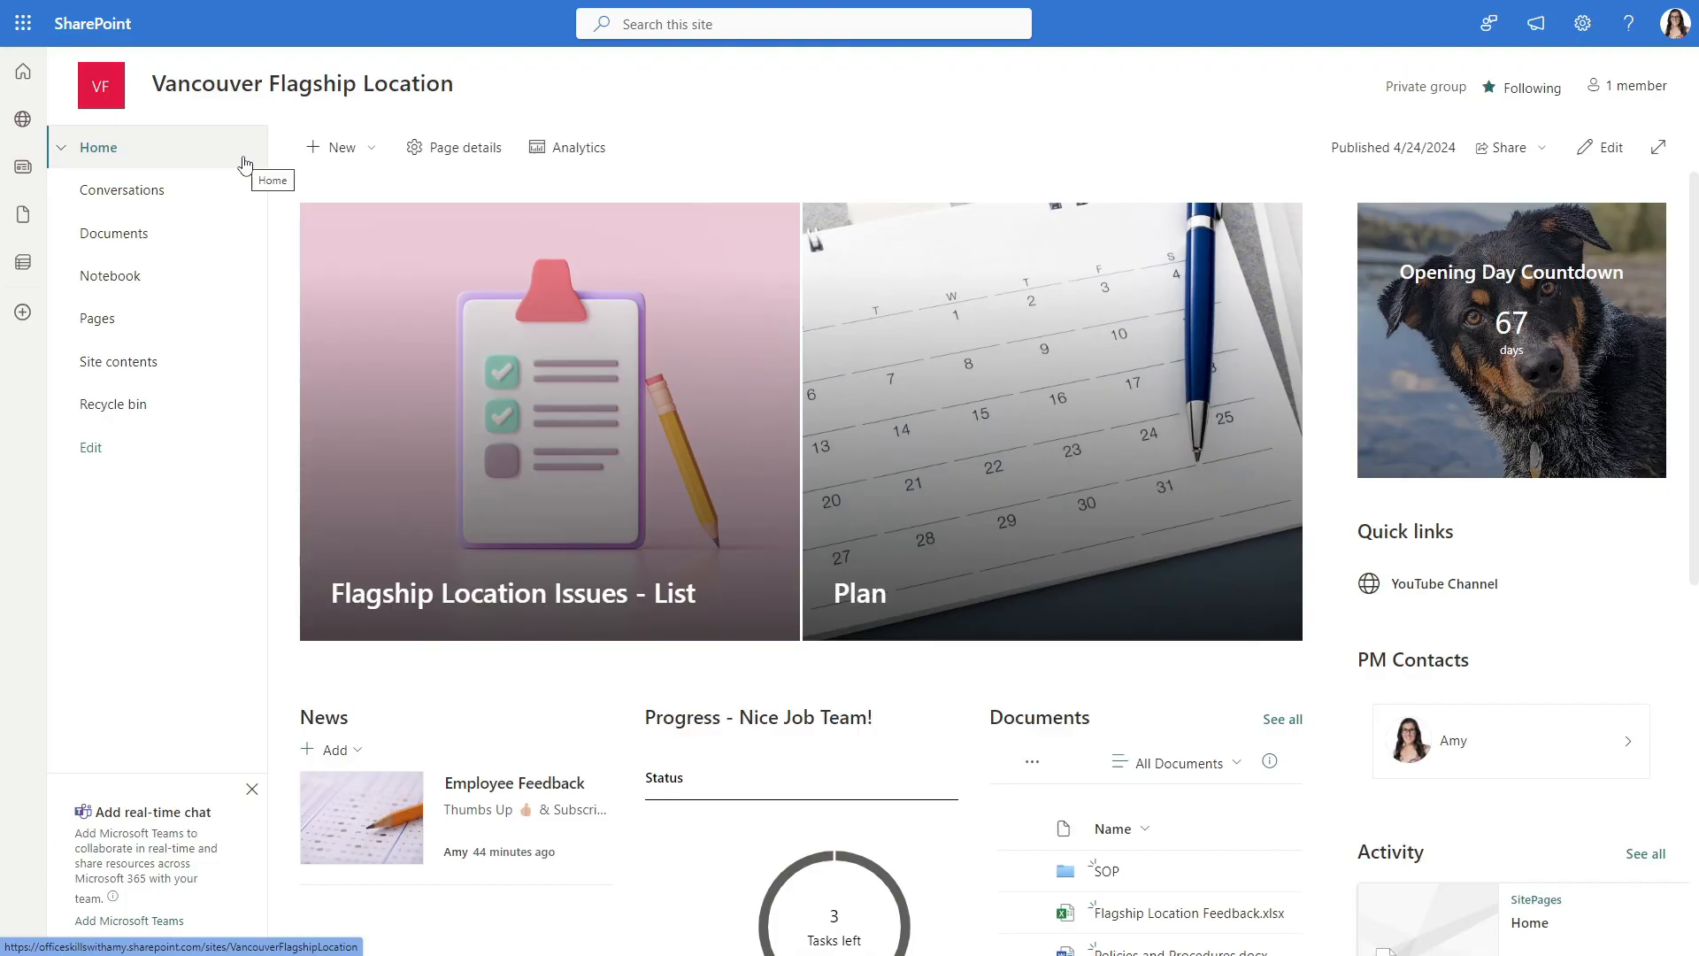
mouse_move(112, 405)
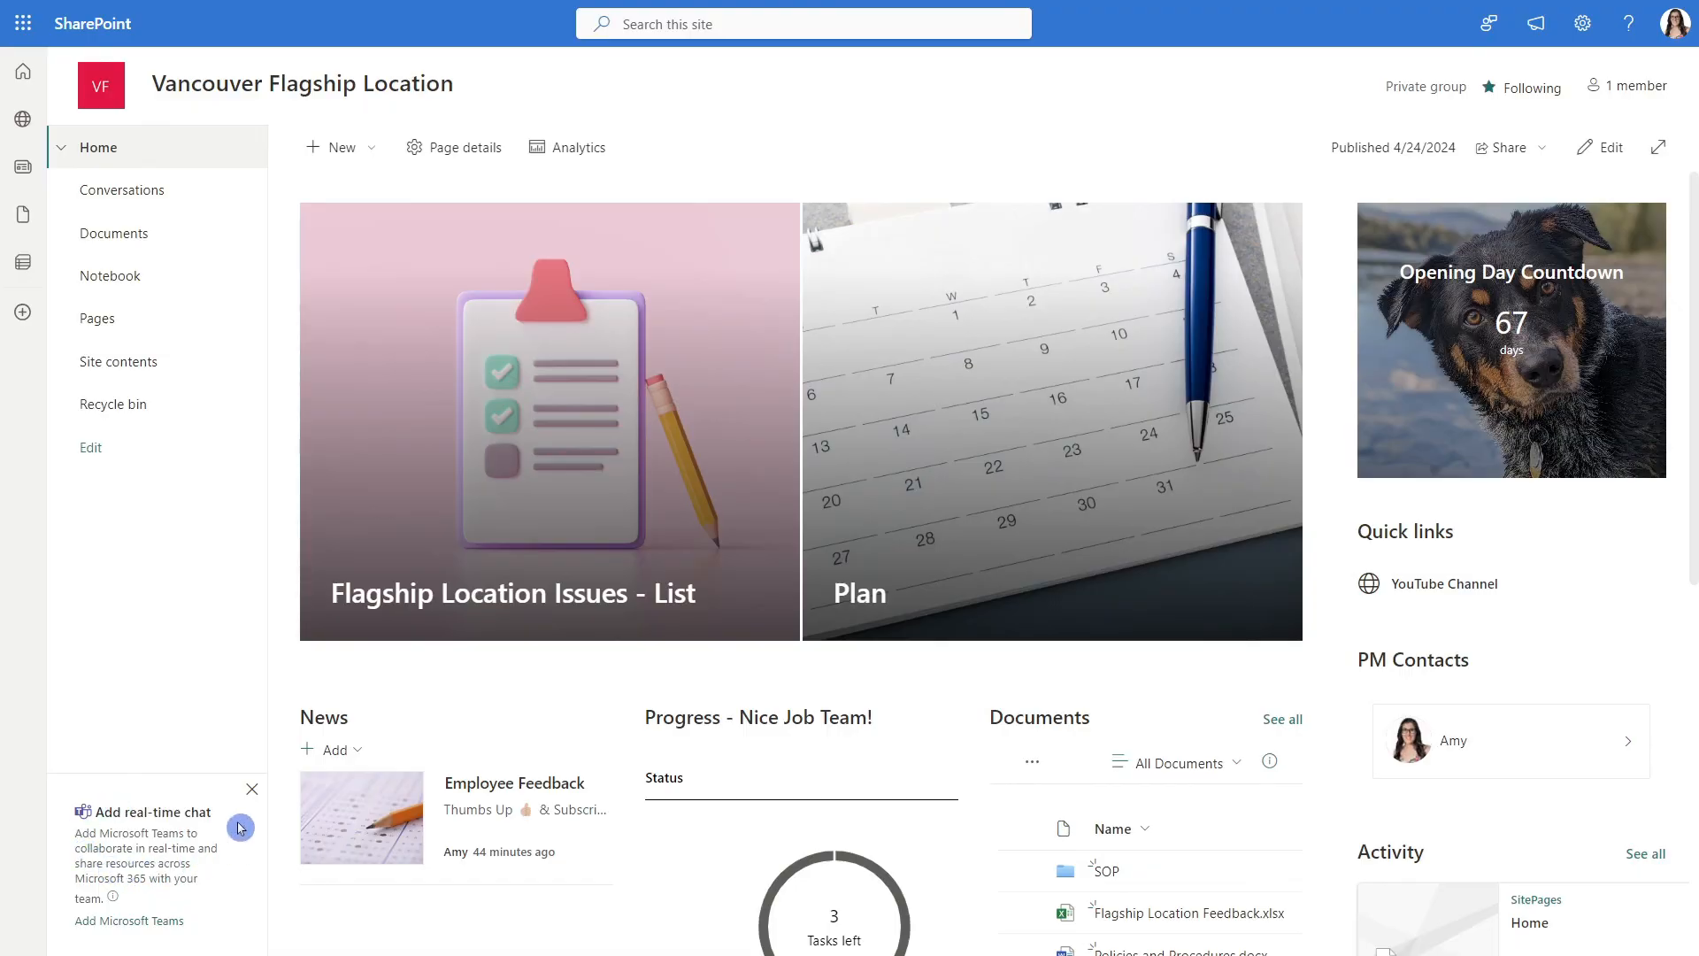
mouse_move(127, 598)
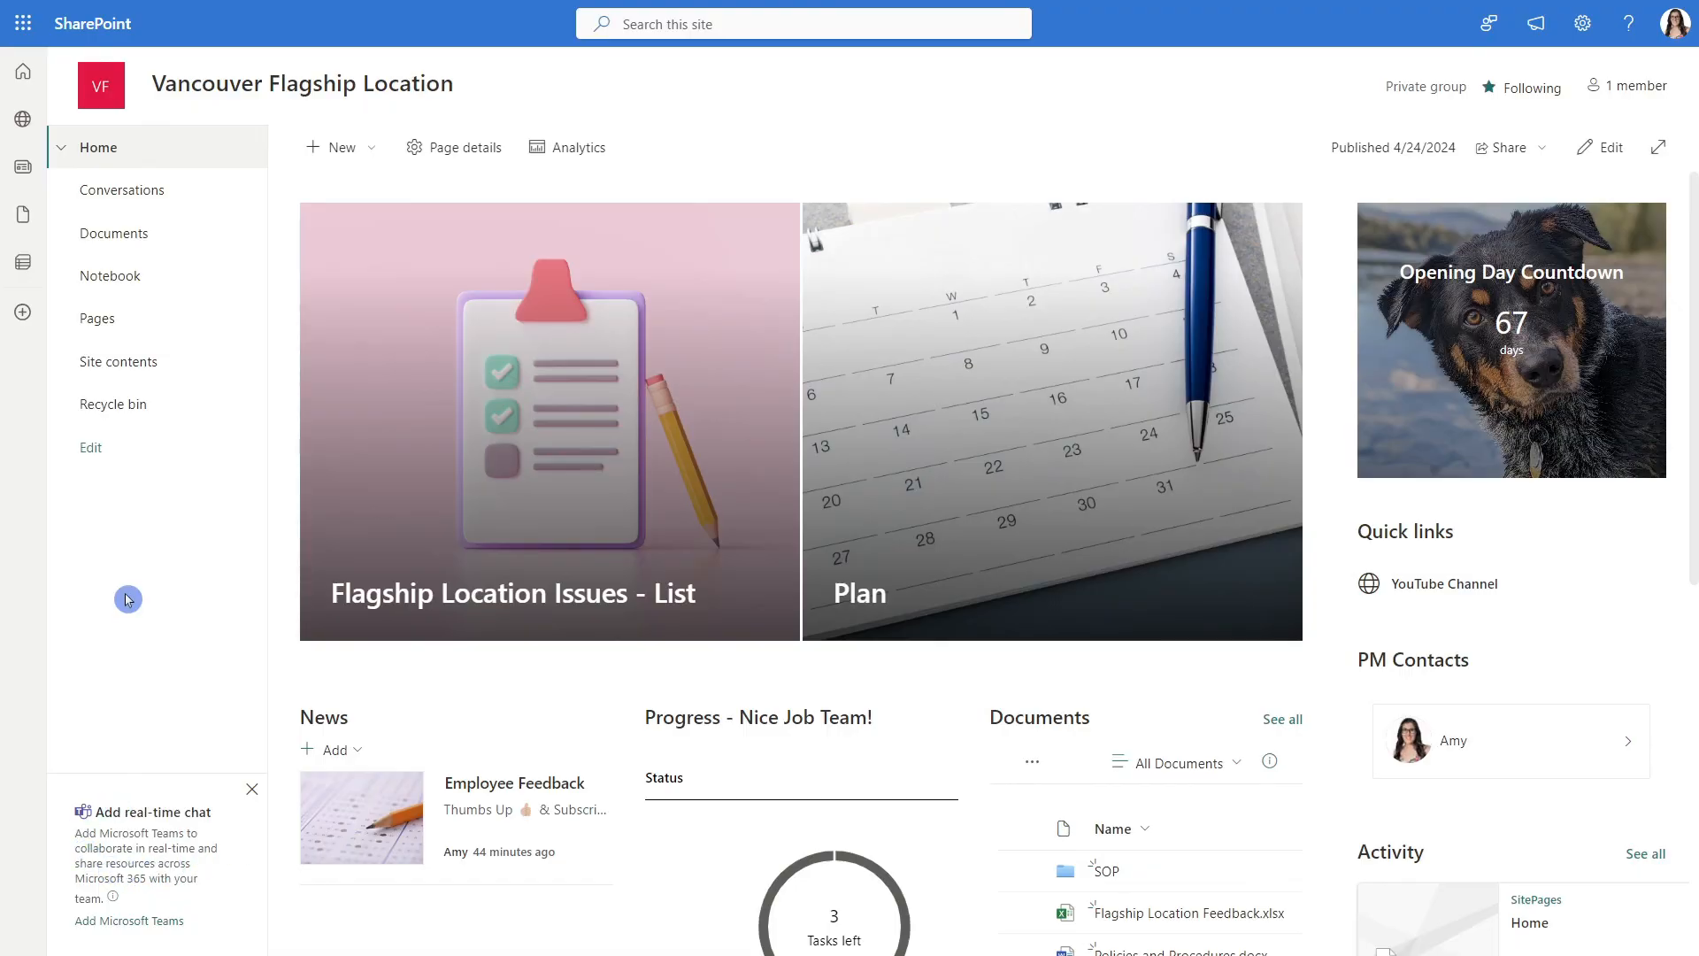
mouse_move(204, 497)
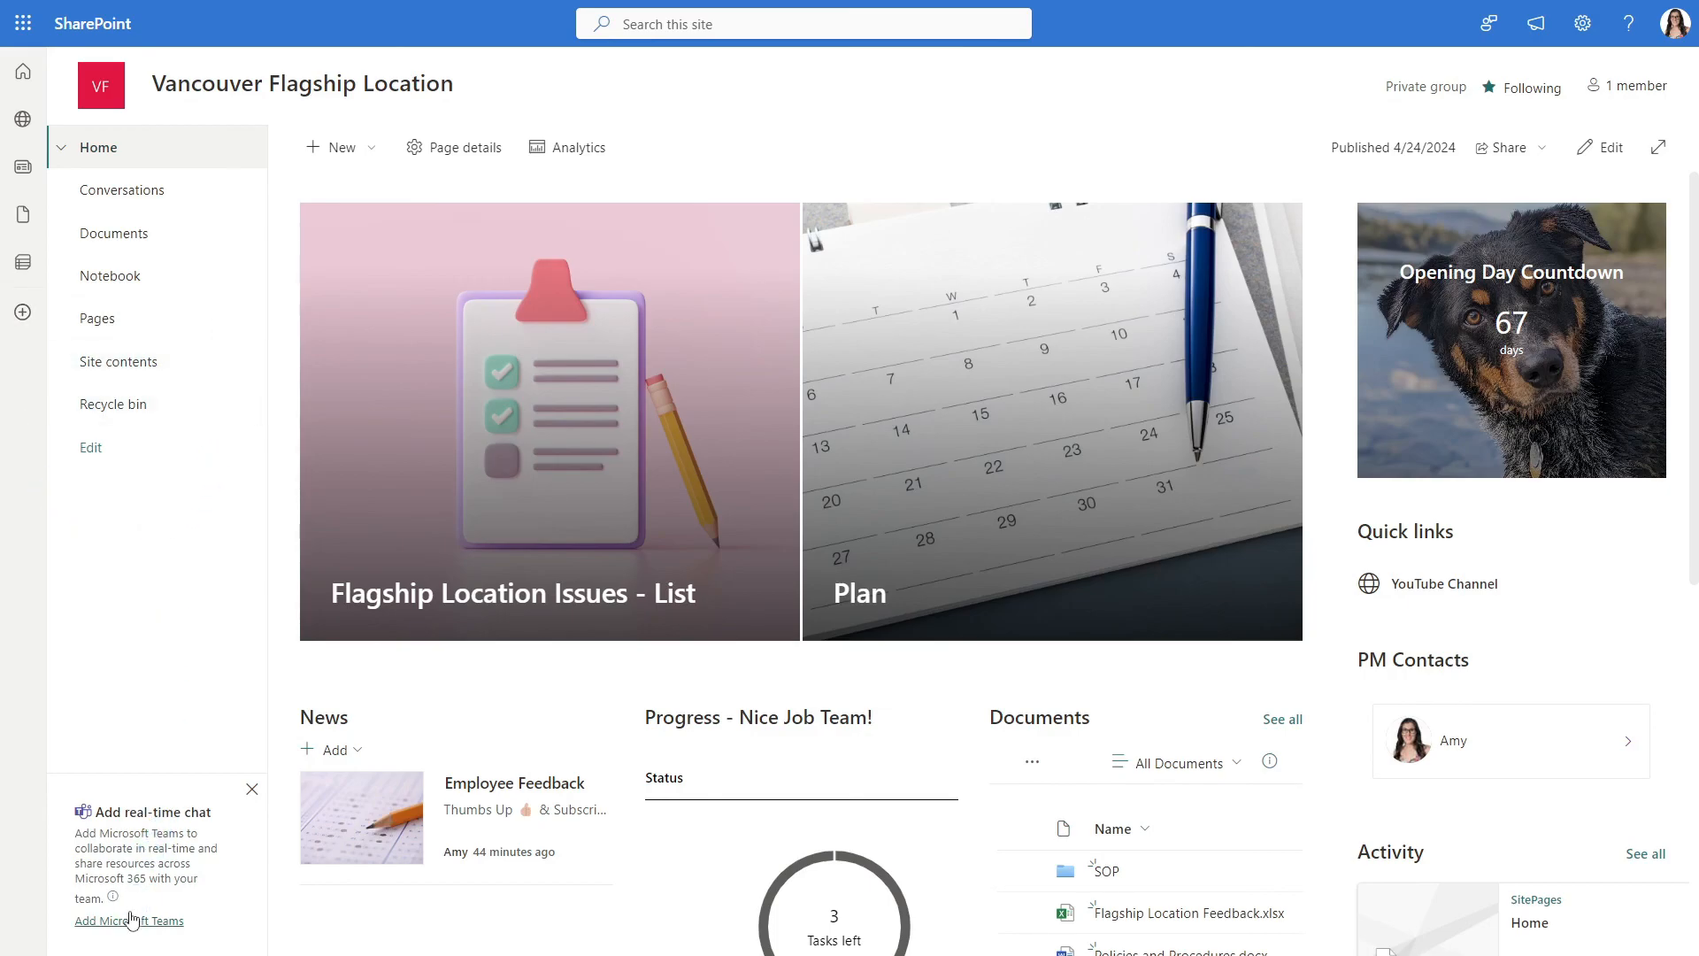
Connect Microsoft Teams to the site, pinning the Flagship Location Issues list as a tab
click(128, 920)
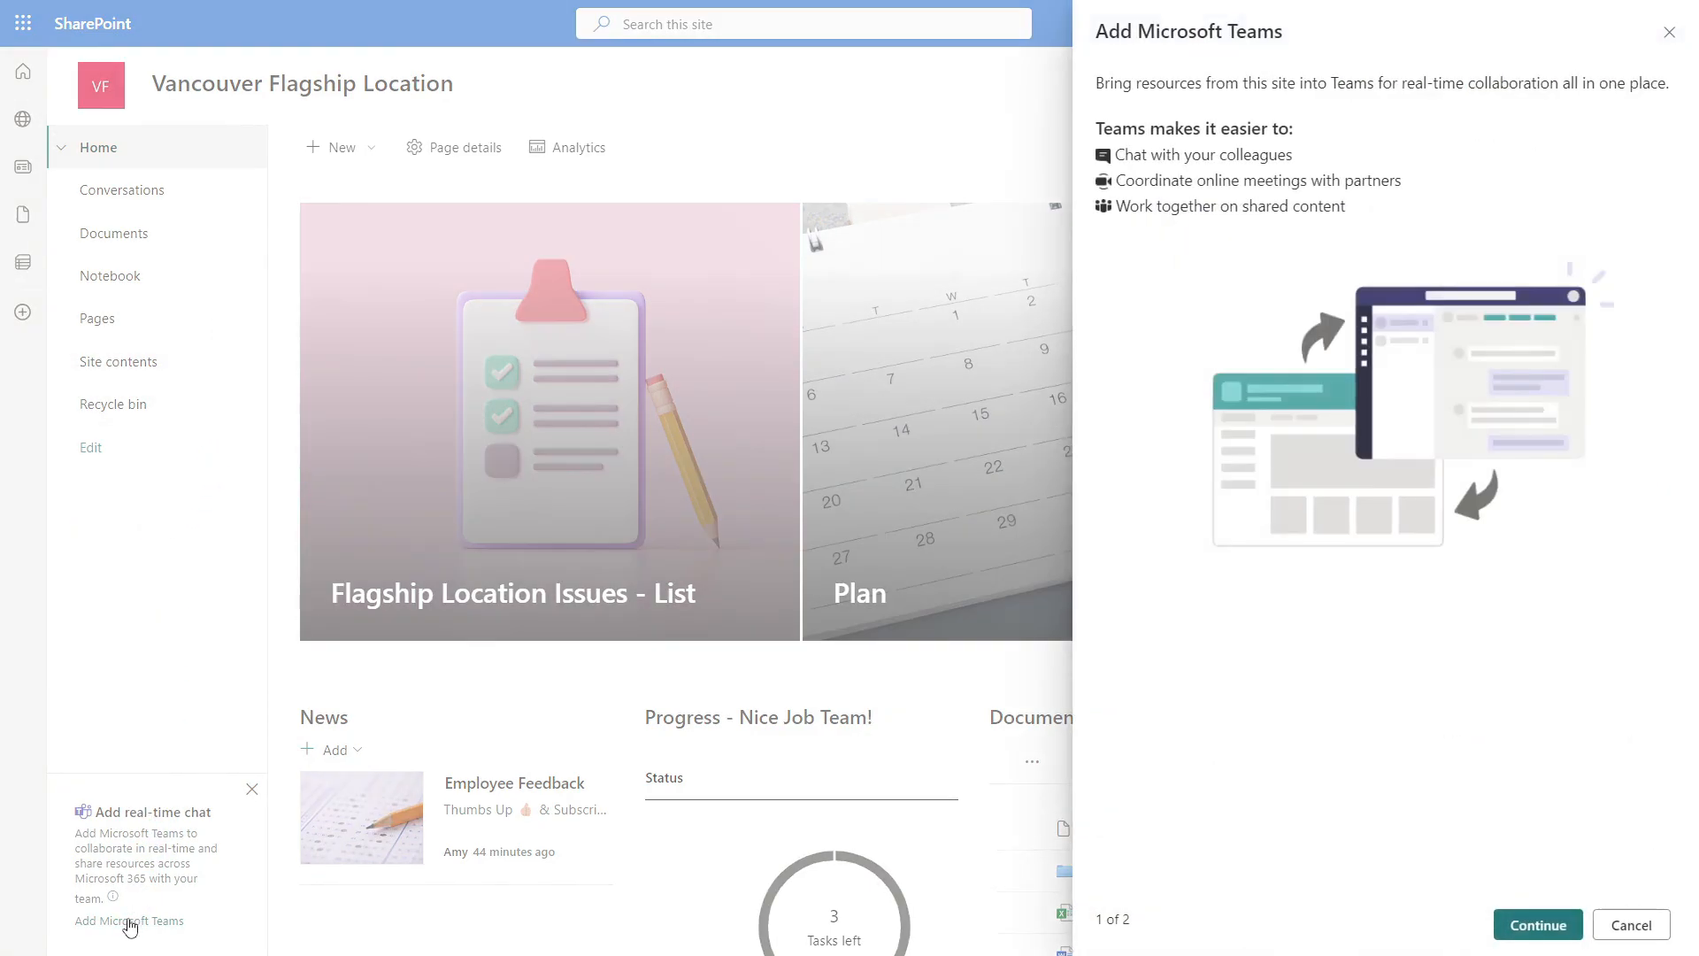
mouse_move(1444, 784)
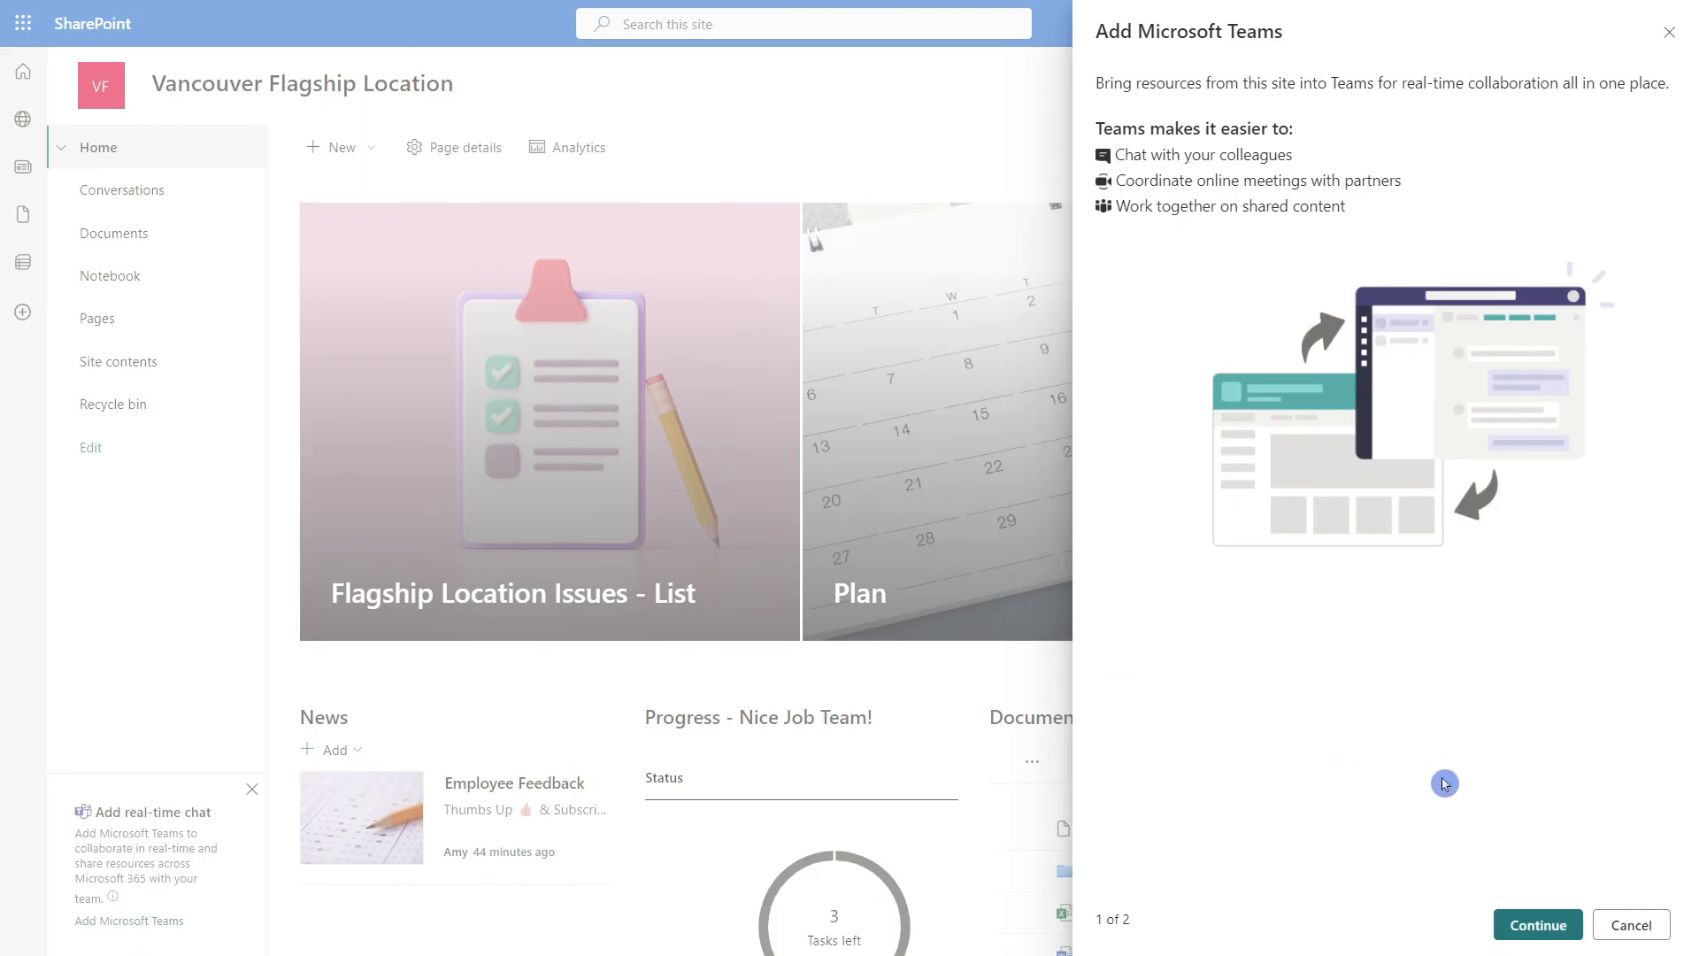
click(1535, 924)
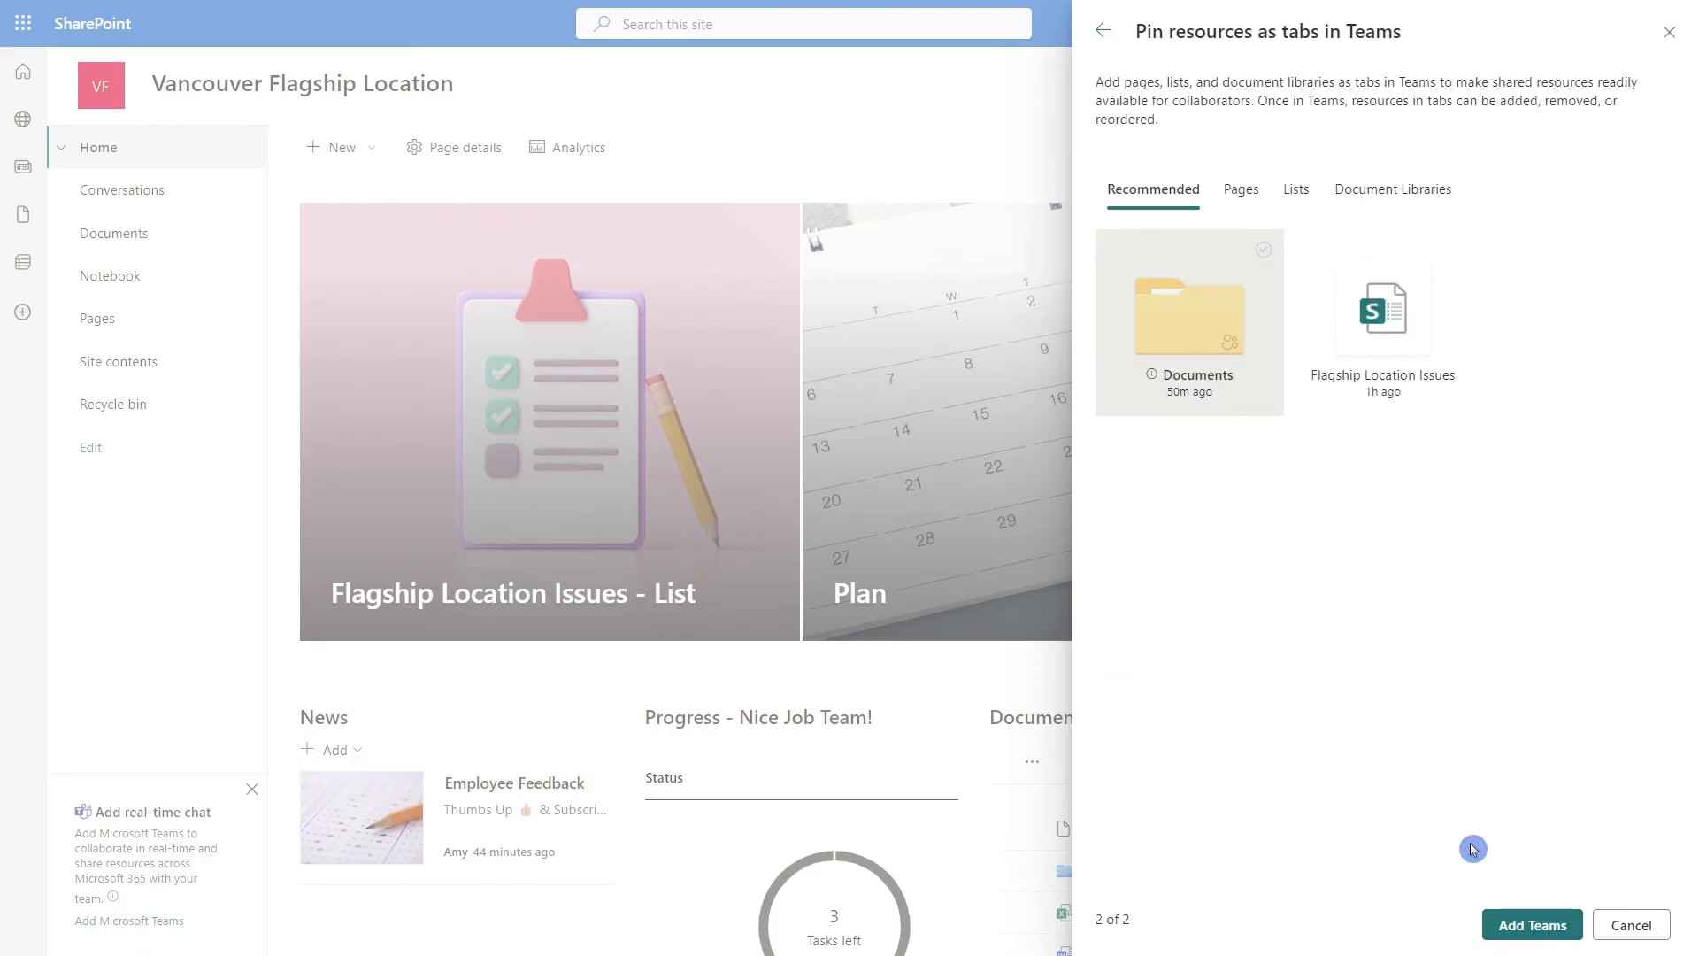
mouse_move(1244, 581)
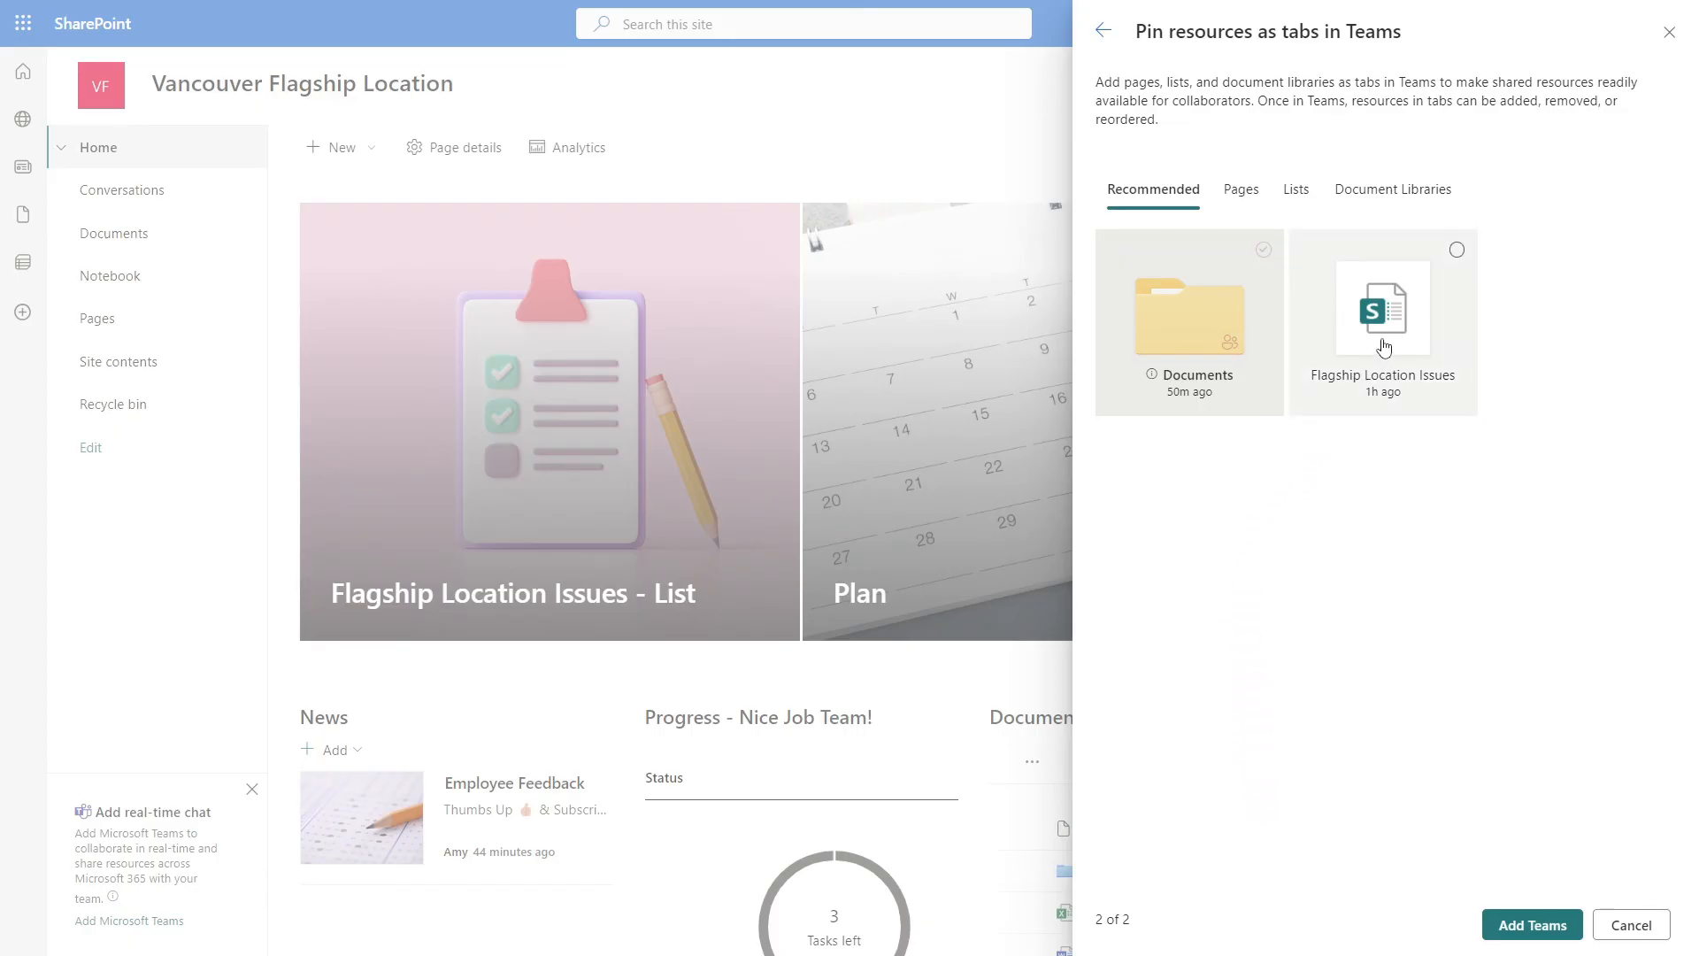
click(1381, 314)
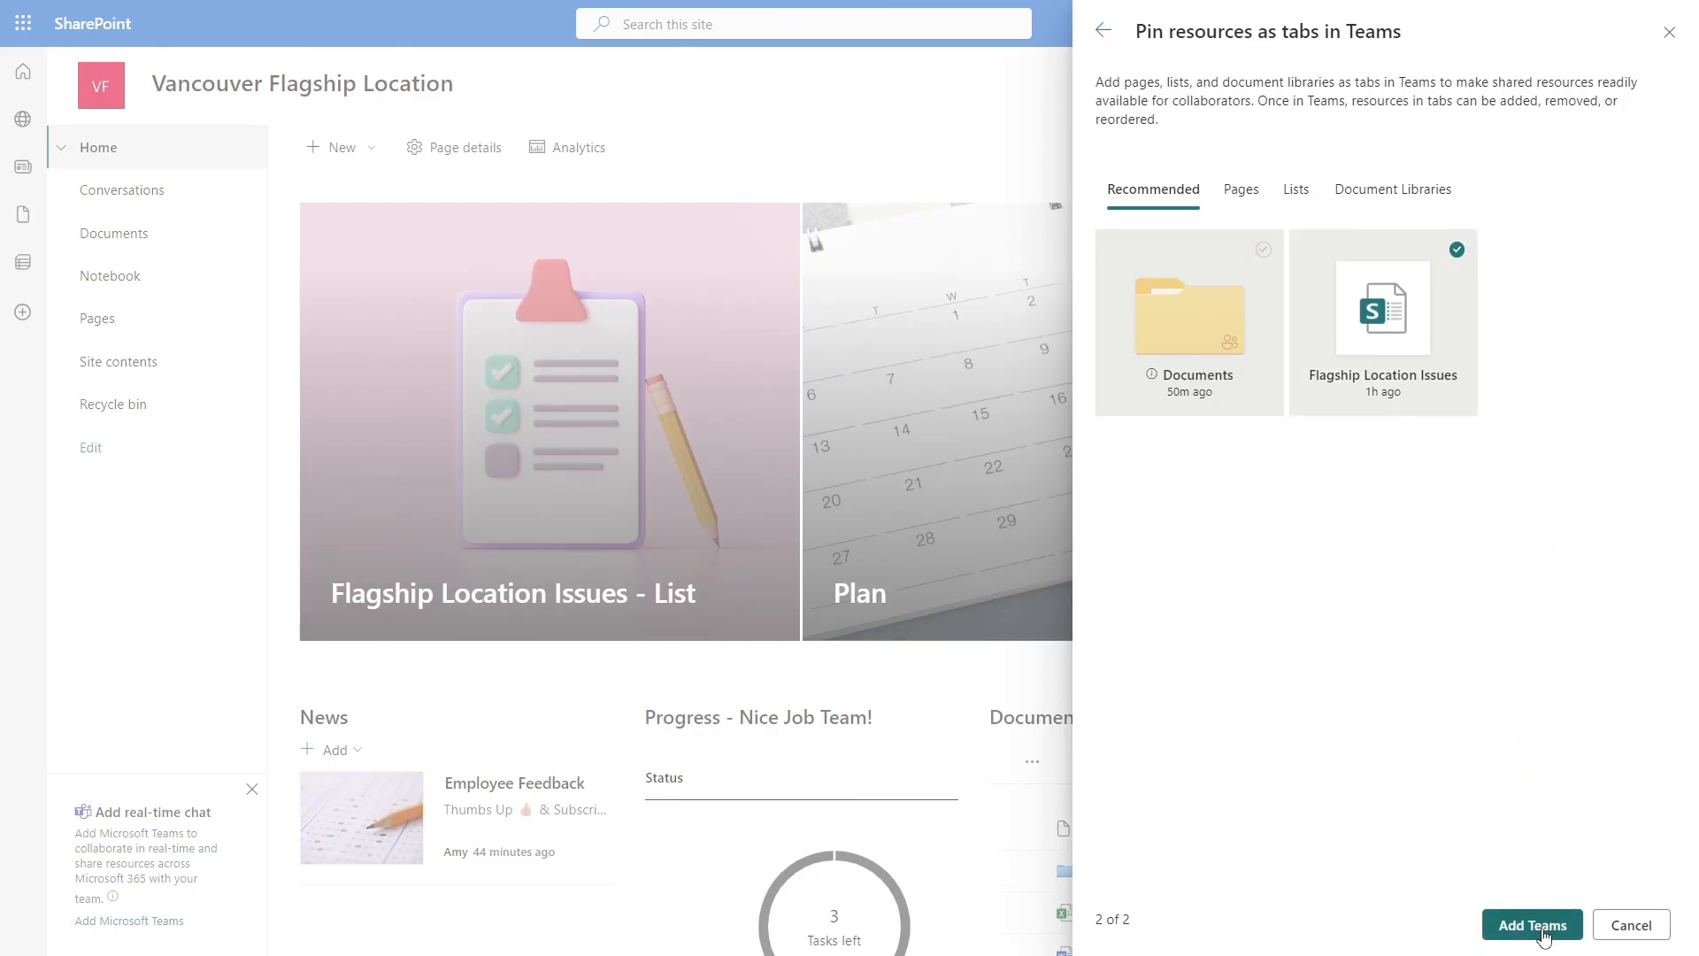
click(1532, 924)
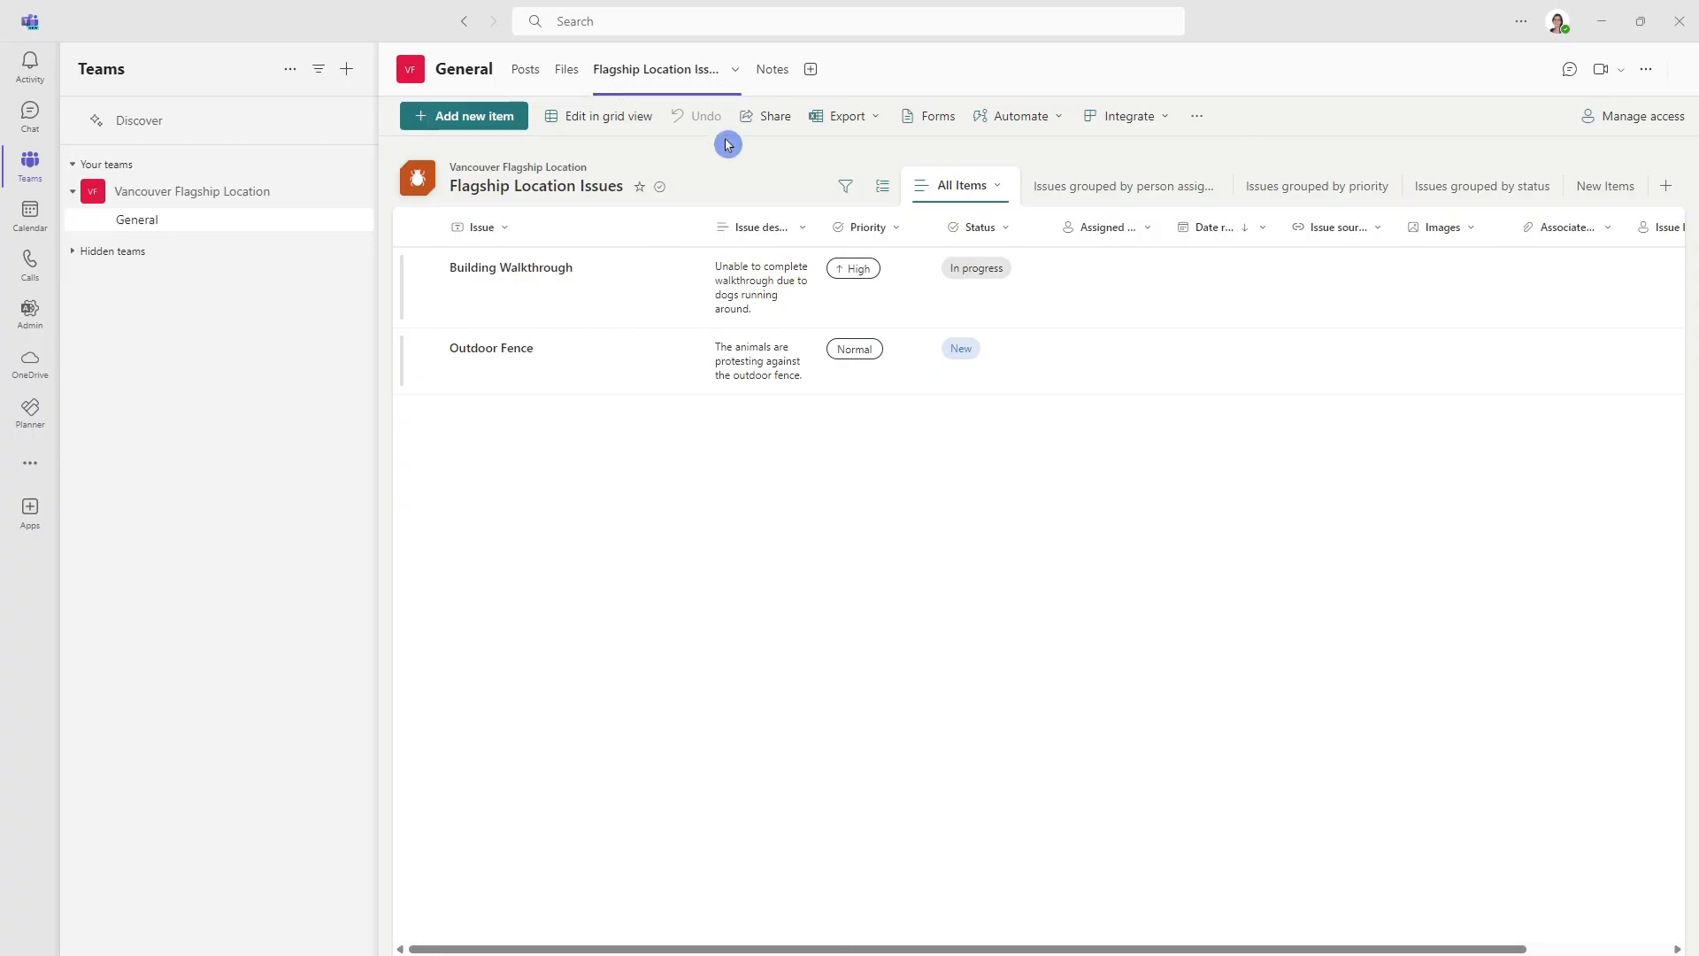
mouse_move(705, 103)
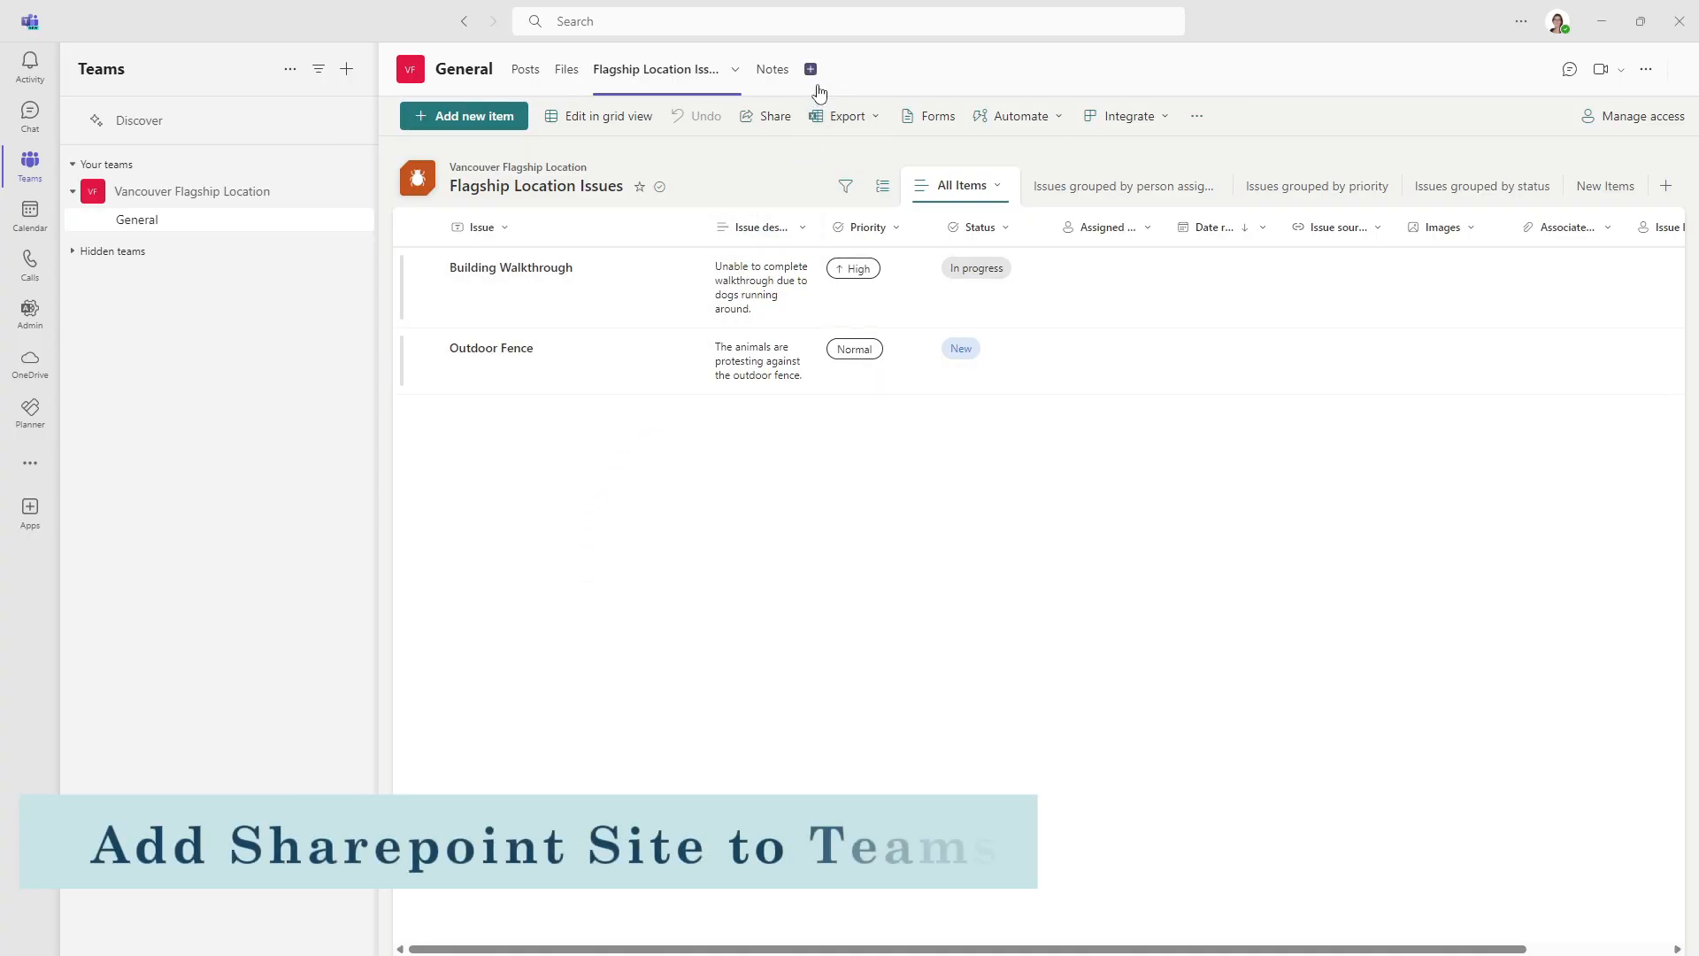
Pin the site's SharePoint Home page as a General channel tab, posting to the channel
click(808, 68)
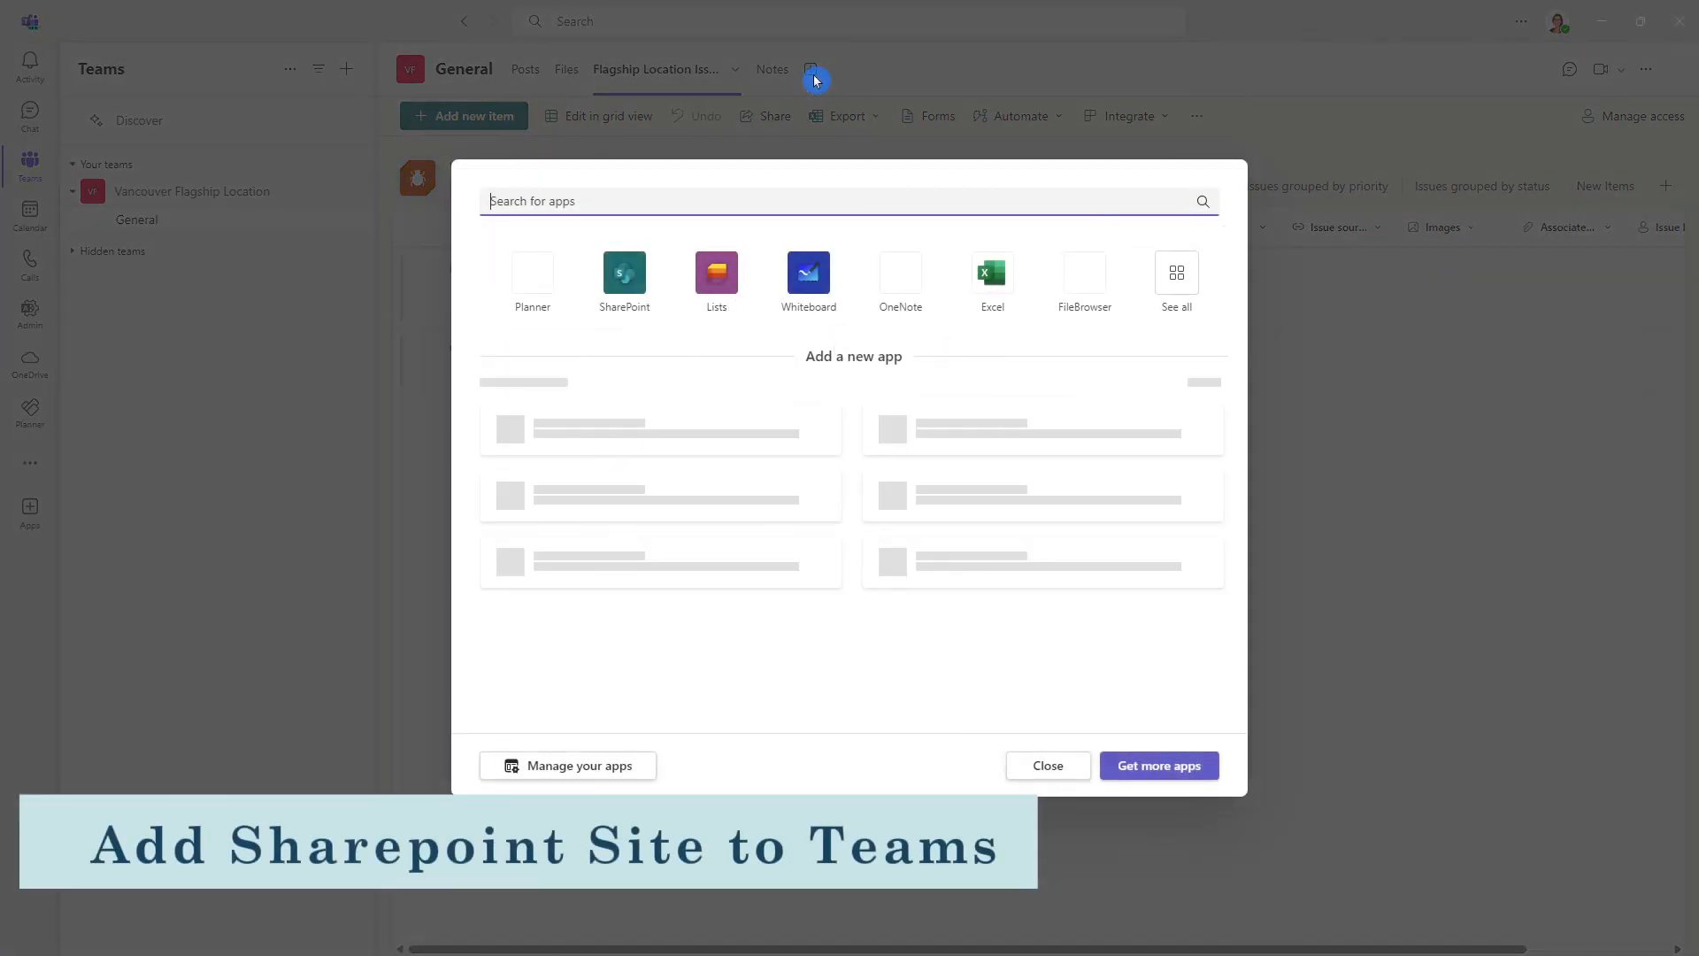
text(share)
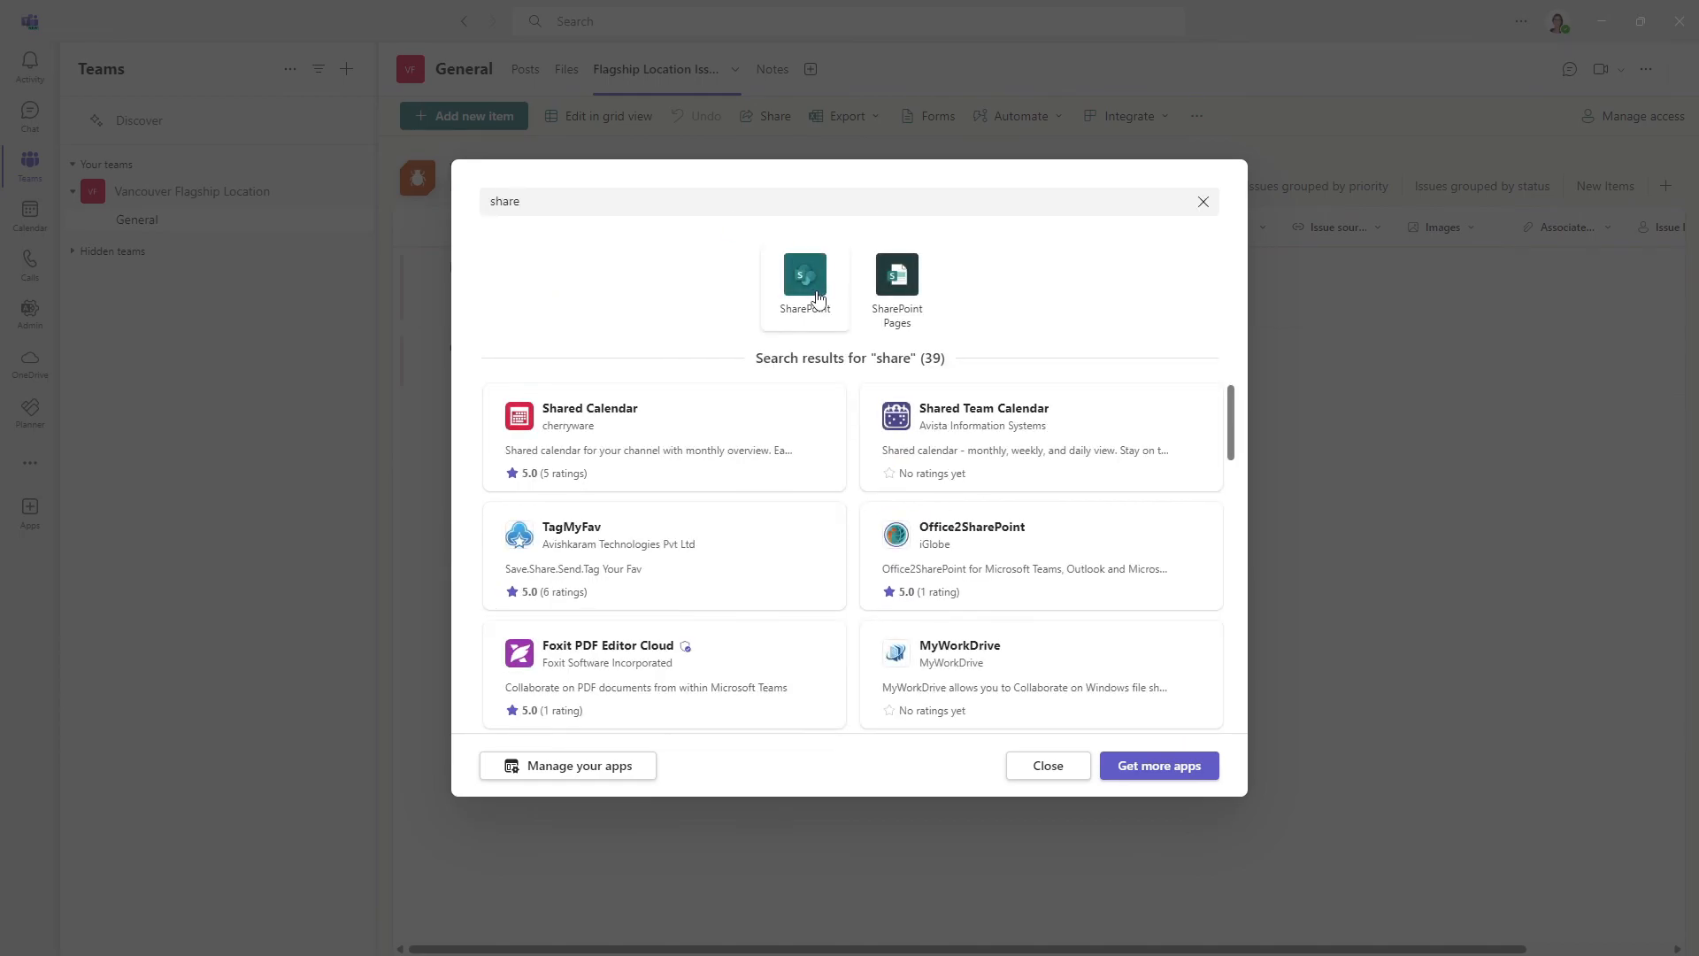
click(804, 274)
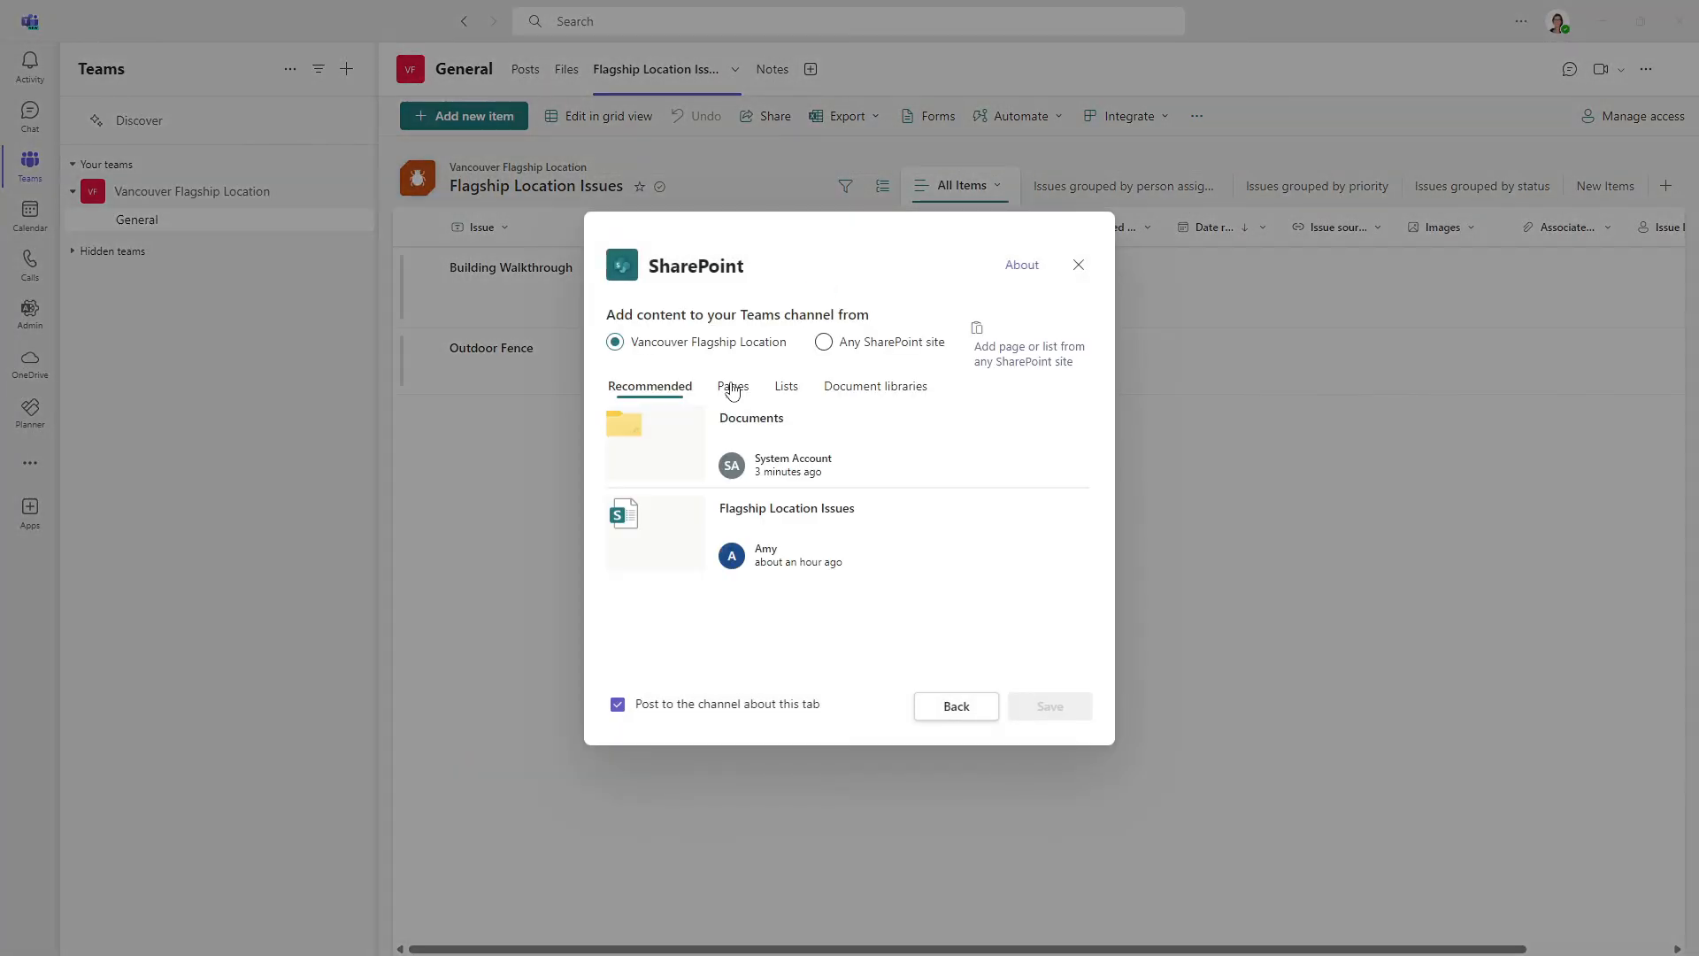
click(732, 386)
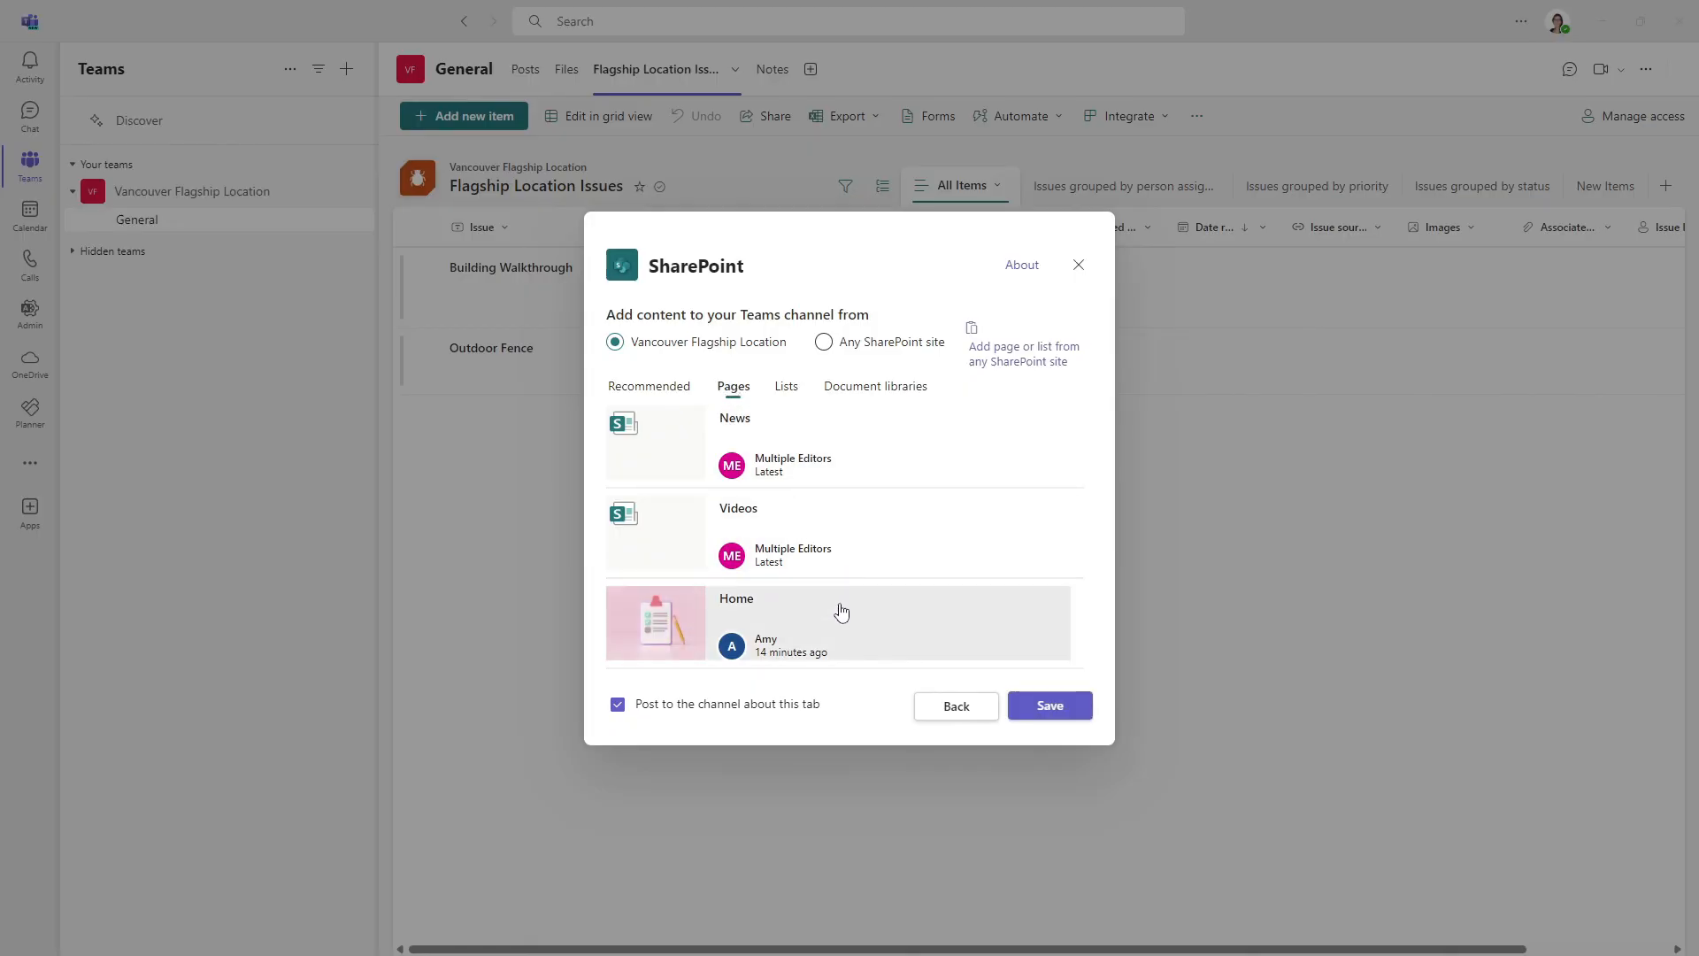
click(1047, 706)
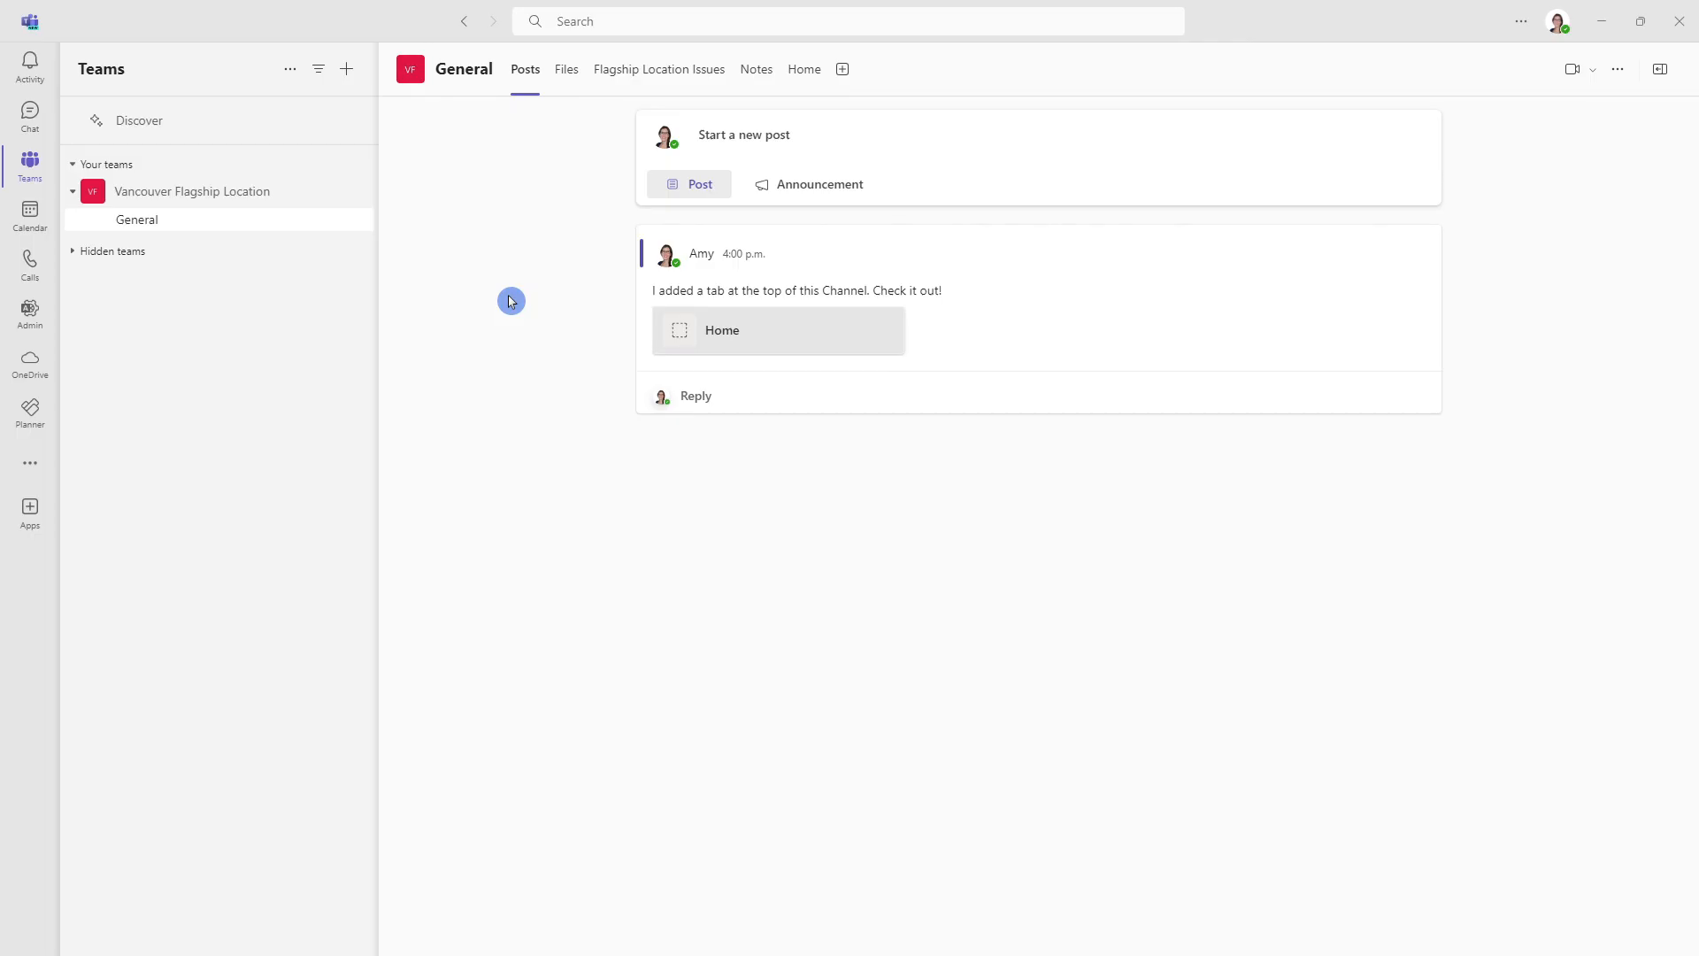
Browse the whole site Documents library from the General channel's Files tab
click(565, 68)
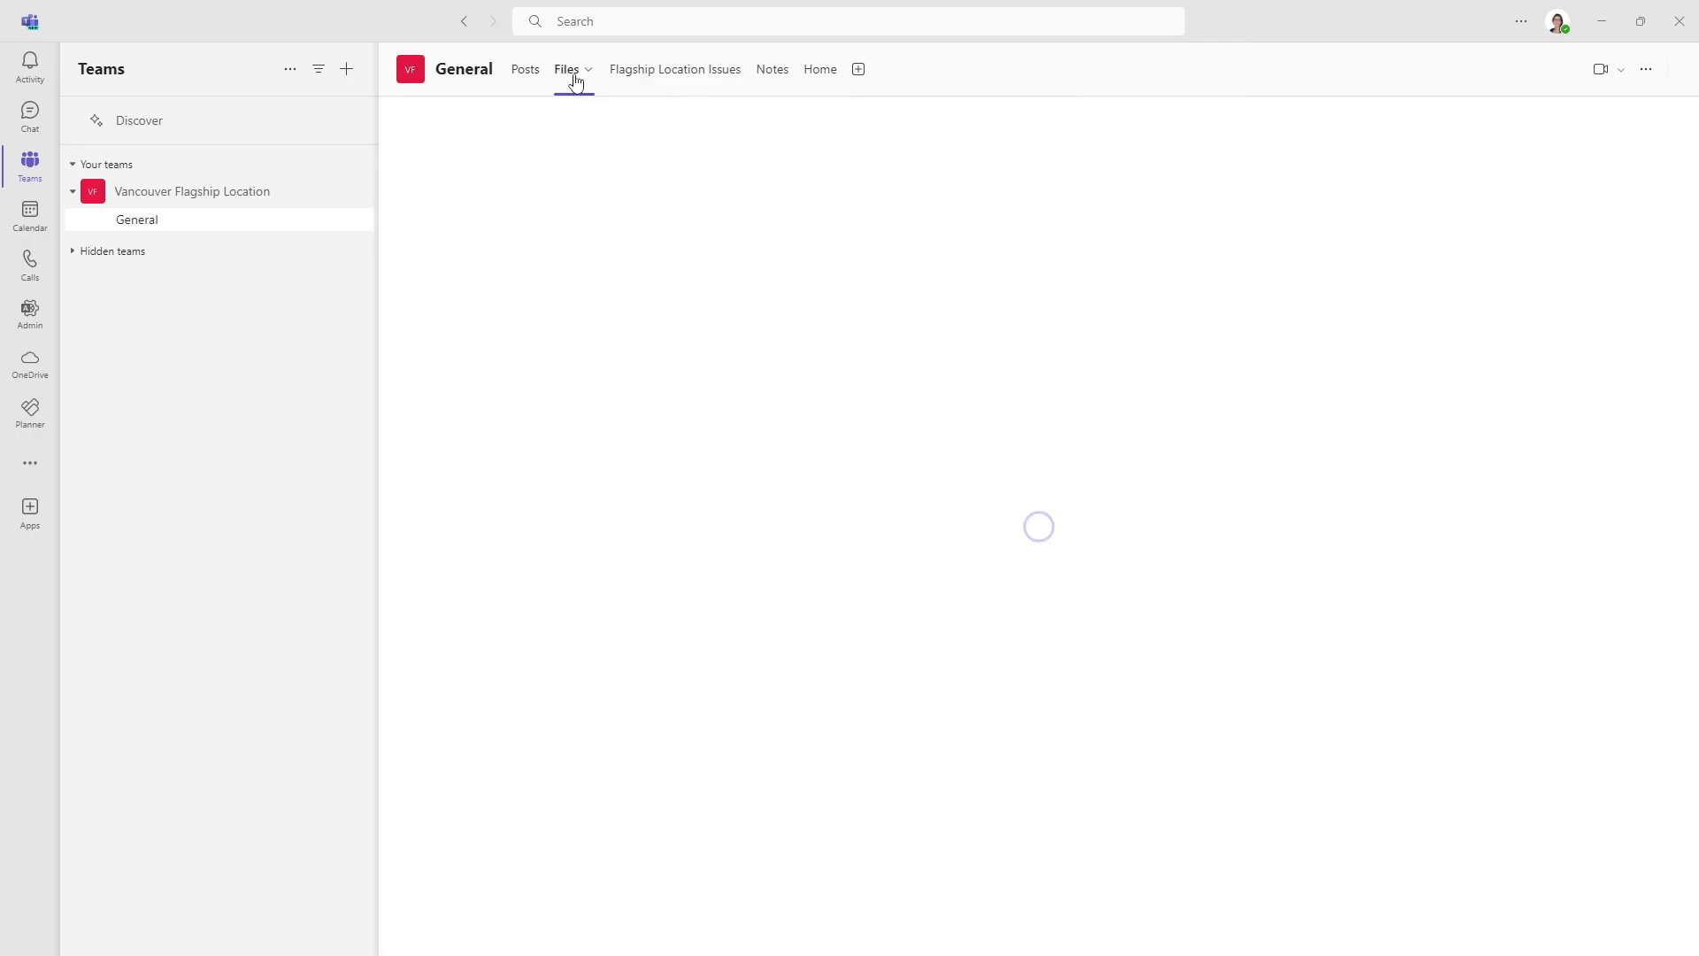
click(565, 68)
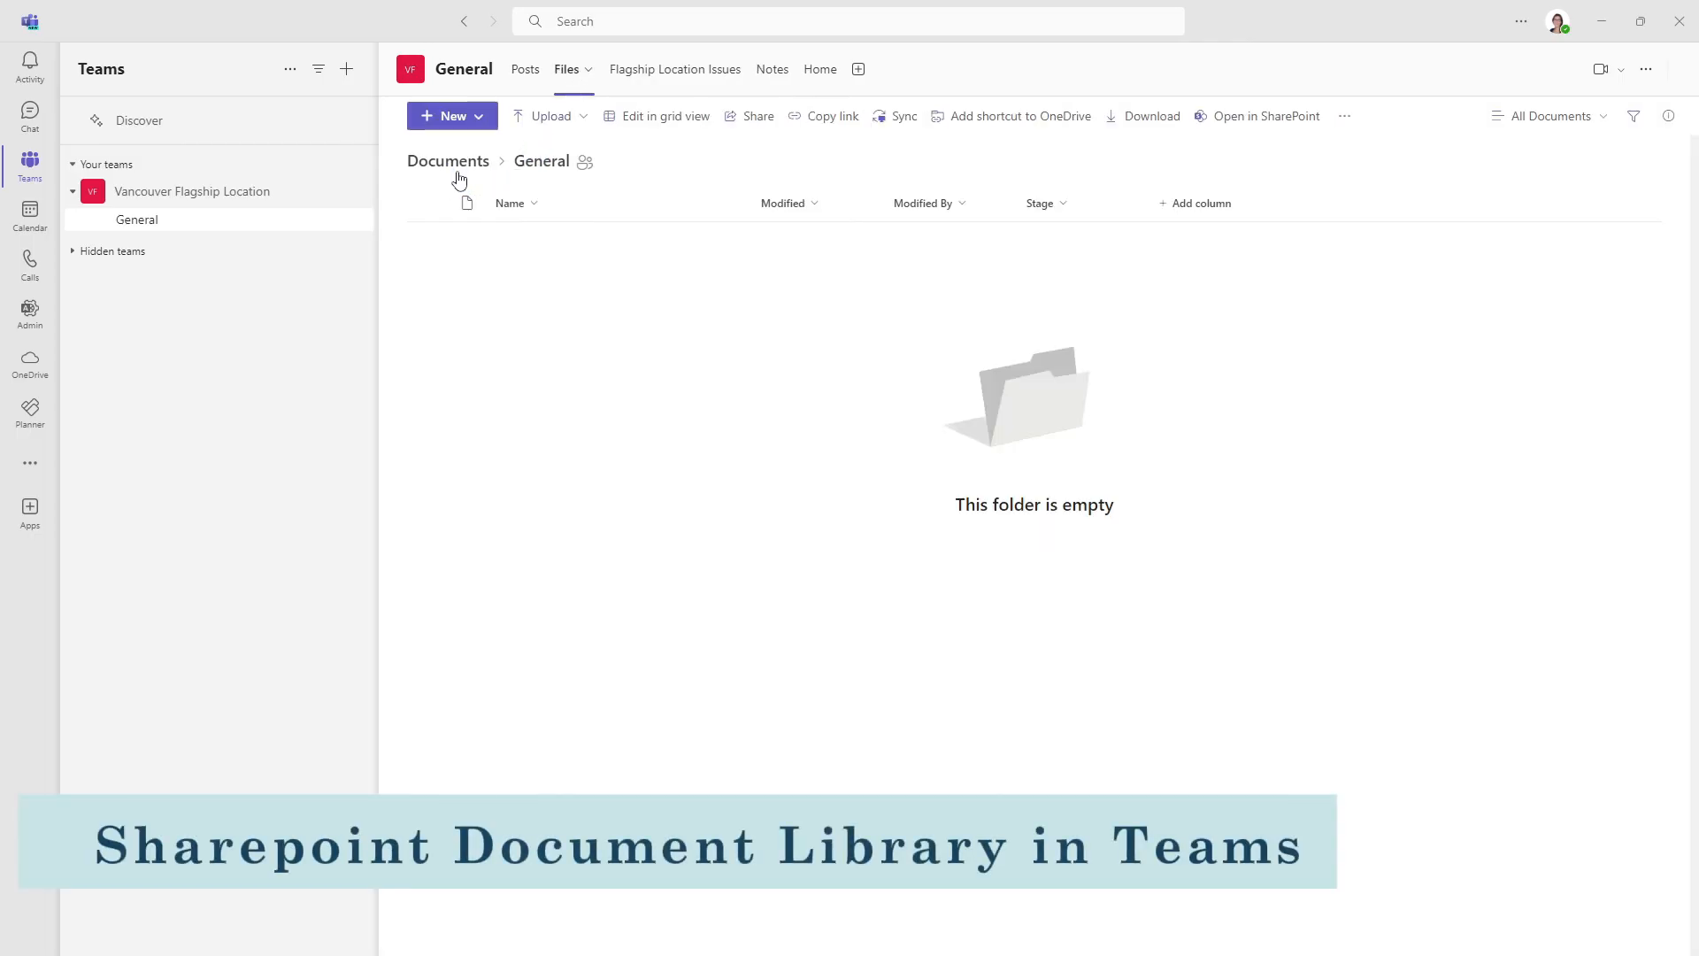
click(447, 160)
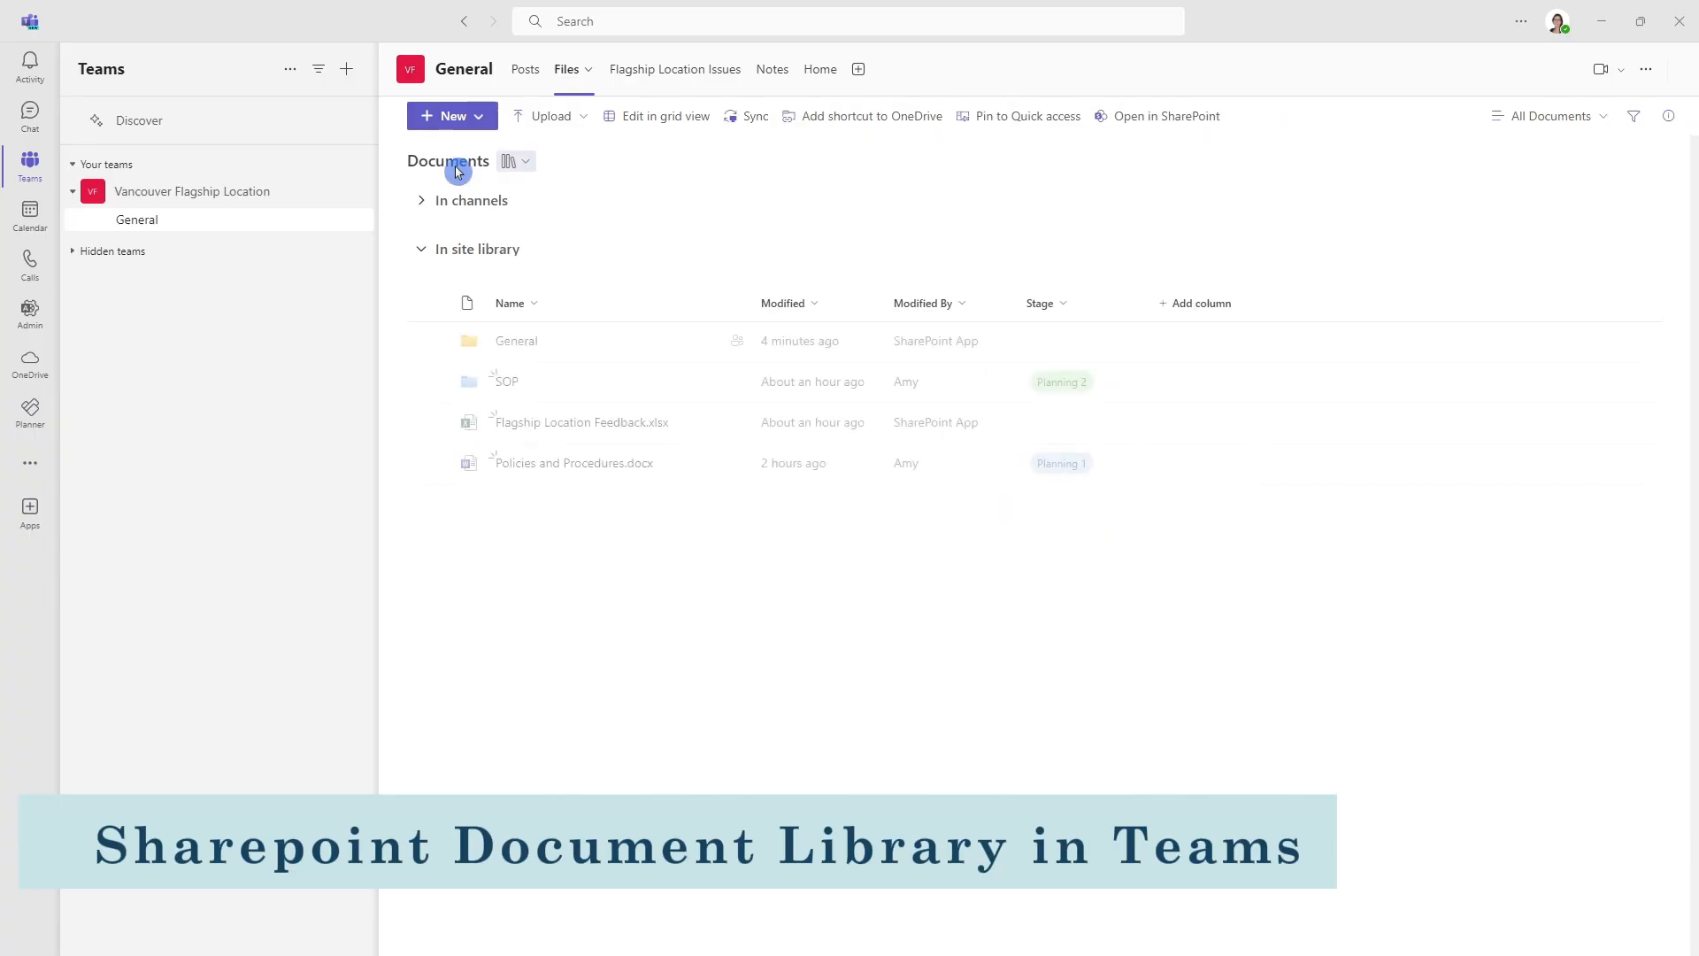